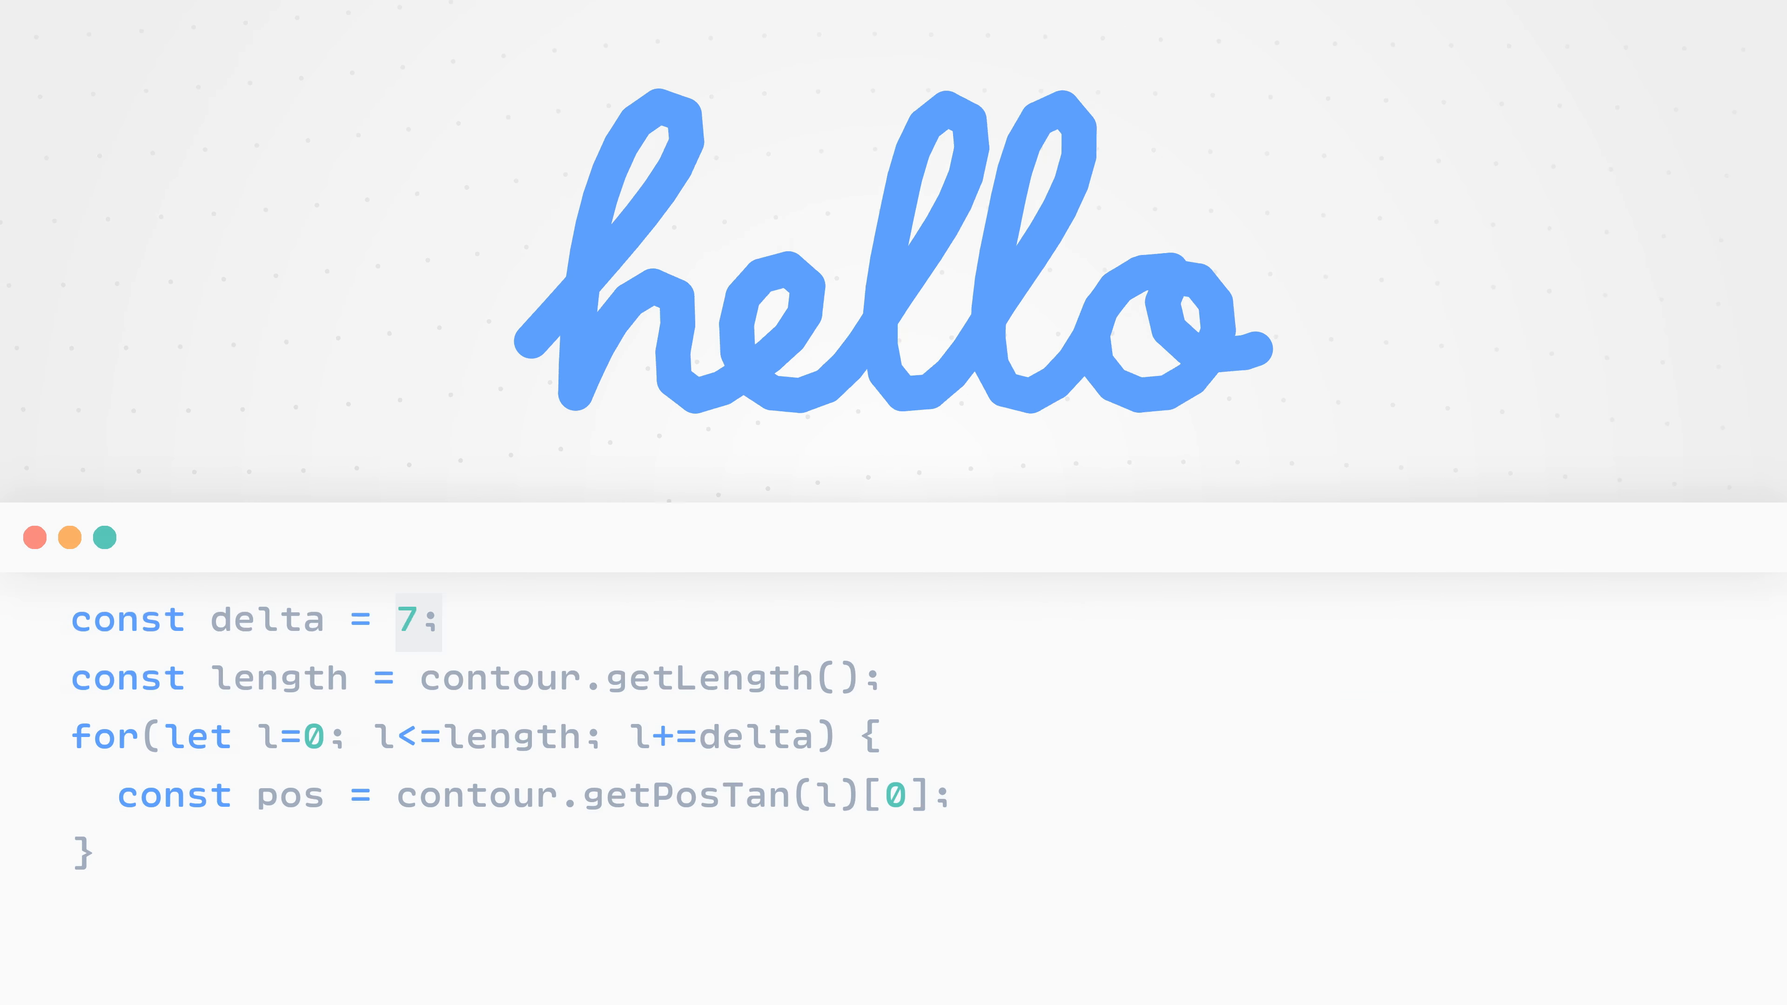
- Let the slide on sampling a colour from out by rounded l/length play through
type("9")
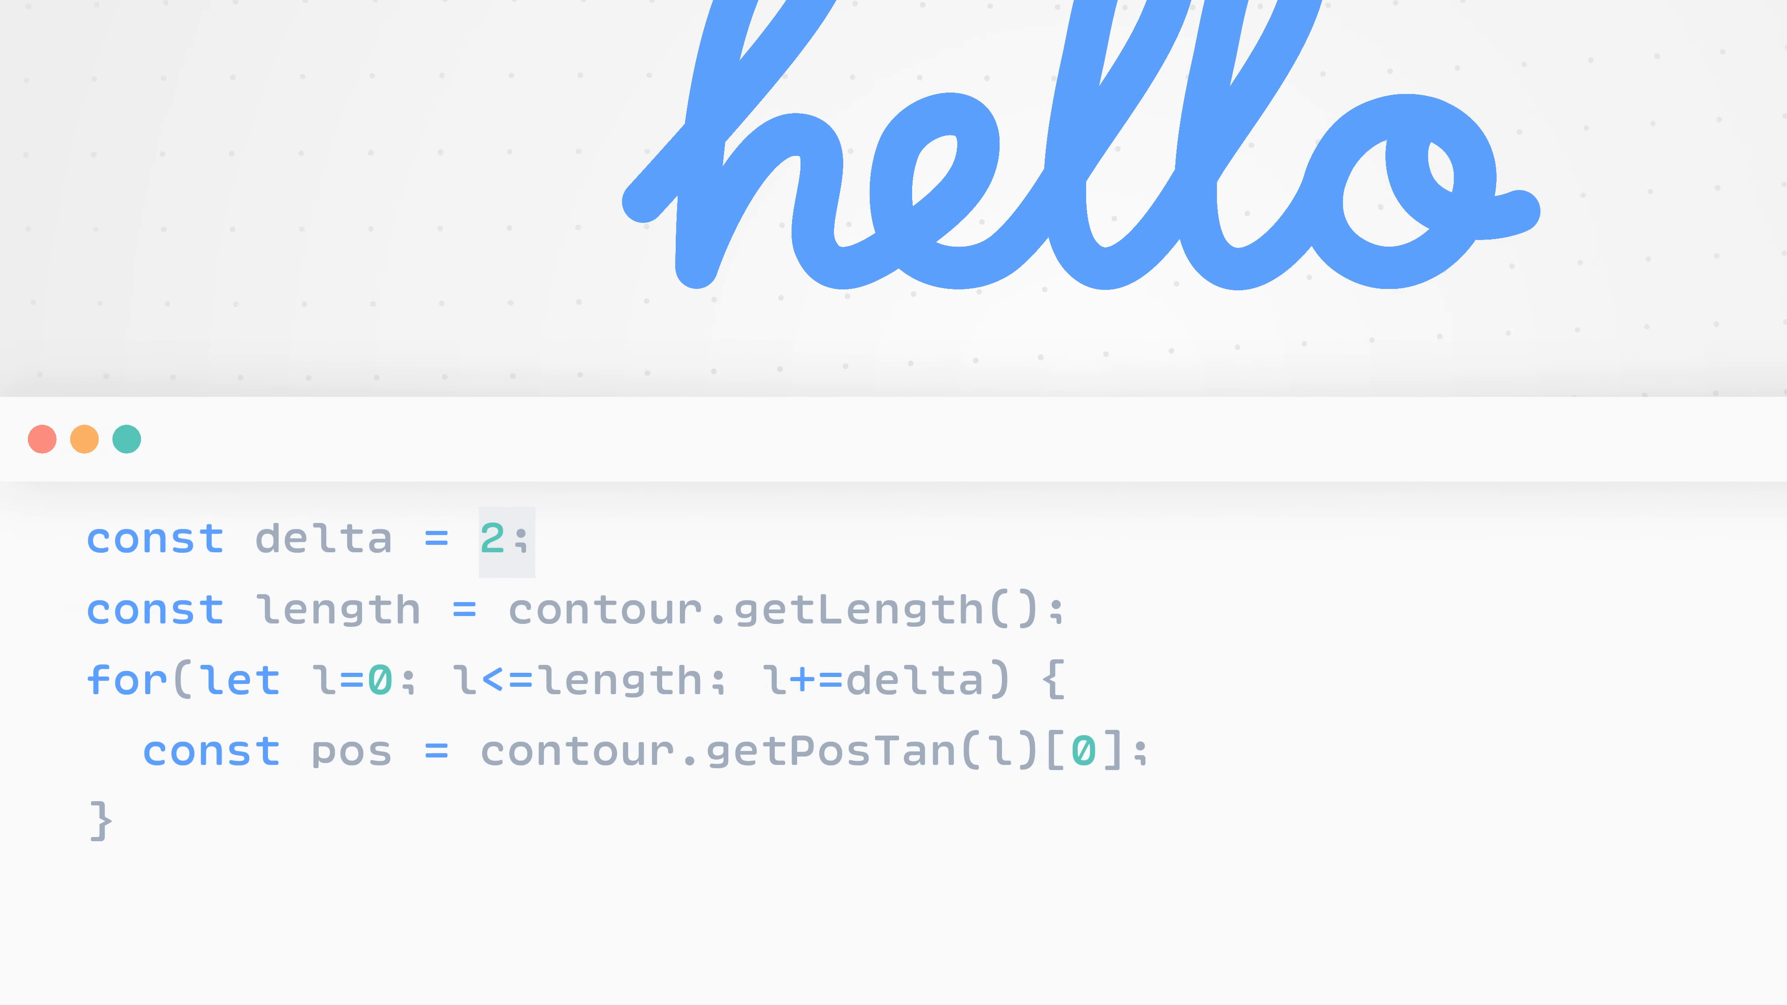
type("const color = interpo")
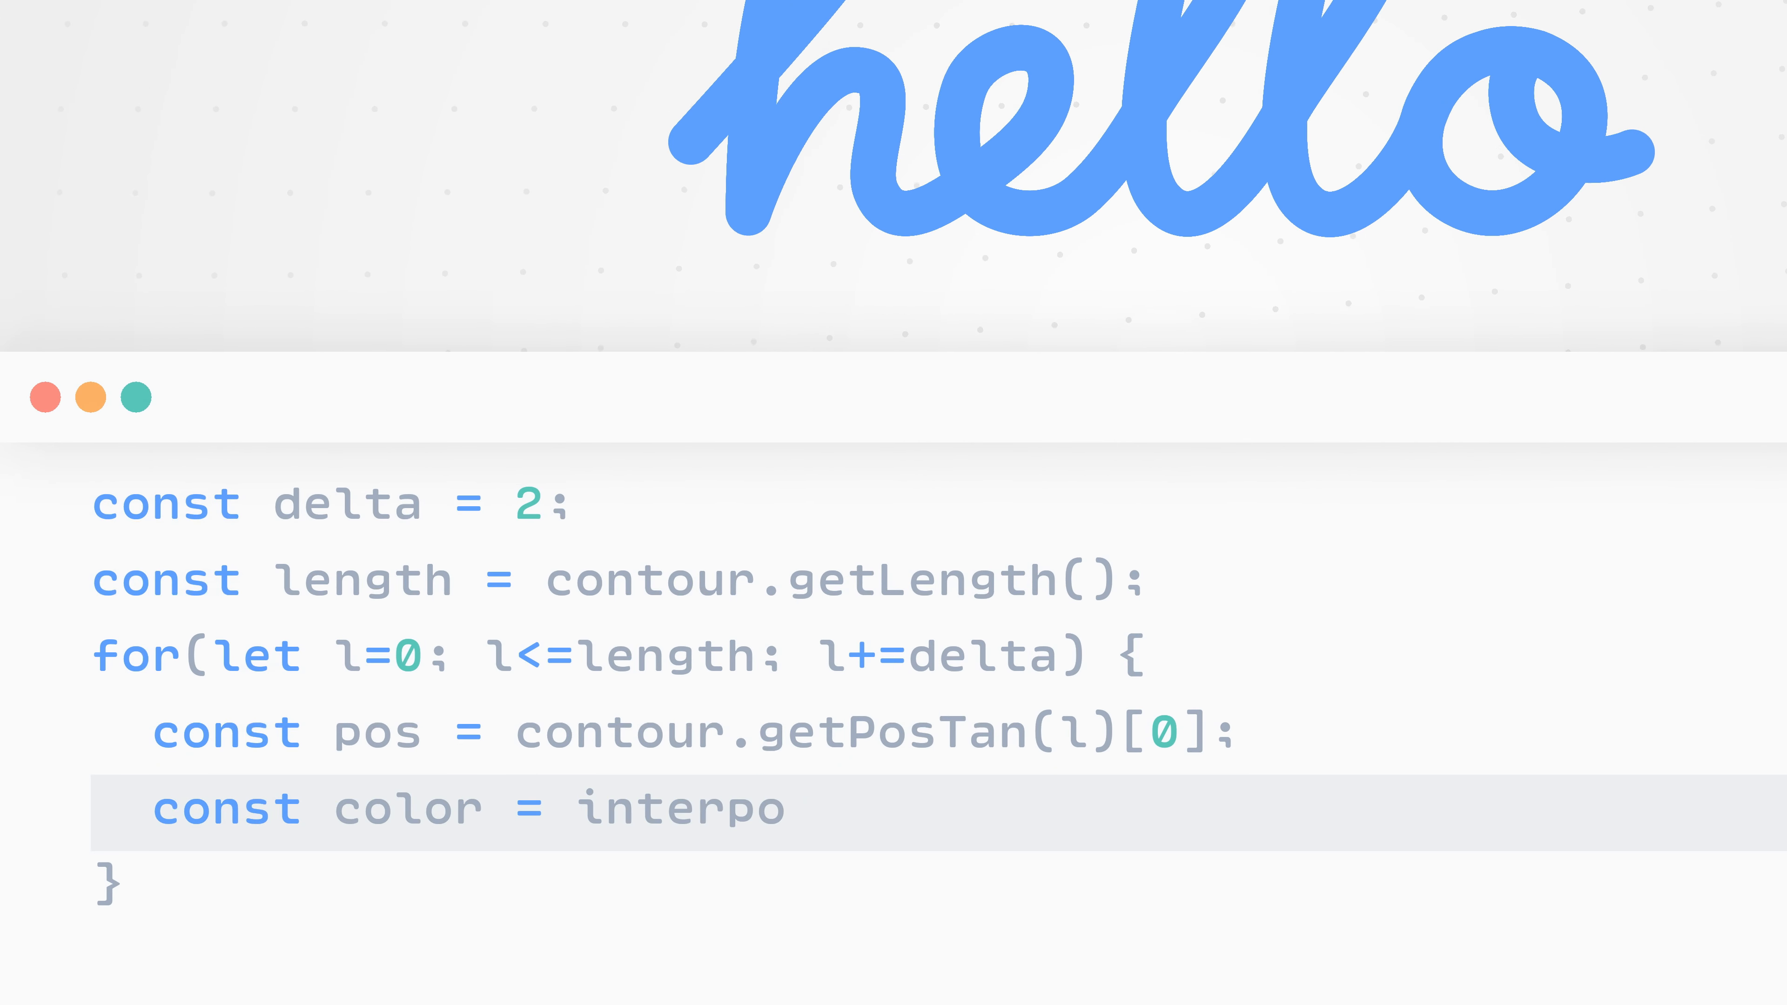
type("l")
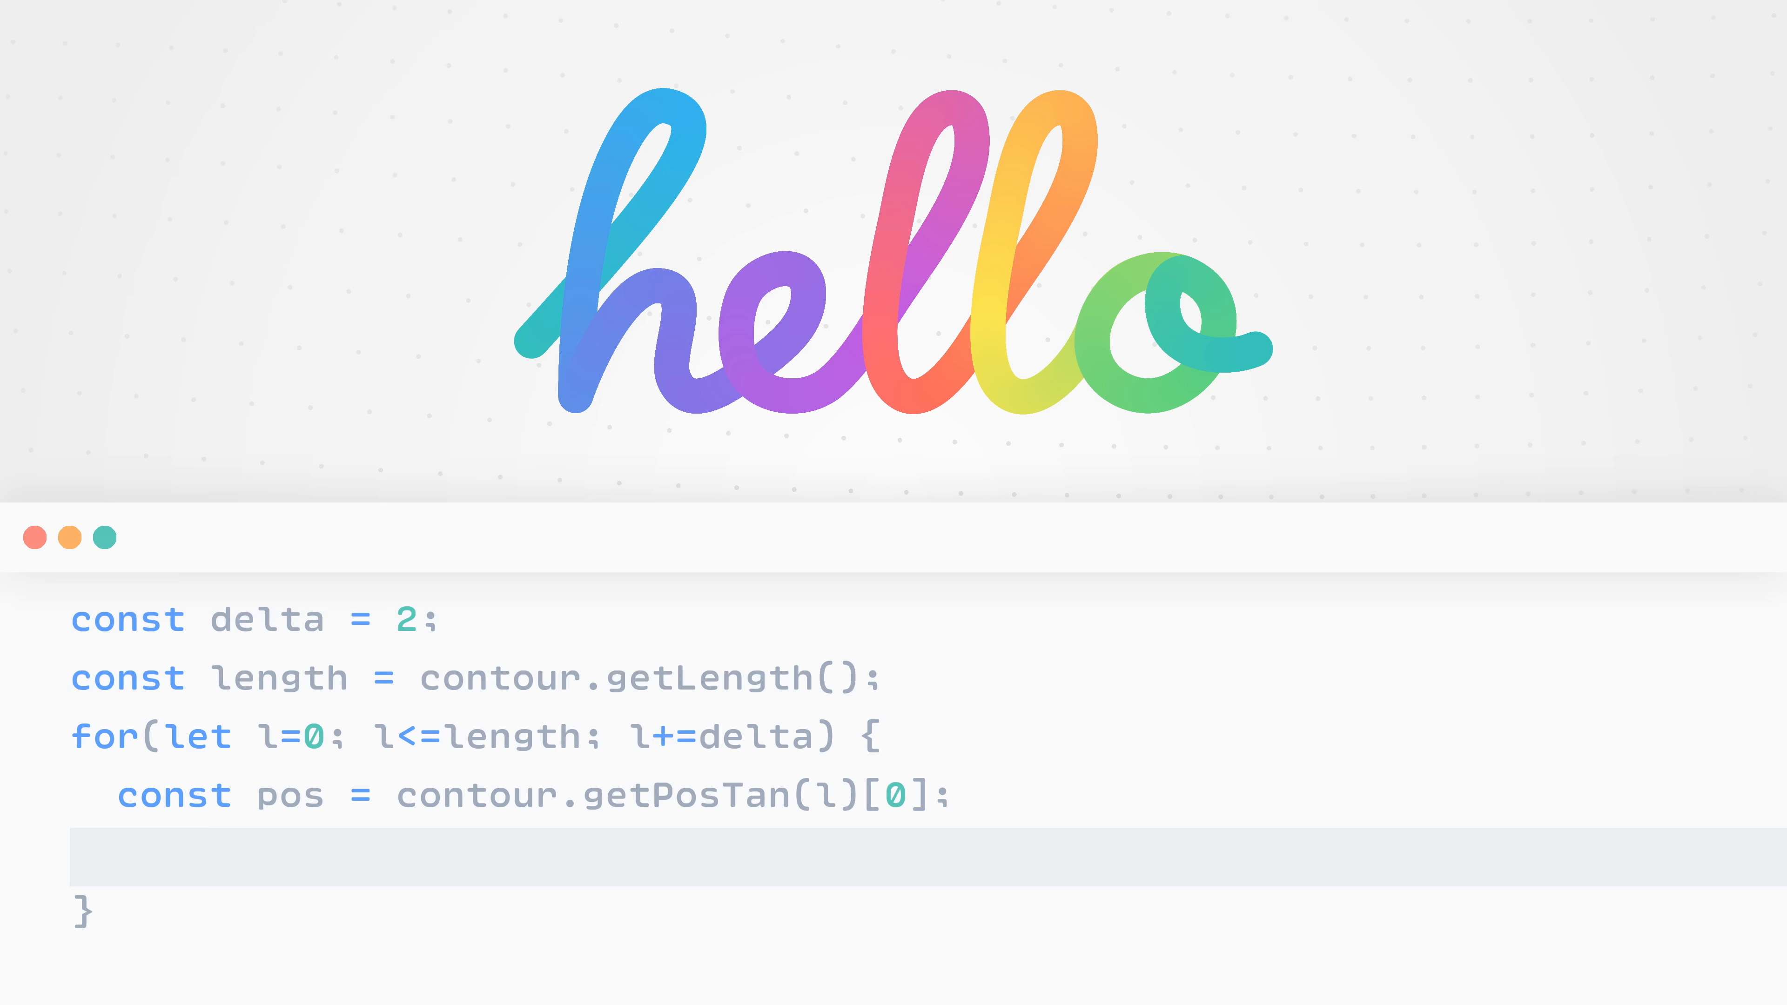
type("const color = out[round(l/length) *")
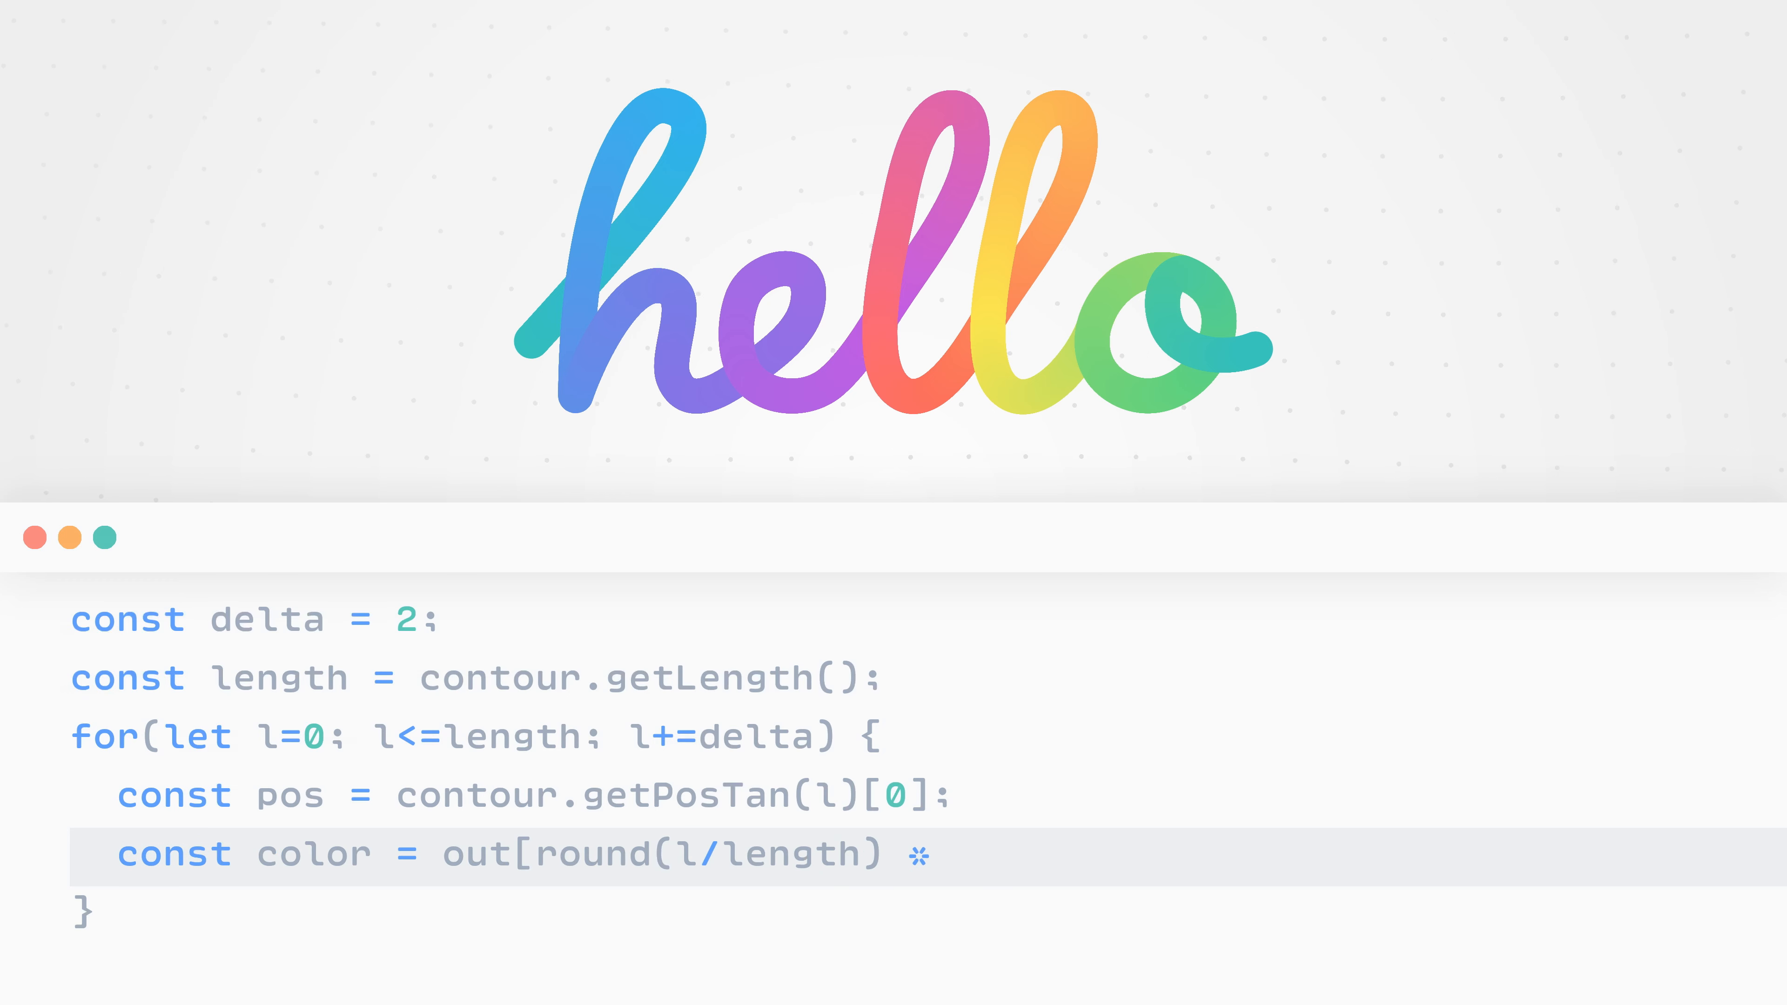
type("(out.length - 1)];")
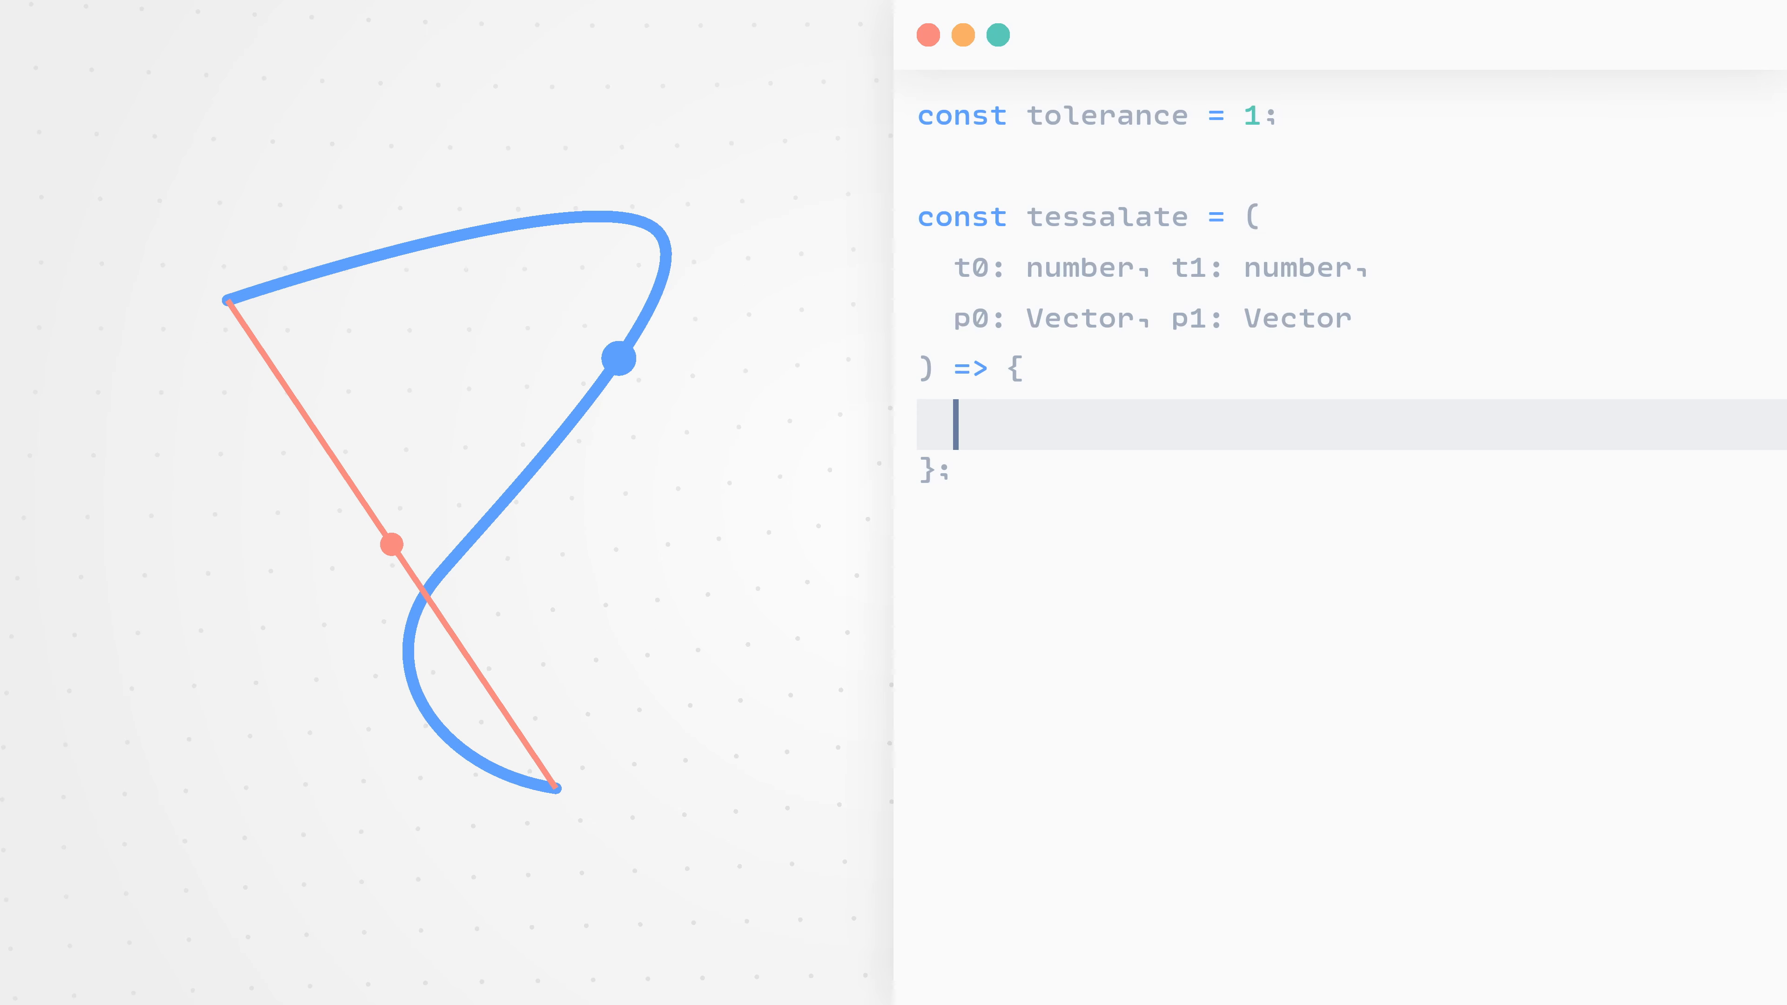
- Let the tessellation slide show t05 = 0.5 * (t0 + t1) and drawLine(p0, p1)
type("const t05 = 0.5 * (t0 + t1);")
type("tesselate(t05, t1, p05, p1);")
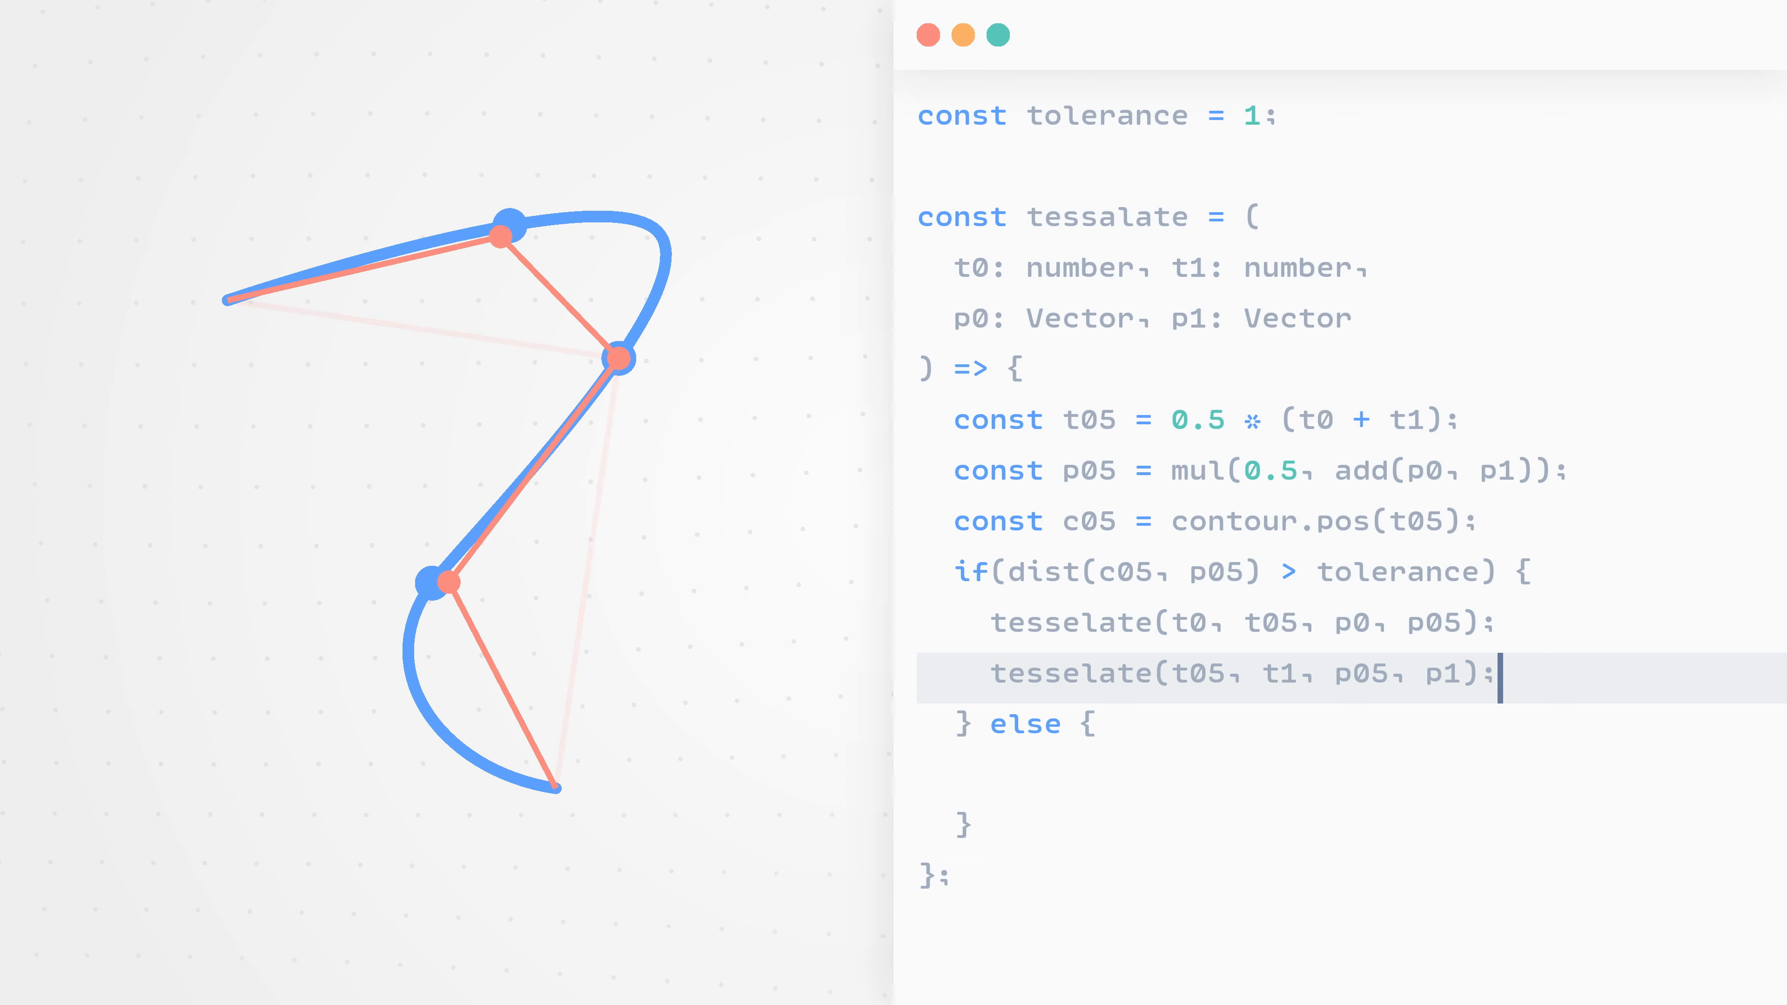
type("drawLine(p0, p1)")
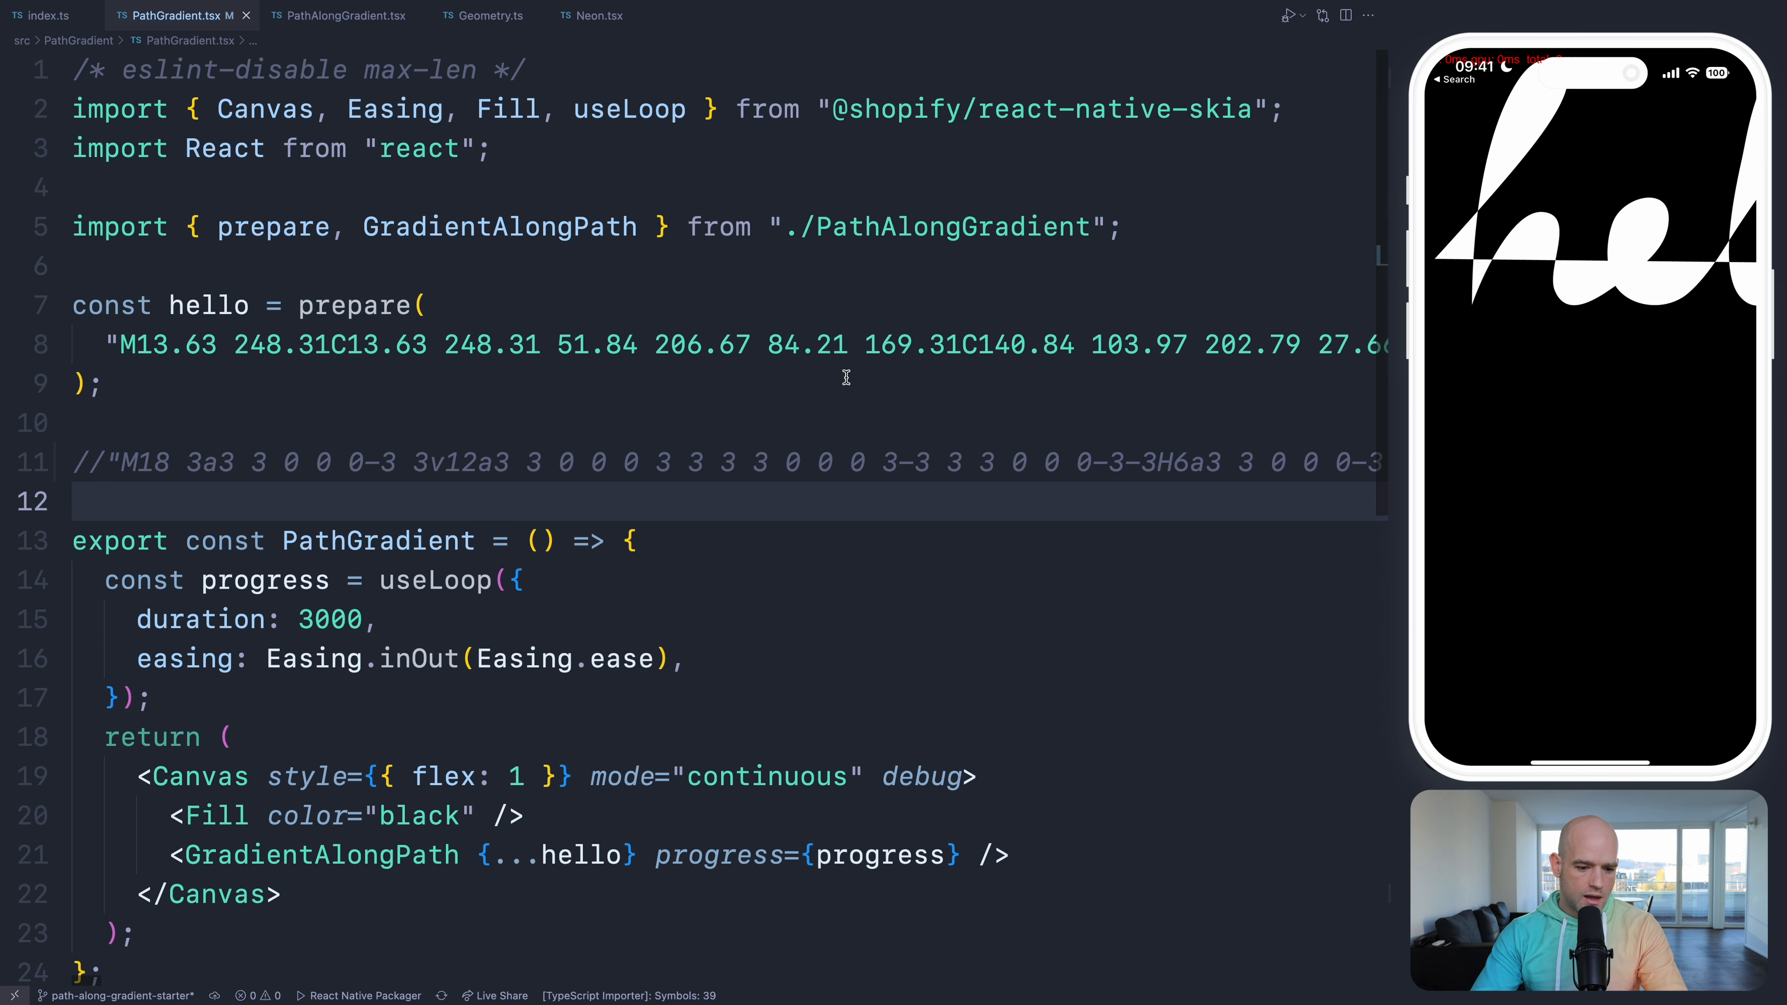
- Jump from PathGradient to the GradientAlongPath and prepare definitions in PathAlongGradient.tsx
left_click(846, 345)
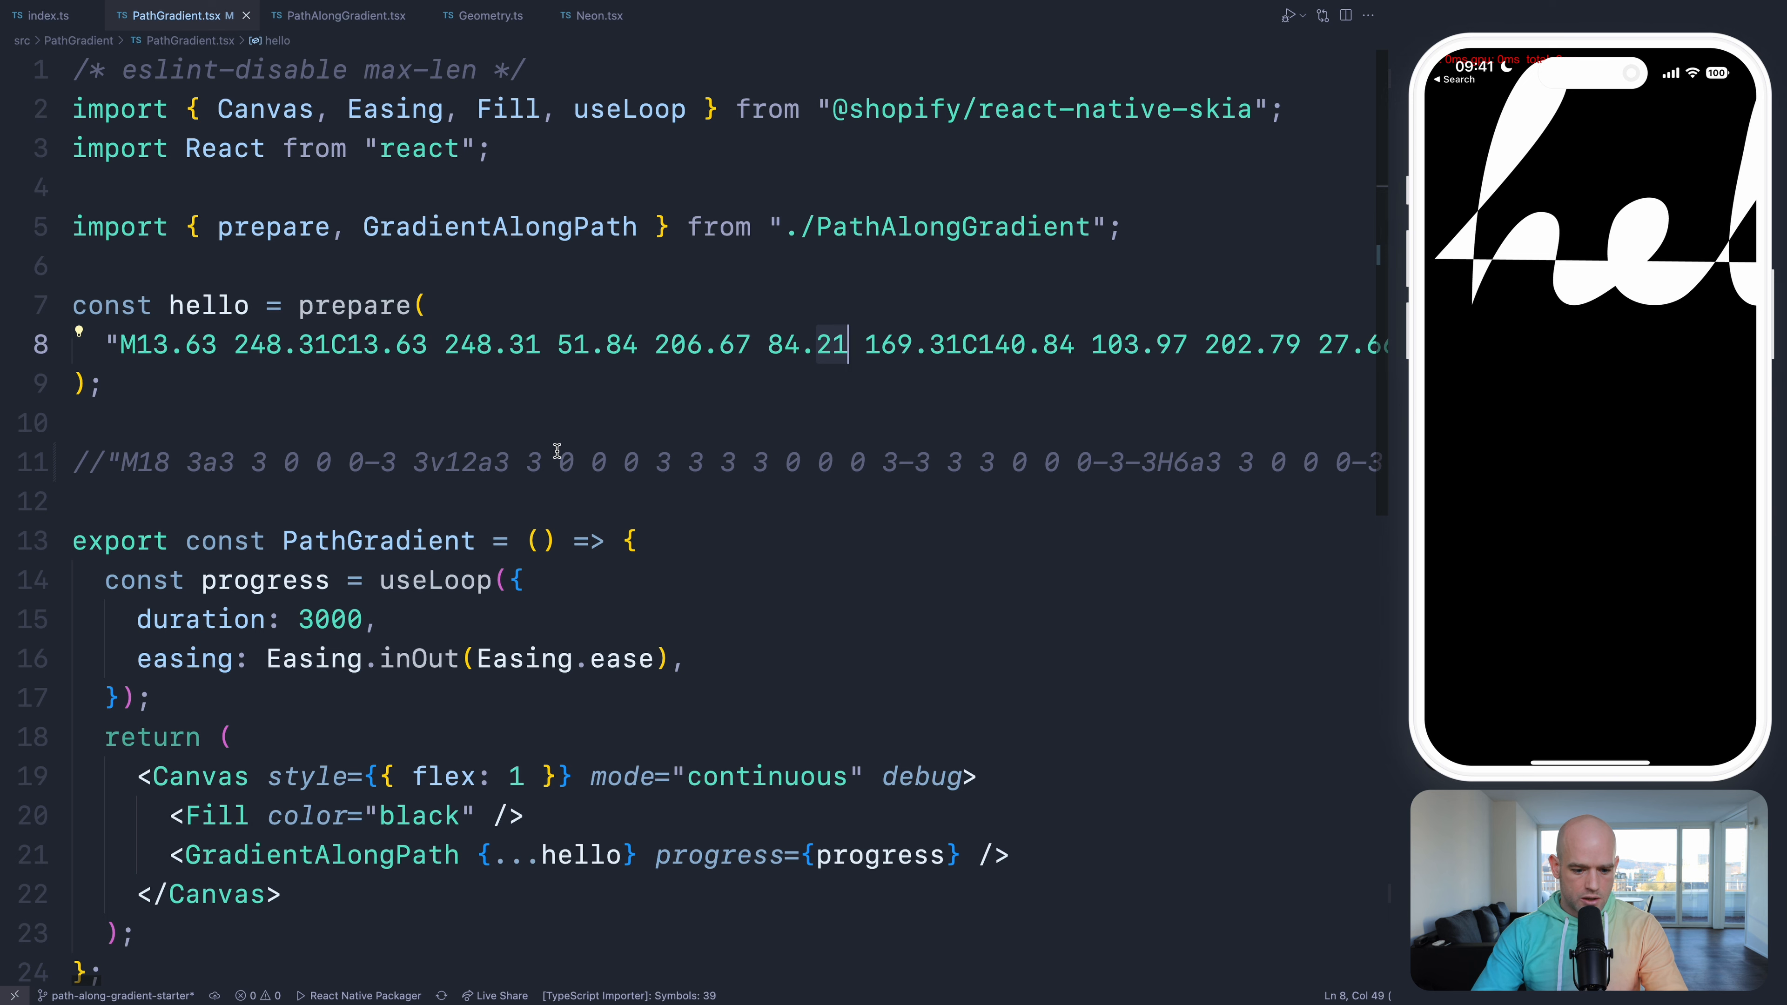
mouse_move(410, 722)
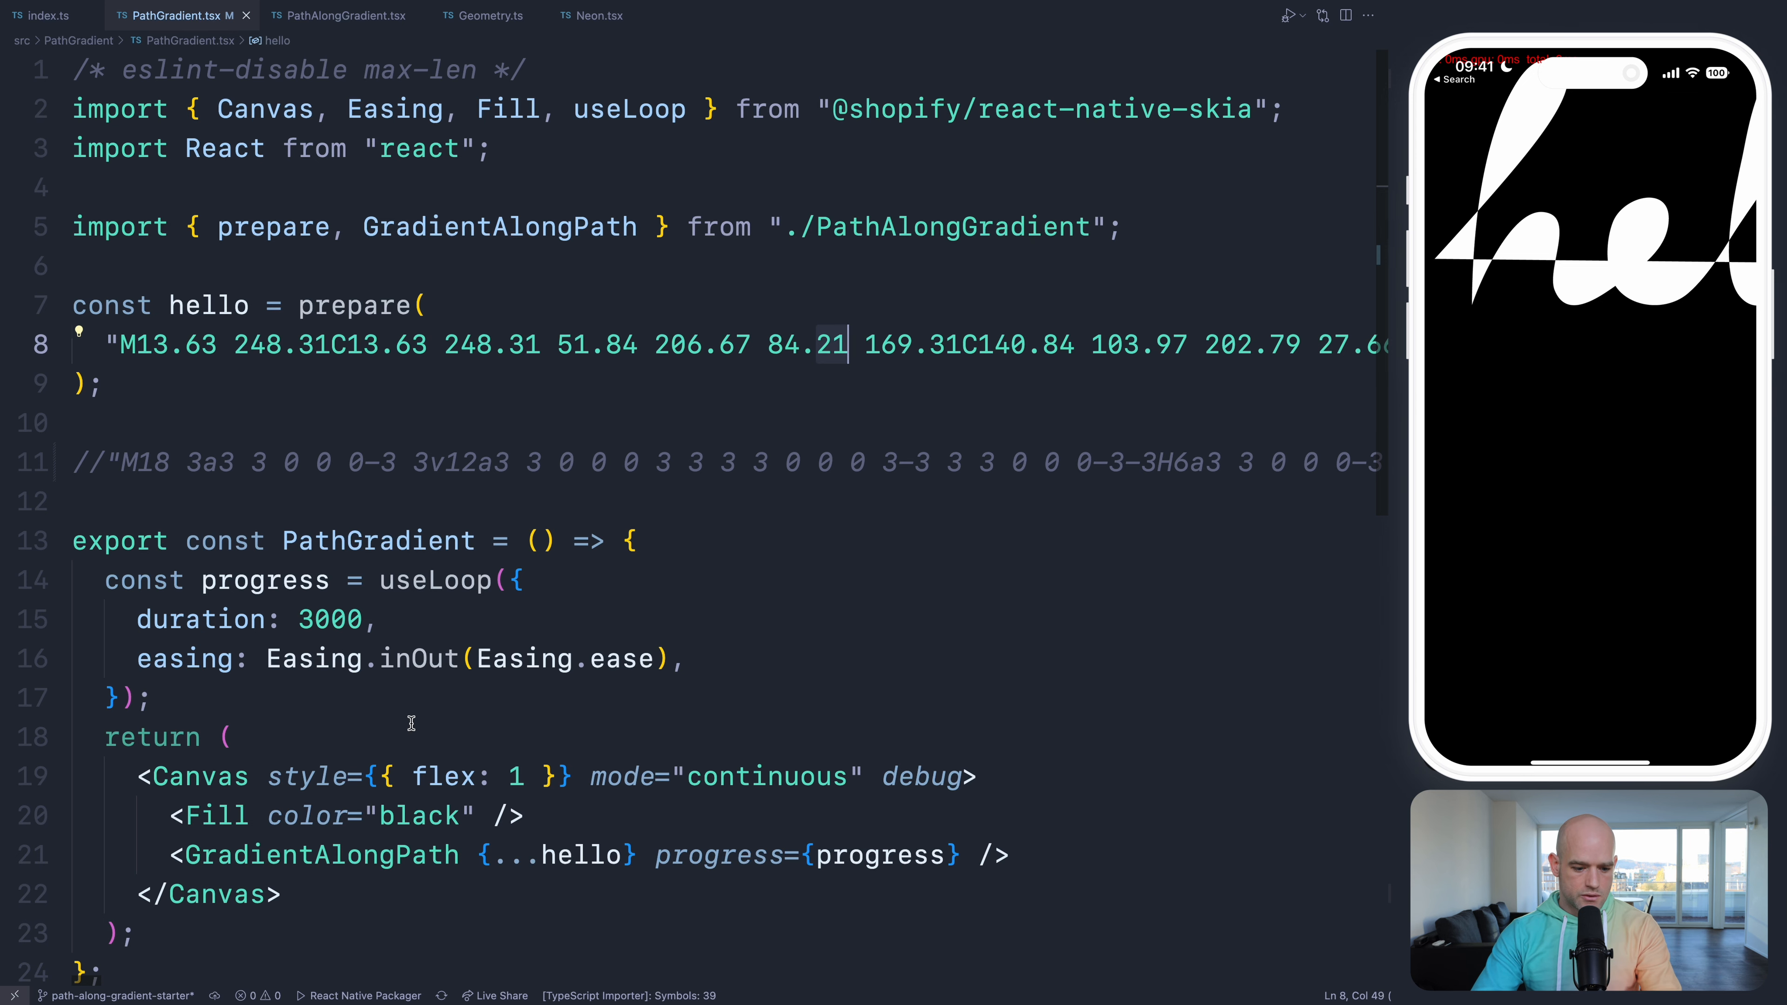
left_click(339, 15)
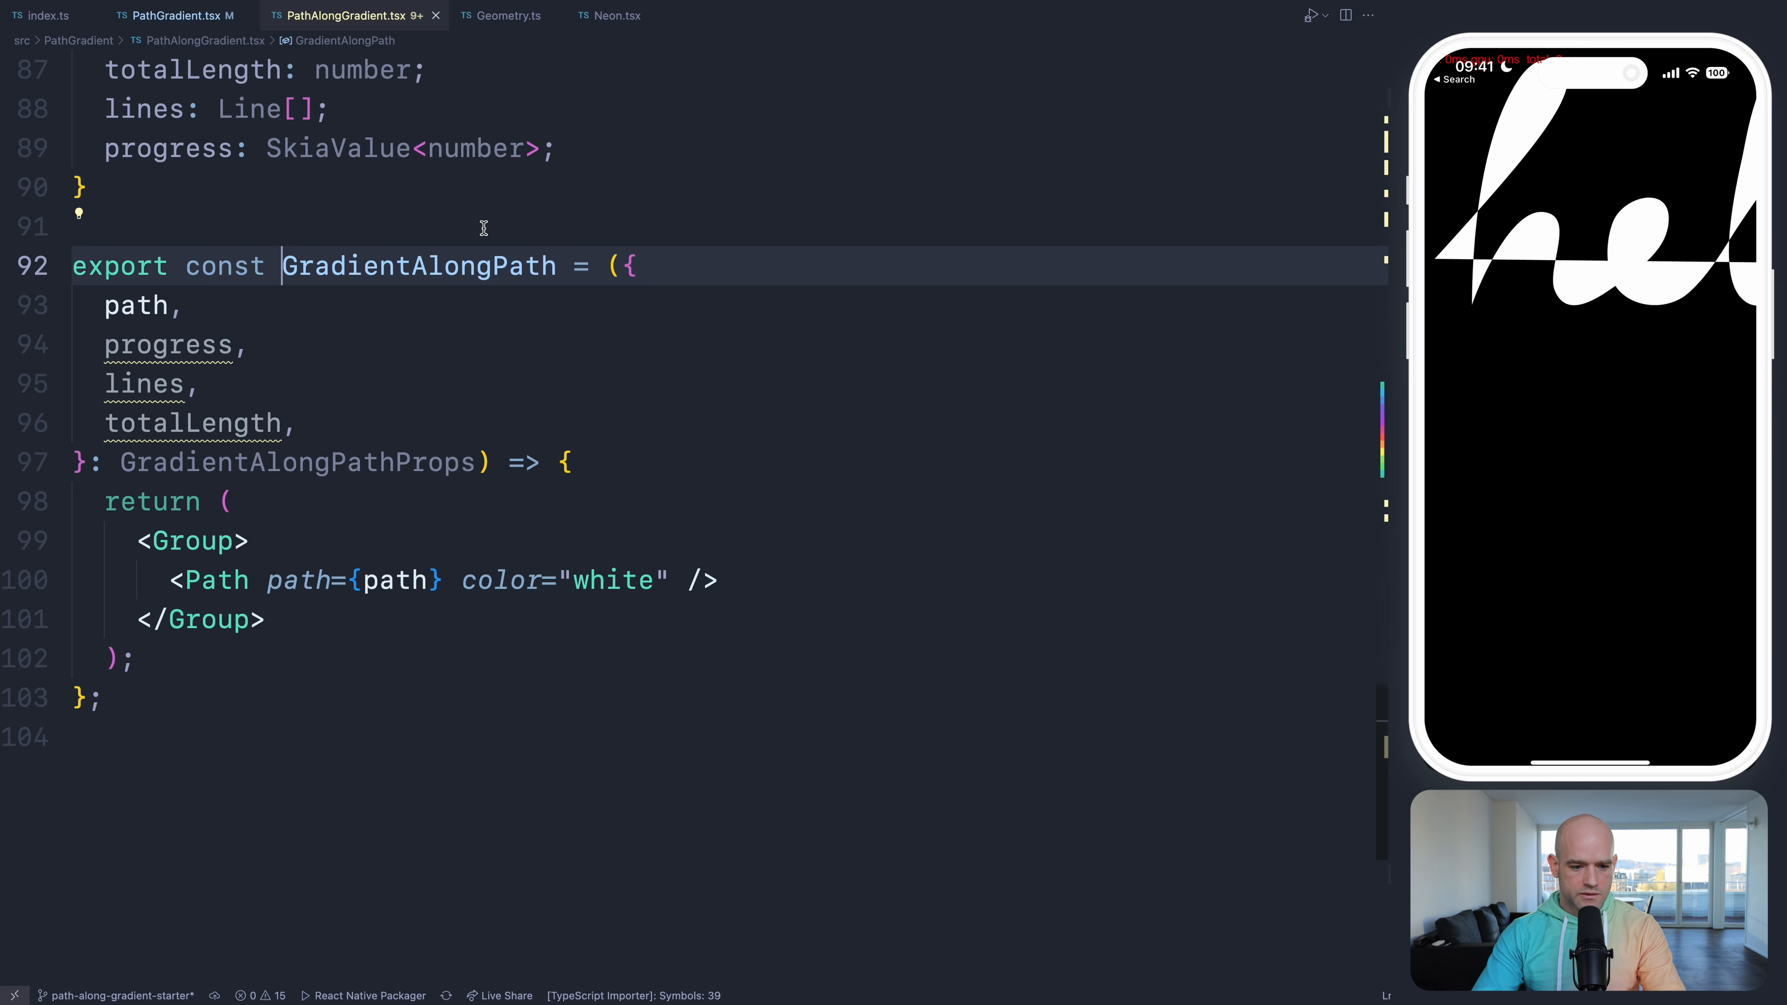
left_click(177, 16)
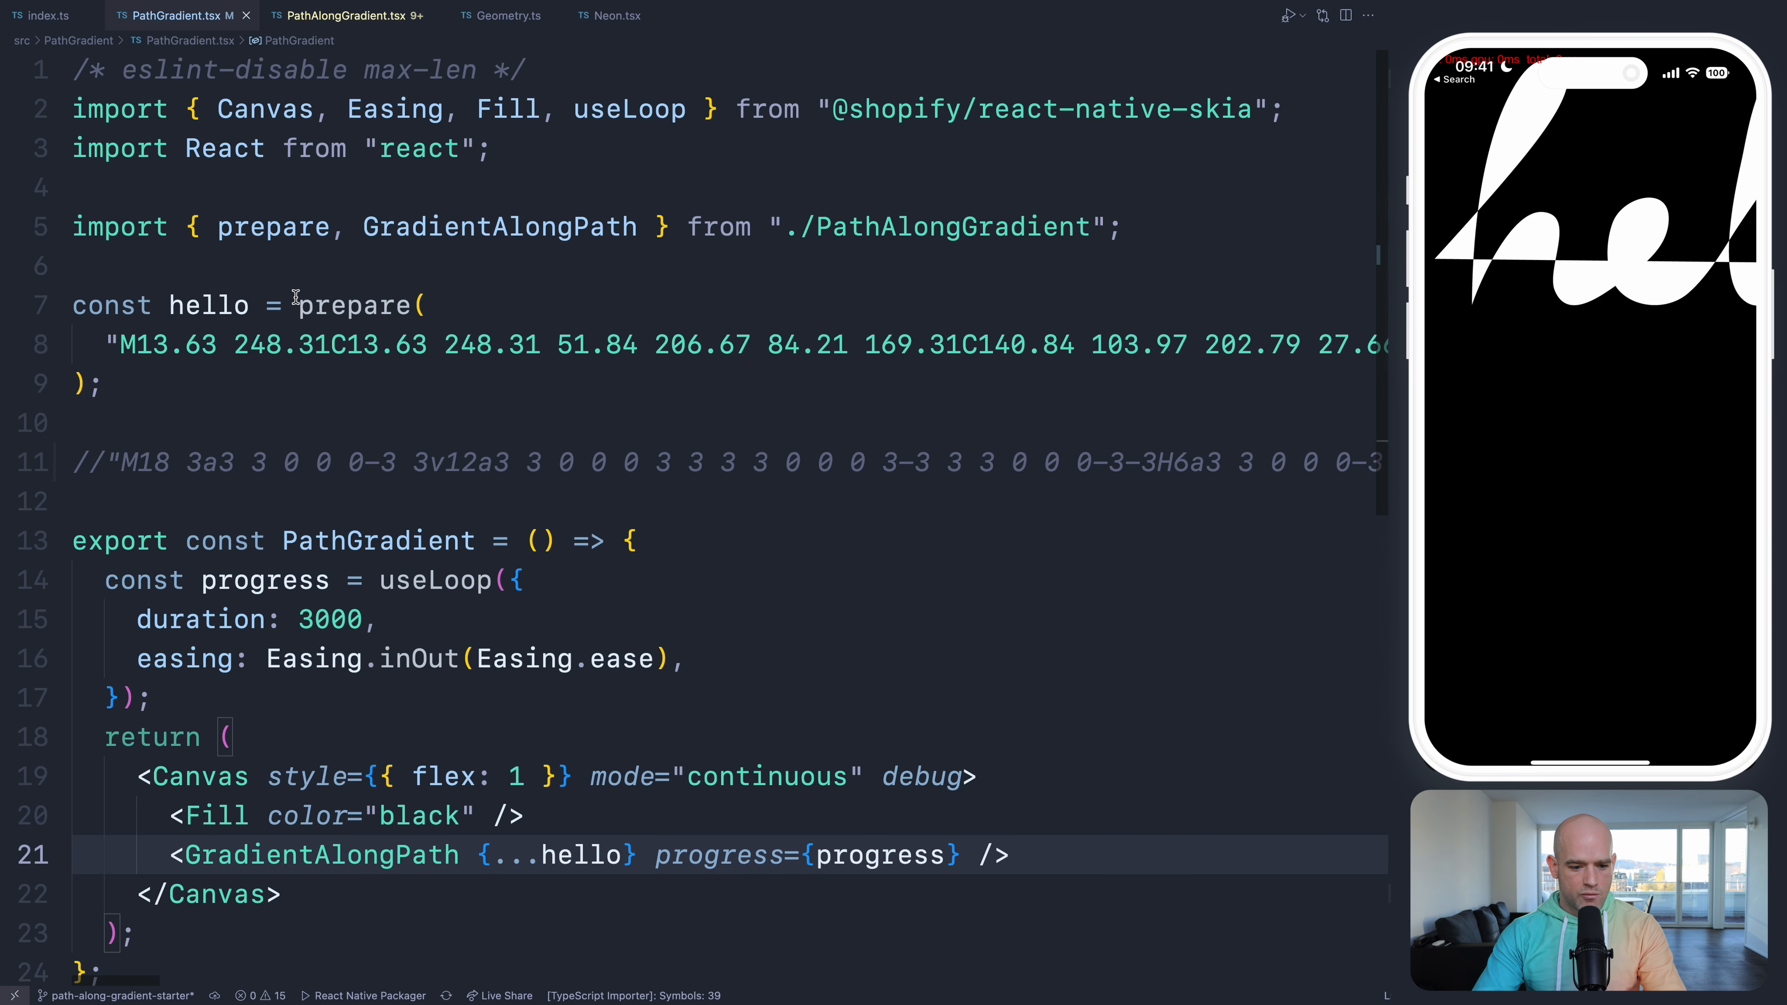
left_click(341, 15)
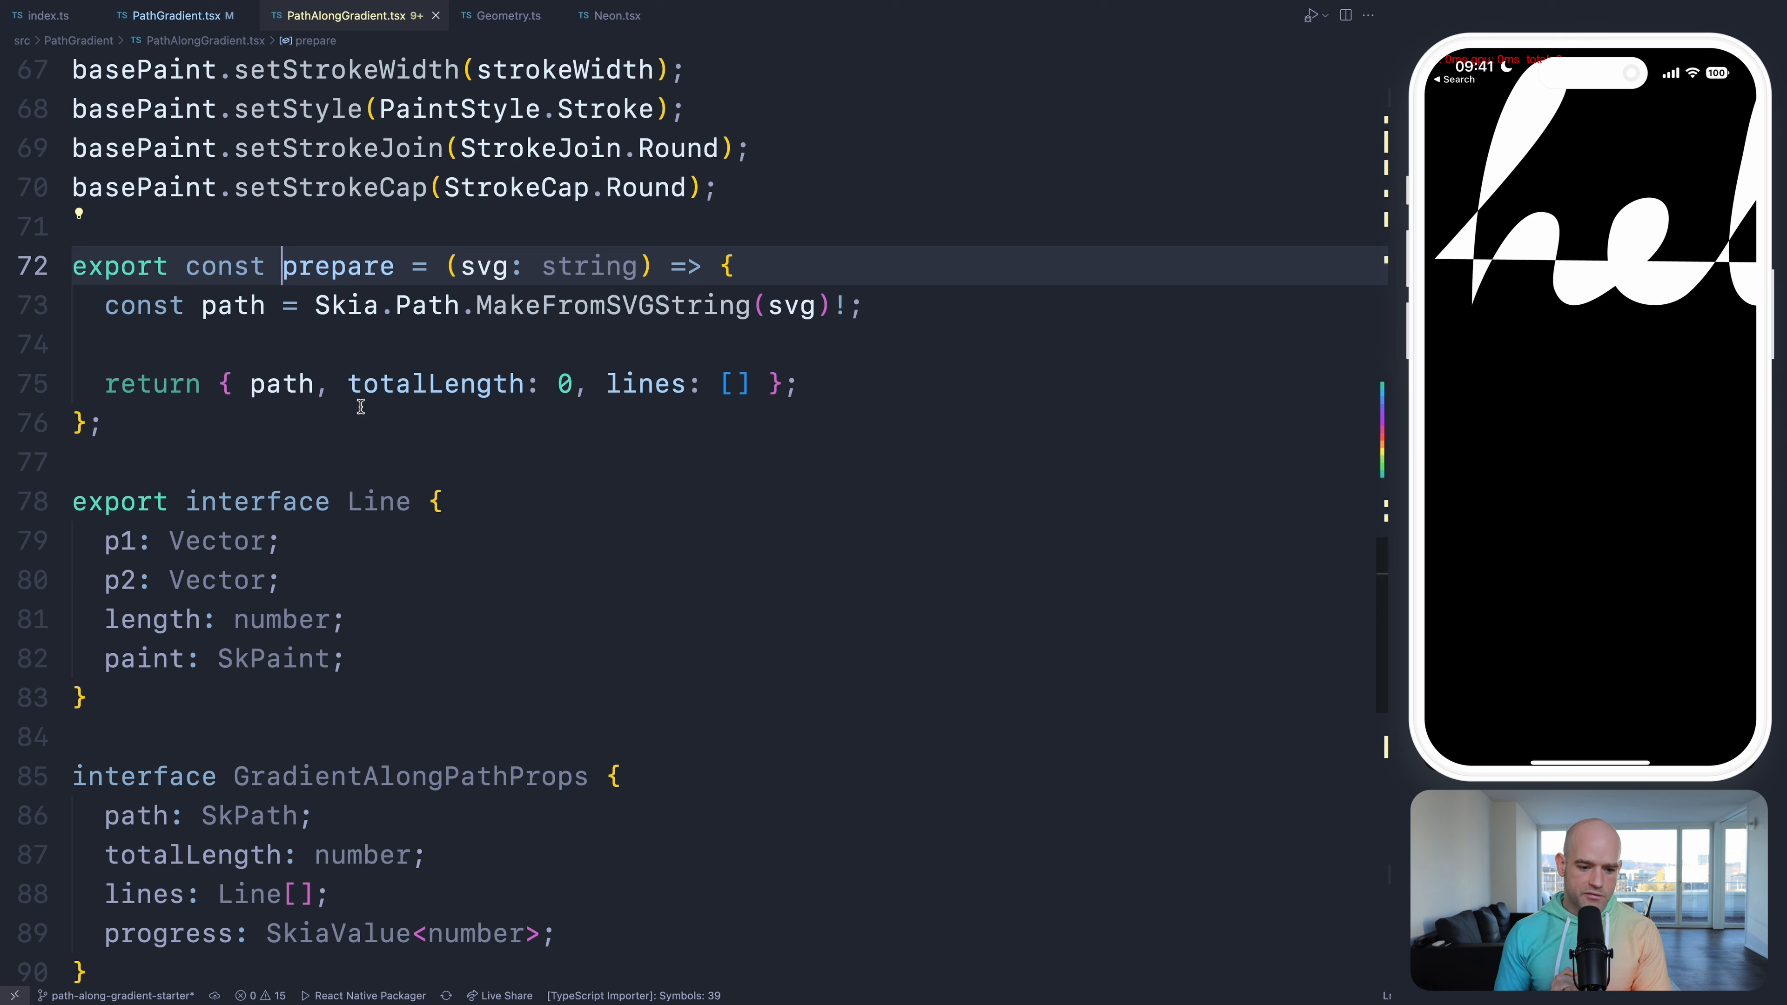
- Inspect prepare's returned path and the Line paint SkPaint type, then return to the Path element
double_click(281, 383)
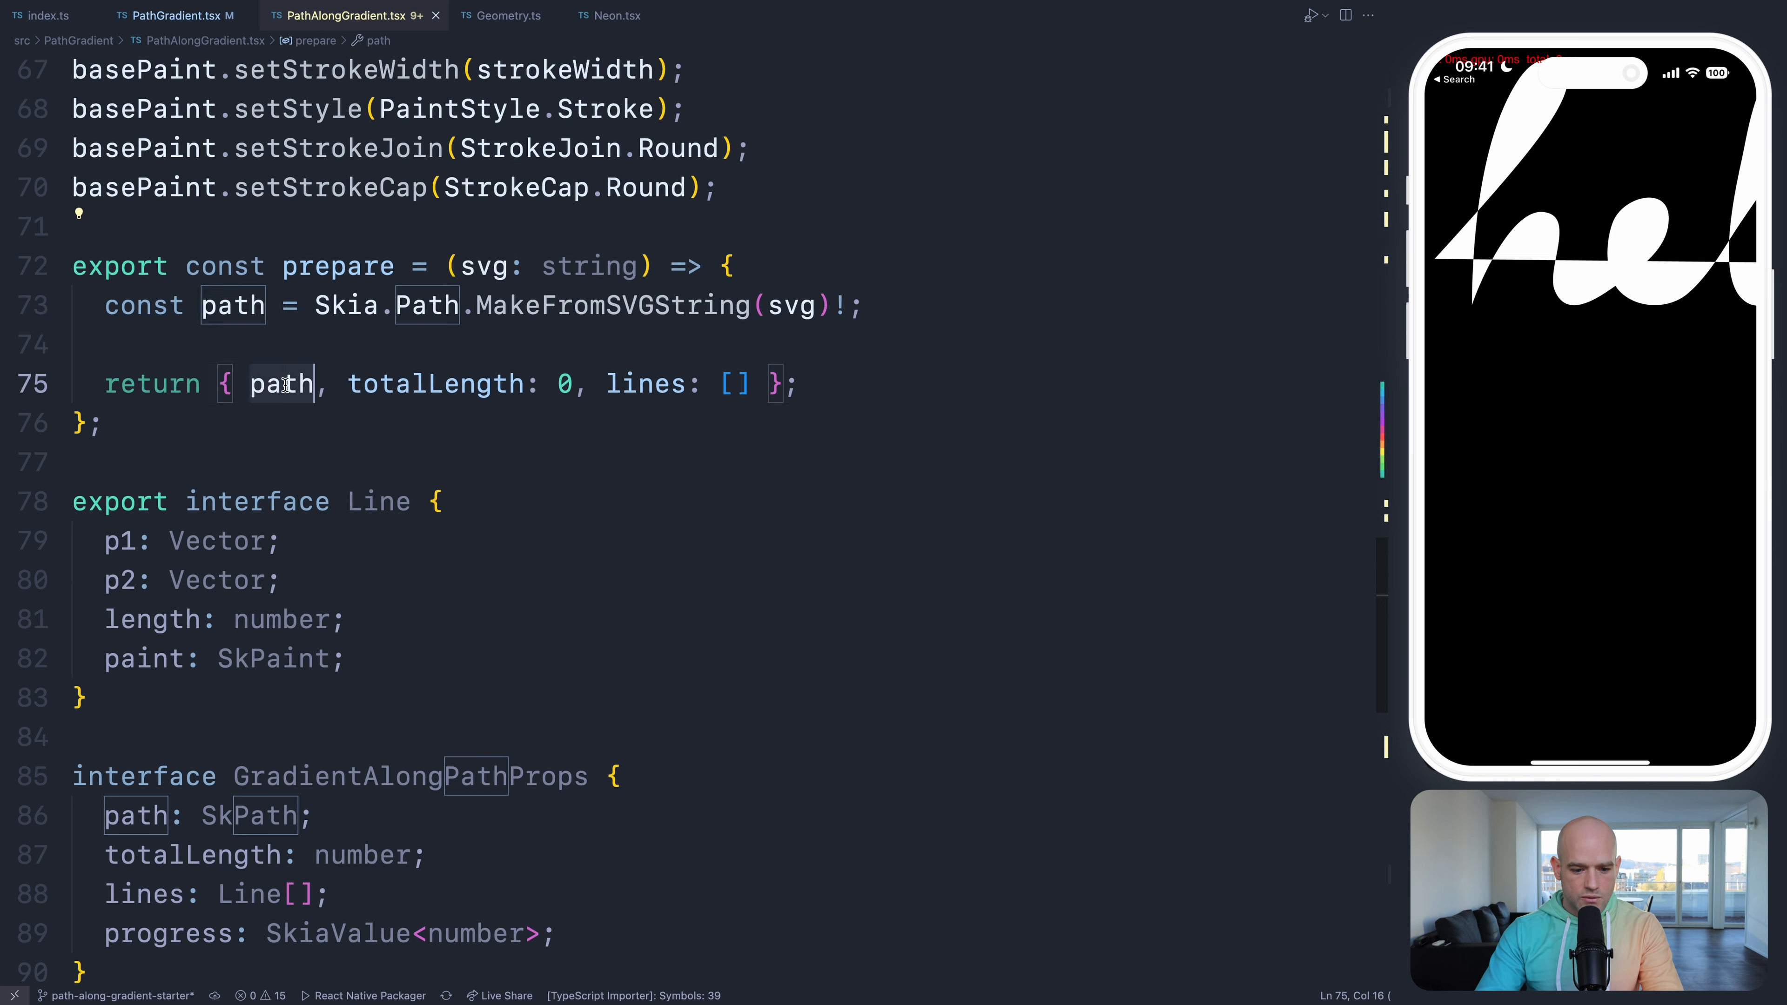
double_click(435, 383)
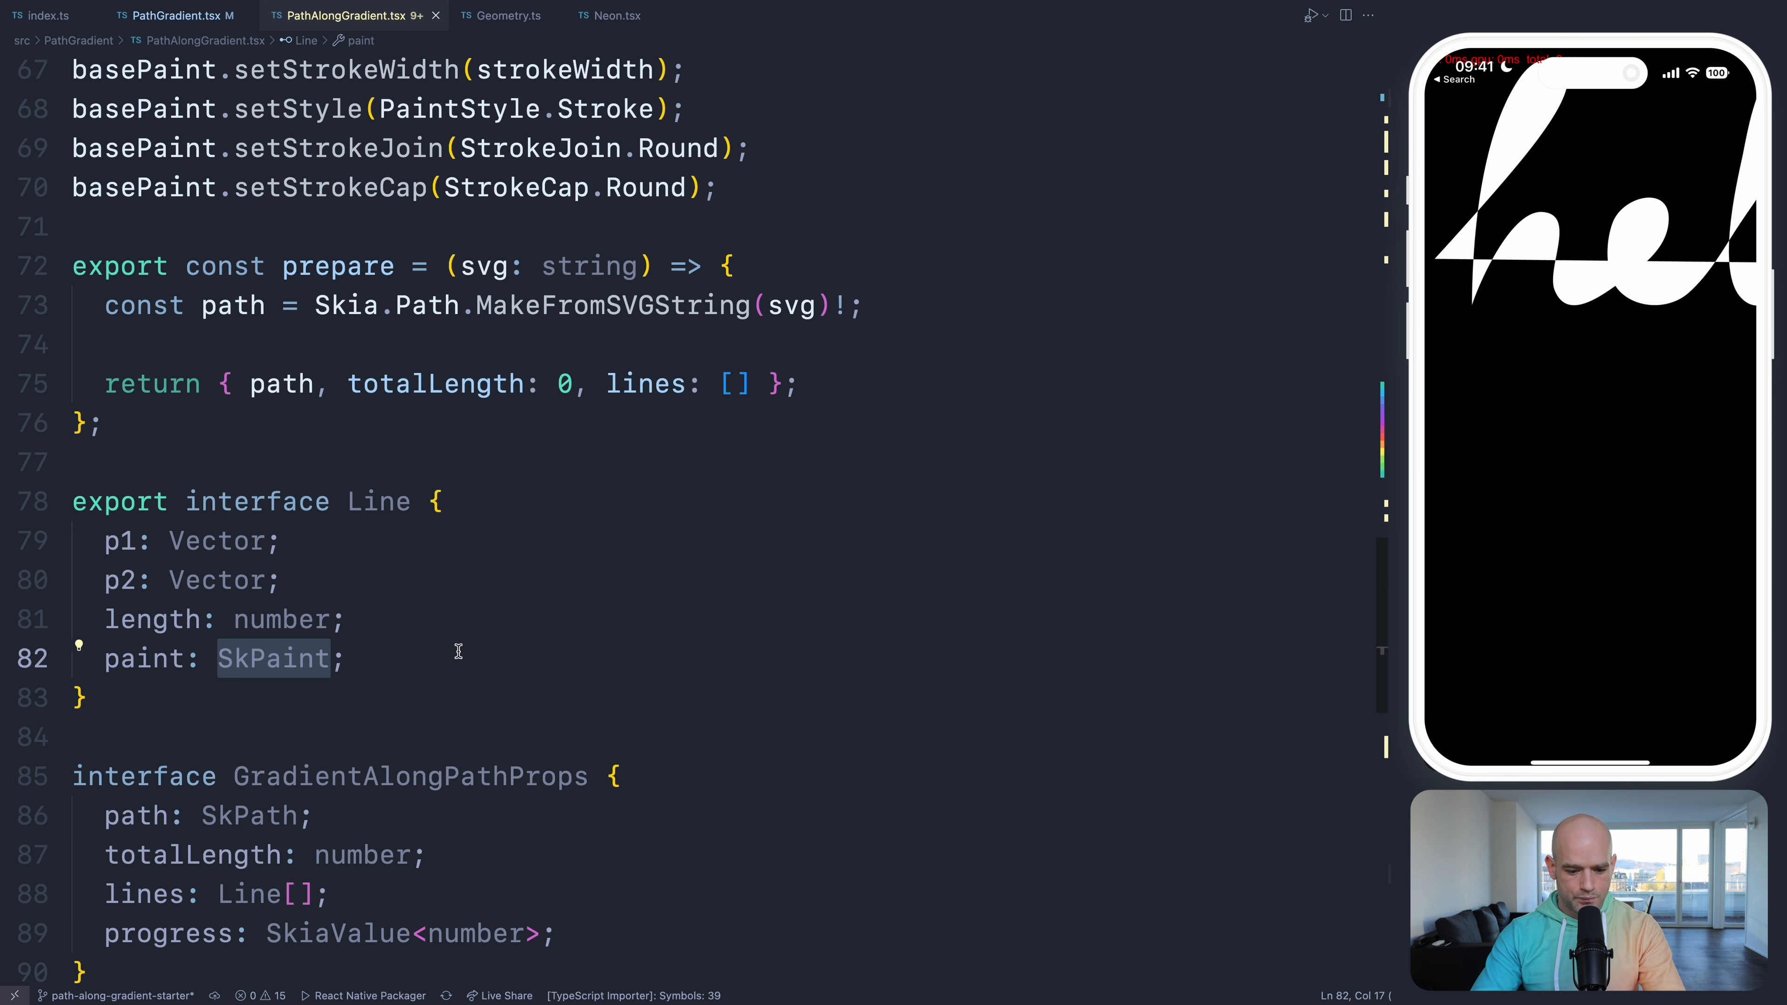
scroll("down", 3)
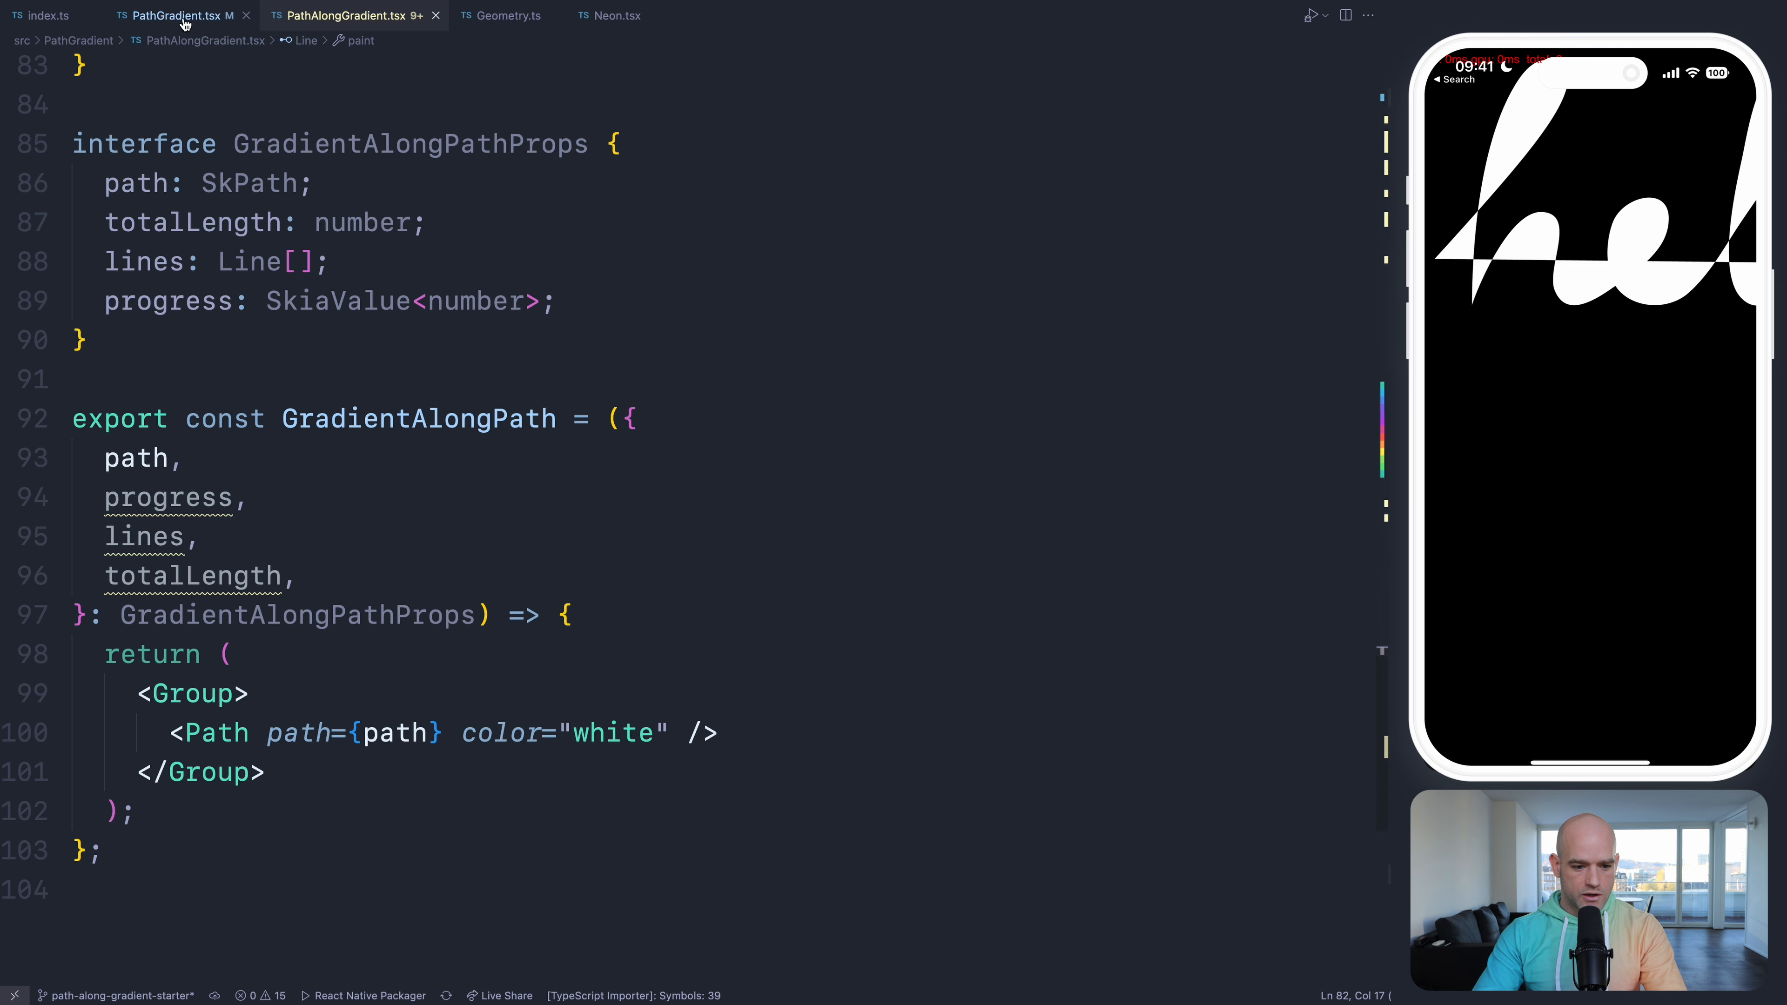
left_click(171, 15)
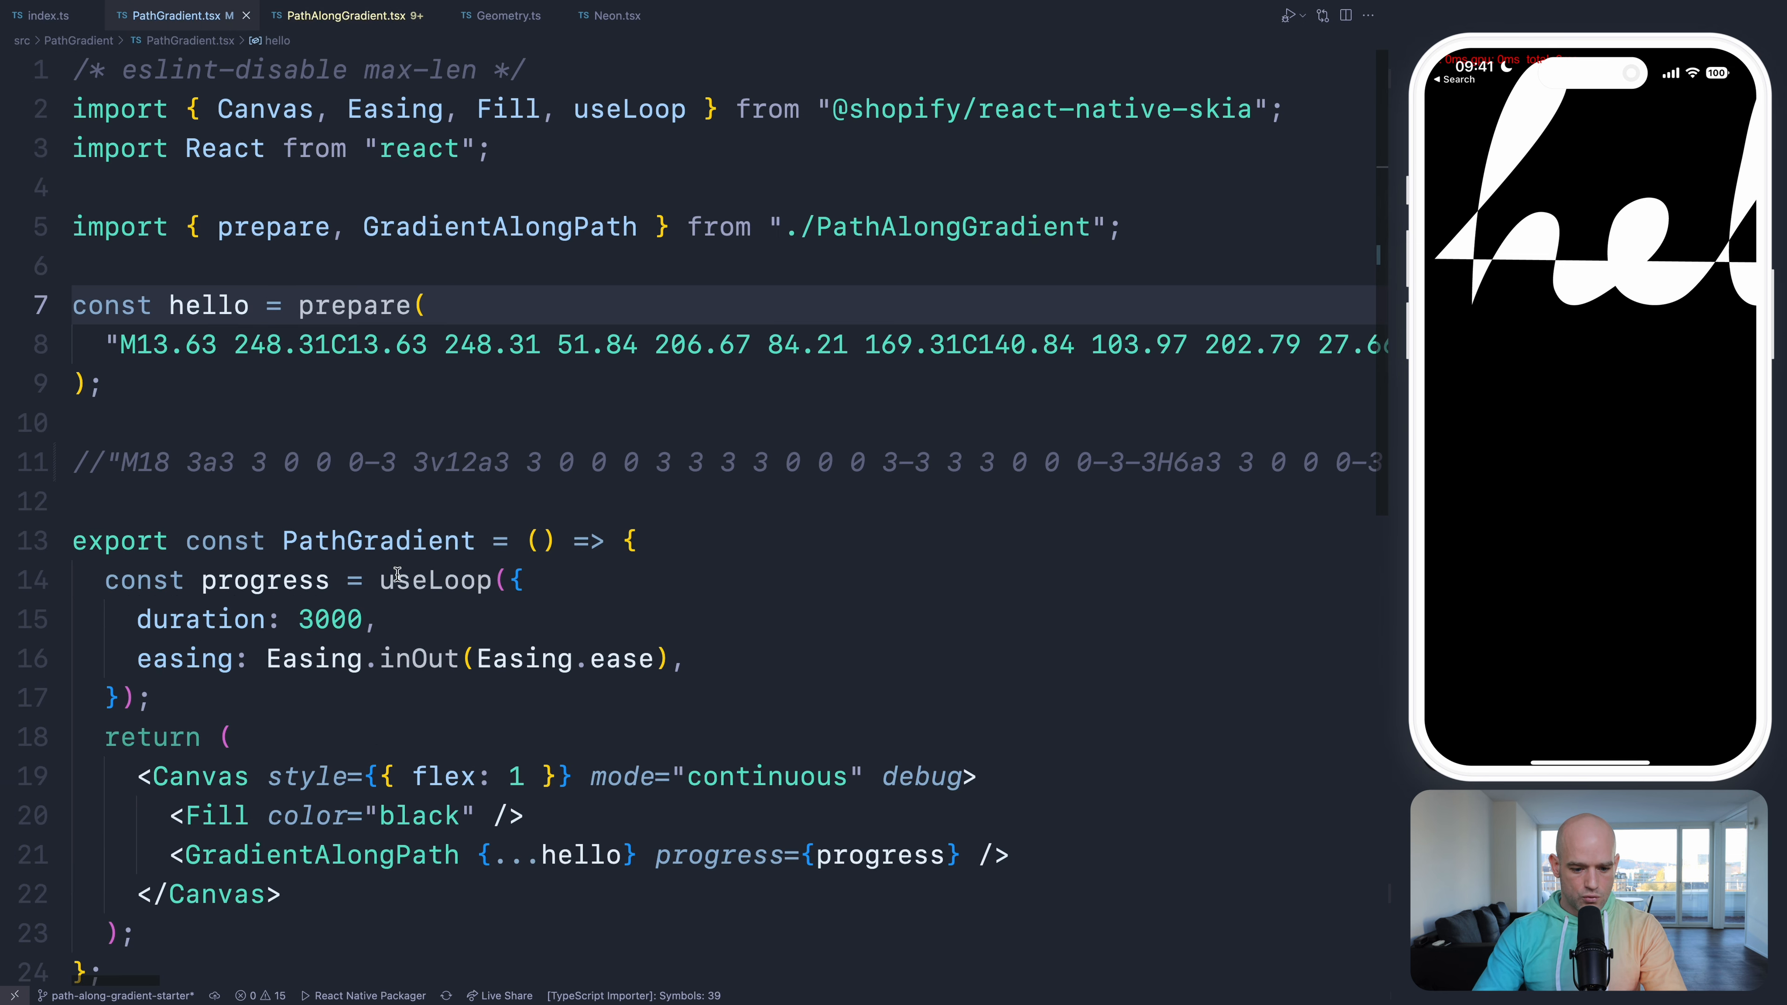
double_click(432, 580)
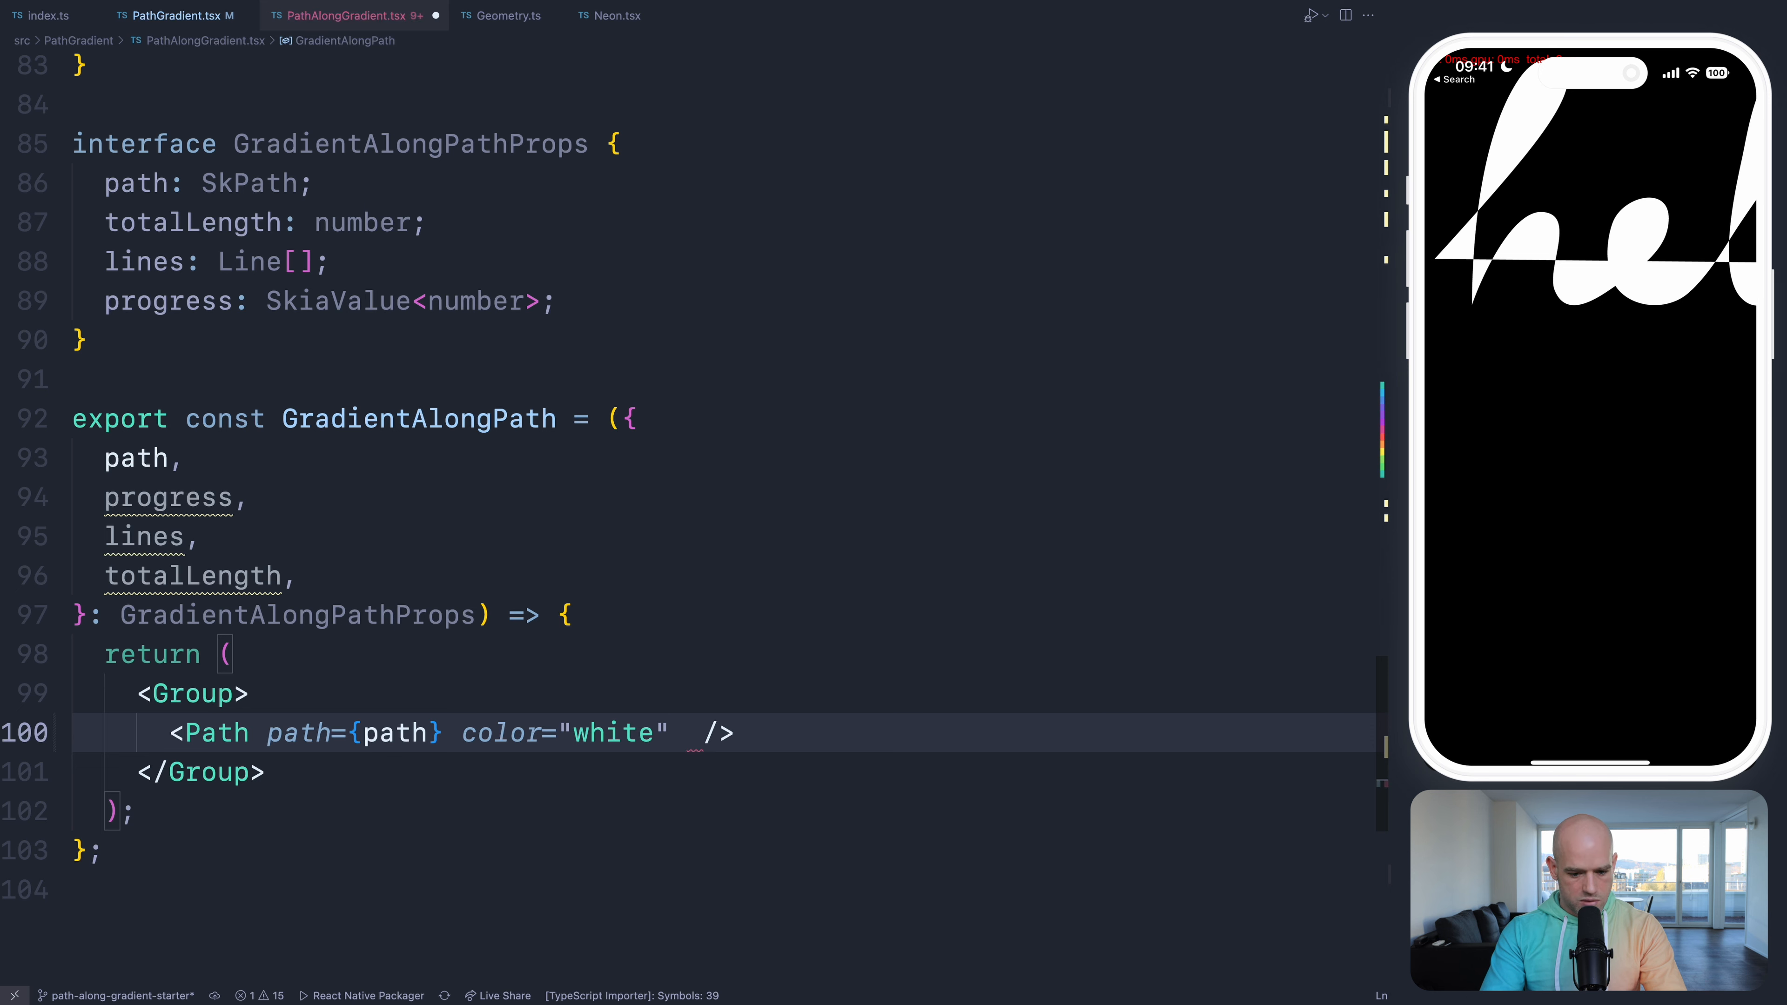
- Give the Path end={progress}, style="stroke" and a stroke width so hello is traced
type("end={}")
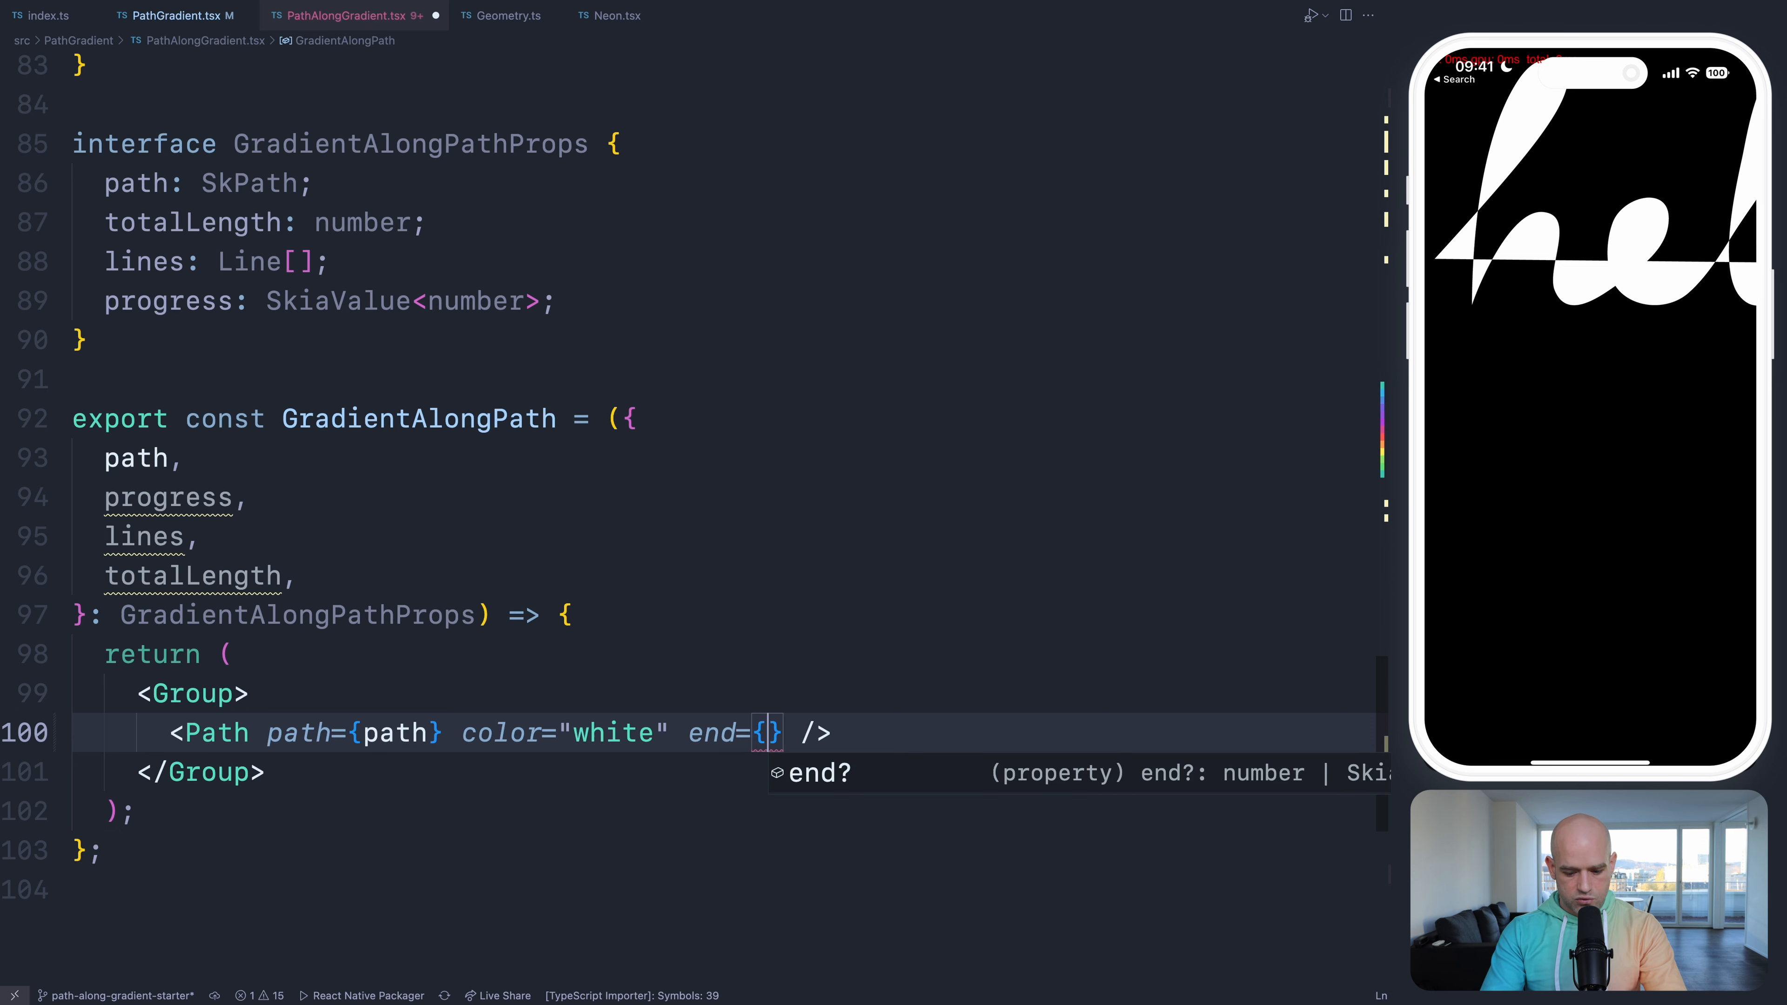
type("pro")
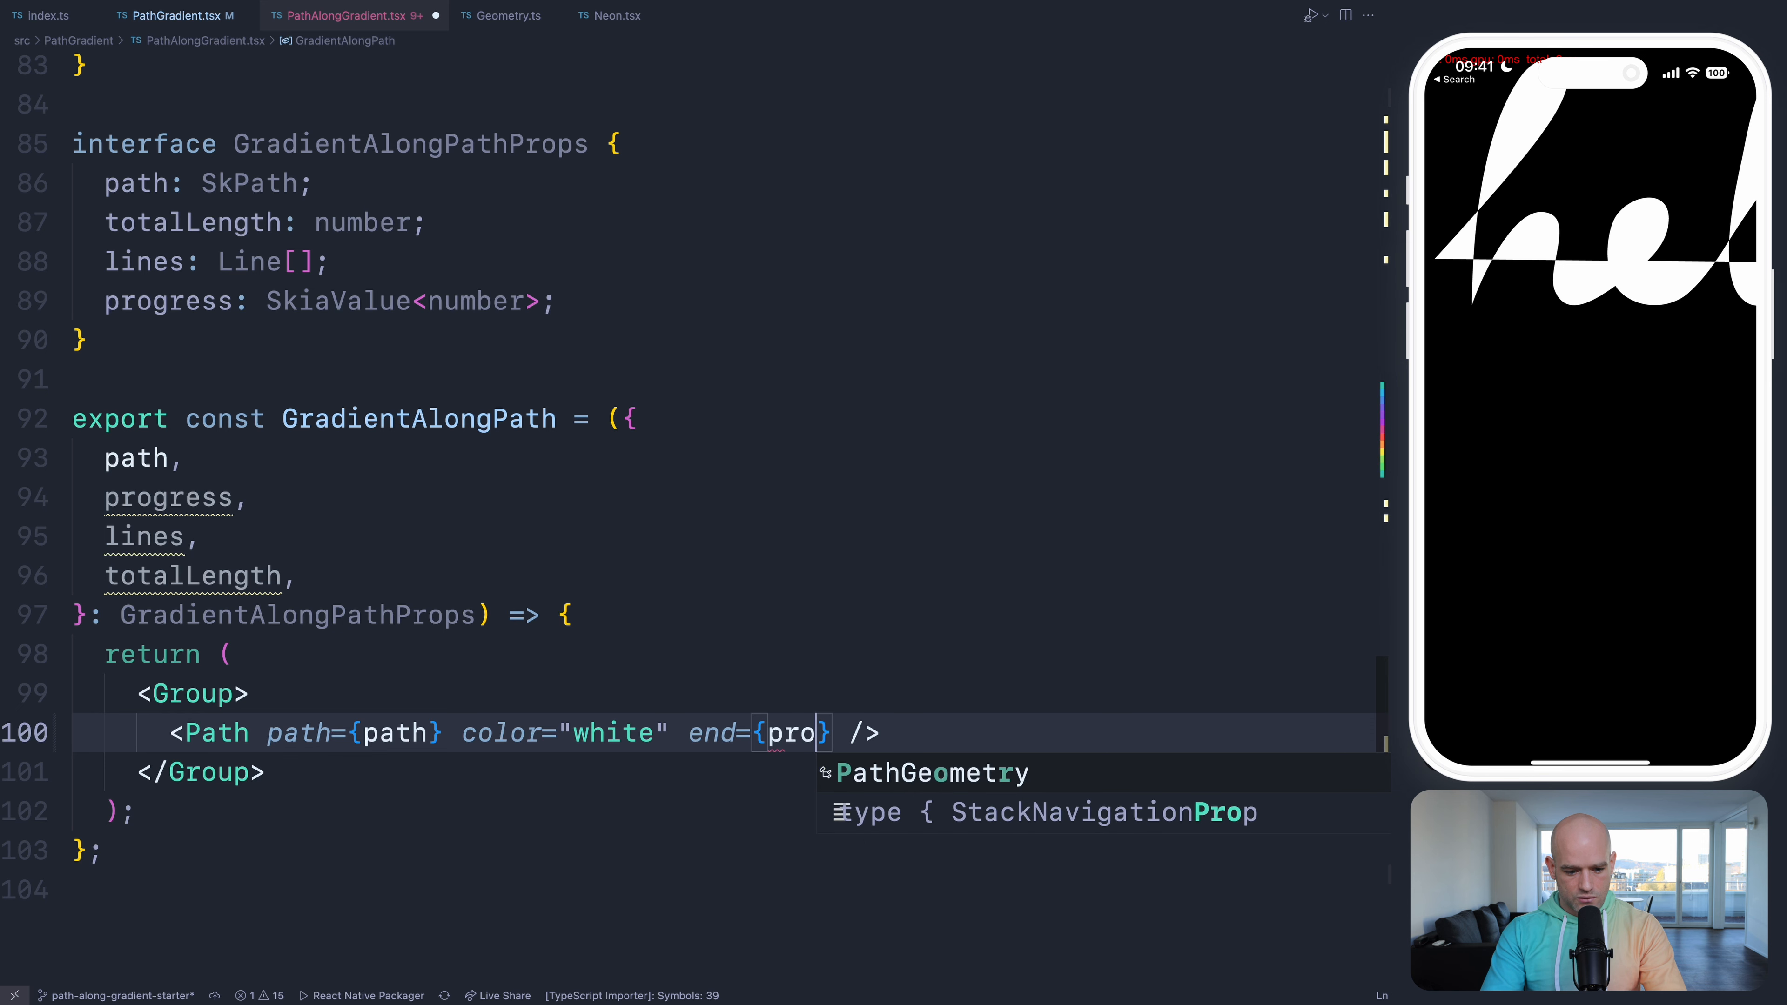
type("gre")
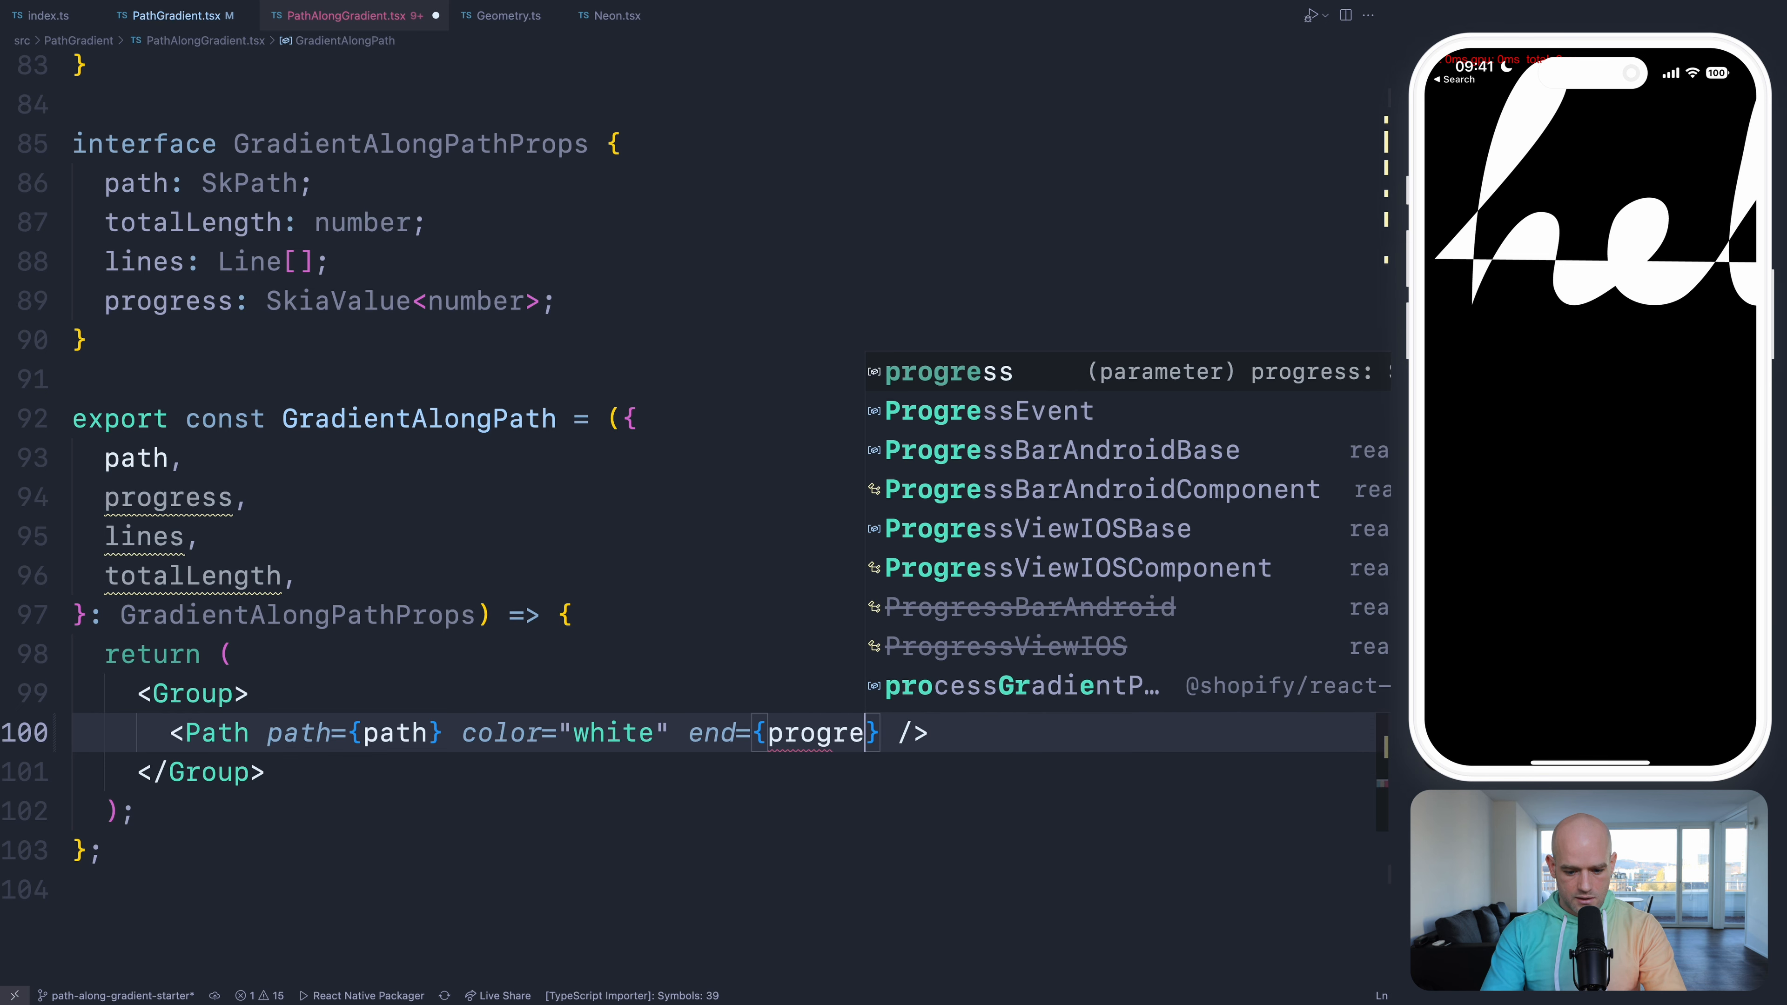
type("ss")
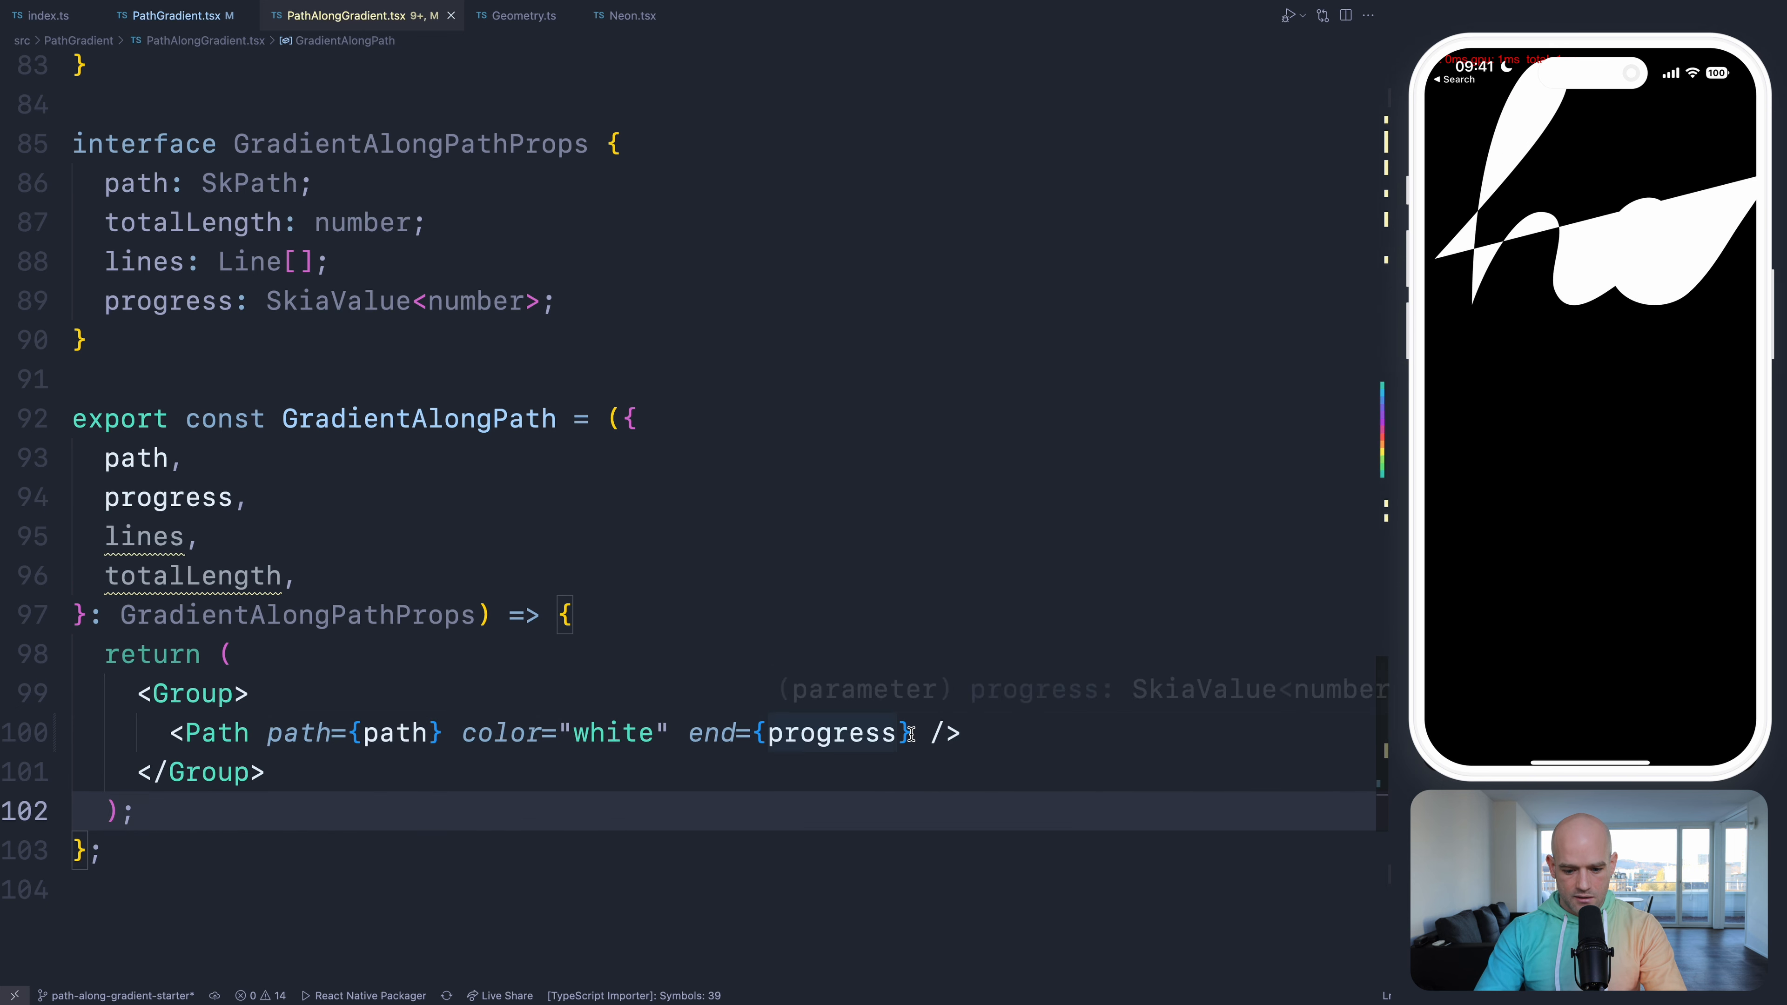
type("style=")
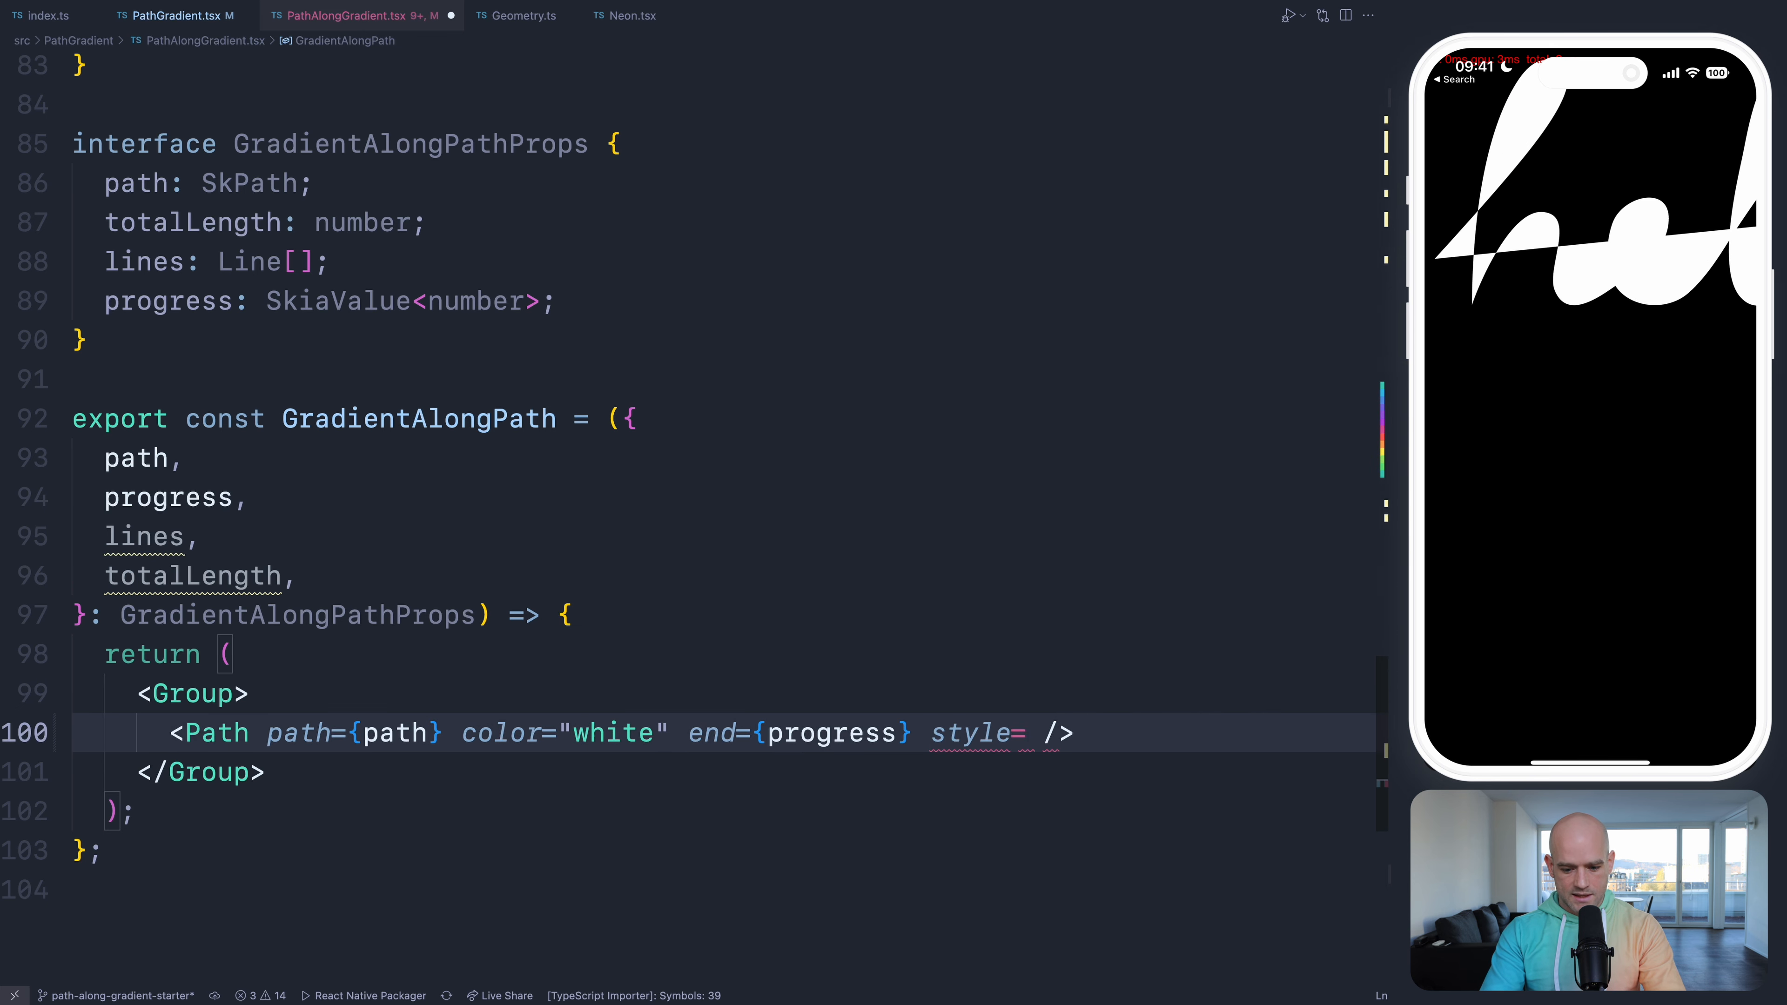
type("\"stroke\"")
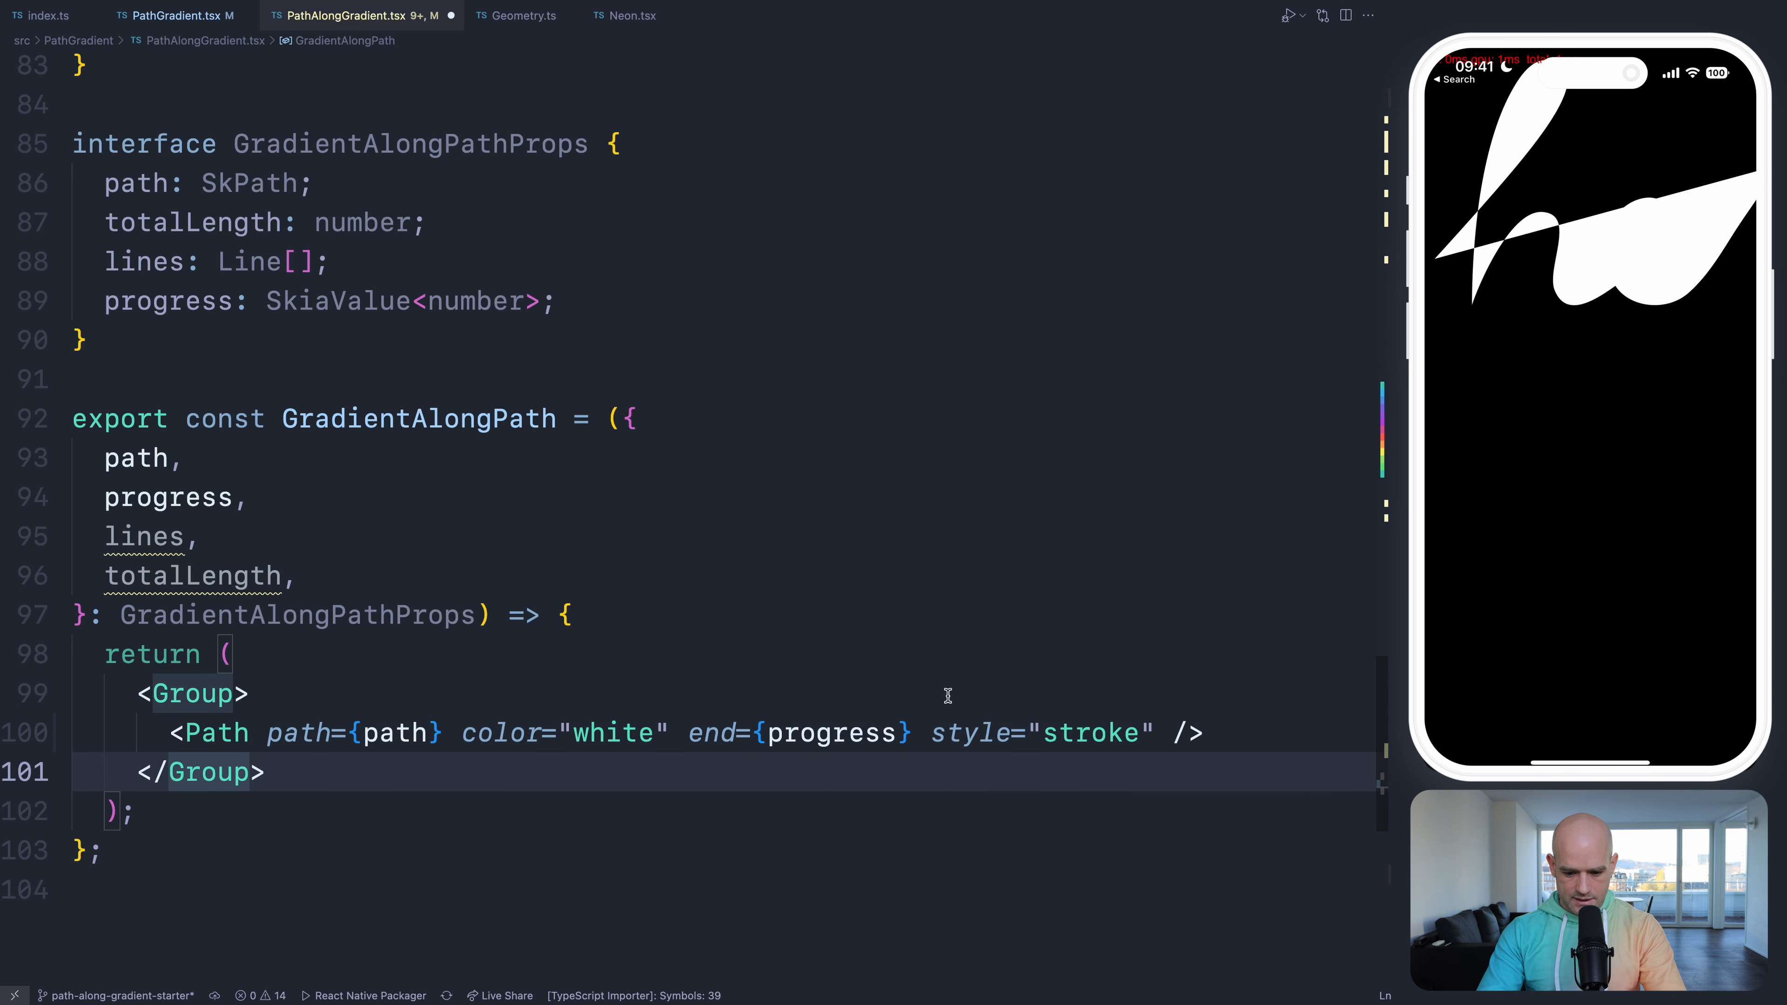
type("s")
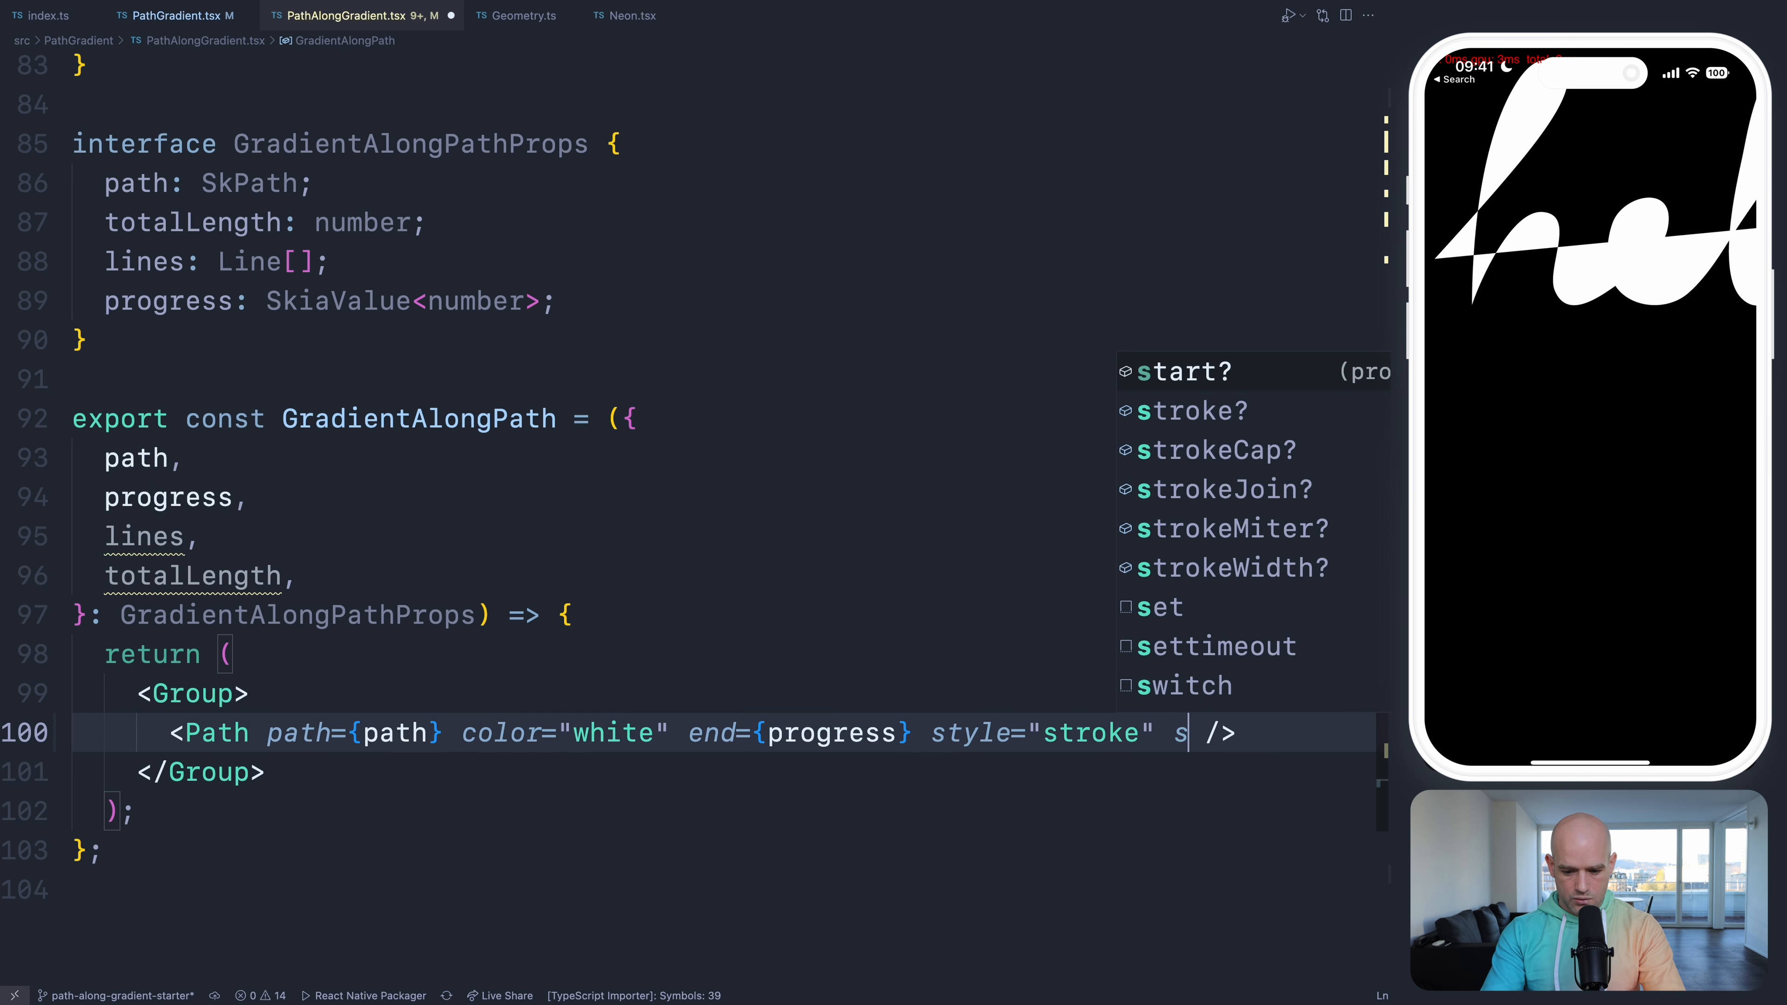
type("tro")
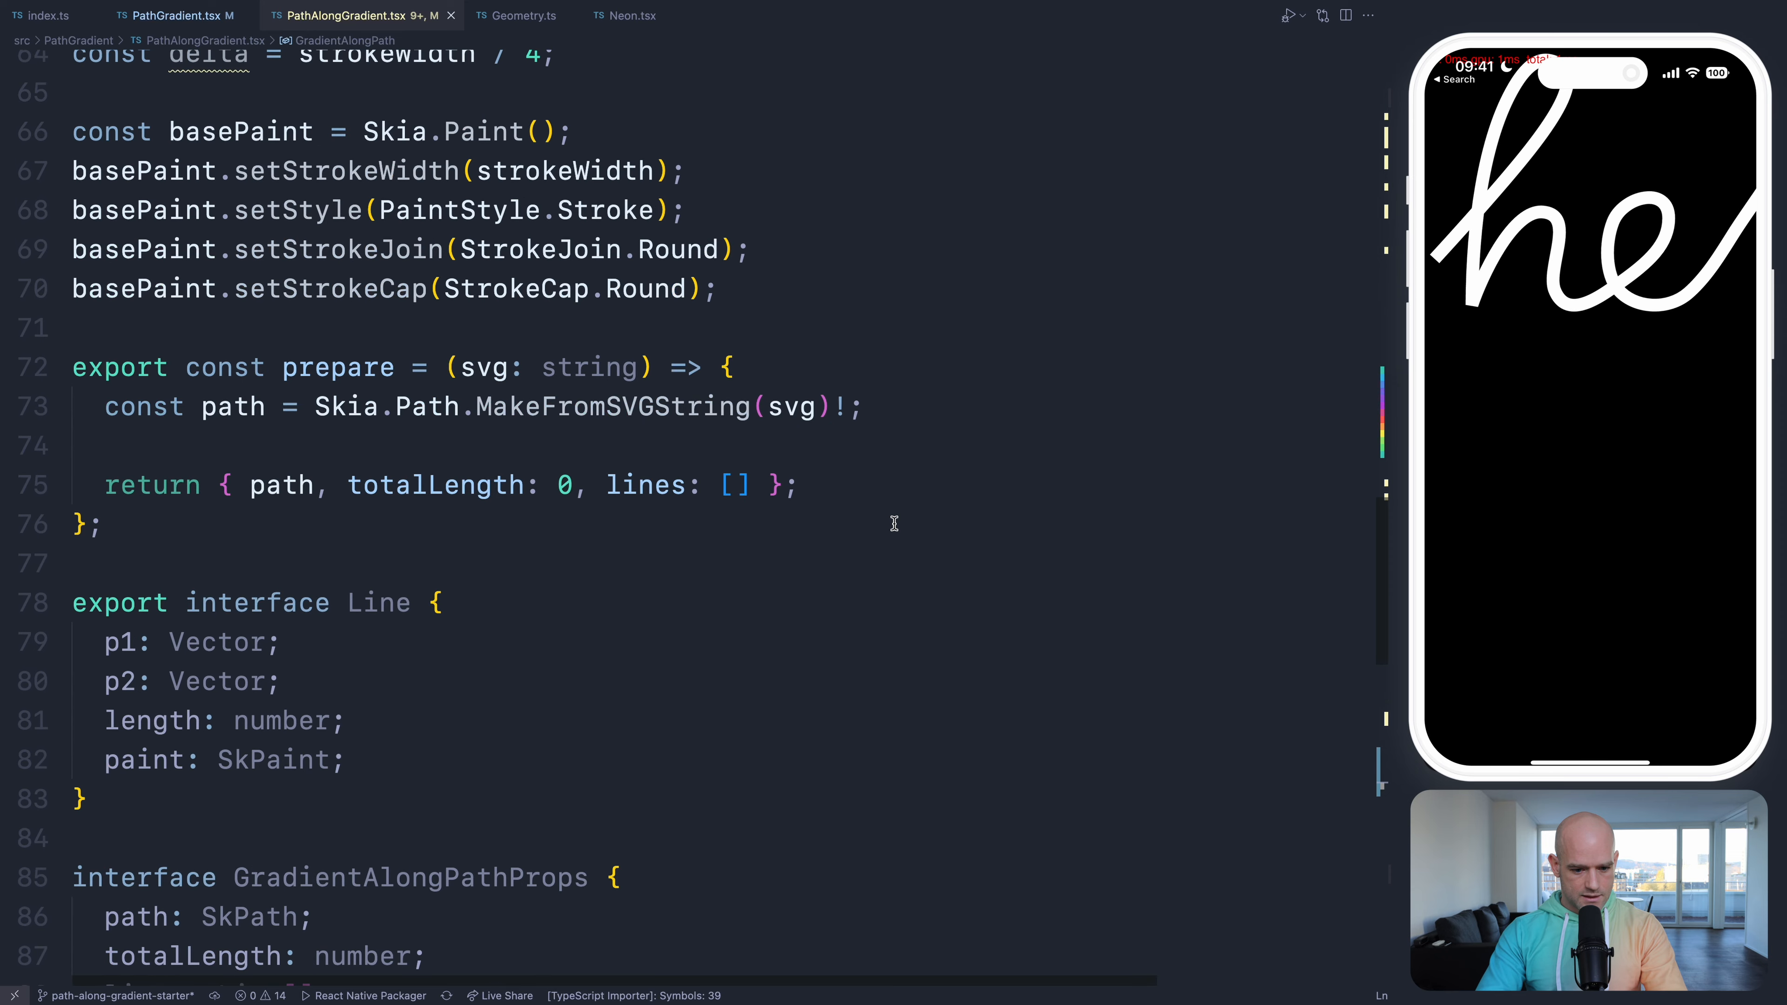
- Compute src = path.computeTightBounds() and dst = rect(0, 0, width, height) in prepare
type("co")
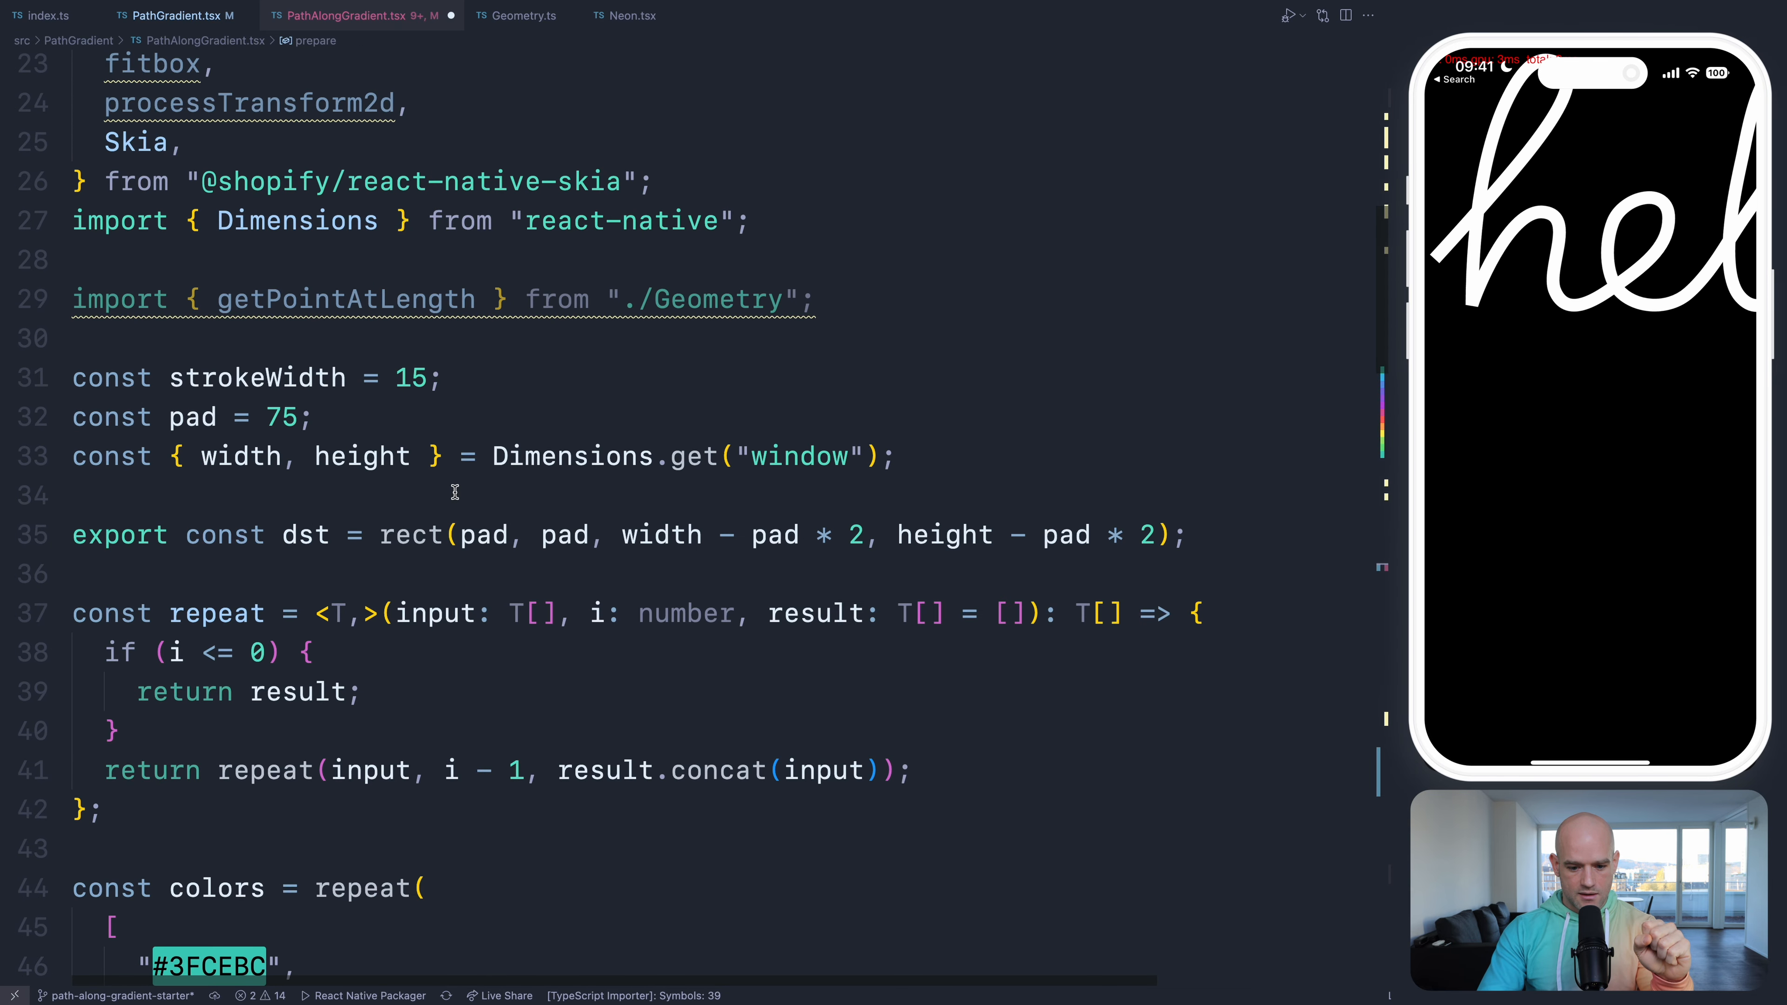
scroll("down", 3)
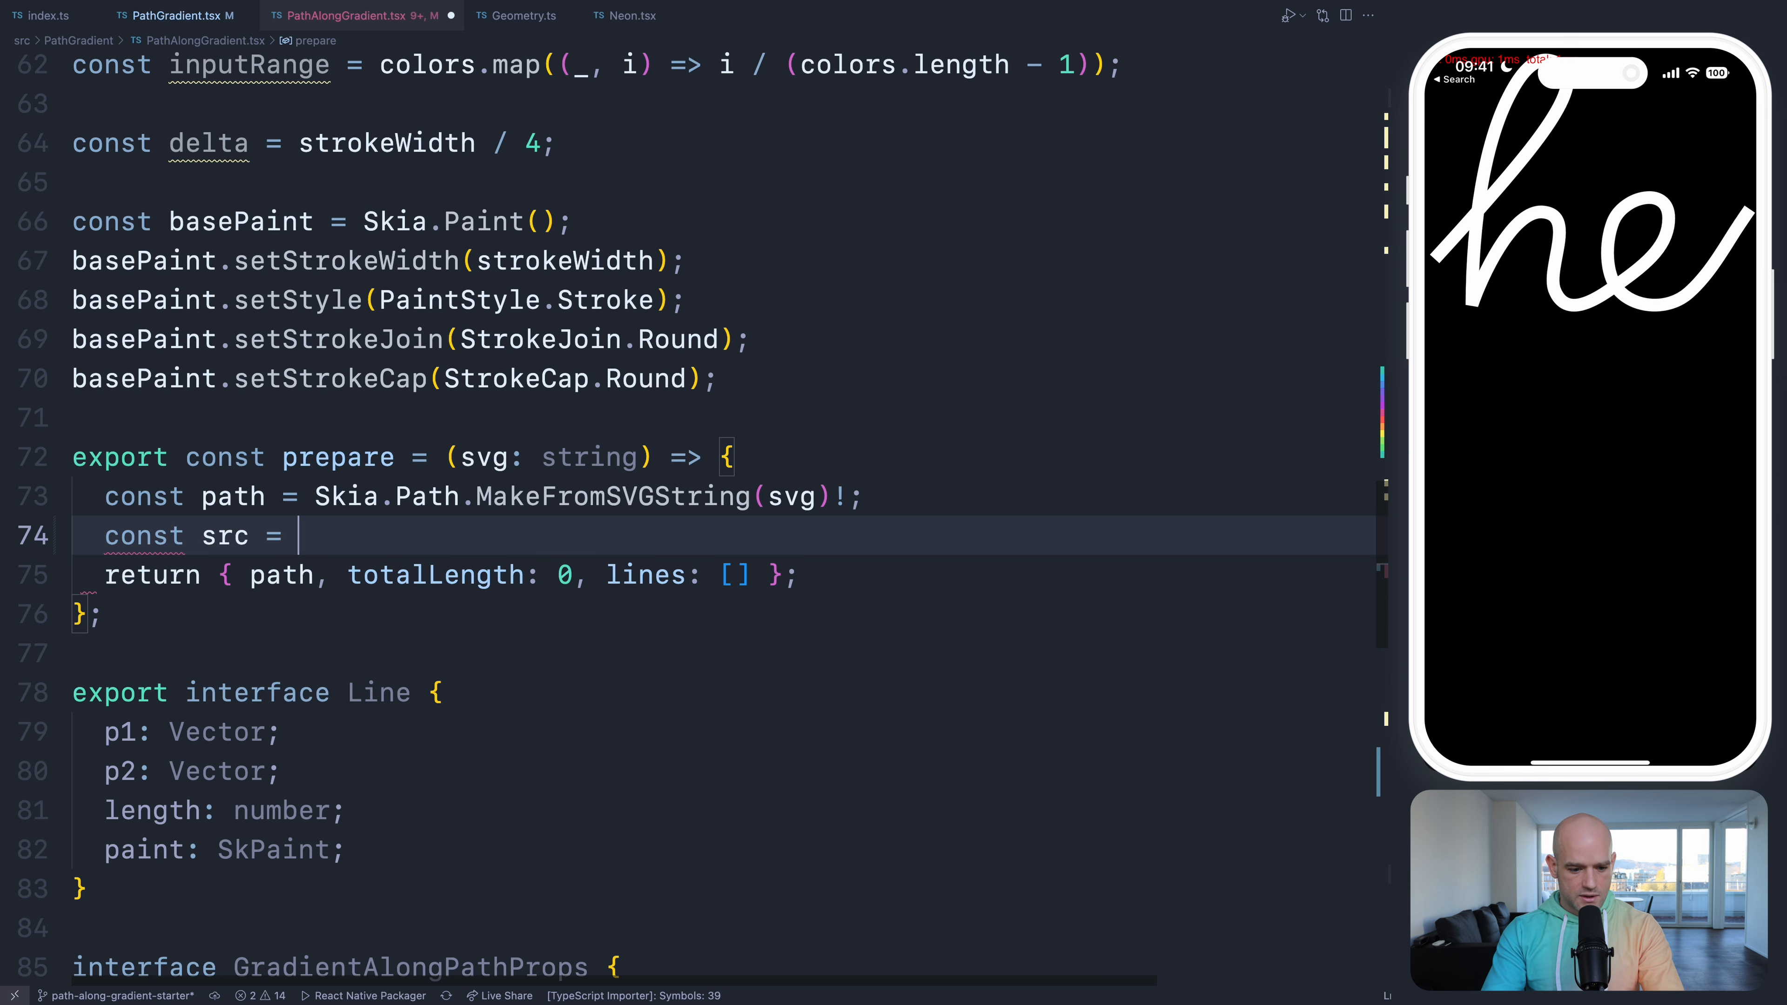
type("path.com")
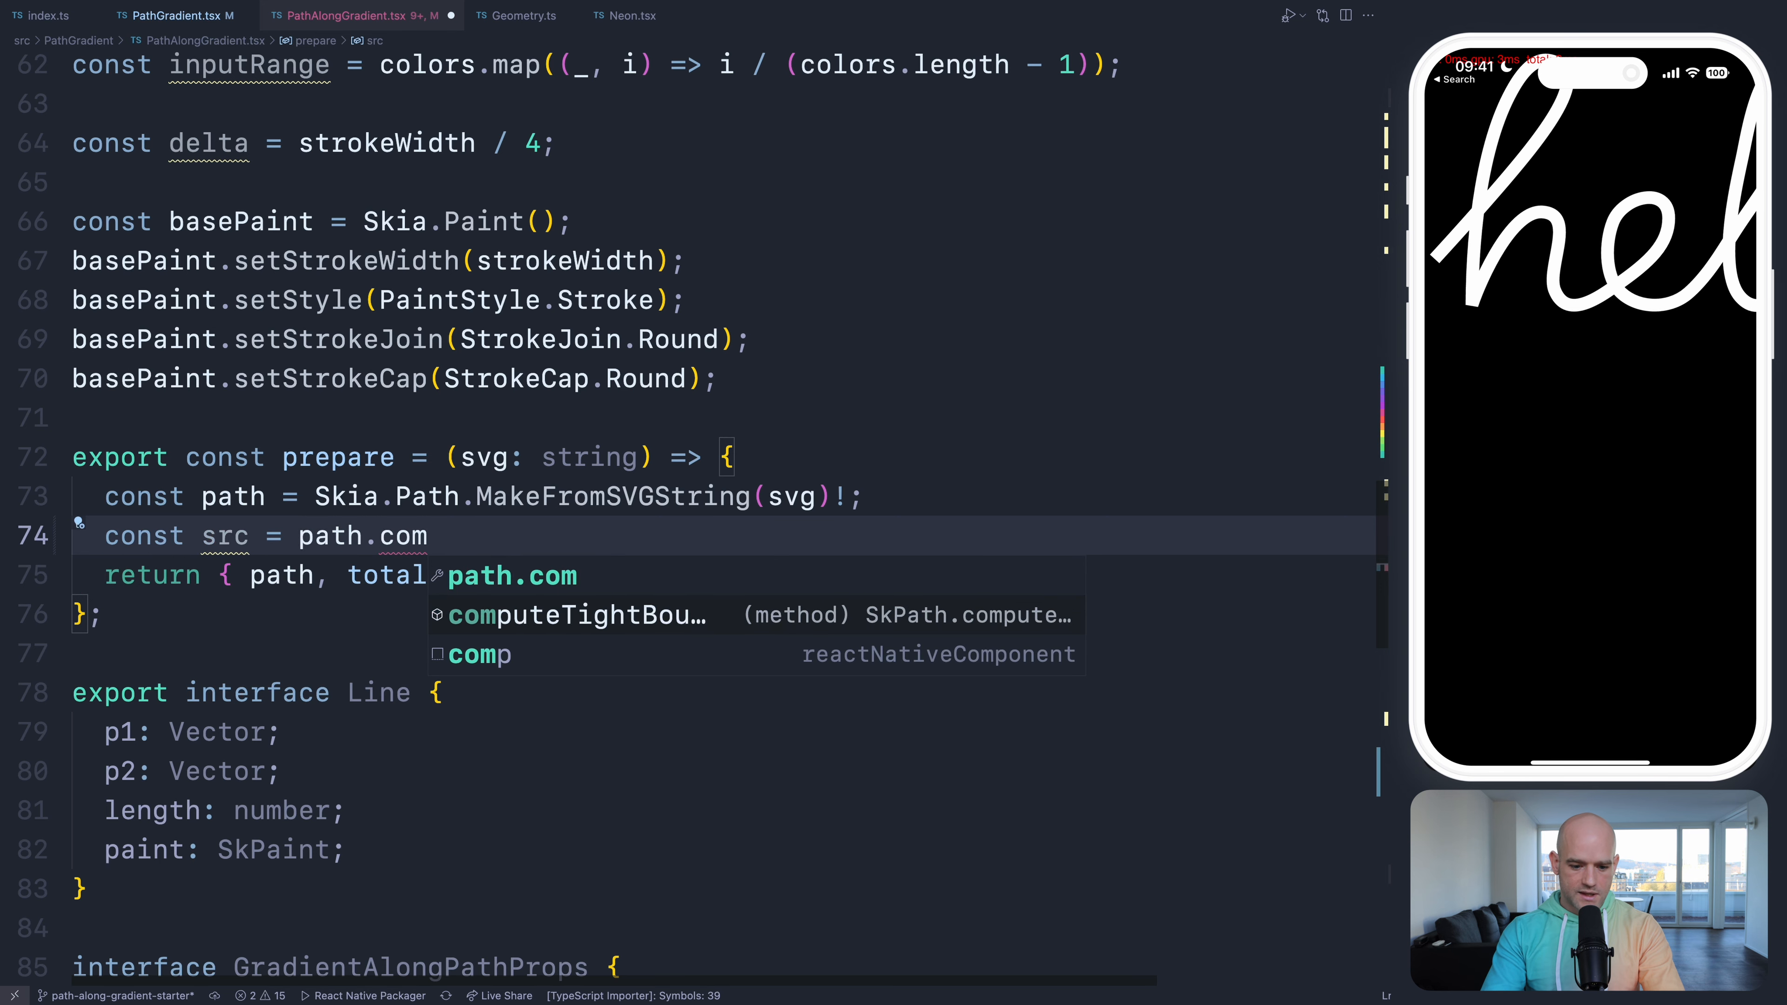
key("Tab")
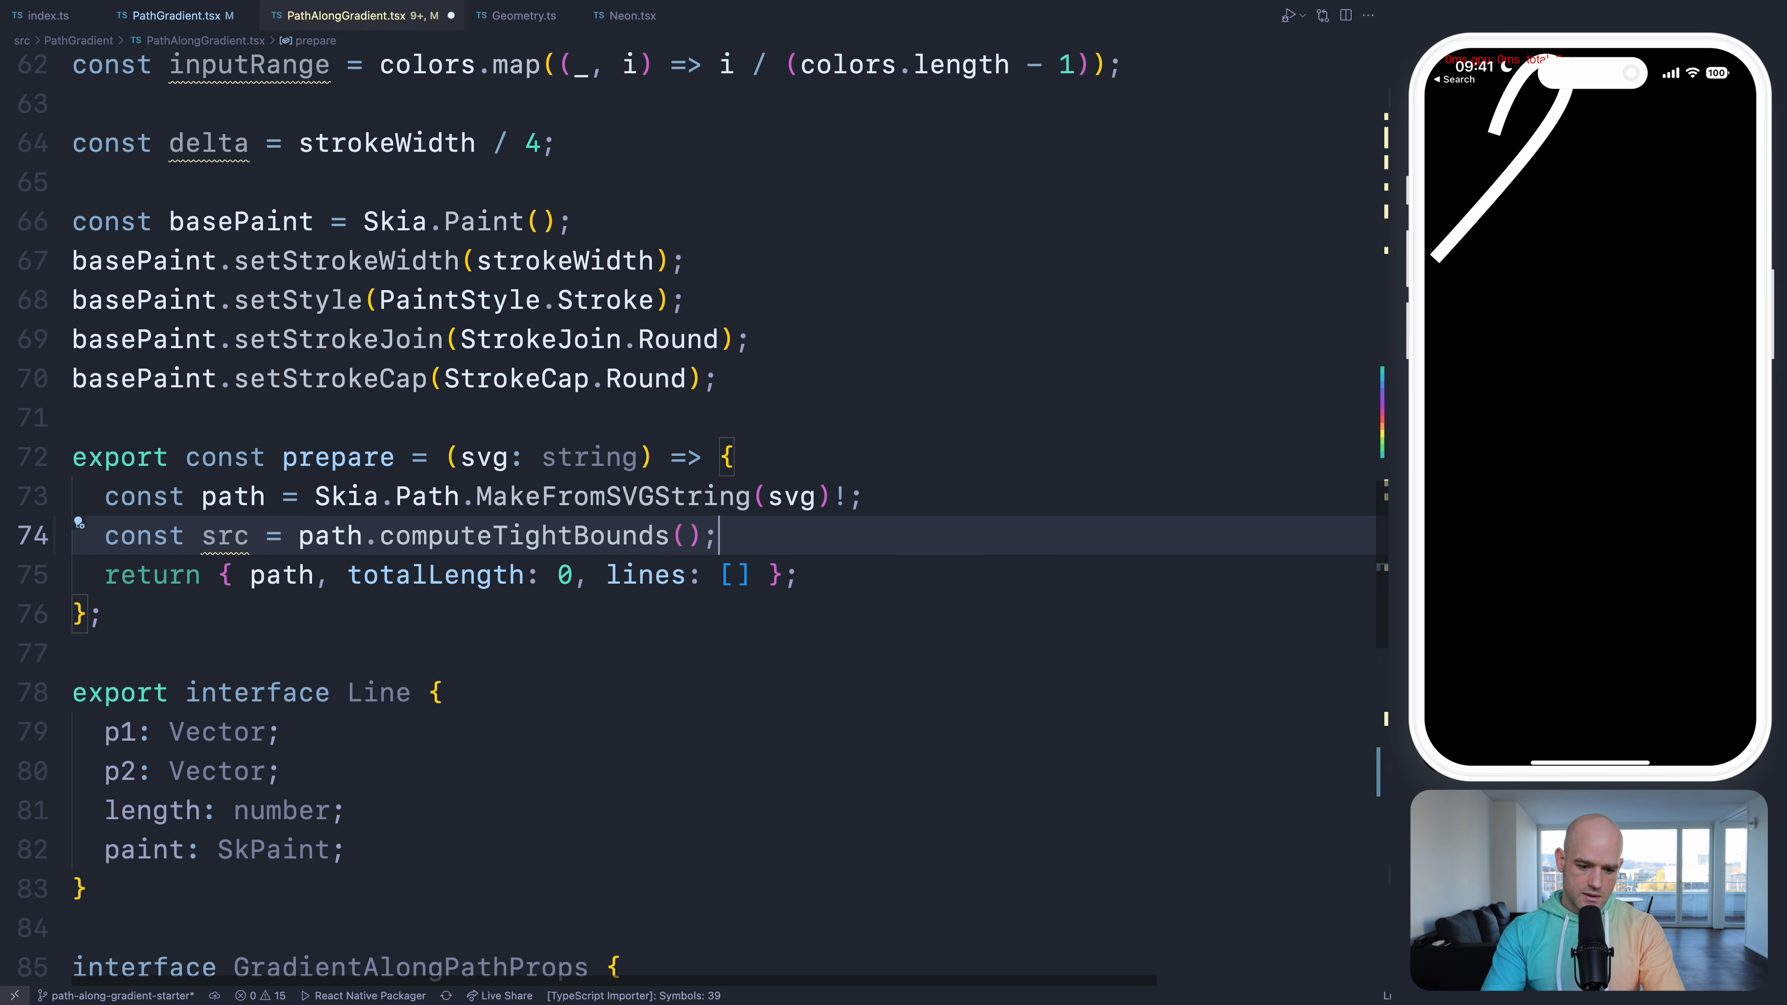
type("const transform = fitbox(src, dst);")
type("const dst = rect")
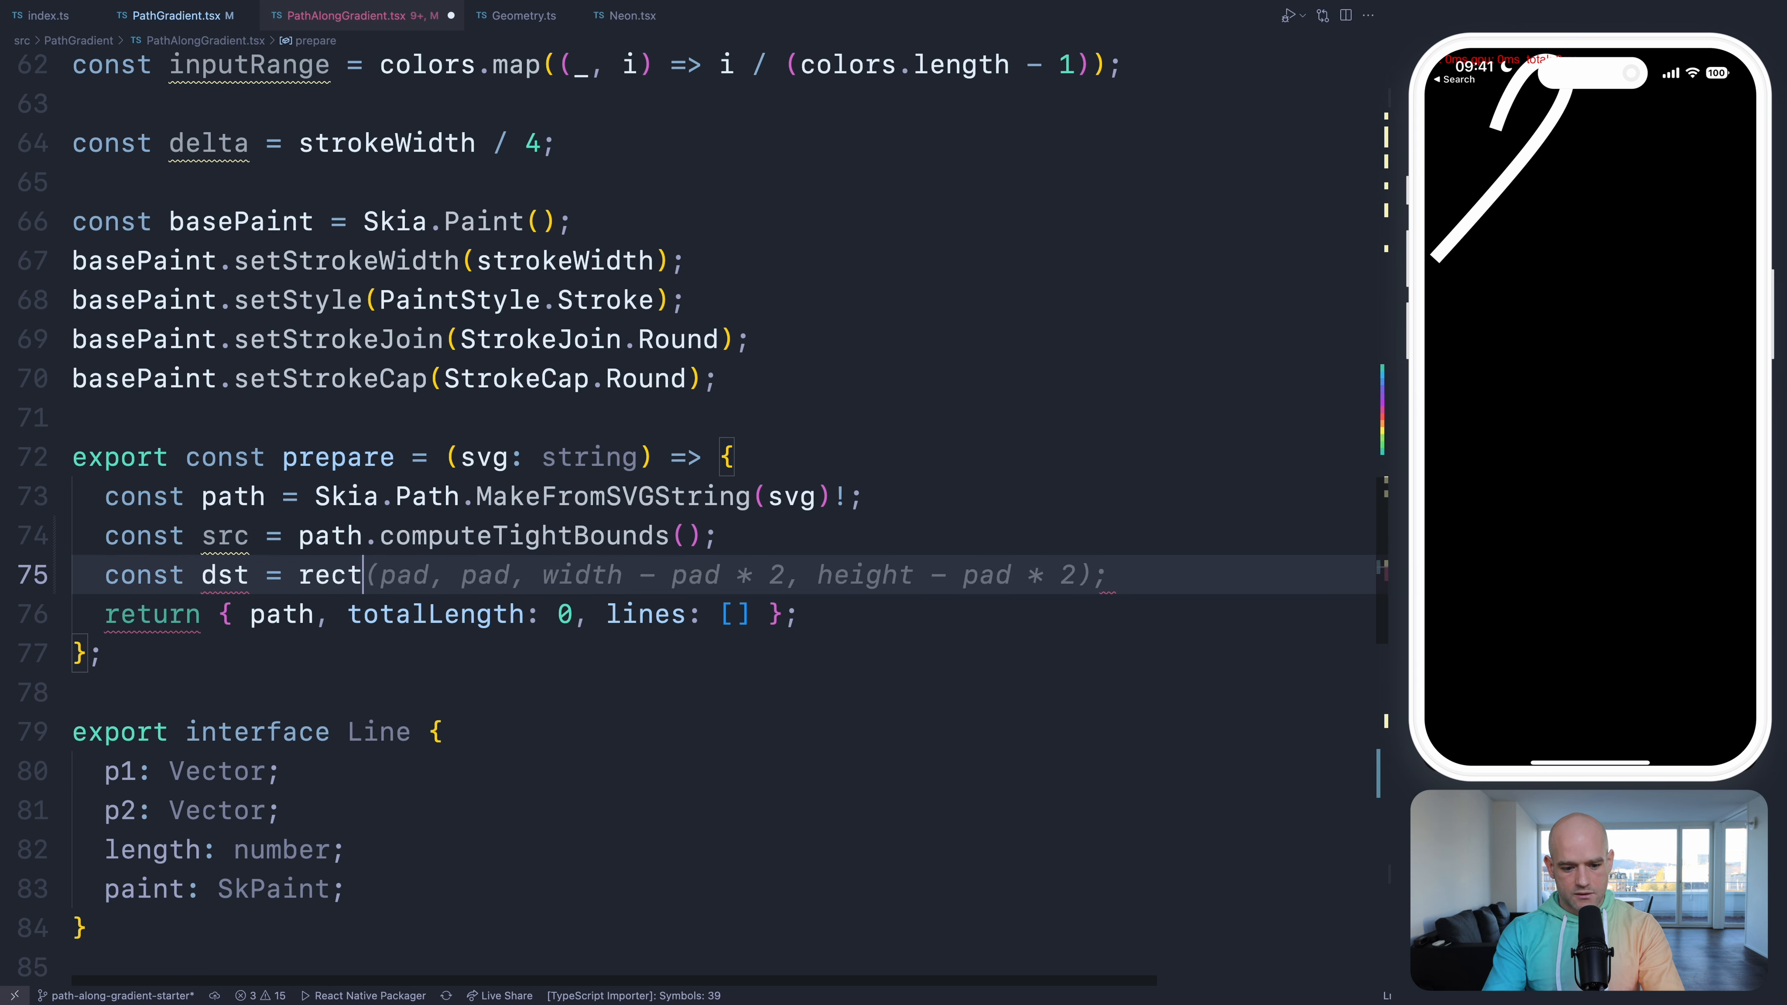
type("0,0 ,")
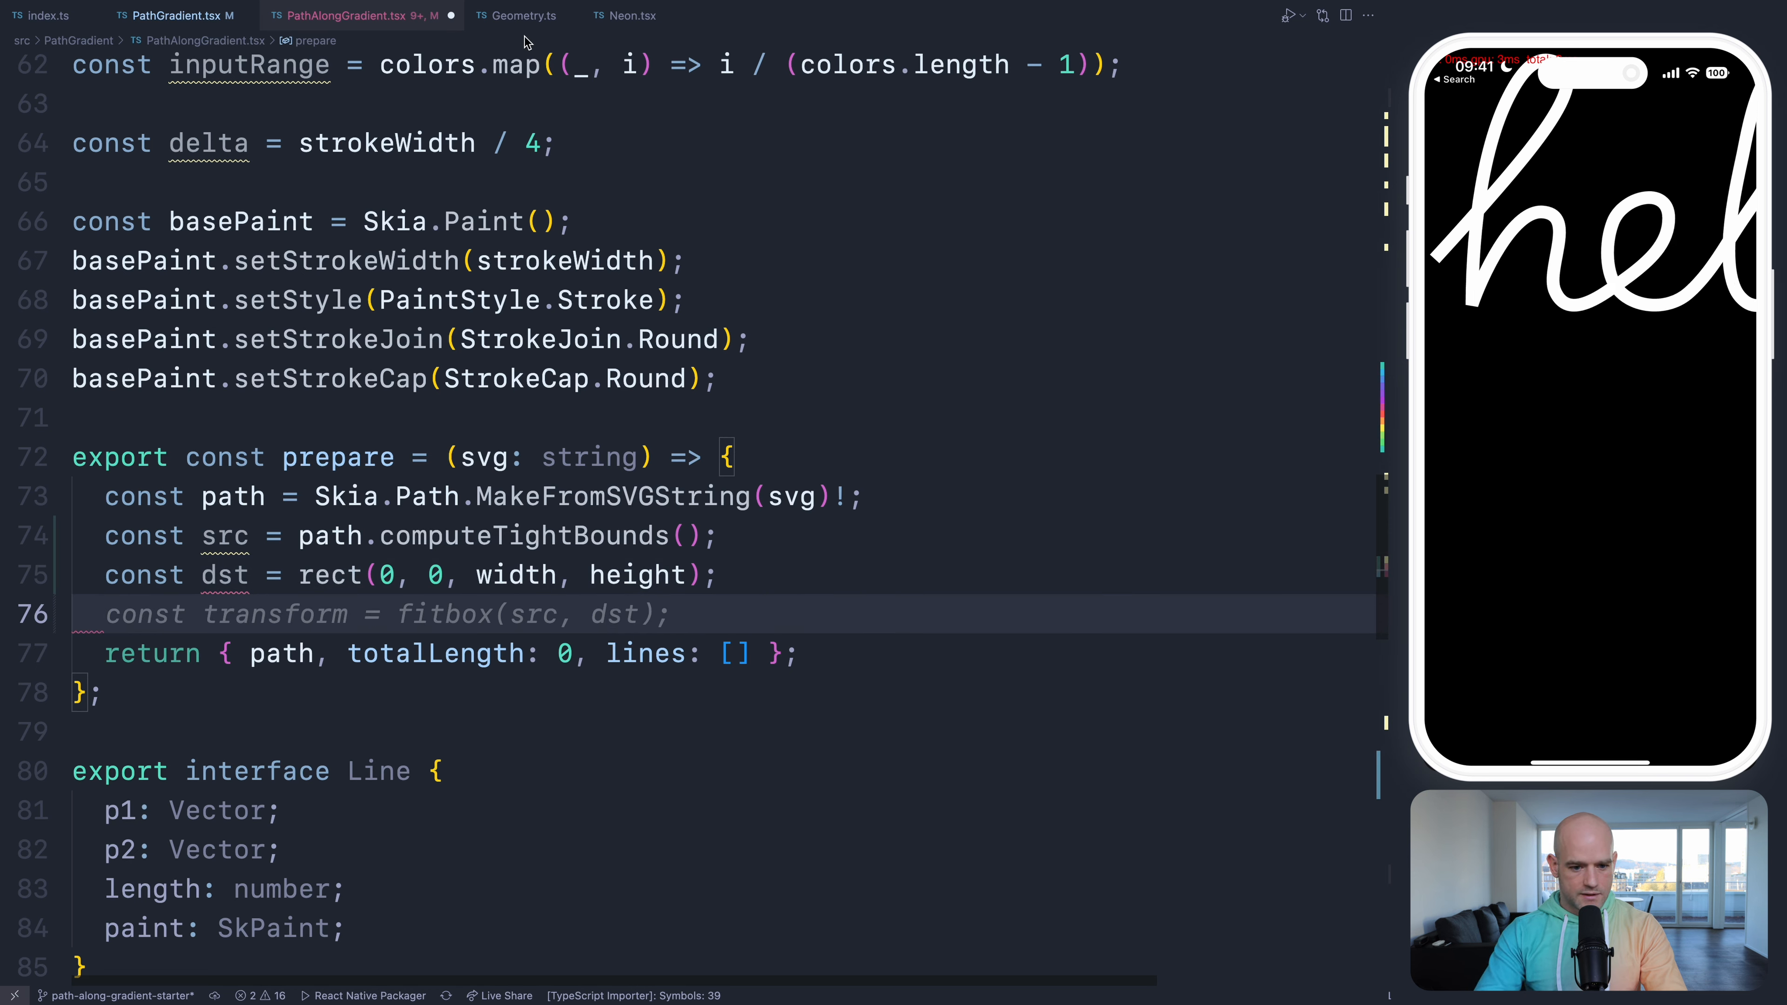
left_click(521, 15)
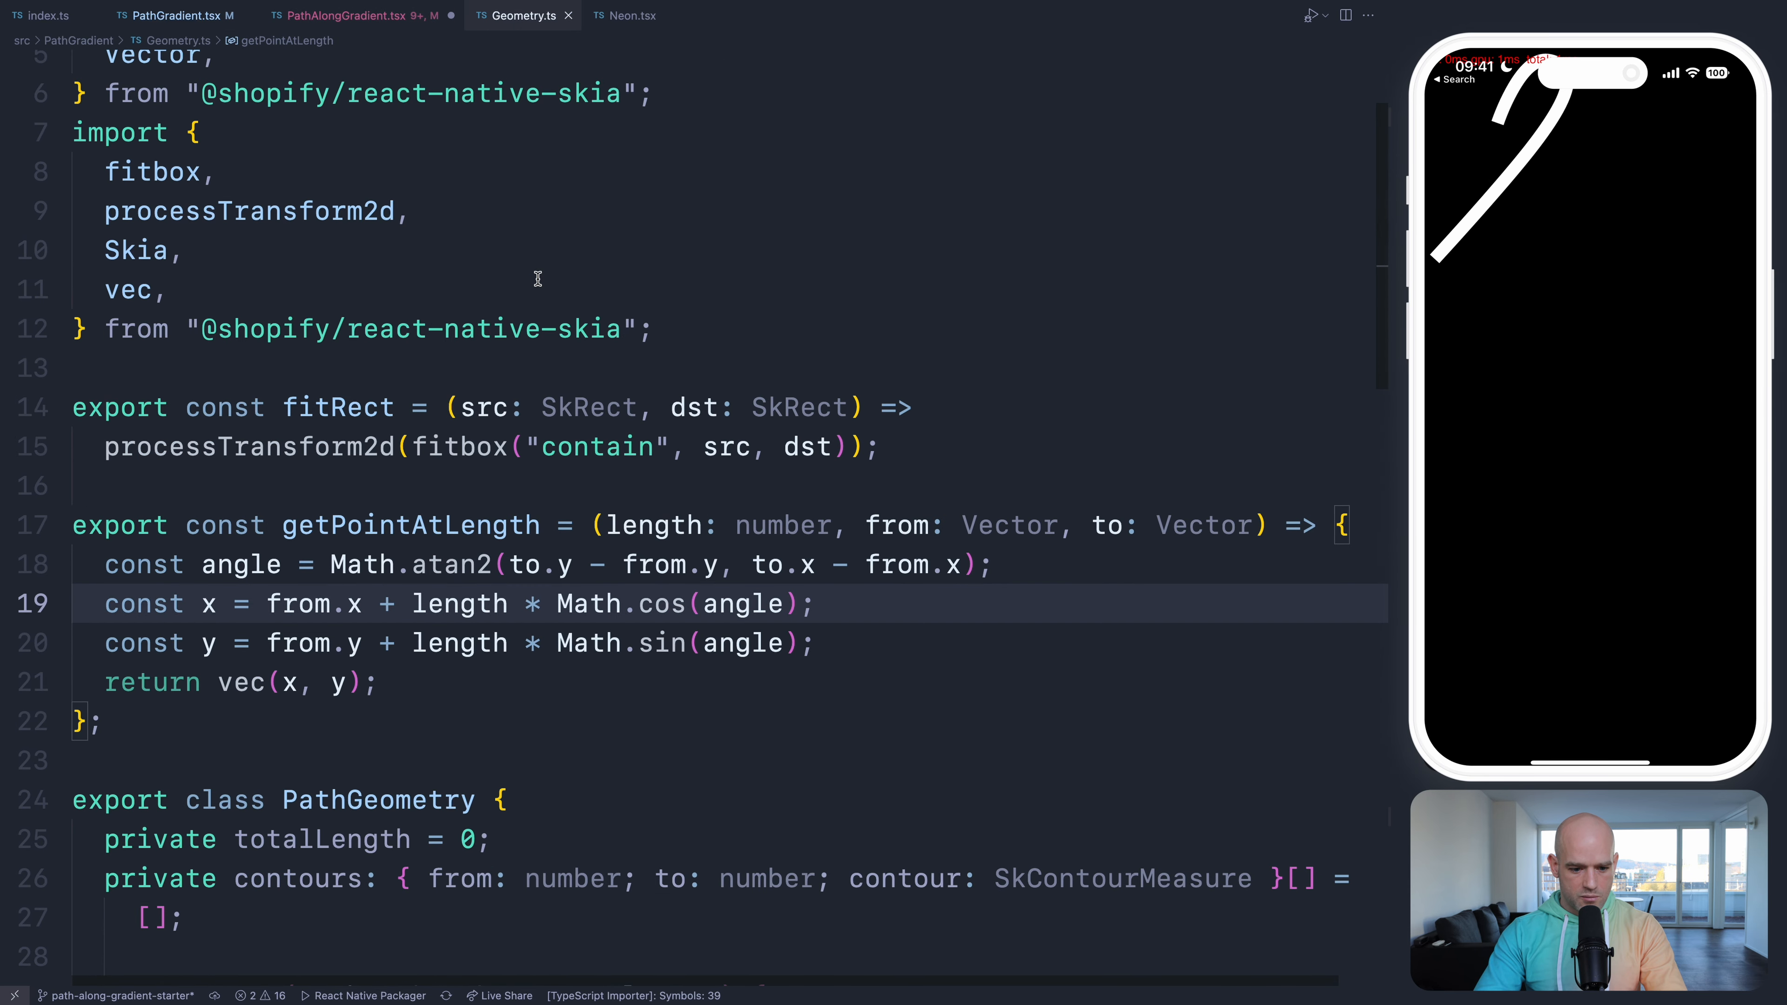
double_click(337, 407)
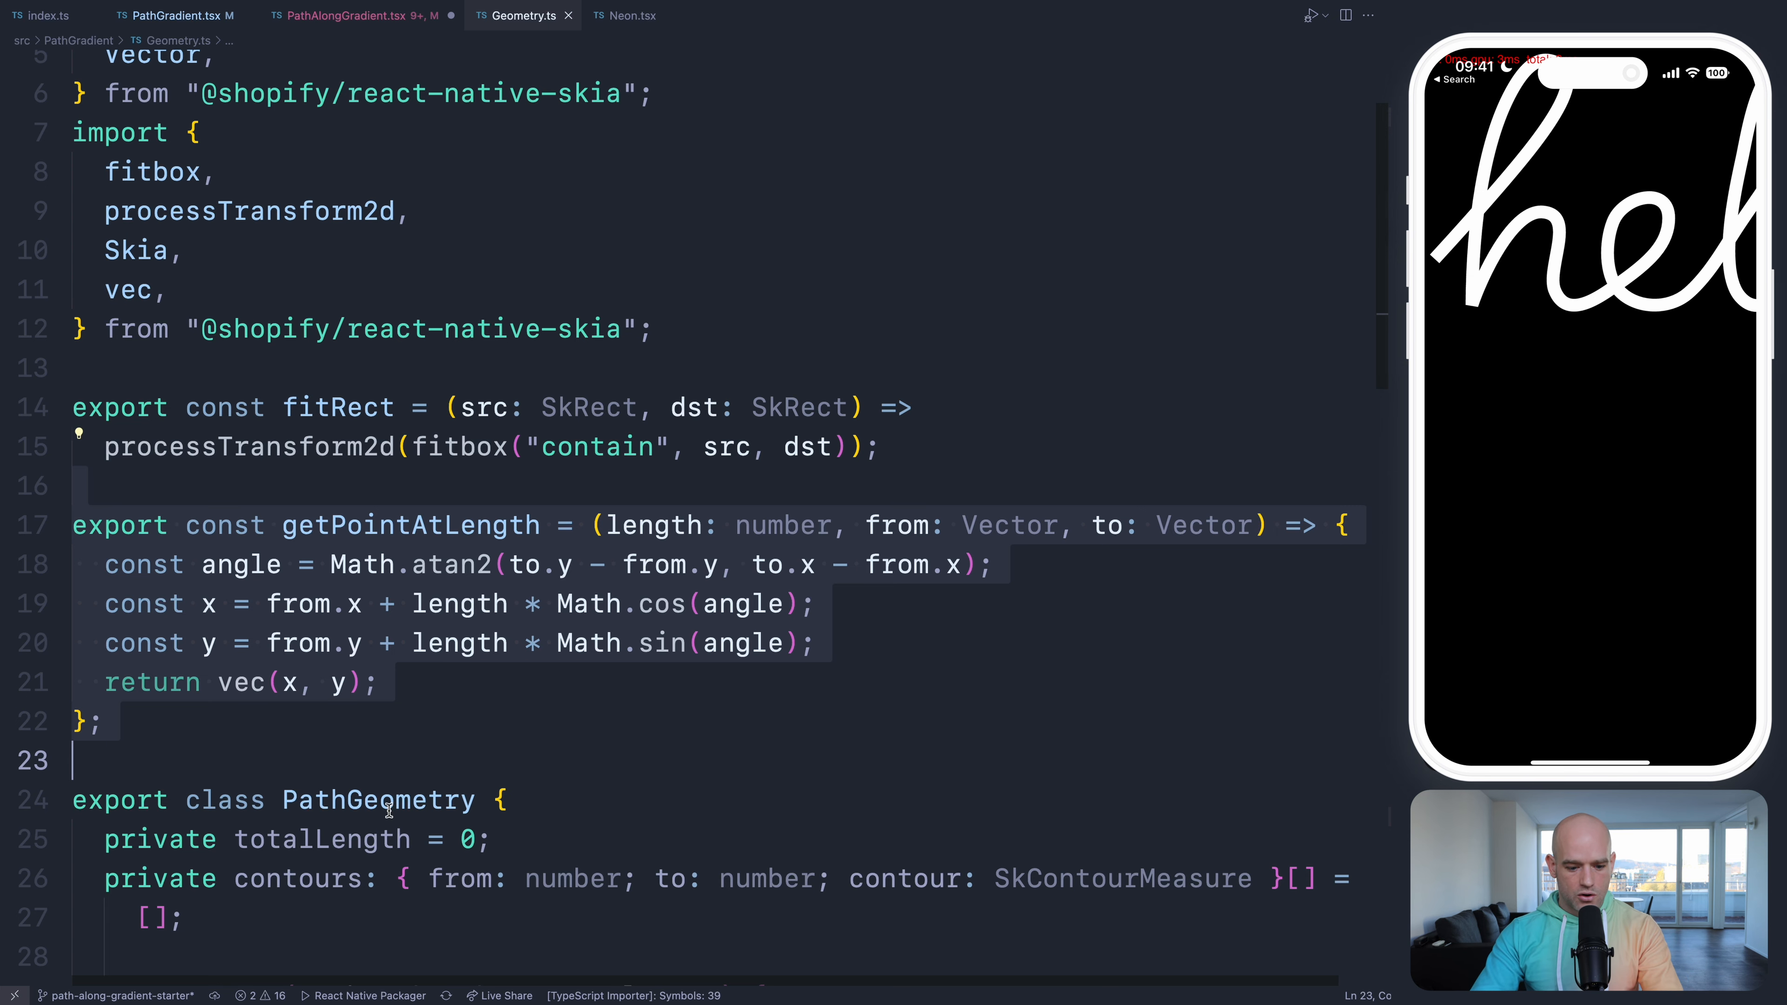
scroll("down", 3)
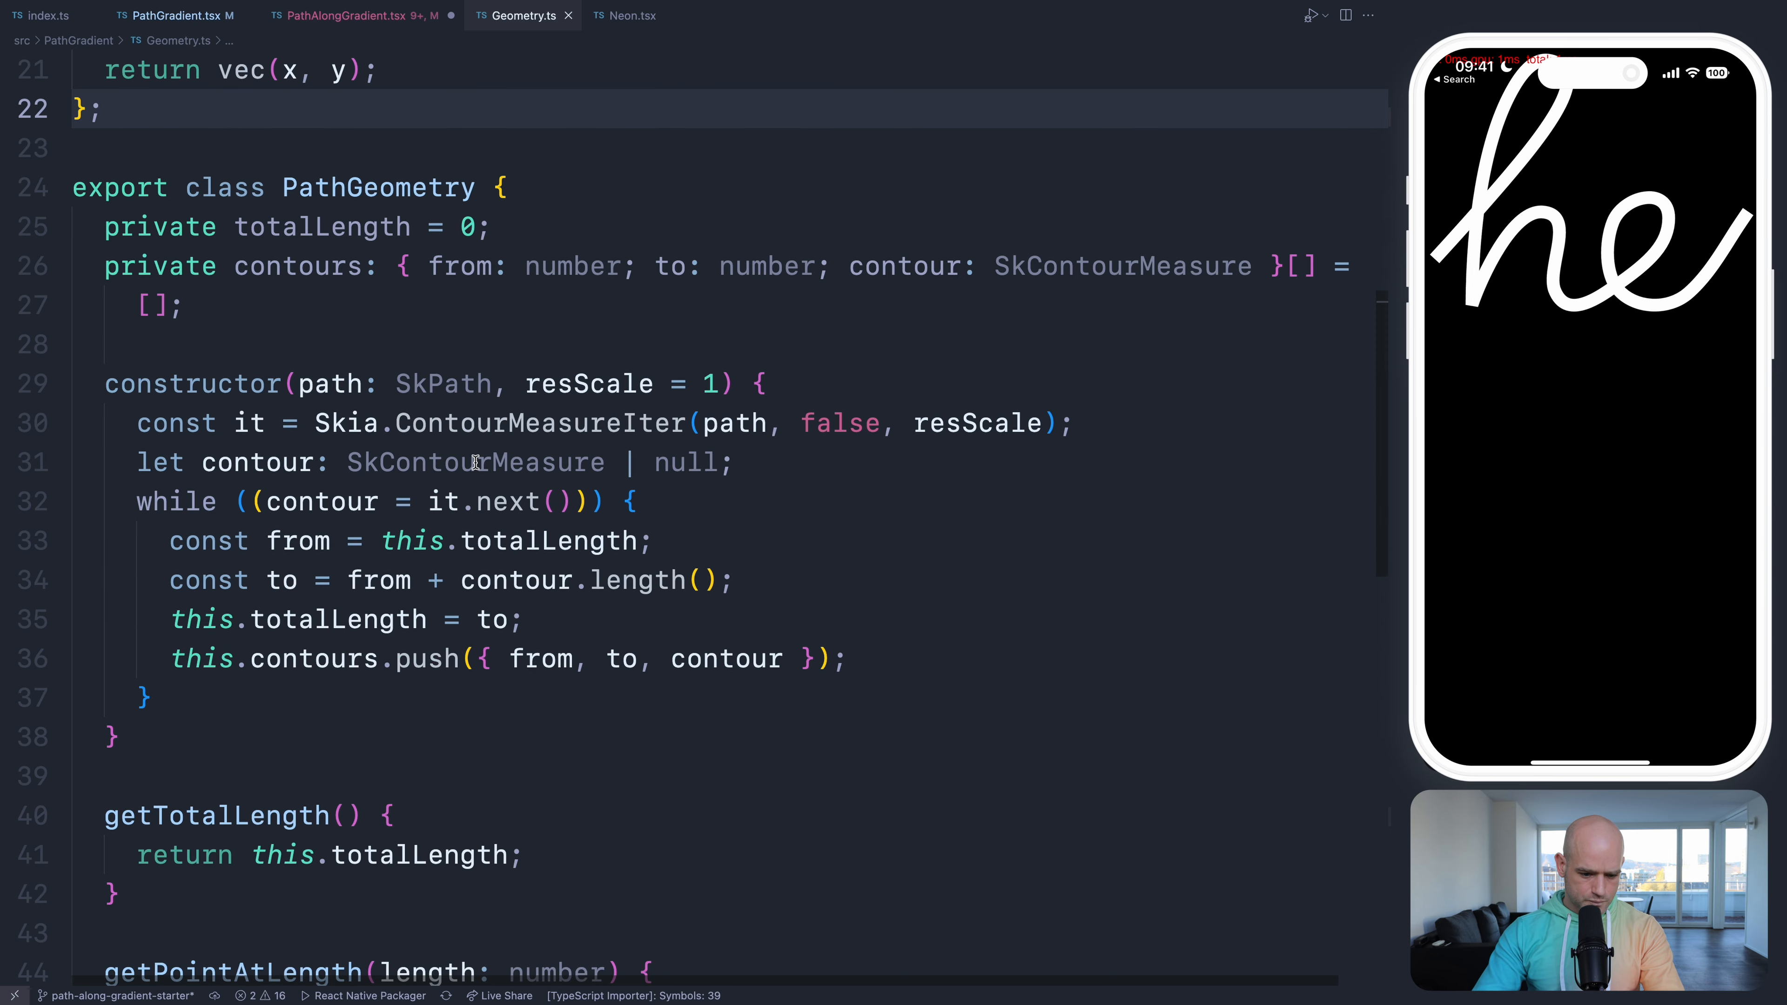
scroll("down", 3)
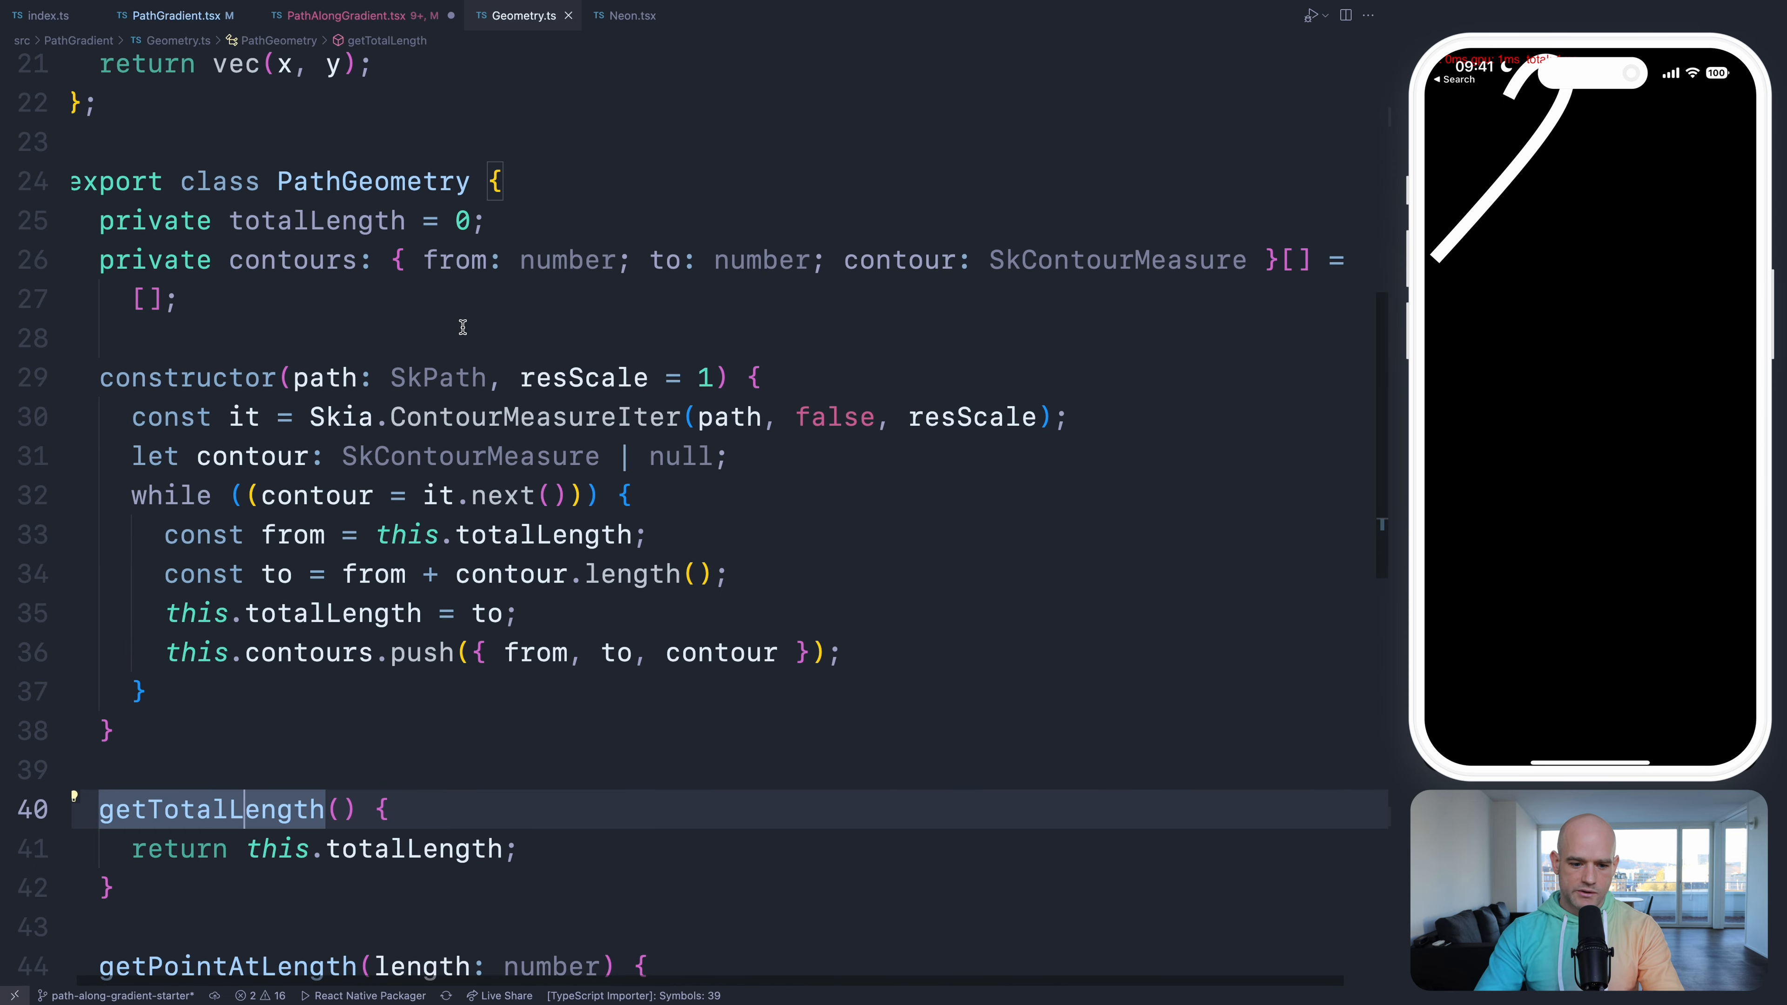
scroll("down", 3)
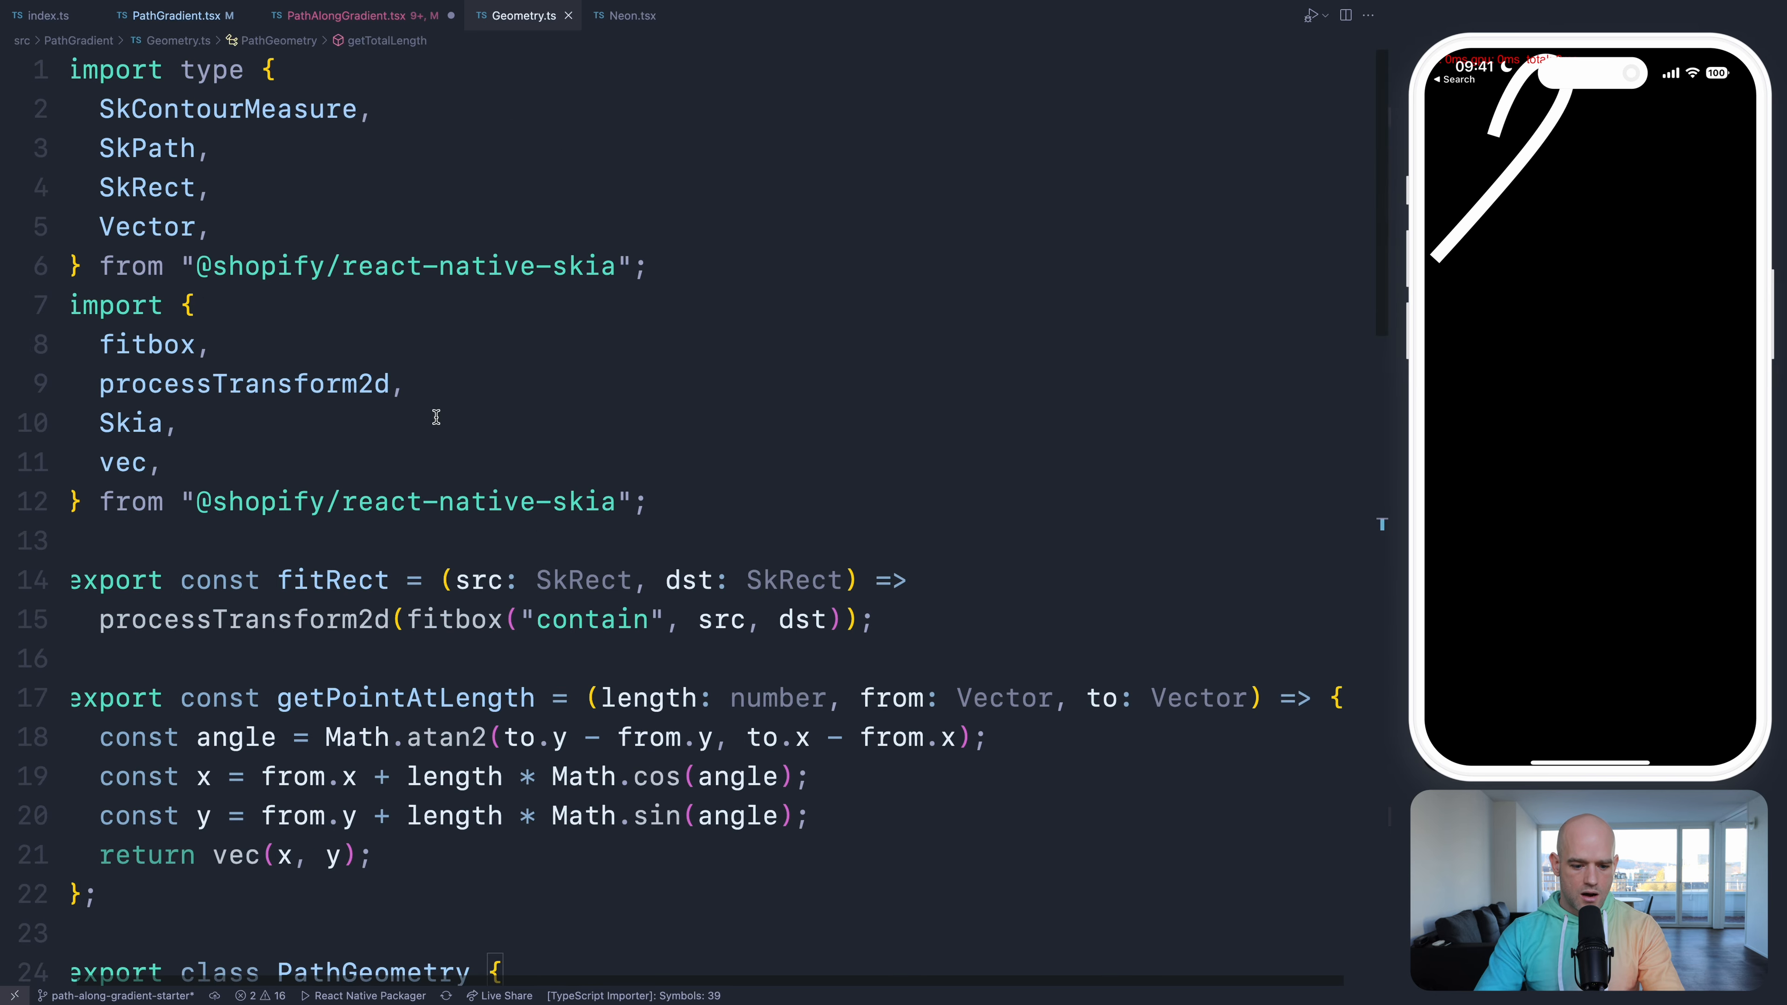
left_click(177, 16)
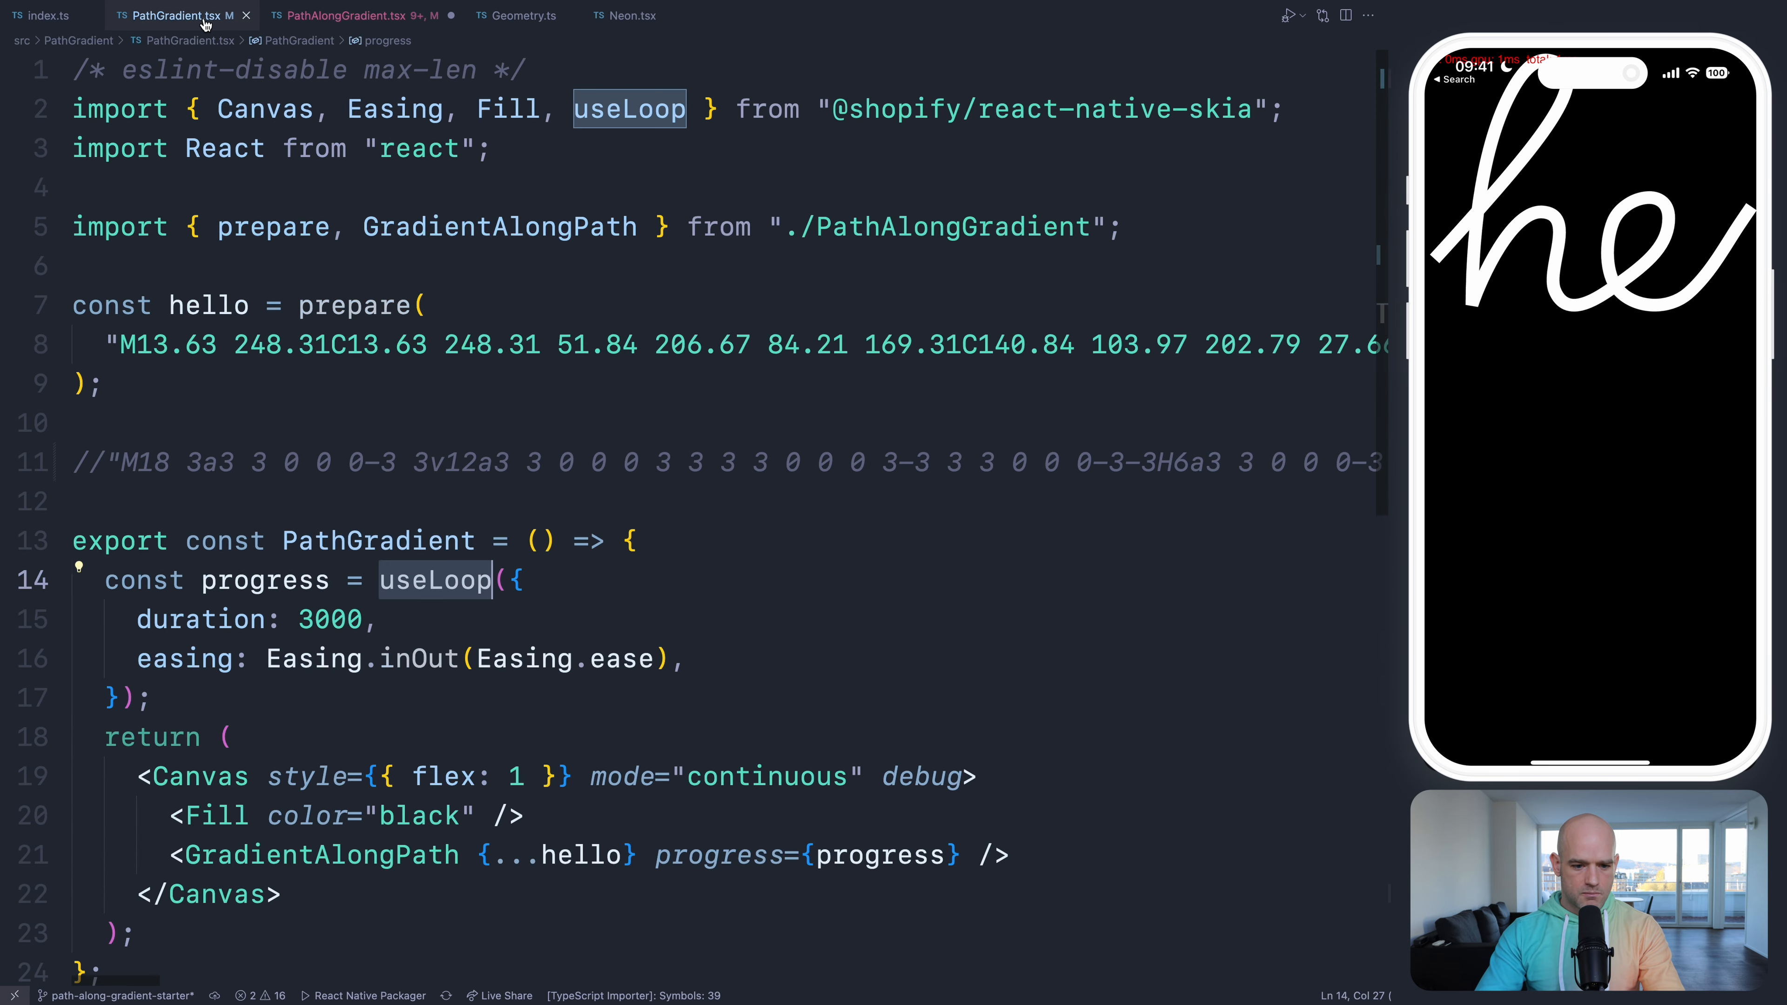
left_click(356, 16)
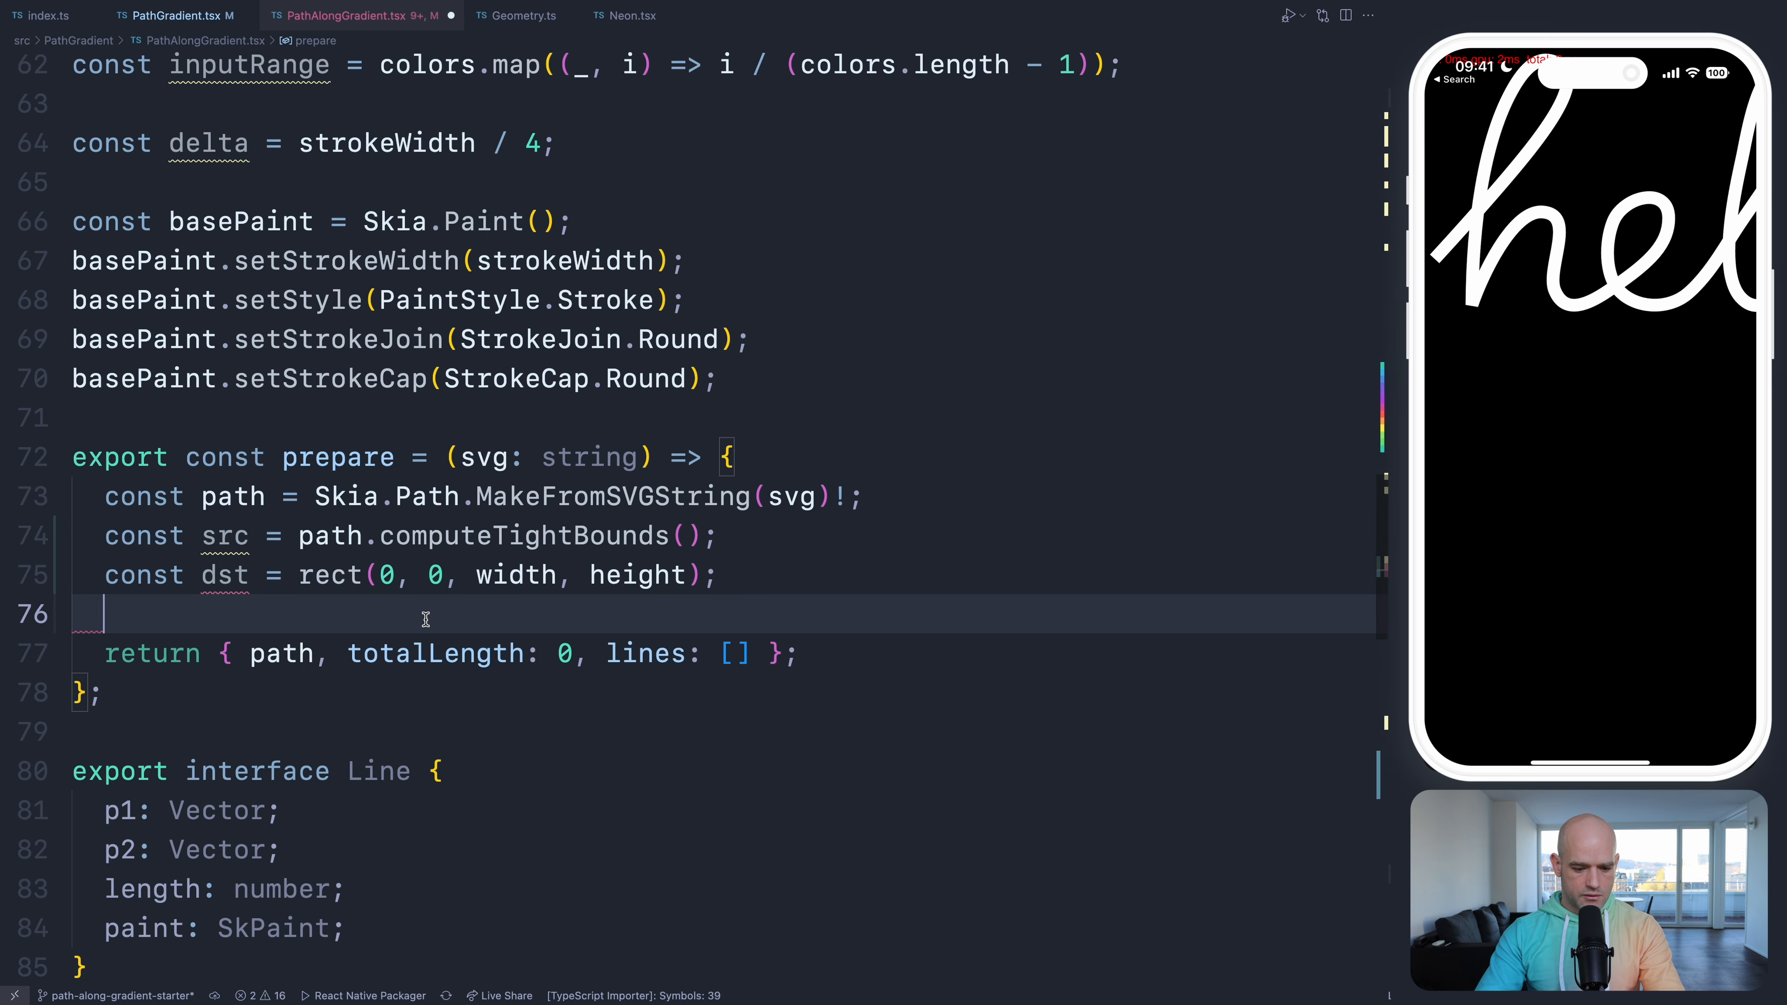
- Add const m3 = fitRect(src, dst) and path.transform(m3) in prepare
type("const m3")
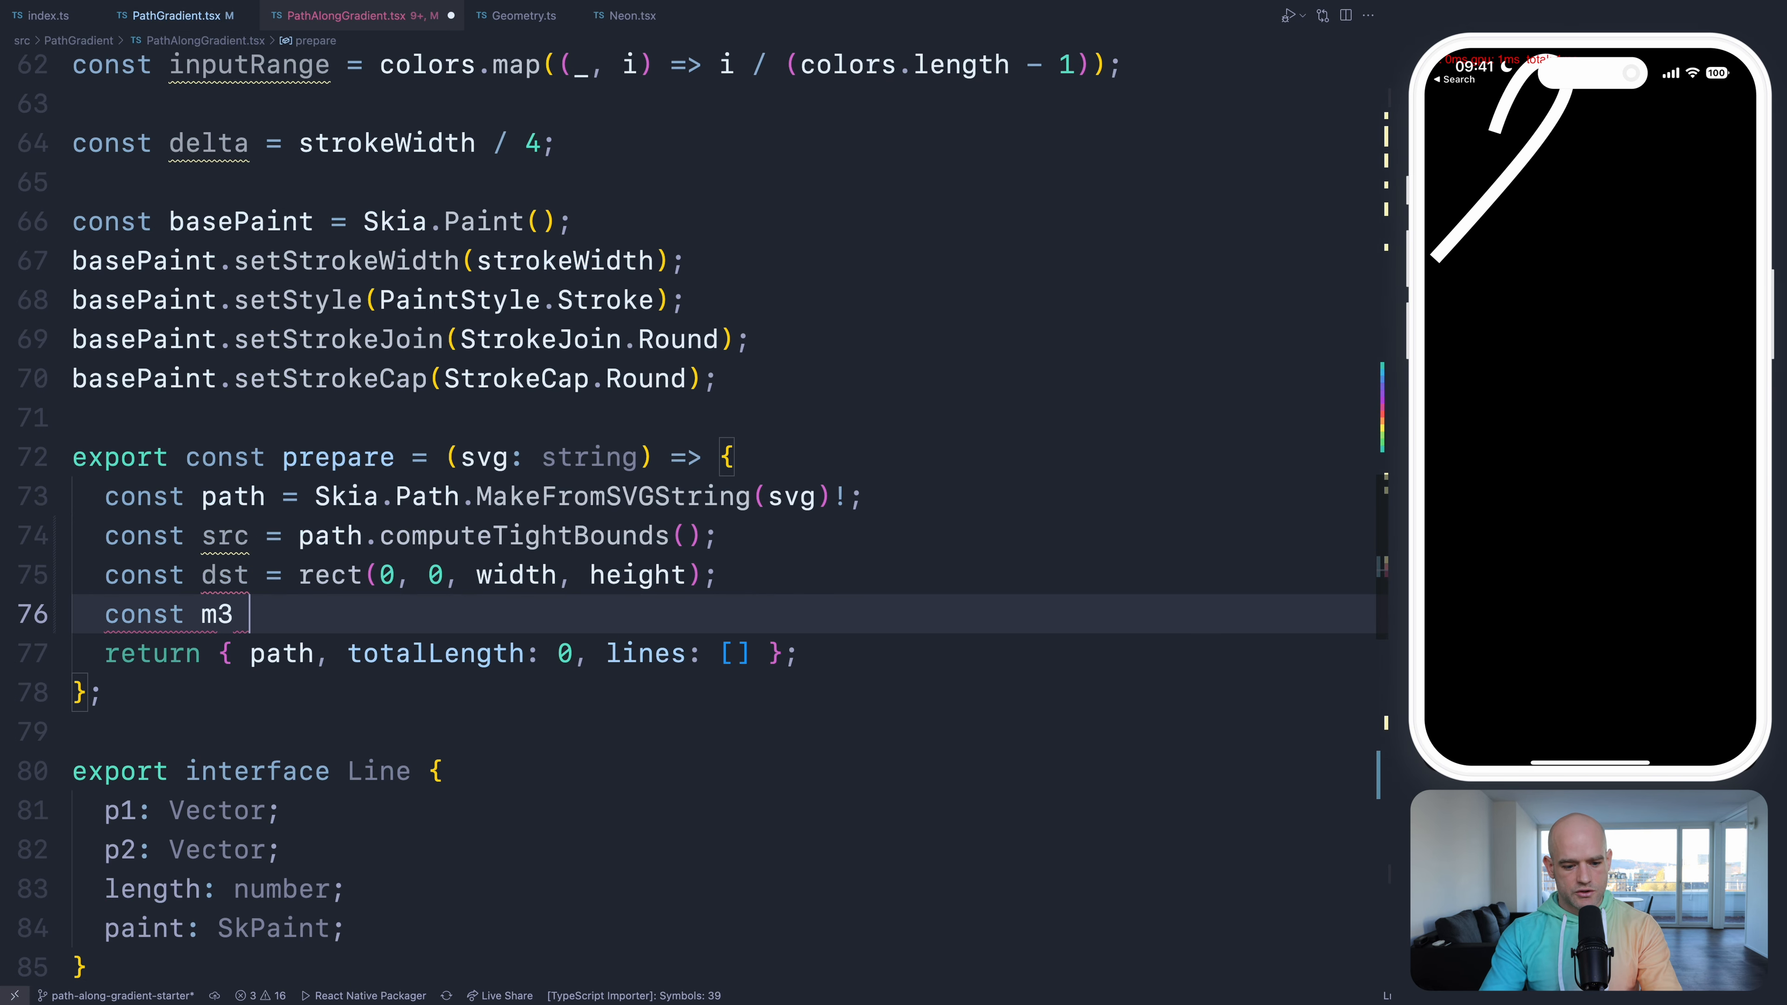
type("= fitRect(src, dst);")
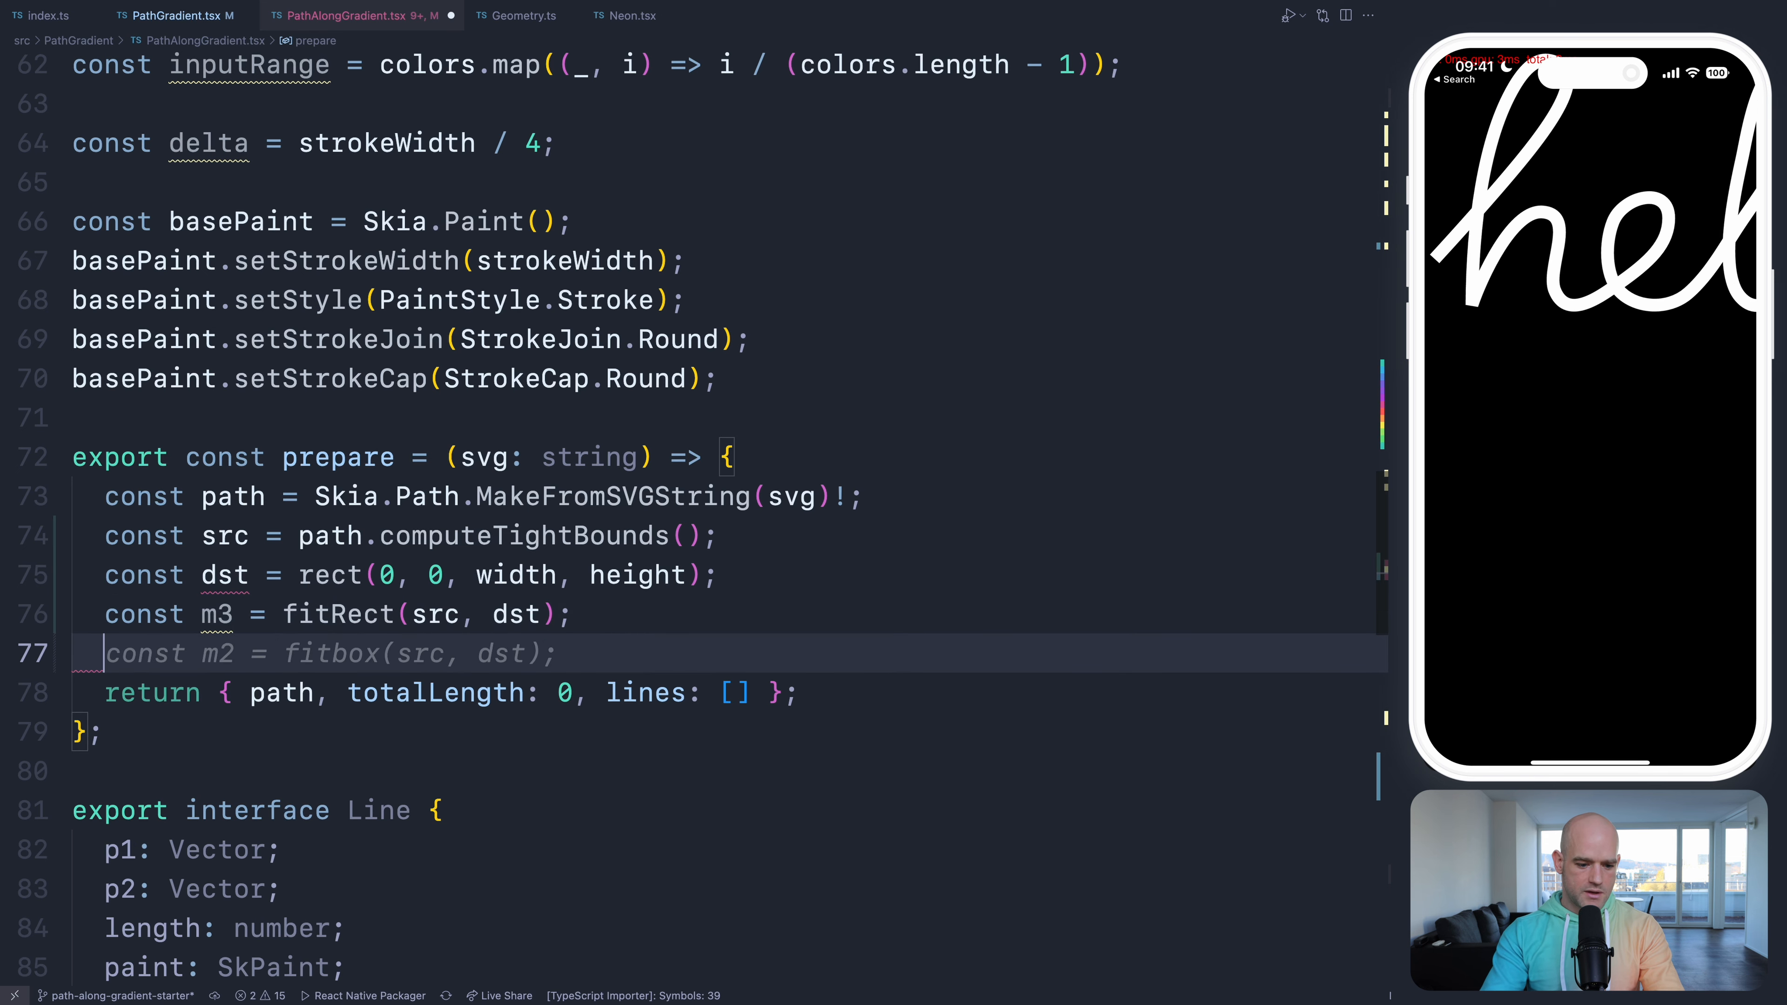
type("path.tranas")
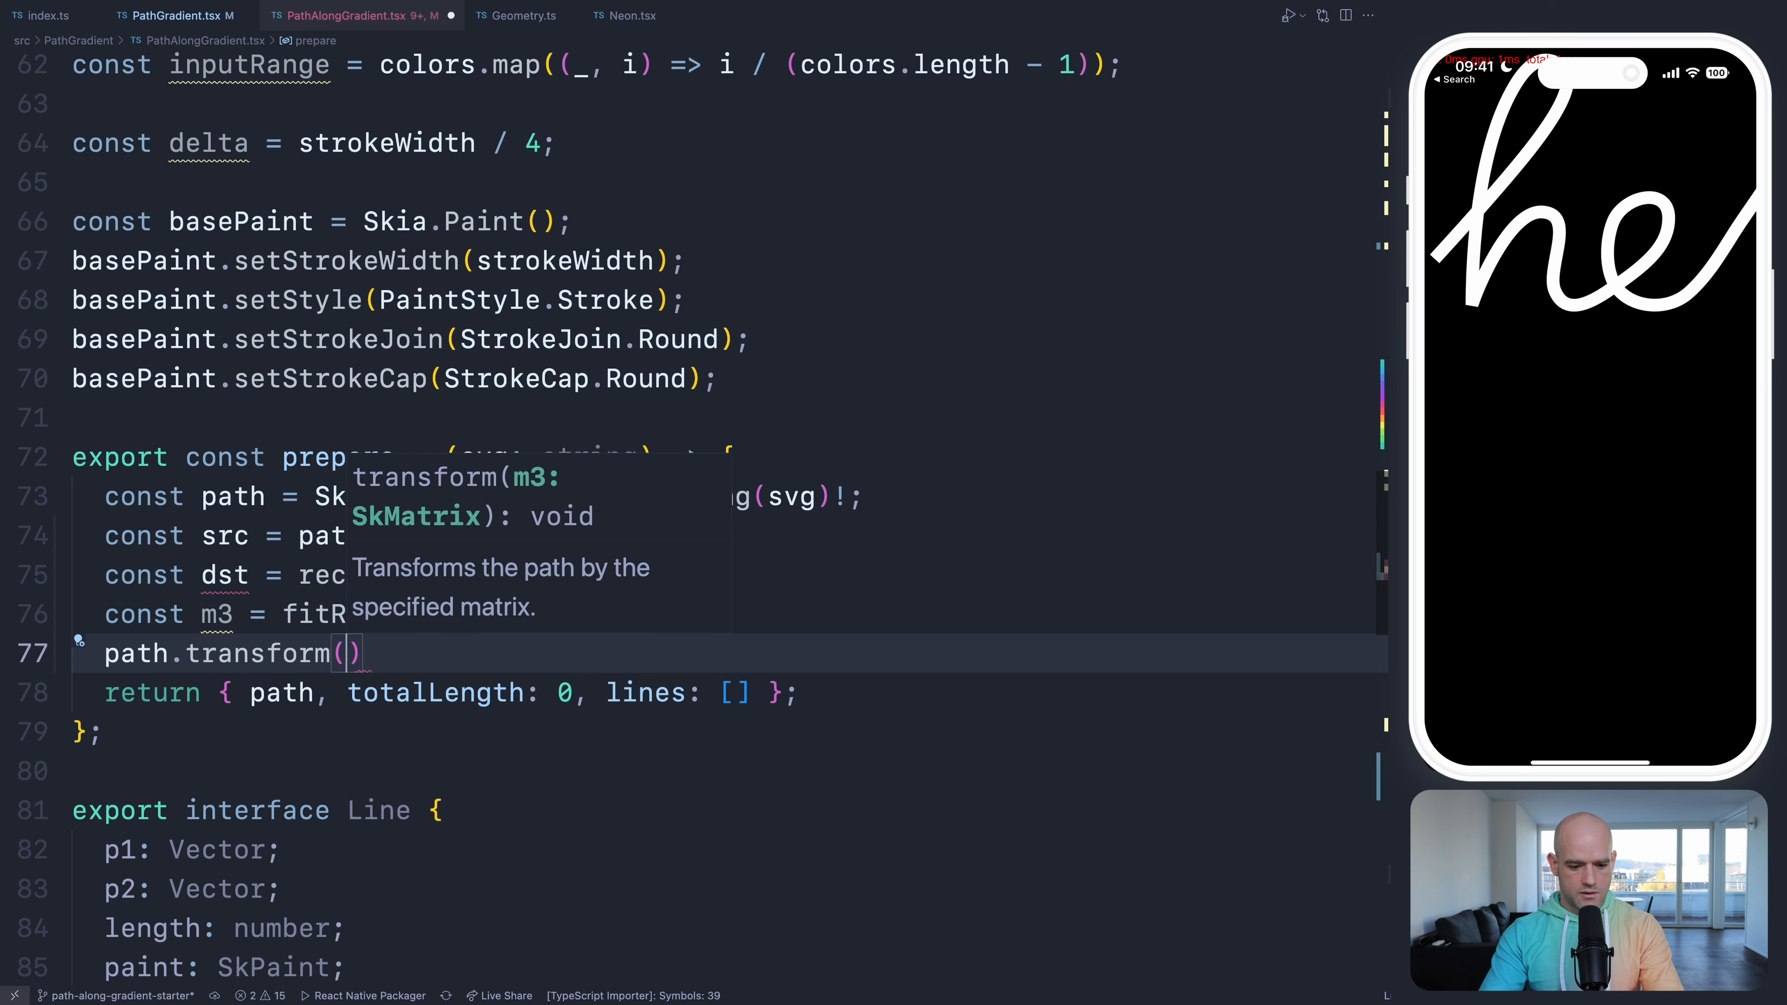
type("m3")
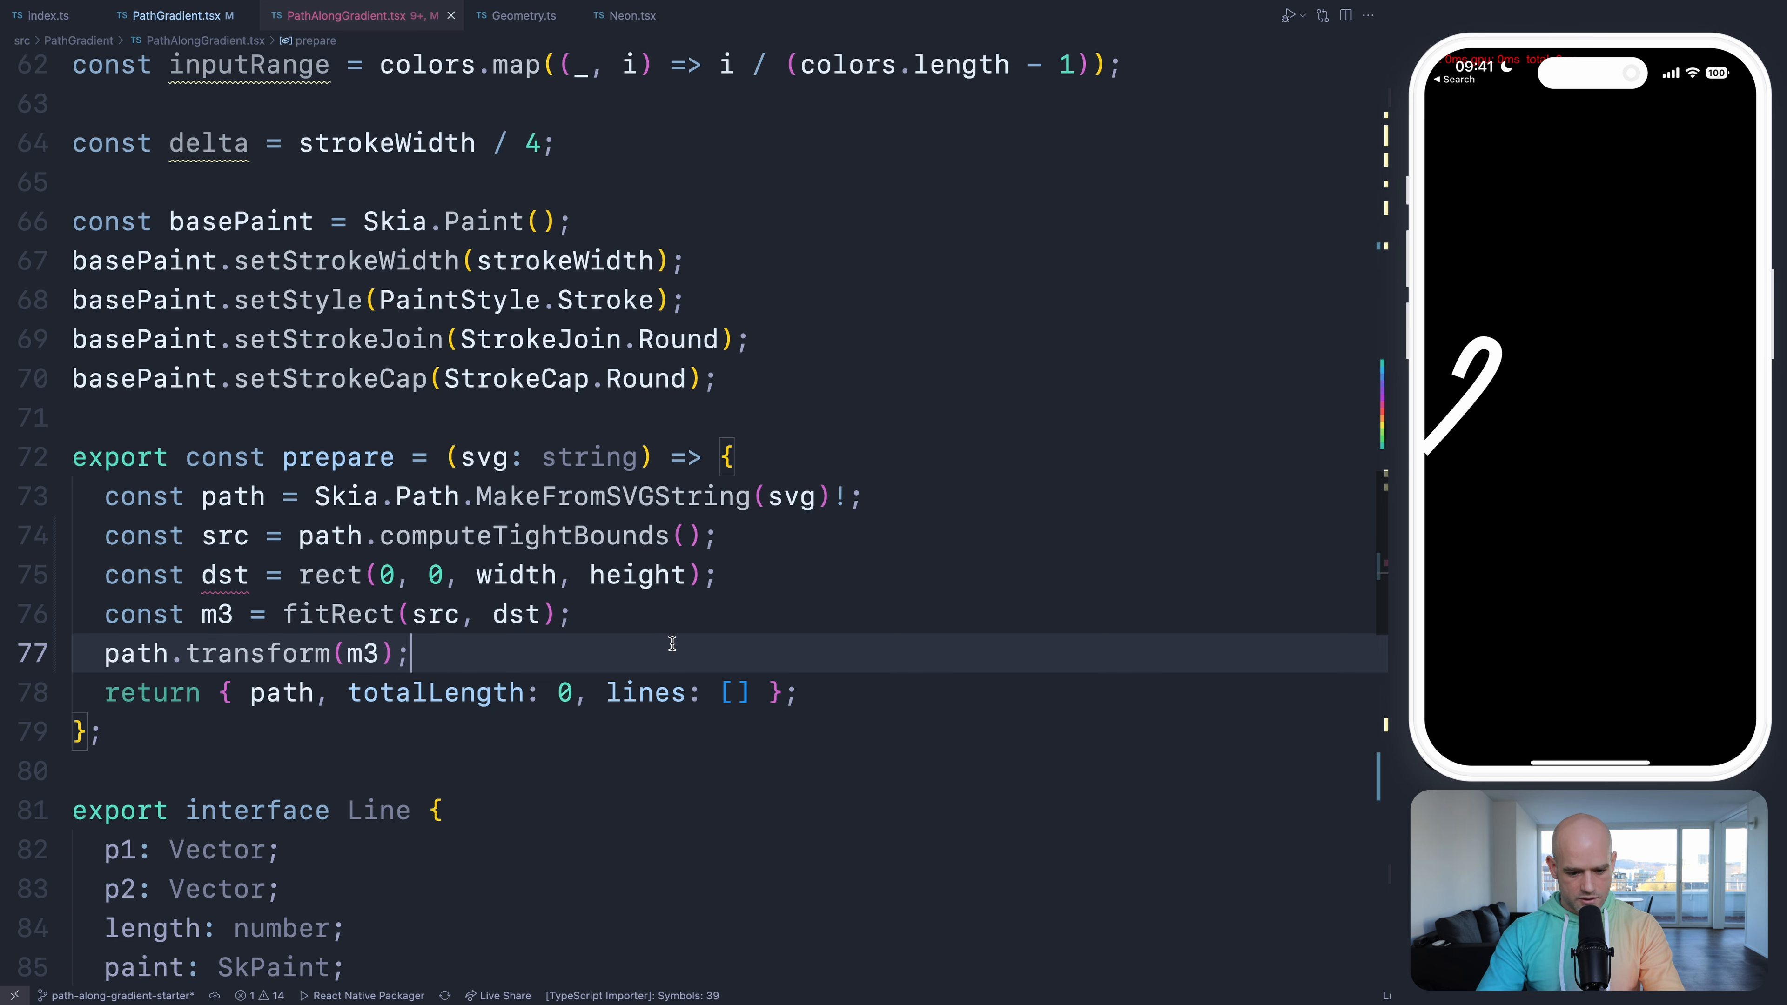
- Add a strokeCap to the Path and declare a padded dst rectangle with pad 75
scroll("down", 3)
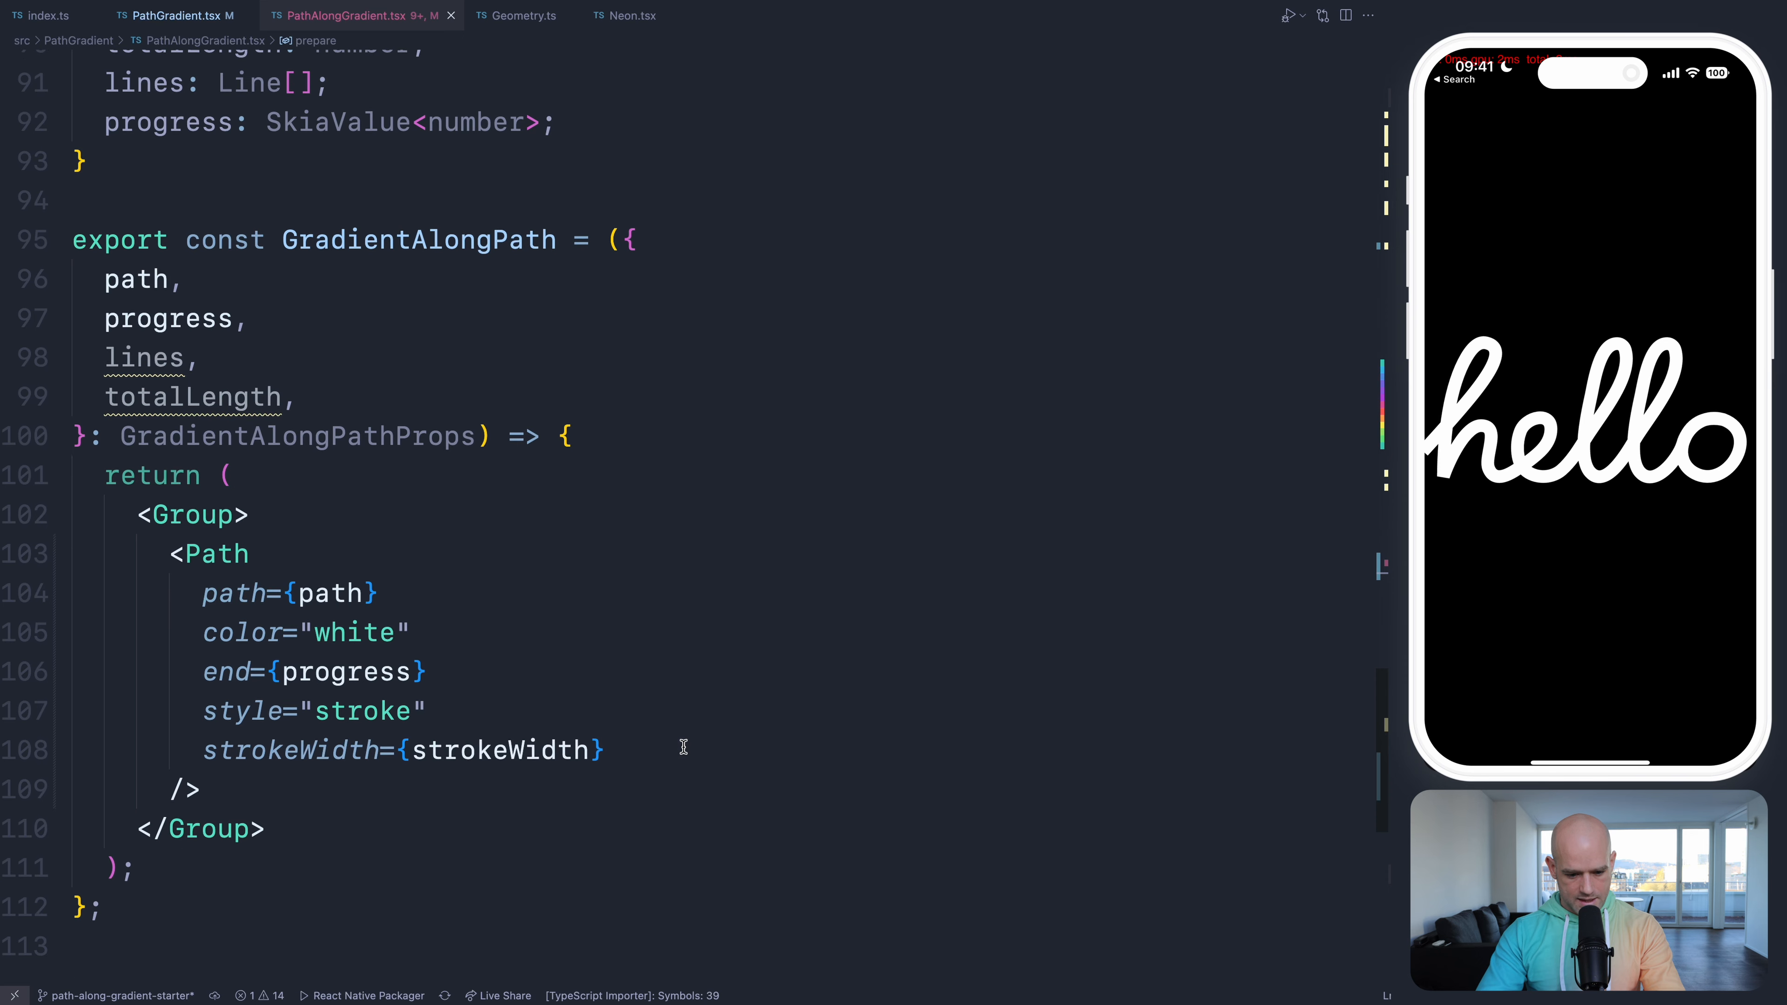
type("str")
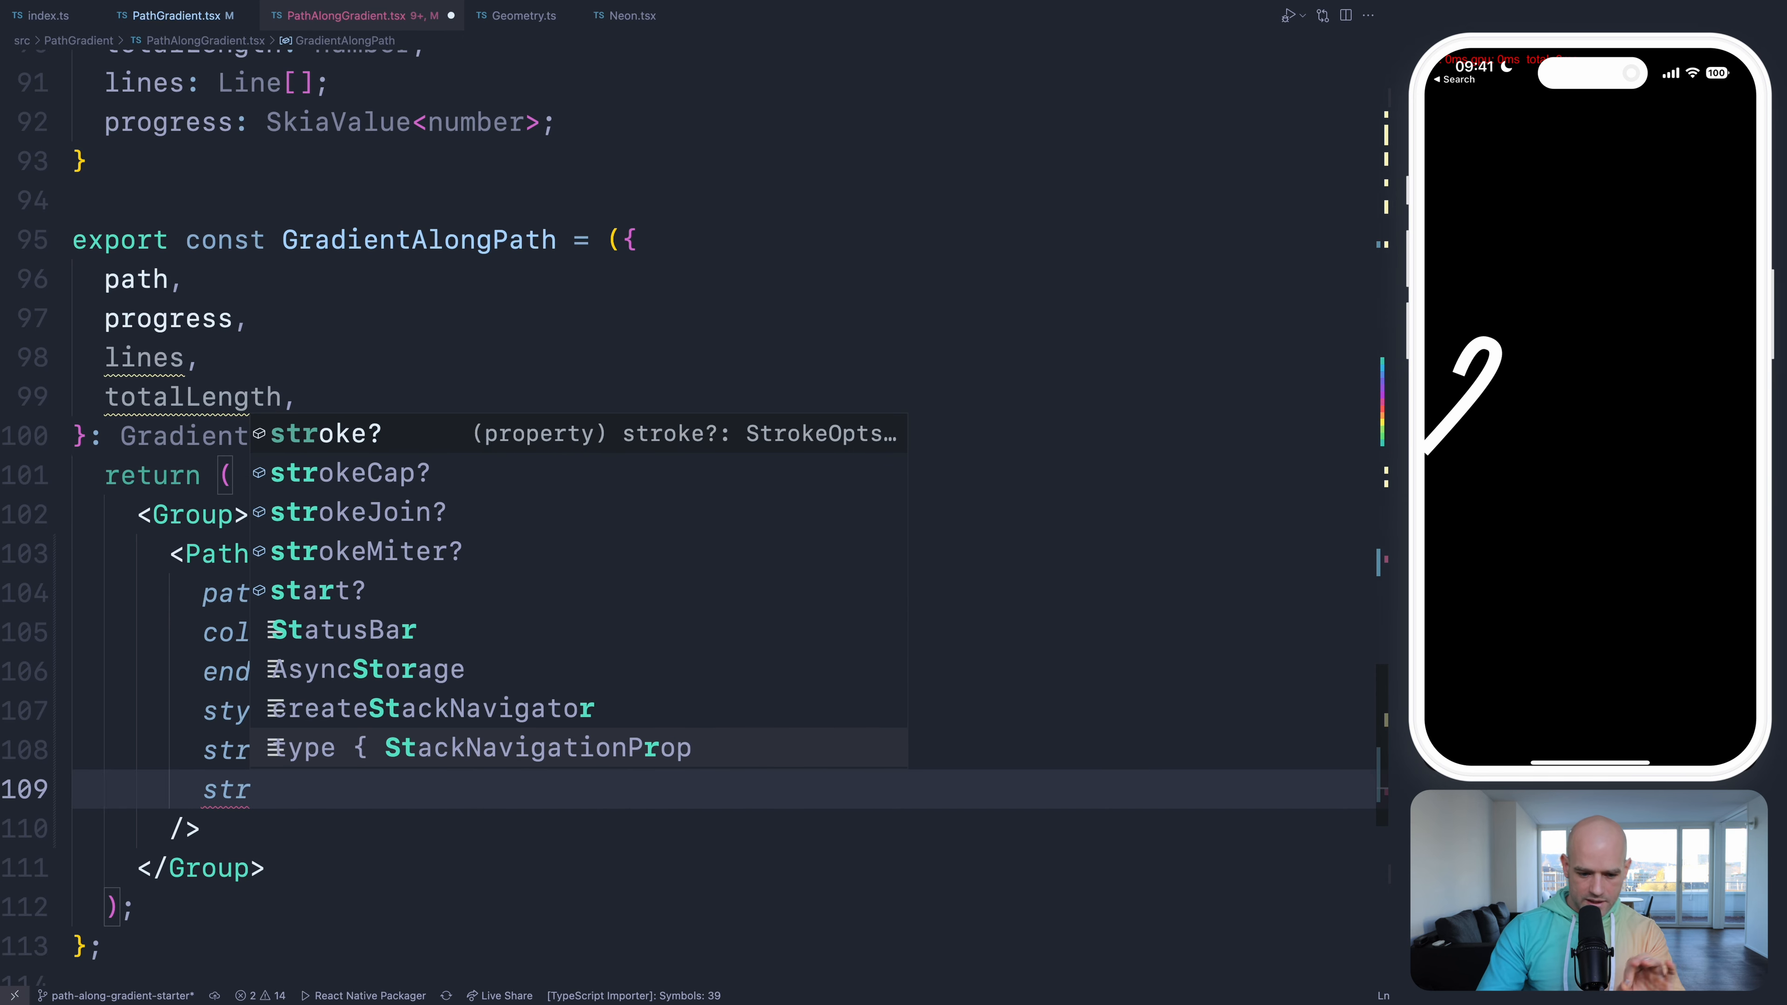
type("strokeCap")
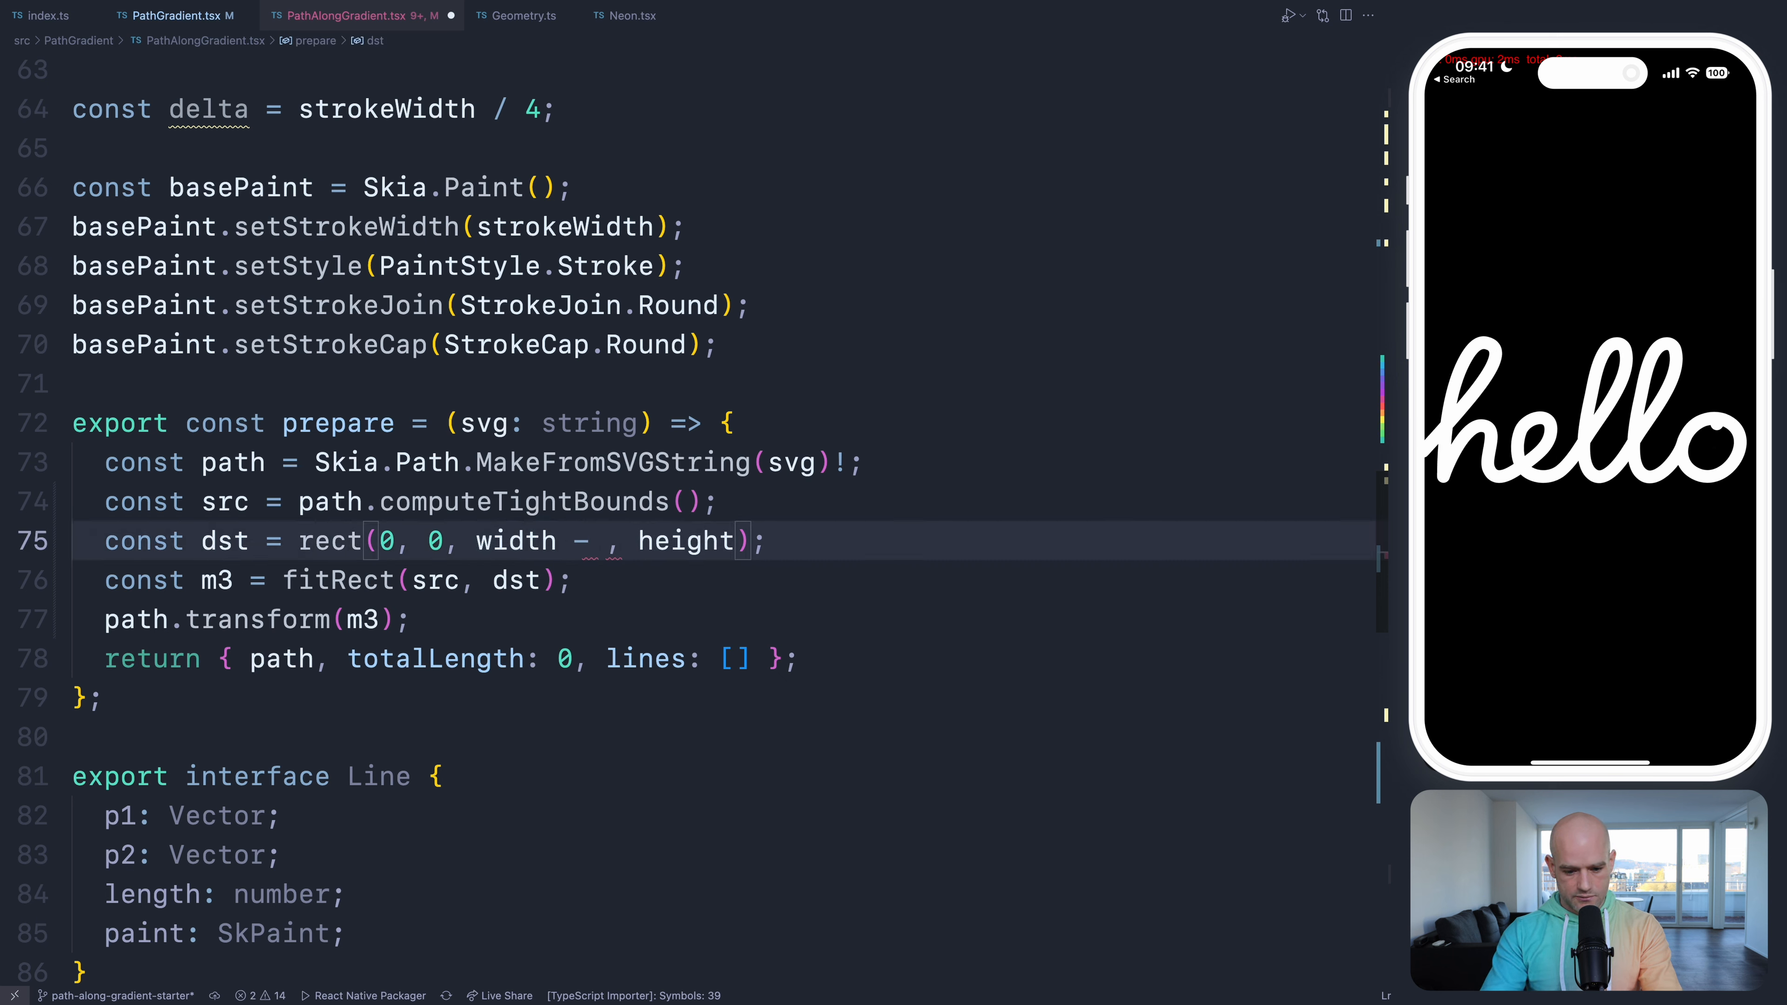
type("32")
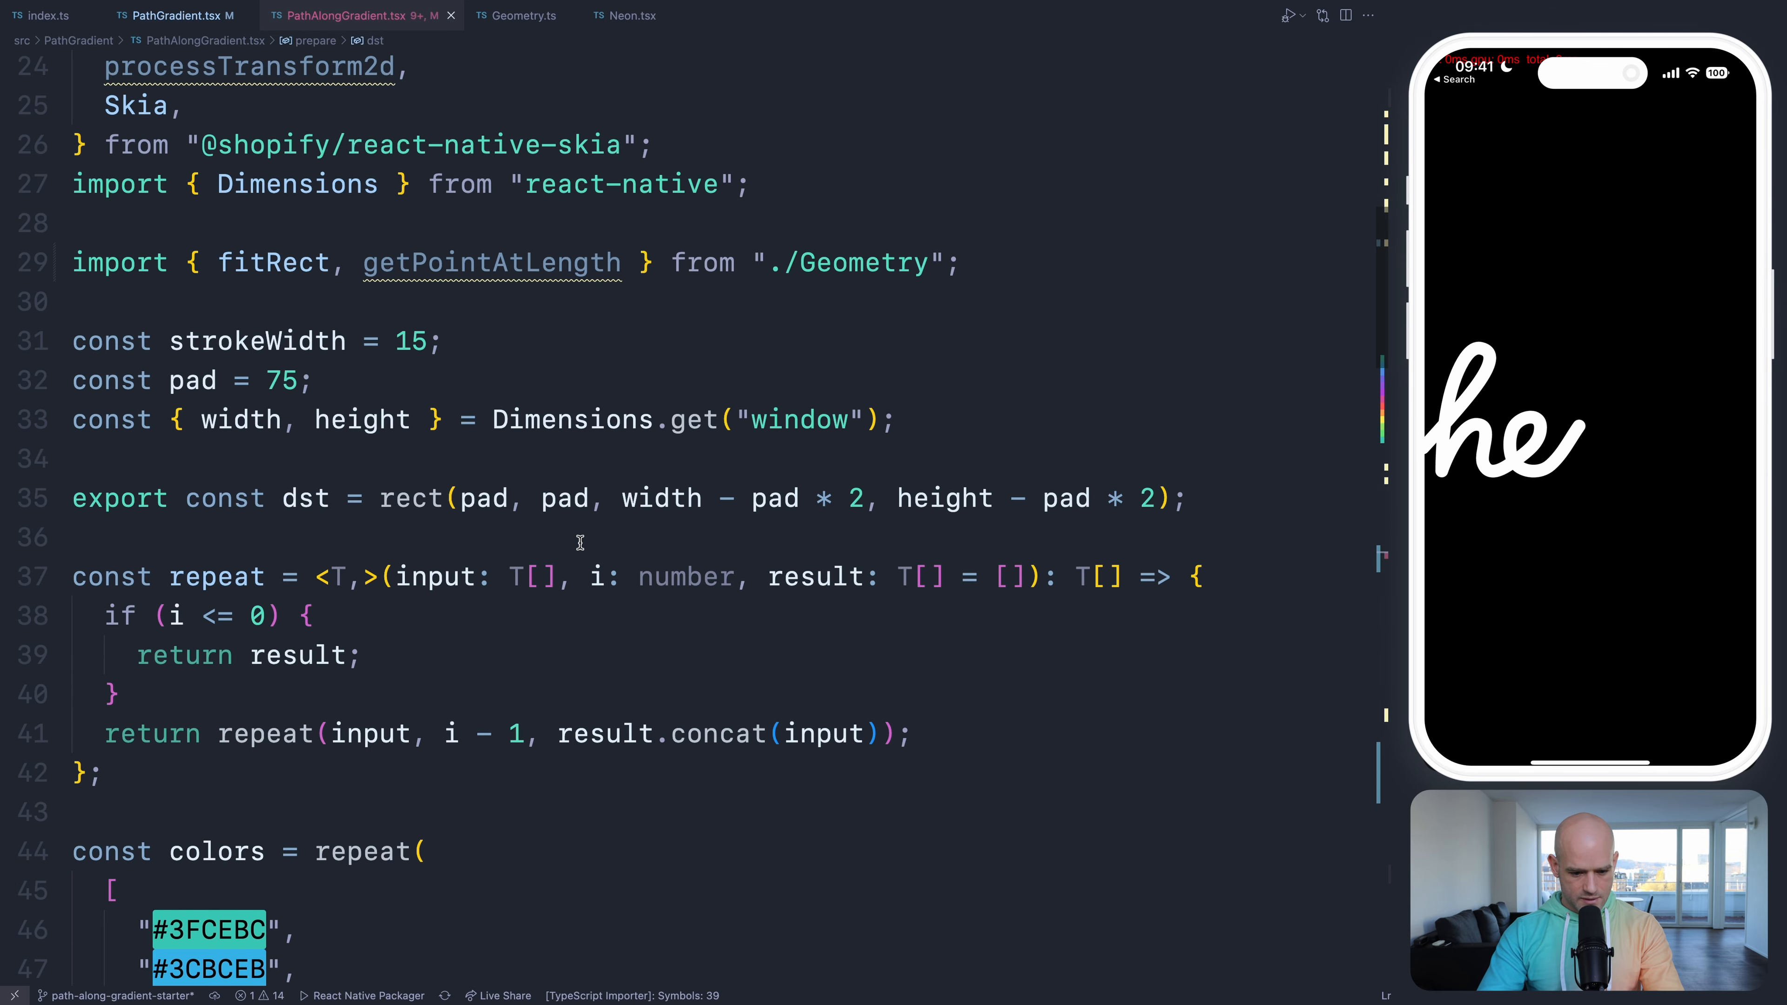
- Remove prepare's local dst so fitRect uses the exported padded dst rectangle
scroll("down", 3)
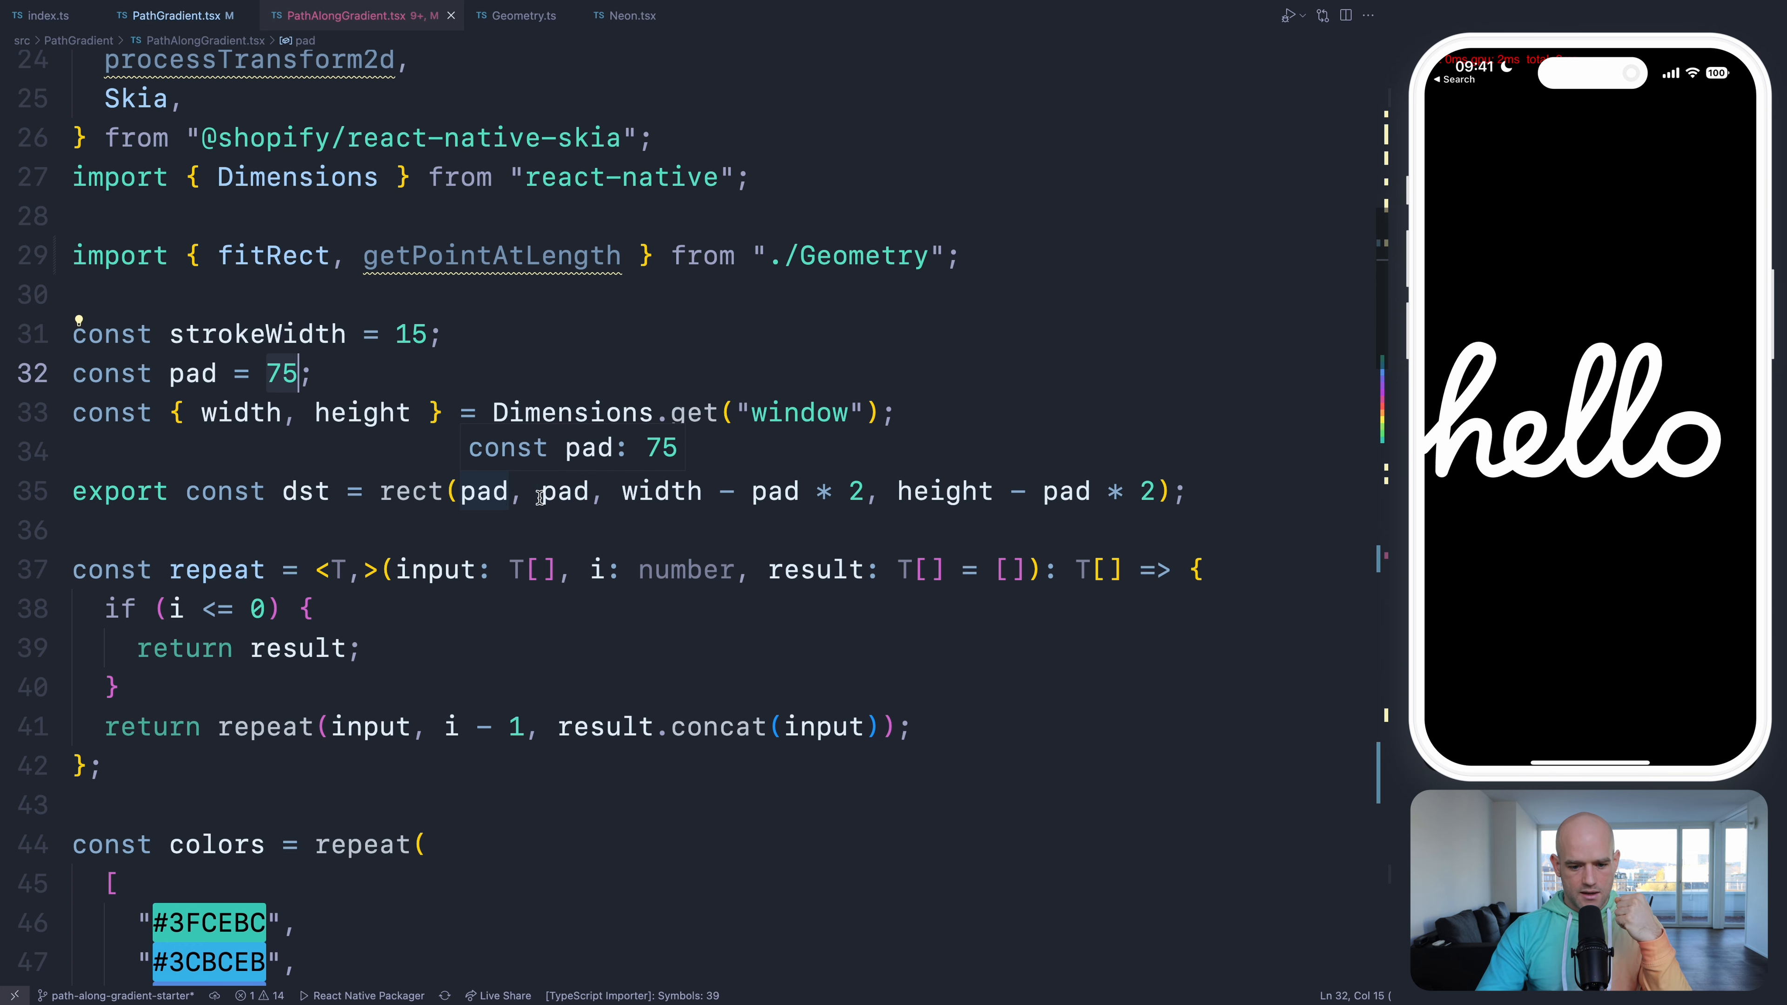
scroll("down", 3)
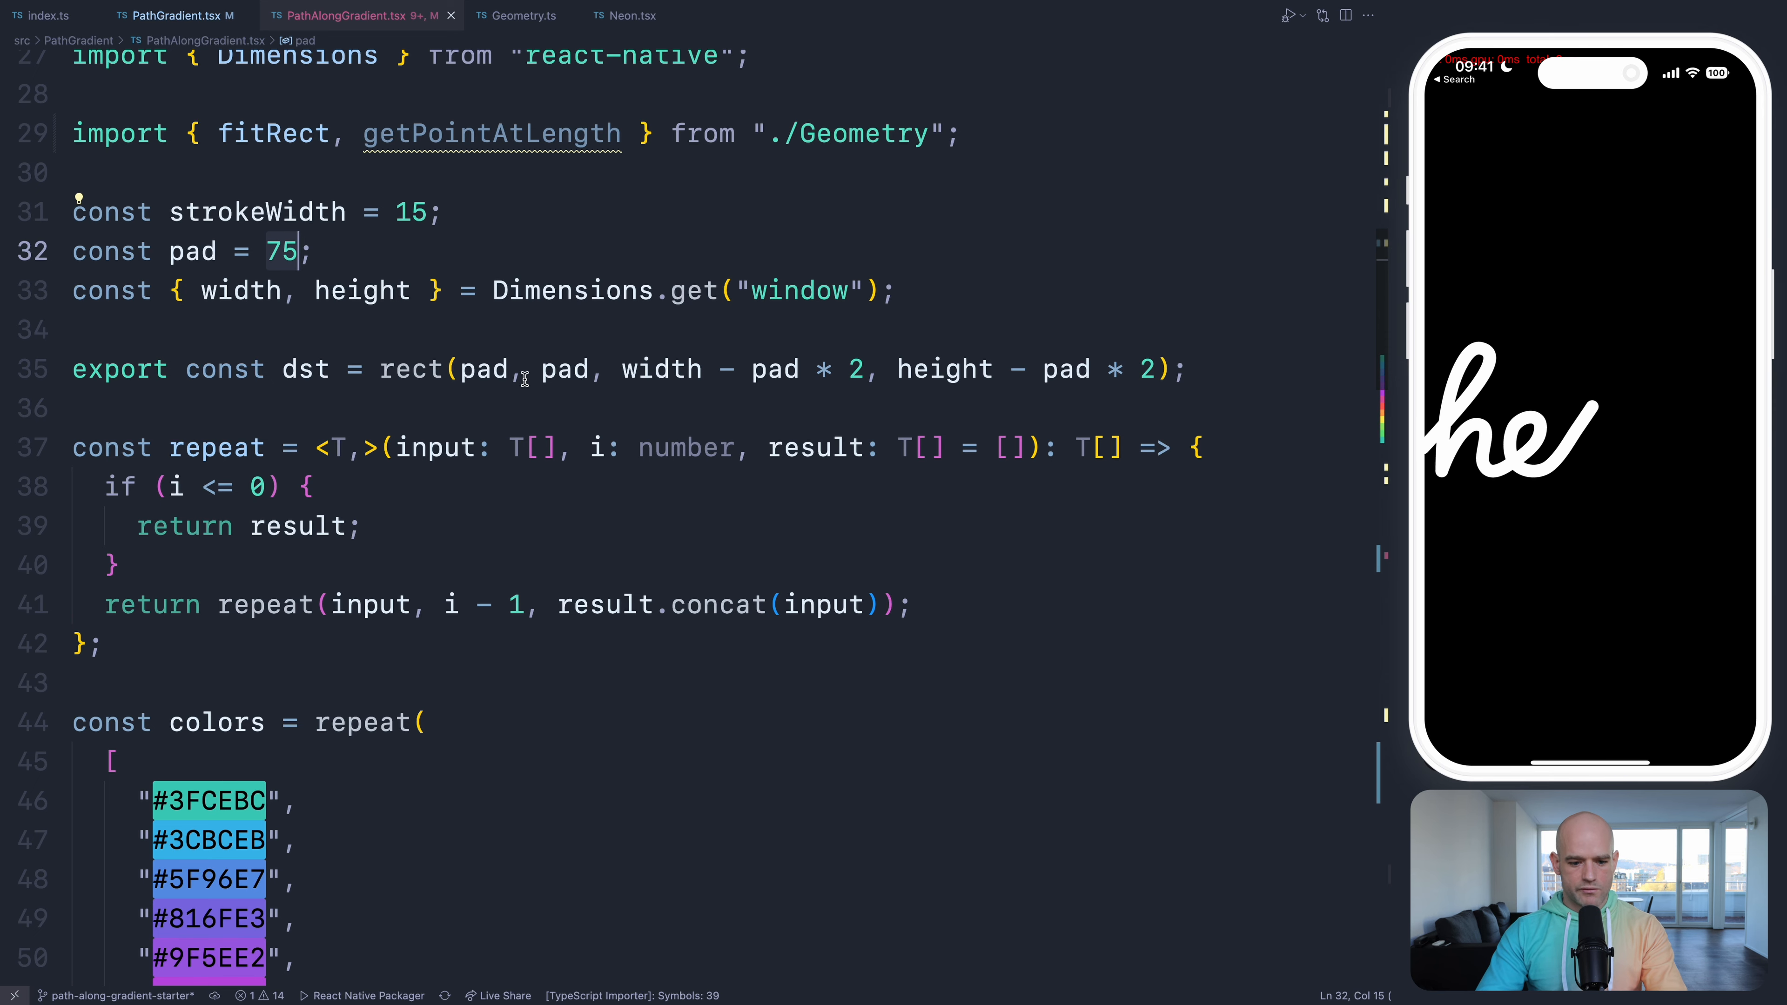
scroll("down", 3)
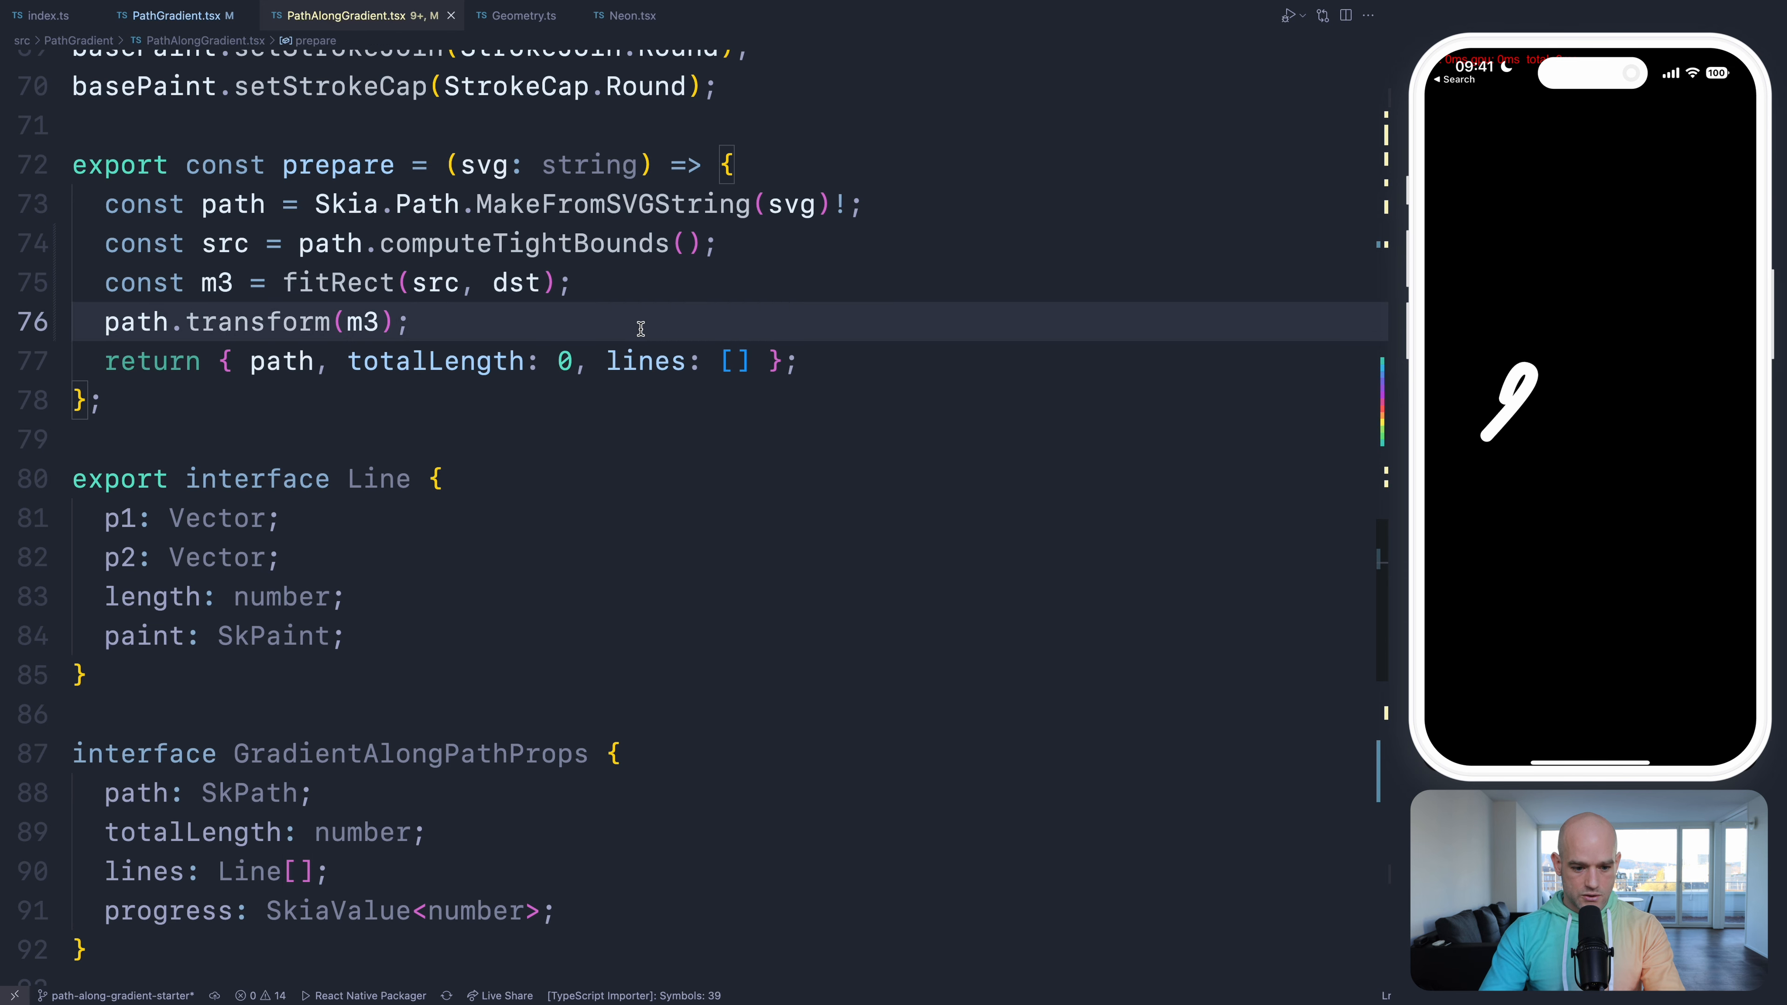
- Build geo = new PathGeometry(path) and totalLength = geo.length in prepare
type("const g")
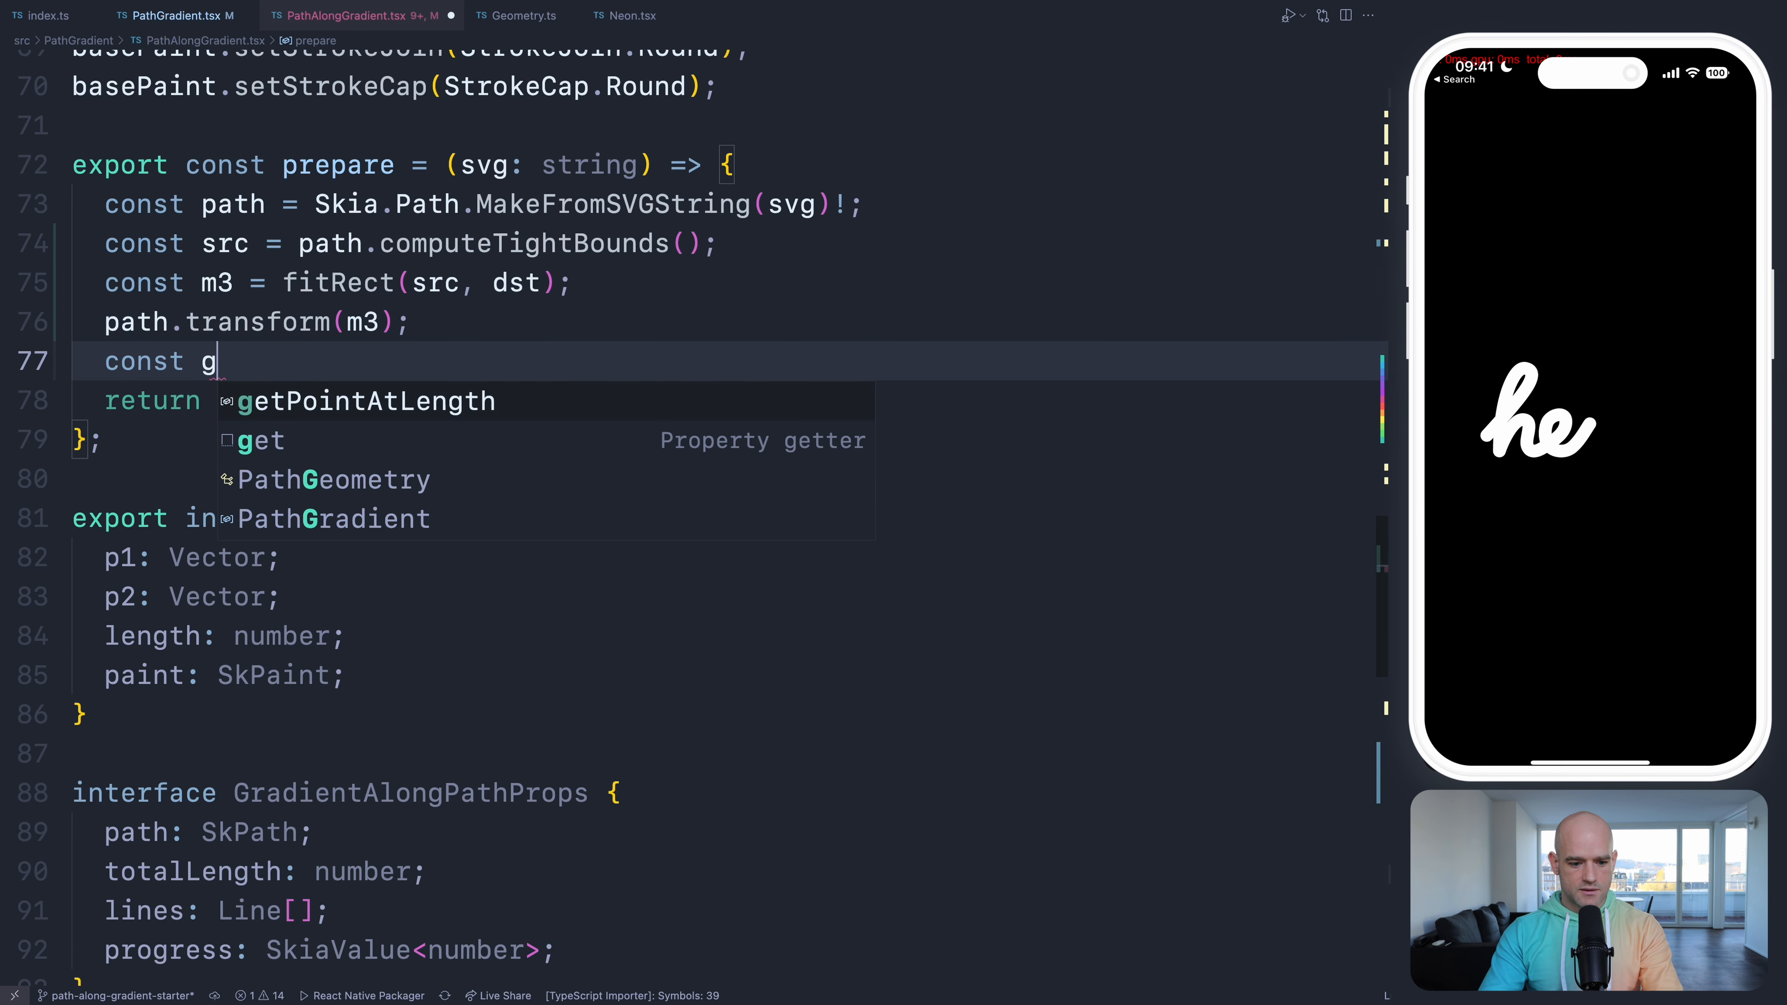
type("eo = new SkContourMeasure(path);")
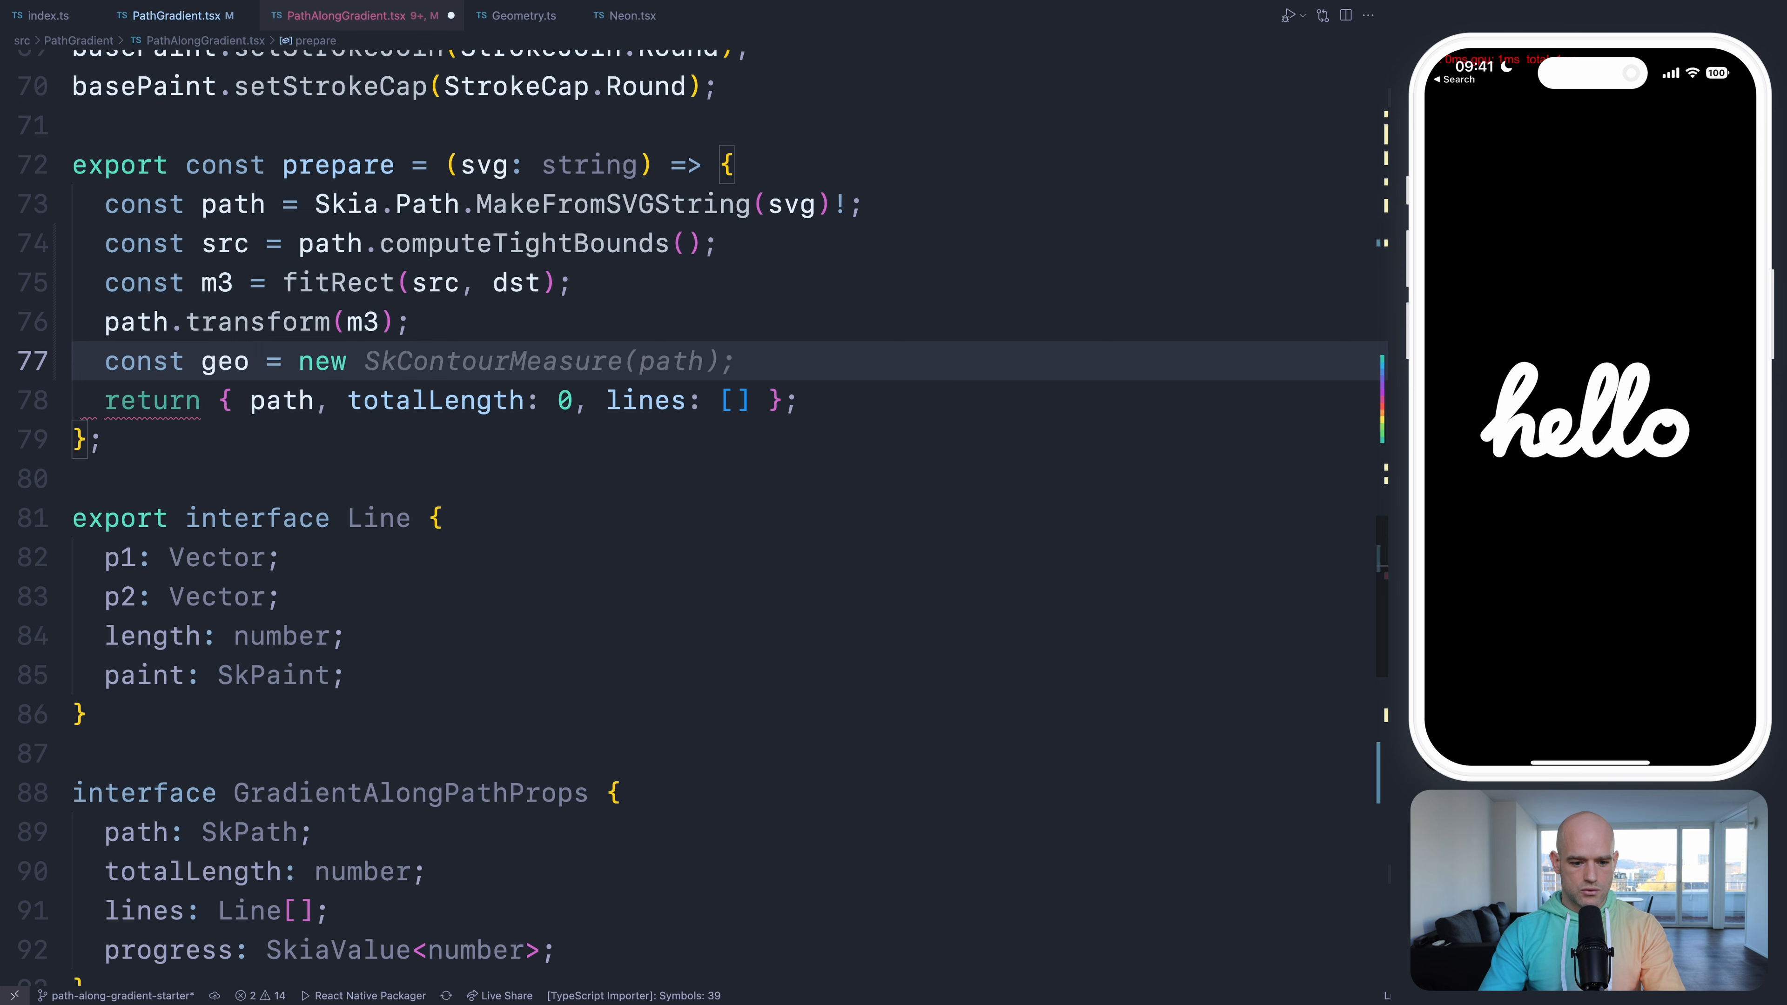
type("Geometry*(")
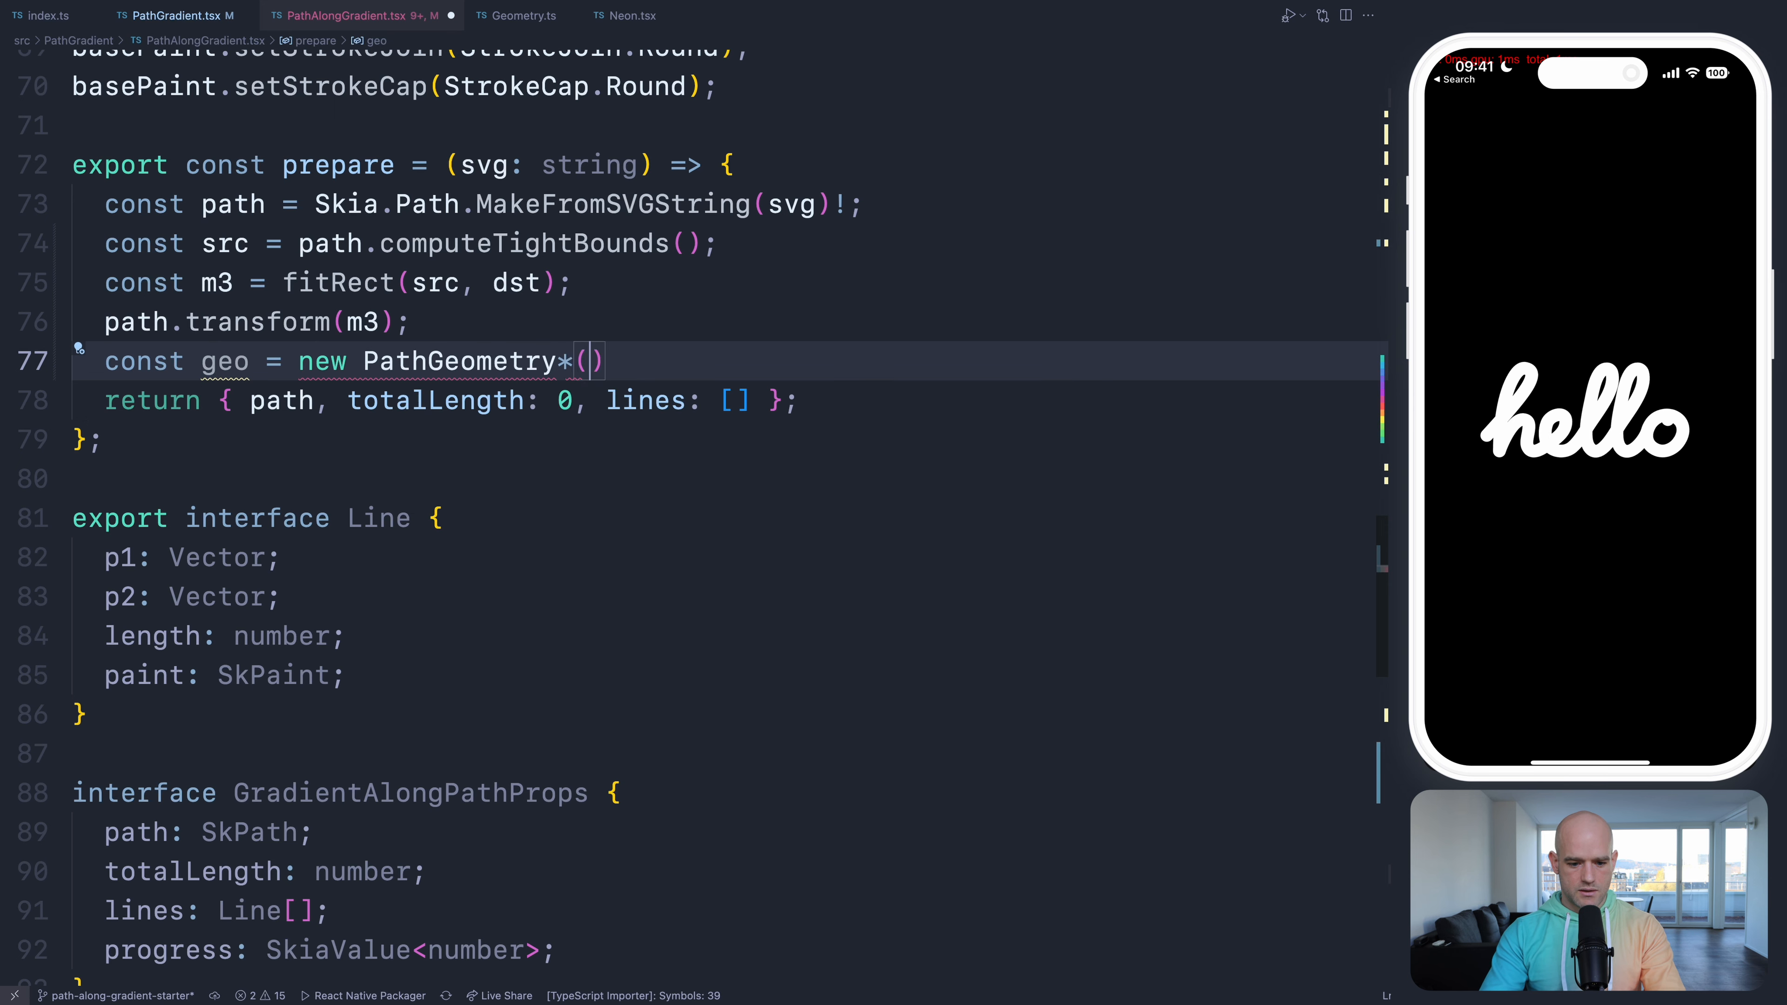
type("path")
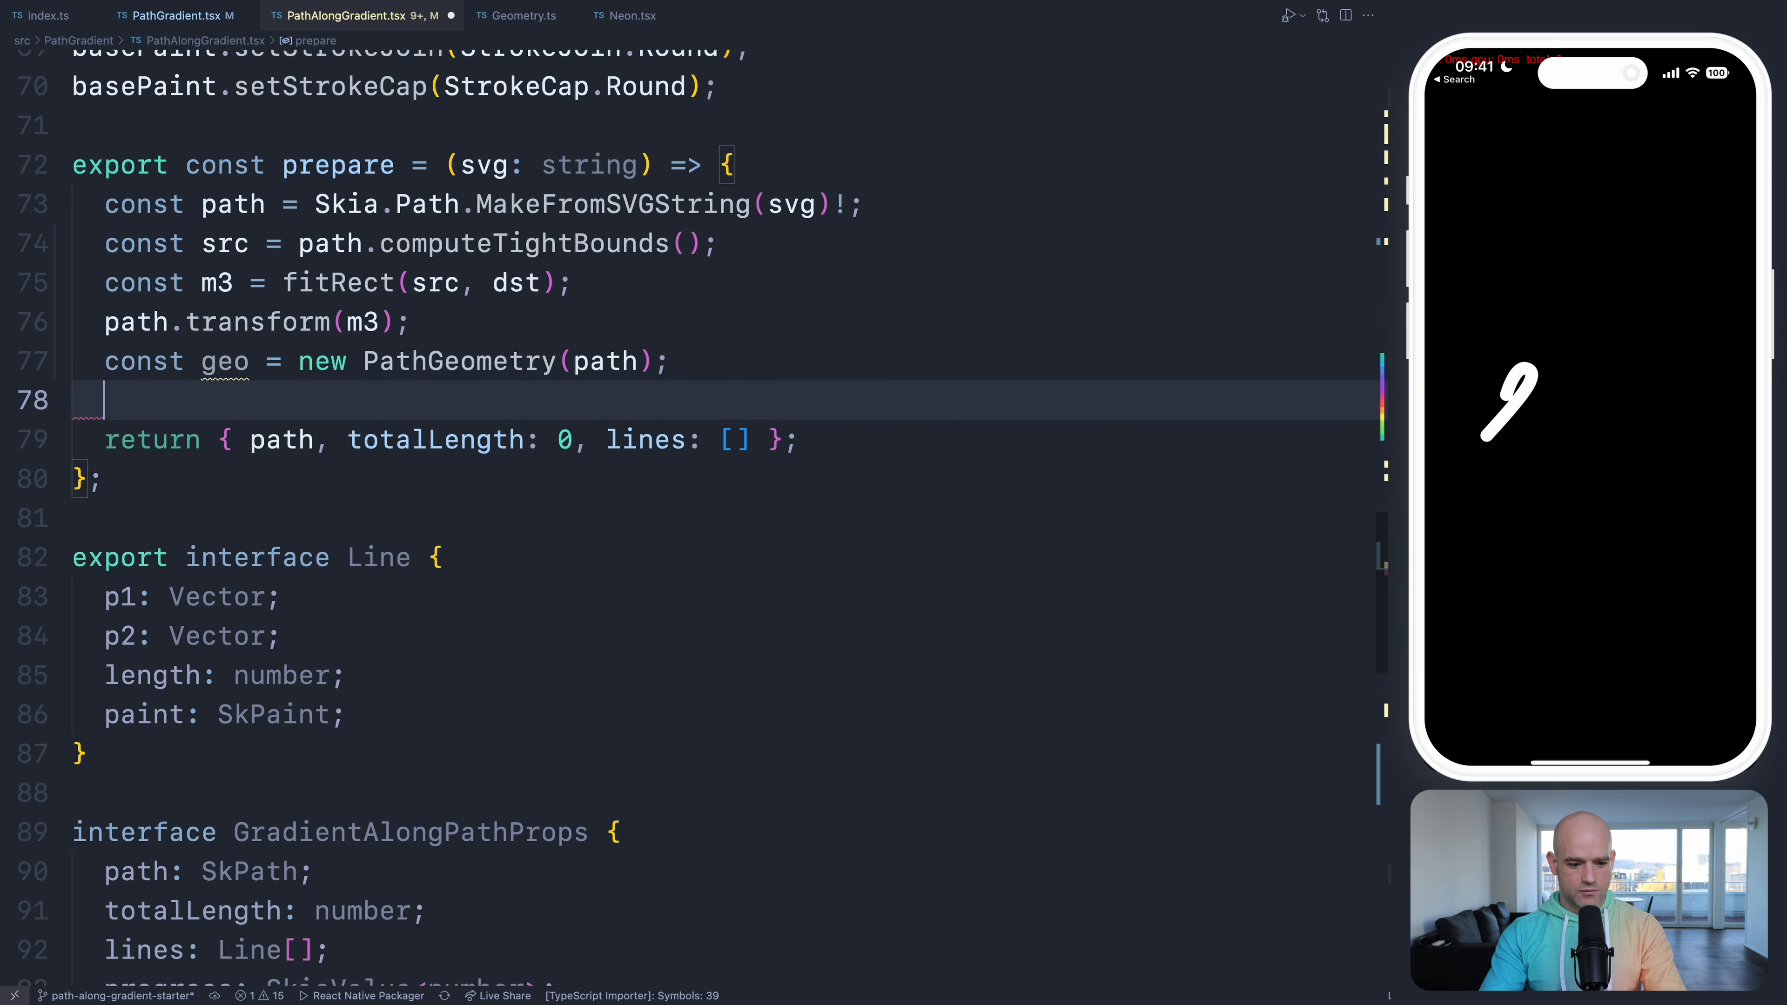
type("const totalLength = geo.length;")
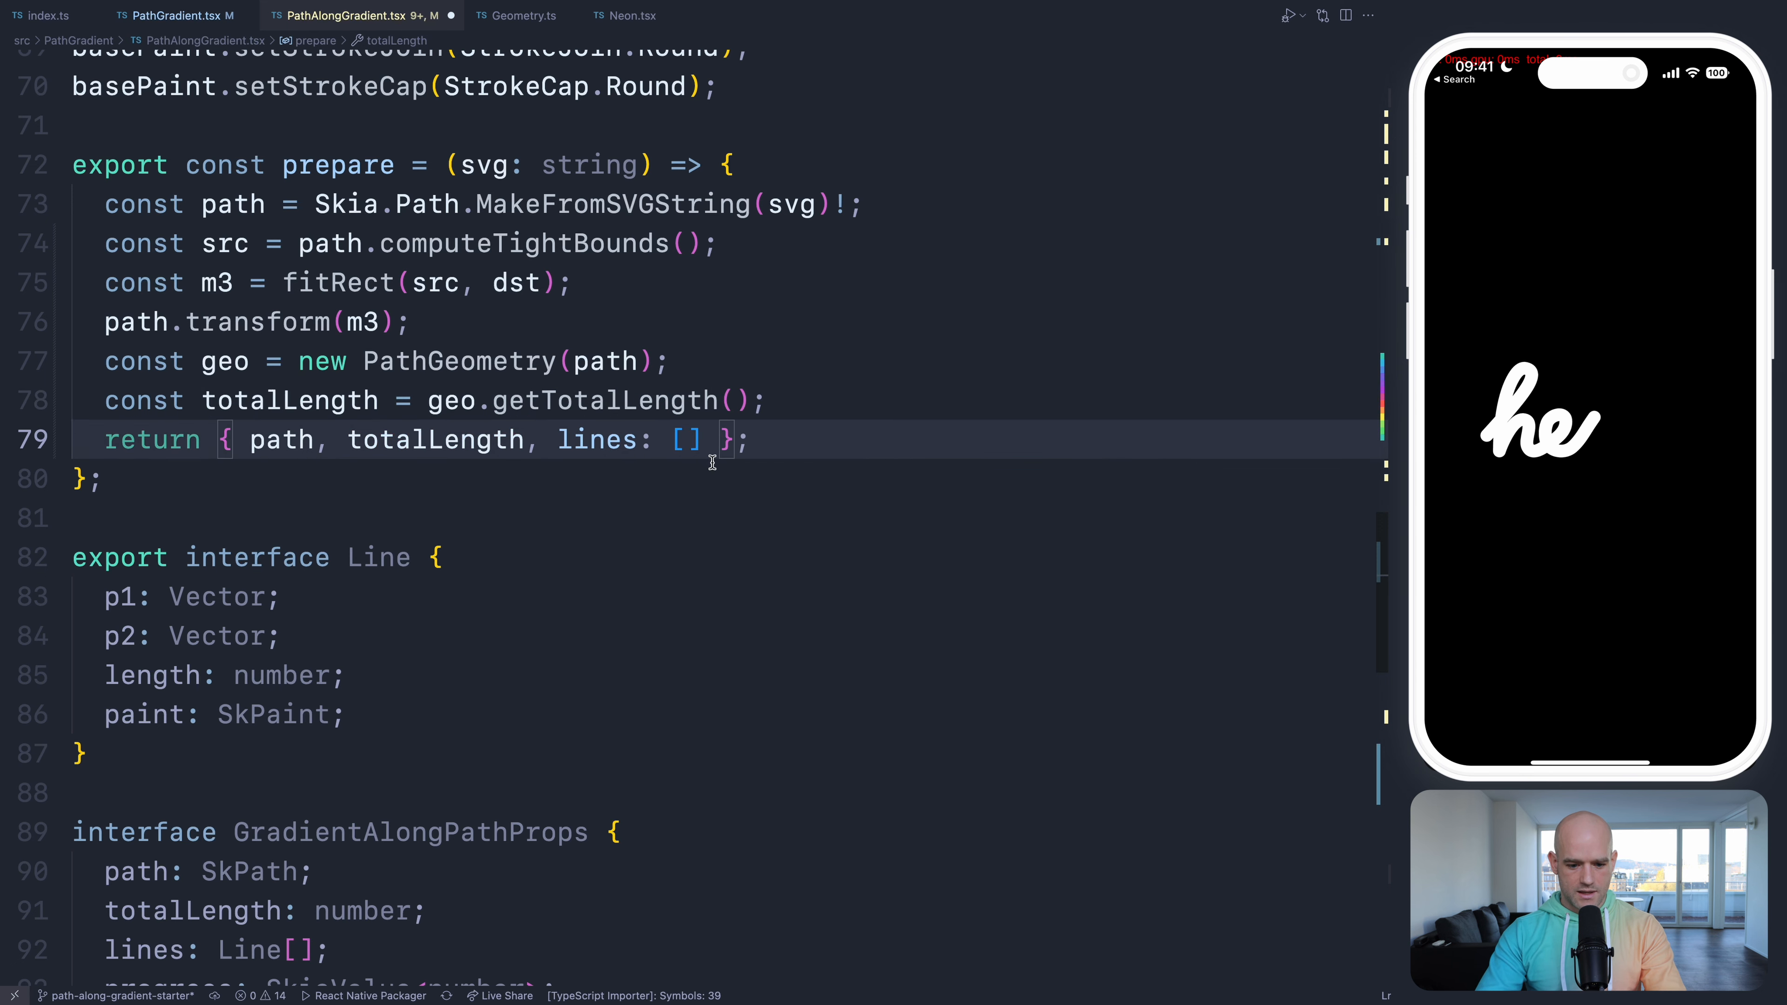
- Return lines from tessellate(geo, 0, totalLength) and stub an empty tessellate function above
key("Enter")
type("const")
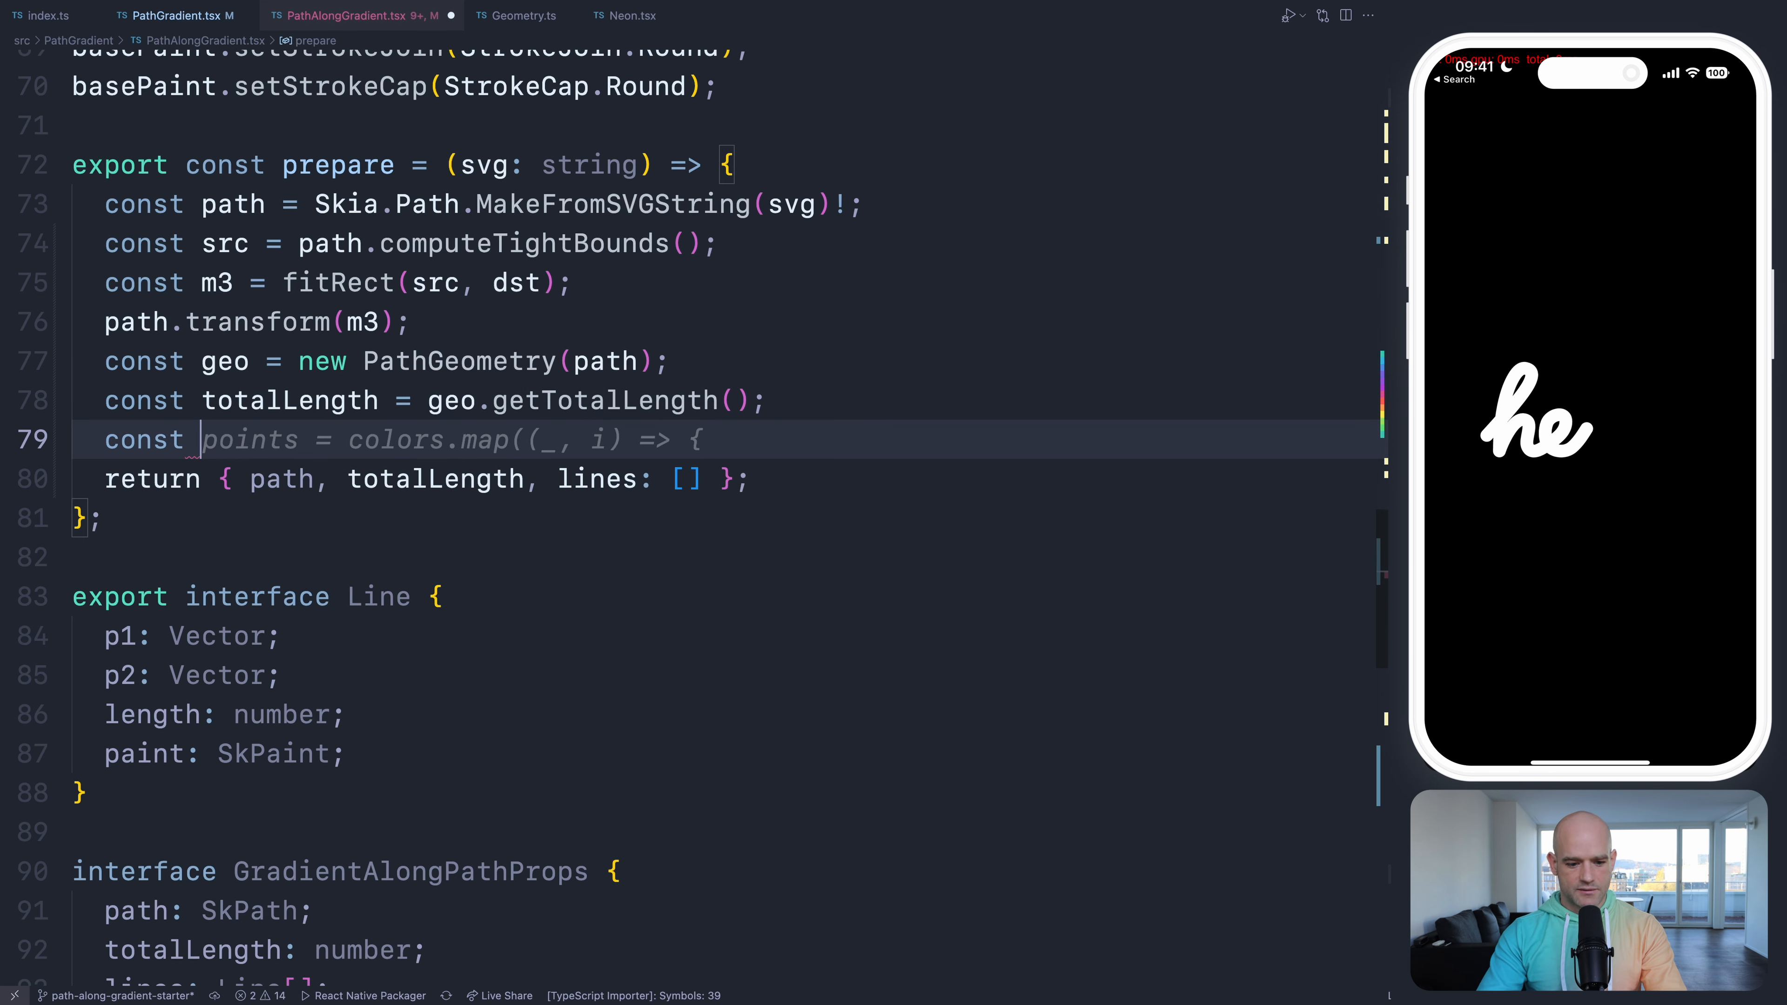
type("le")
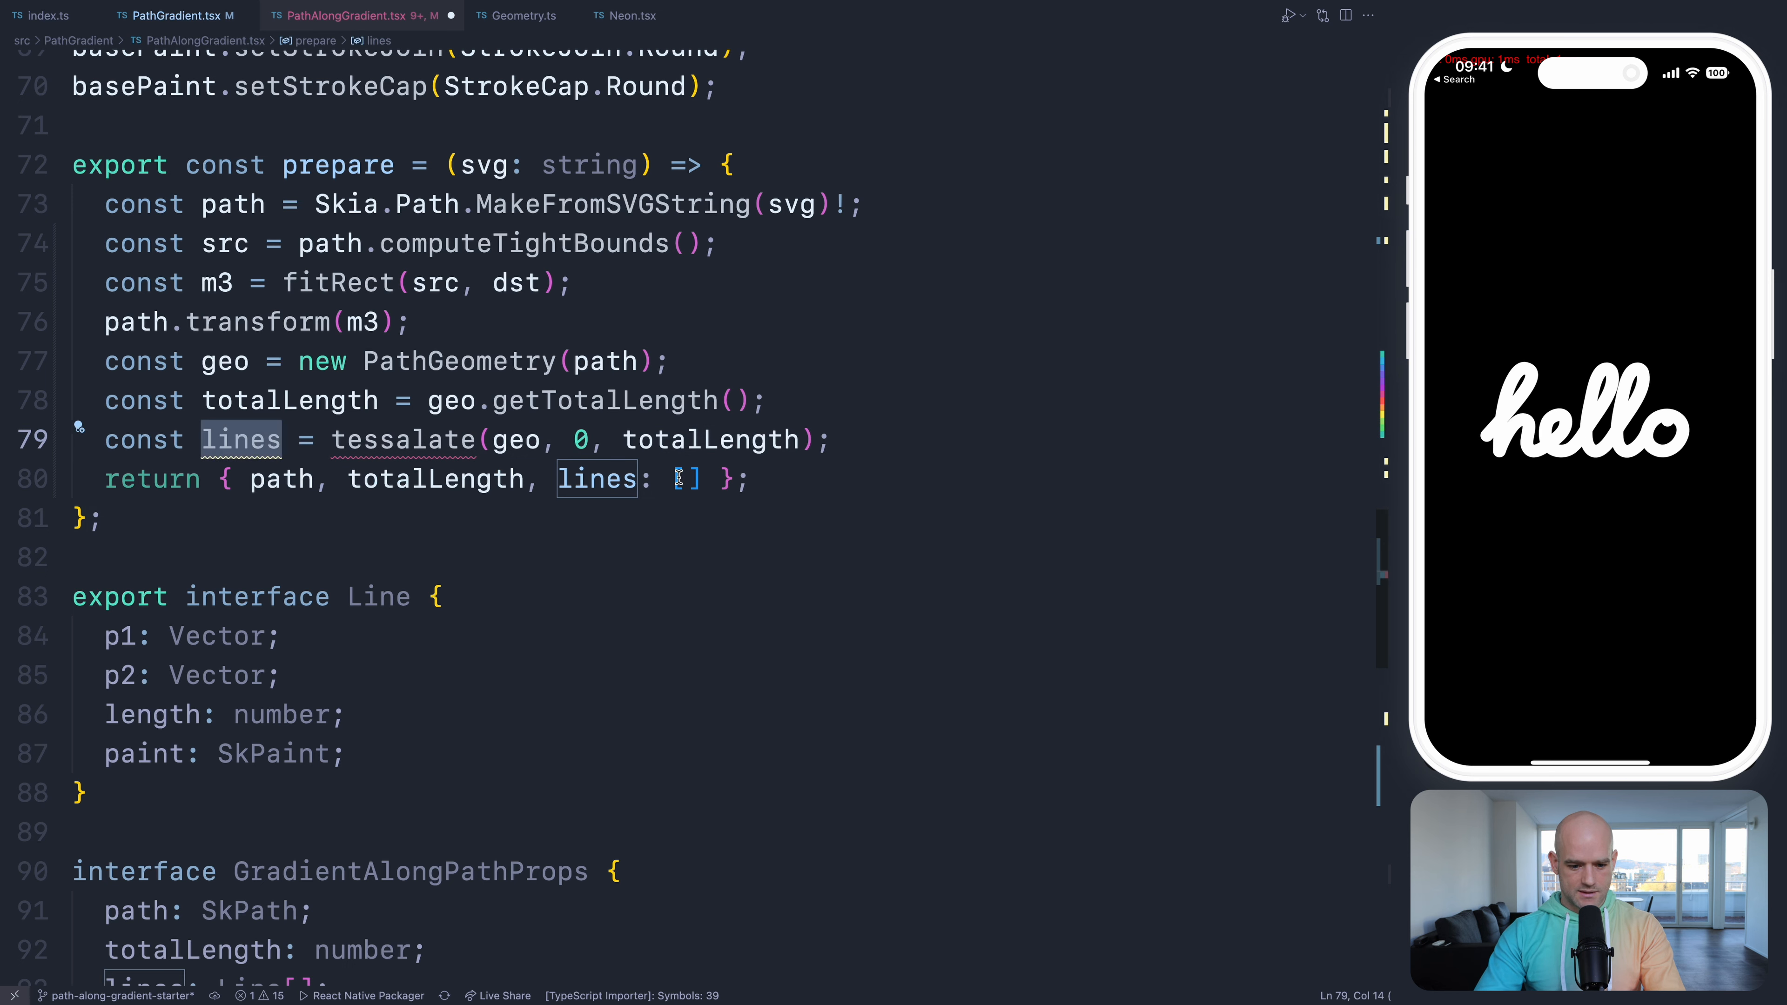
key("Backspace")
type("const tessellate = (path: SkPath, paint: SkPaint) => {")
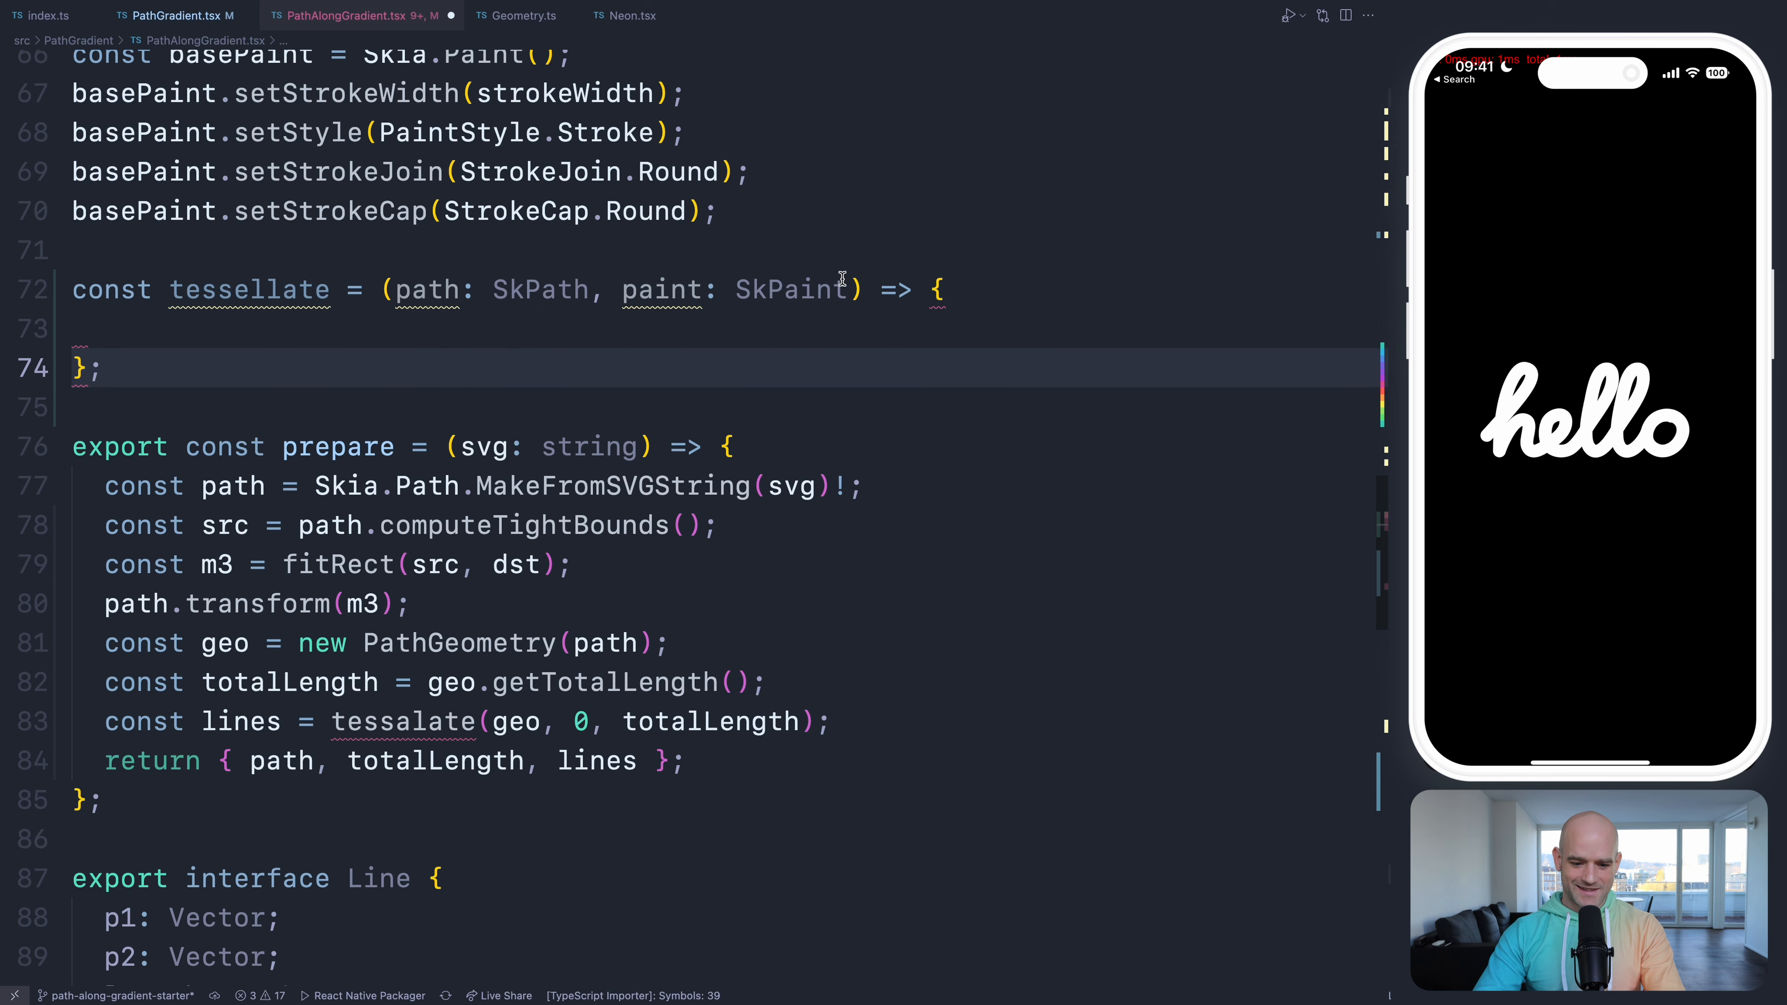
- Give tessellate the signature (geo: PathGeometry, t0: number, t1: number)
type("geo) => {")
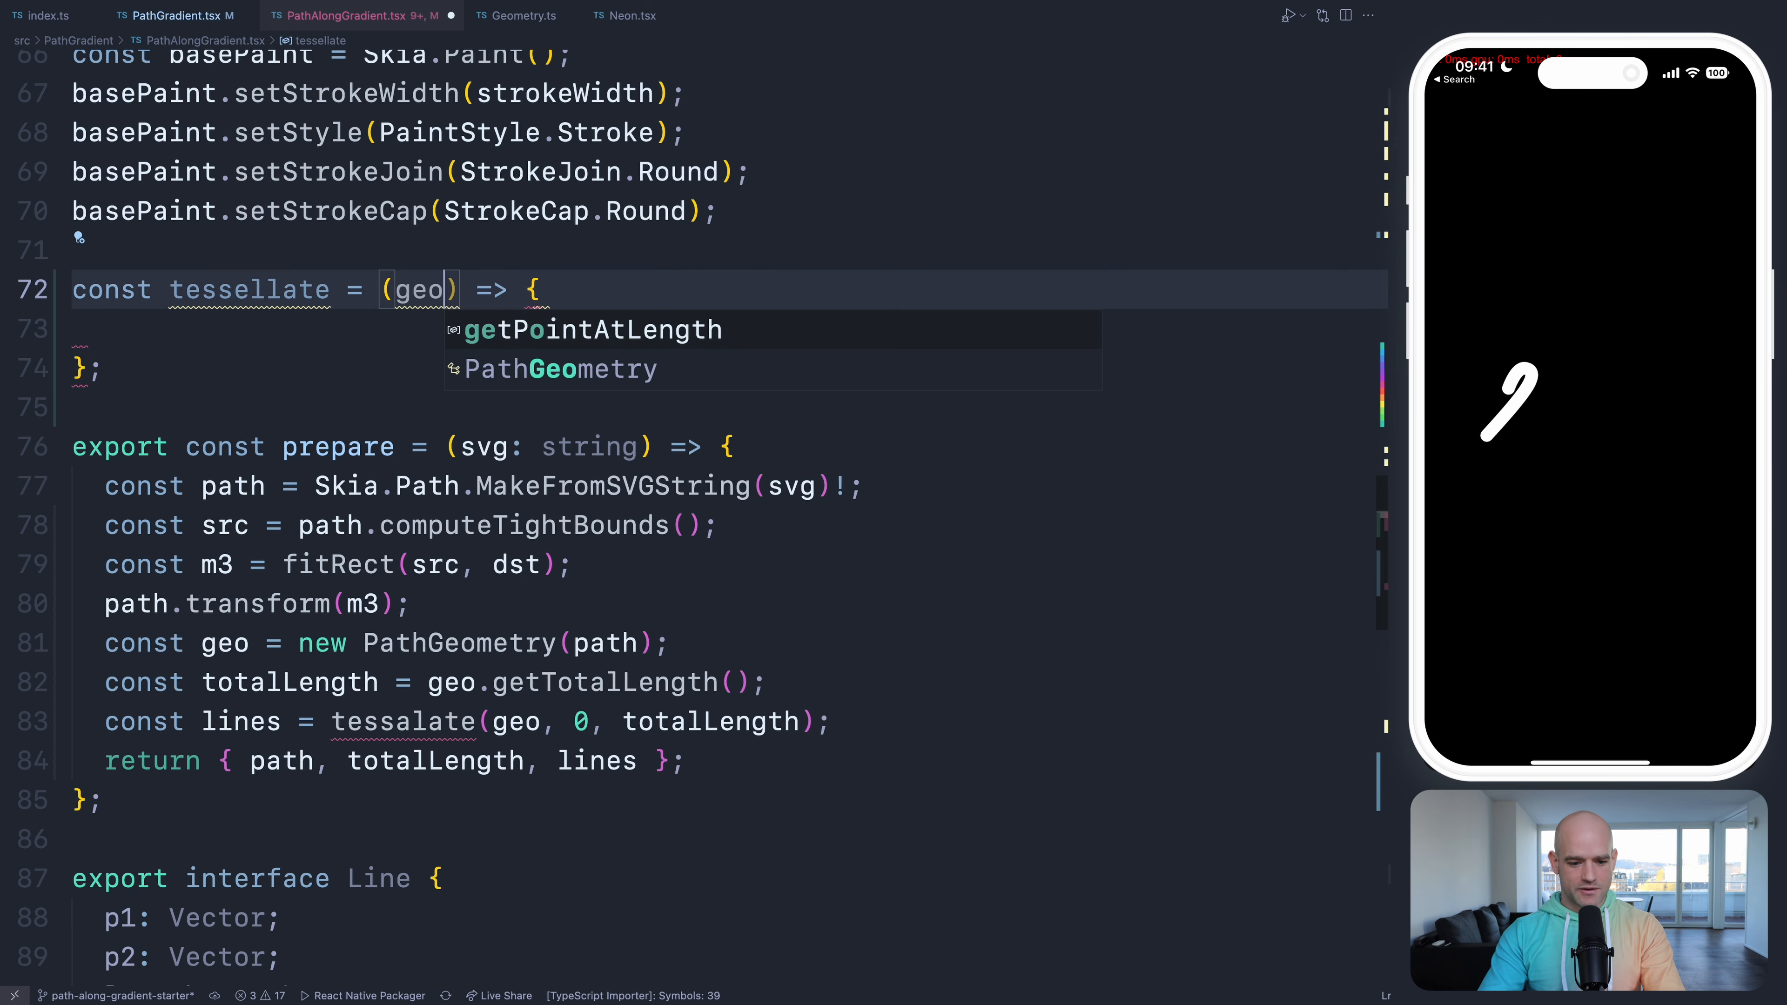
type(": G")
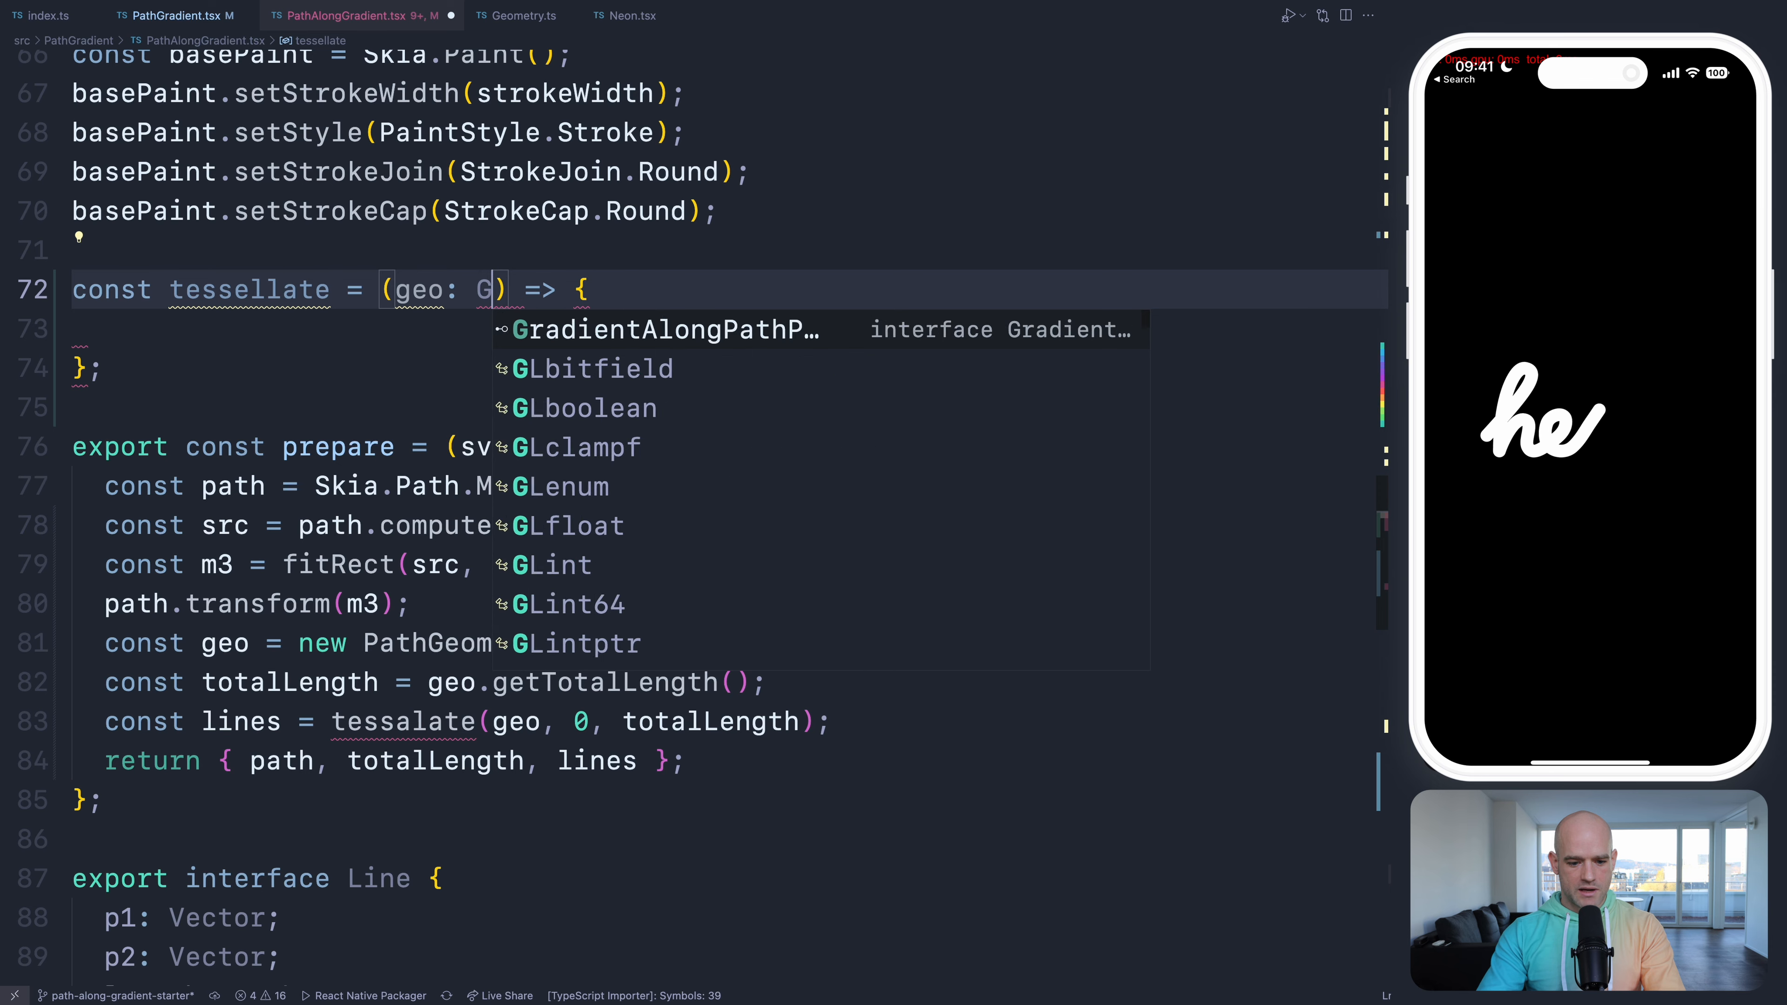
type("PathGeometry,")
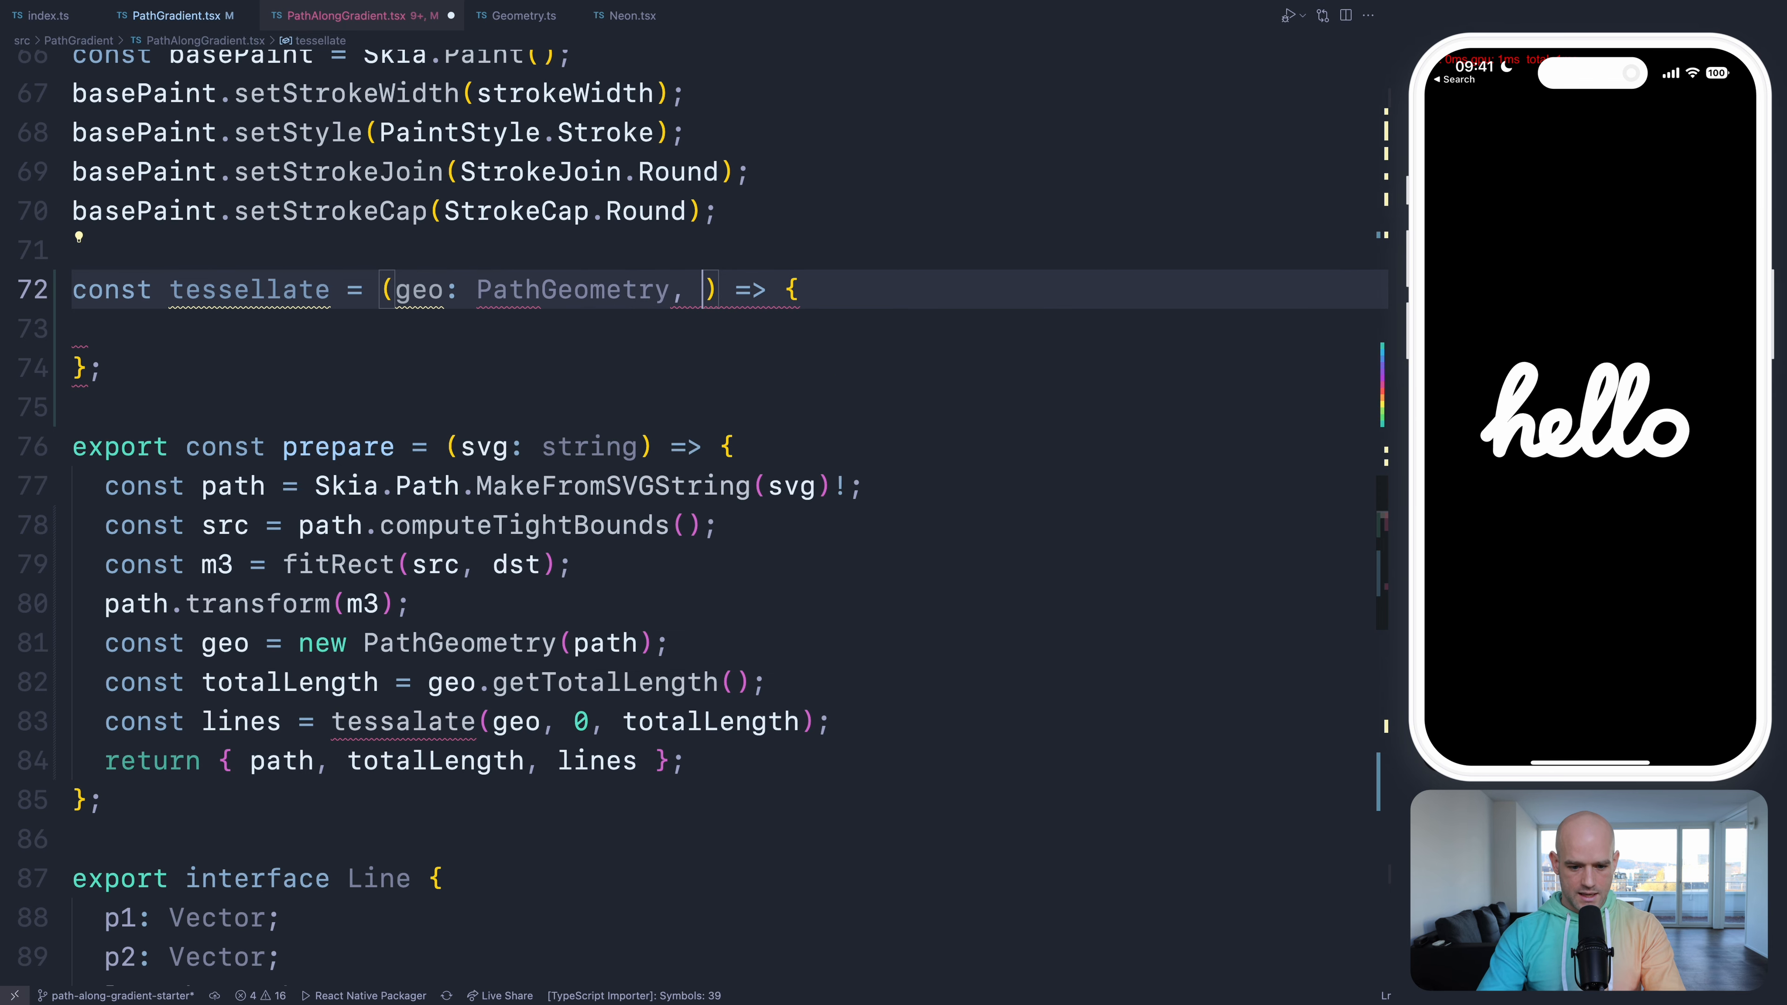
type("t0: number, t")
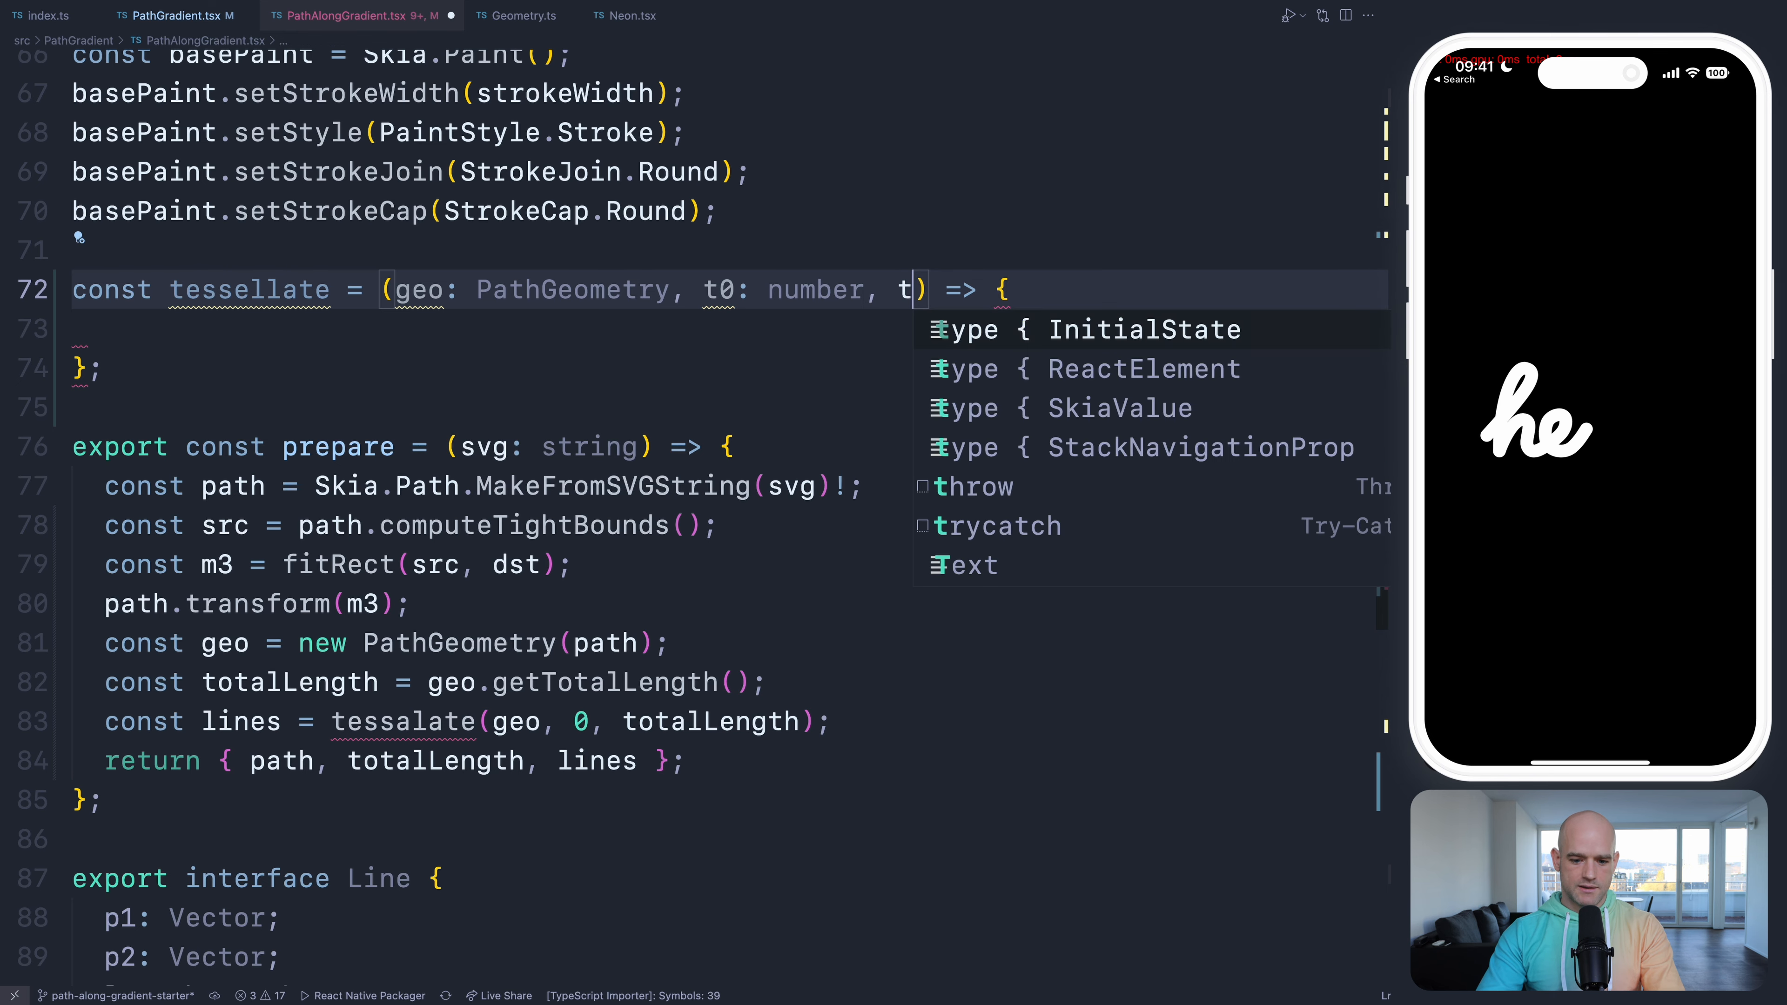
type("1: number")
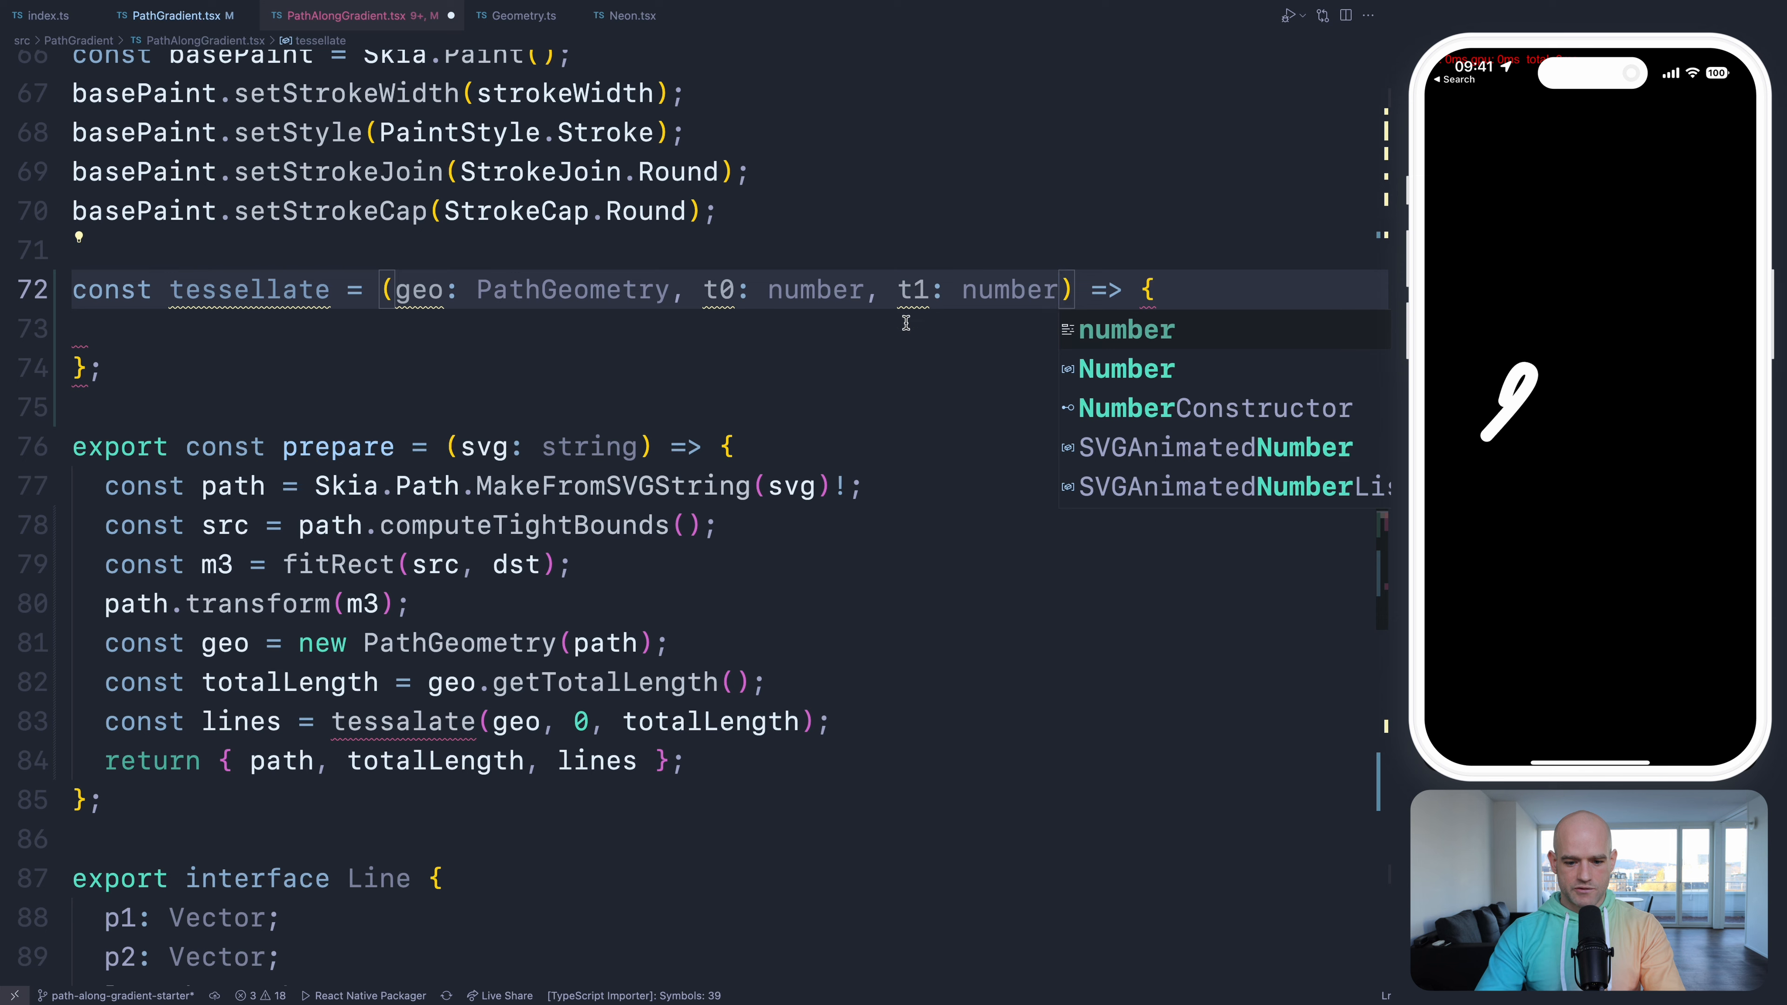
- Look up p0 and p1 via getPointAtLength, return an empty list, and fix the tessellate spelling
type("co")
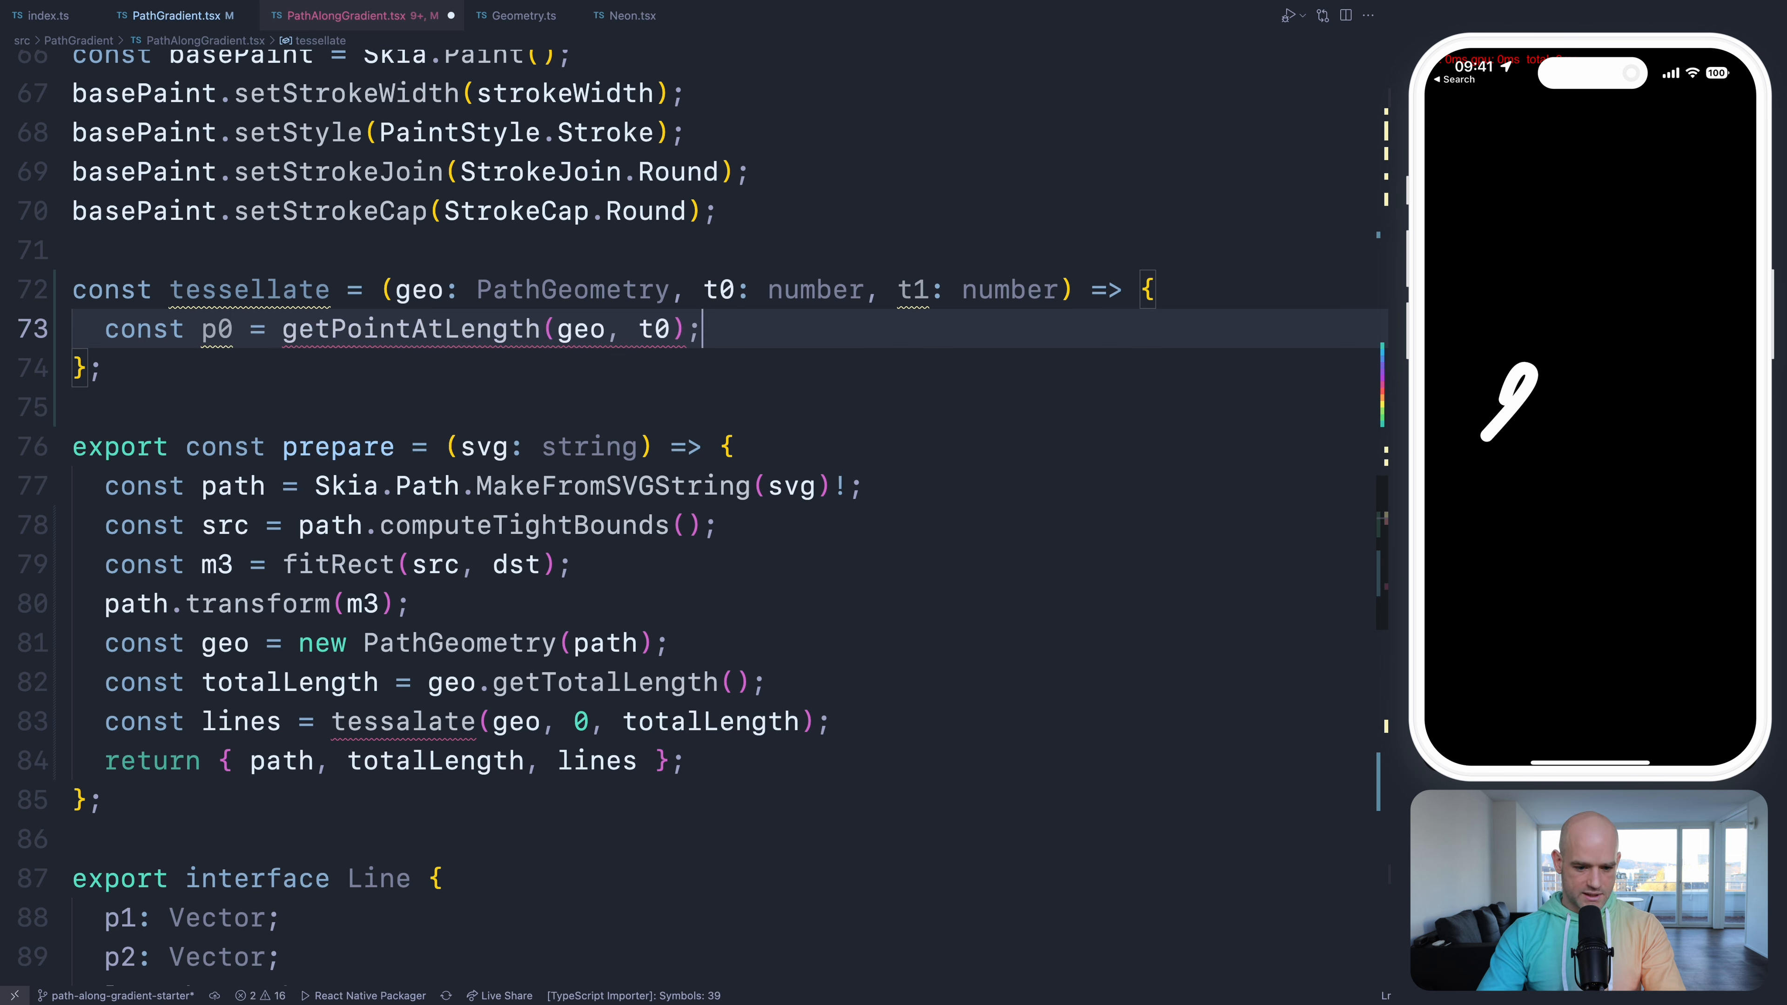
type("const p1 = getPointAtLength(geo, t1);")
type("geo.")
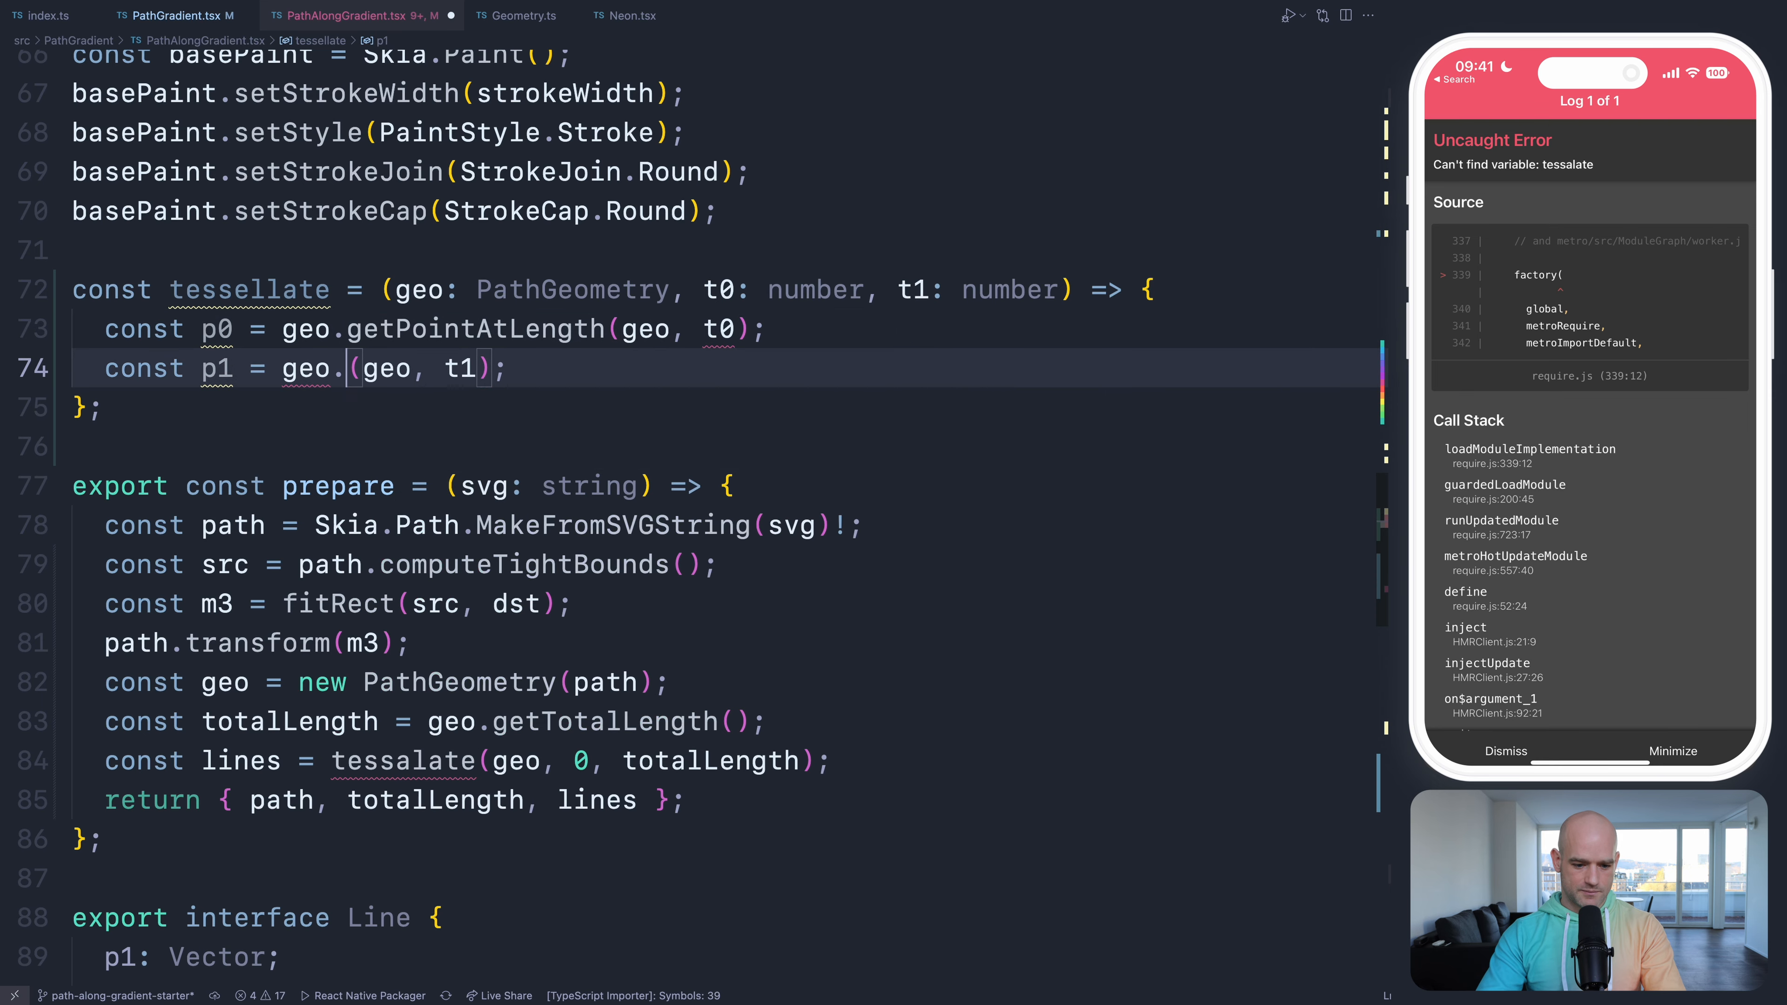
type("getPointAtLength(")
left_click(455, 760)
type("el")
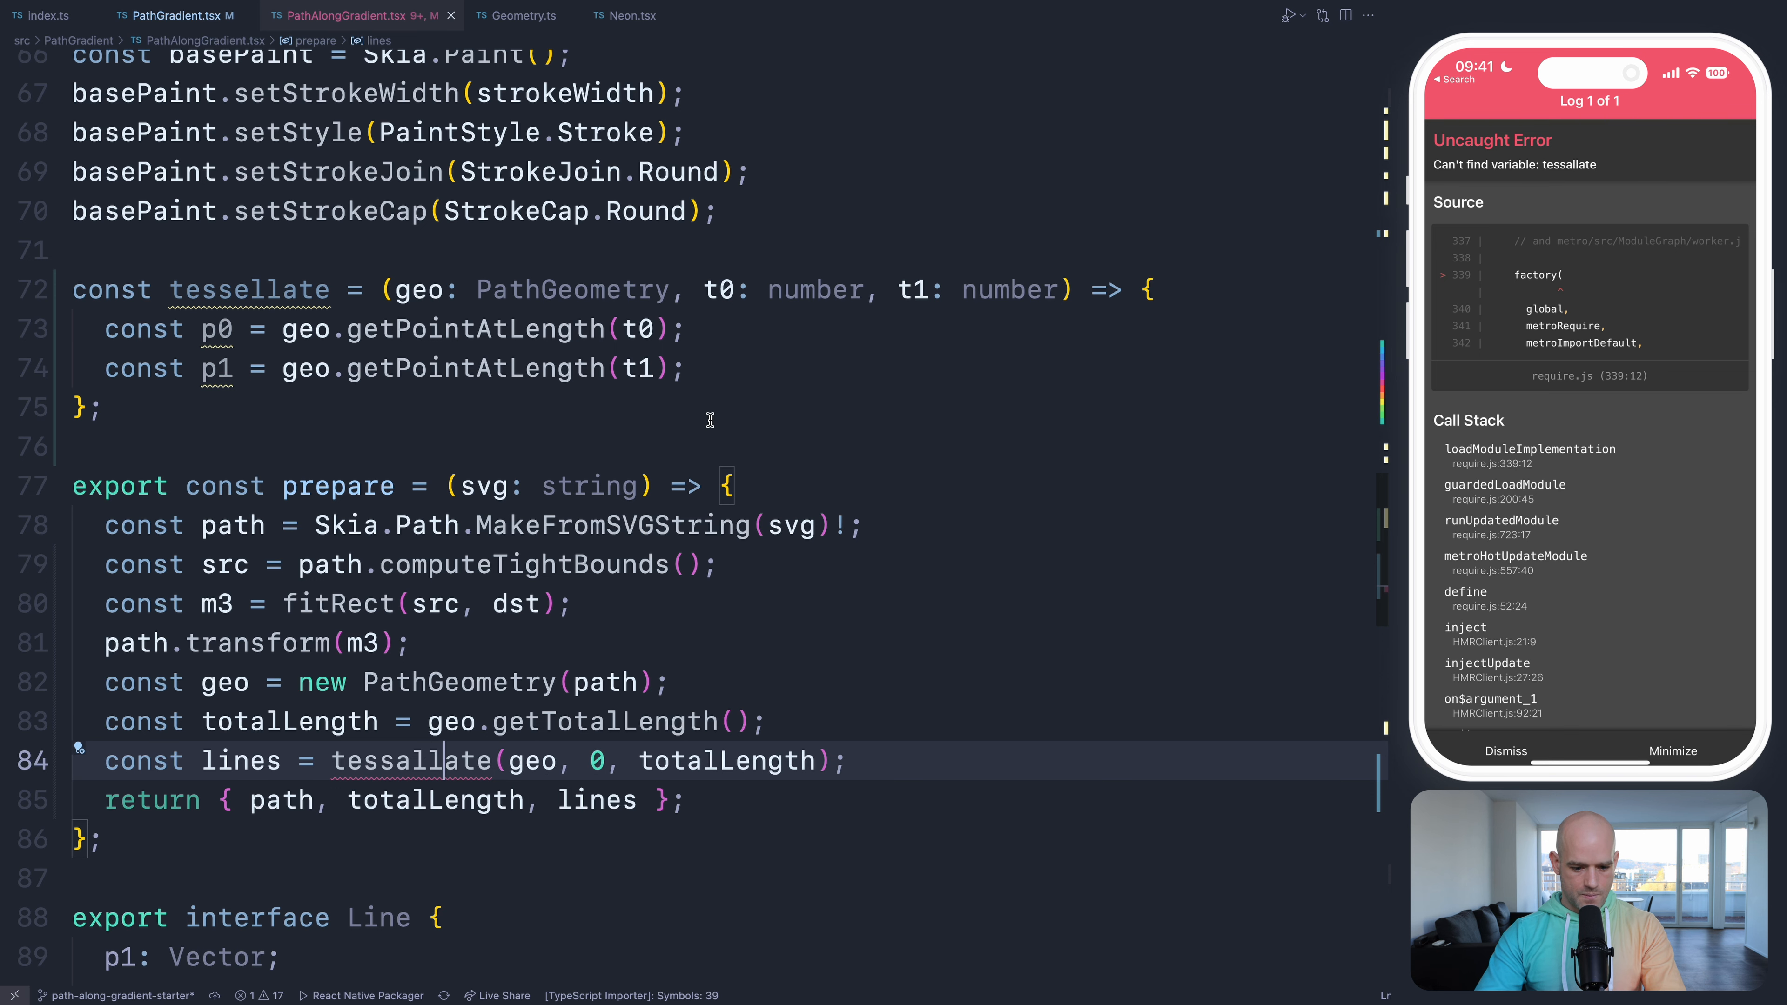
mouse_move(783, 312)
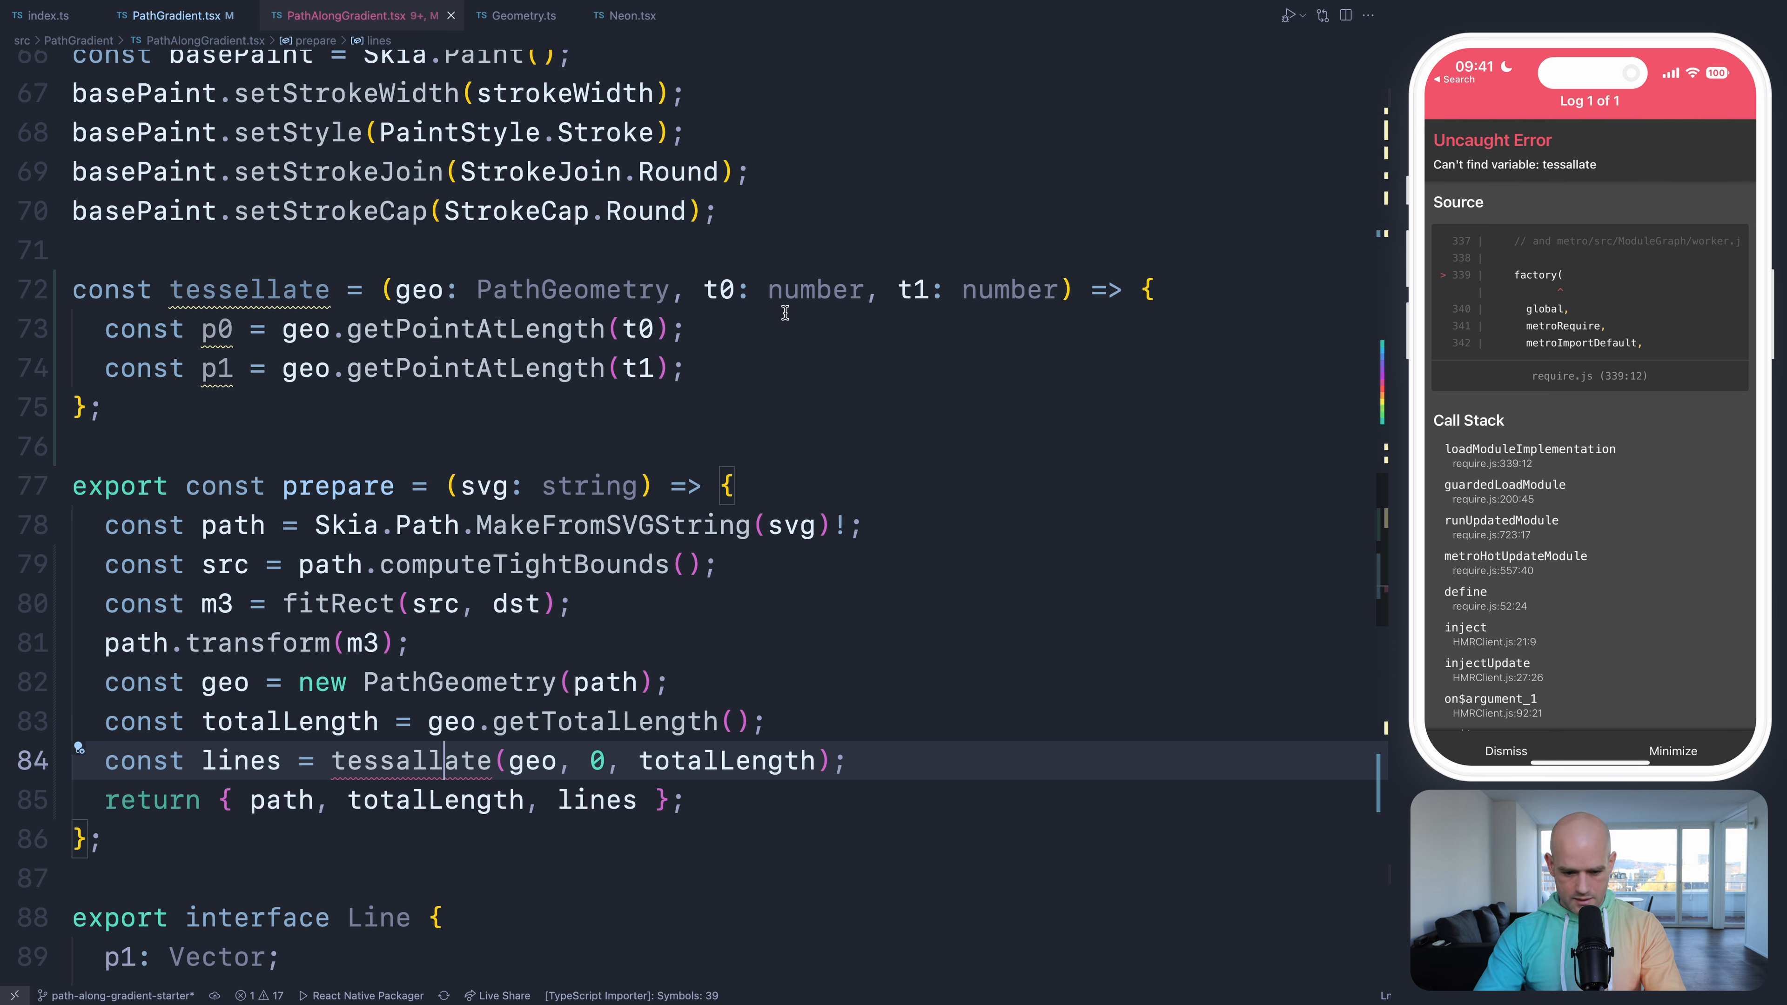
double_click(249, 289)
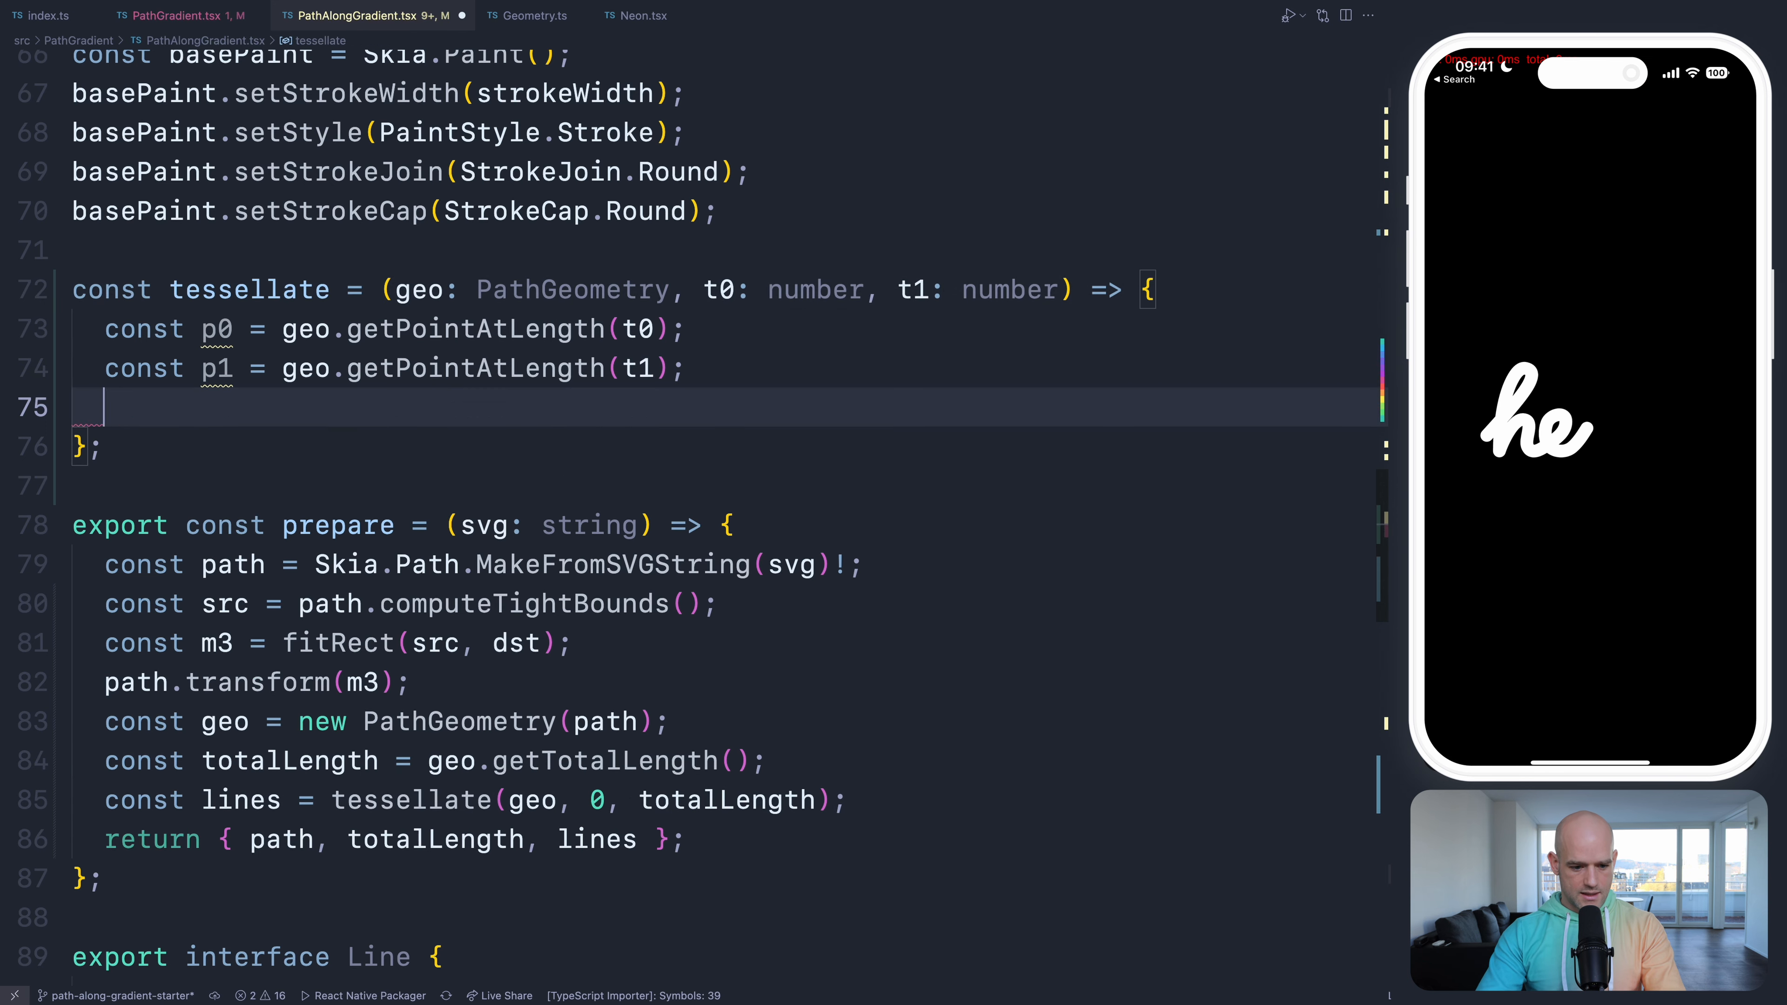
type("return {")
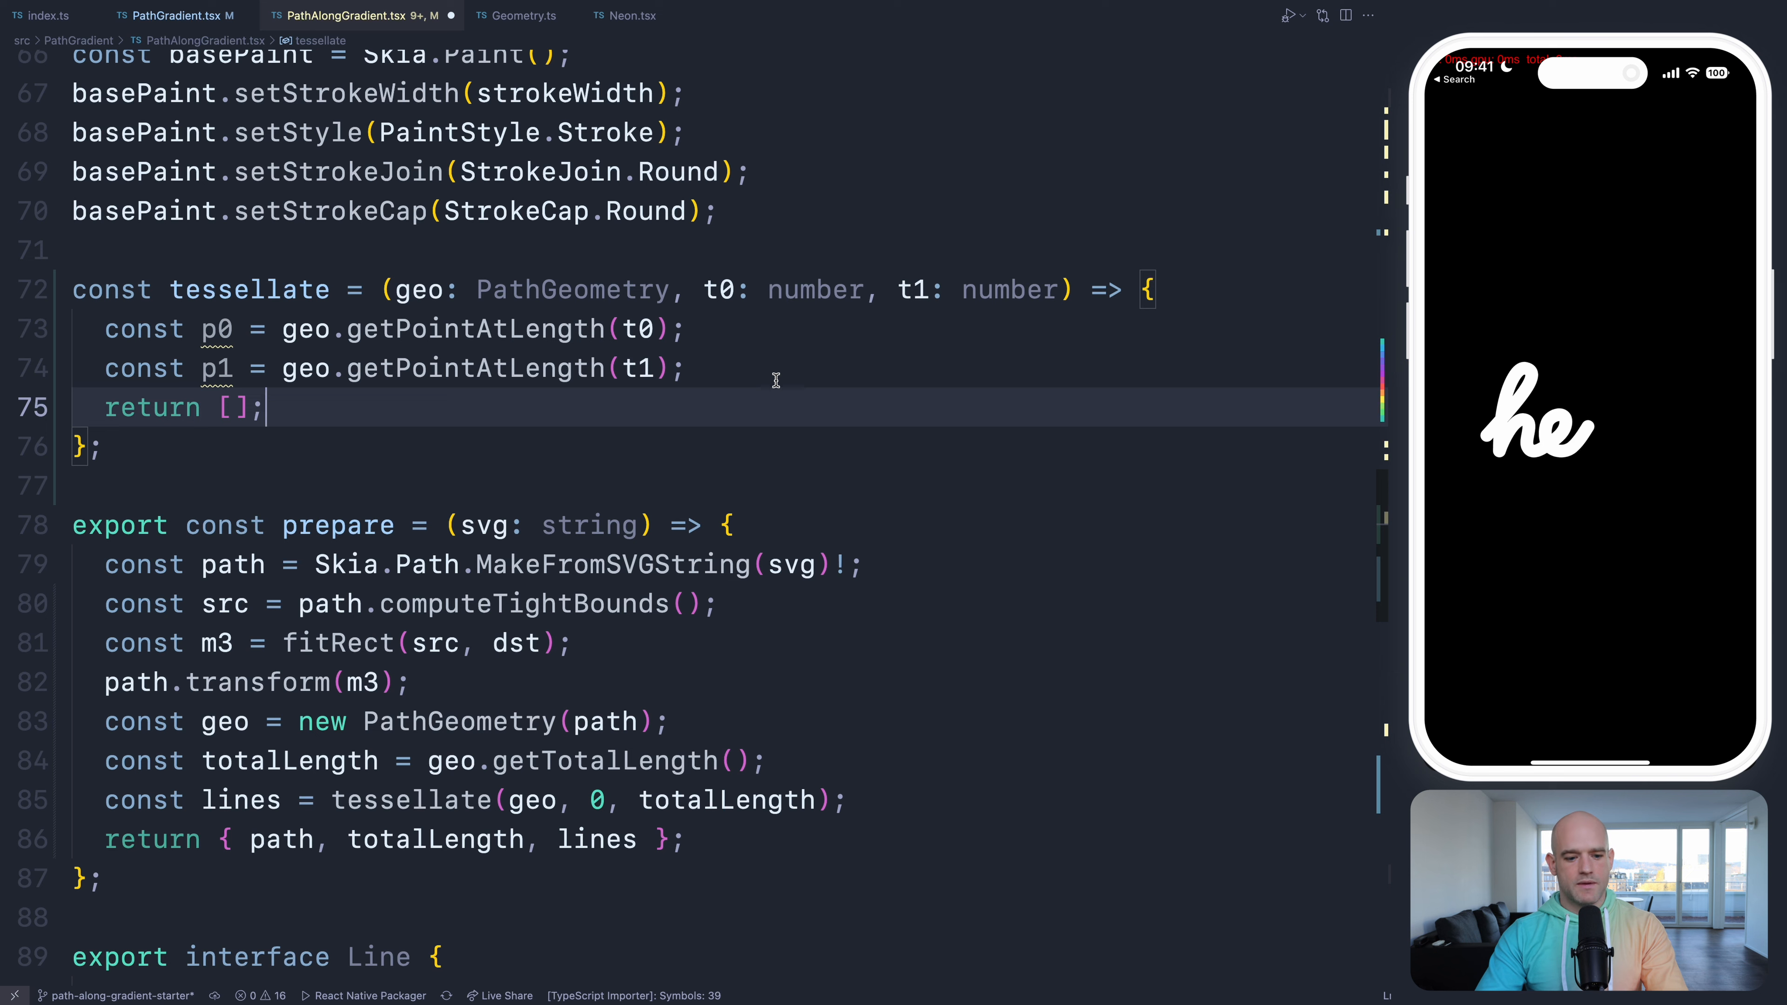
left_click(685, 369)
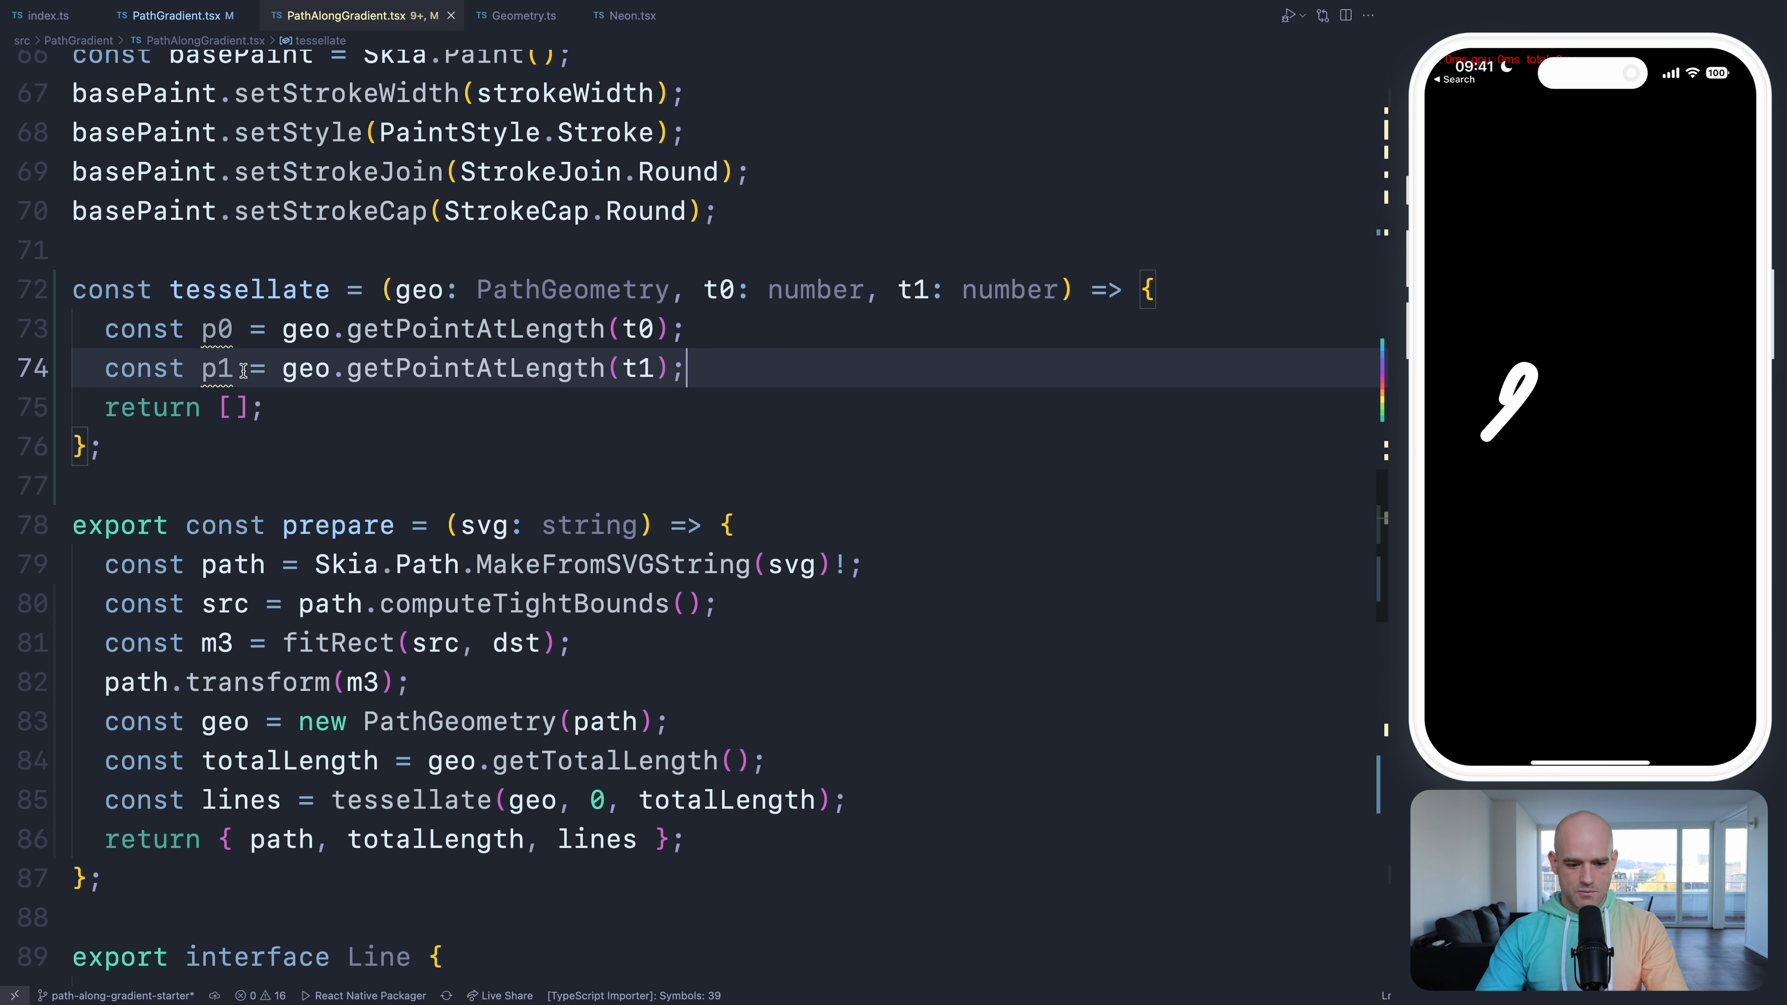
- Compute t05 = (t0 + t1) / 2 and d = dist(p05, c05) between midpoint and curve point
type("conbst")
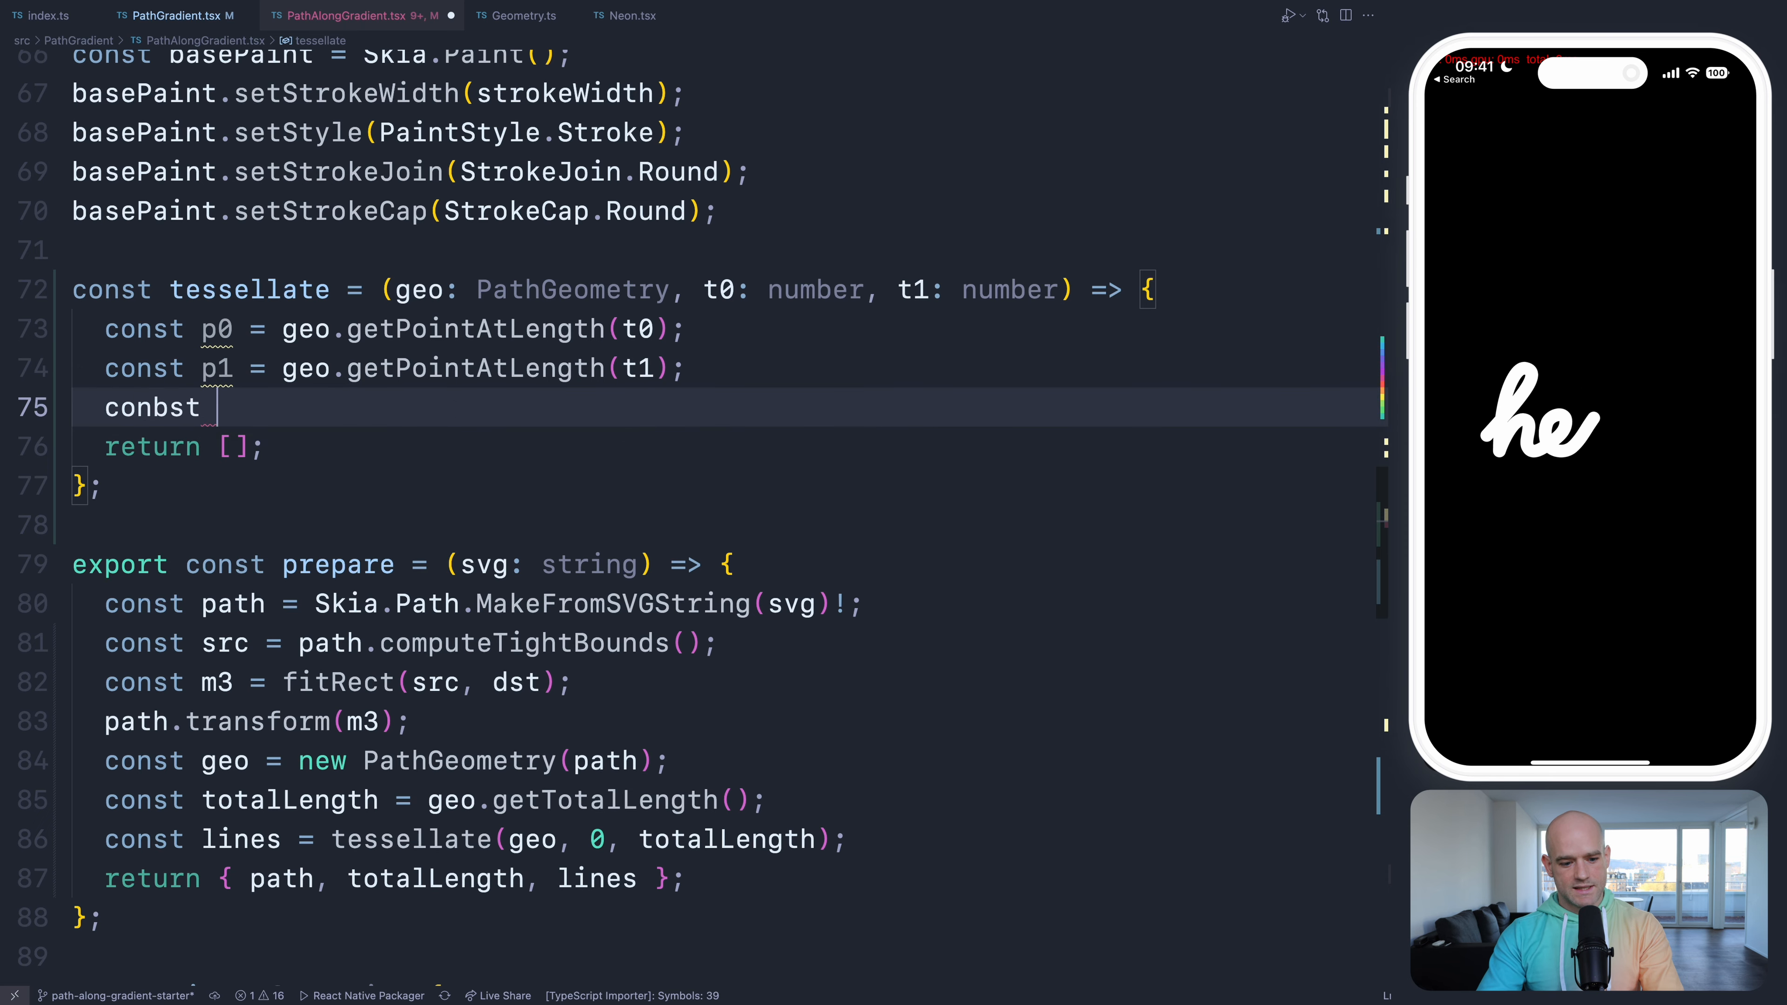
type("const t")
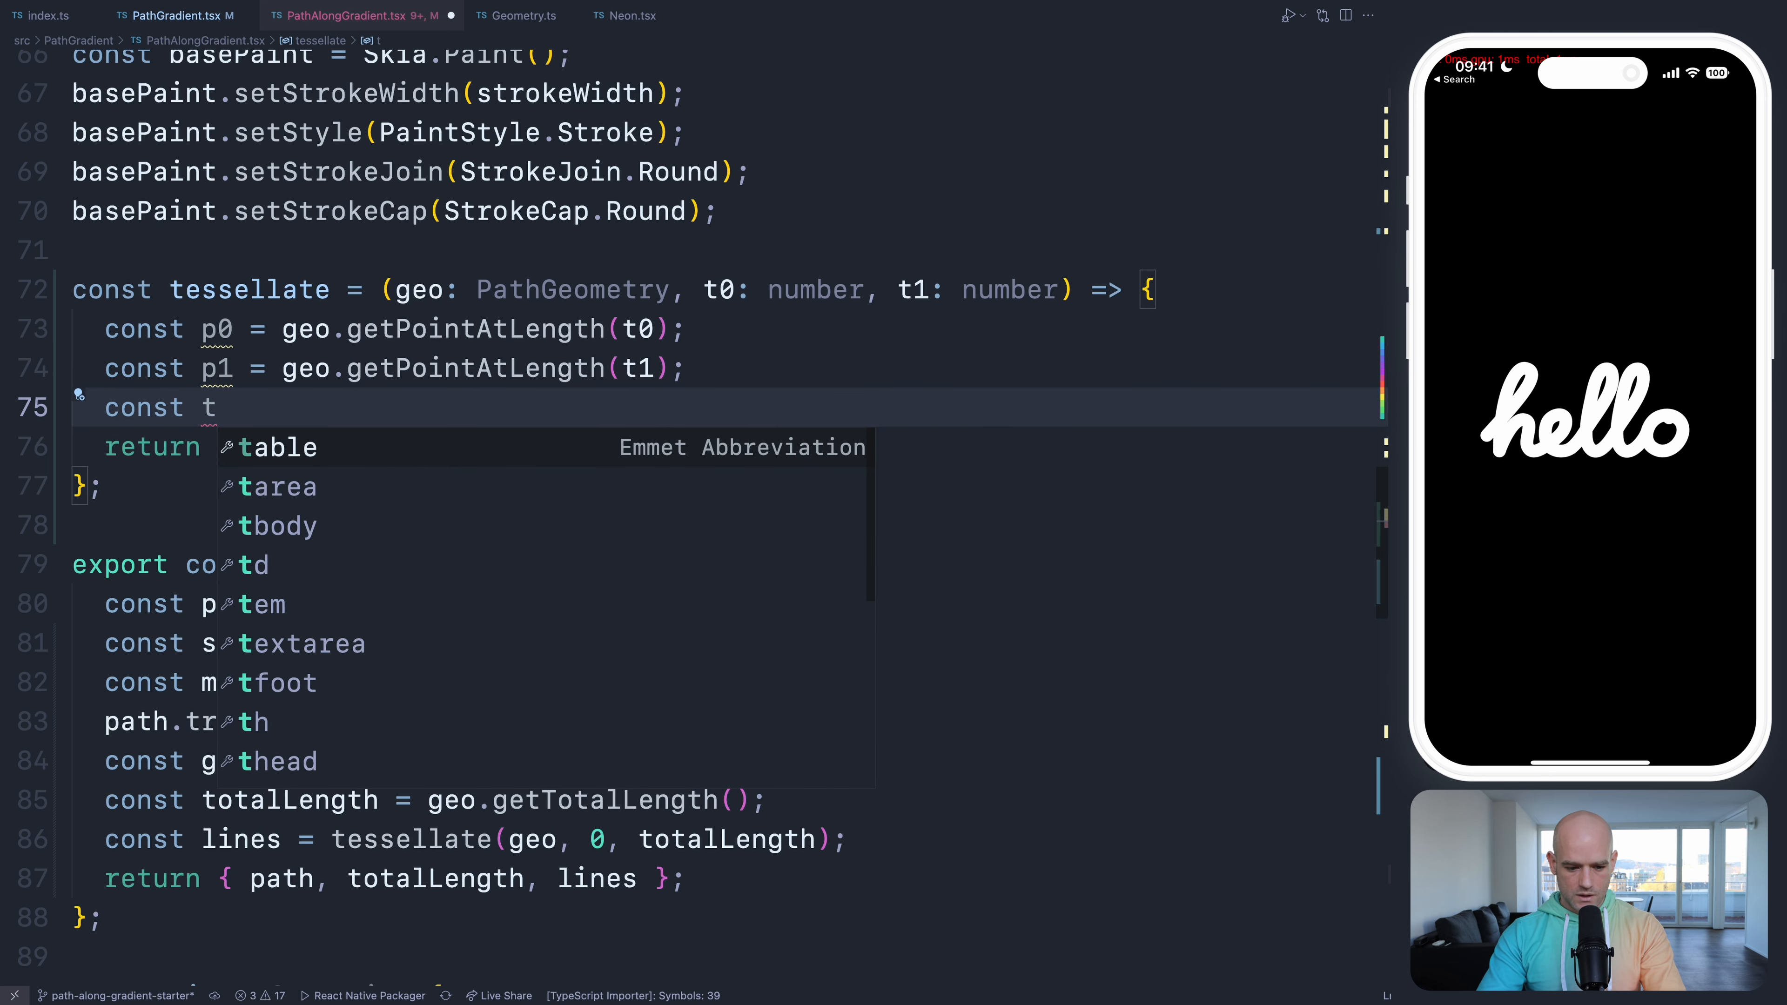
type("05 = (t0 + t1) / 2;")
type("const p05 = getPointAtLength(p0, p1, );")
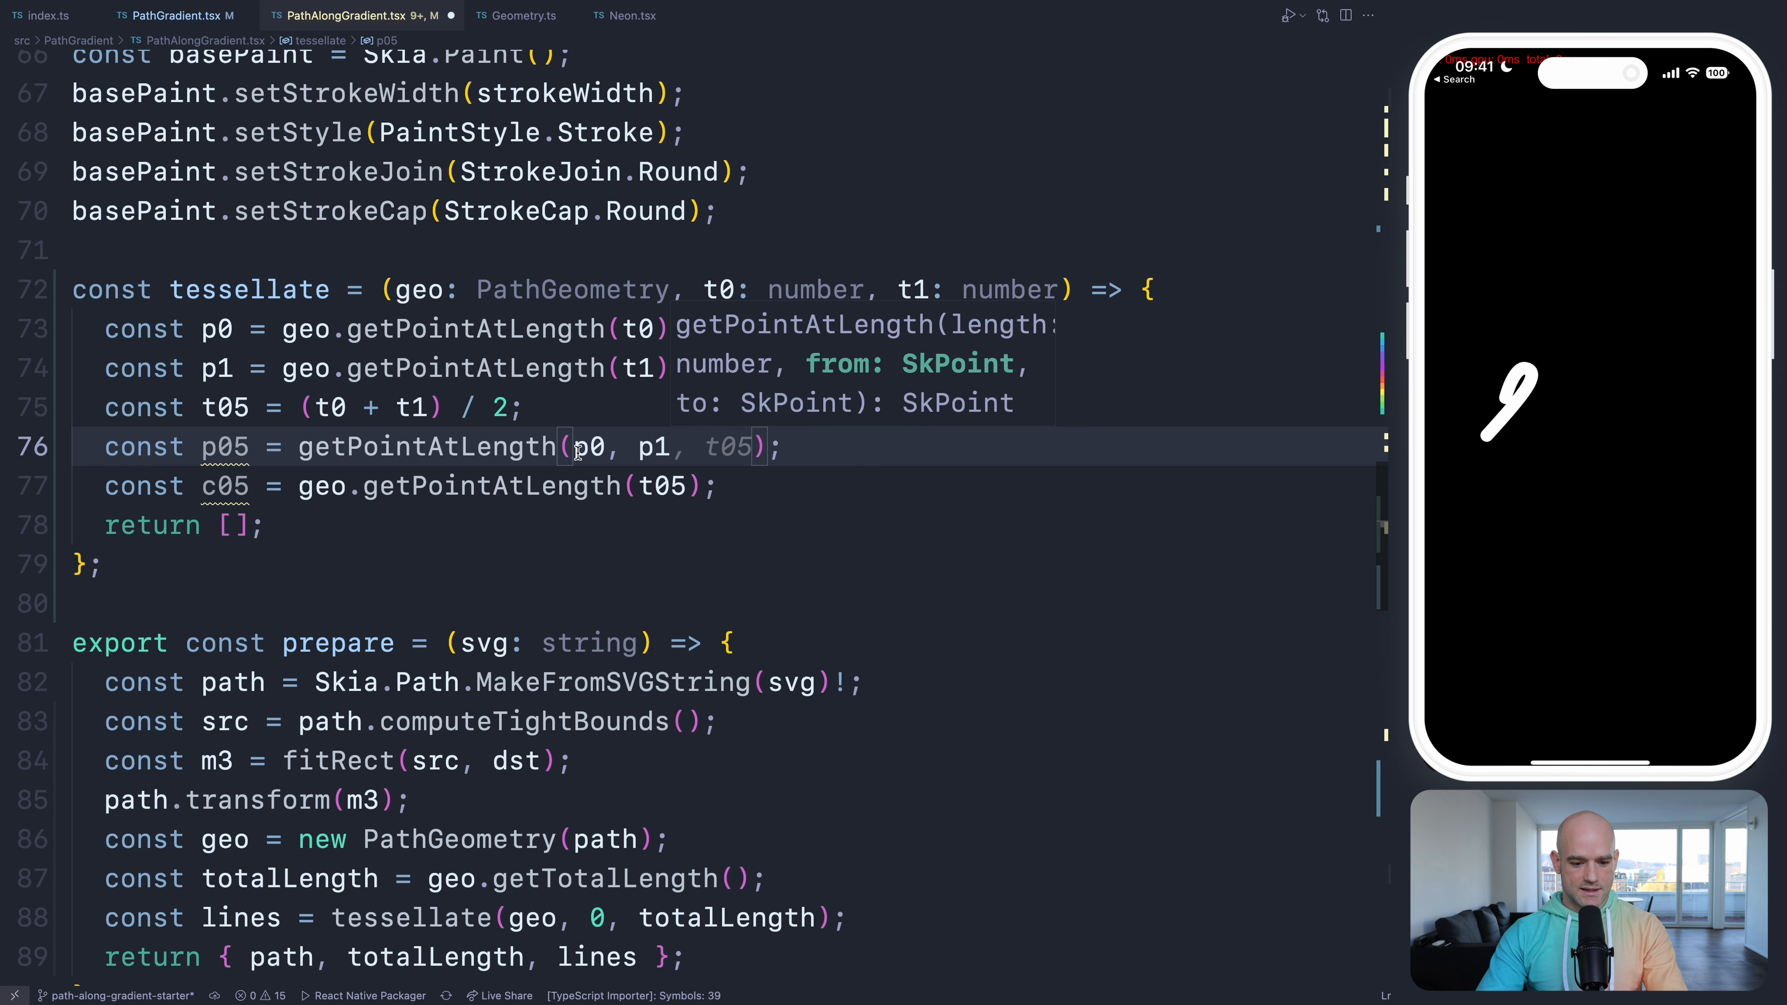
type("t05,")
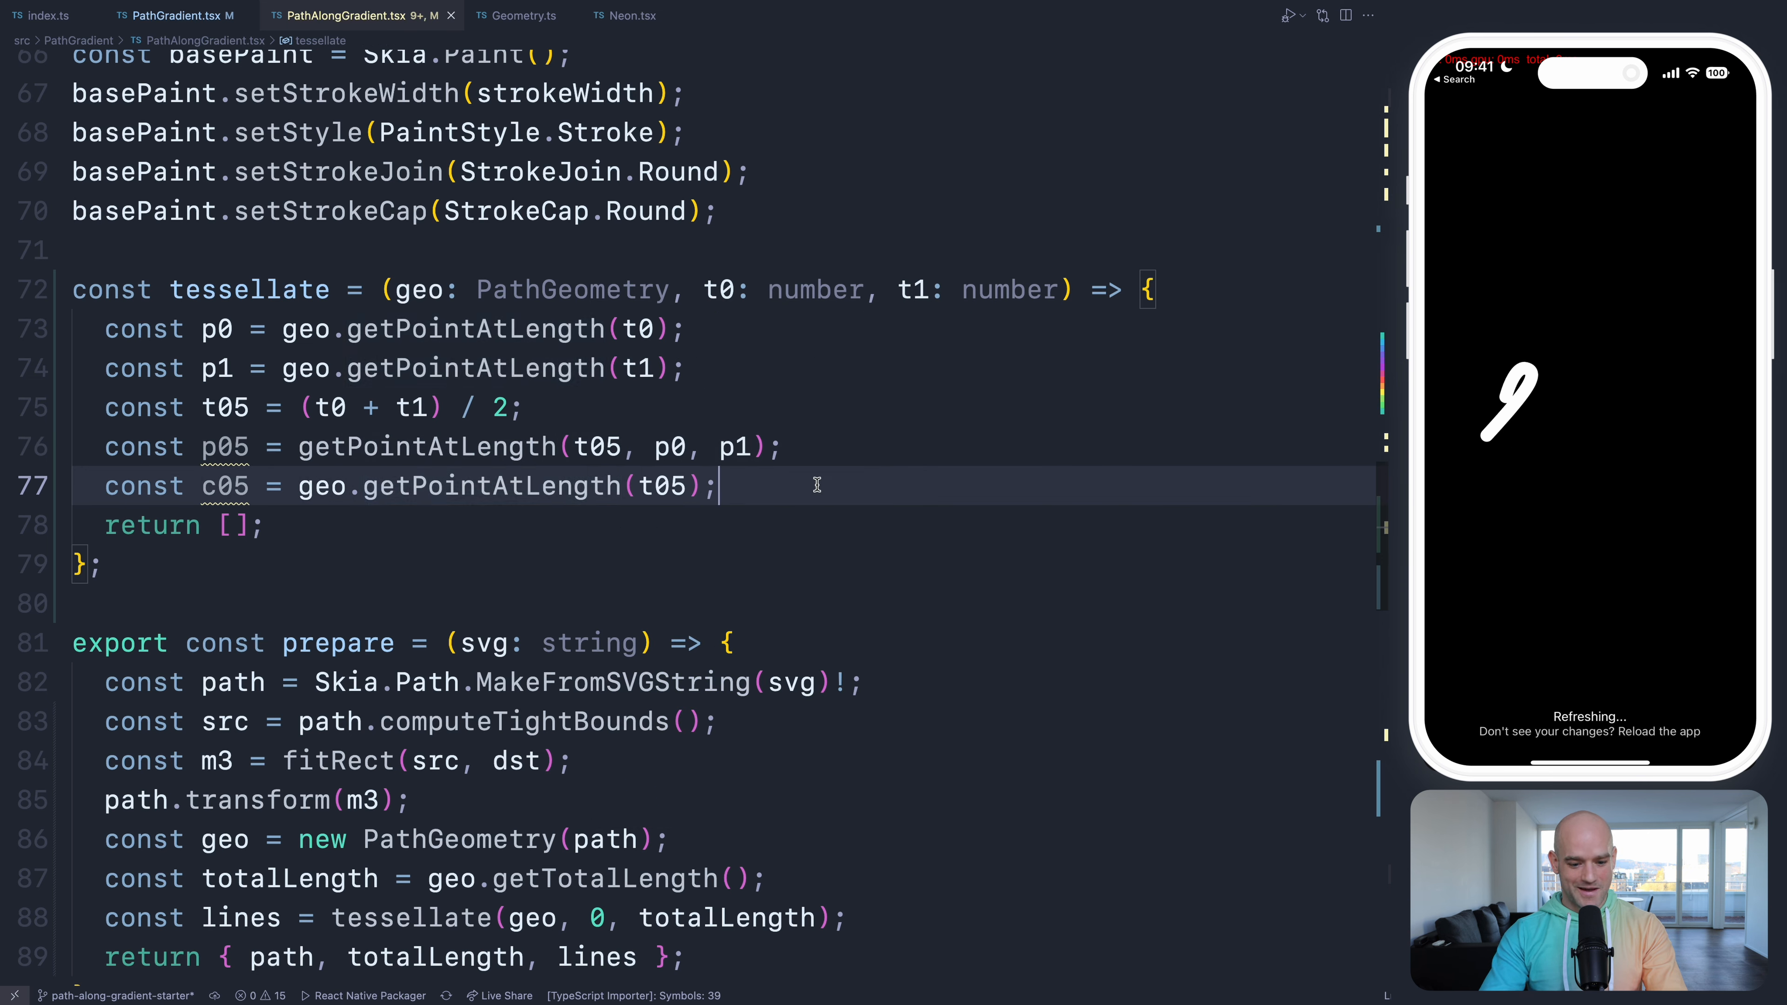
type("const d = dist(p05, c05);")
type("if (")
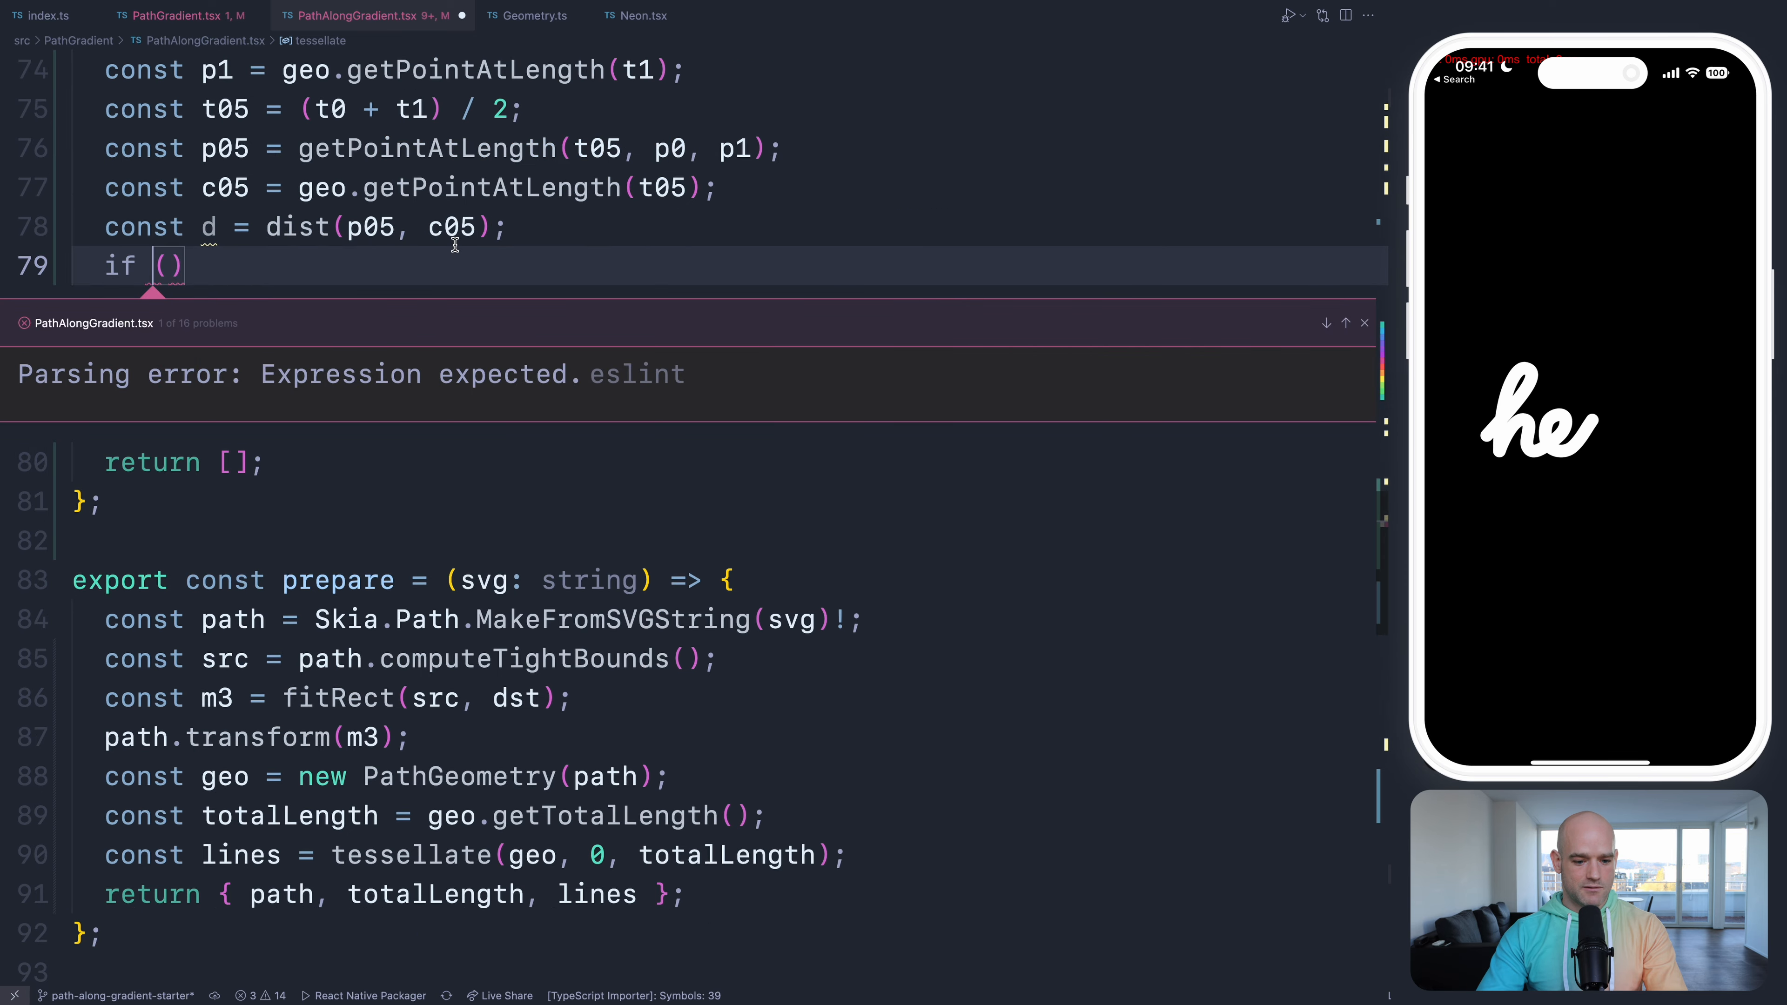
- Add tolerance 10 with an if (d > tolerance) tessellate branch and an else branch
type("const")
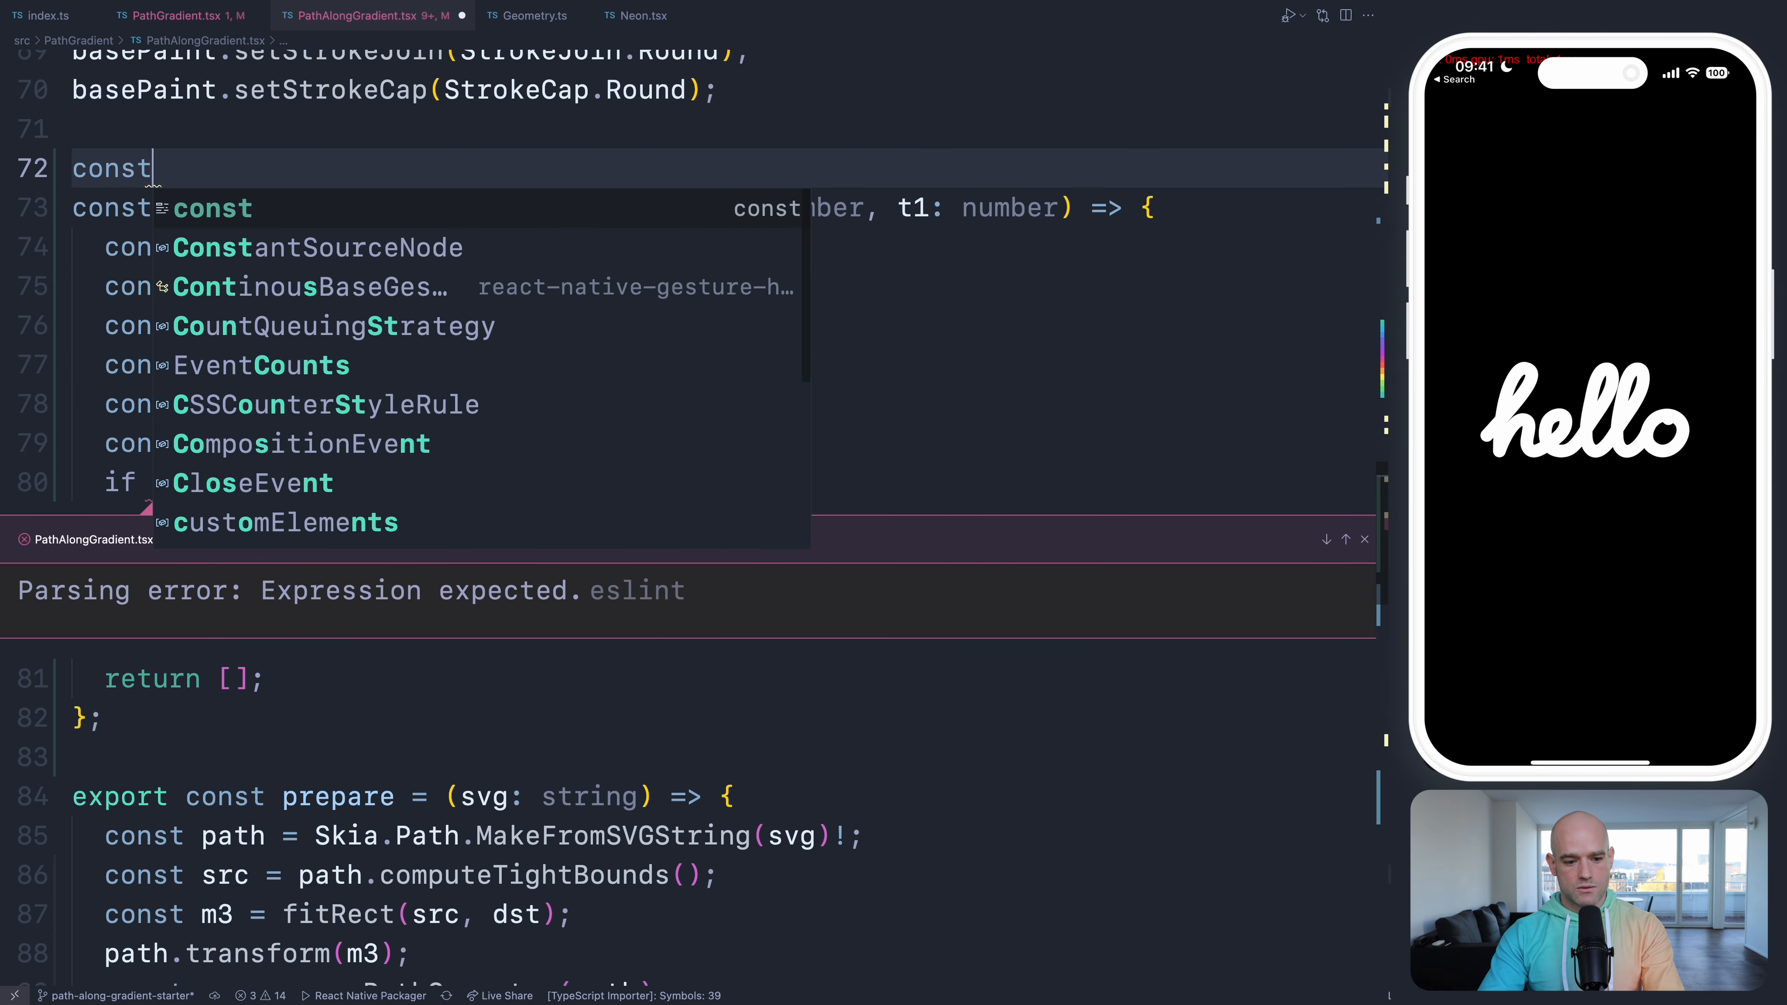
type("tolerance = 0.1;")
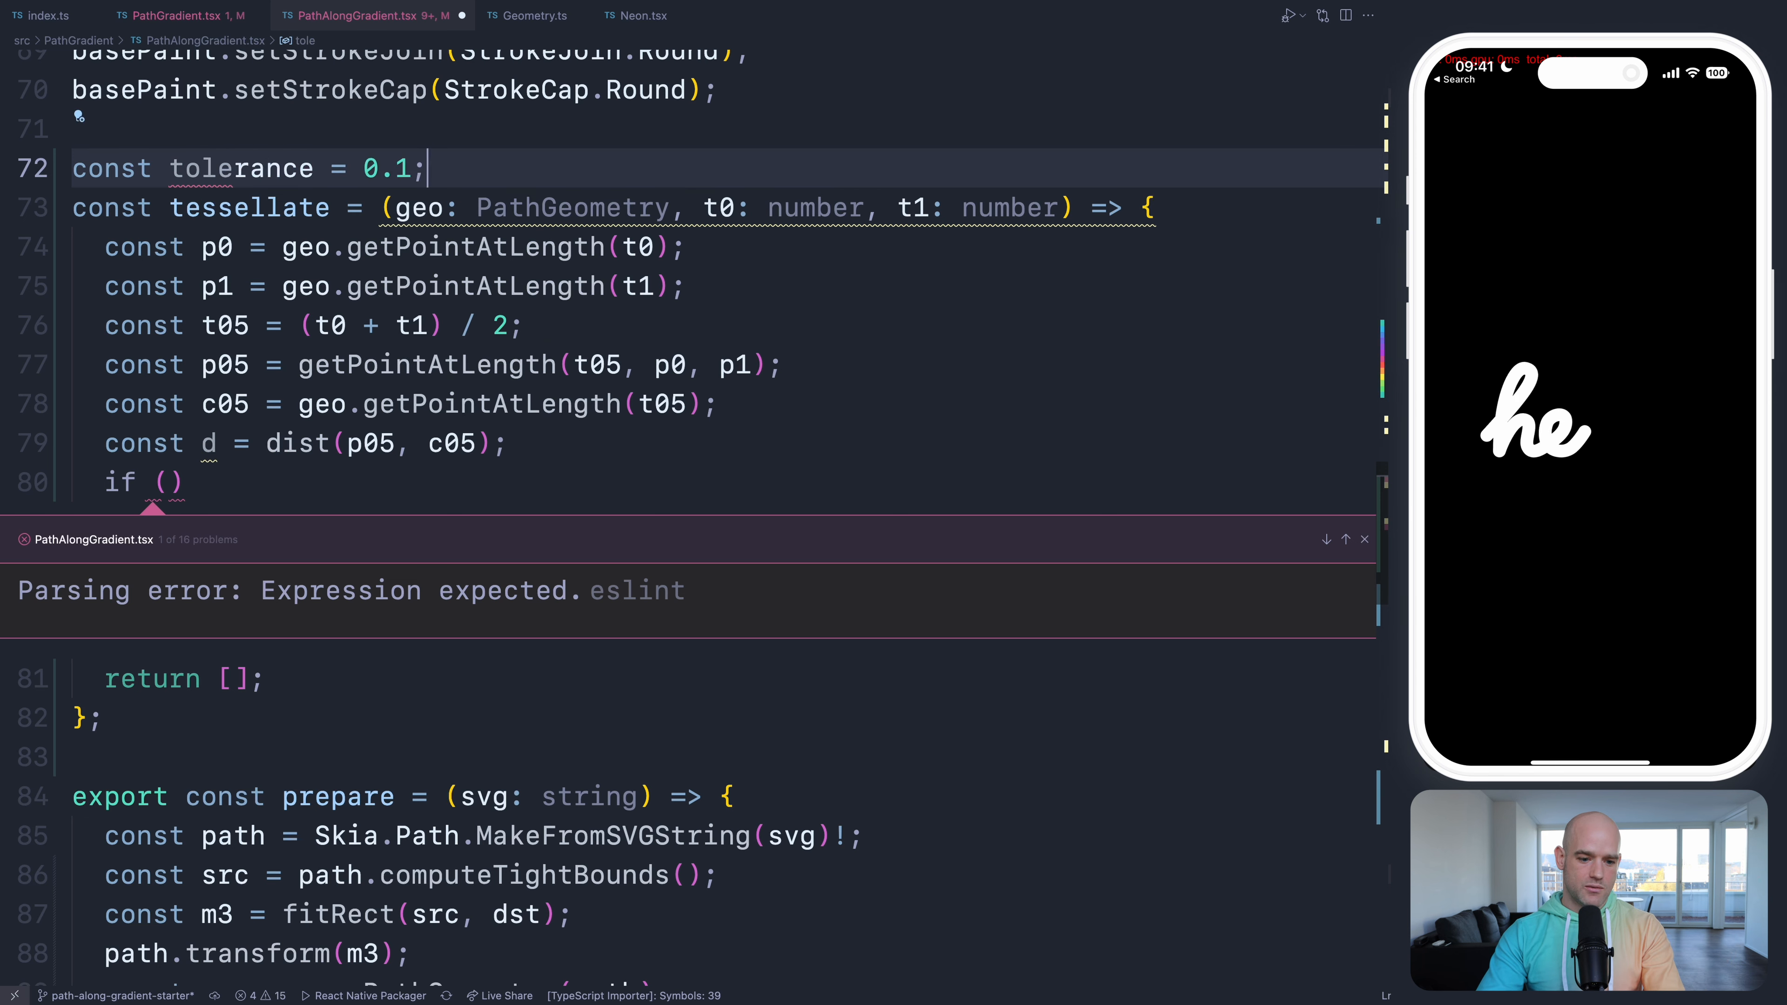
type("1")
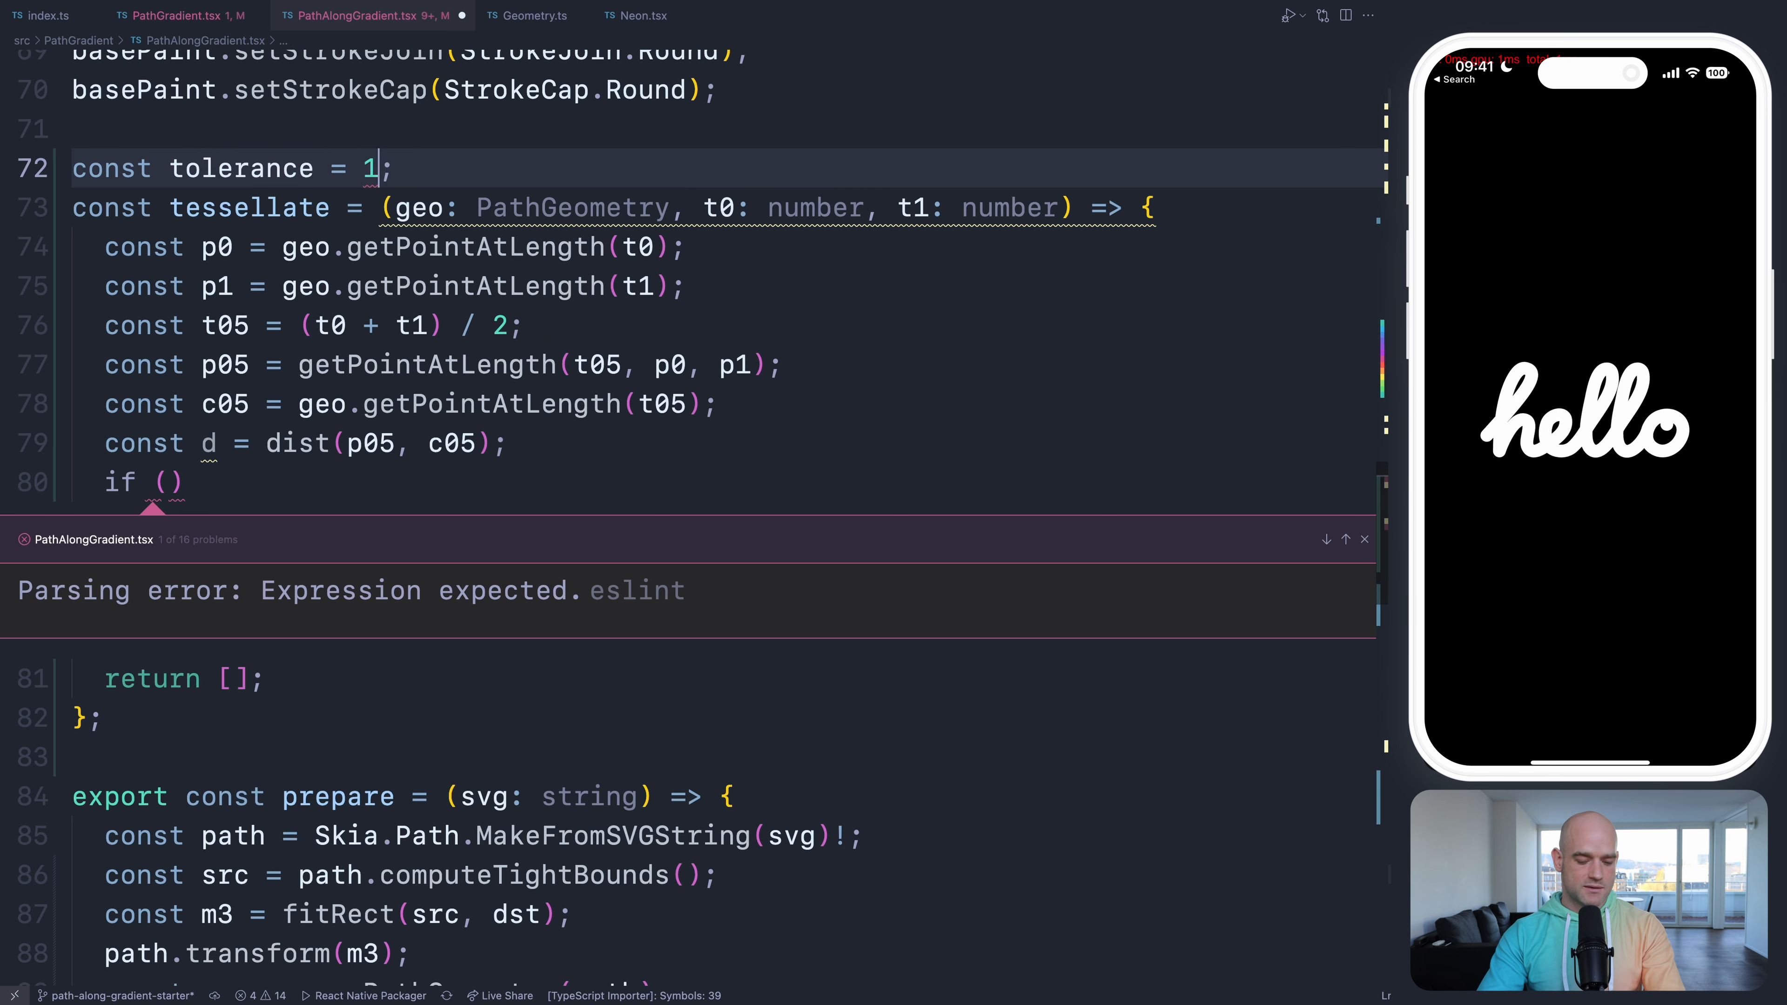
type("0")
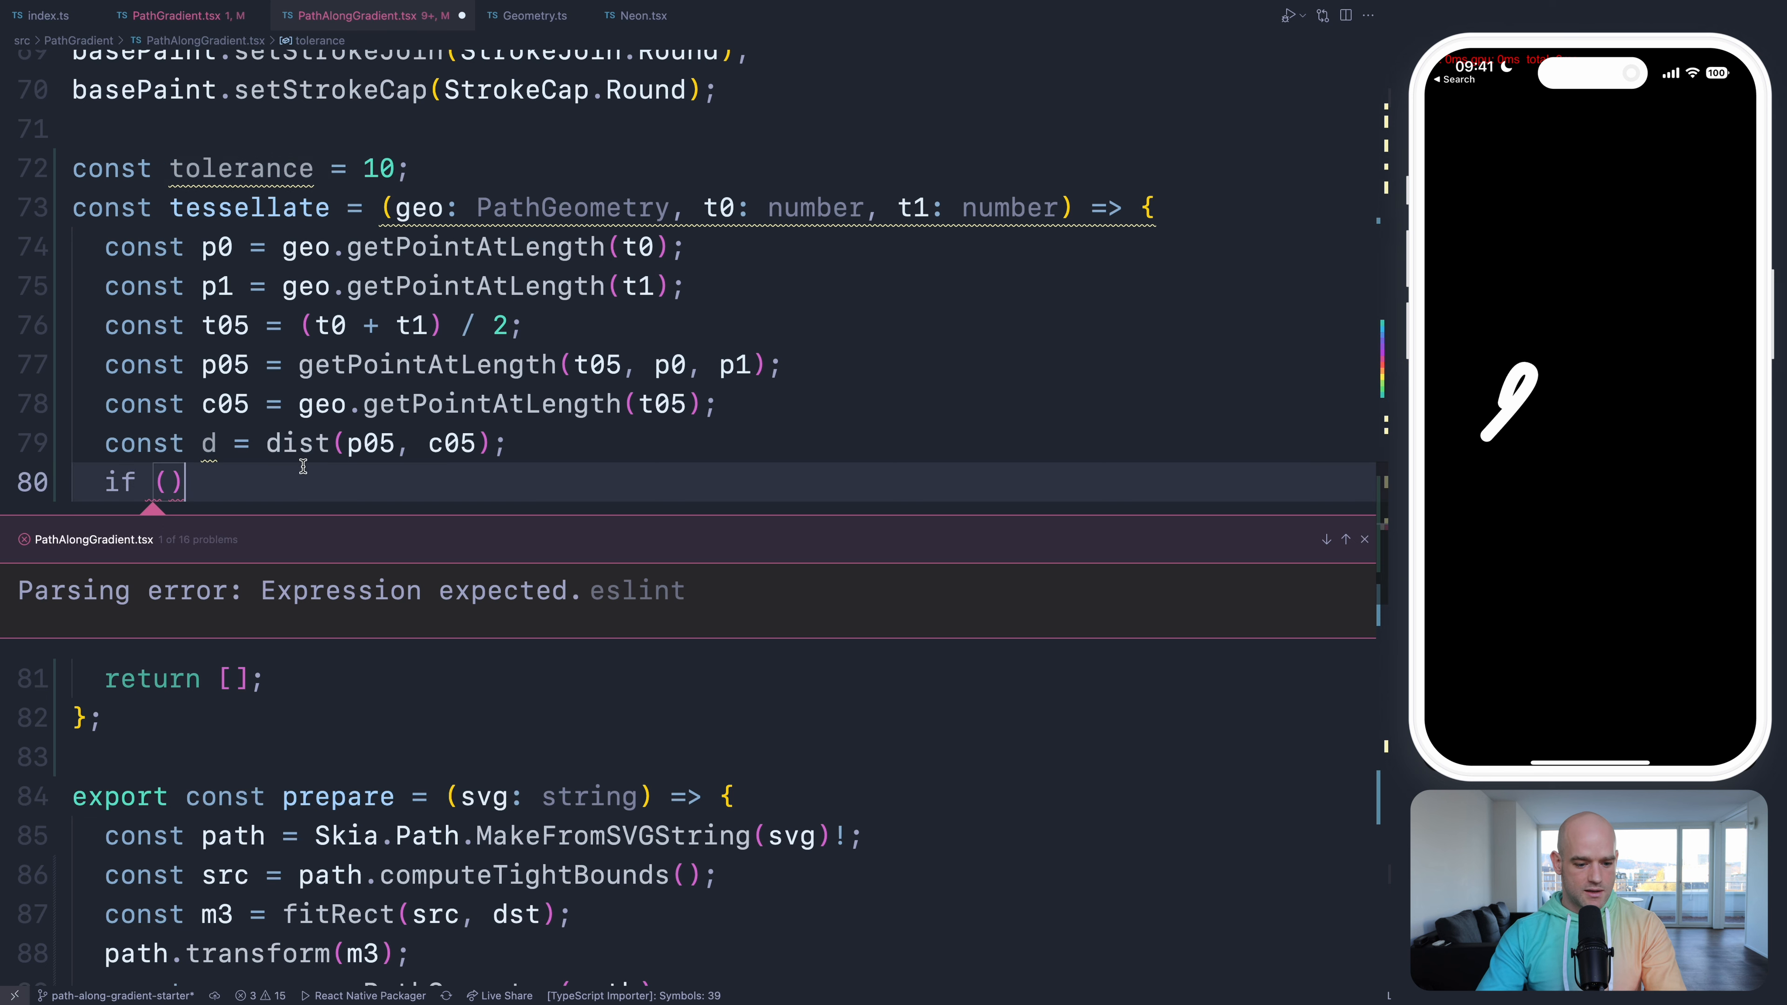
type("d >")
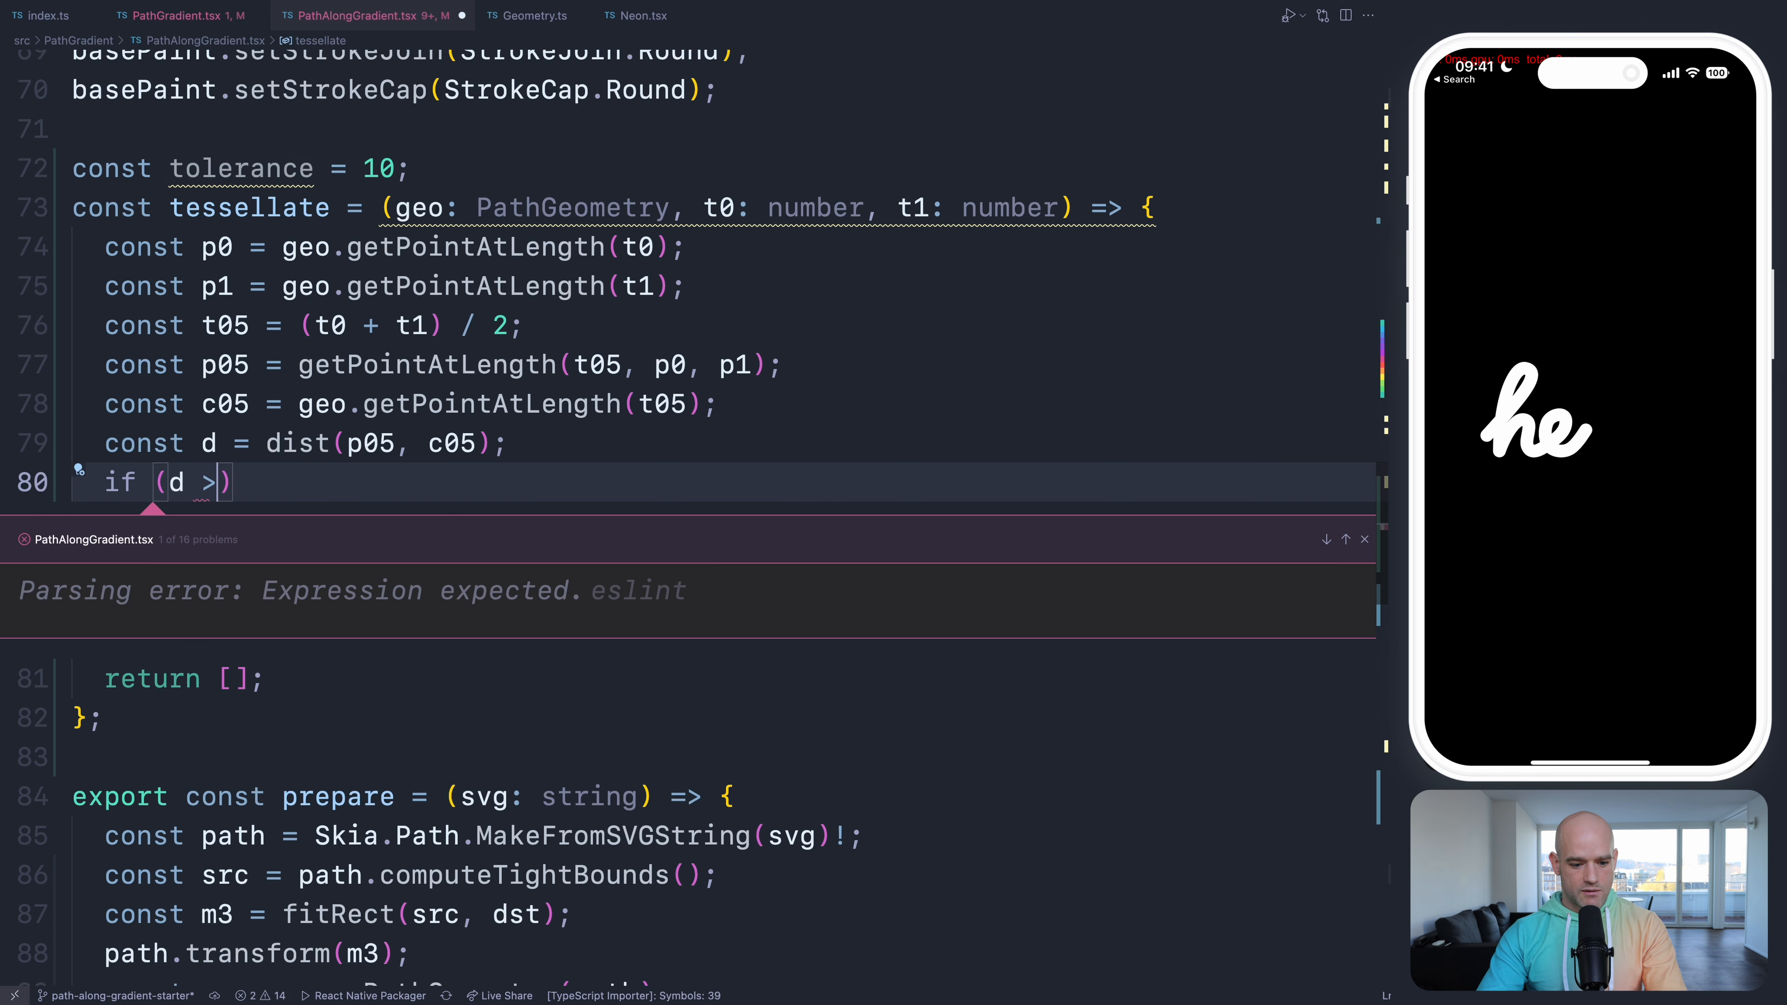
type("tolerance) {")
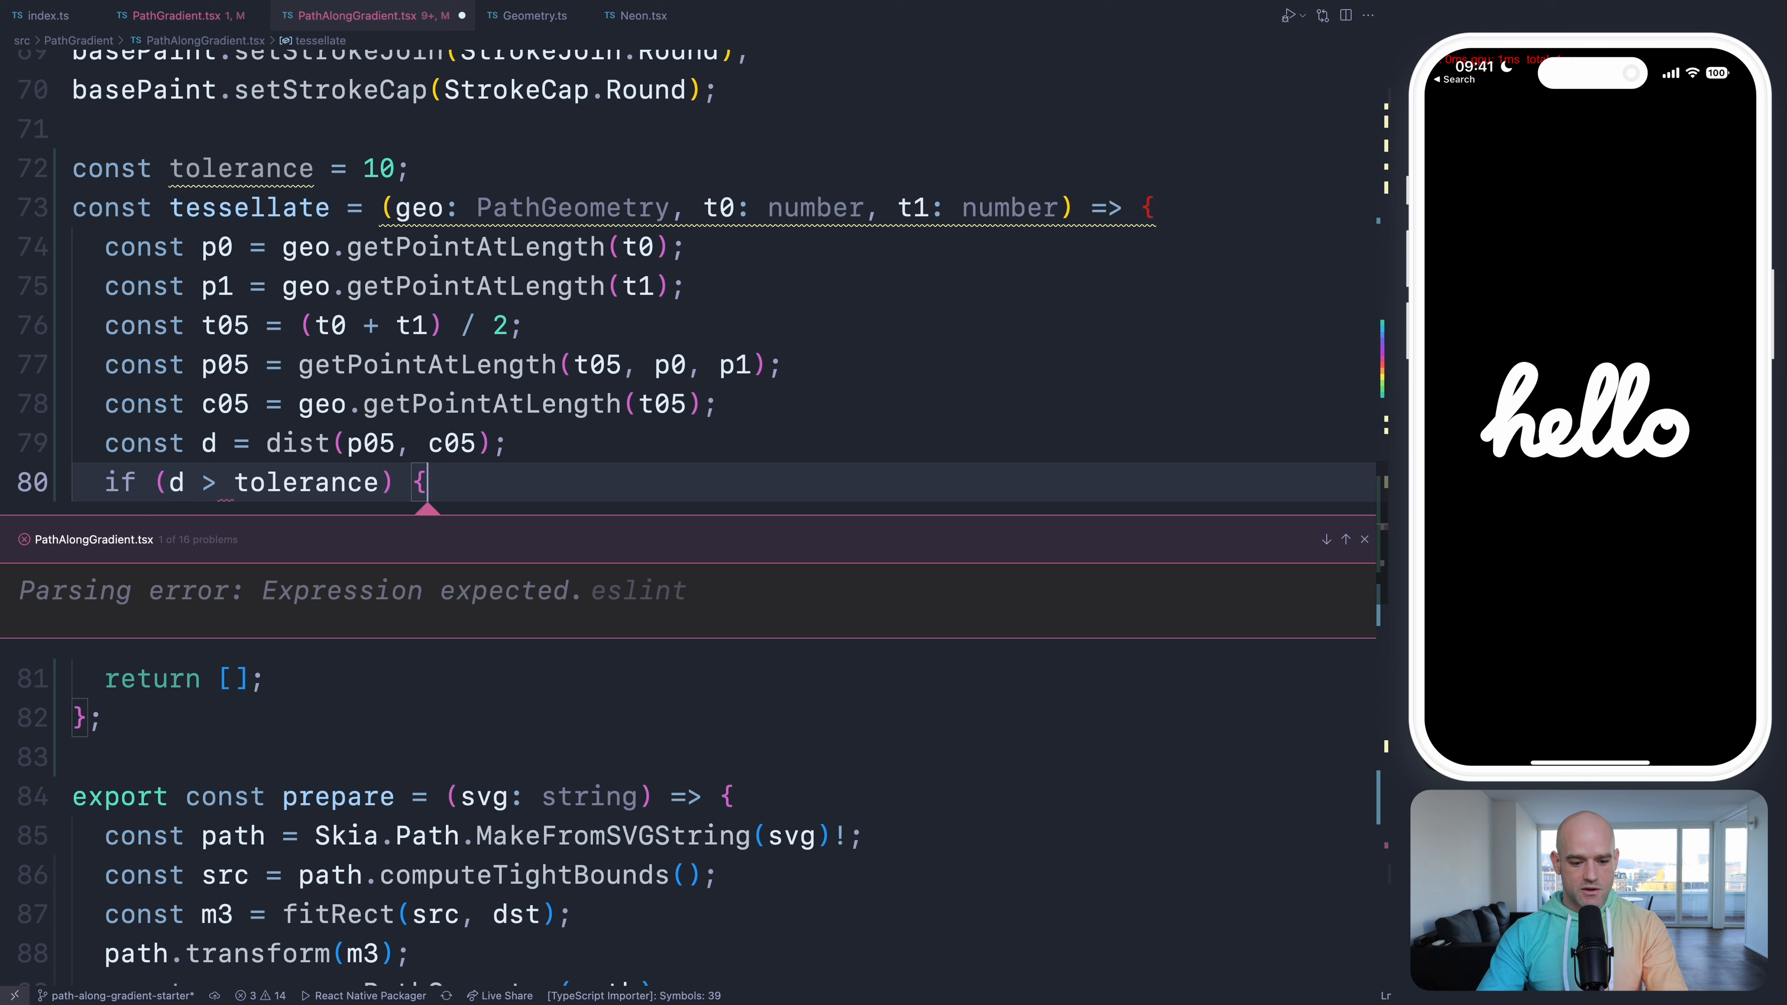
type("tessellate(geo, t0, t05);")
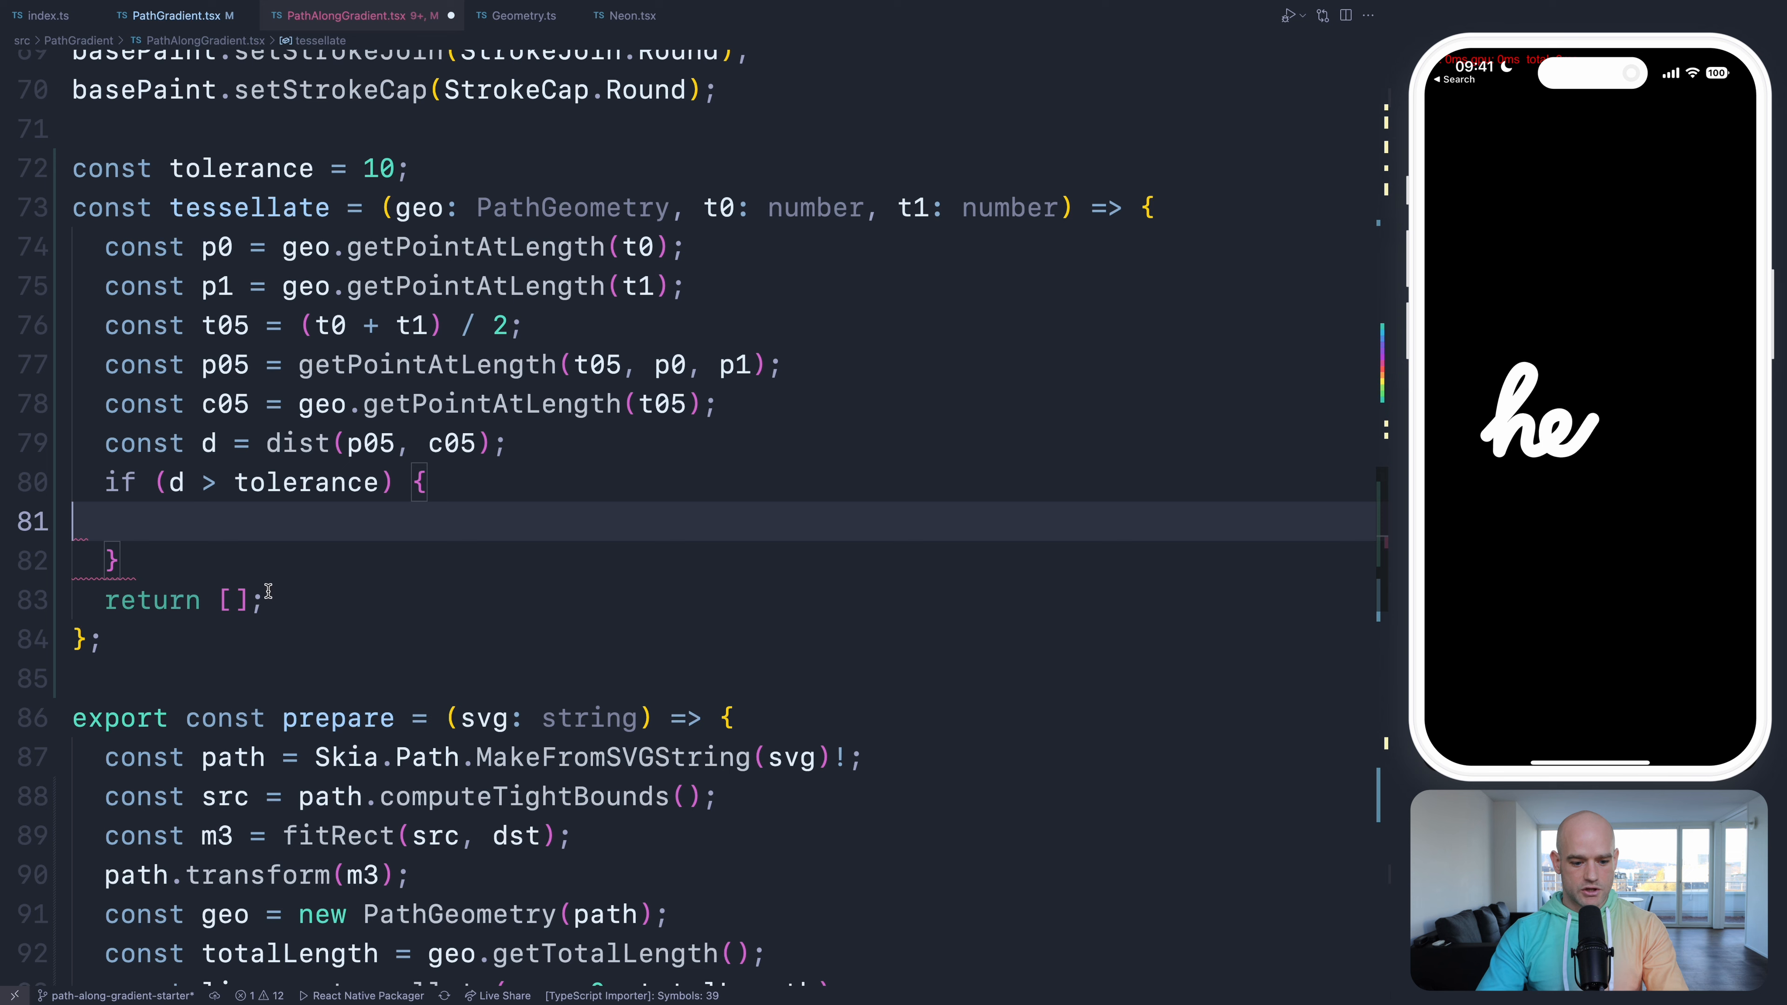
type("else {")
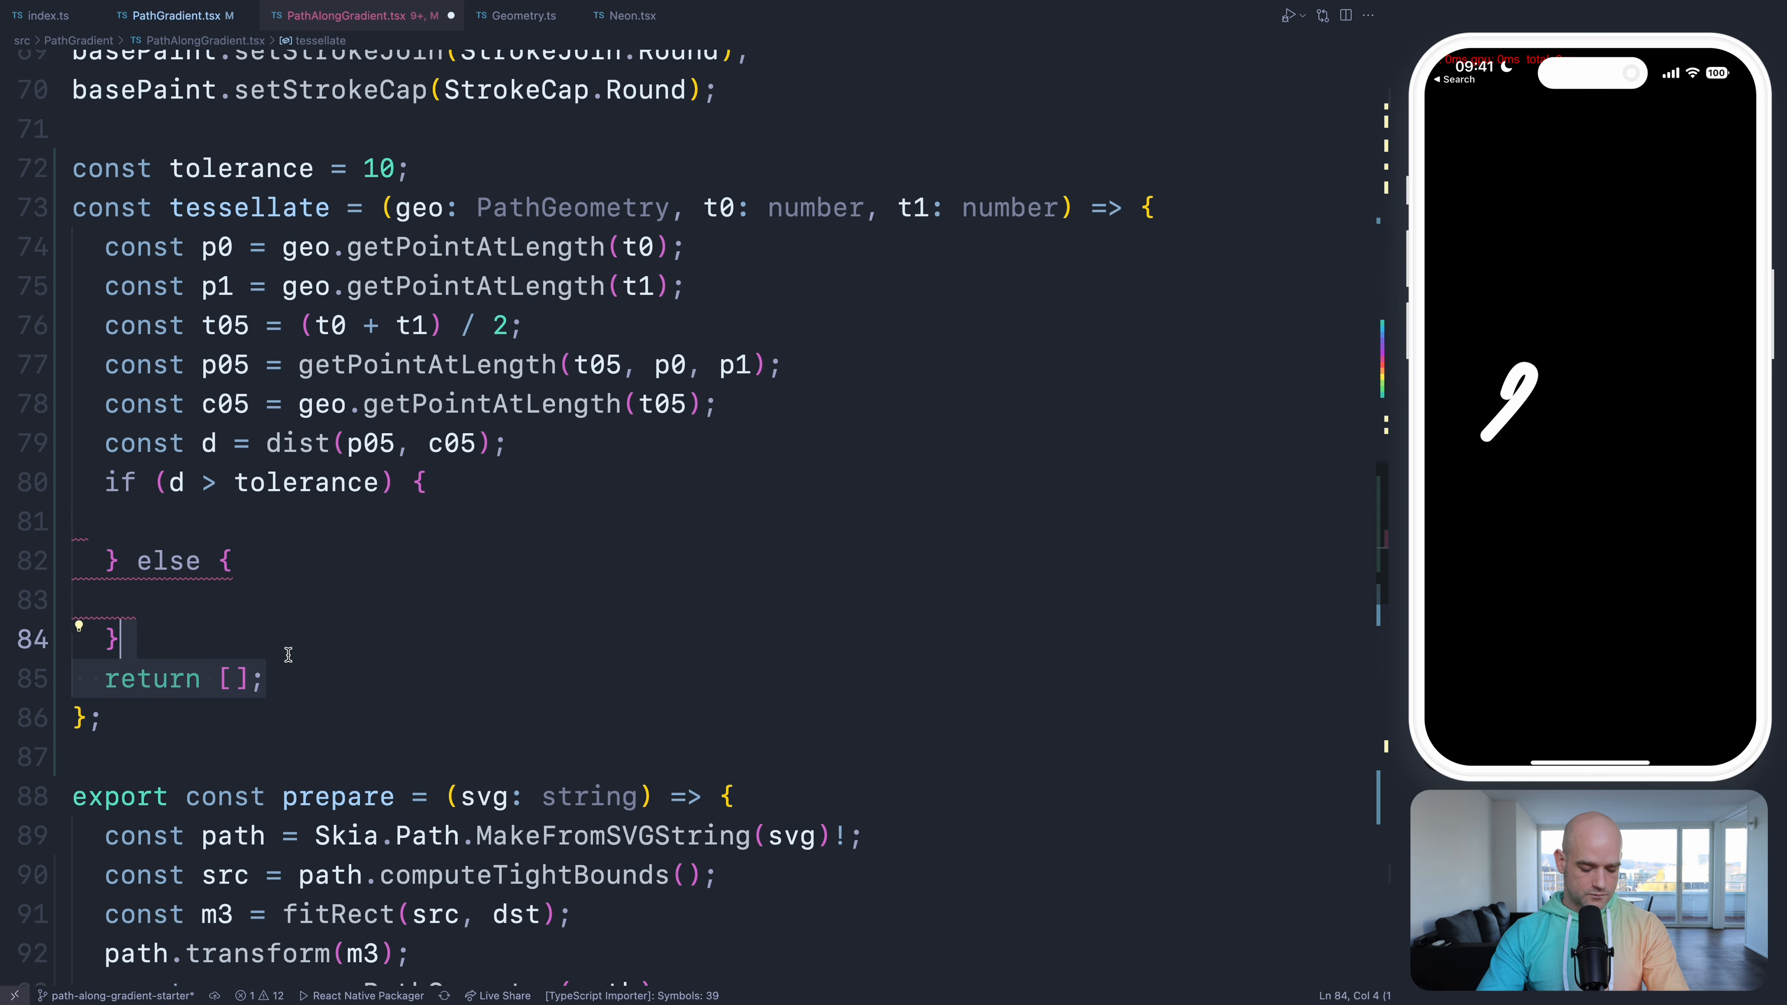
- In else return [{ p1: p0, p2: p1, length: t0, paint }]
type("reut")
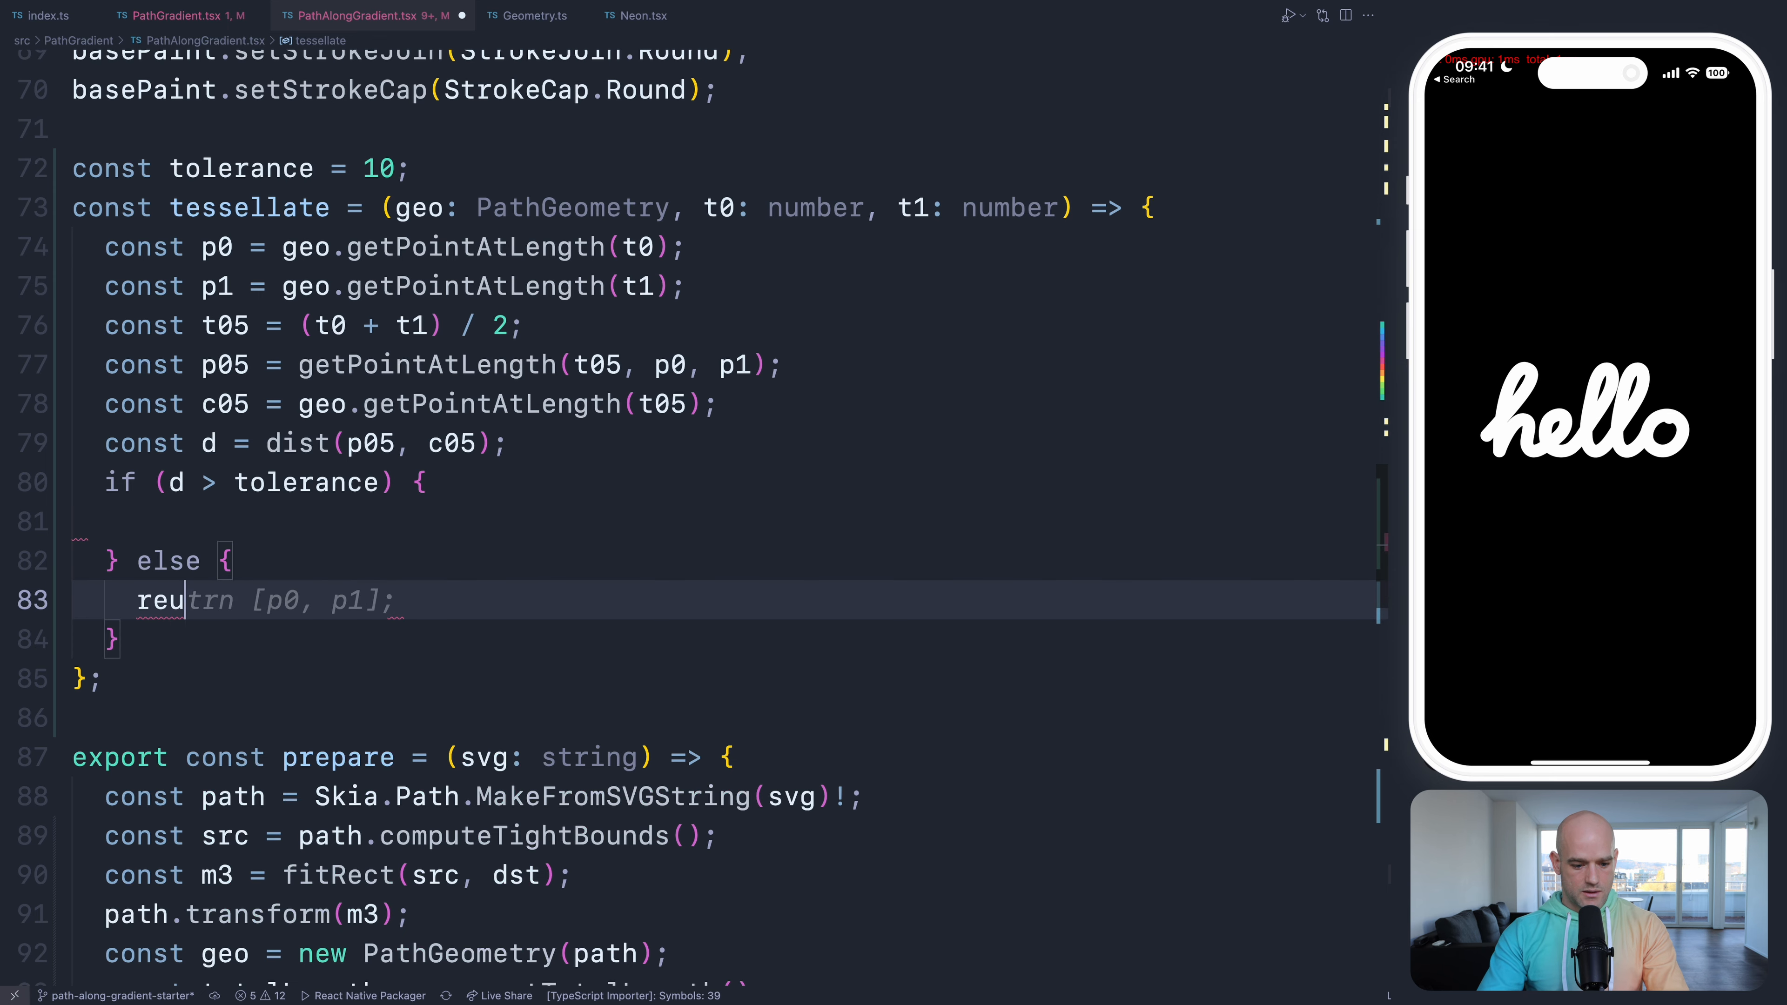
type("return [{}]")
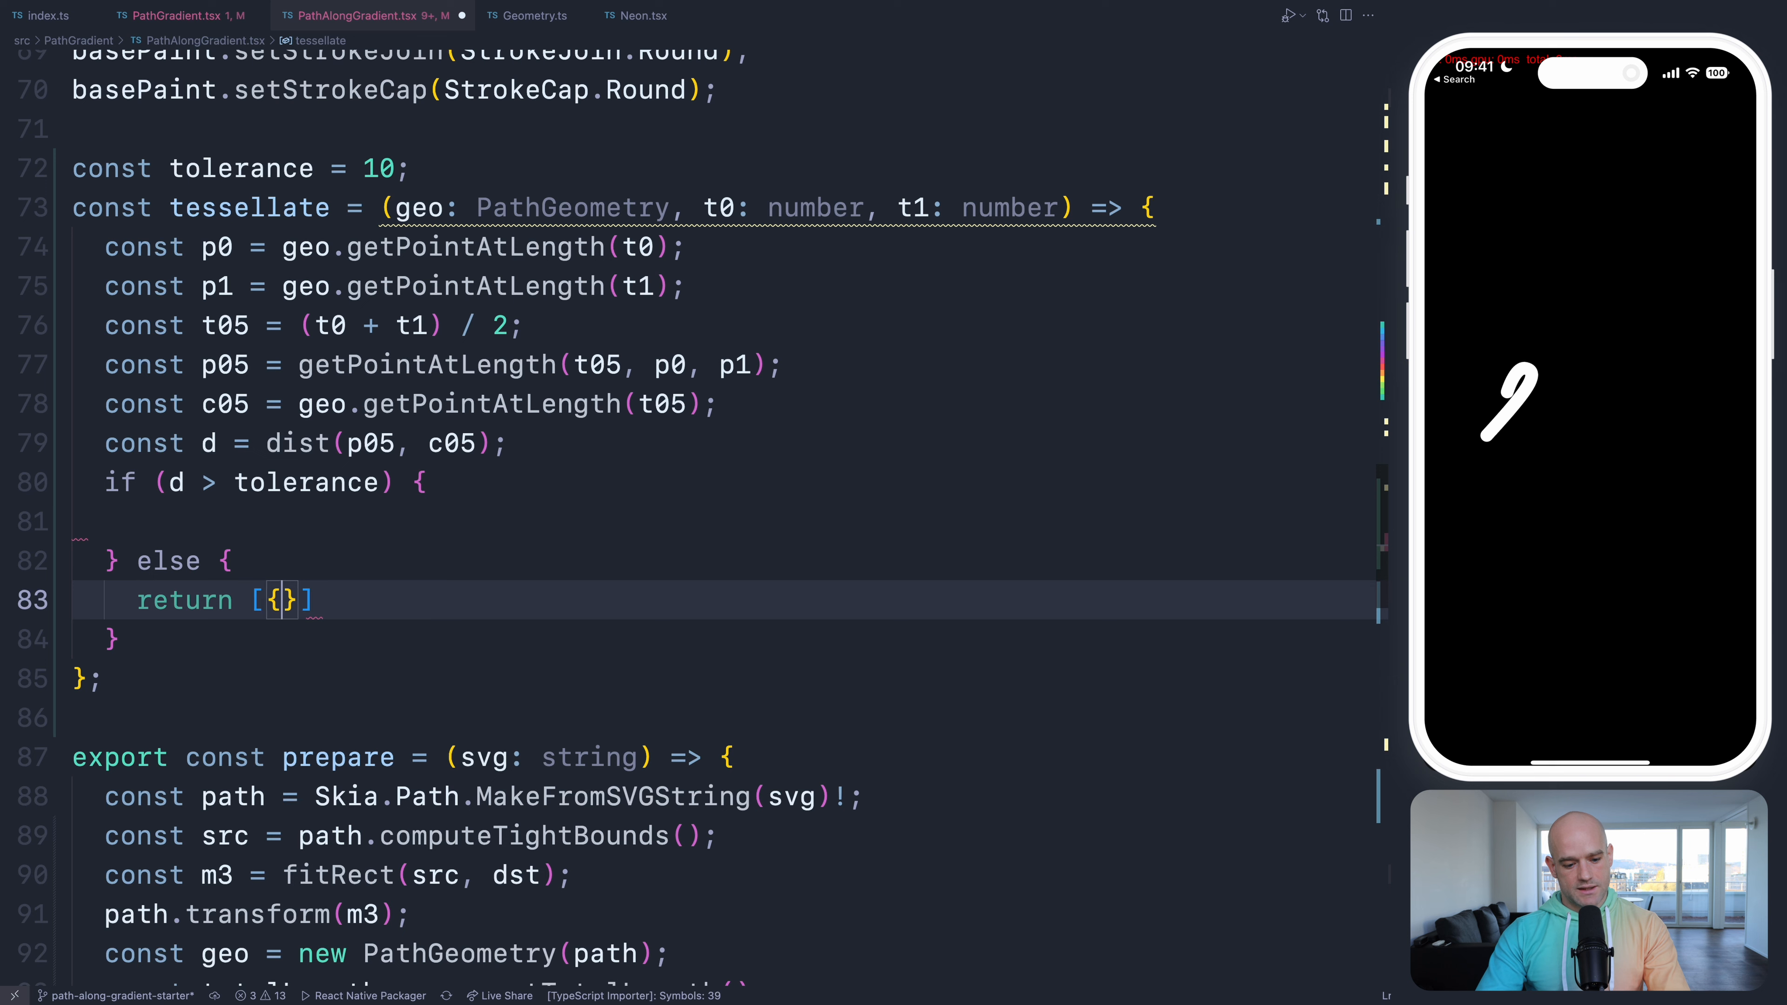
type("p1:")
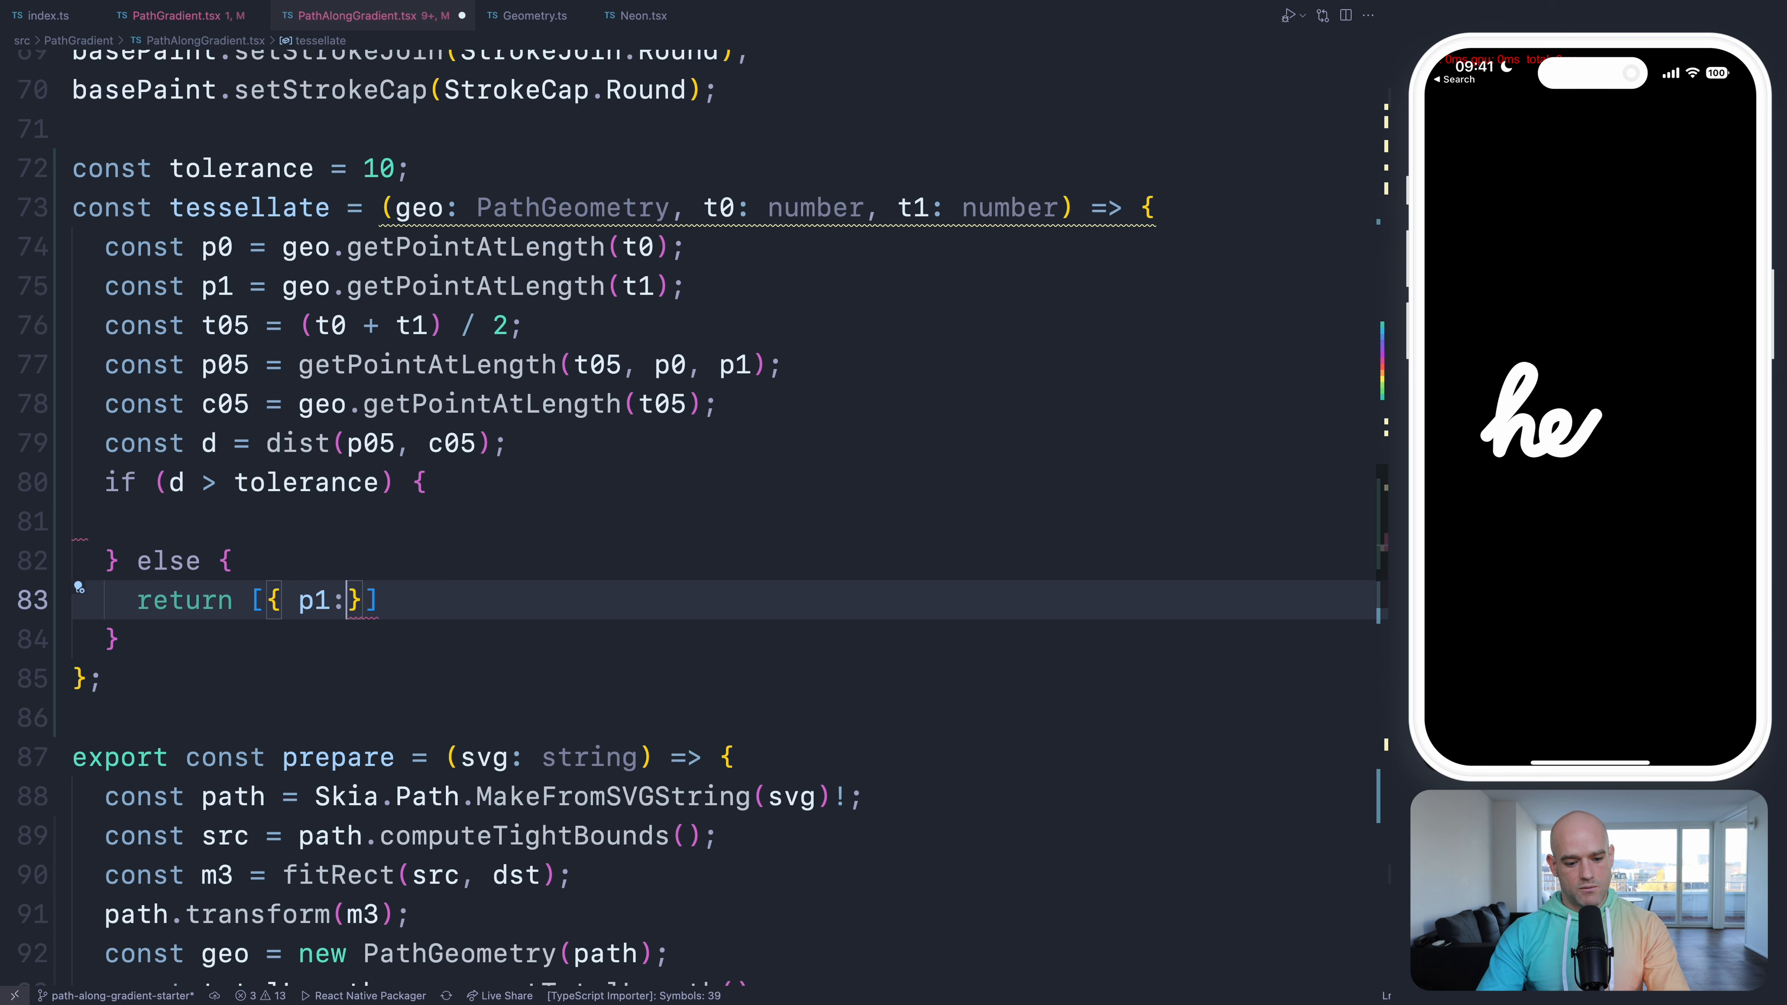
type("p0, p2:")
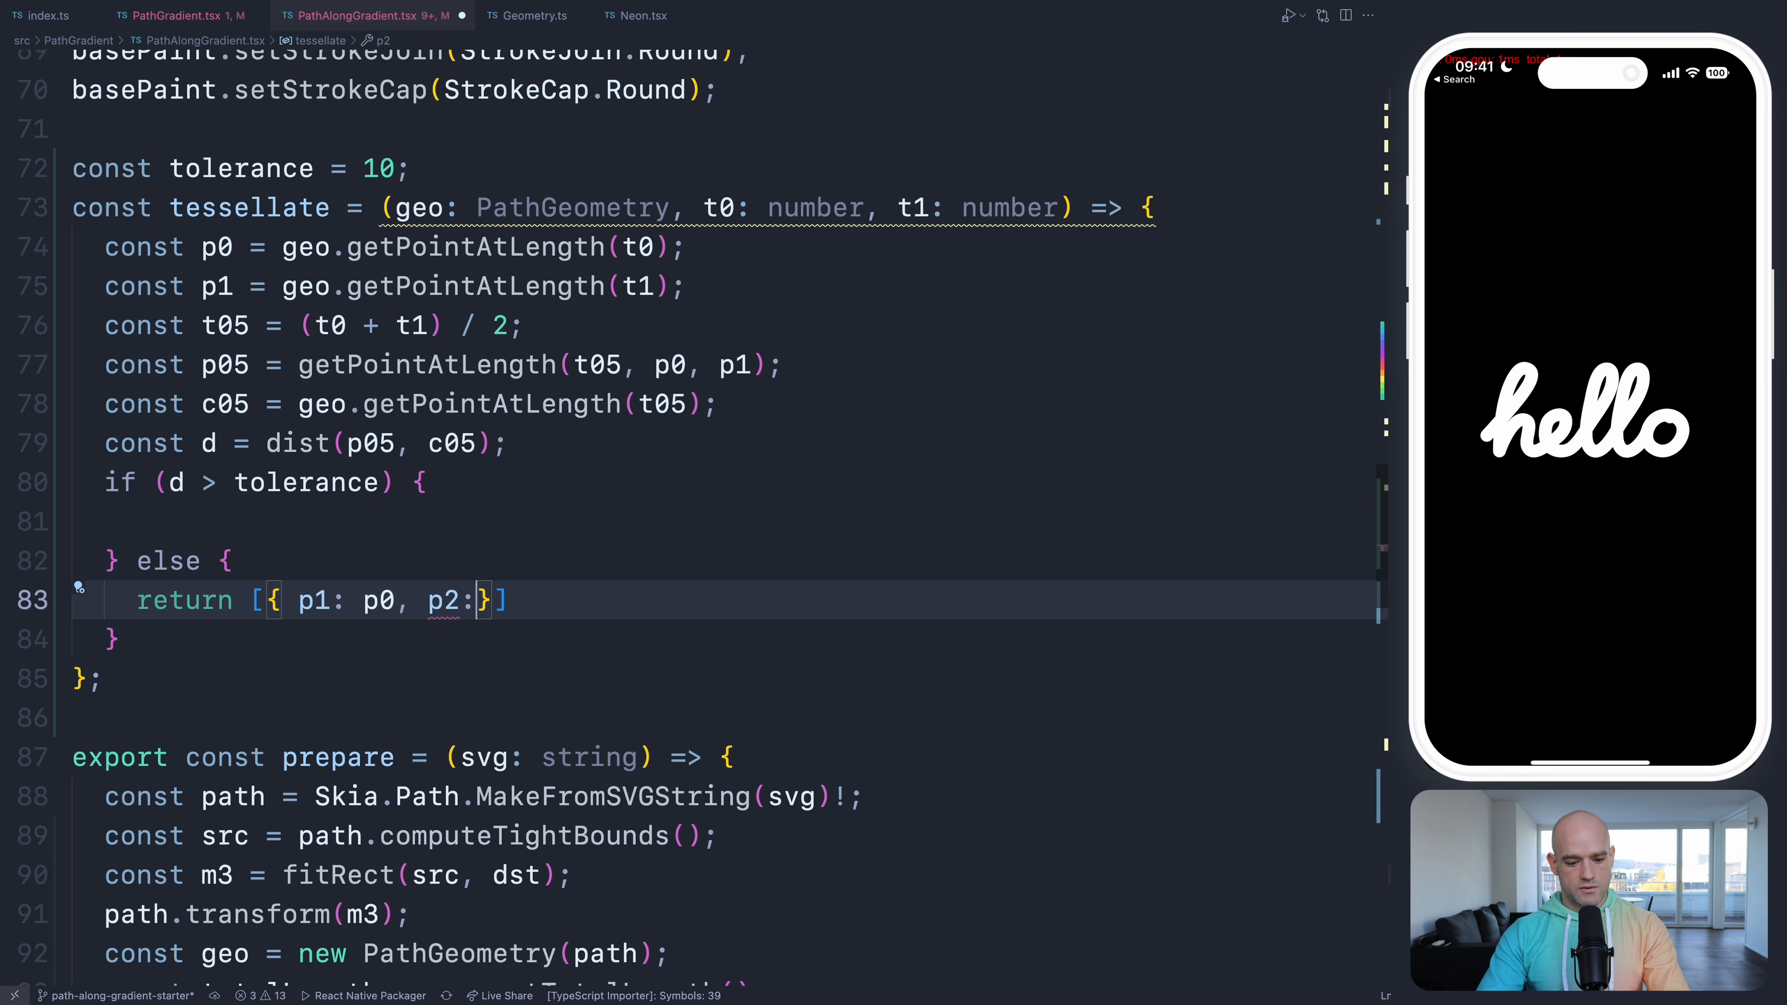
type("p1,")
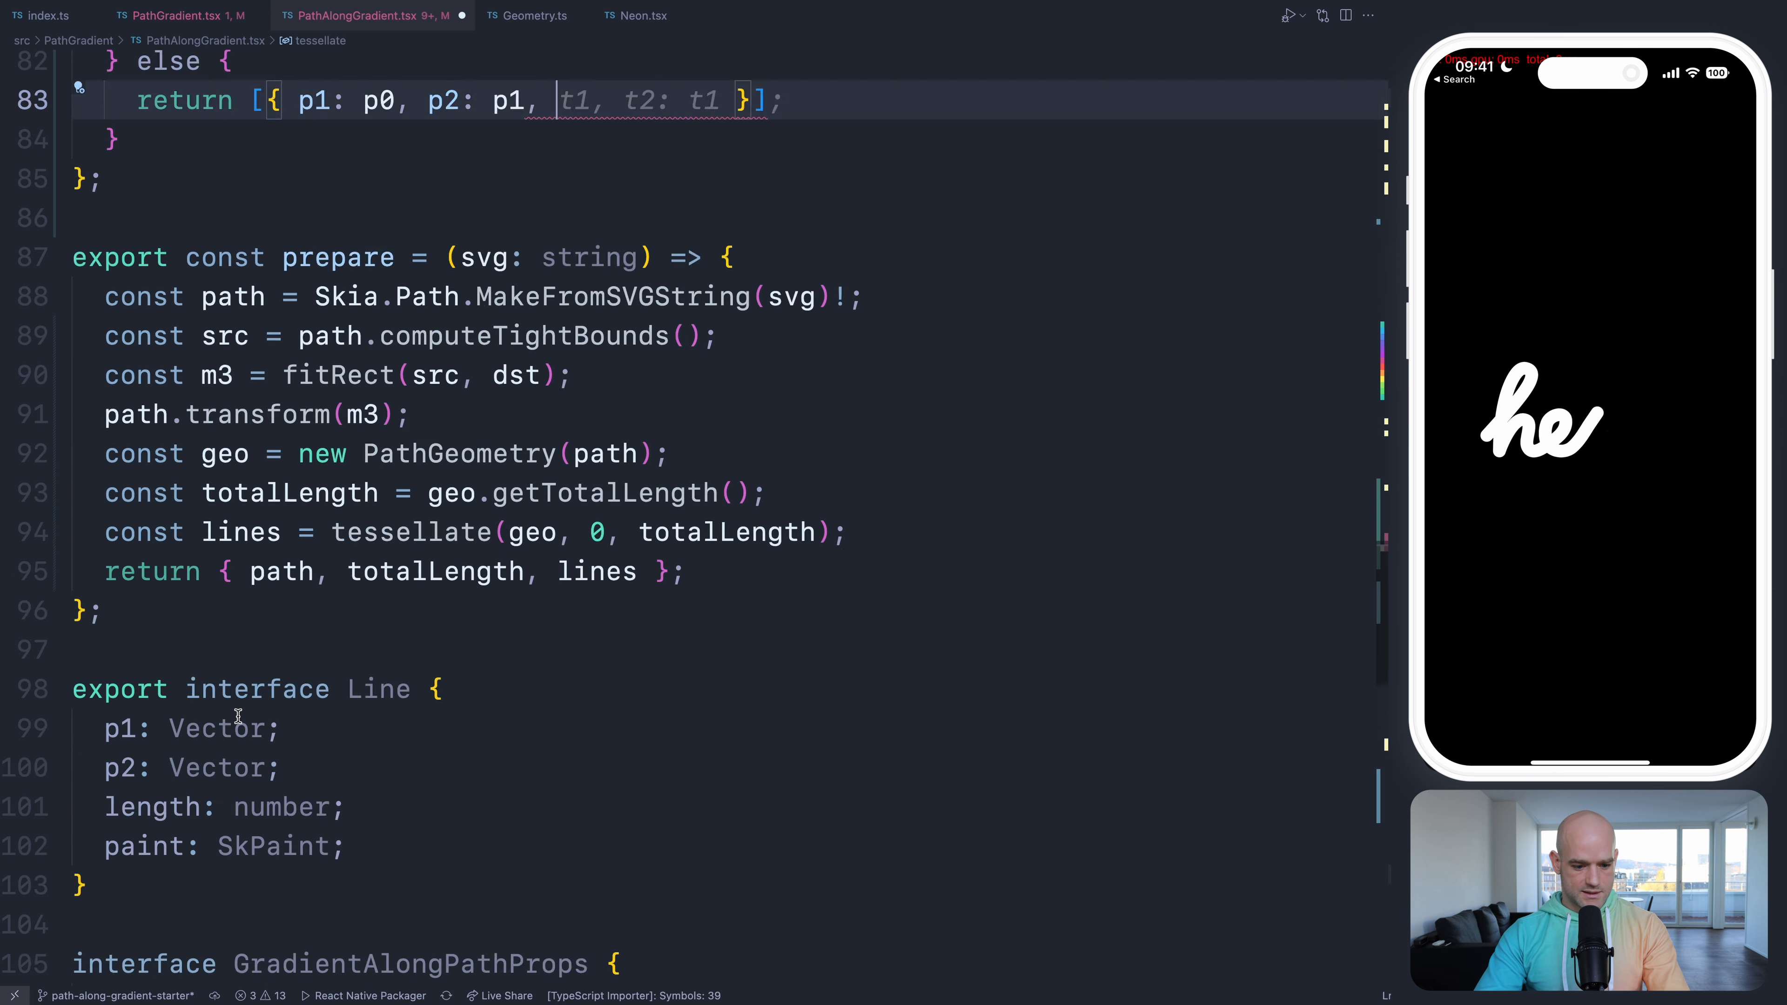
scroll("down", 3)
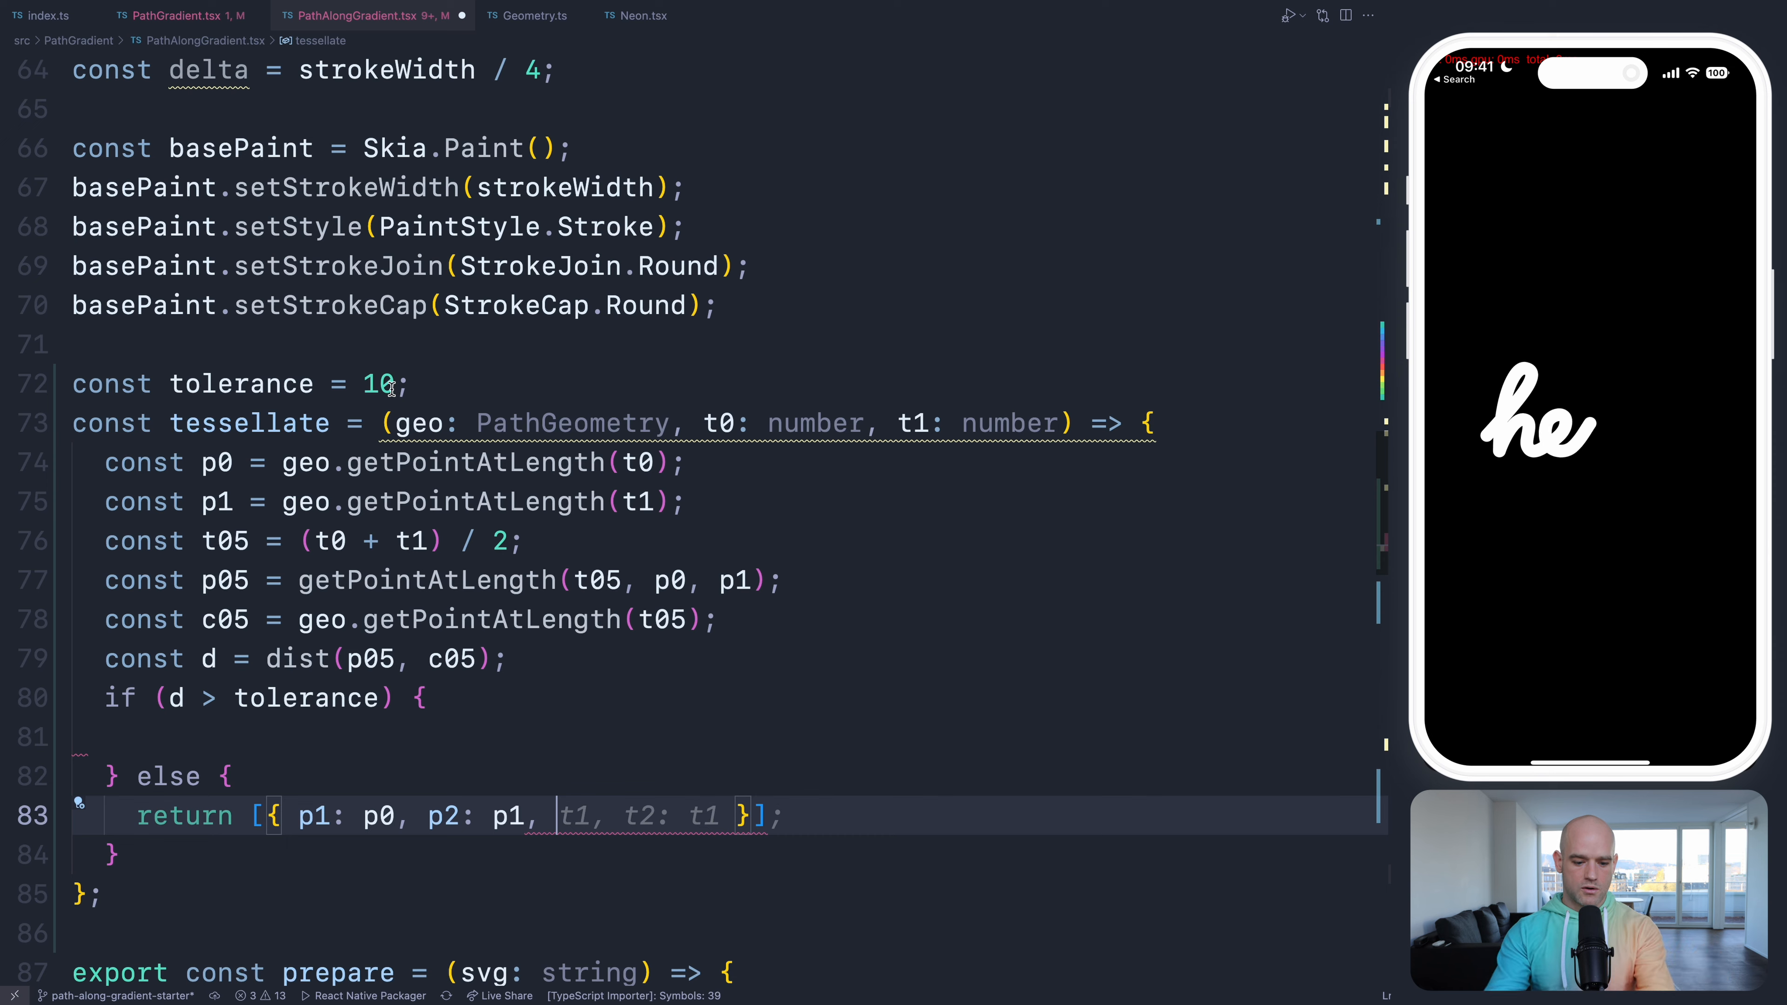
type("length: t0,")
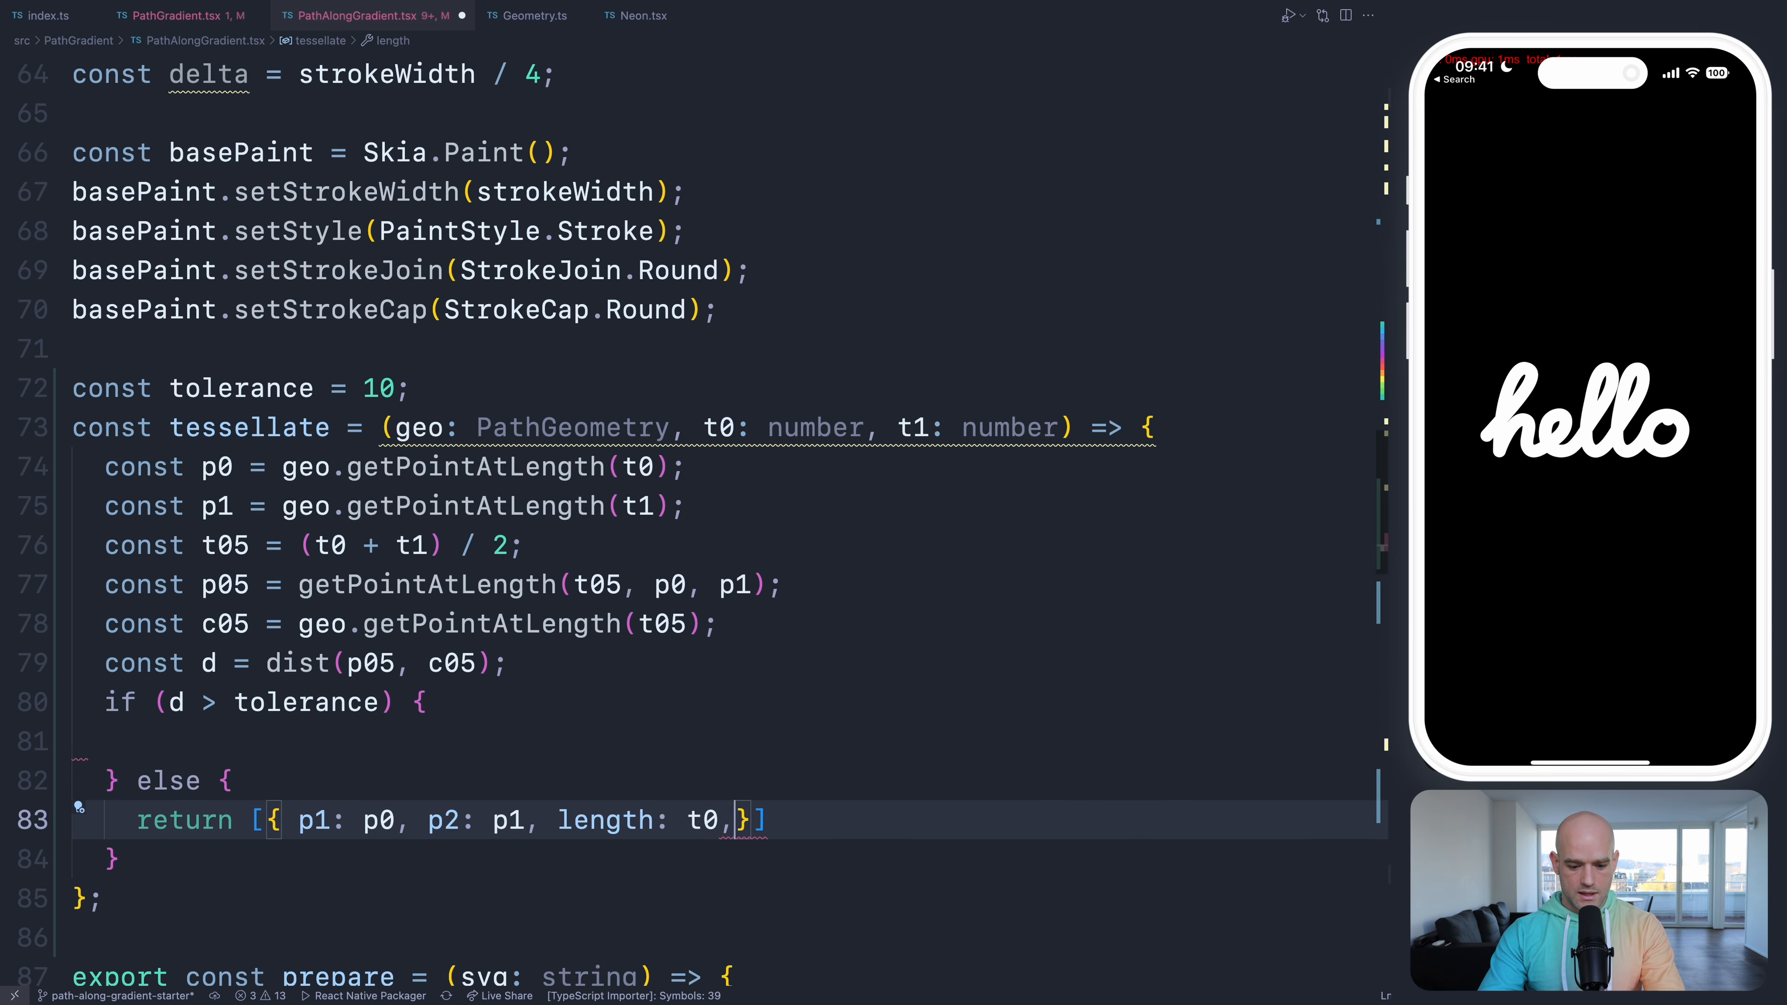
type("paint")
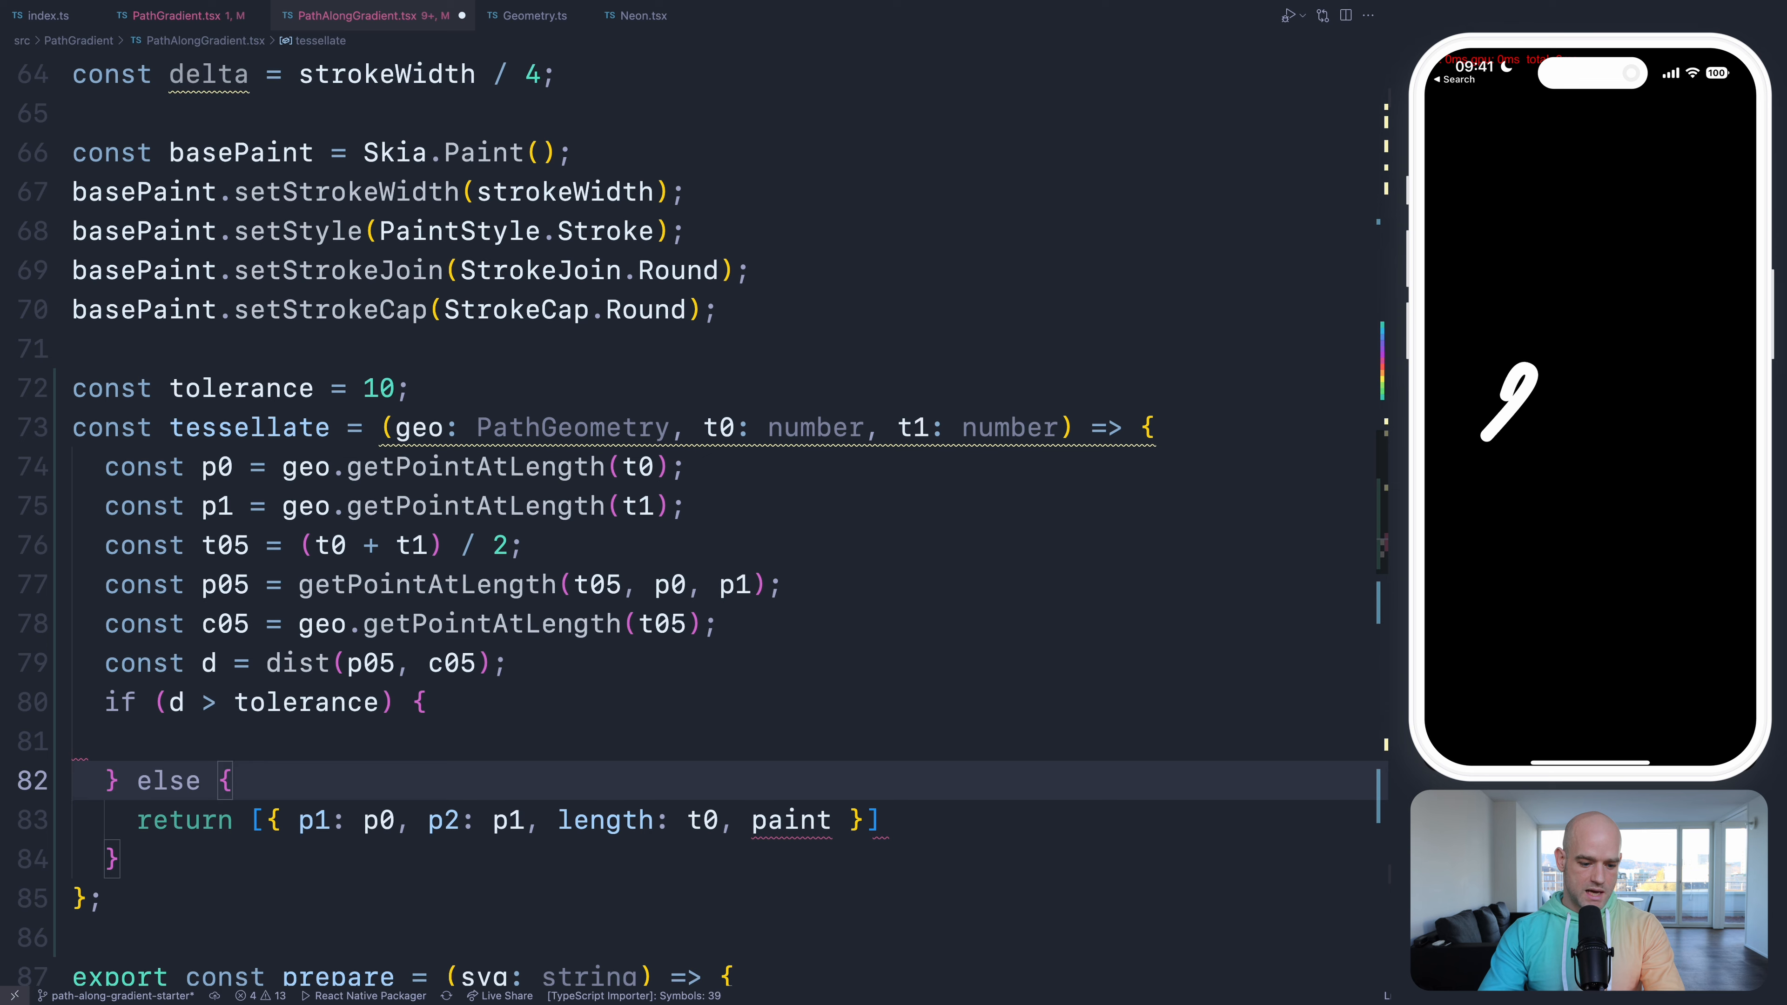
- Create paint = basePaint.copy() coloured Skia.Color("white")
type("const paint =")
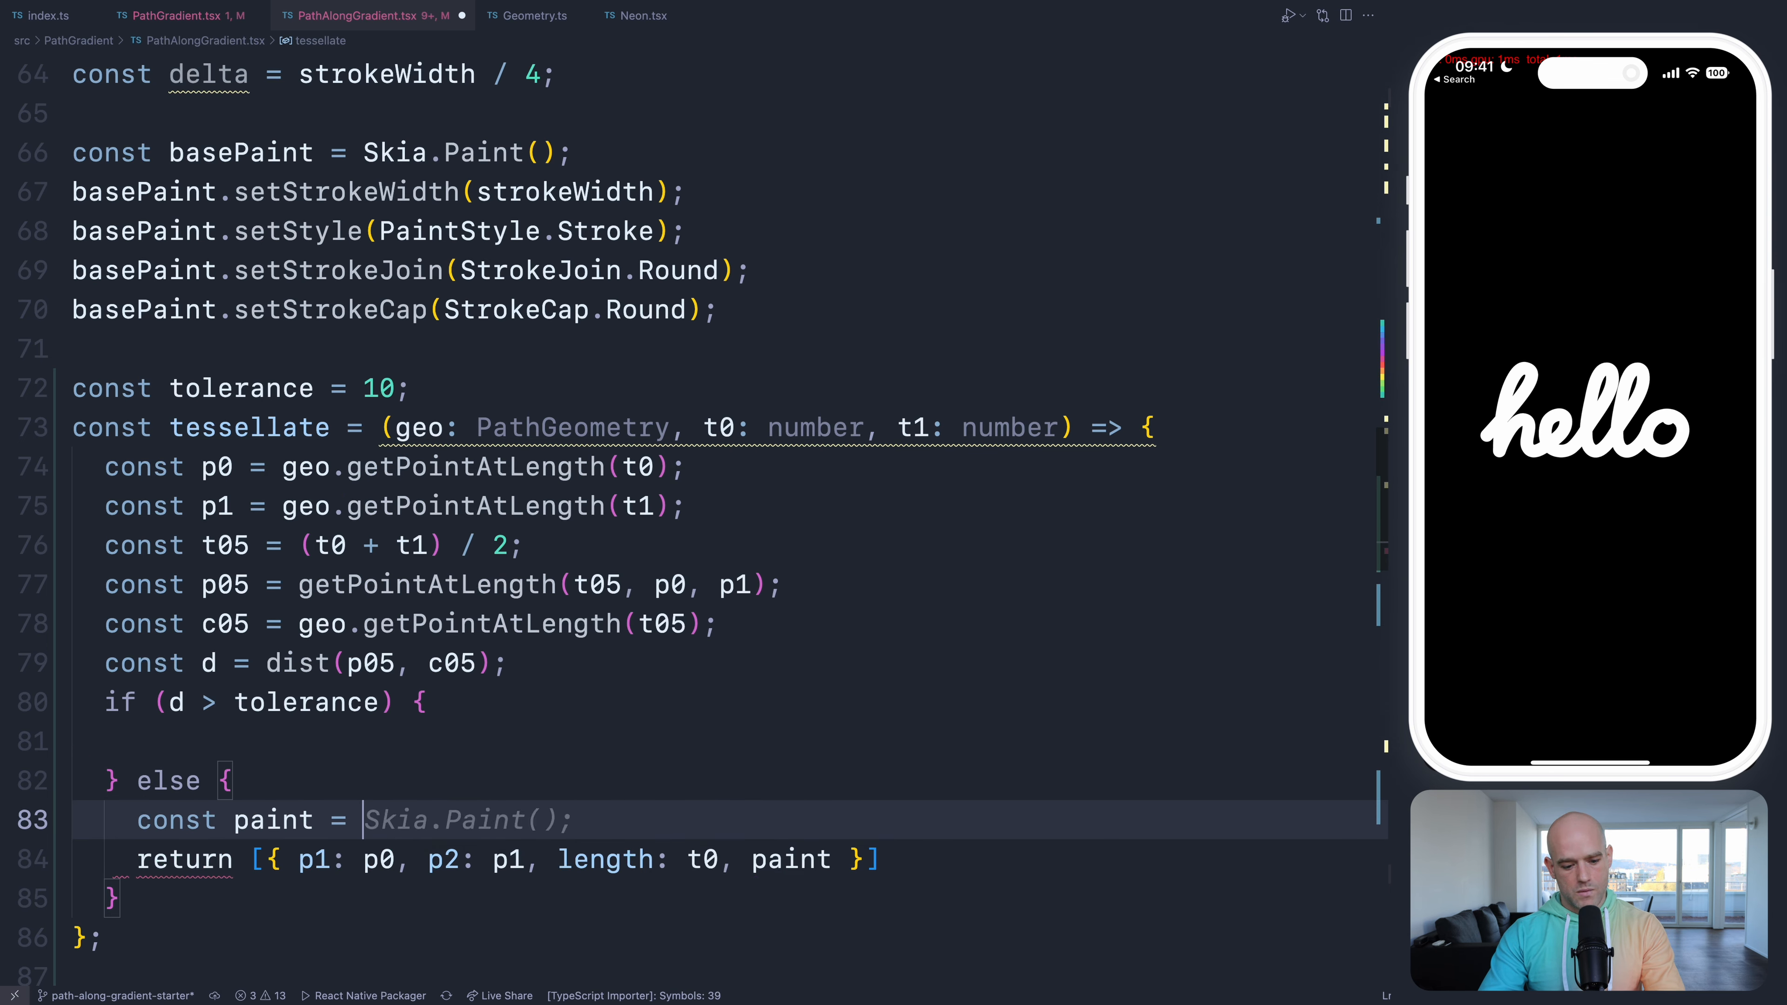
type("base")
type("paint.setColor(")
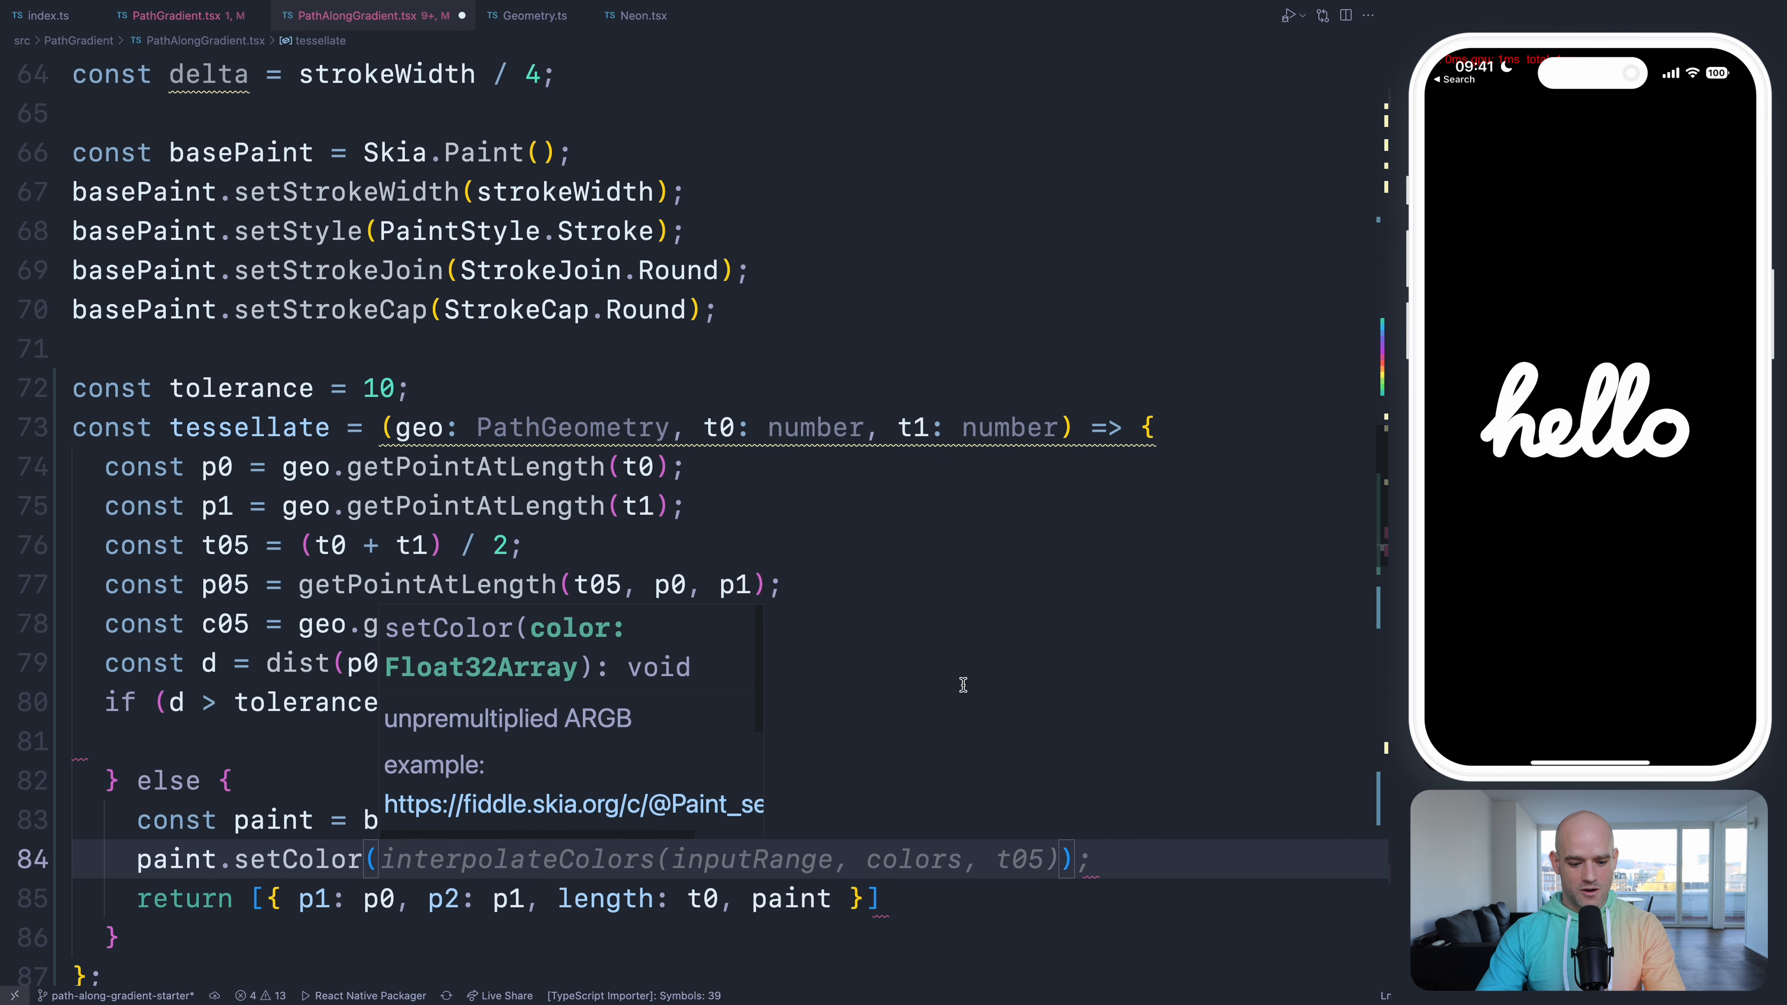
type("Skia.Color(\"")
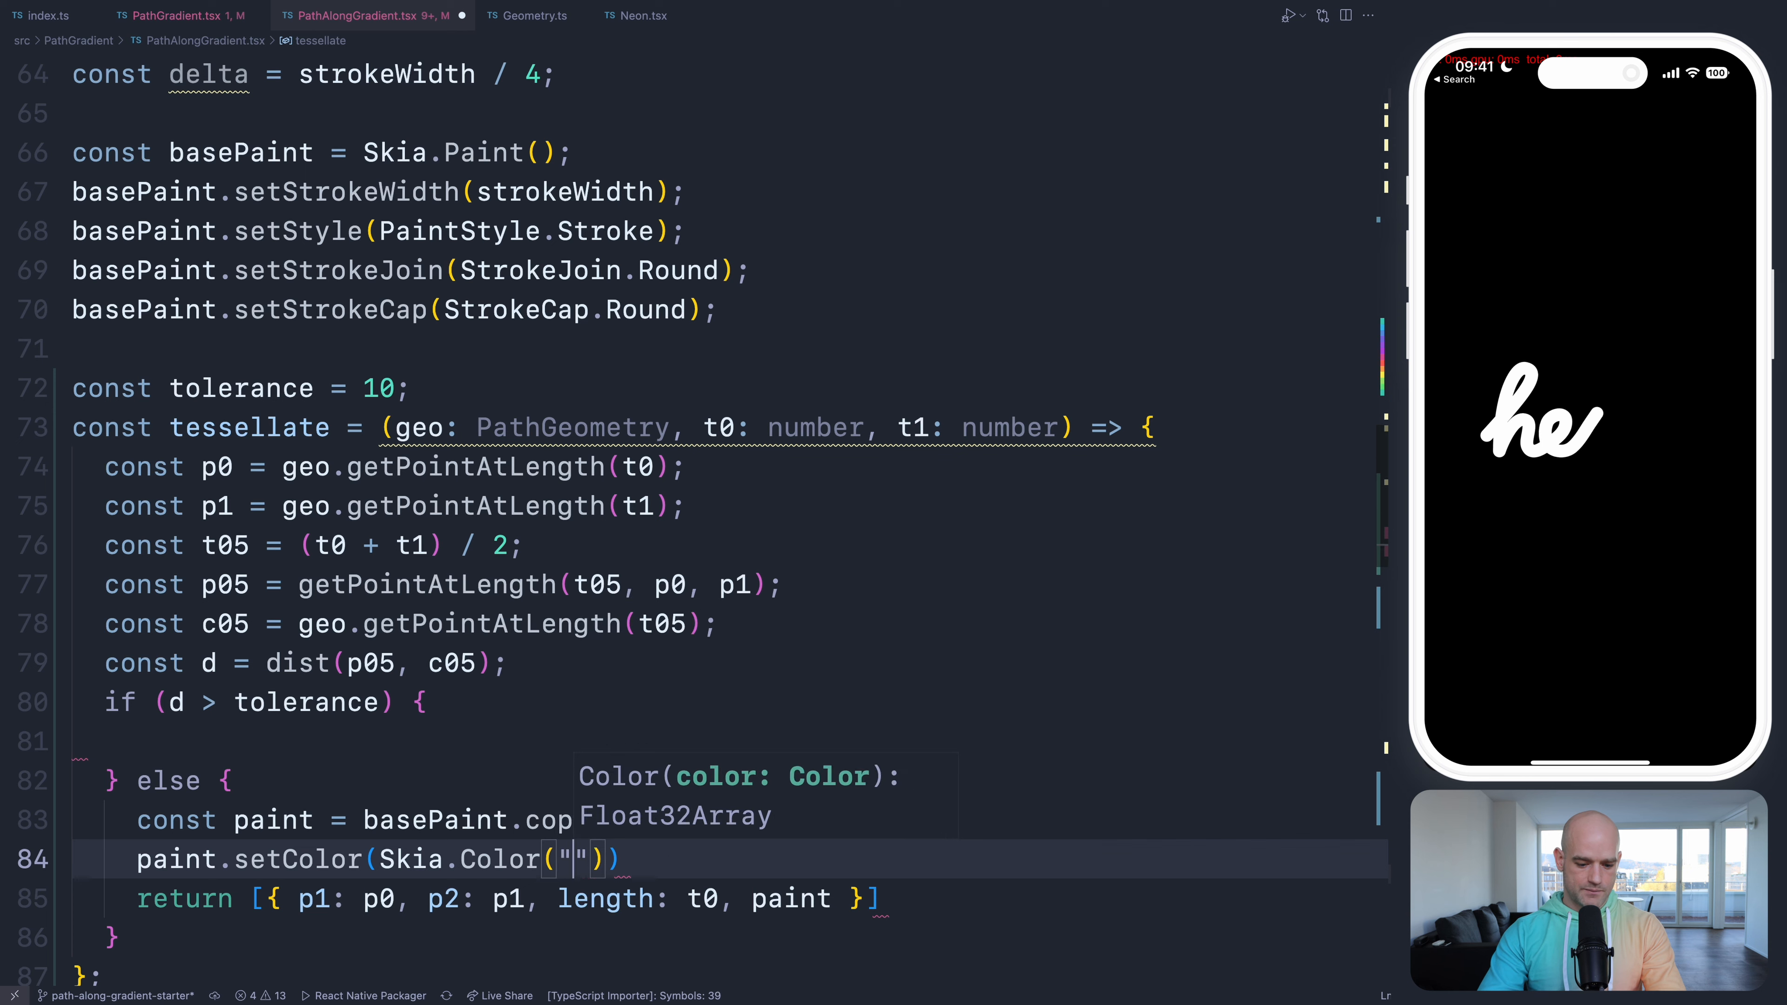
type("white")
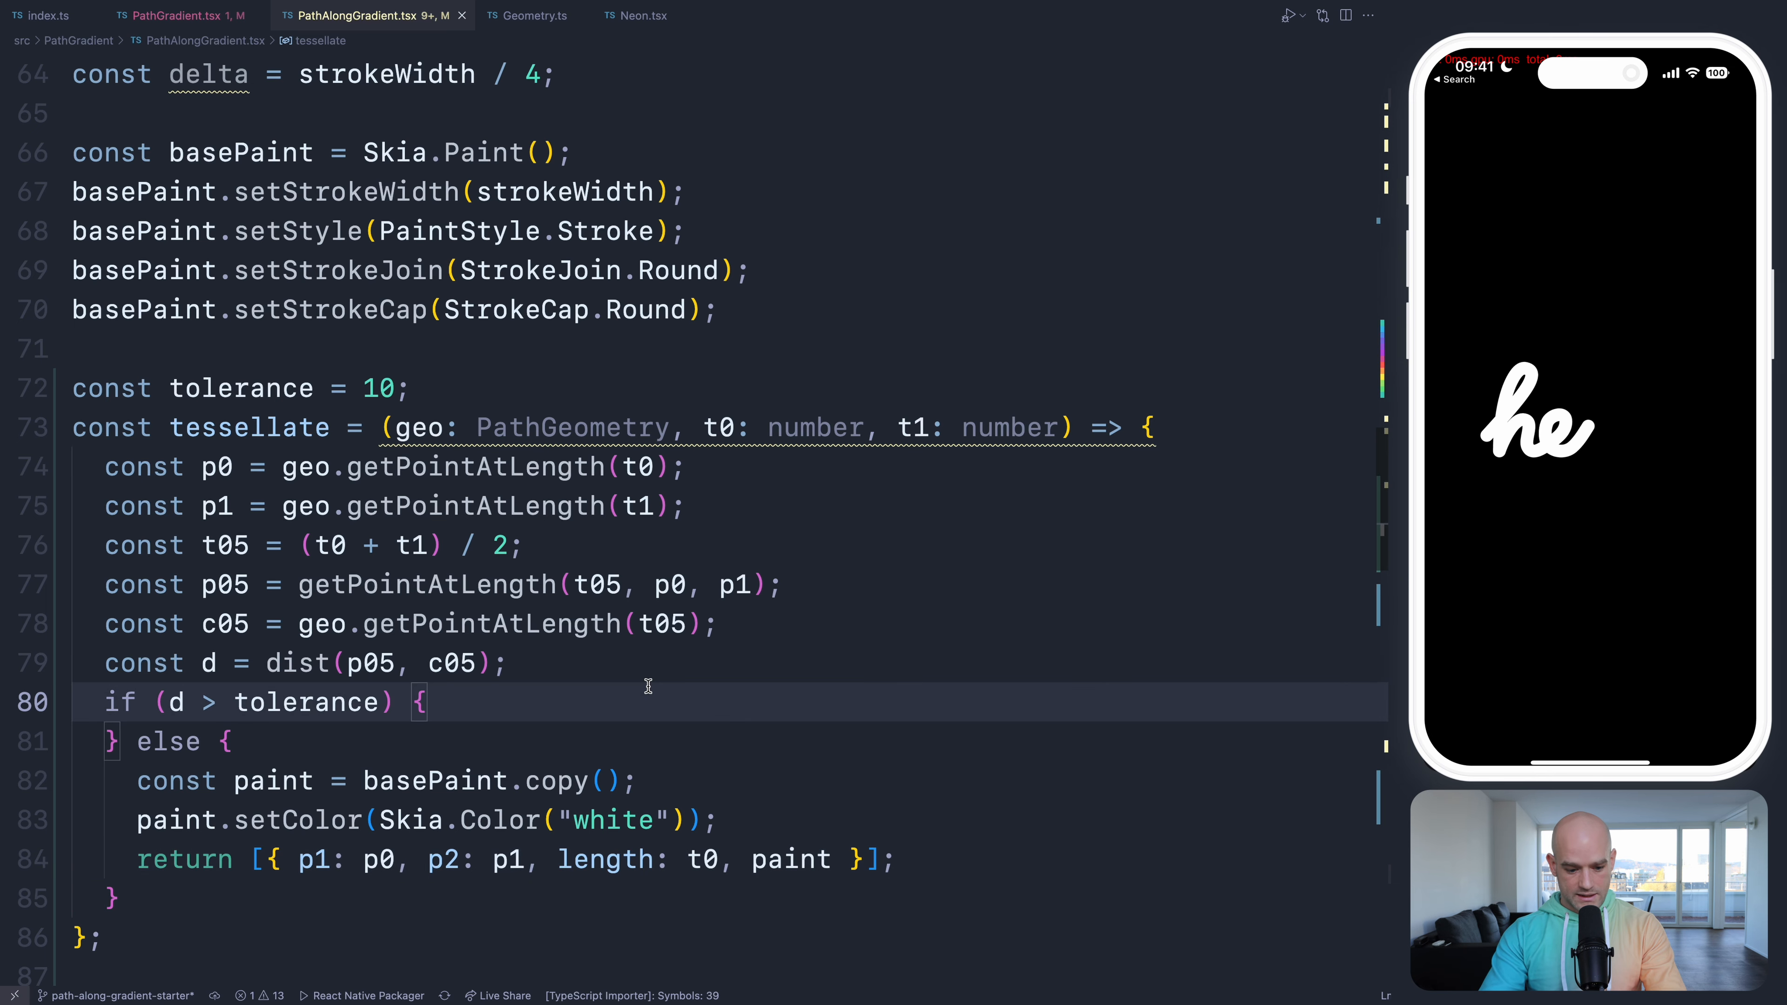
- Return [...tessellate(geo, t0, t05), ...tessellate(geo, t05, t1)] when beyond tolerance
type("reutrn []")
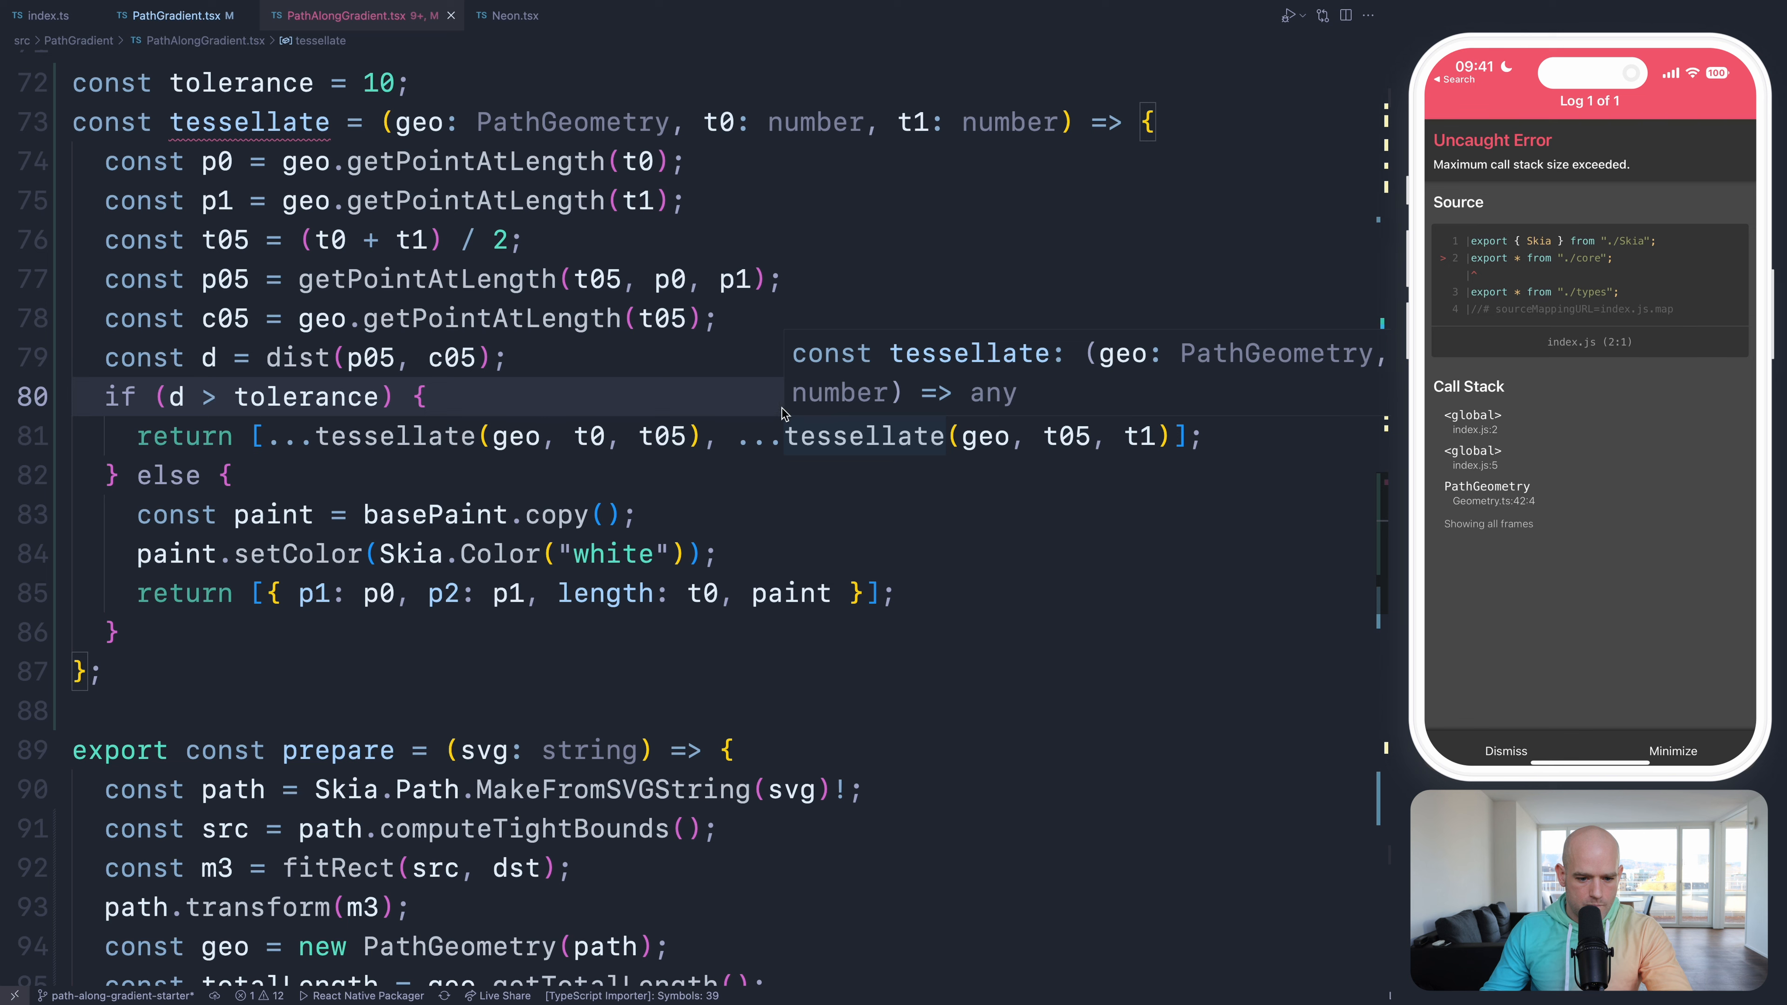
mouse_move(726, 437)
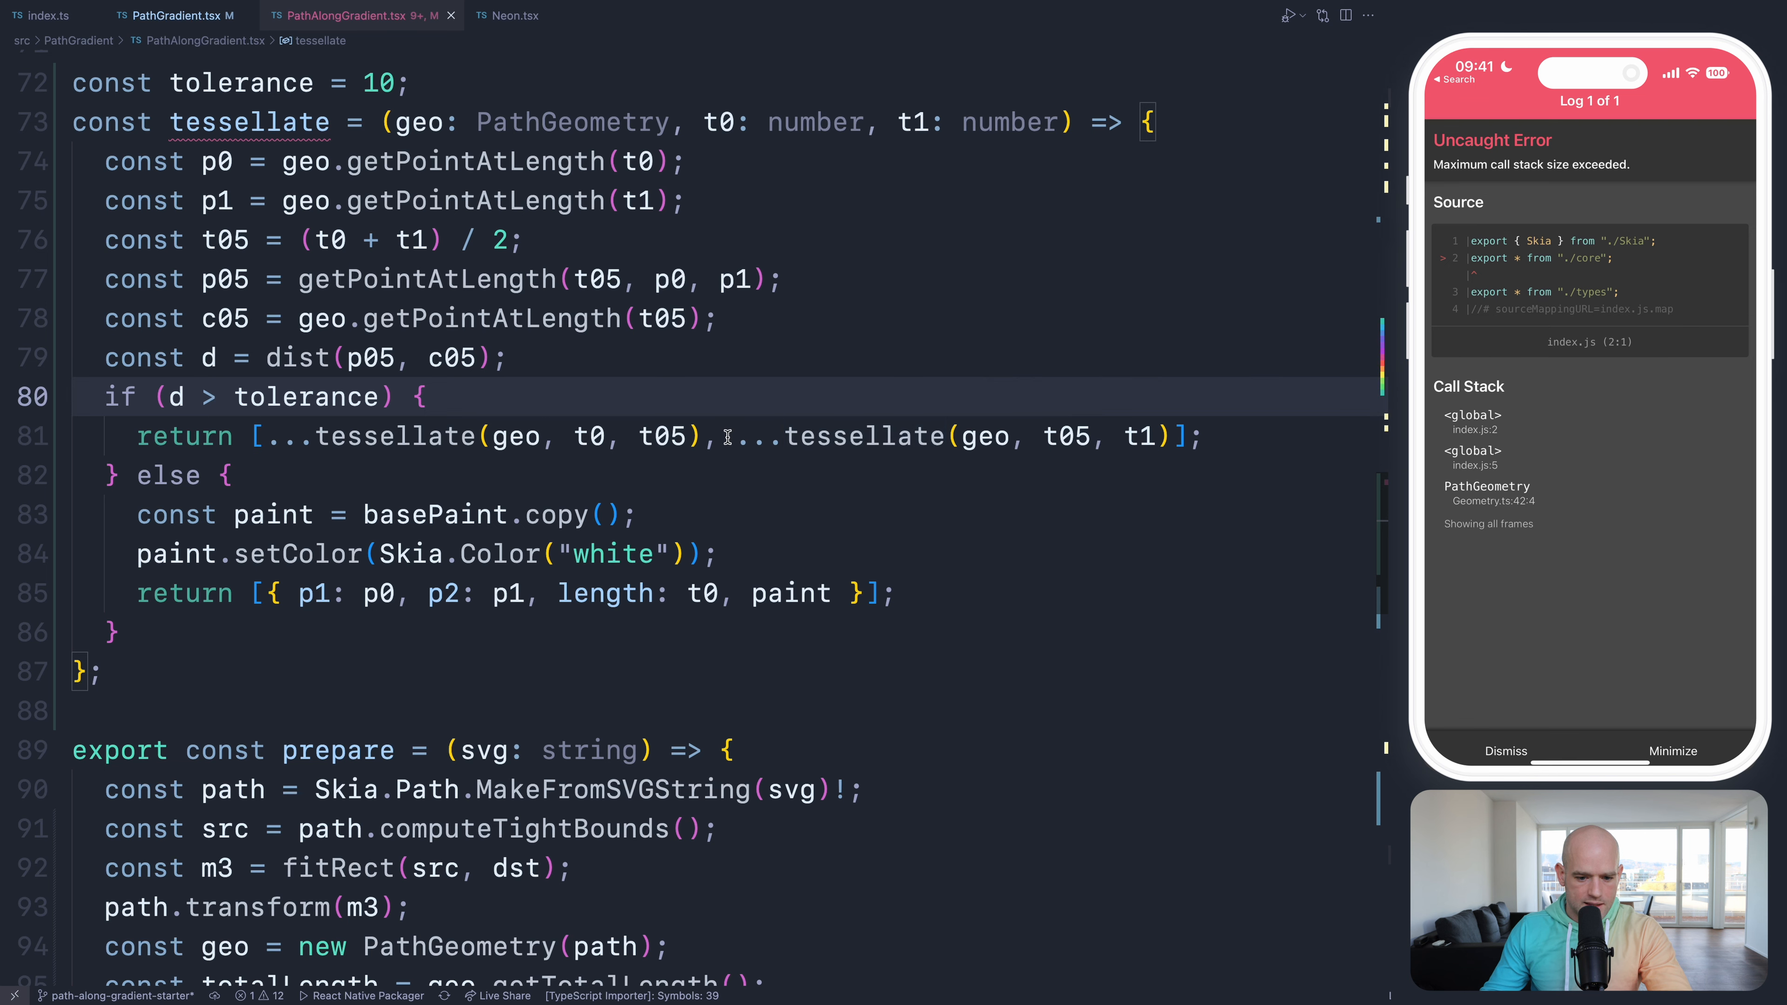
left_click_drag(738, 436, 1168, 435)
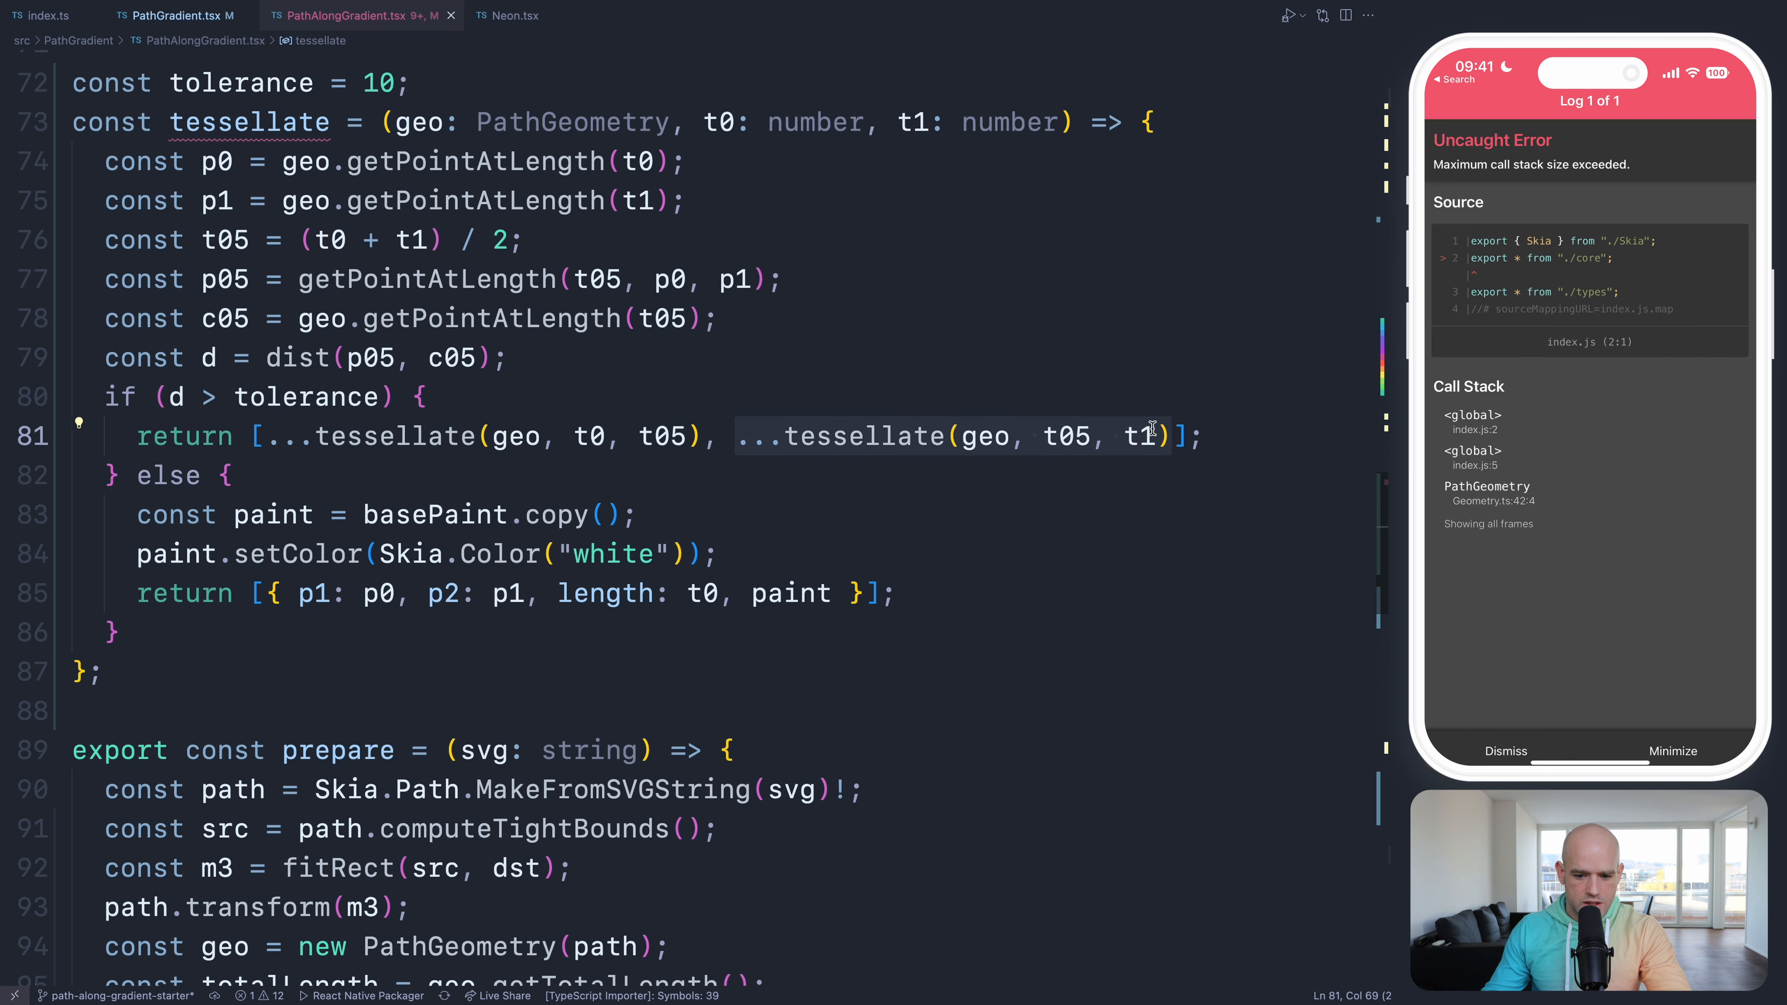
mouse_move(1066, 436)
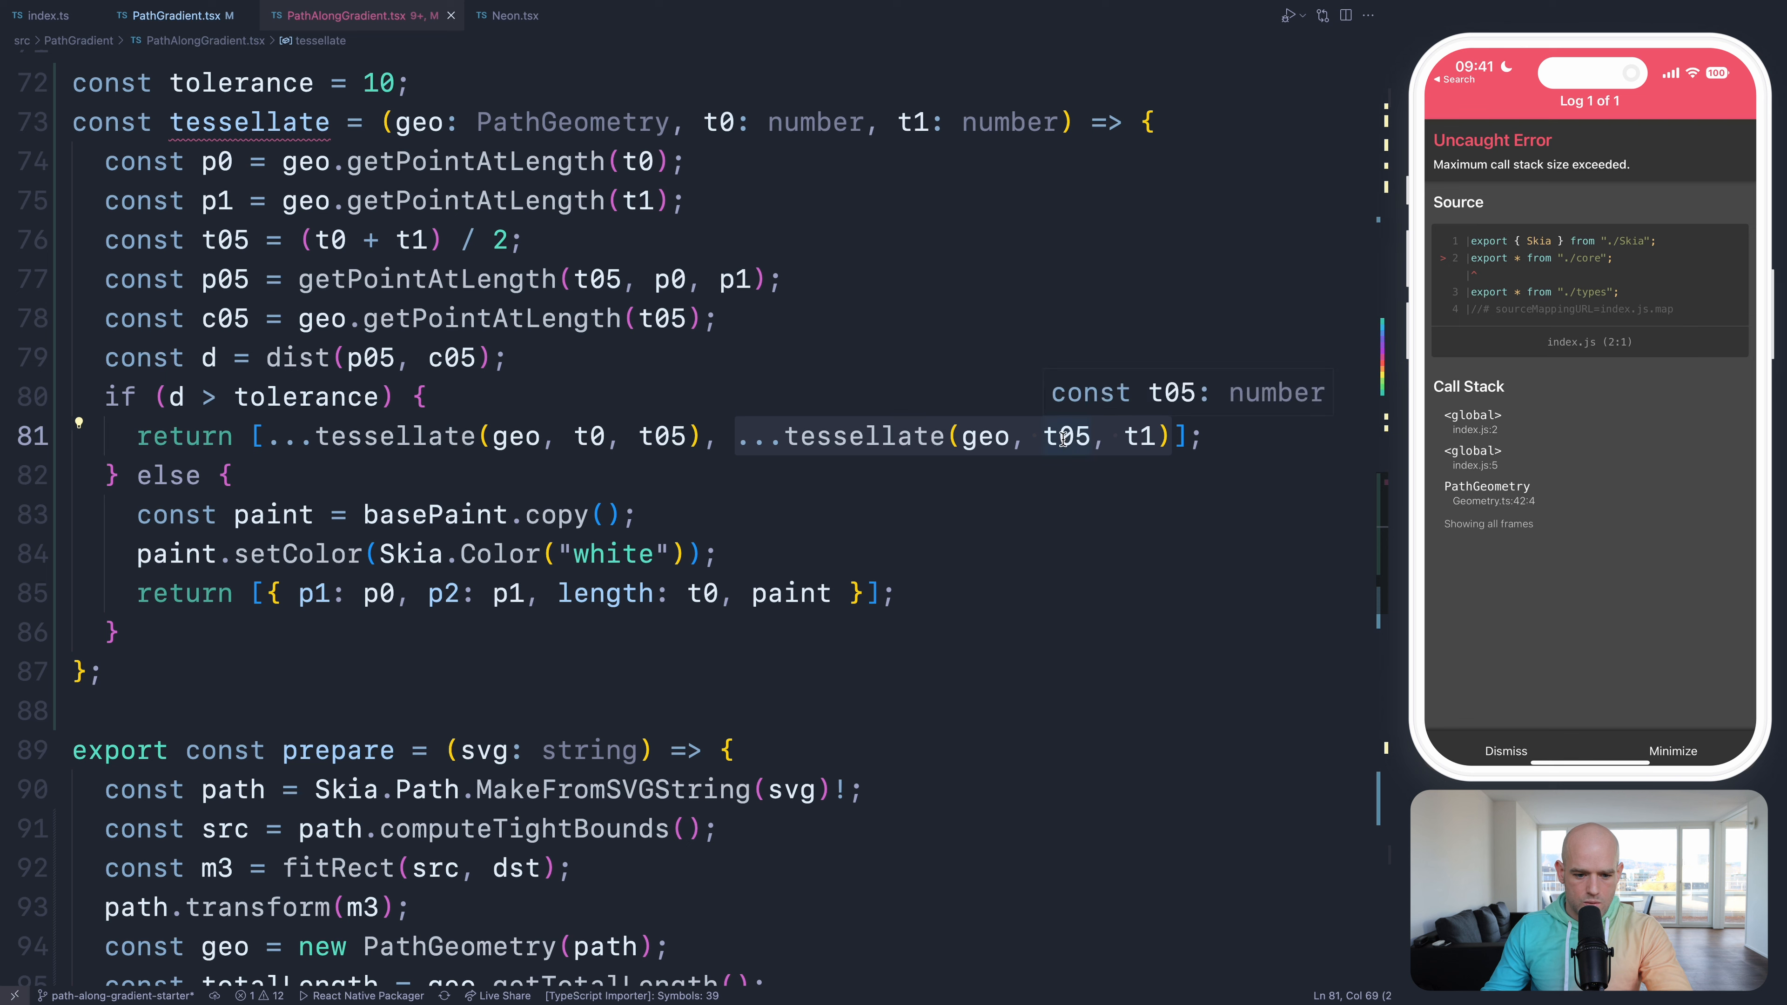
left_click(596, 279)
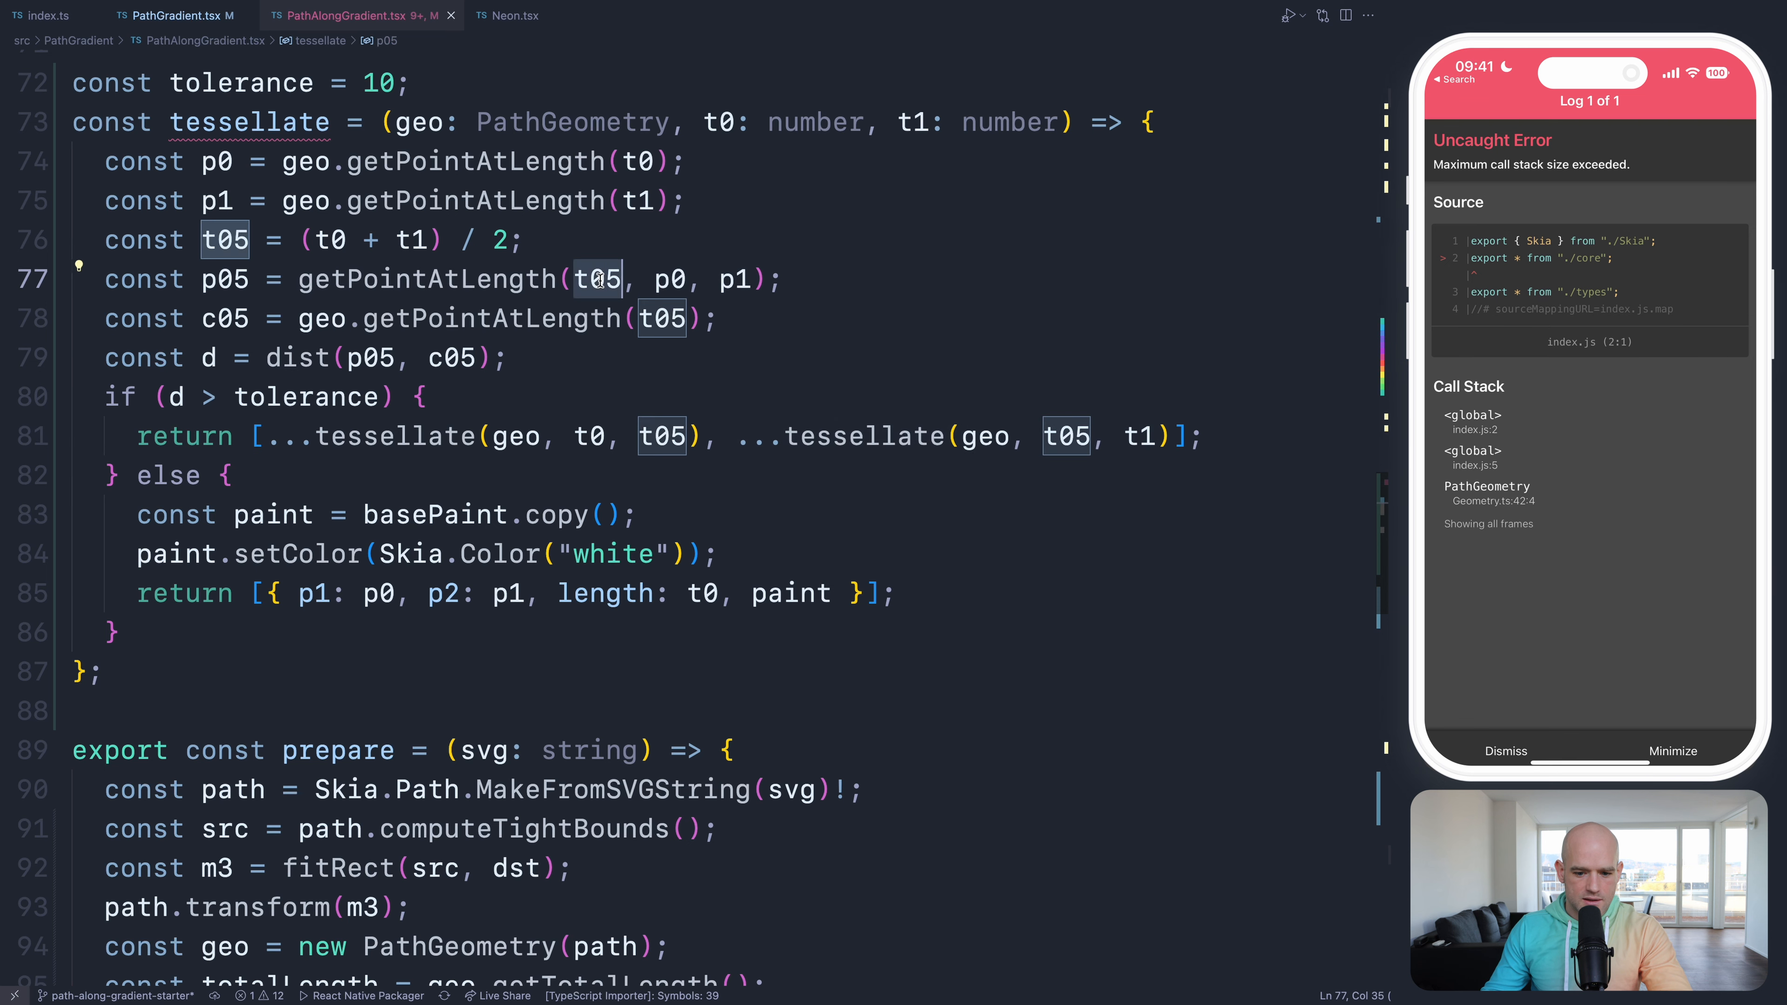
mouse_move(594, 279)
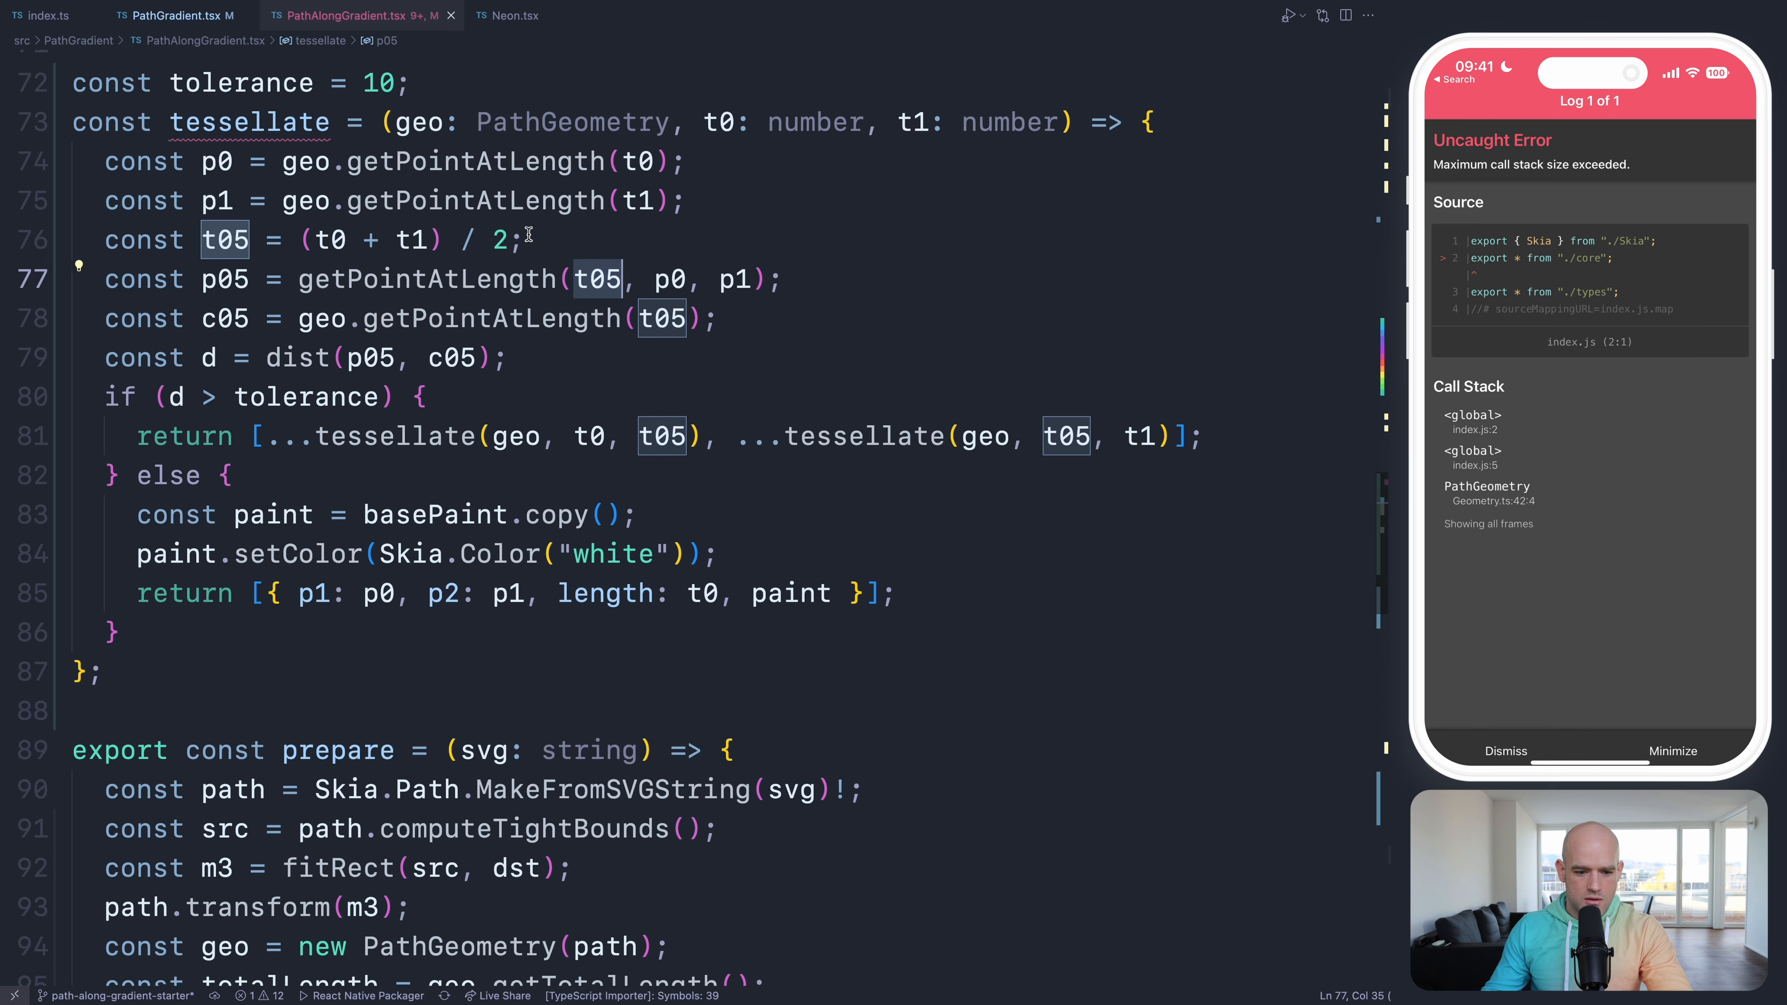
mouse_move(613, 161)
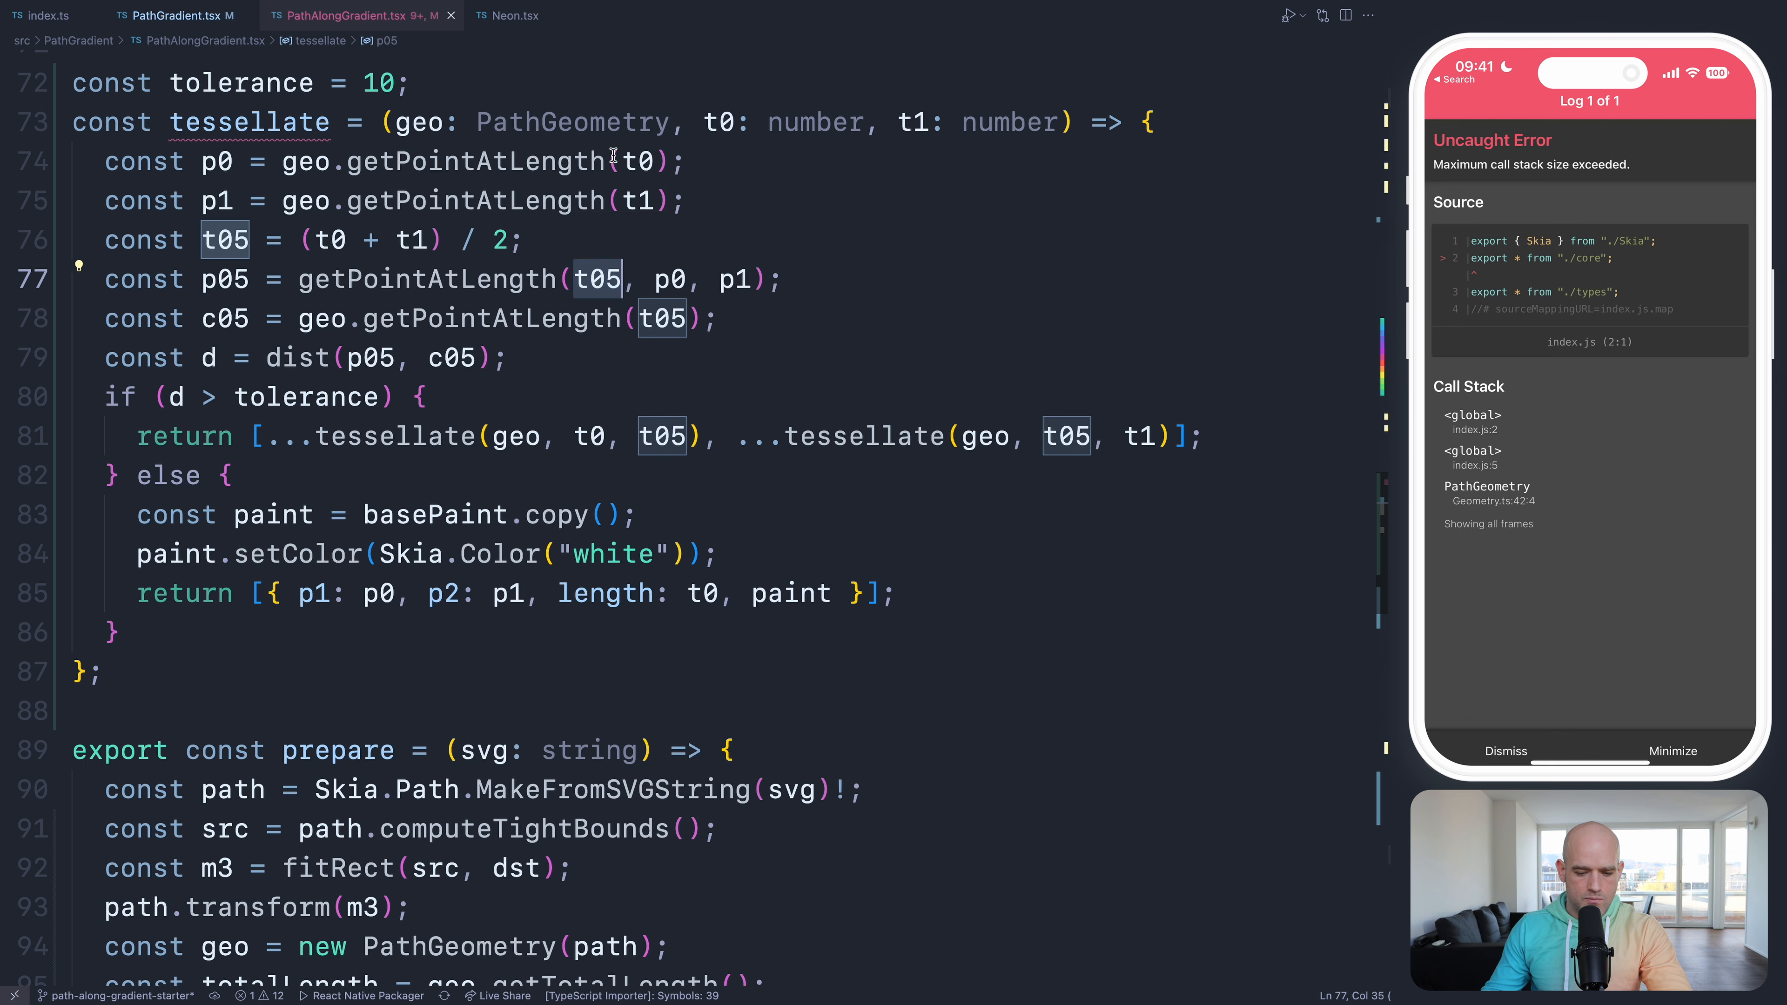
mouse_move(1082, 445)
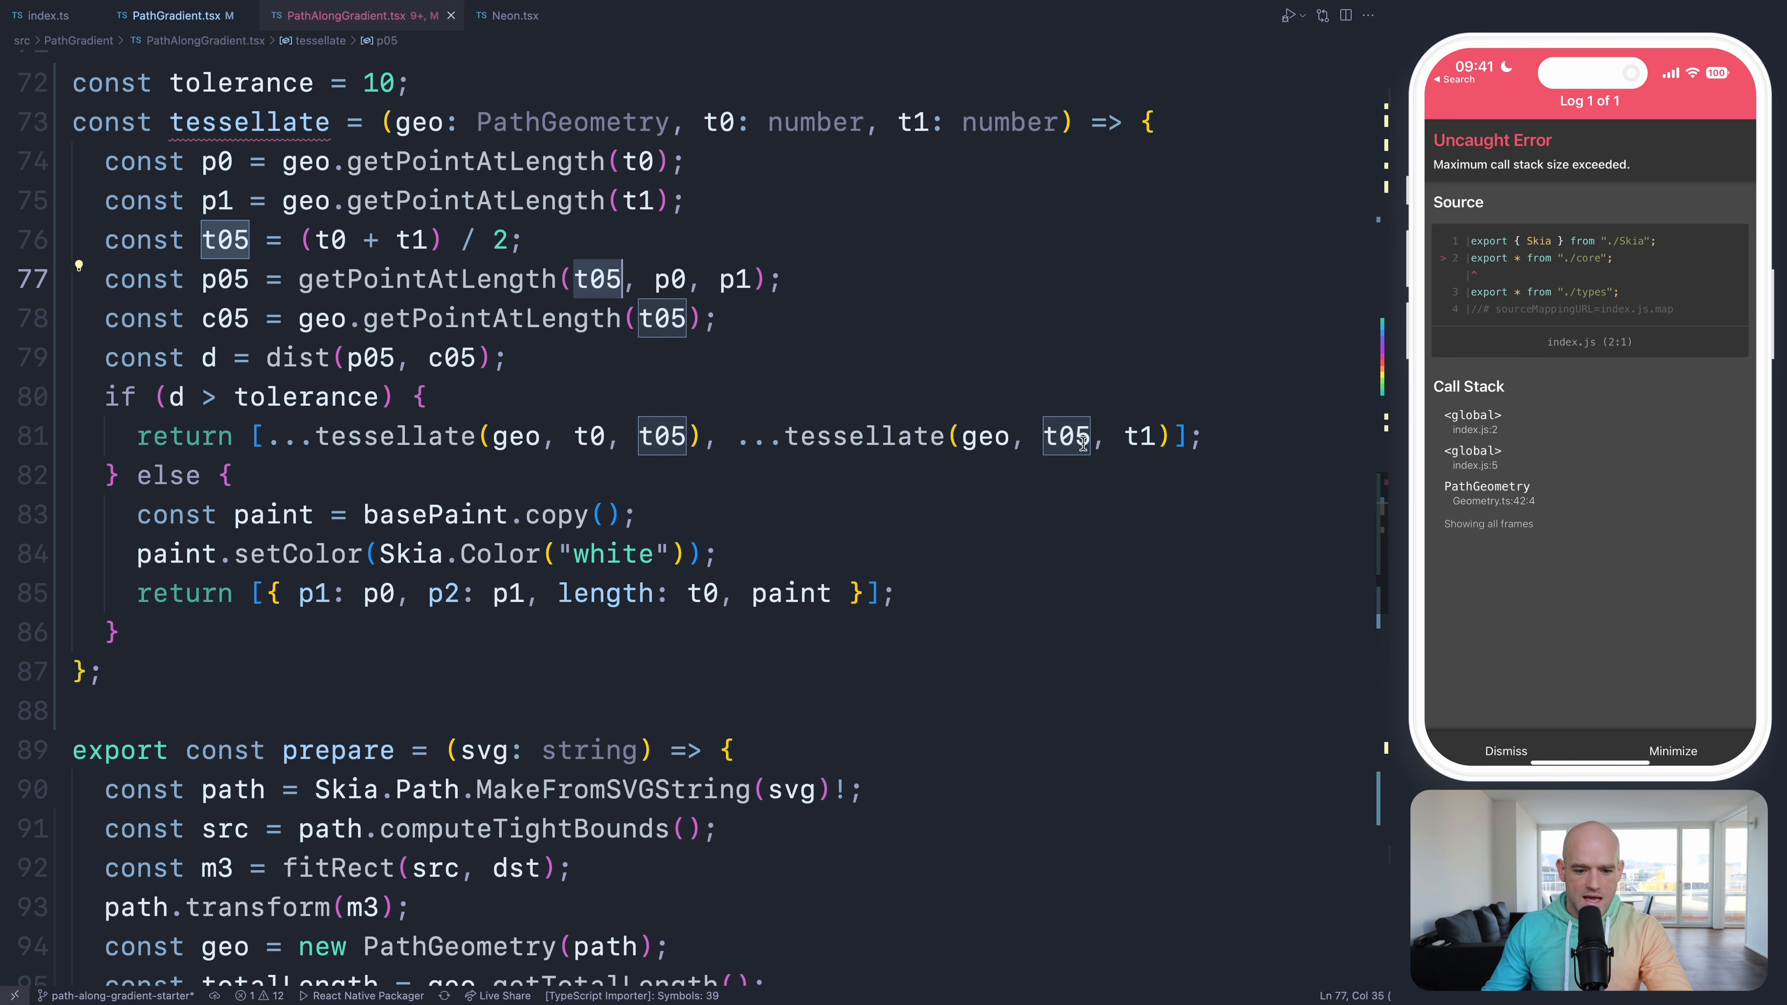
mouse_move(594, 279)
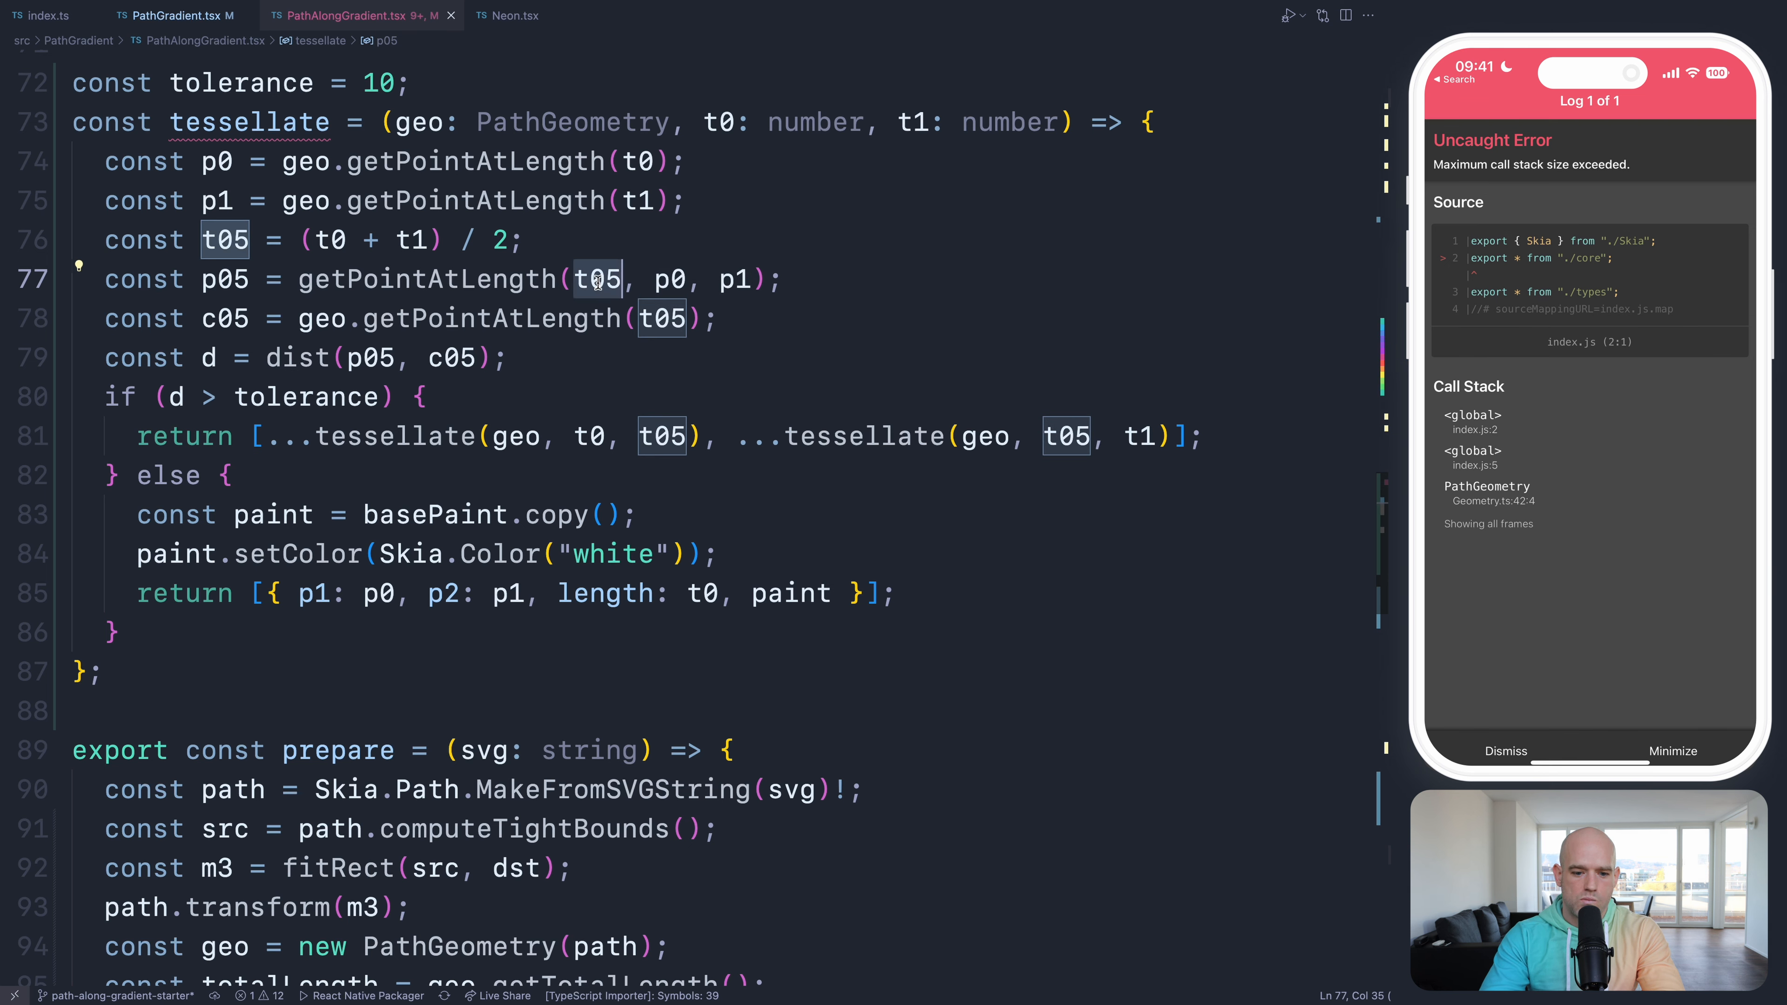
- Change p05's first argument on line 77 to 0.5 * dist(p0, p1)
type("0")
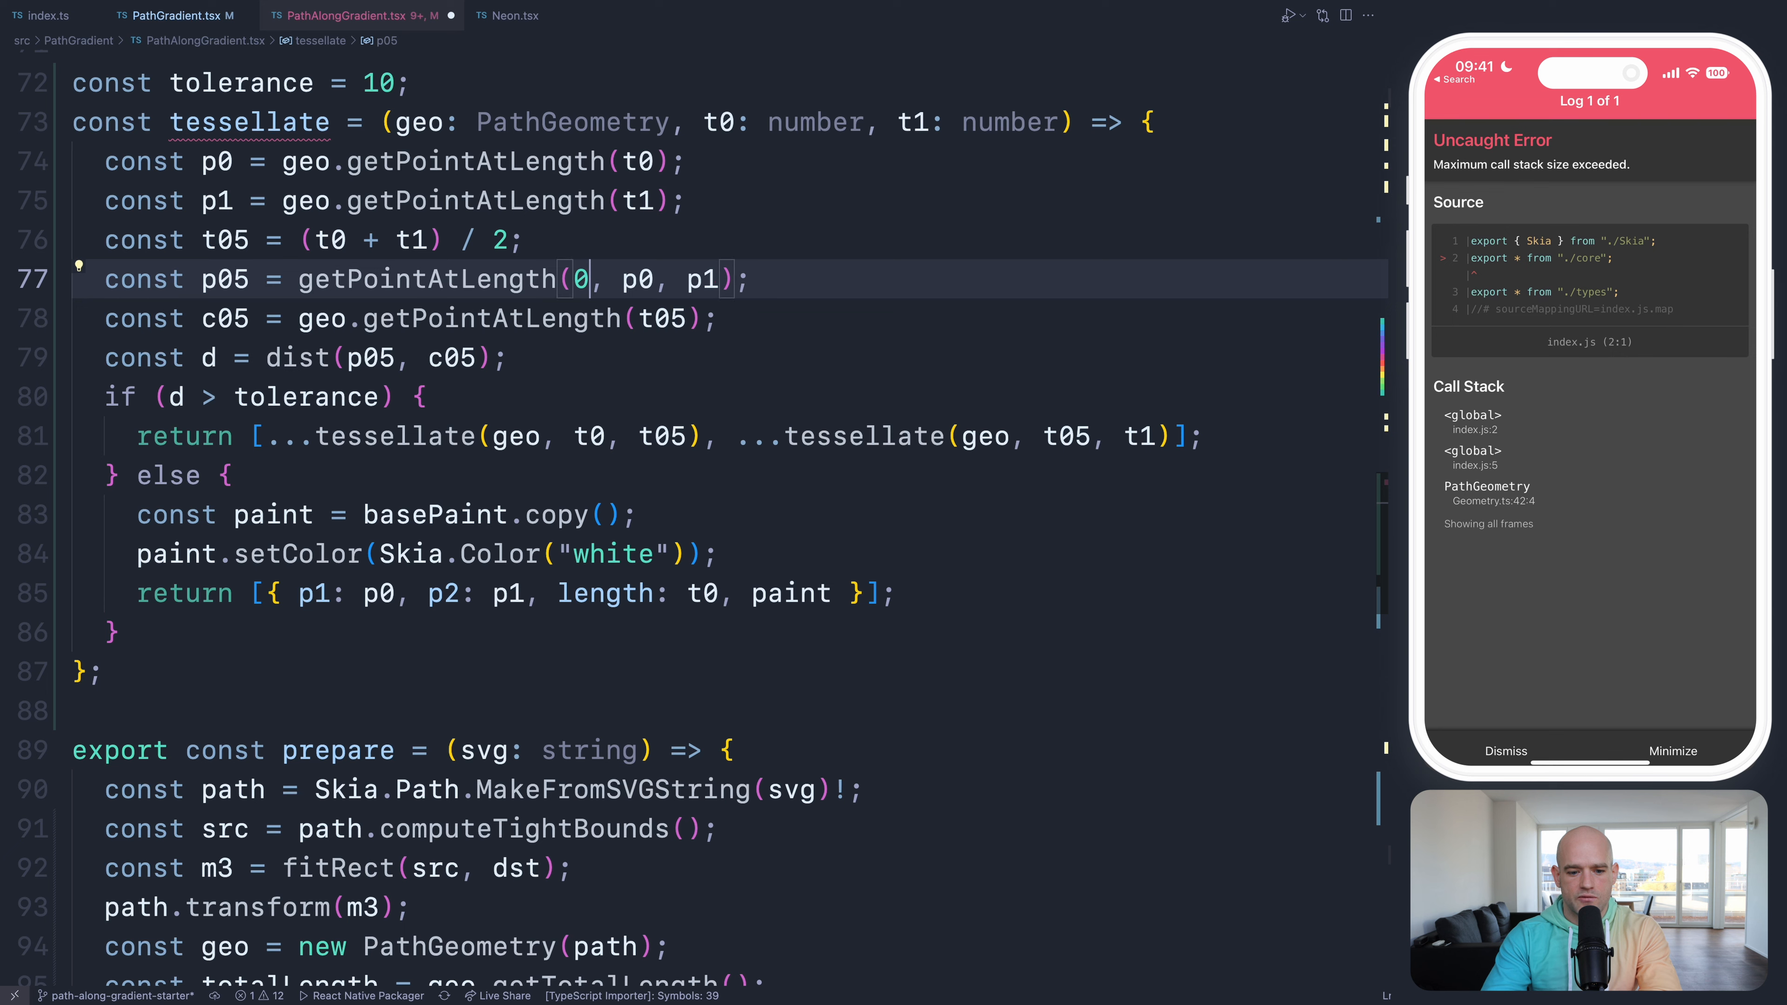
type("0.5 * dist(")
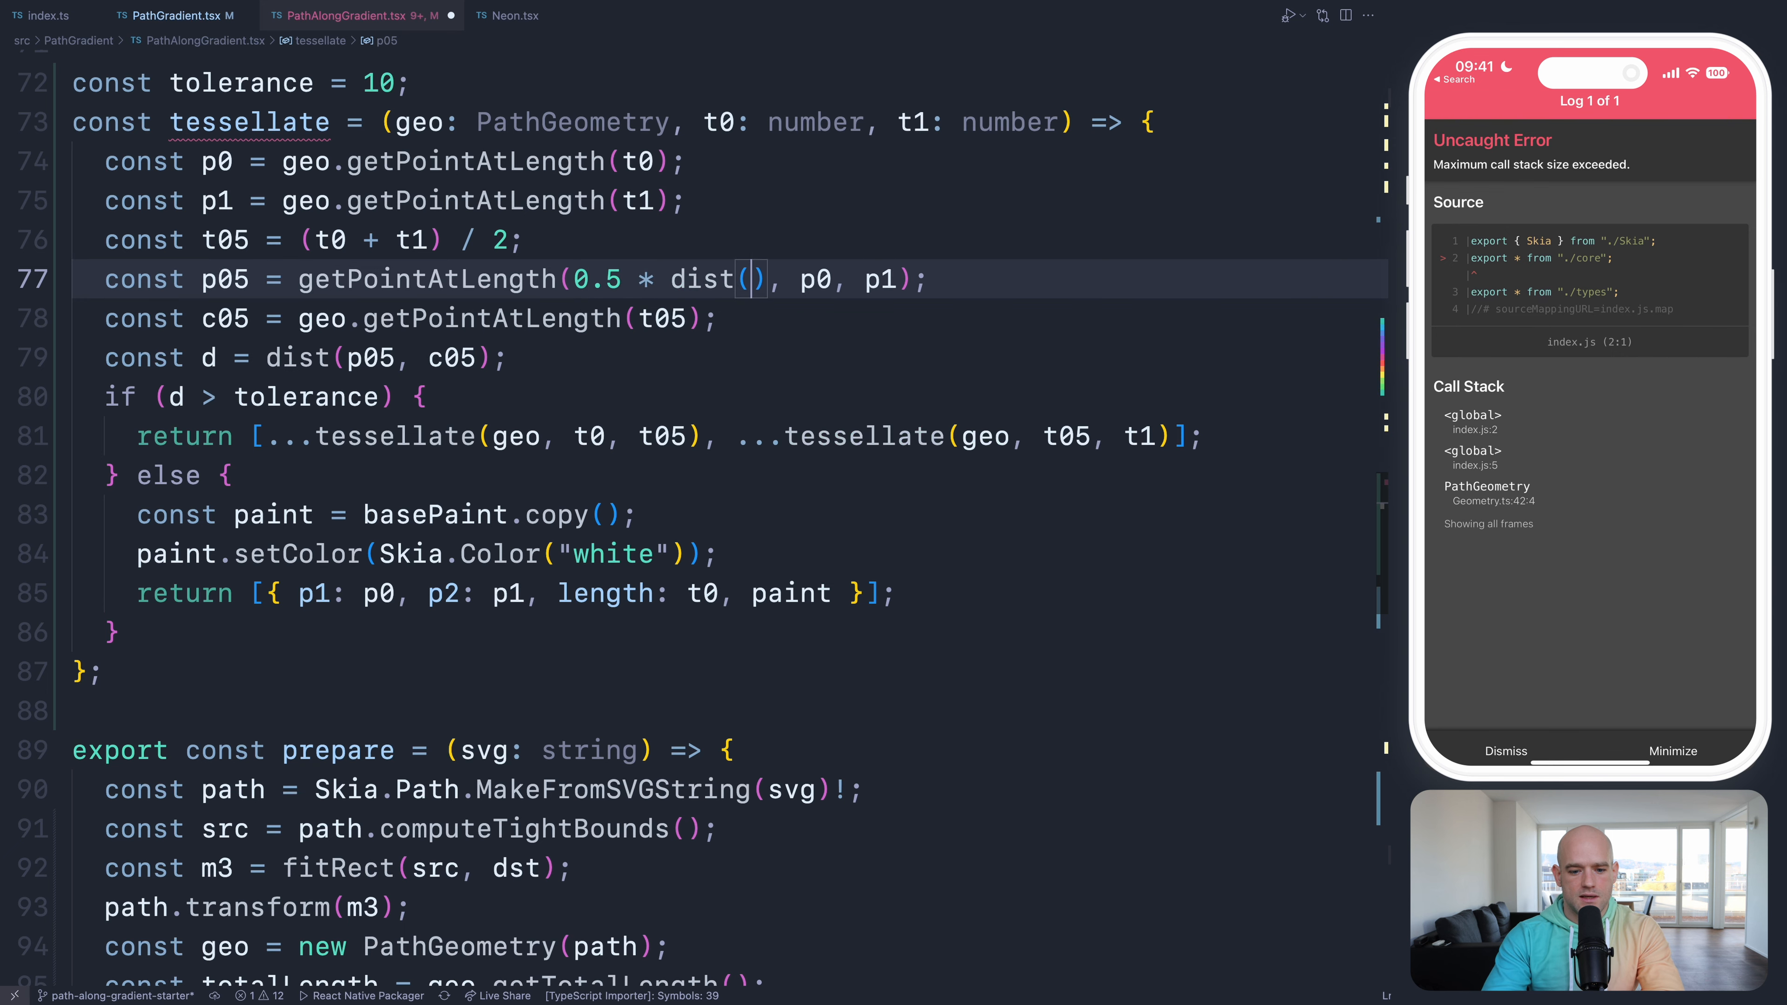
type("p0, 1")
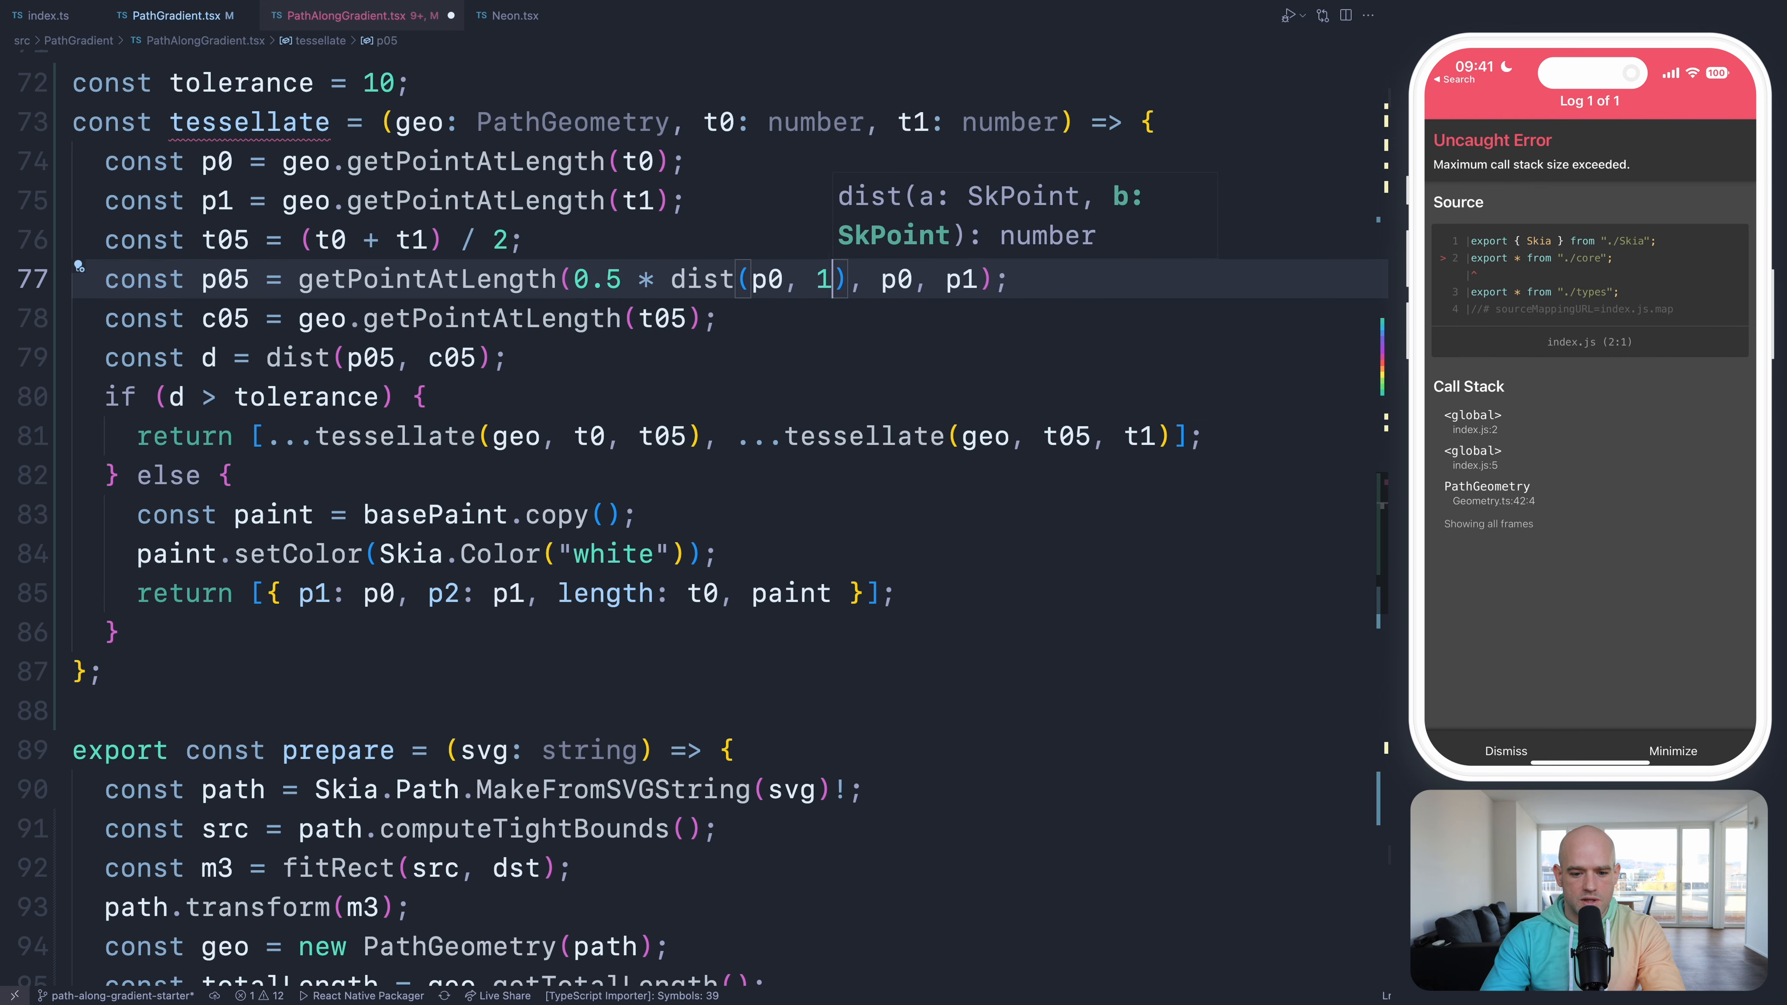
type("1")
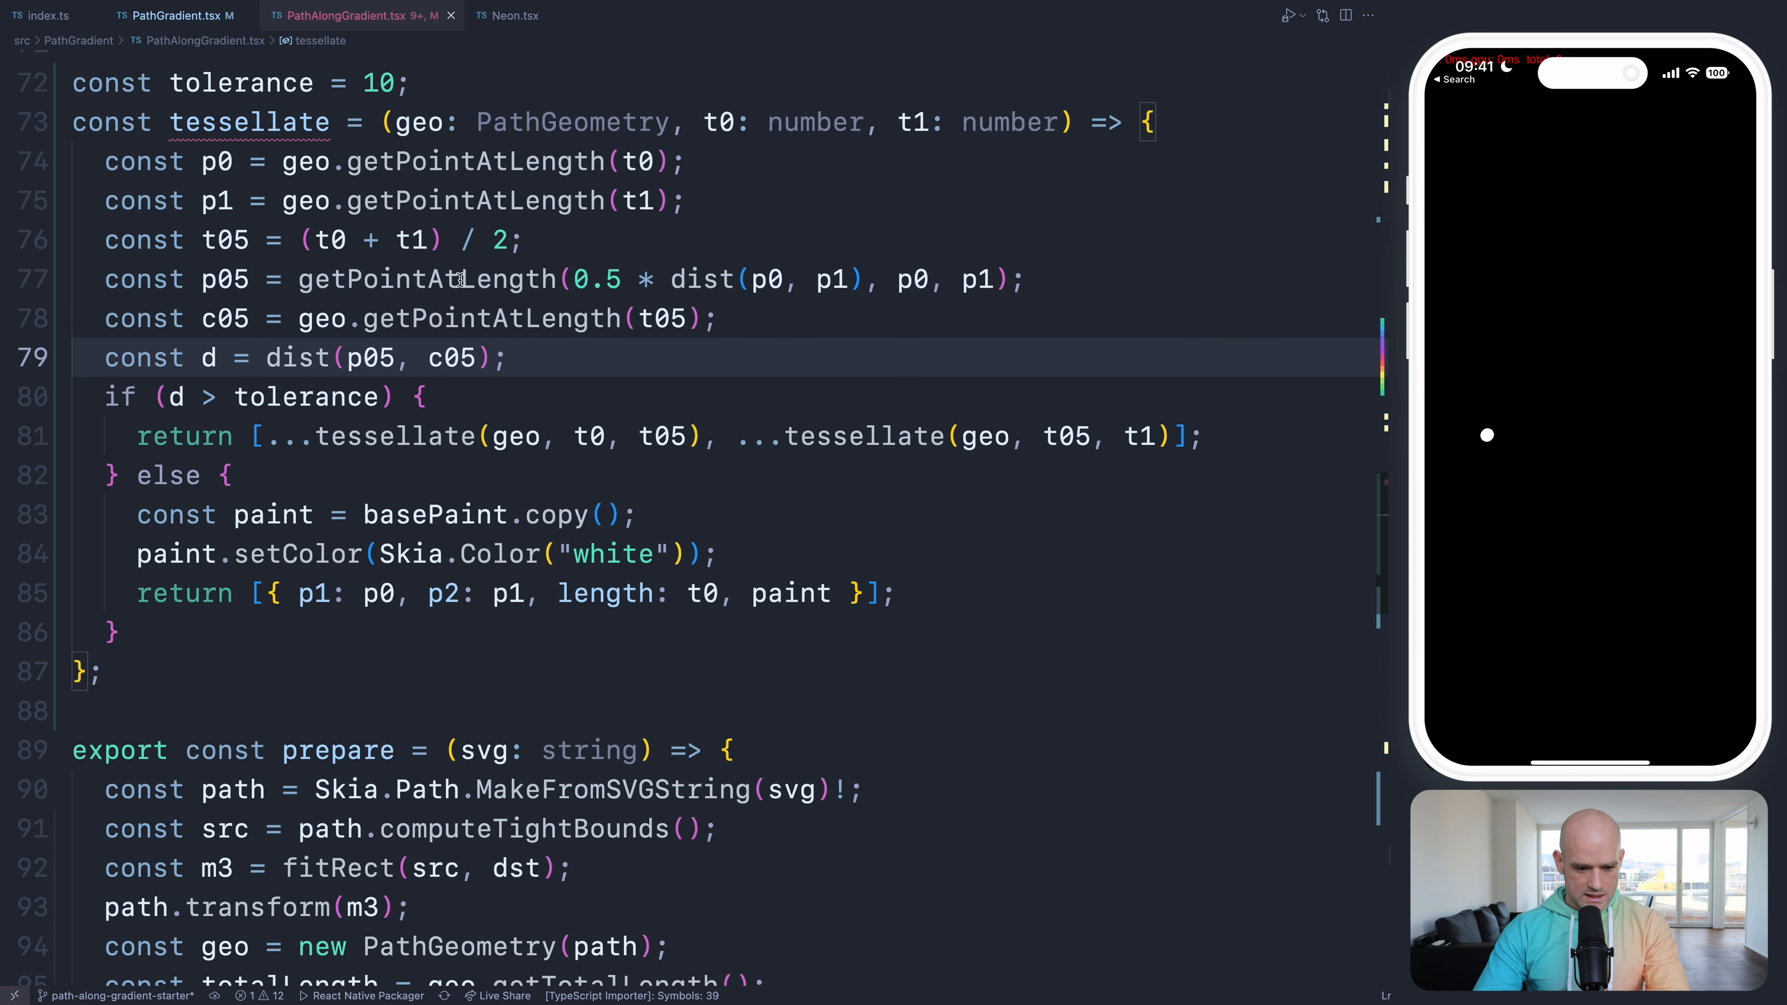
- Inside the Group, add a Drawing element whose drawing callback receives the canvas
left_click(177, 15)
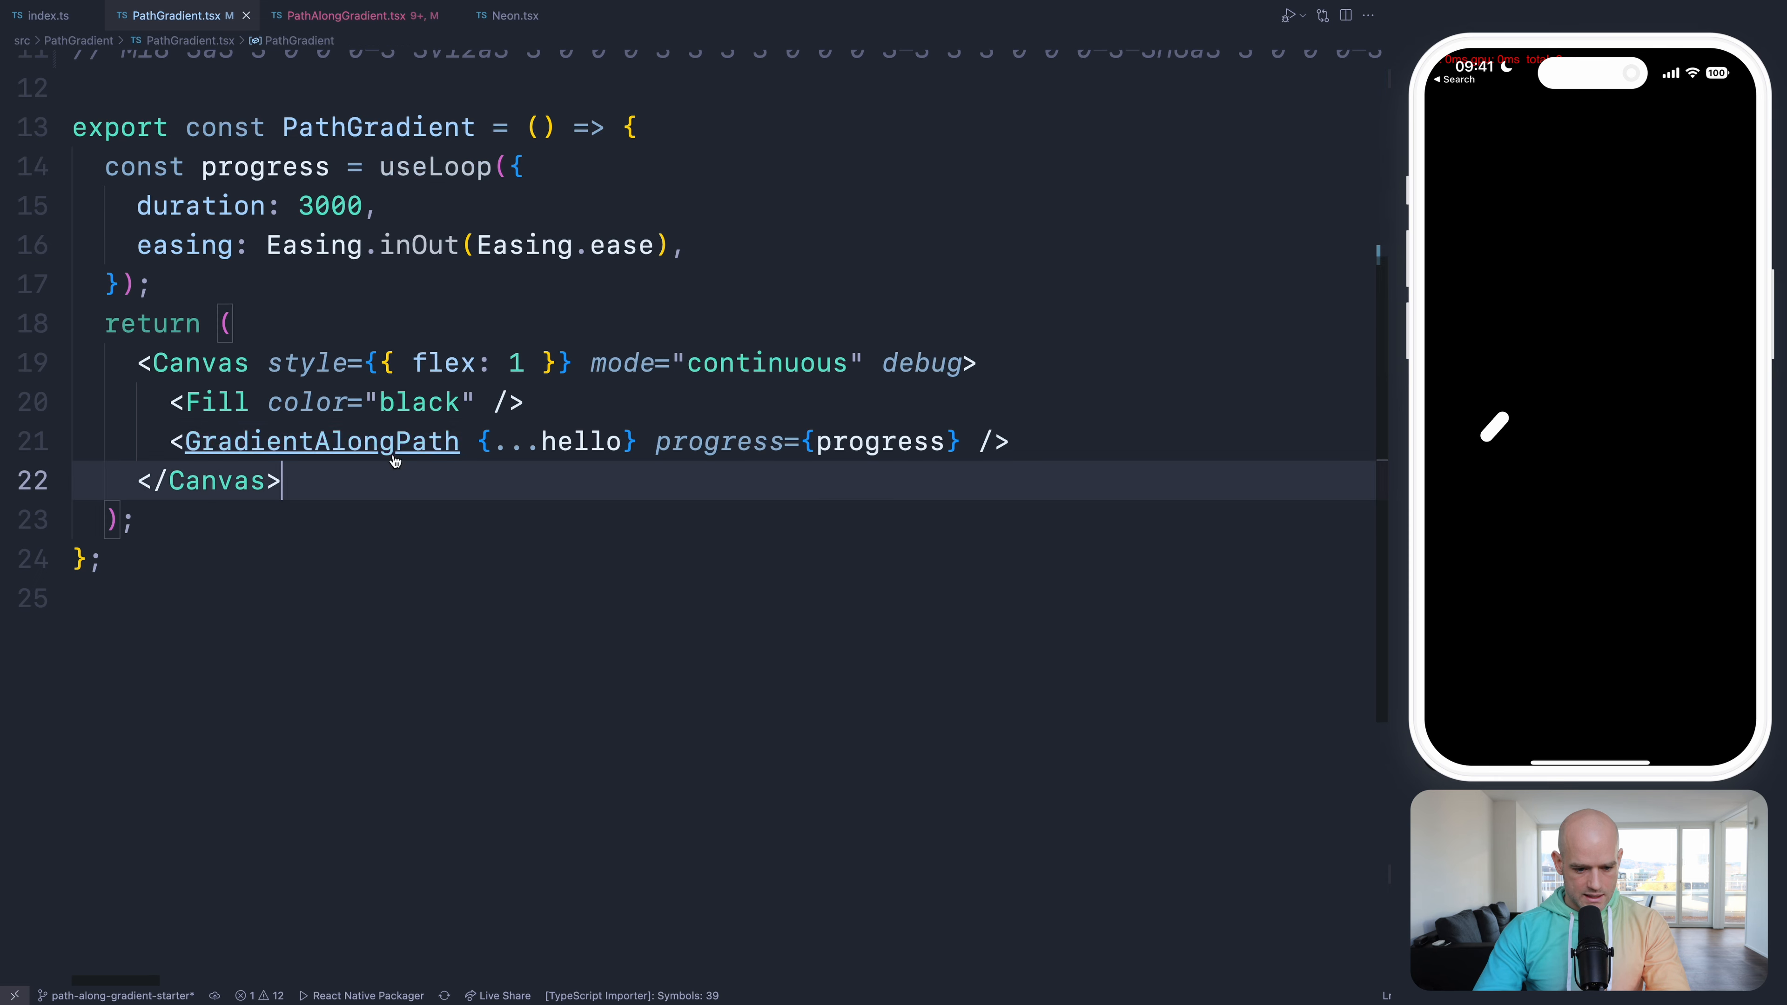
left_click(354, 15)
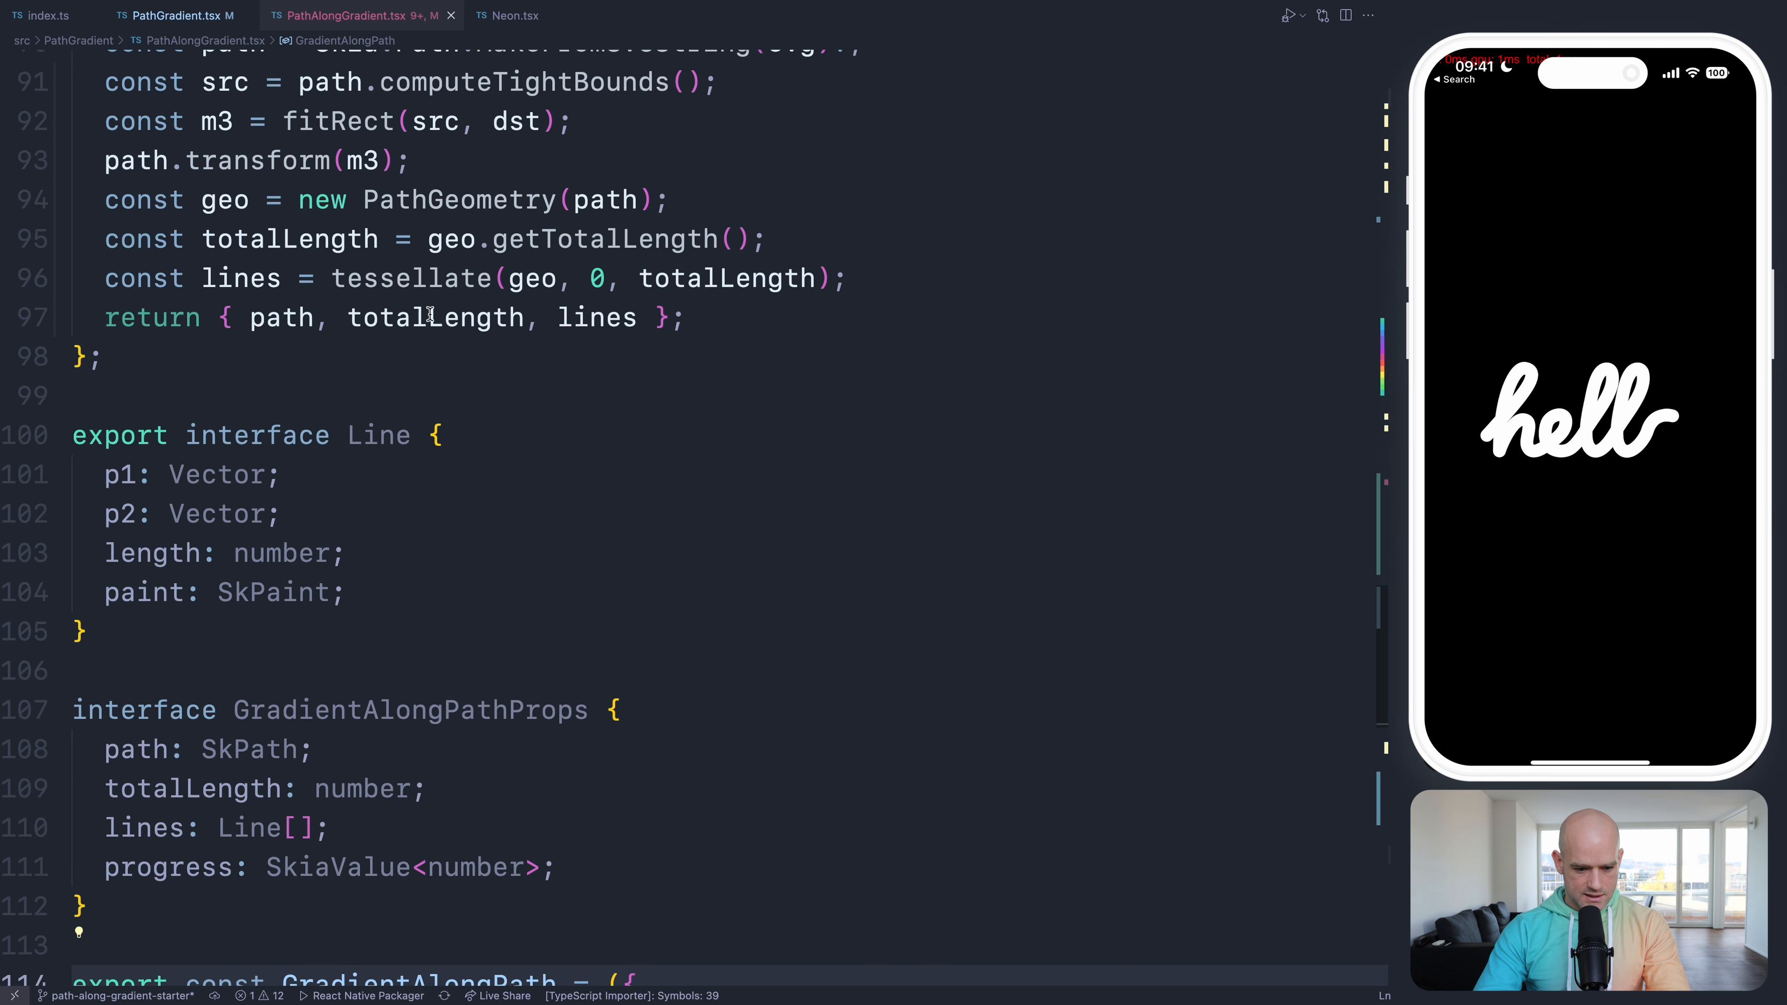
scroll("down", 3)
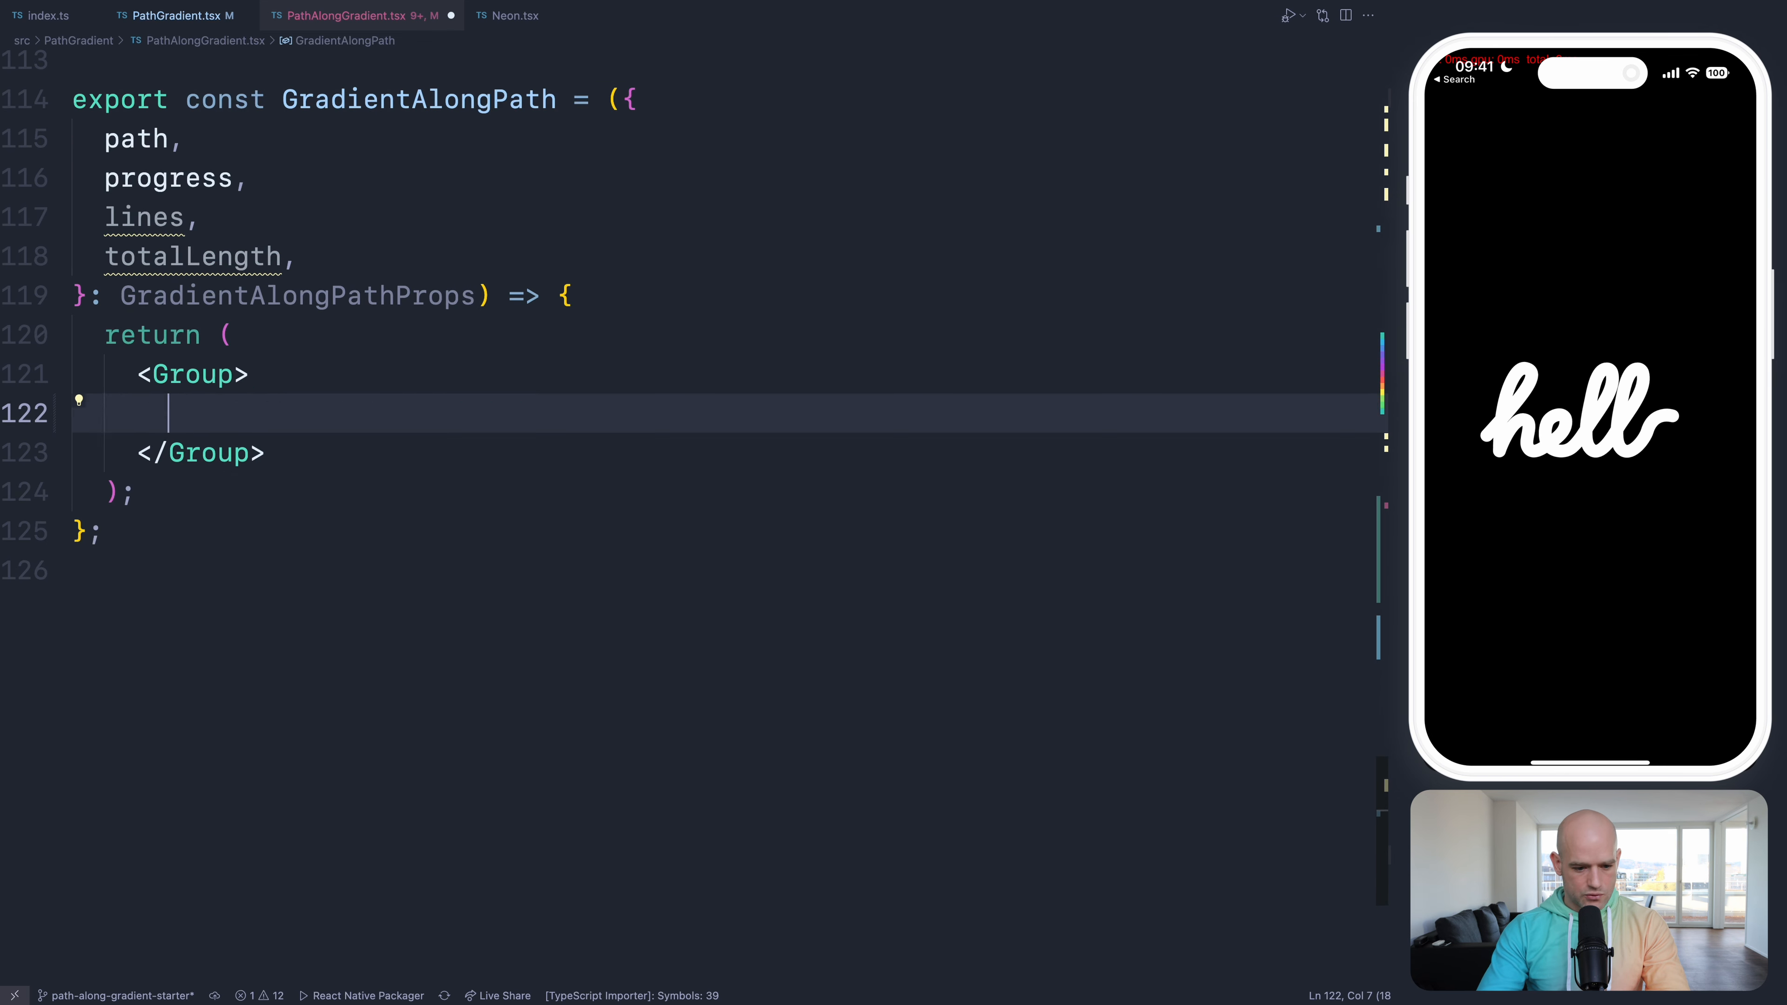
type("<")
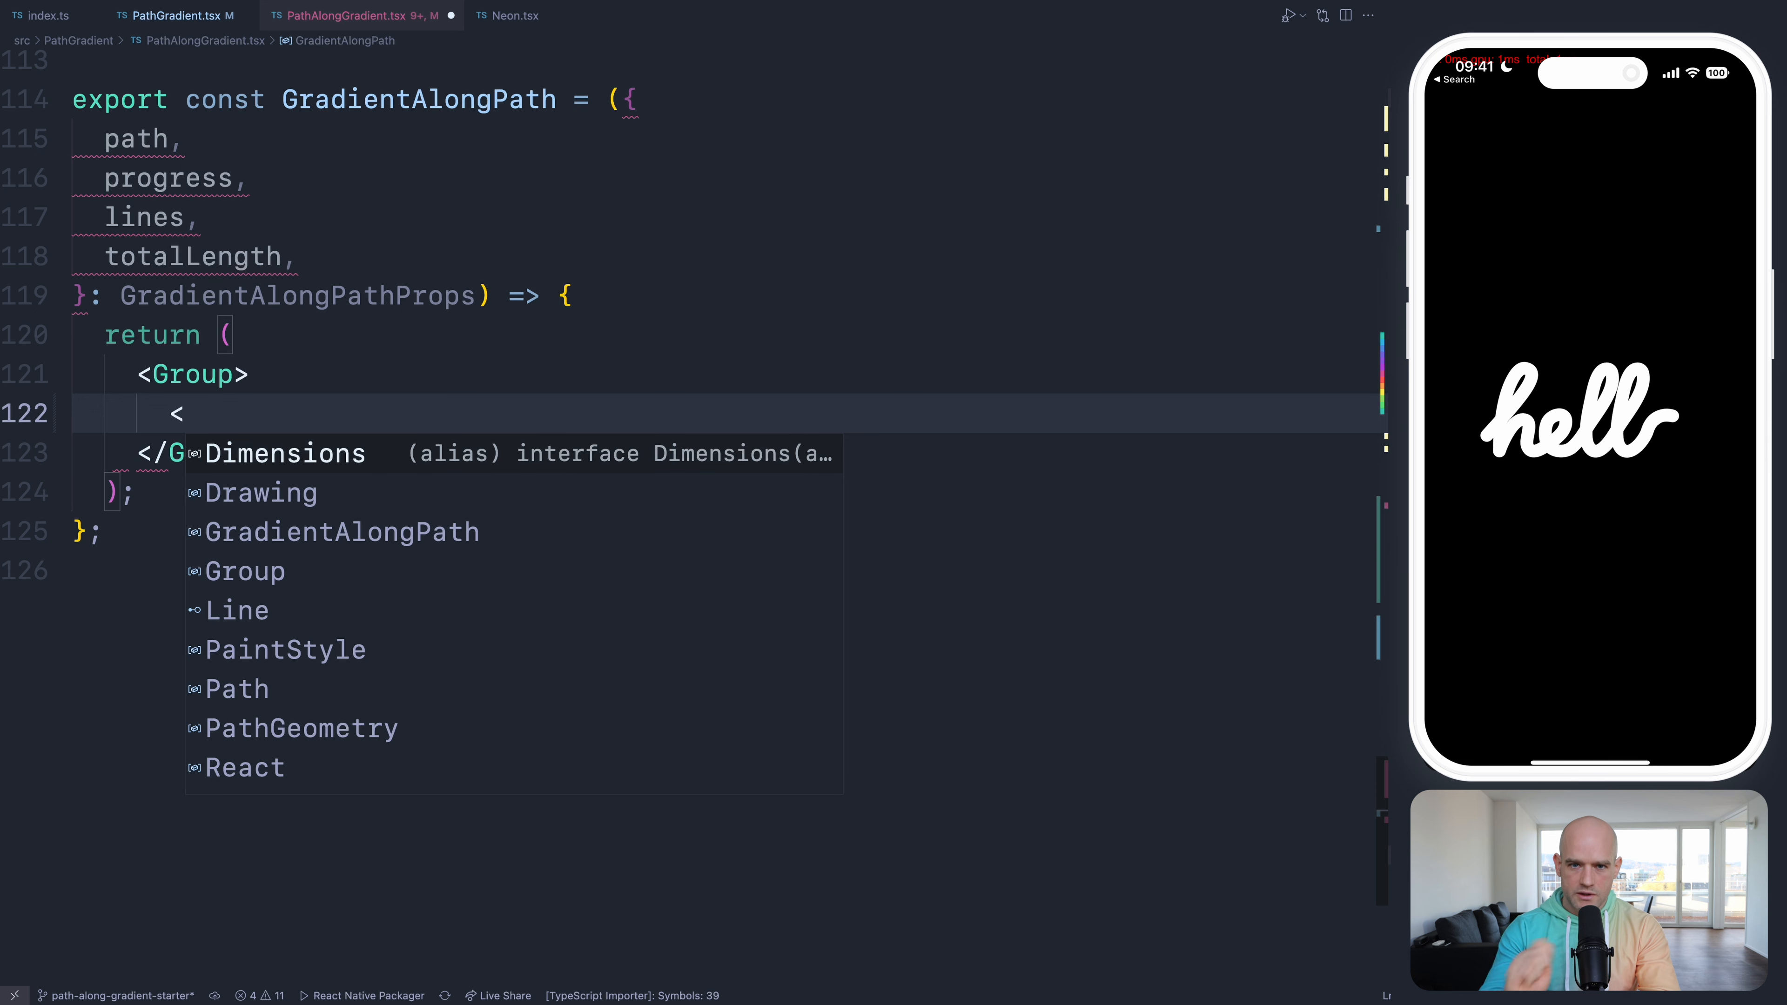
type("Dra")
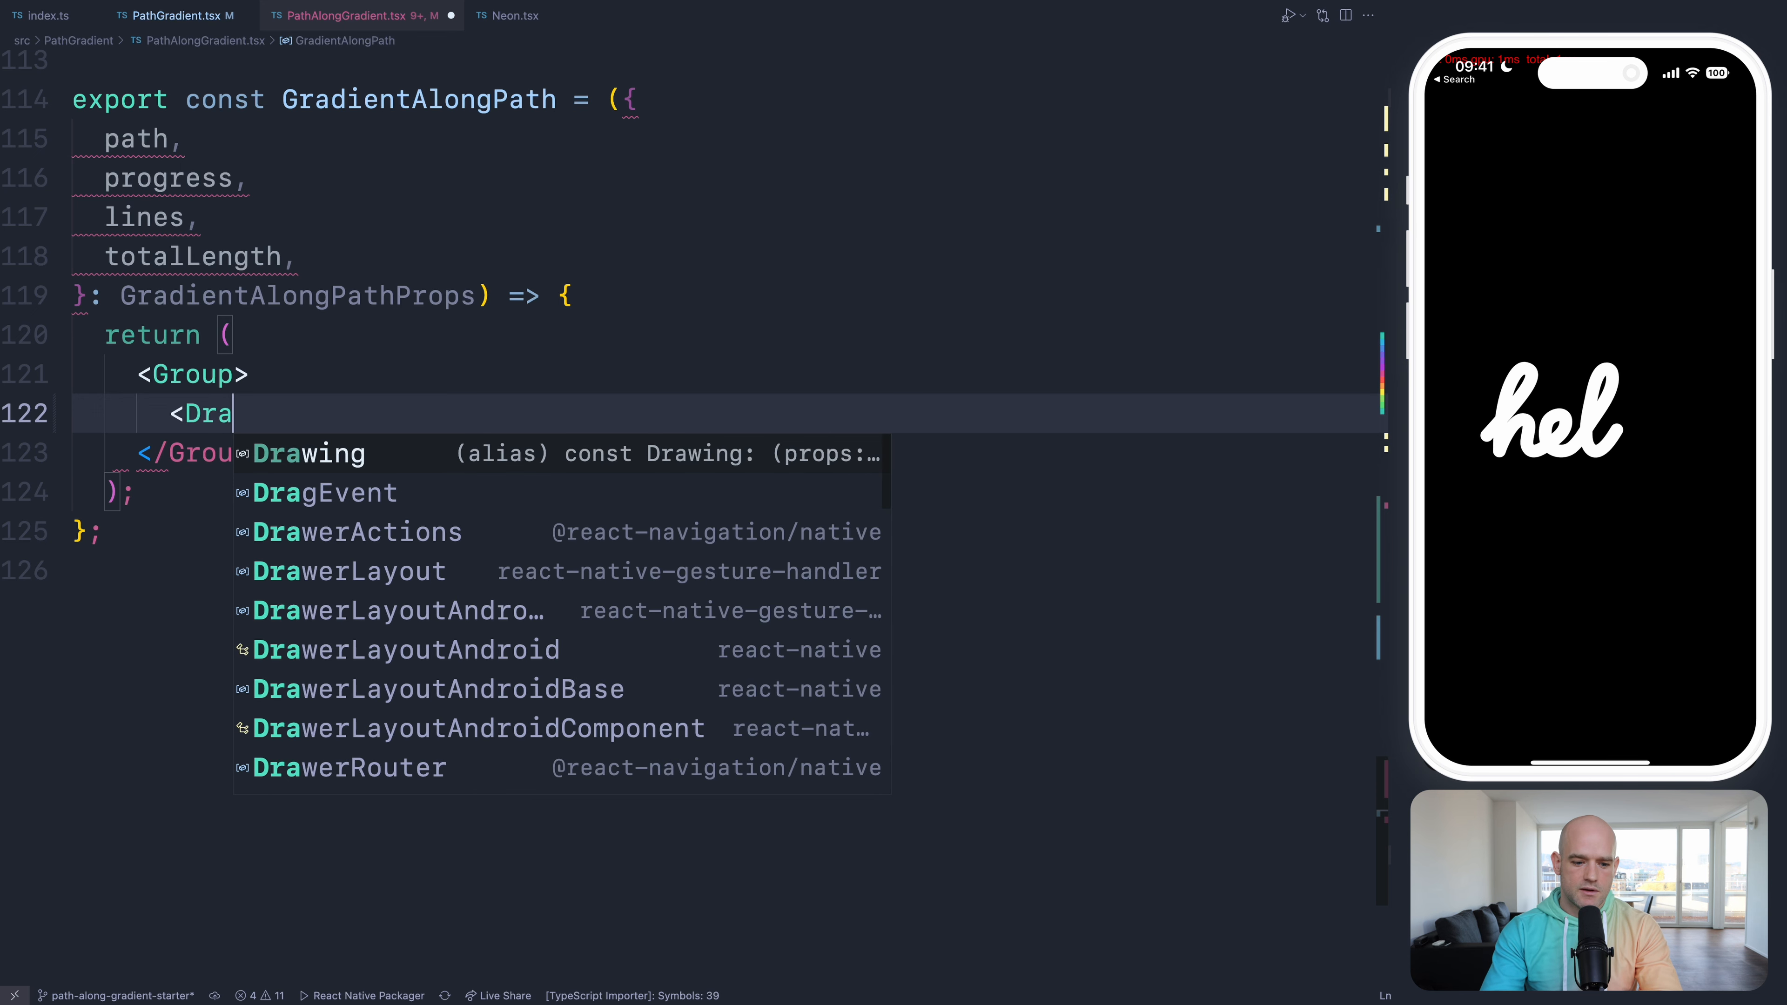
key("Tab")
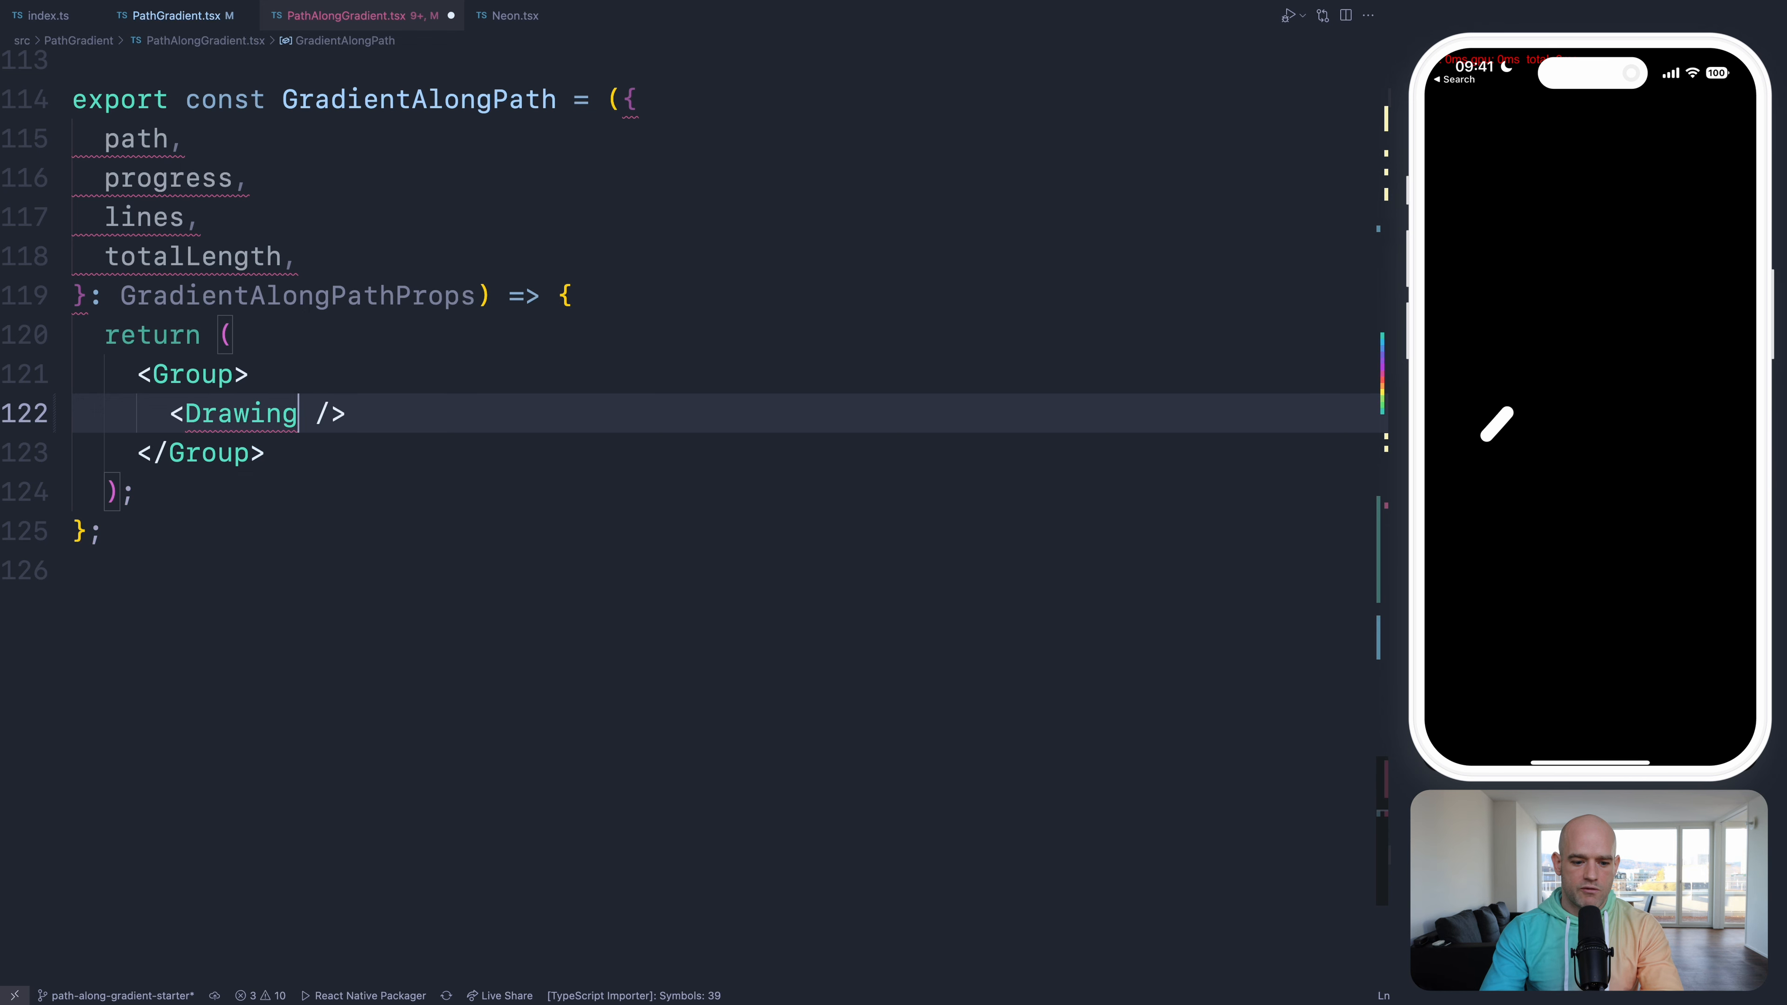
type("drawing={}")
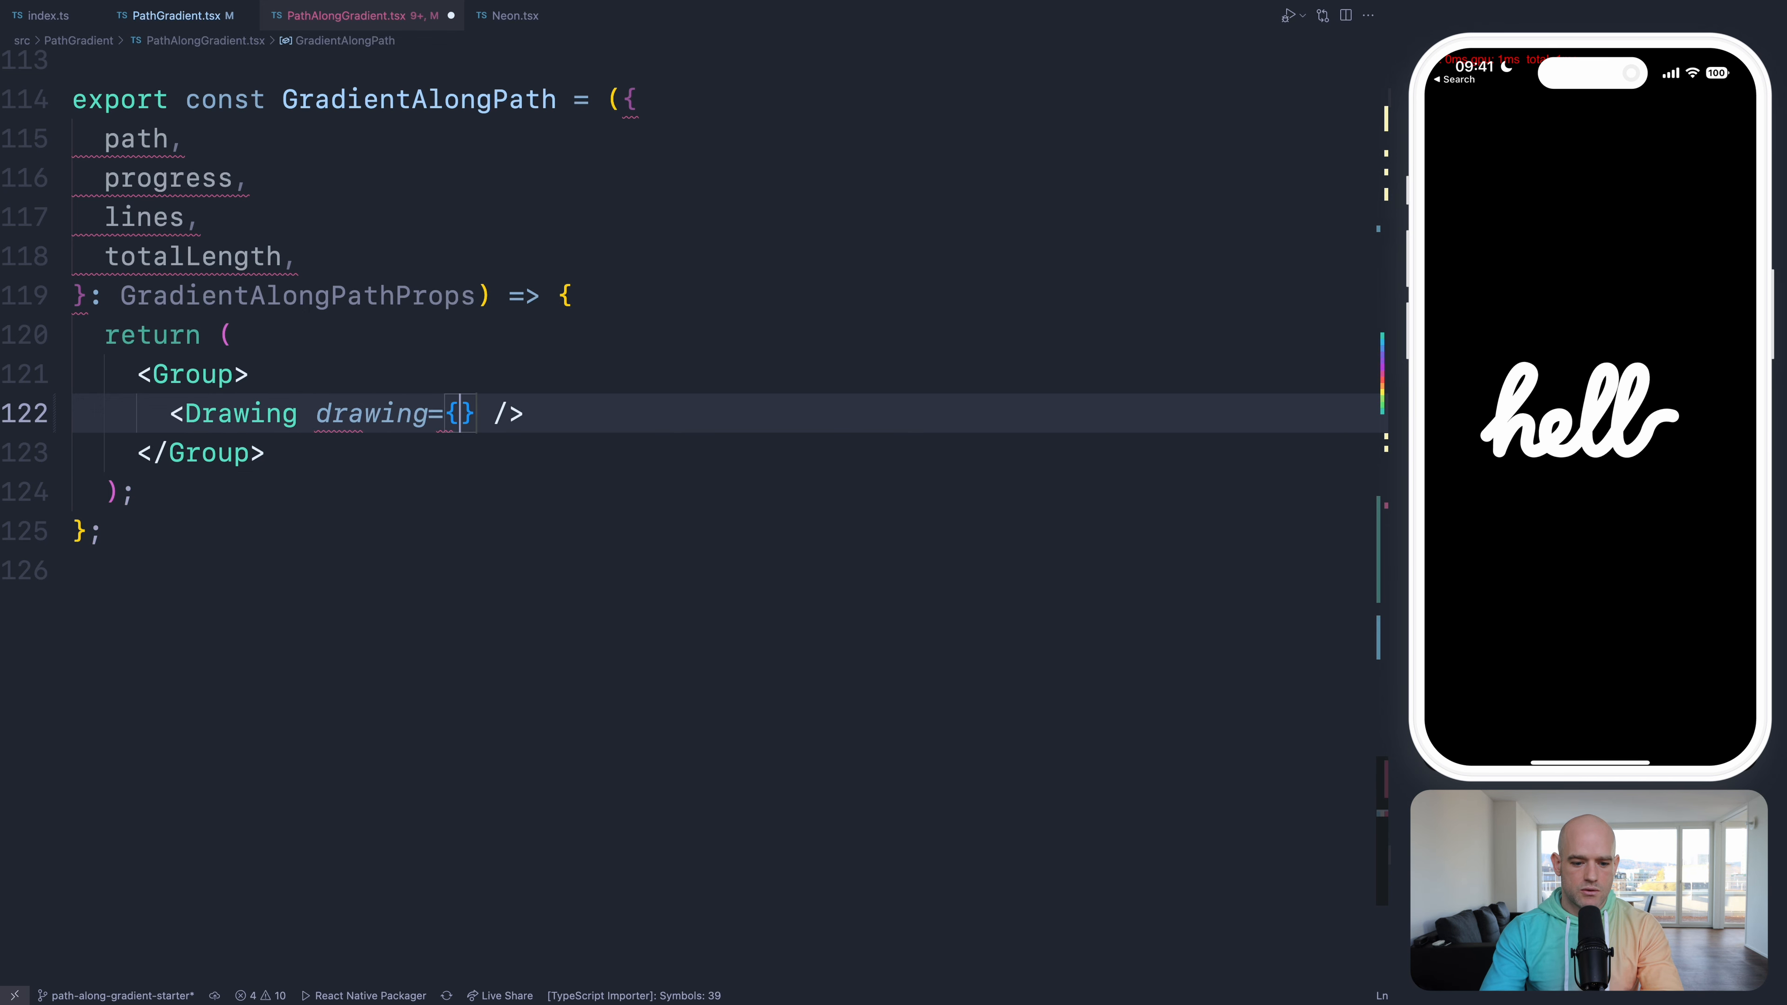
type("() => {")
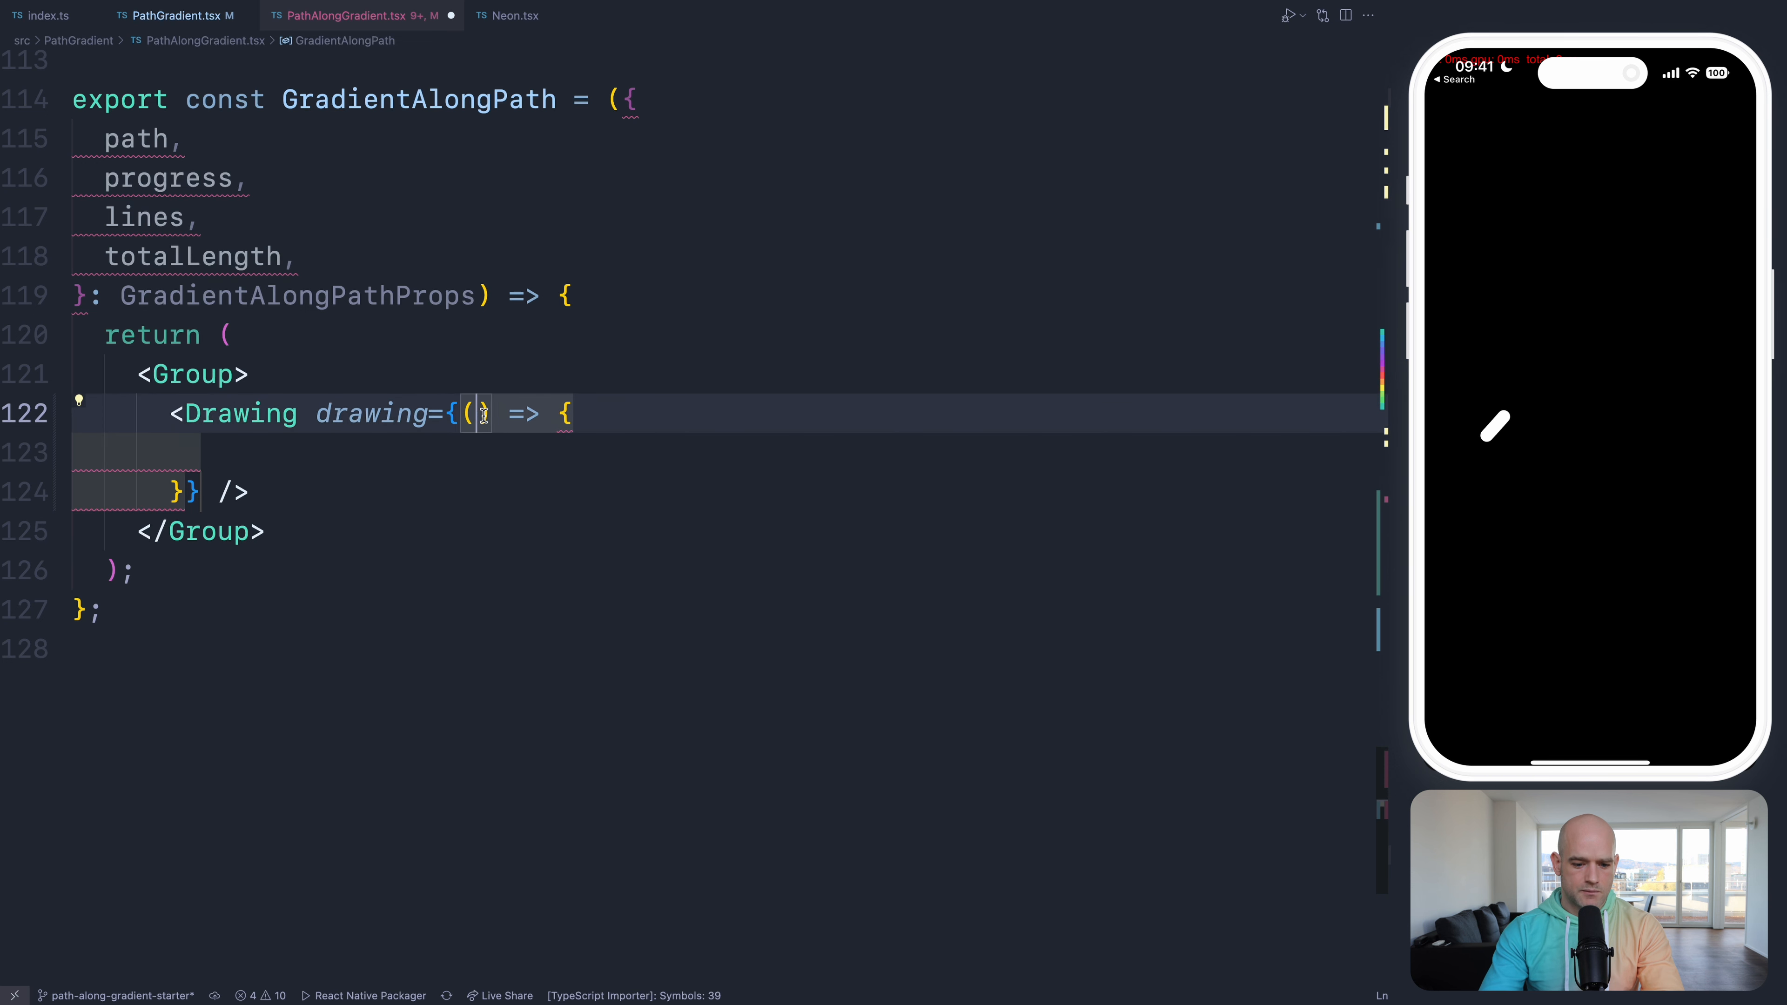
type("{ canvas }")
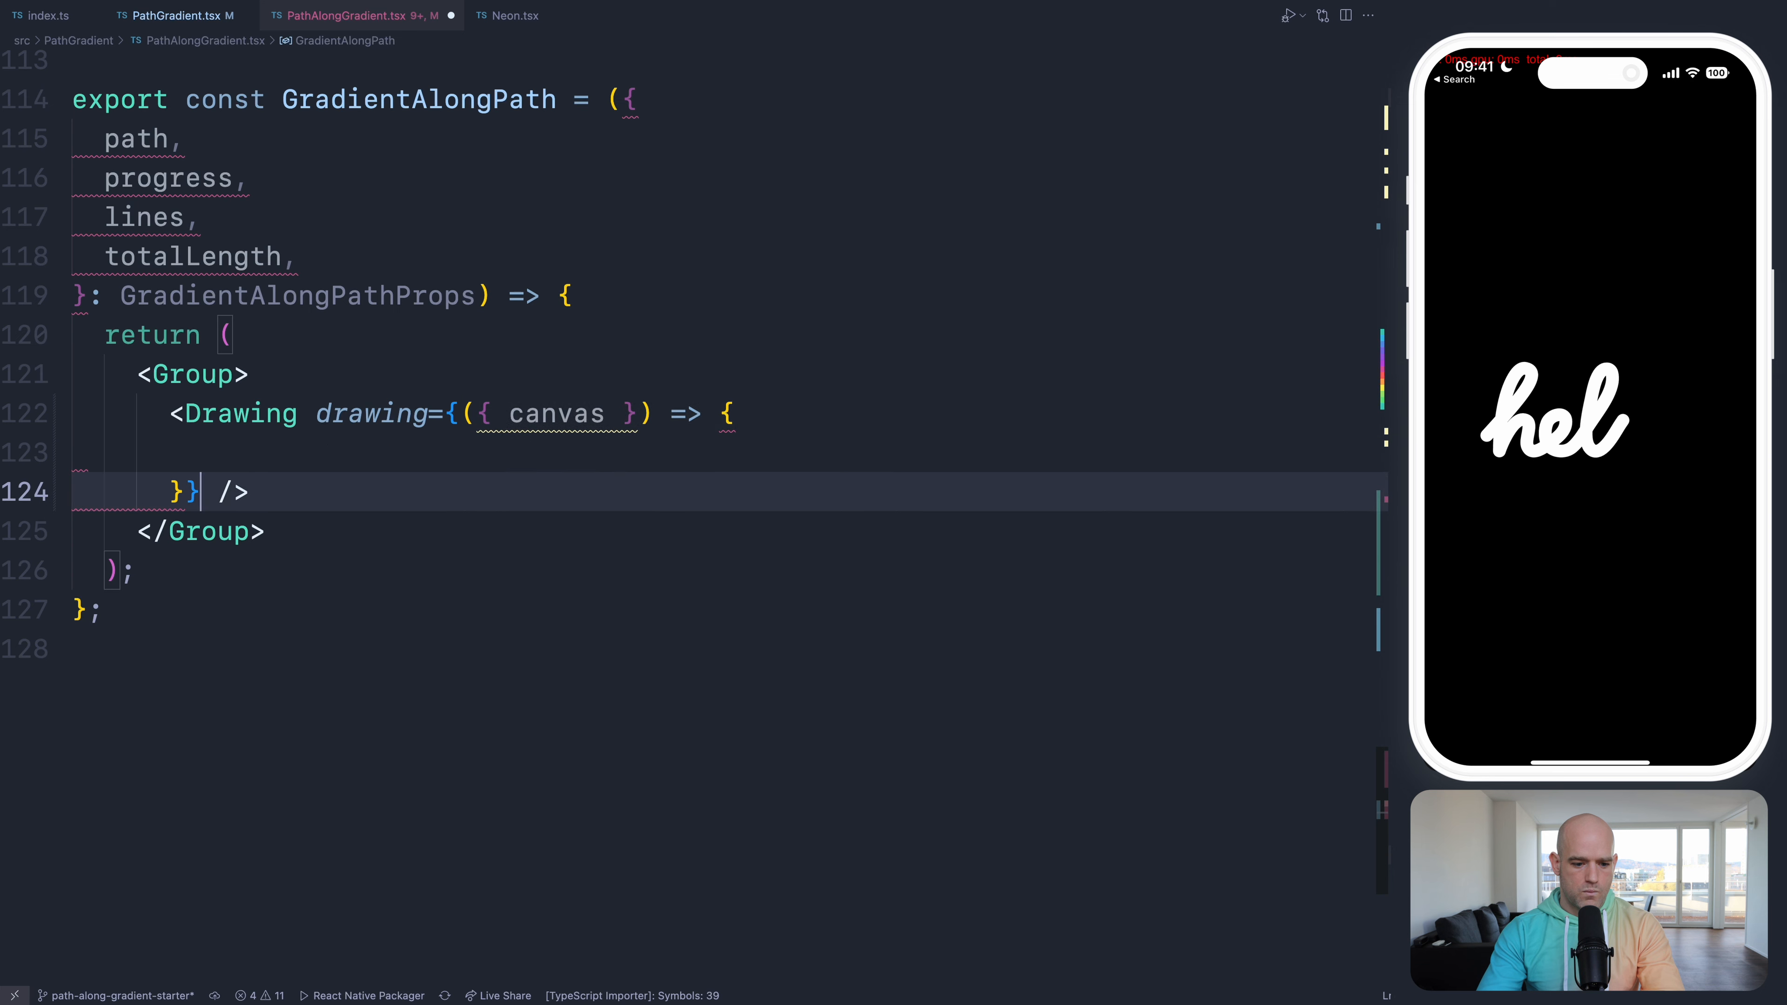
- Loop over lines with forEach and call canvas.drawLine with each segment's p1 and p2 points
type("lines")
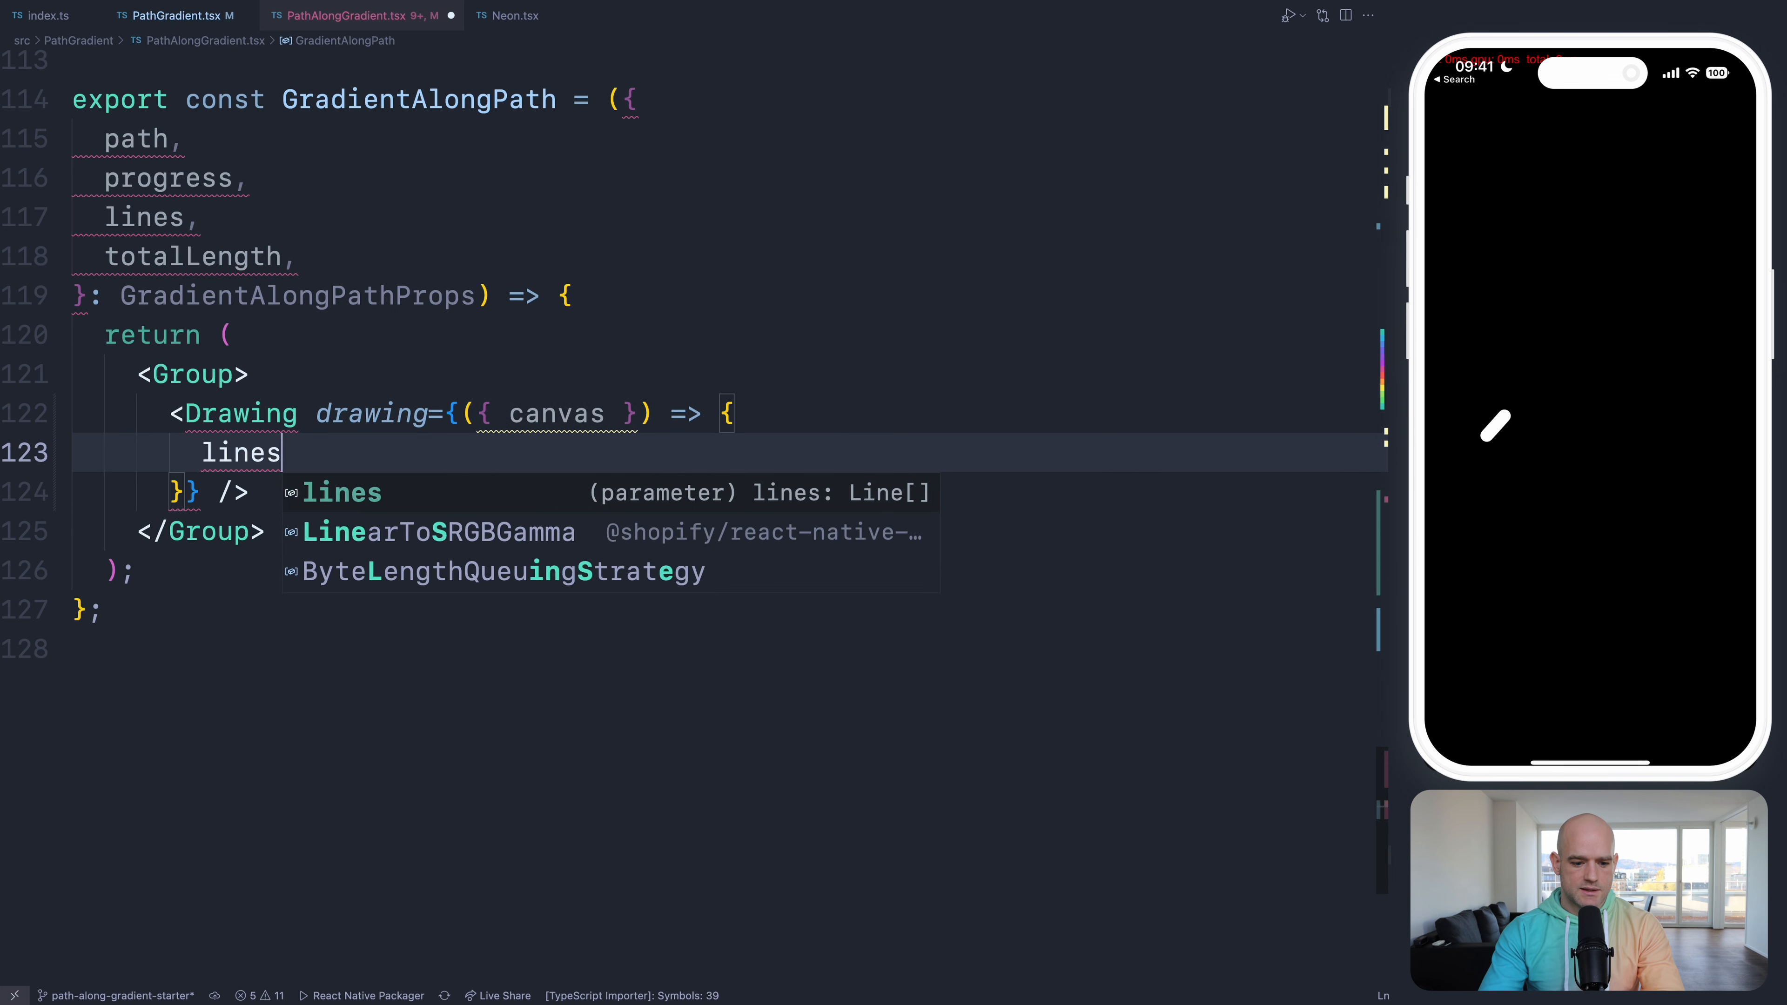
type(".forEach(line => {")
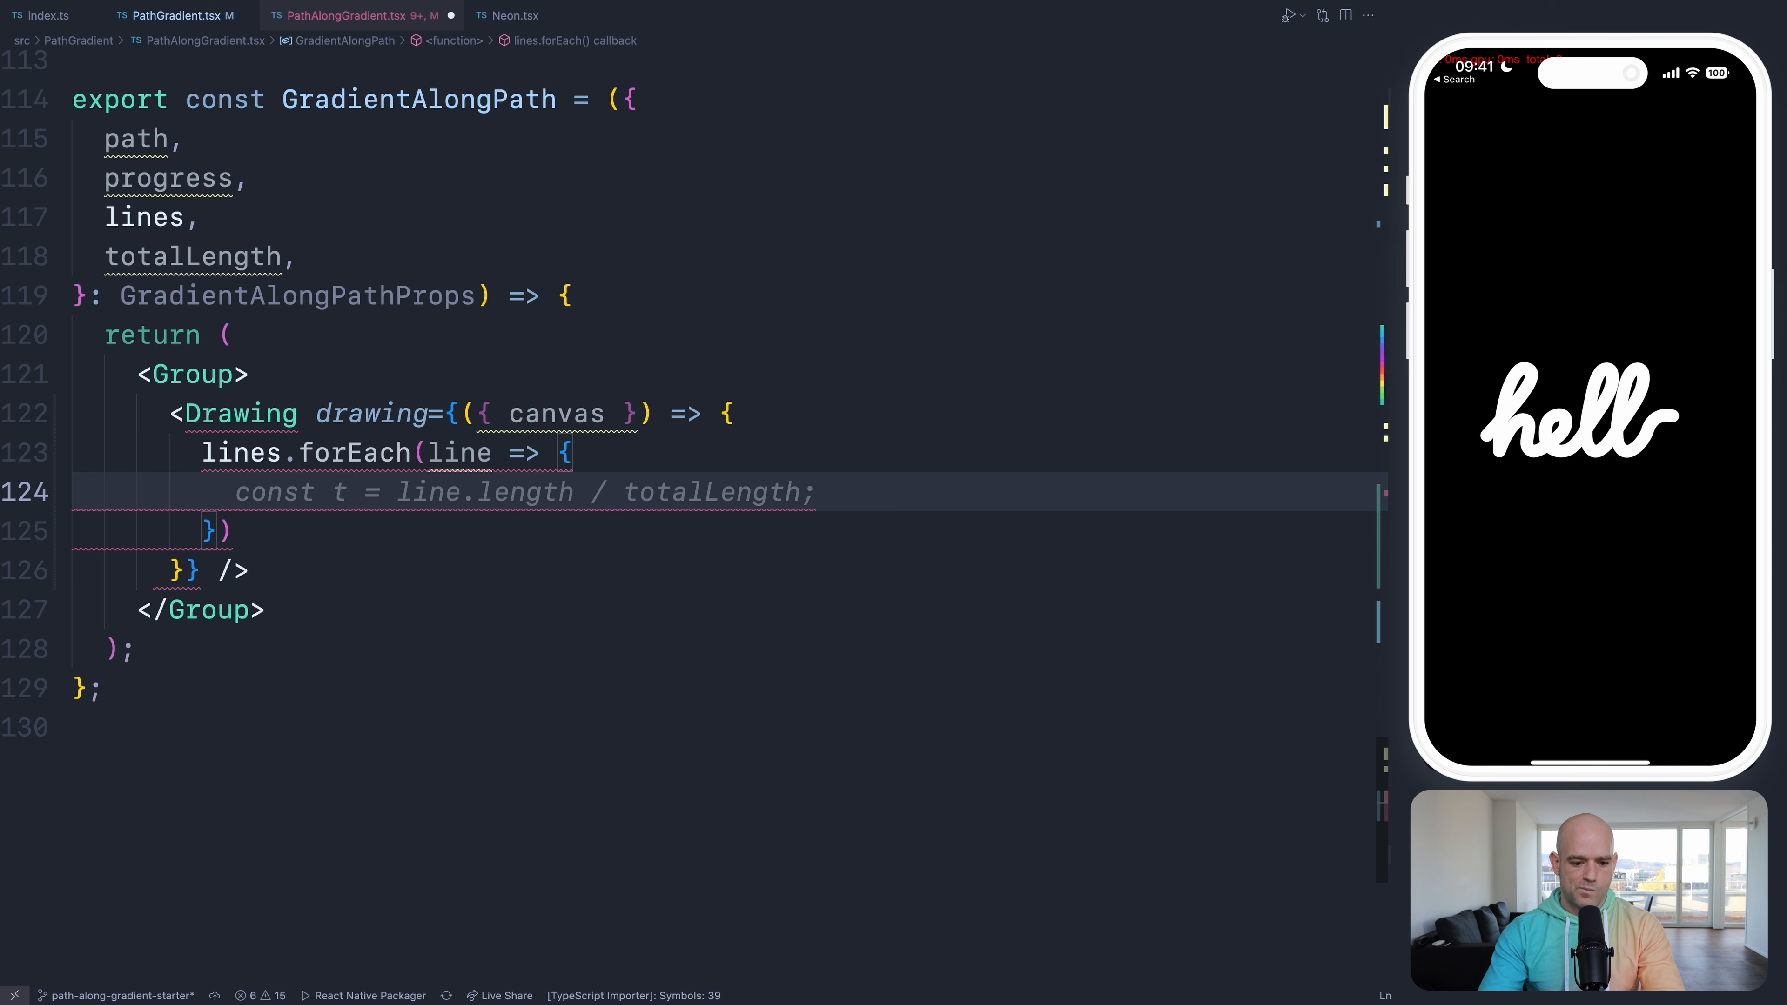
type("can")
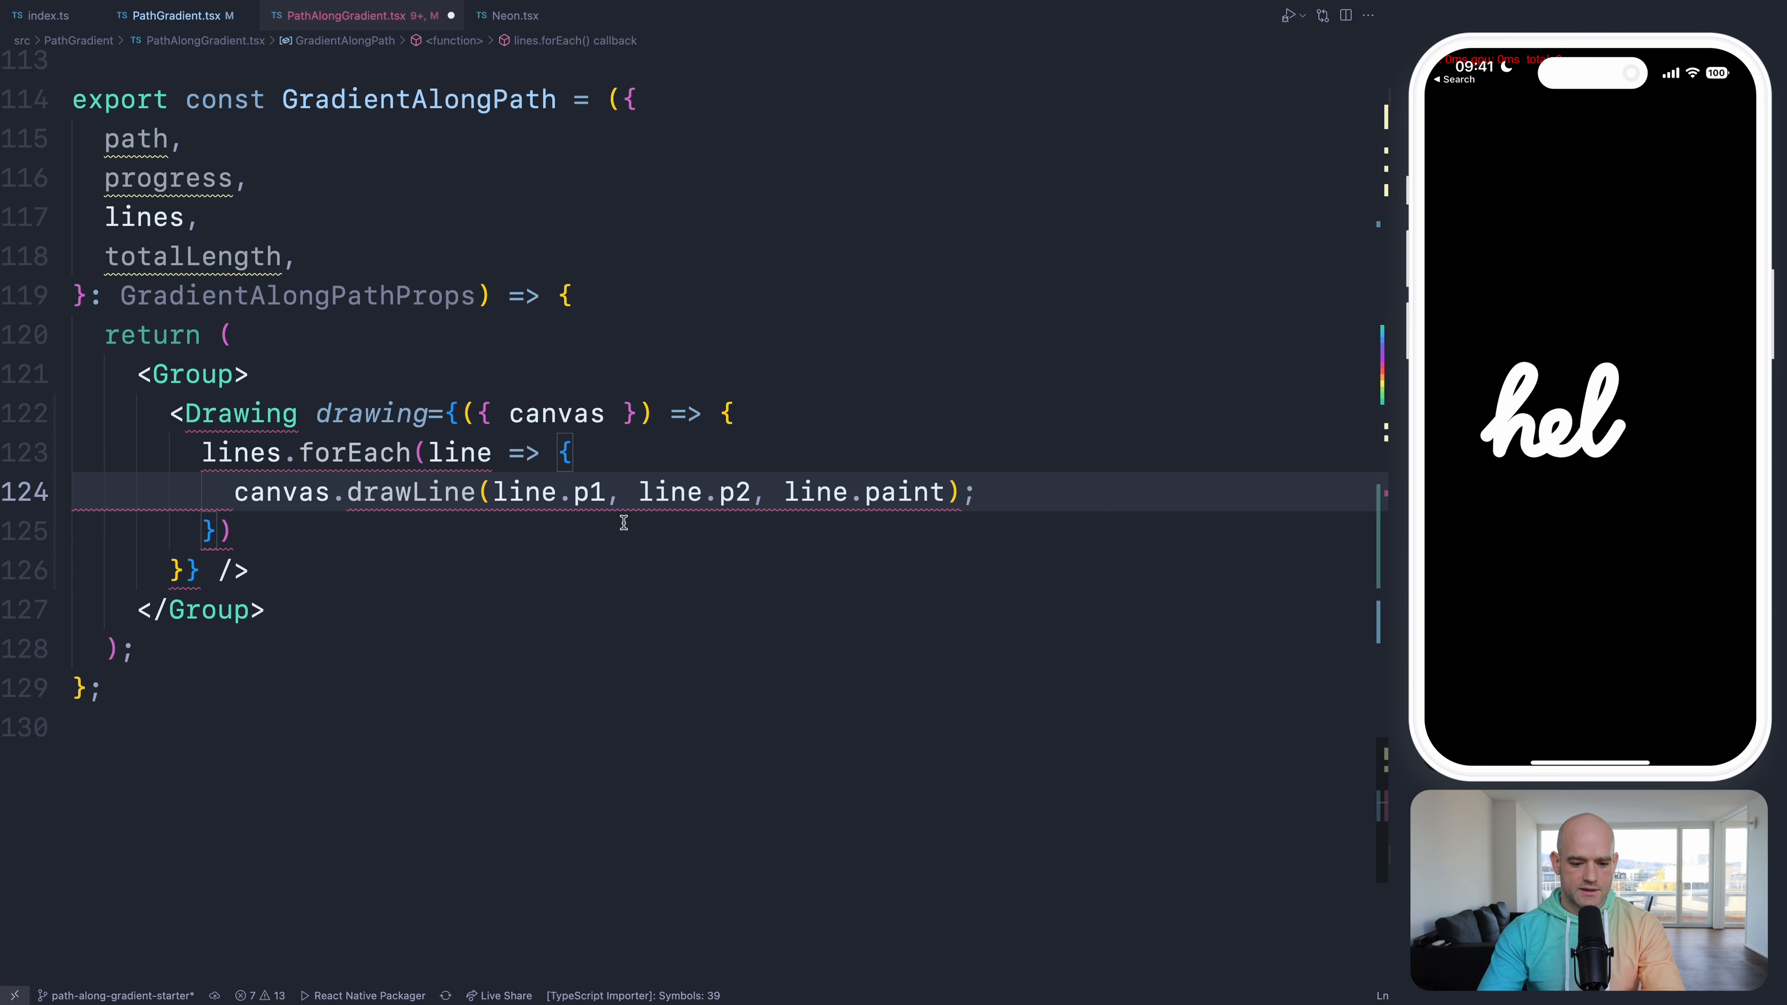
type("const t = line.length / totalLength;")
type("const {p1, p2, length, paint} = line;")
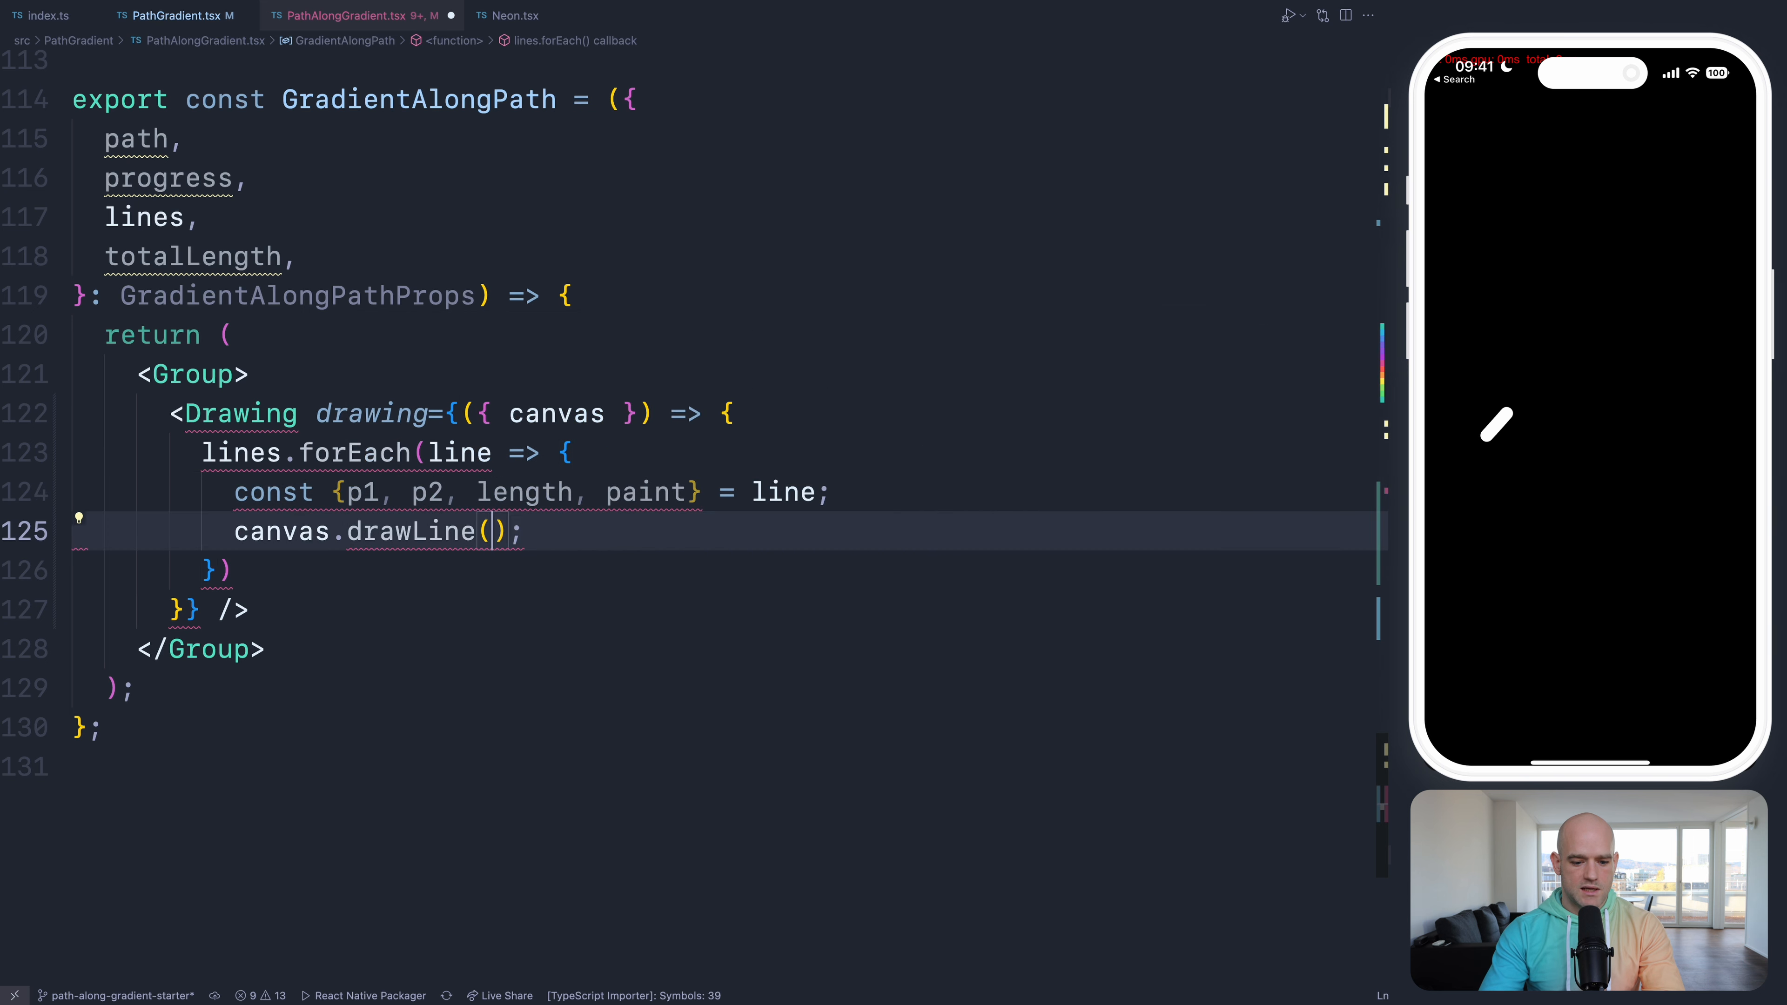
type("p1.x, p")
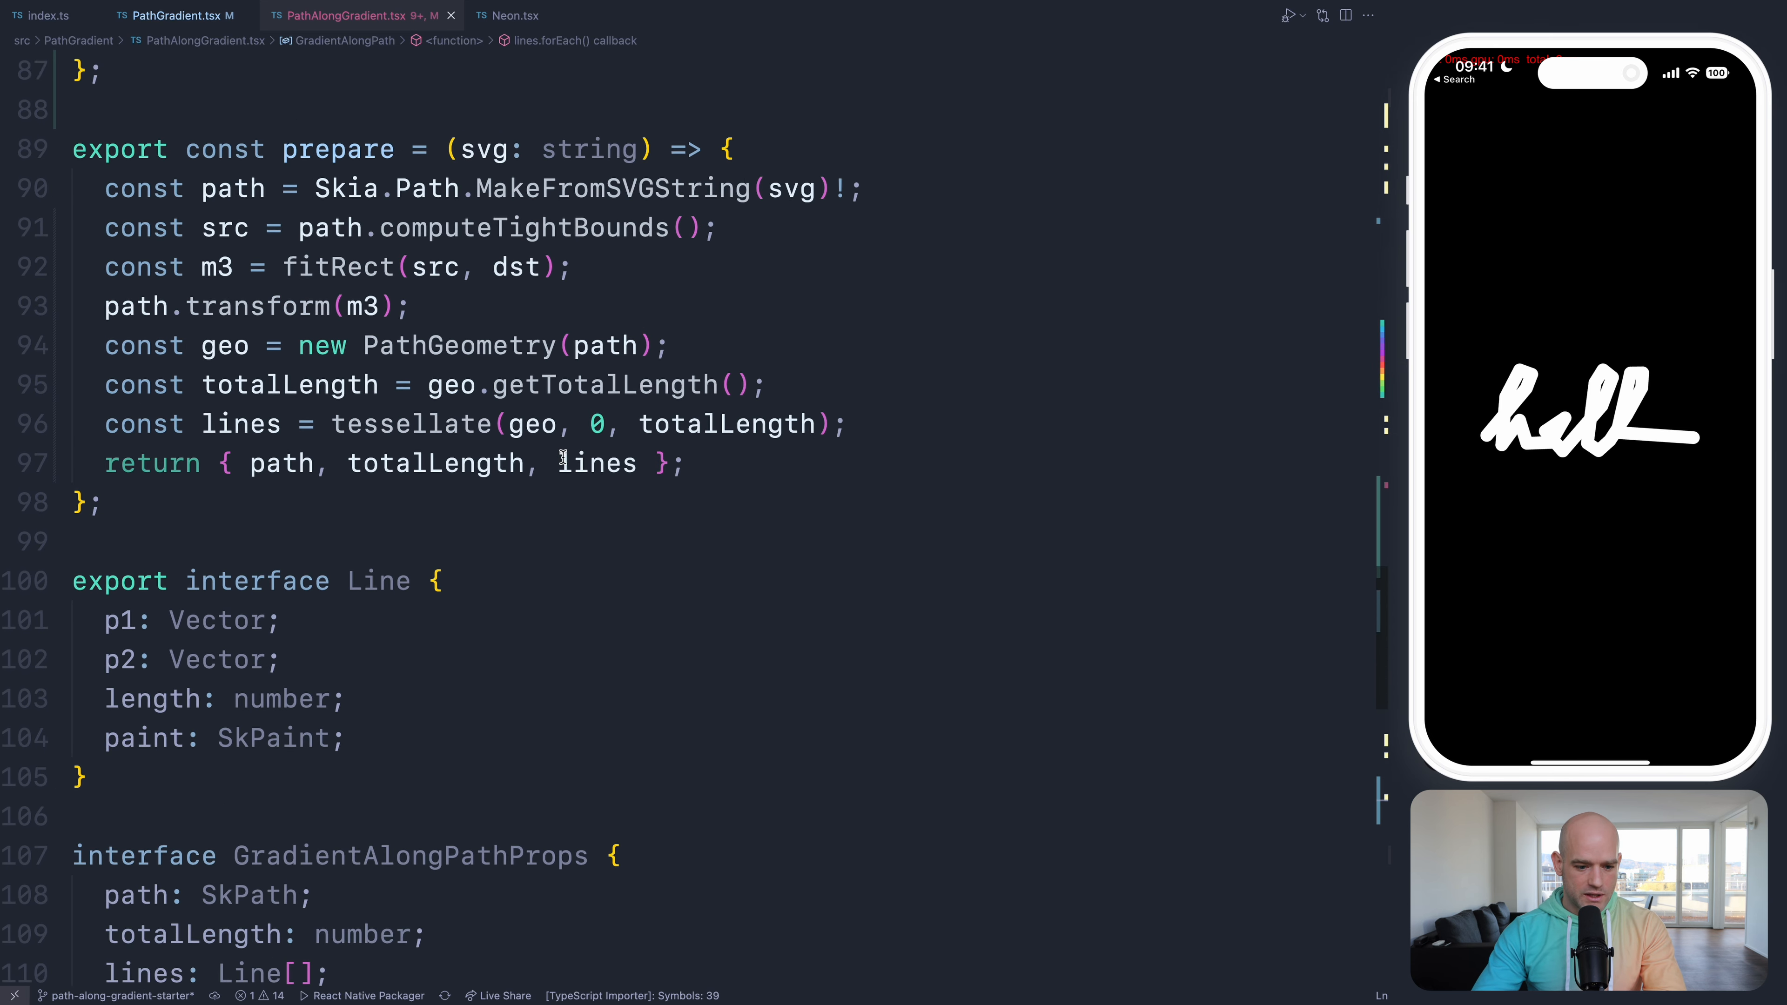
scroll("up", 3)
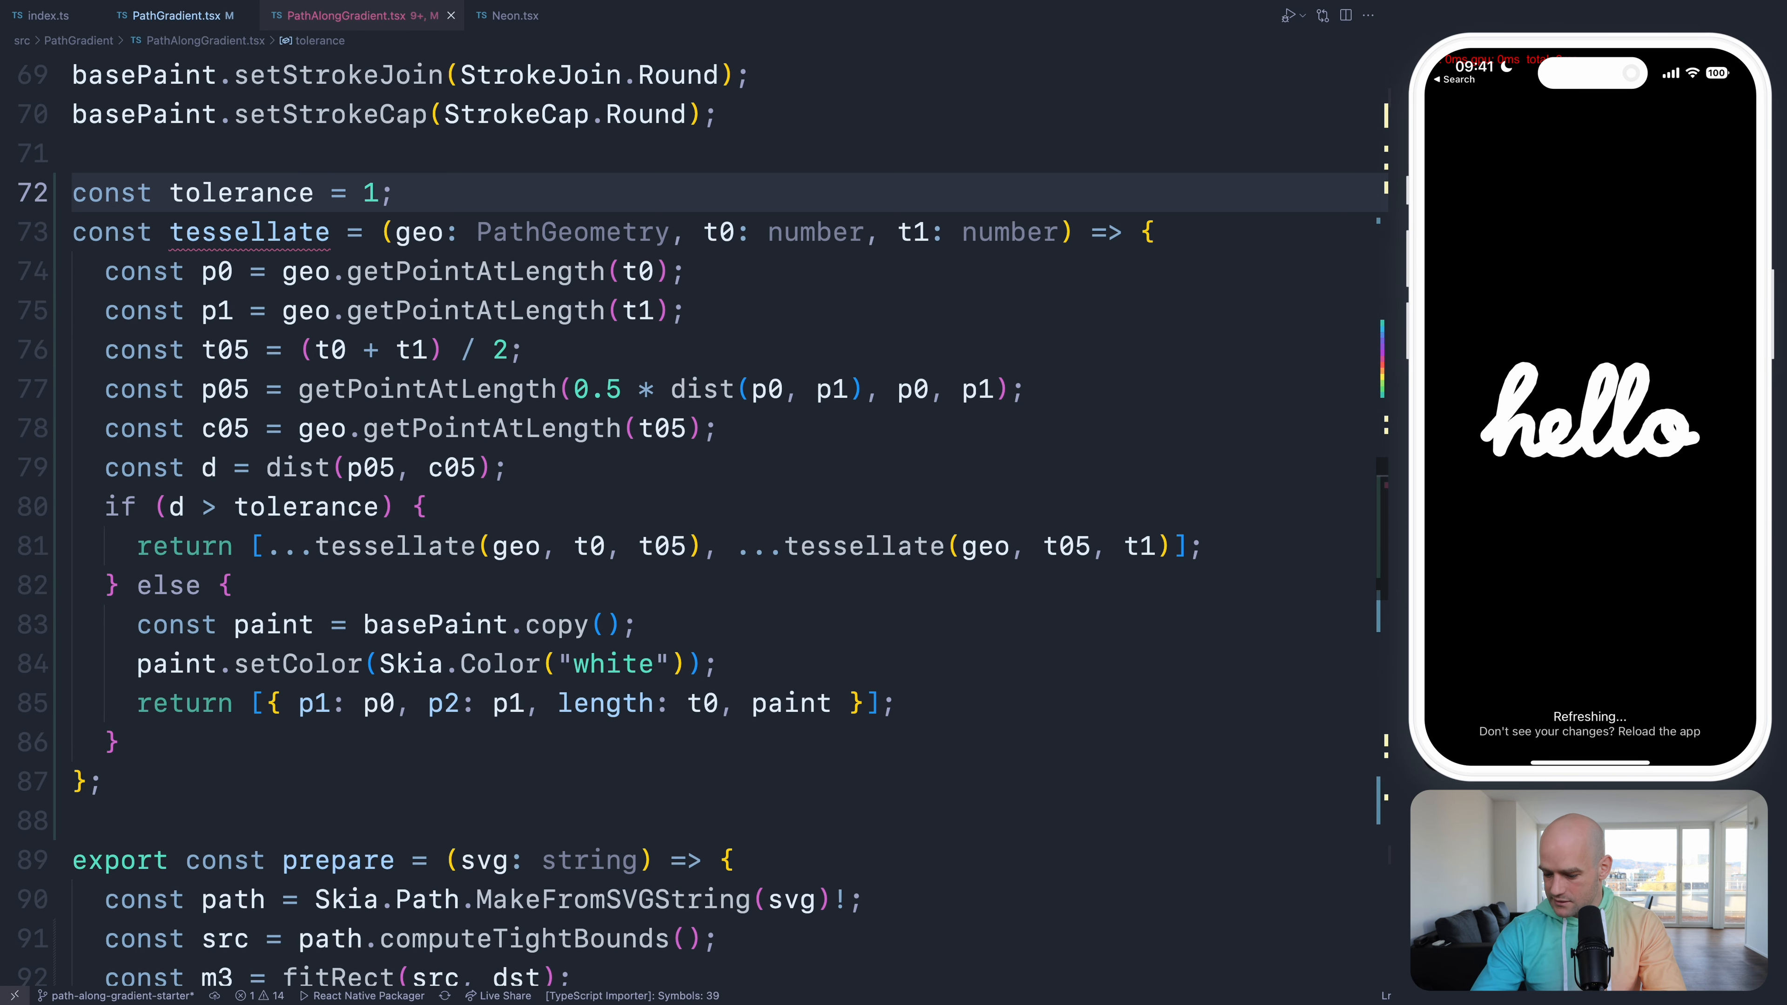
type("S")
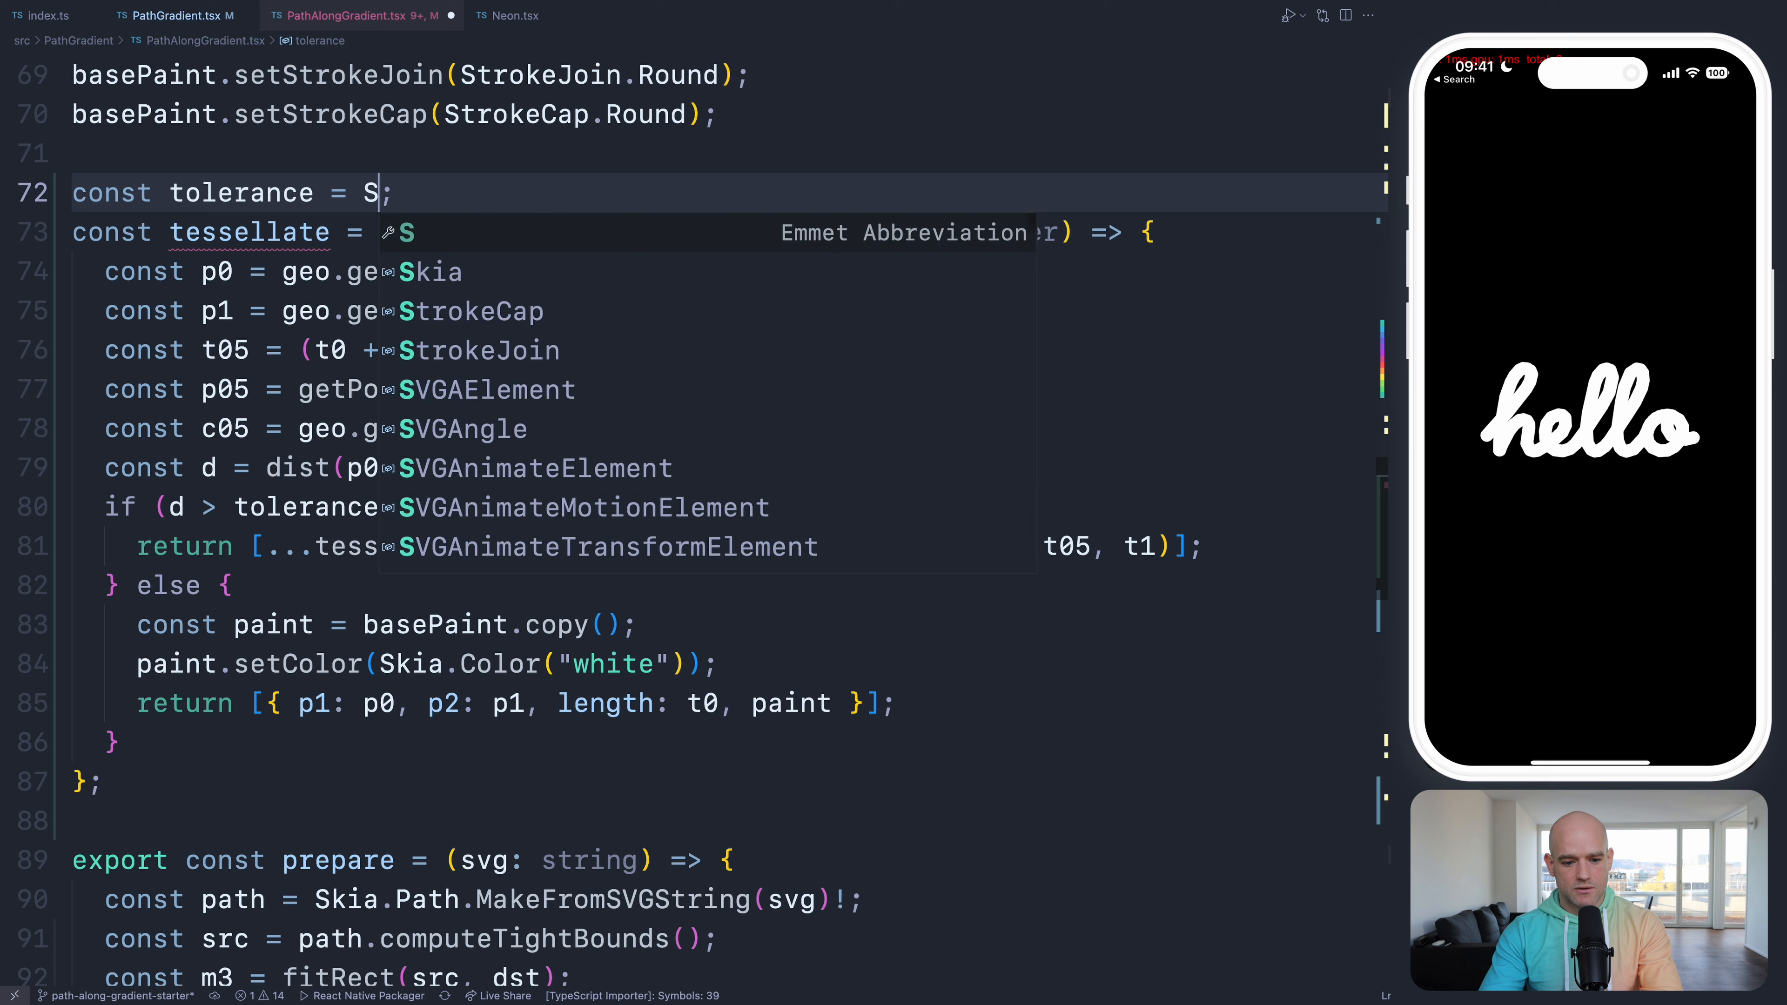
type("ty")
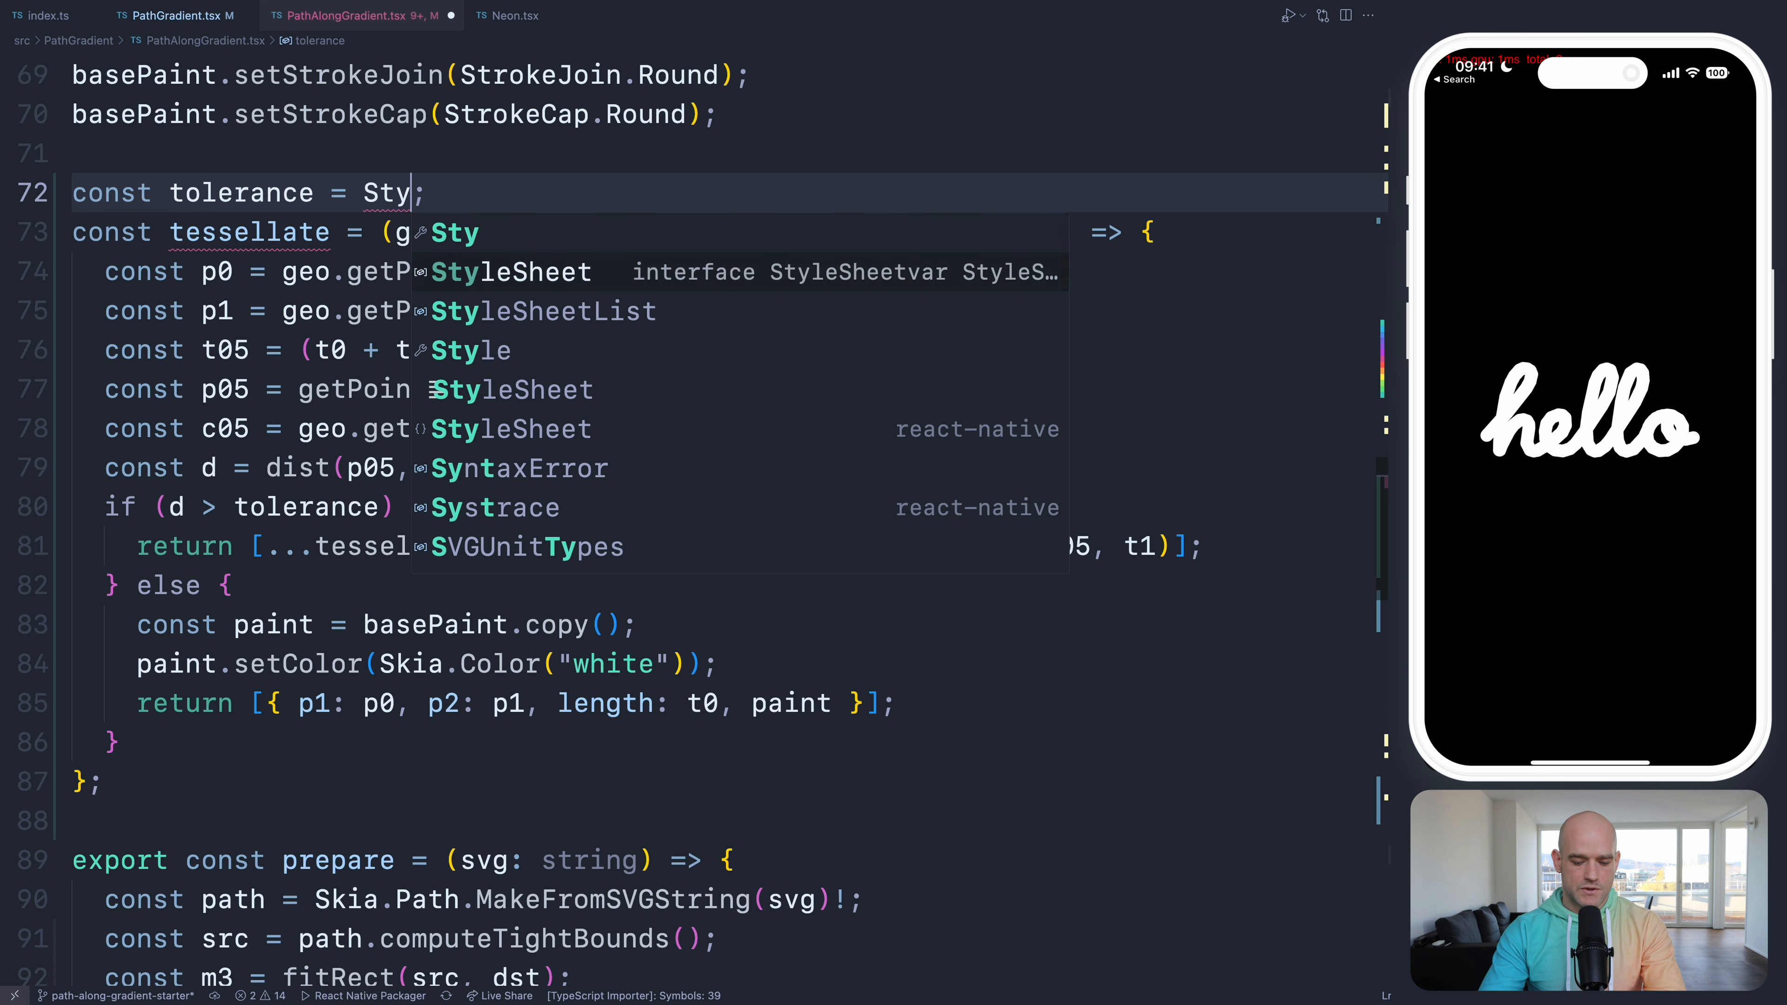
type("StyleSheet.")
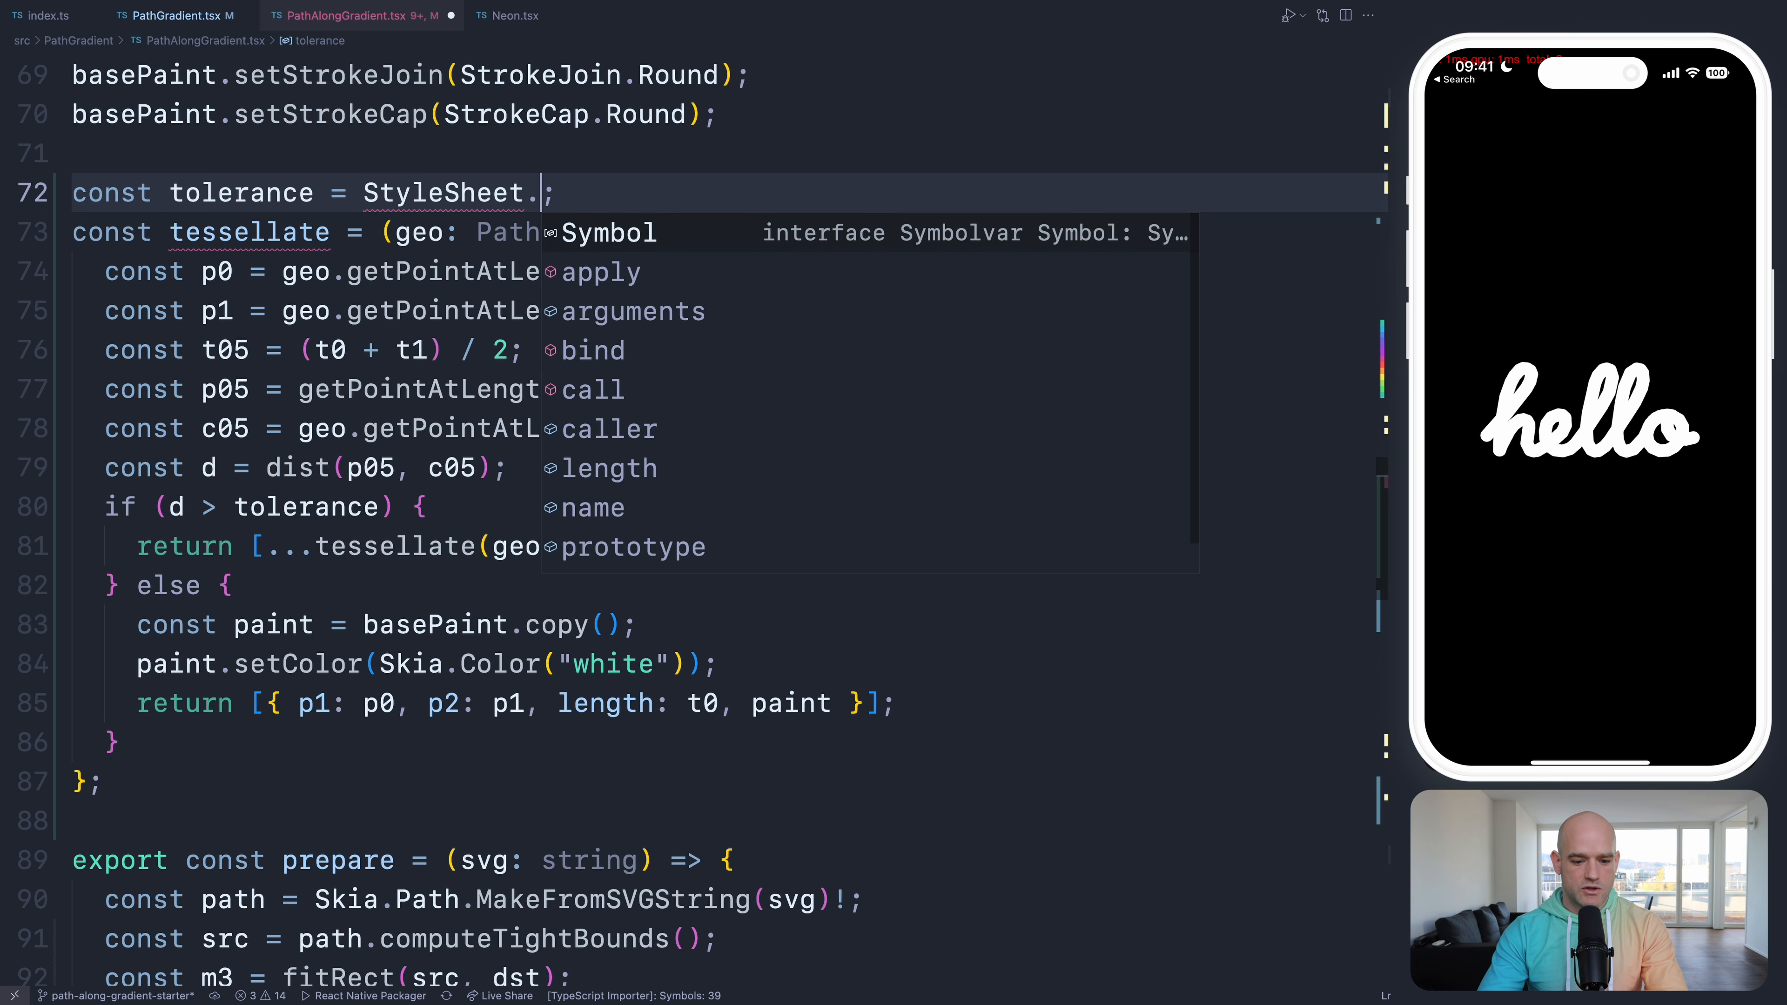
type("h")
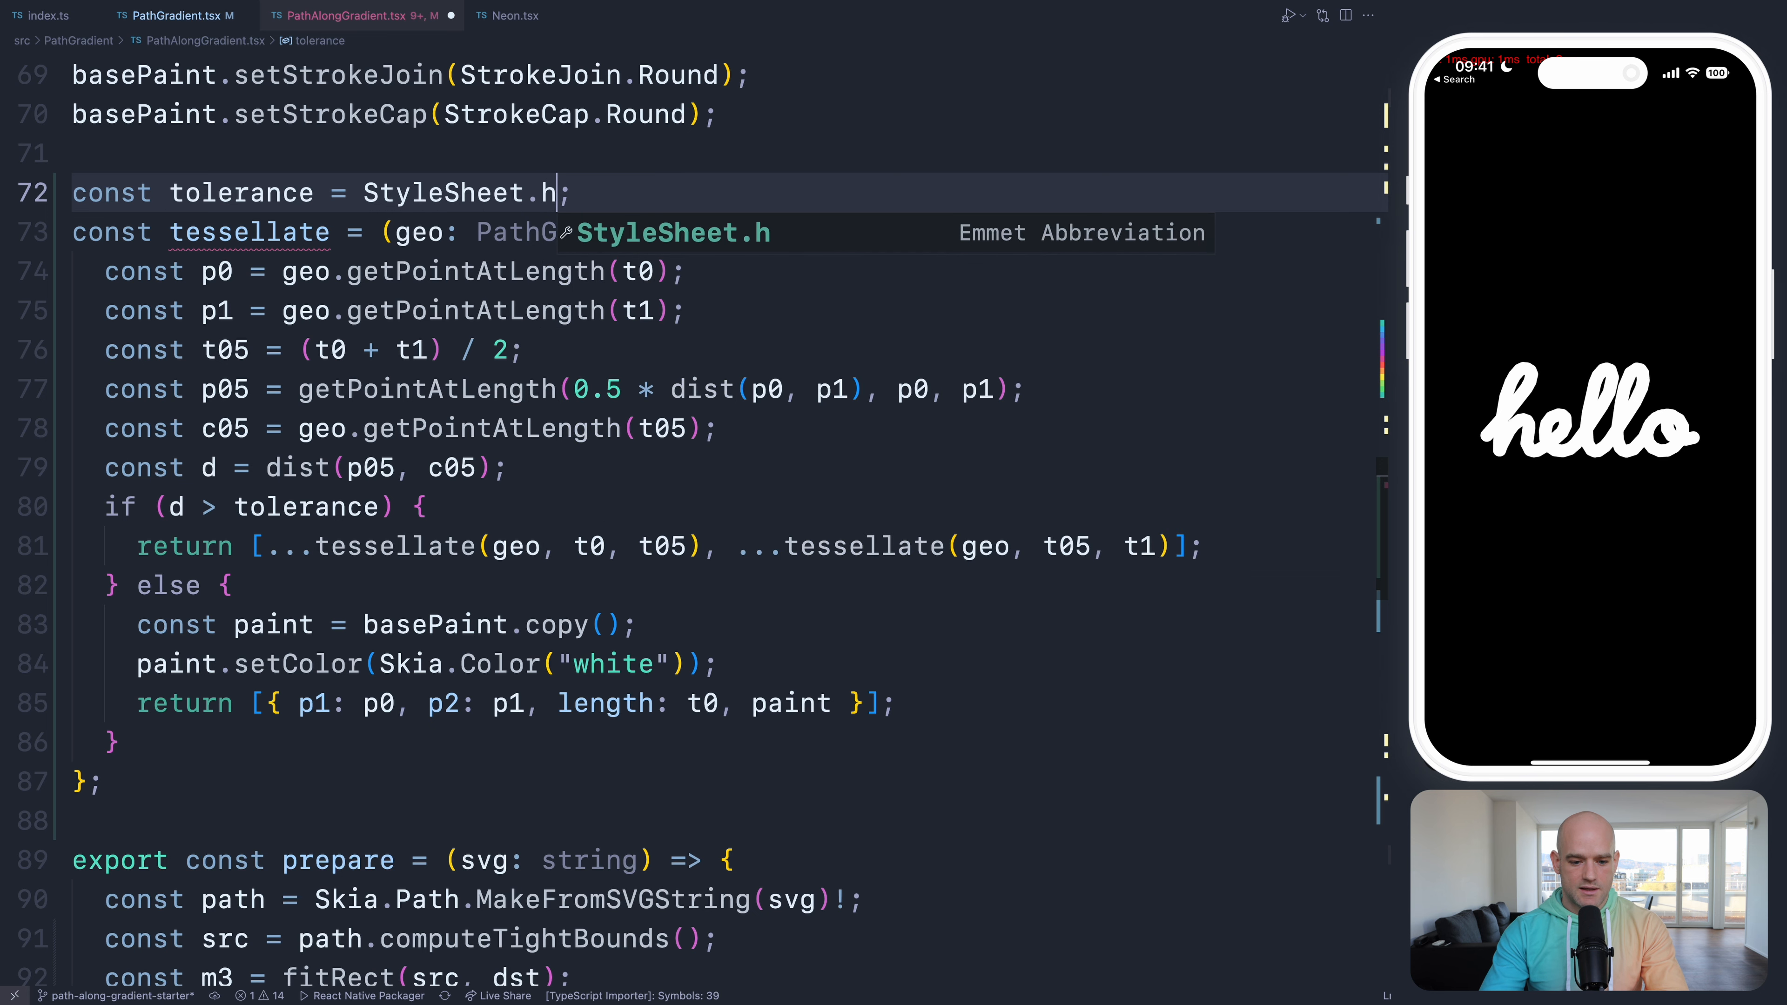
key("Backspace")
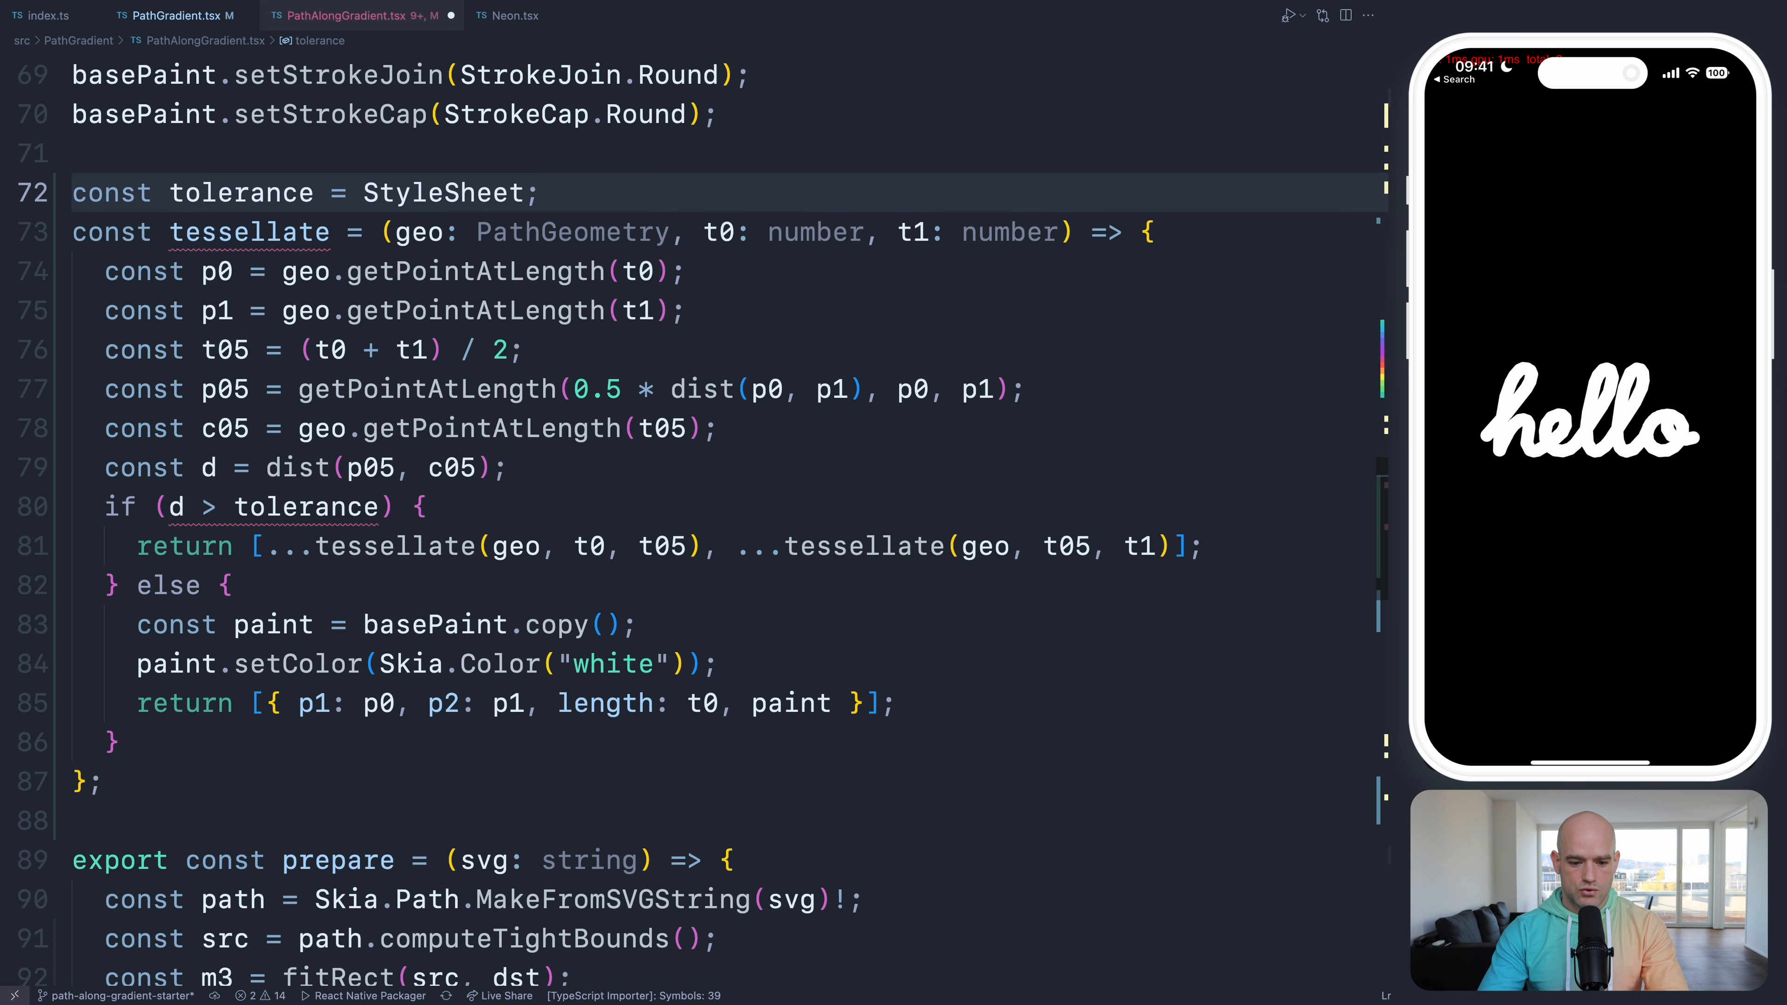
type(".hairlineWidth * 2")
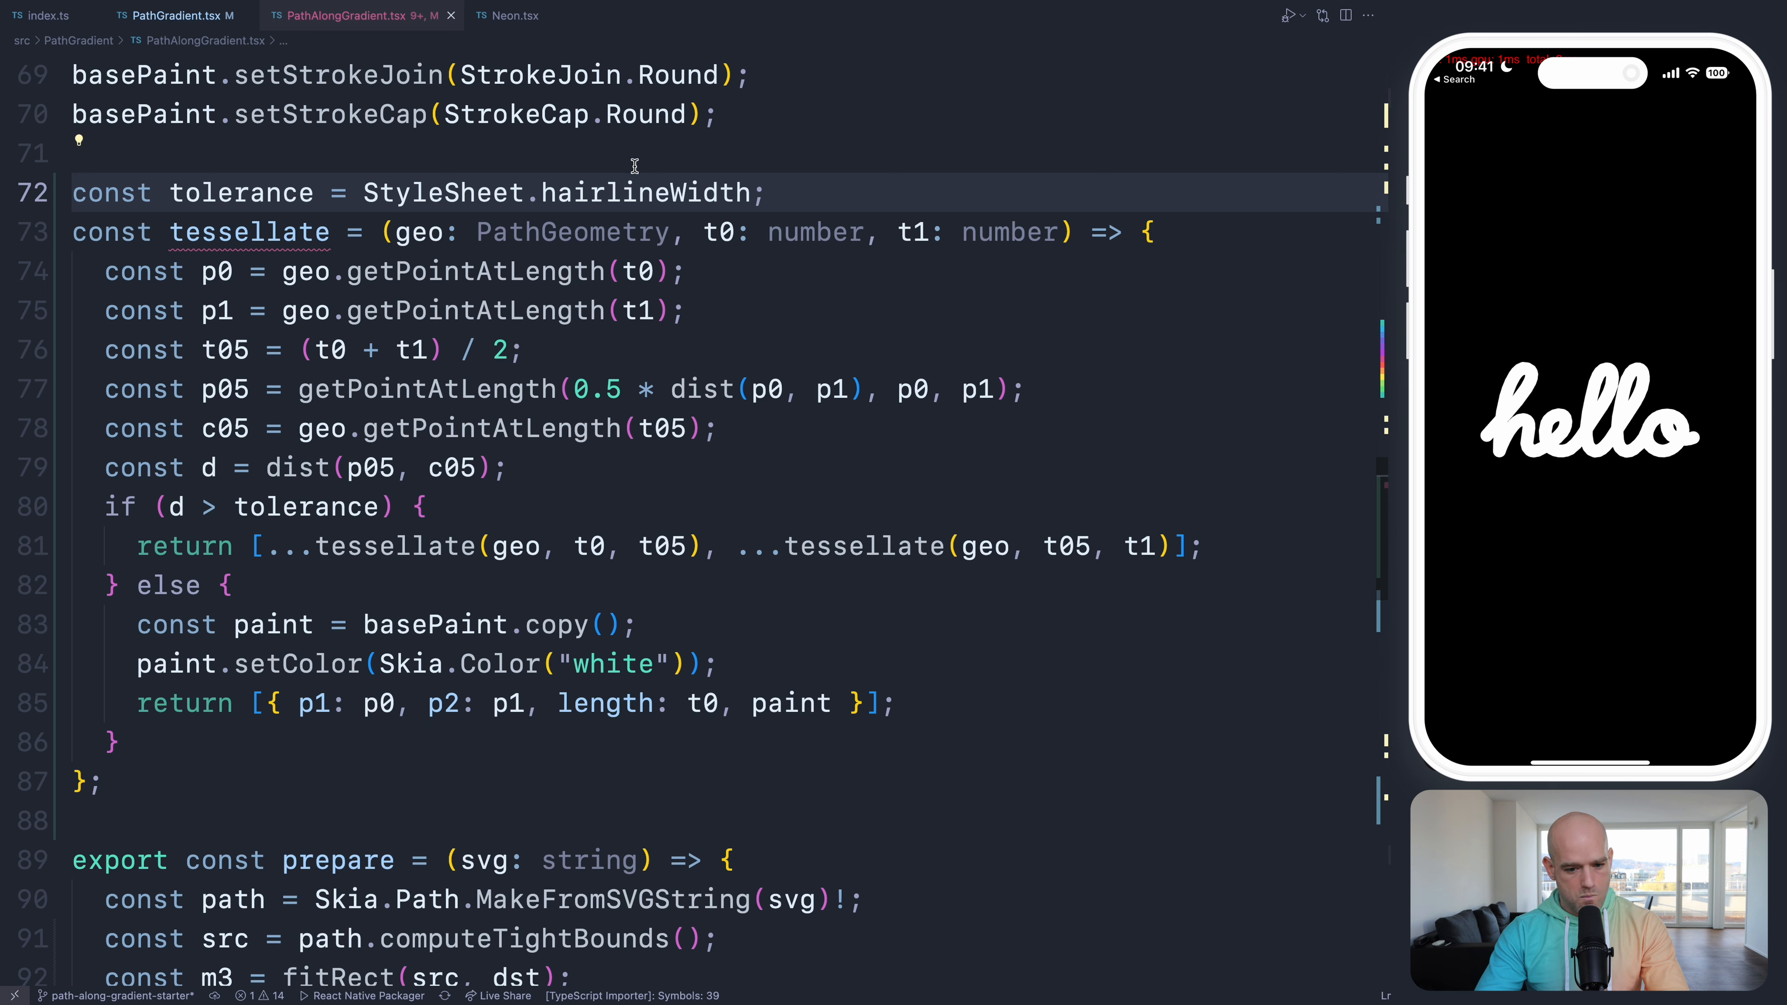
key("Backspace")
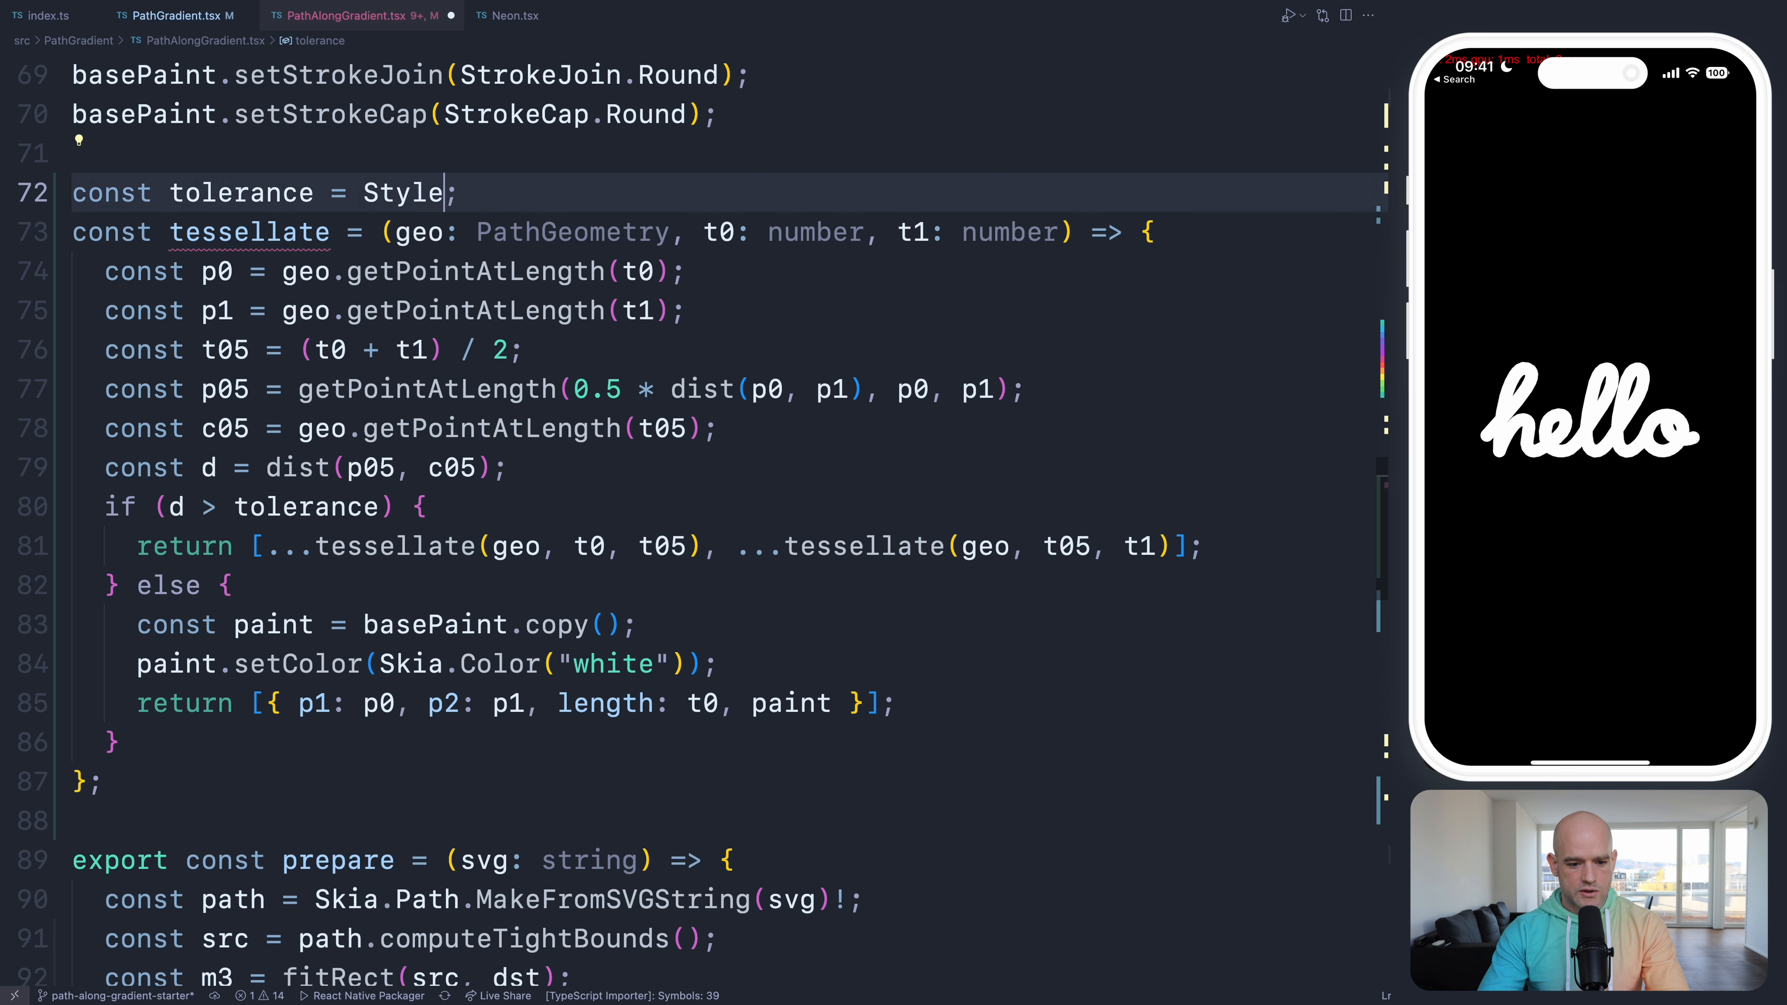
type("10")
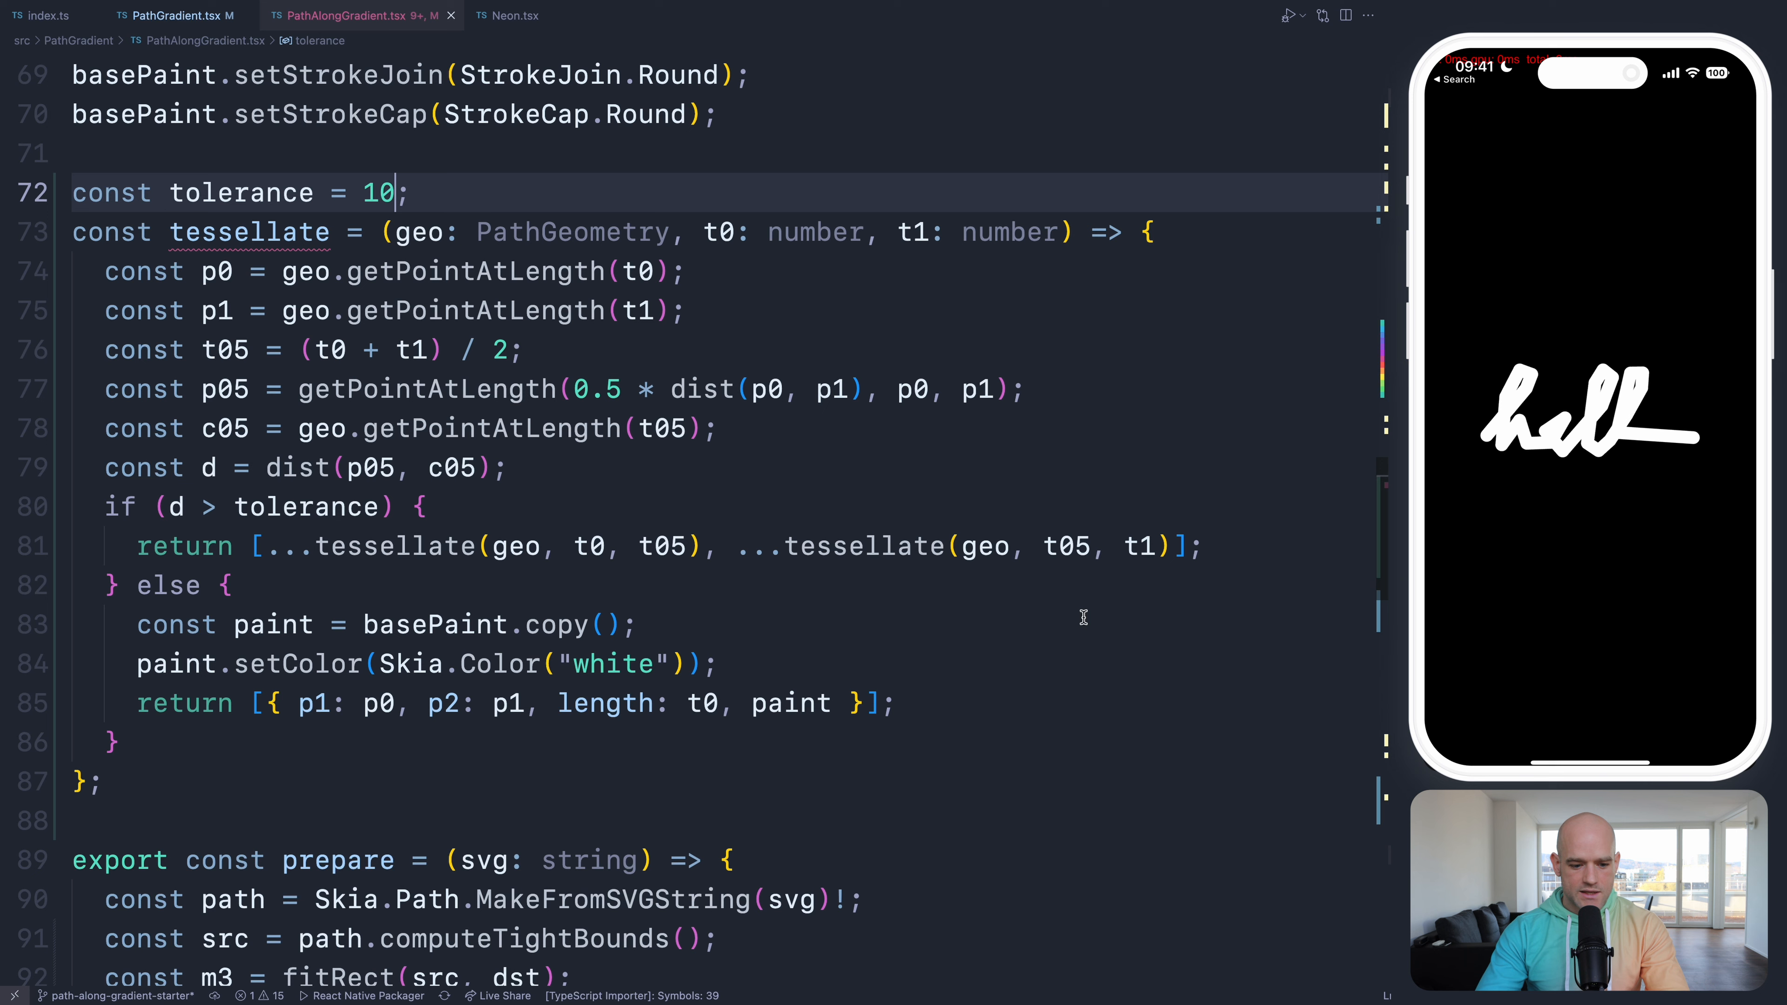
mouse_move(720, 584)
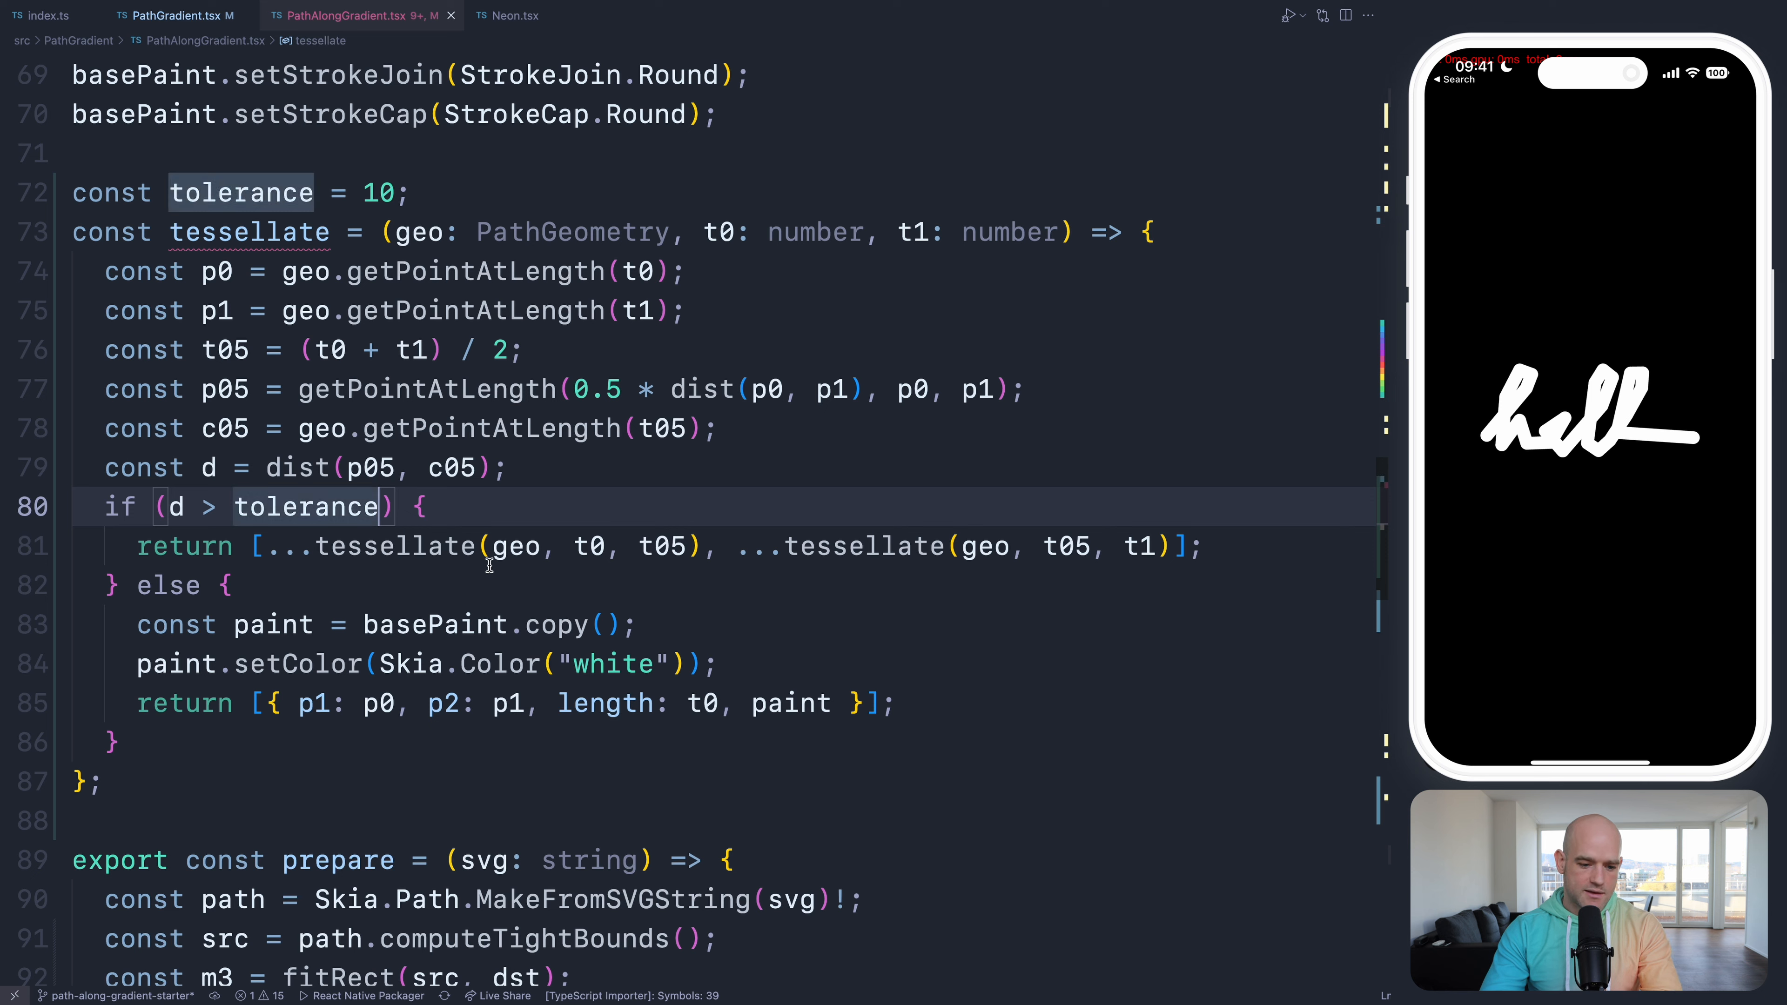
mouse_move(285, 565)
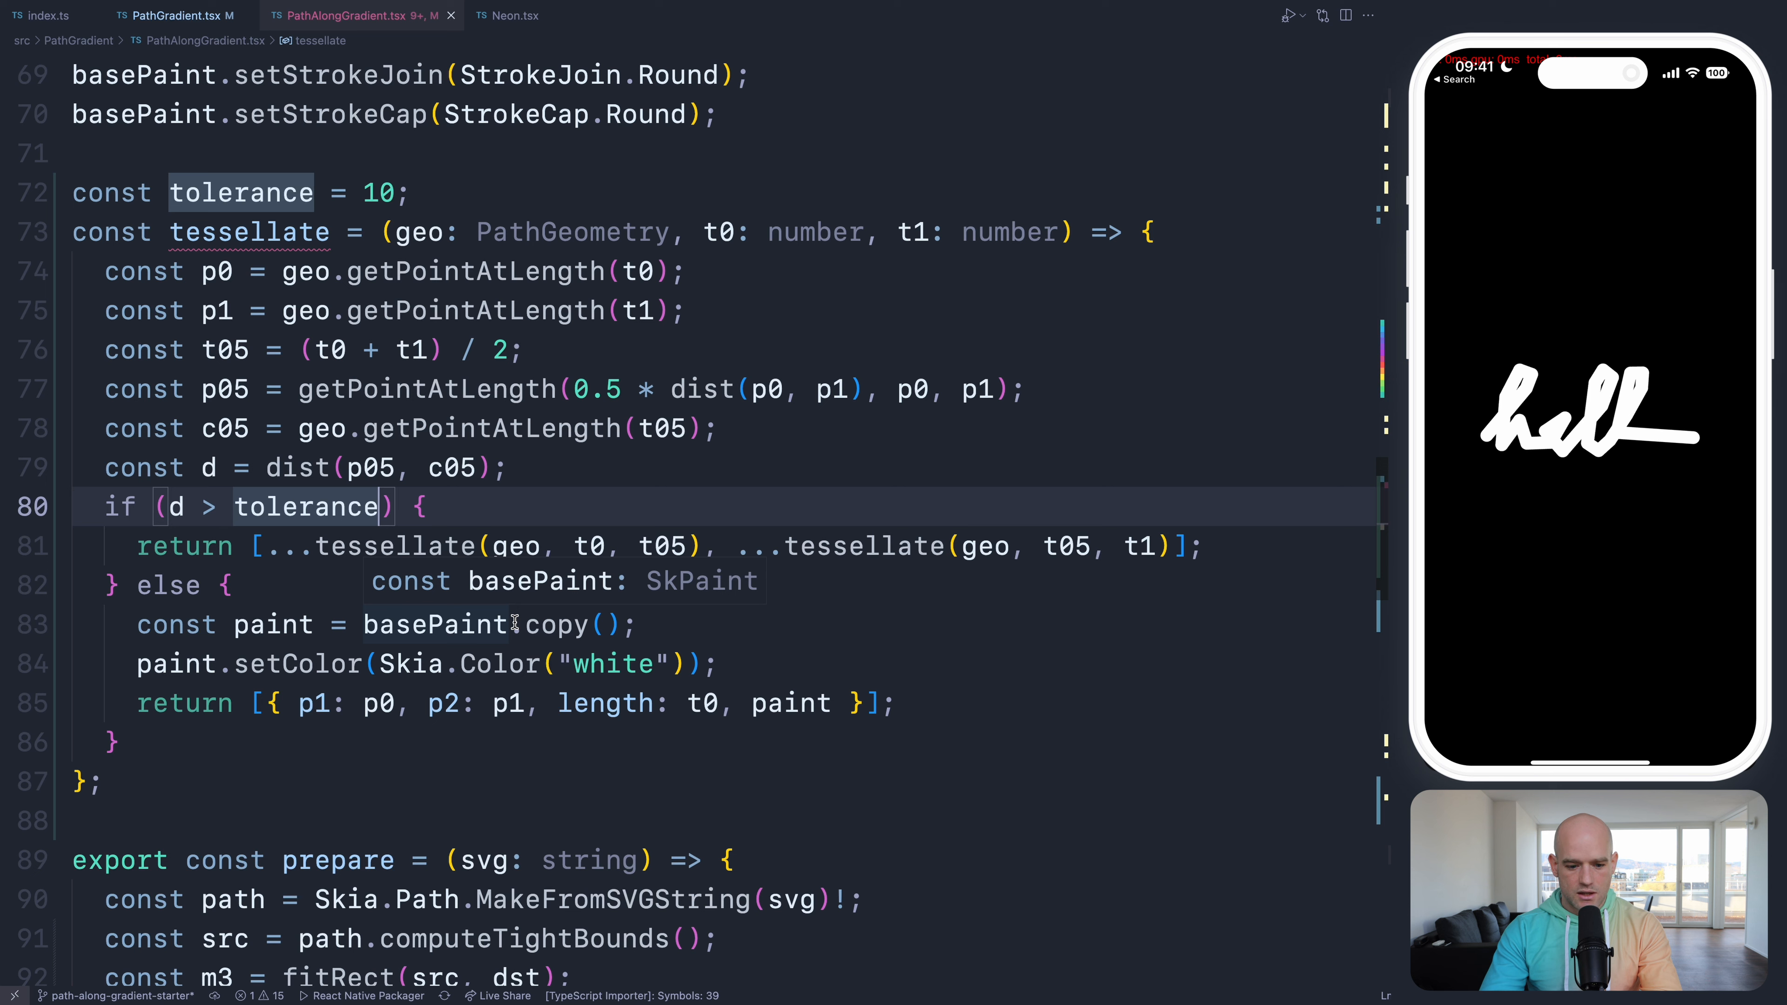
type("&& t1 - t0 > 0.001")
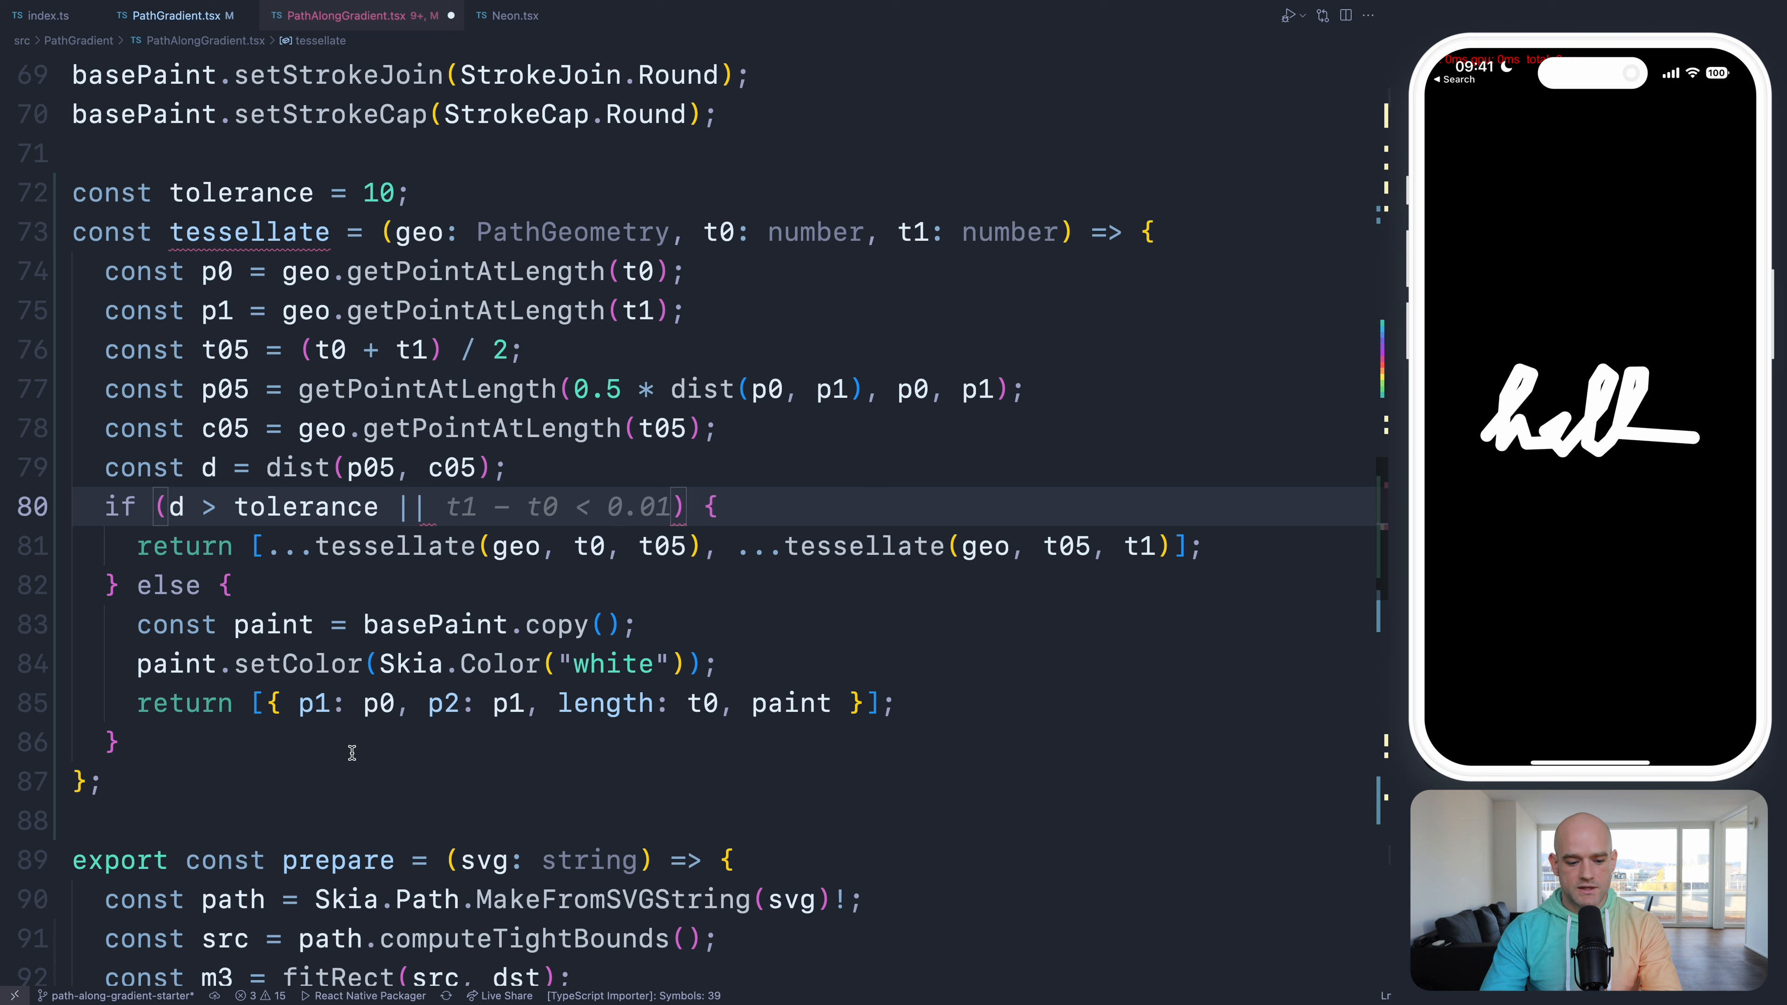
mouse_move(422, 549)
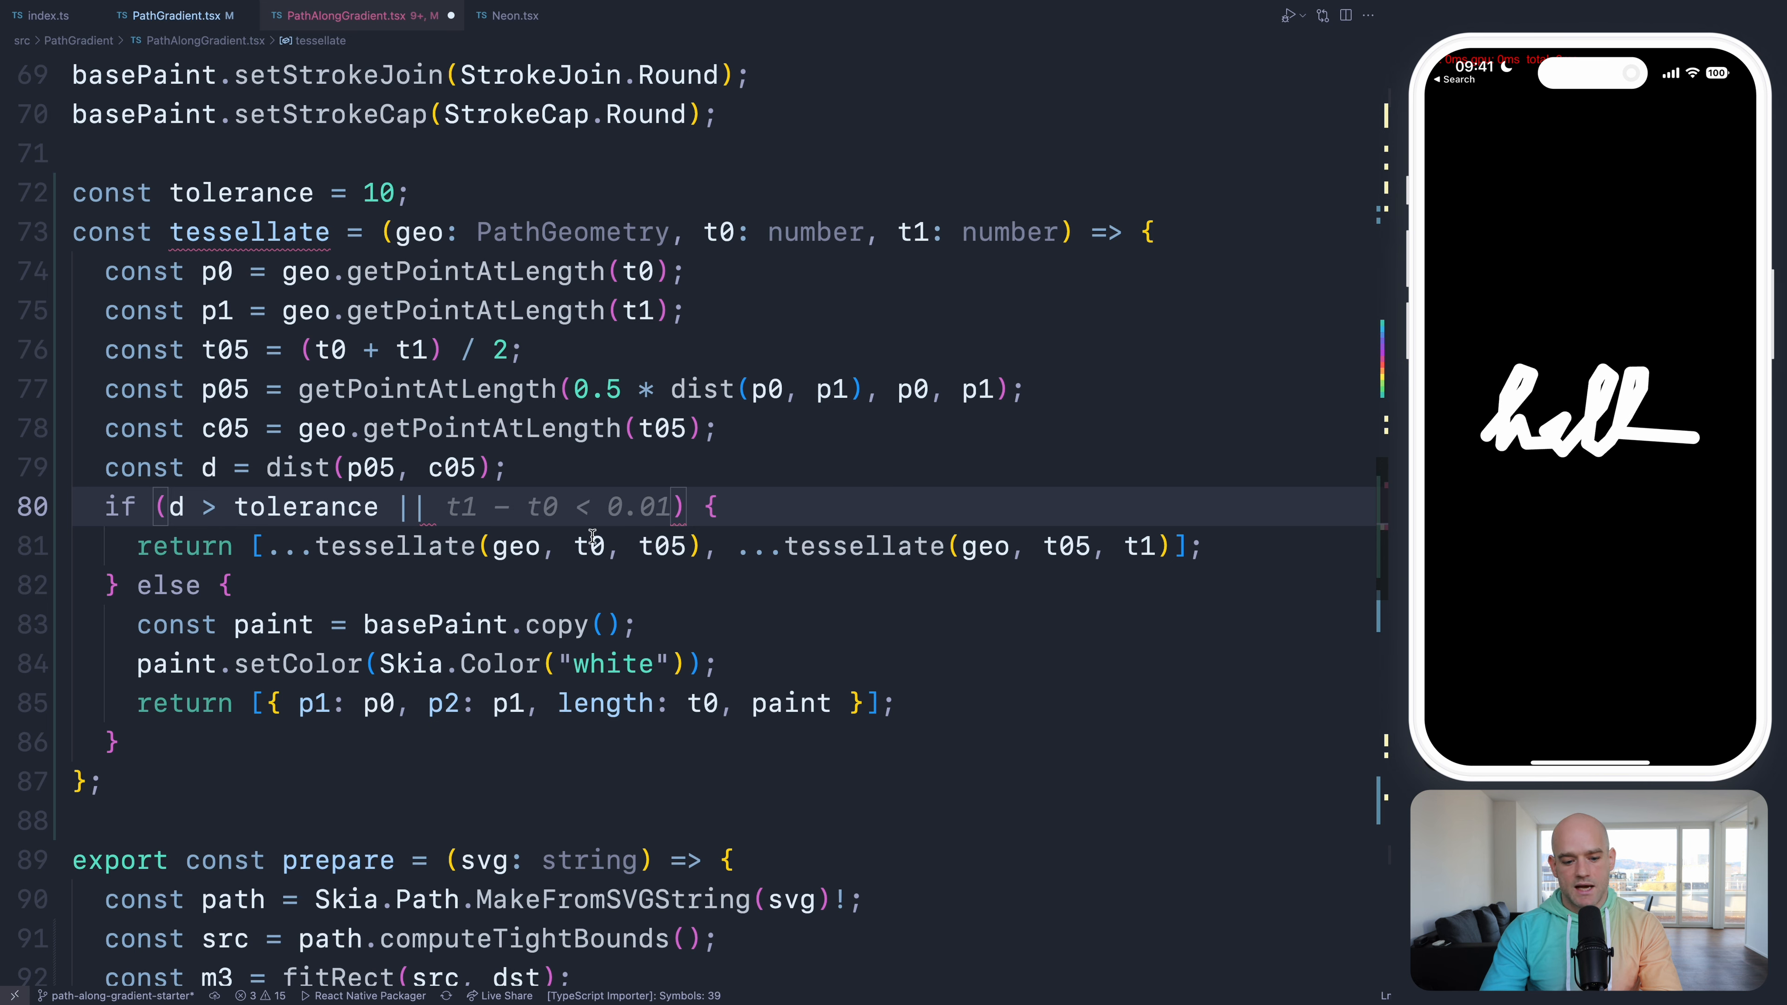
mouse_move(557, 478)
type("dist(p0, p1) < ")
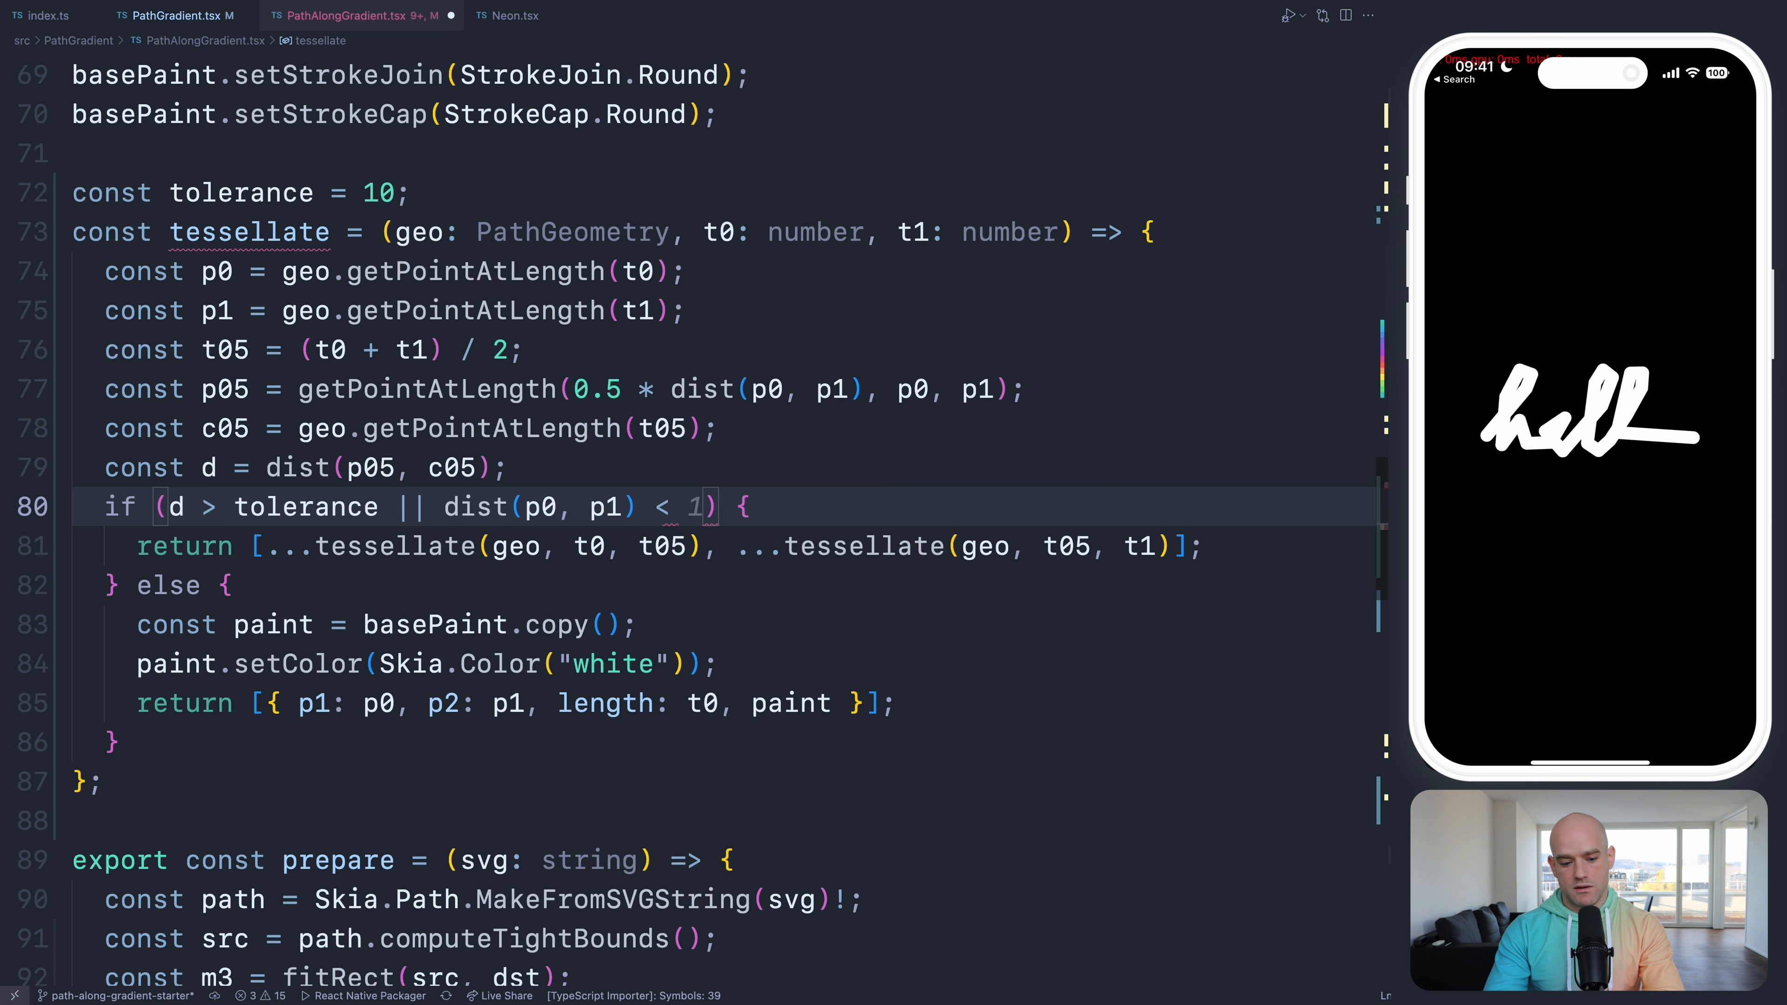
type("> 40")
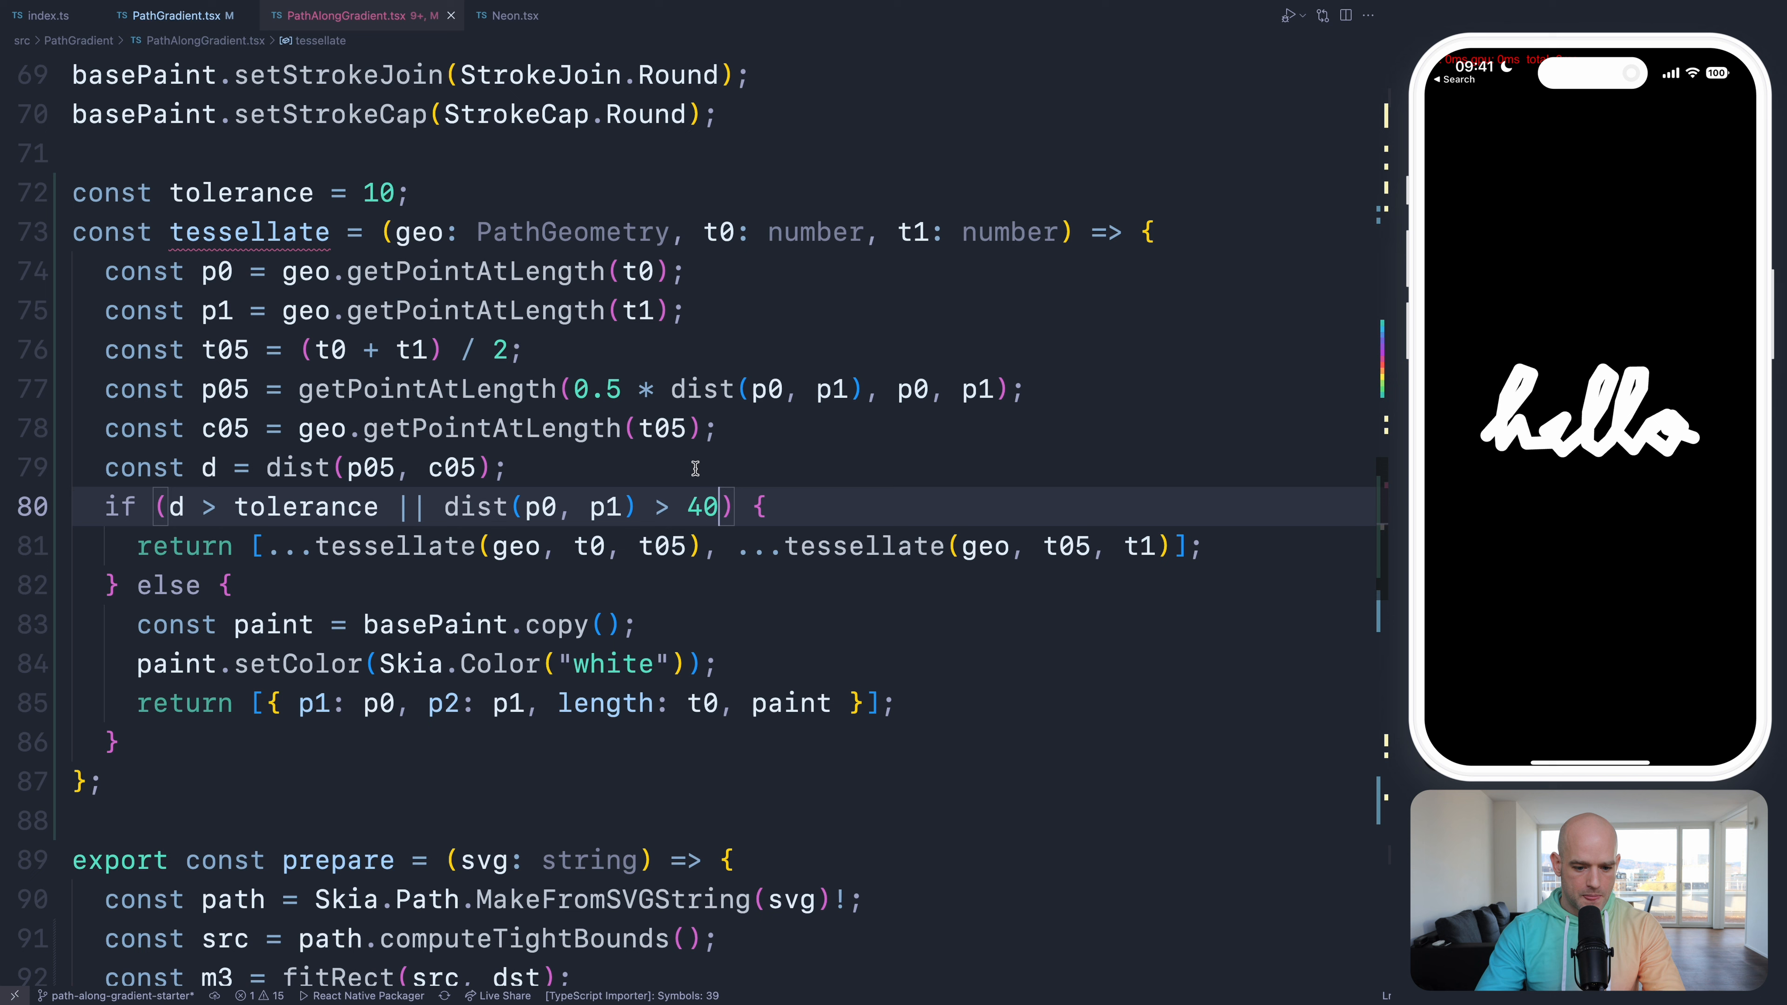
left_click(382, 506)
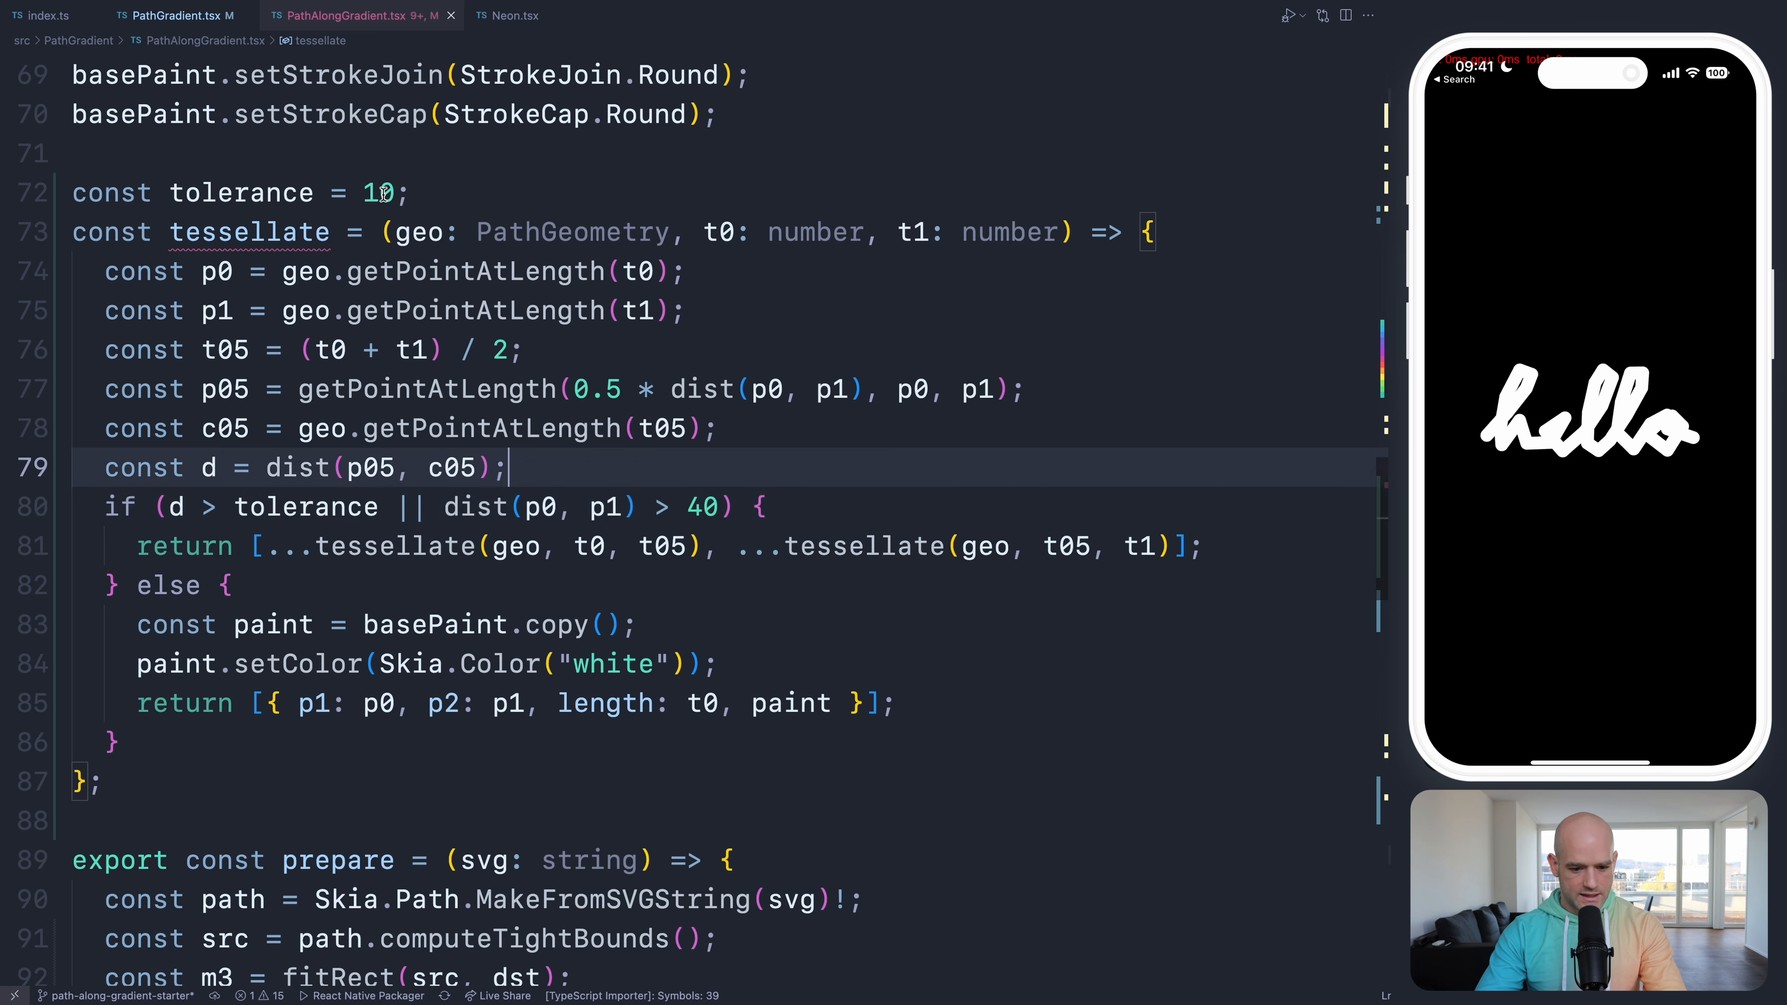
left_click(381, 507)
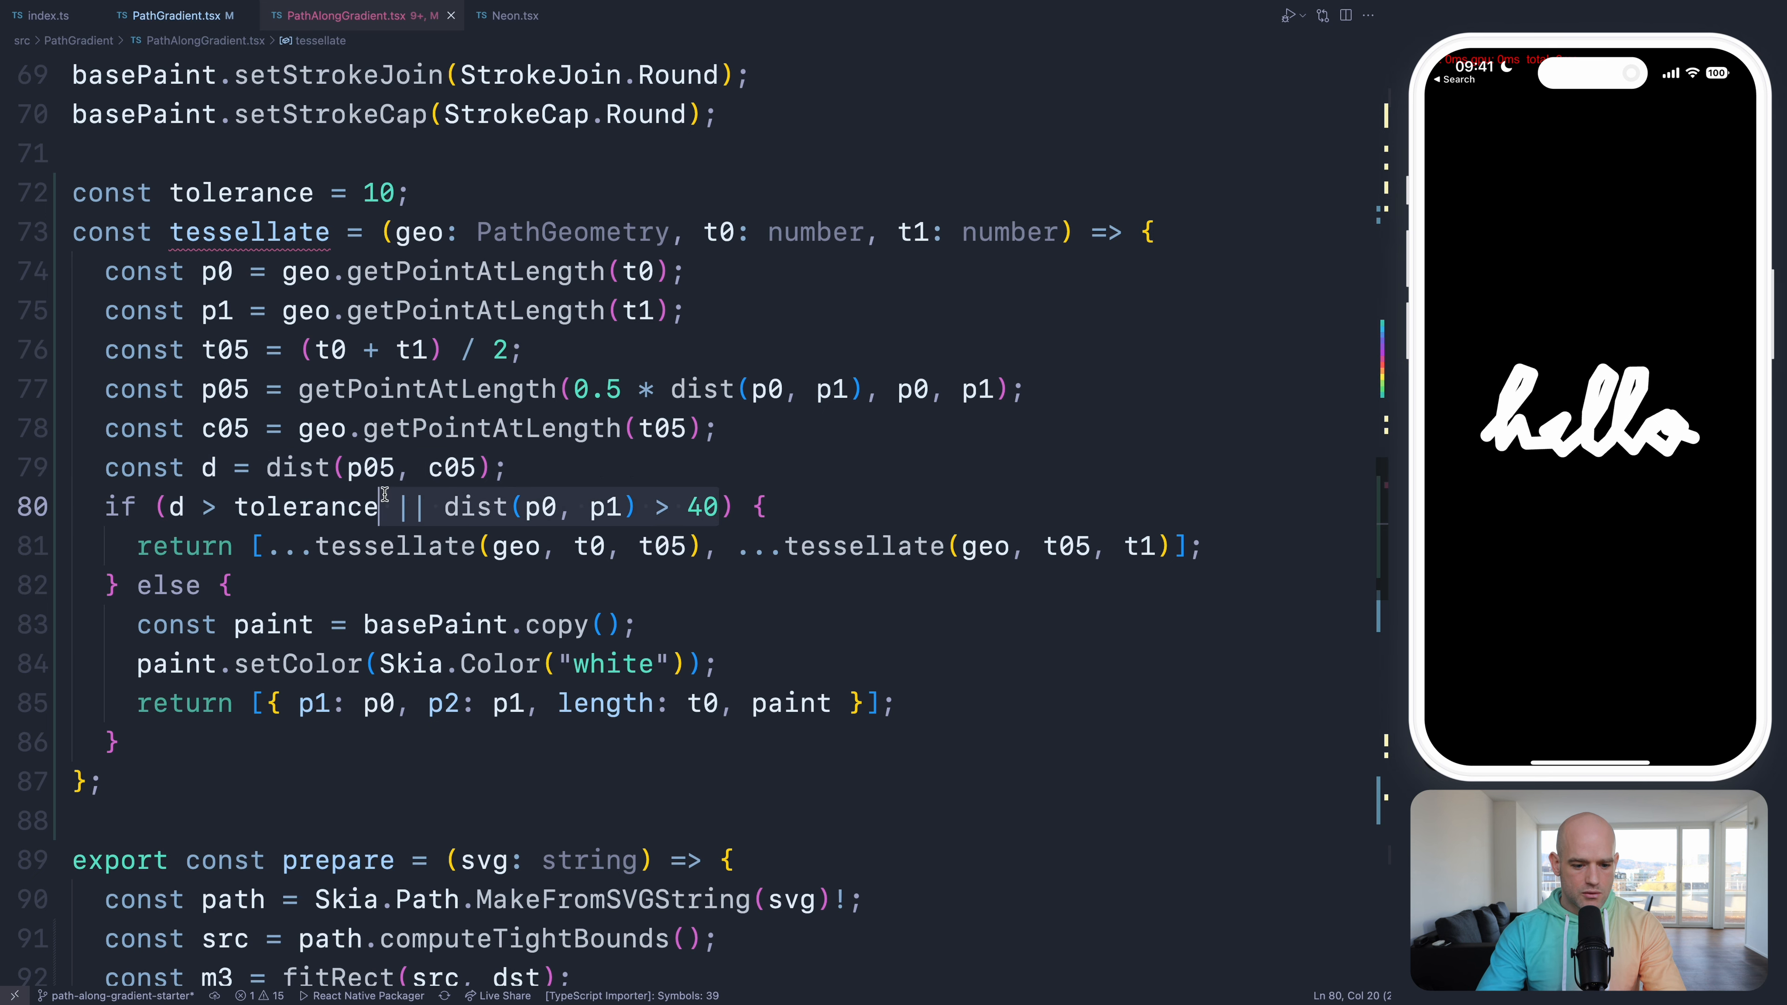
mouse_move(330, 113)
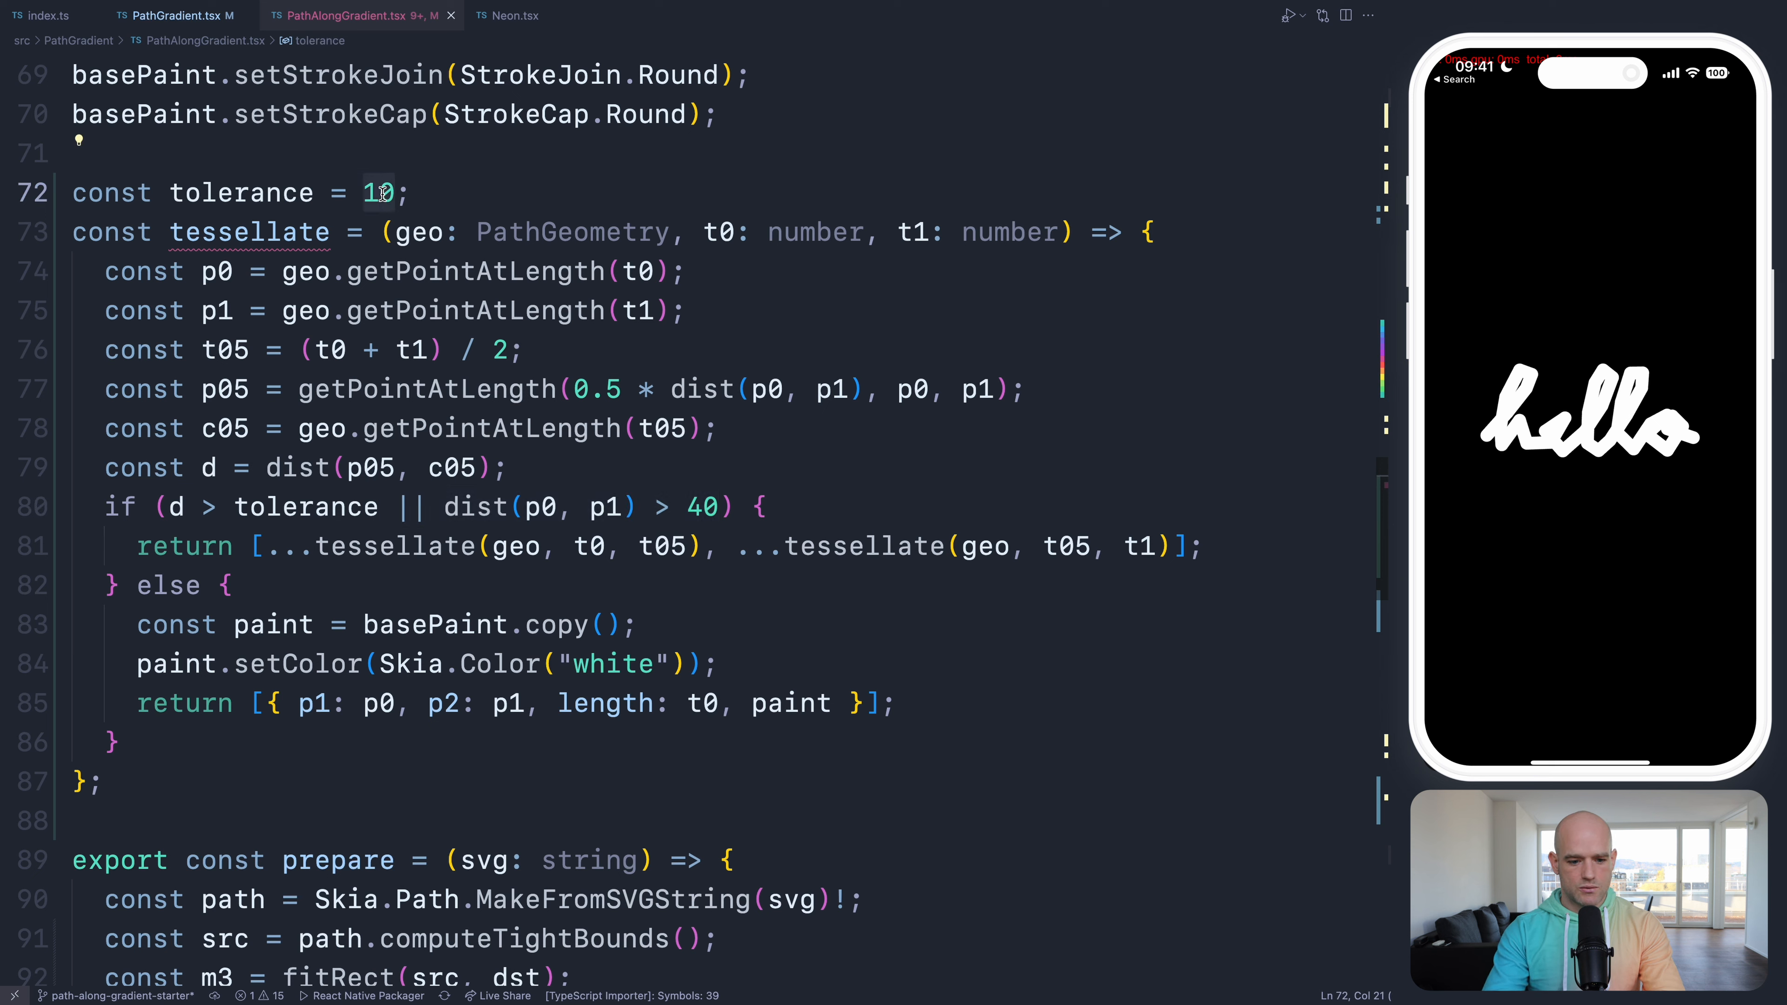
type("Sty")
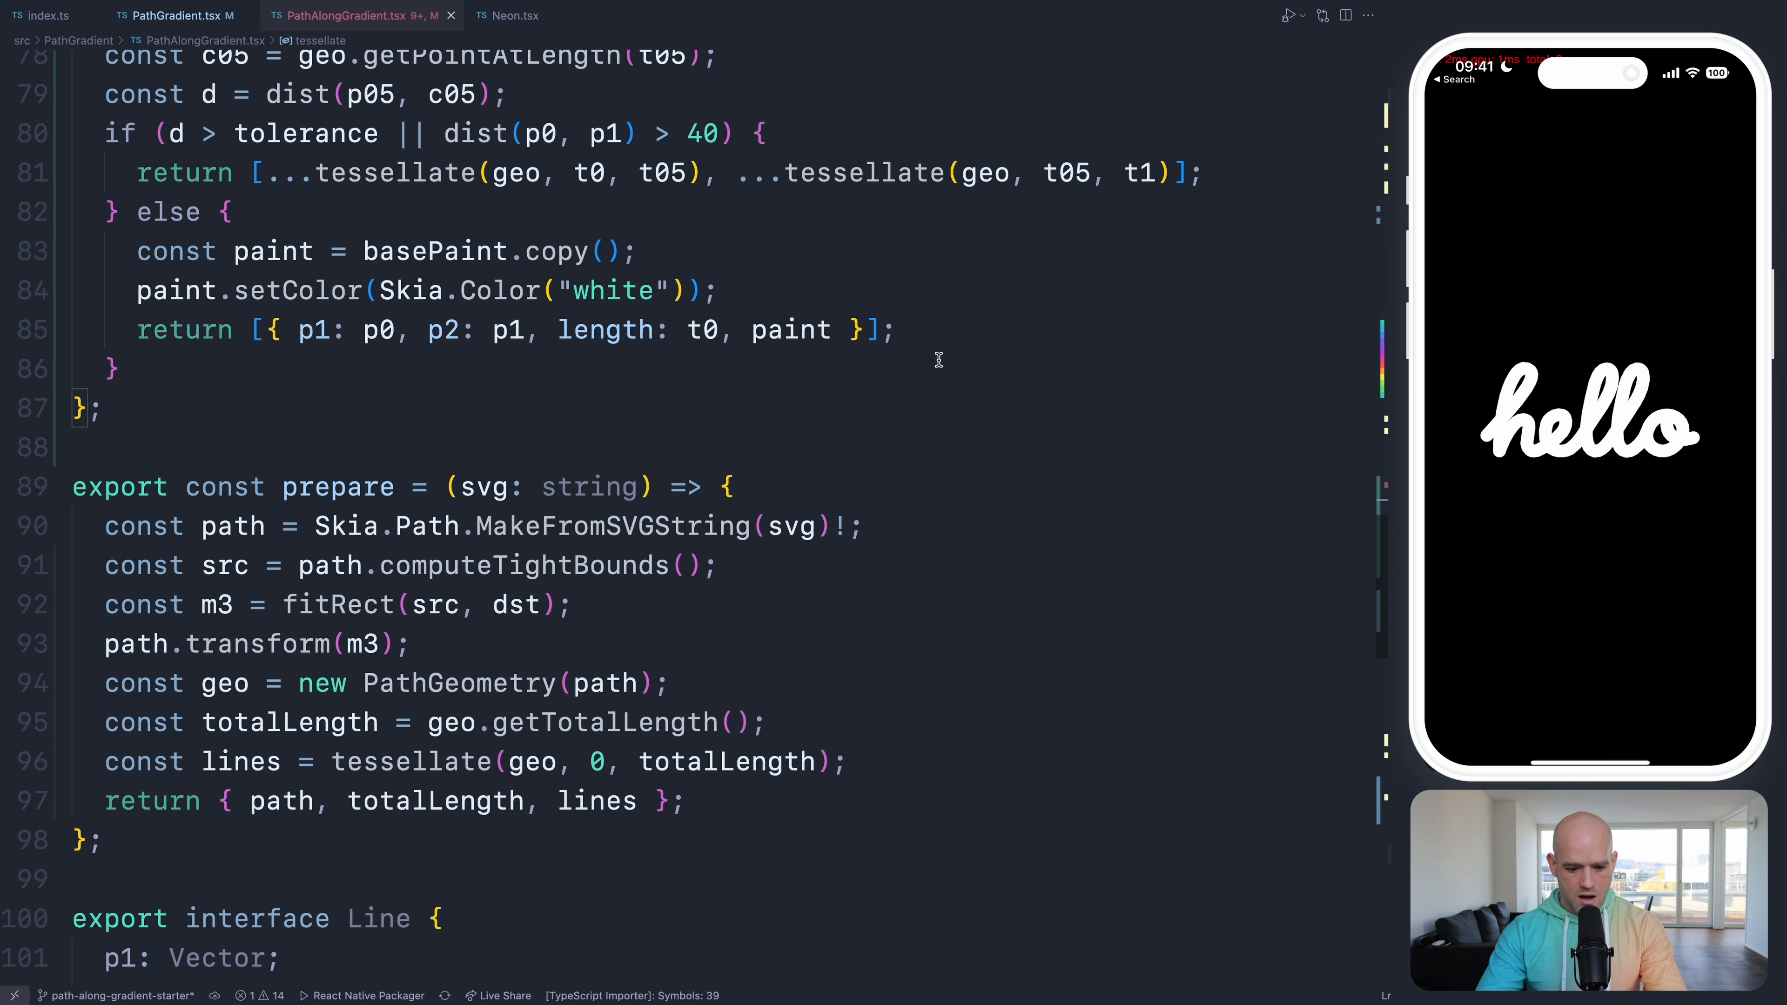
- Compute currentLength = totalLength * progress.current and return early when length exceeds it
scroll("down", 3)
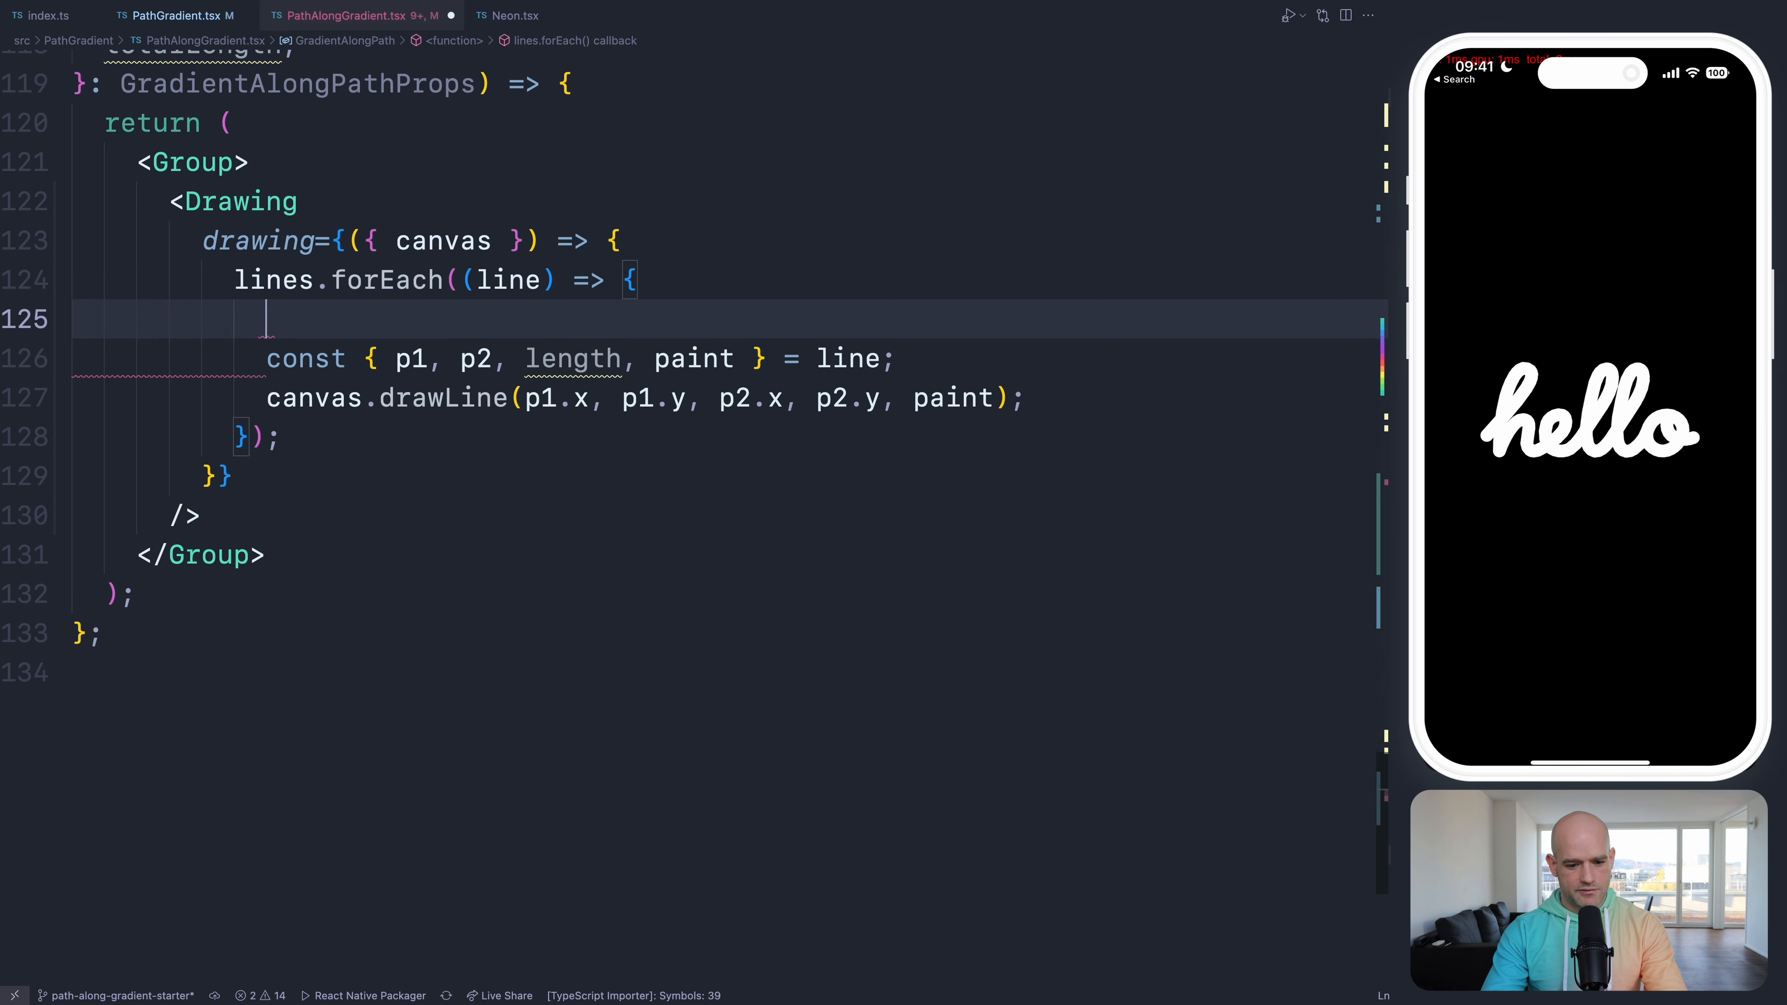
key("Backspace")
type("const to")
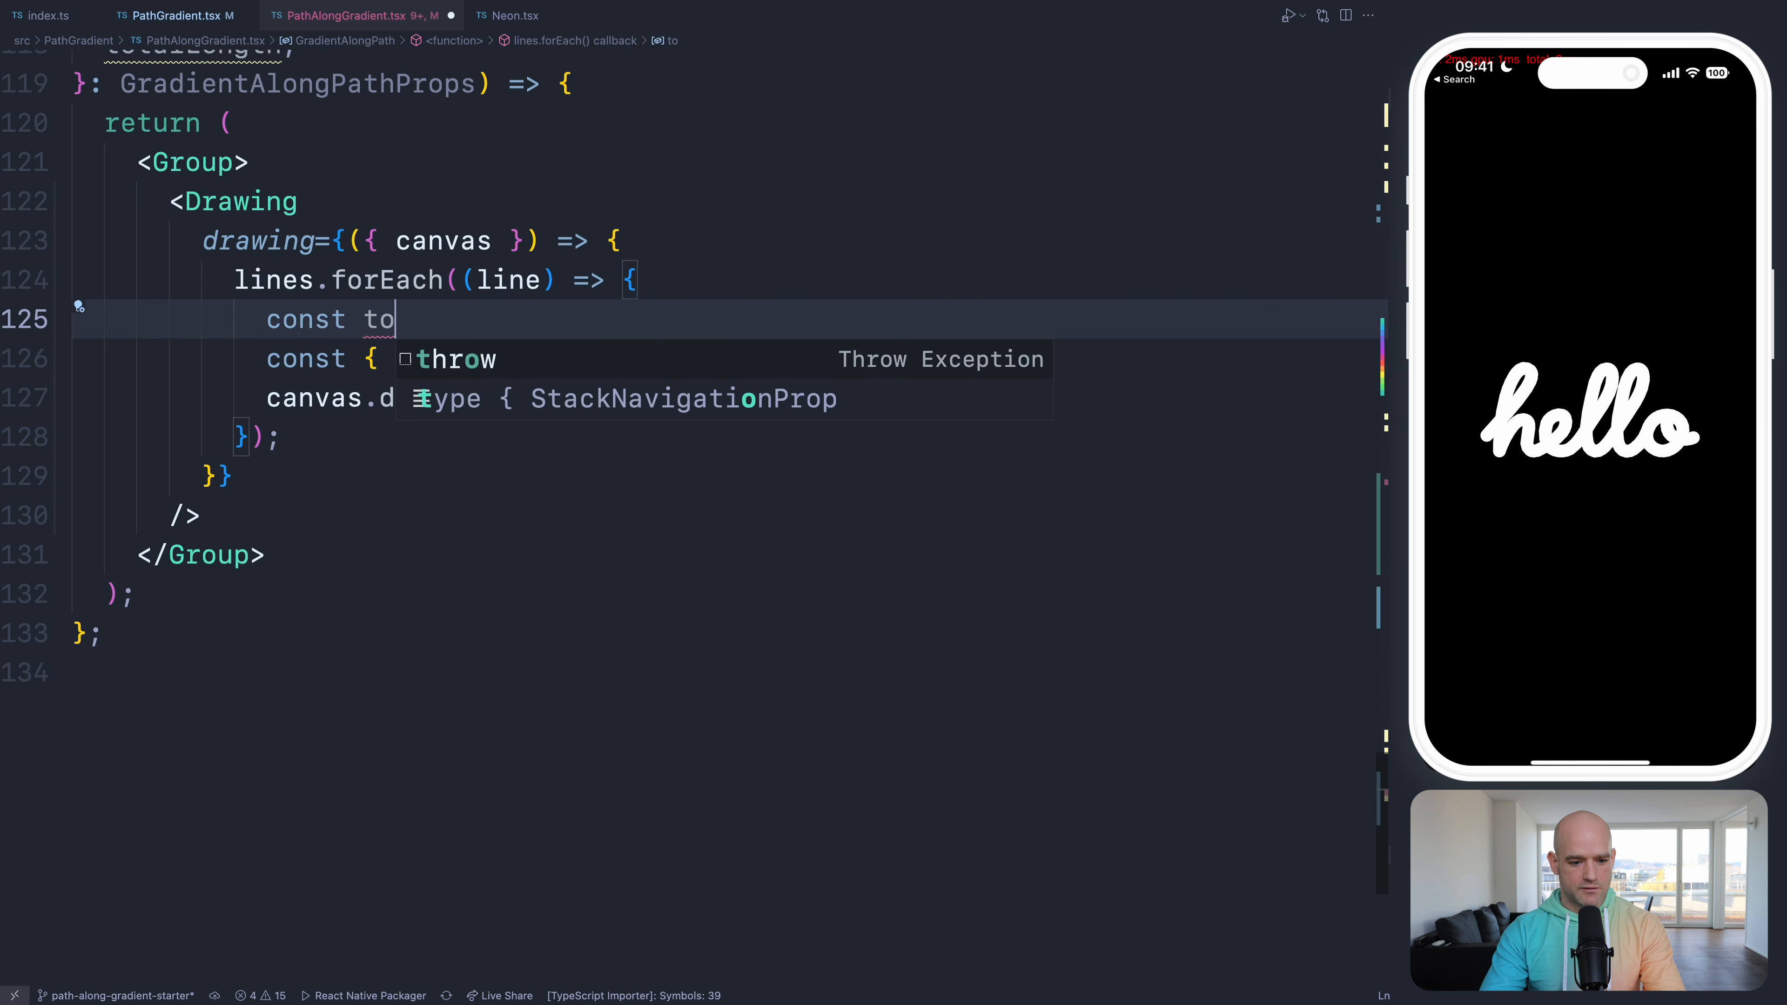
key("Backspace")
type("currentLength =")
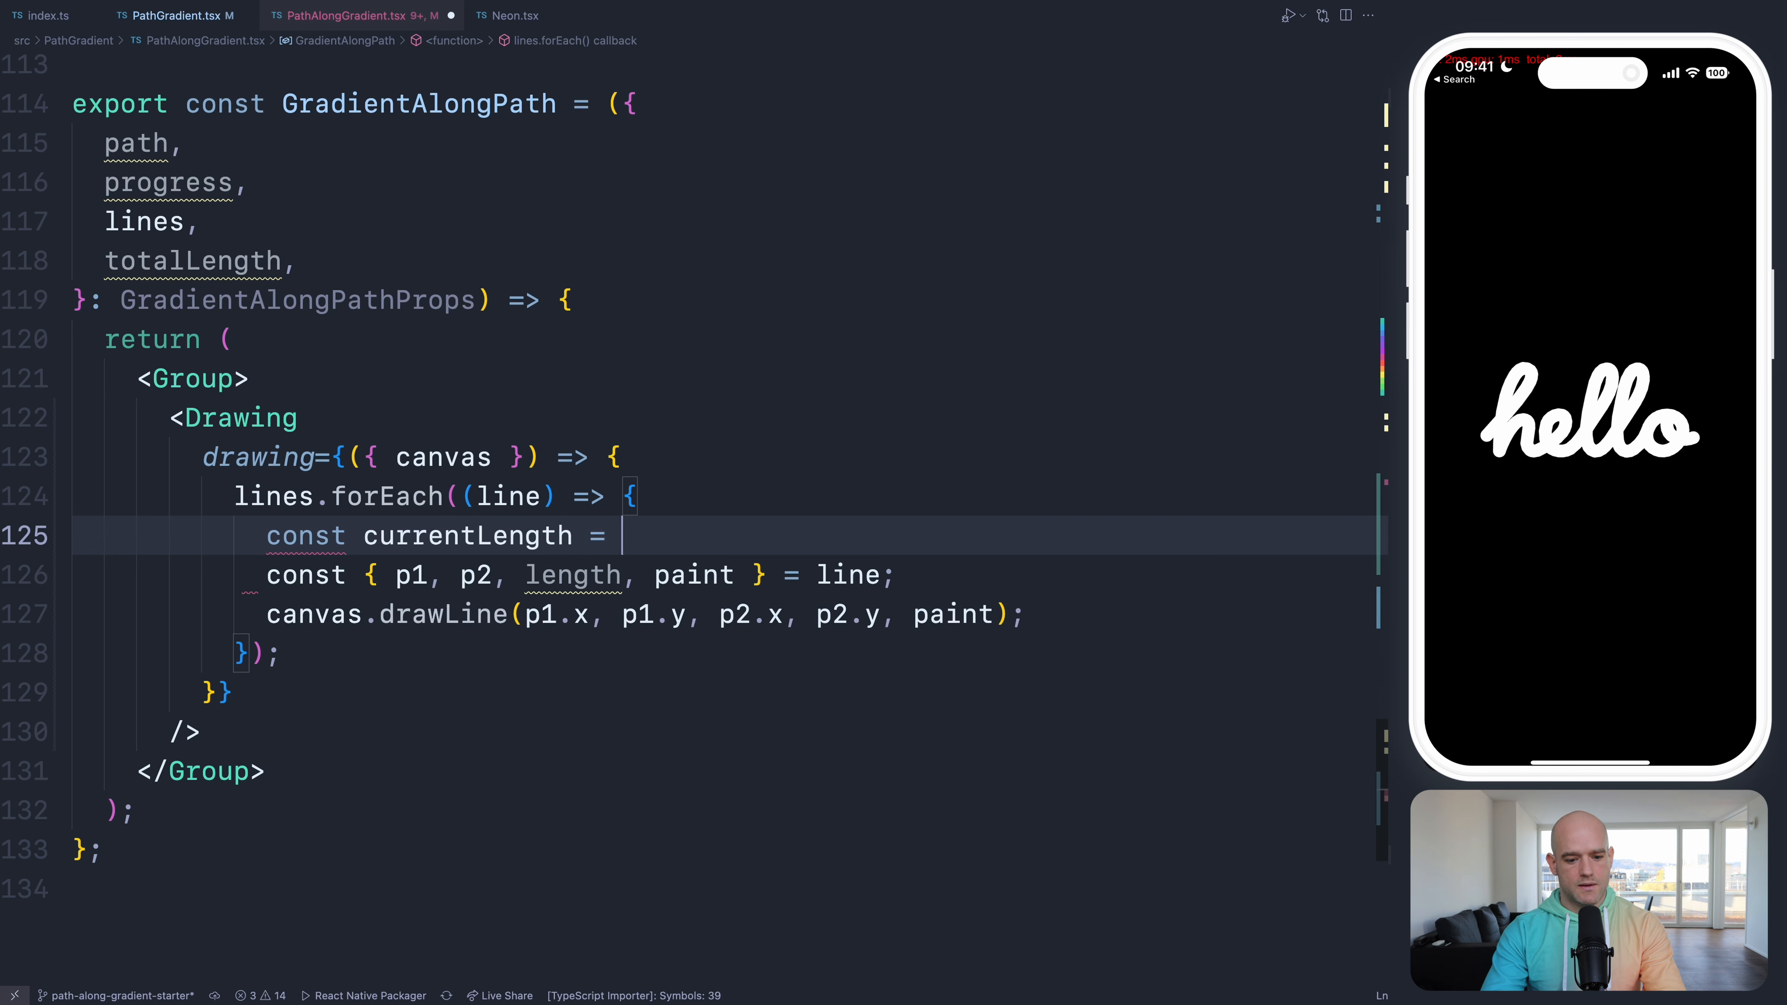
type("totalLength * progress;")
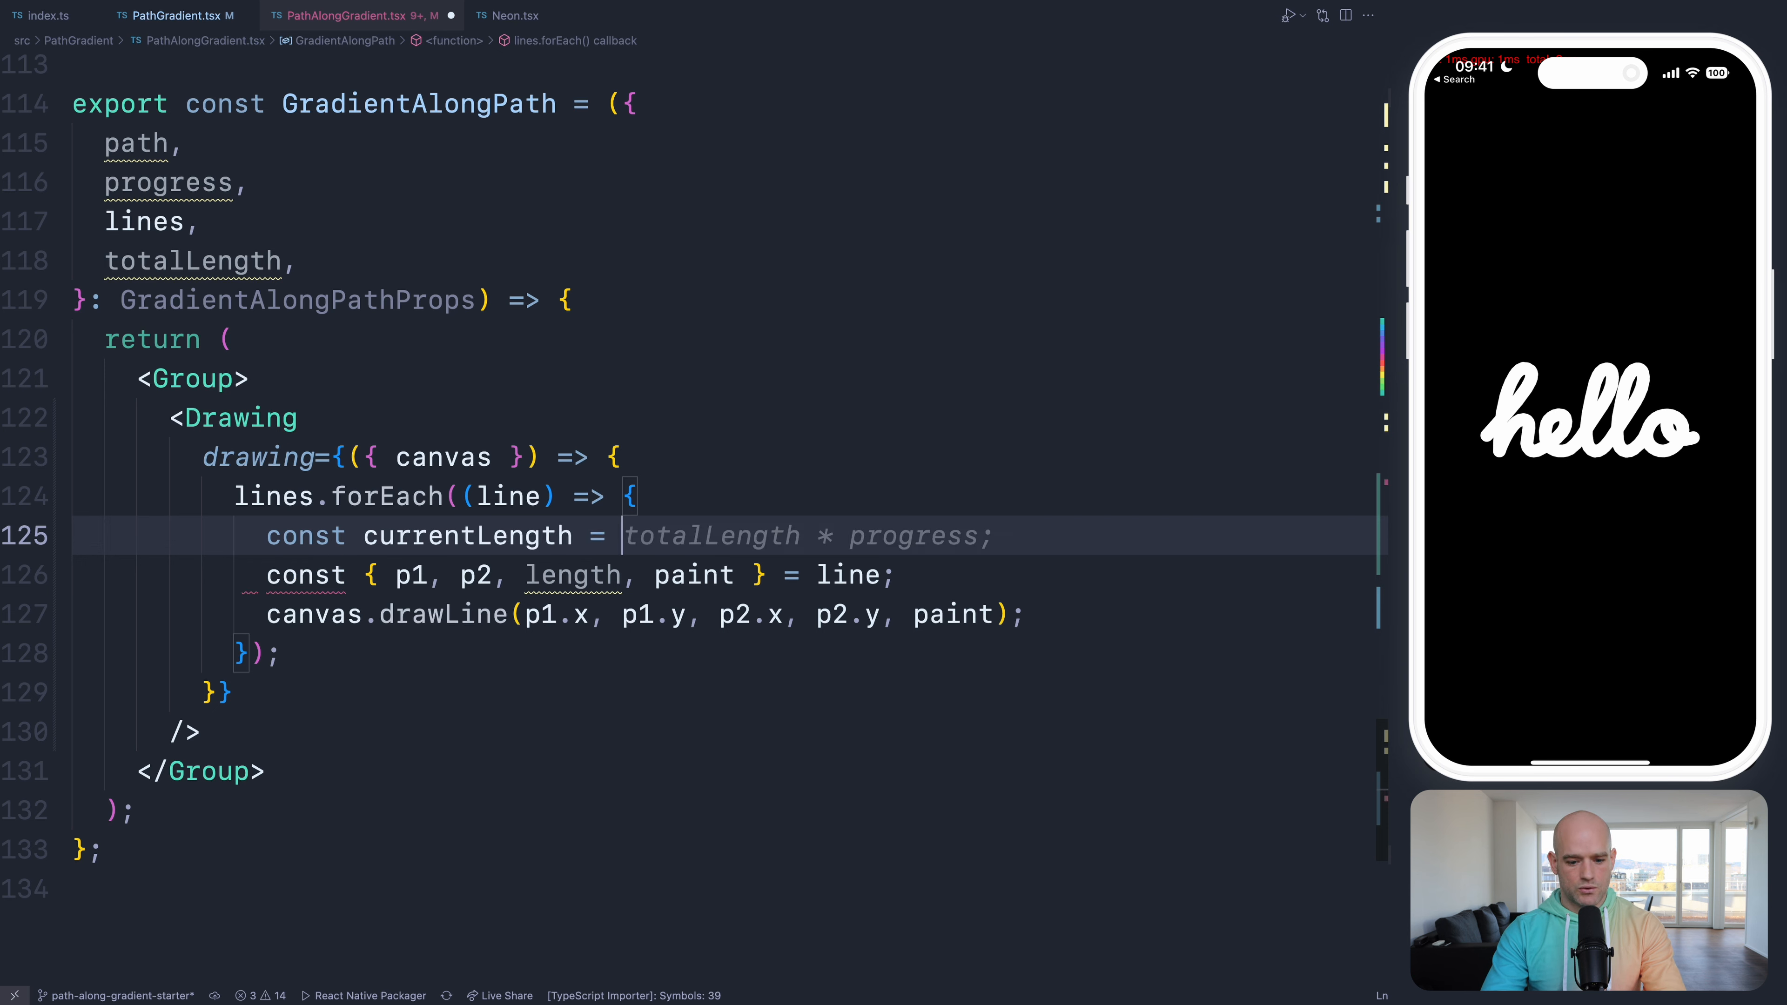
type(".cur;")
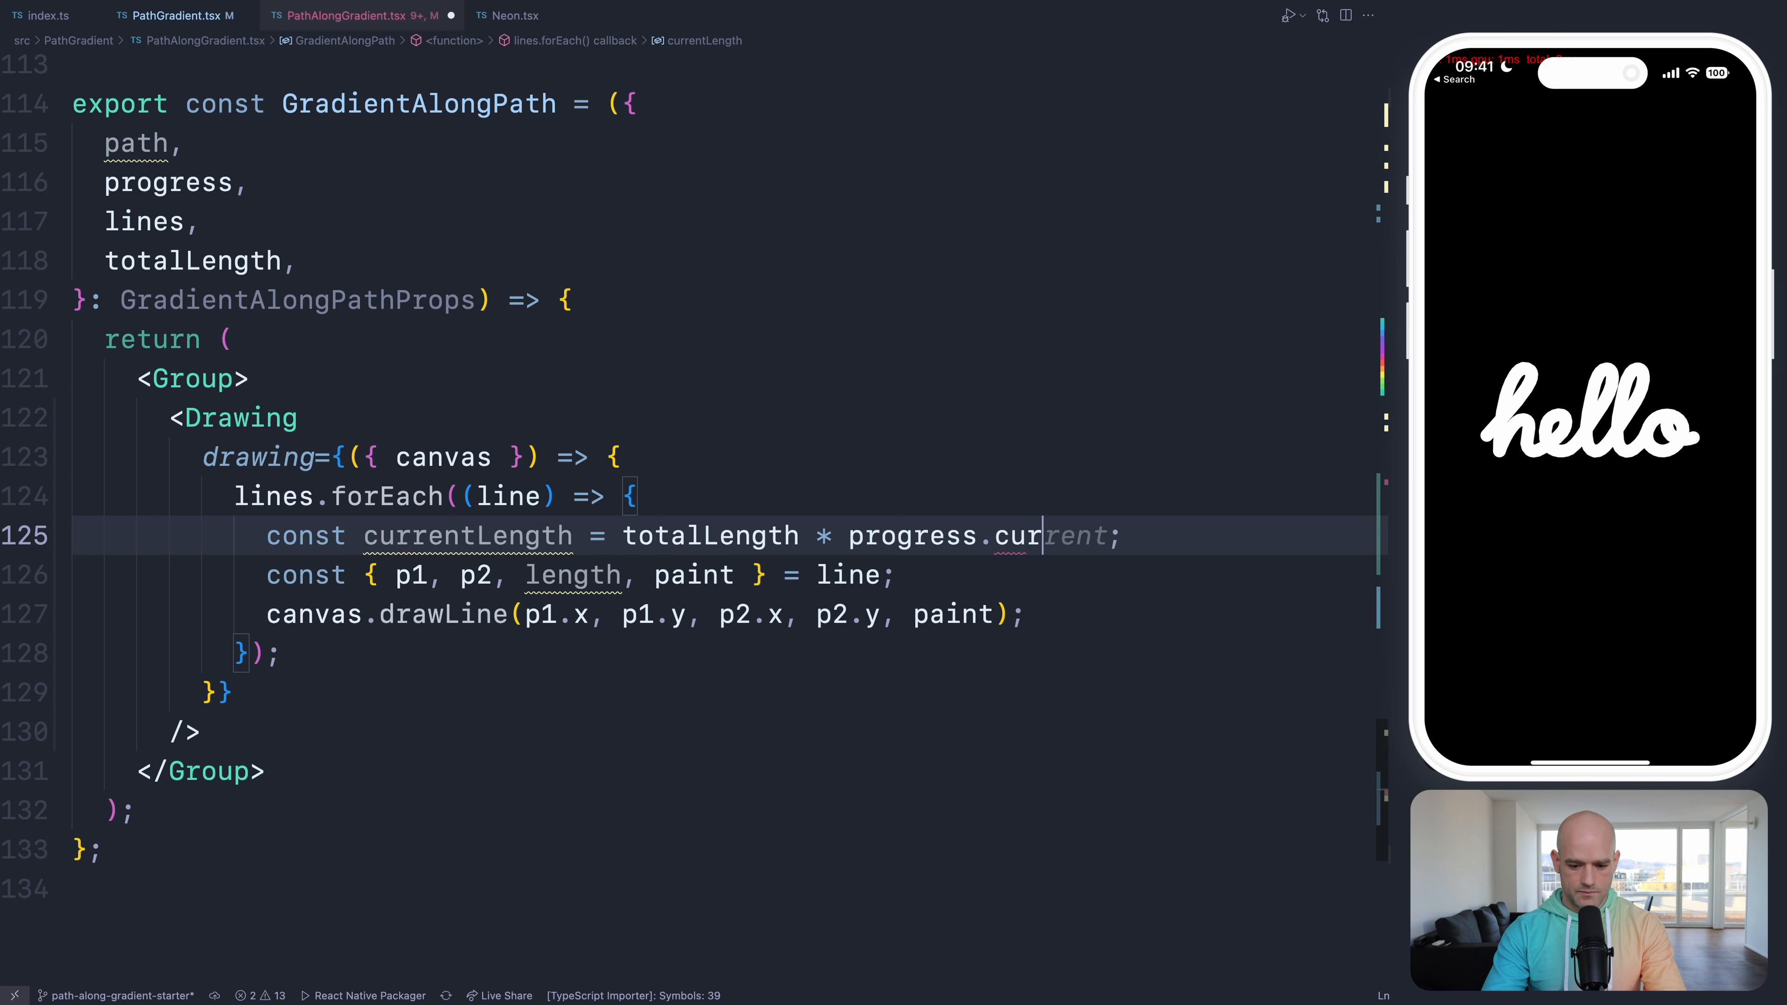
key("Tab")
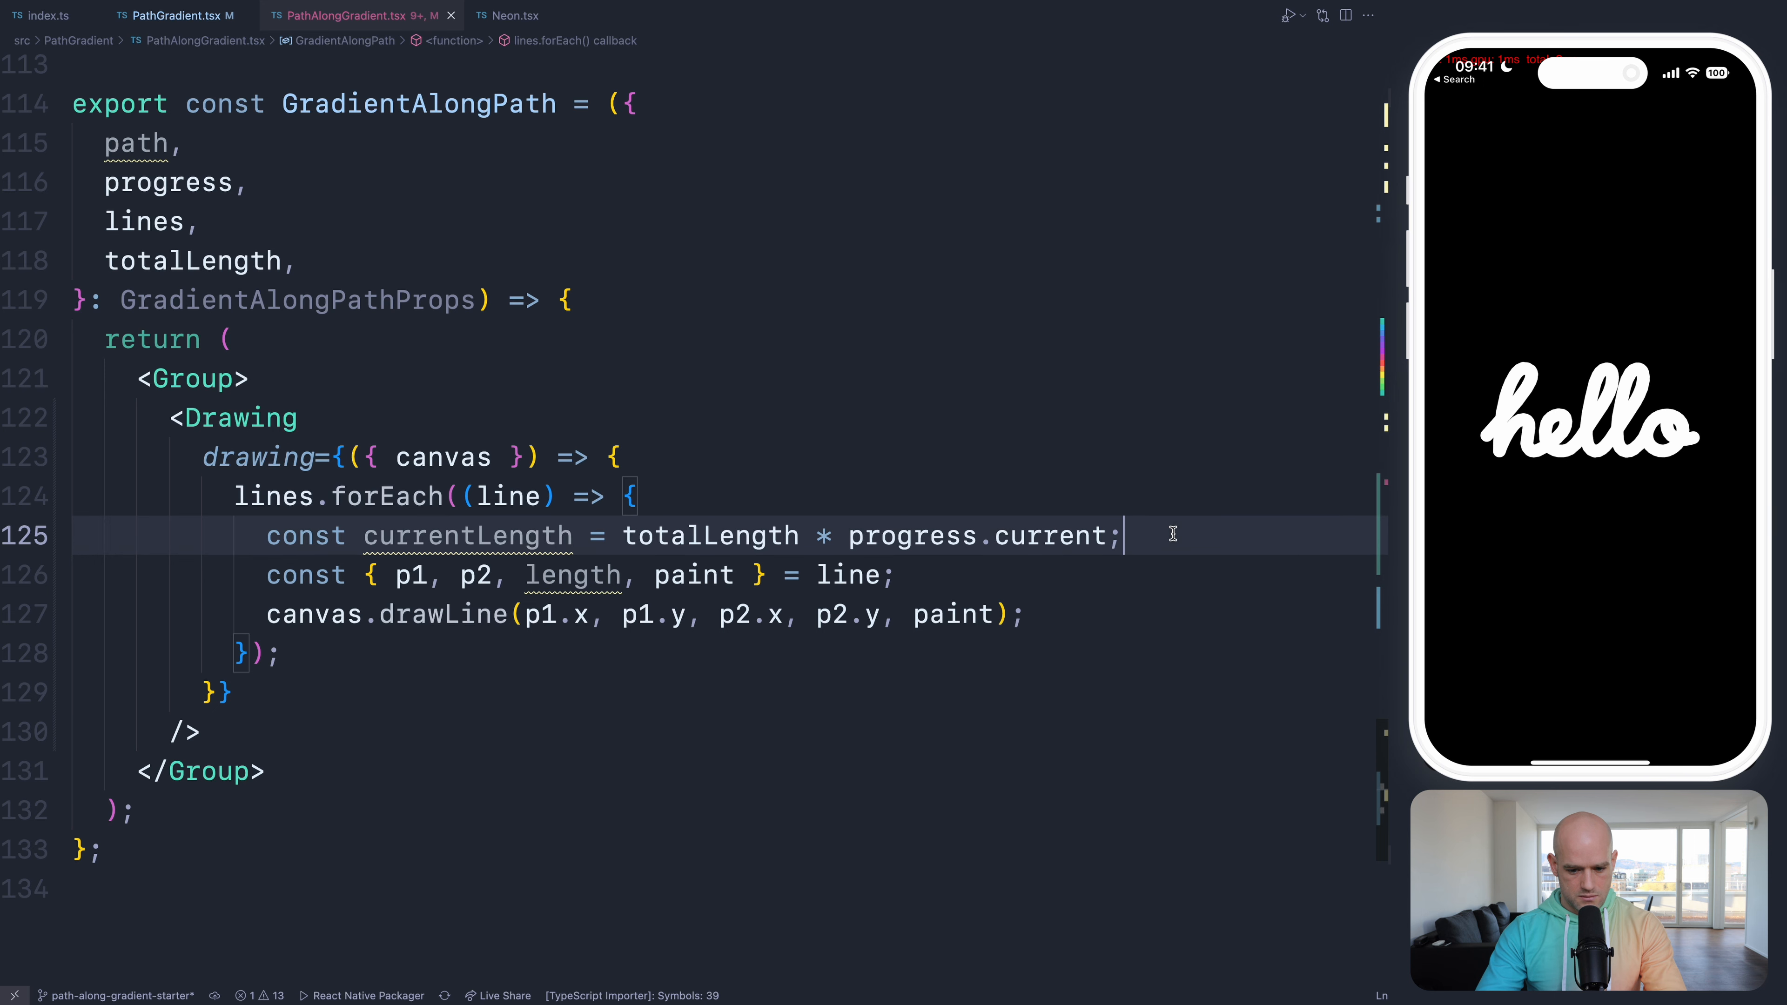
type("if")
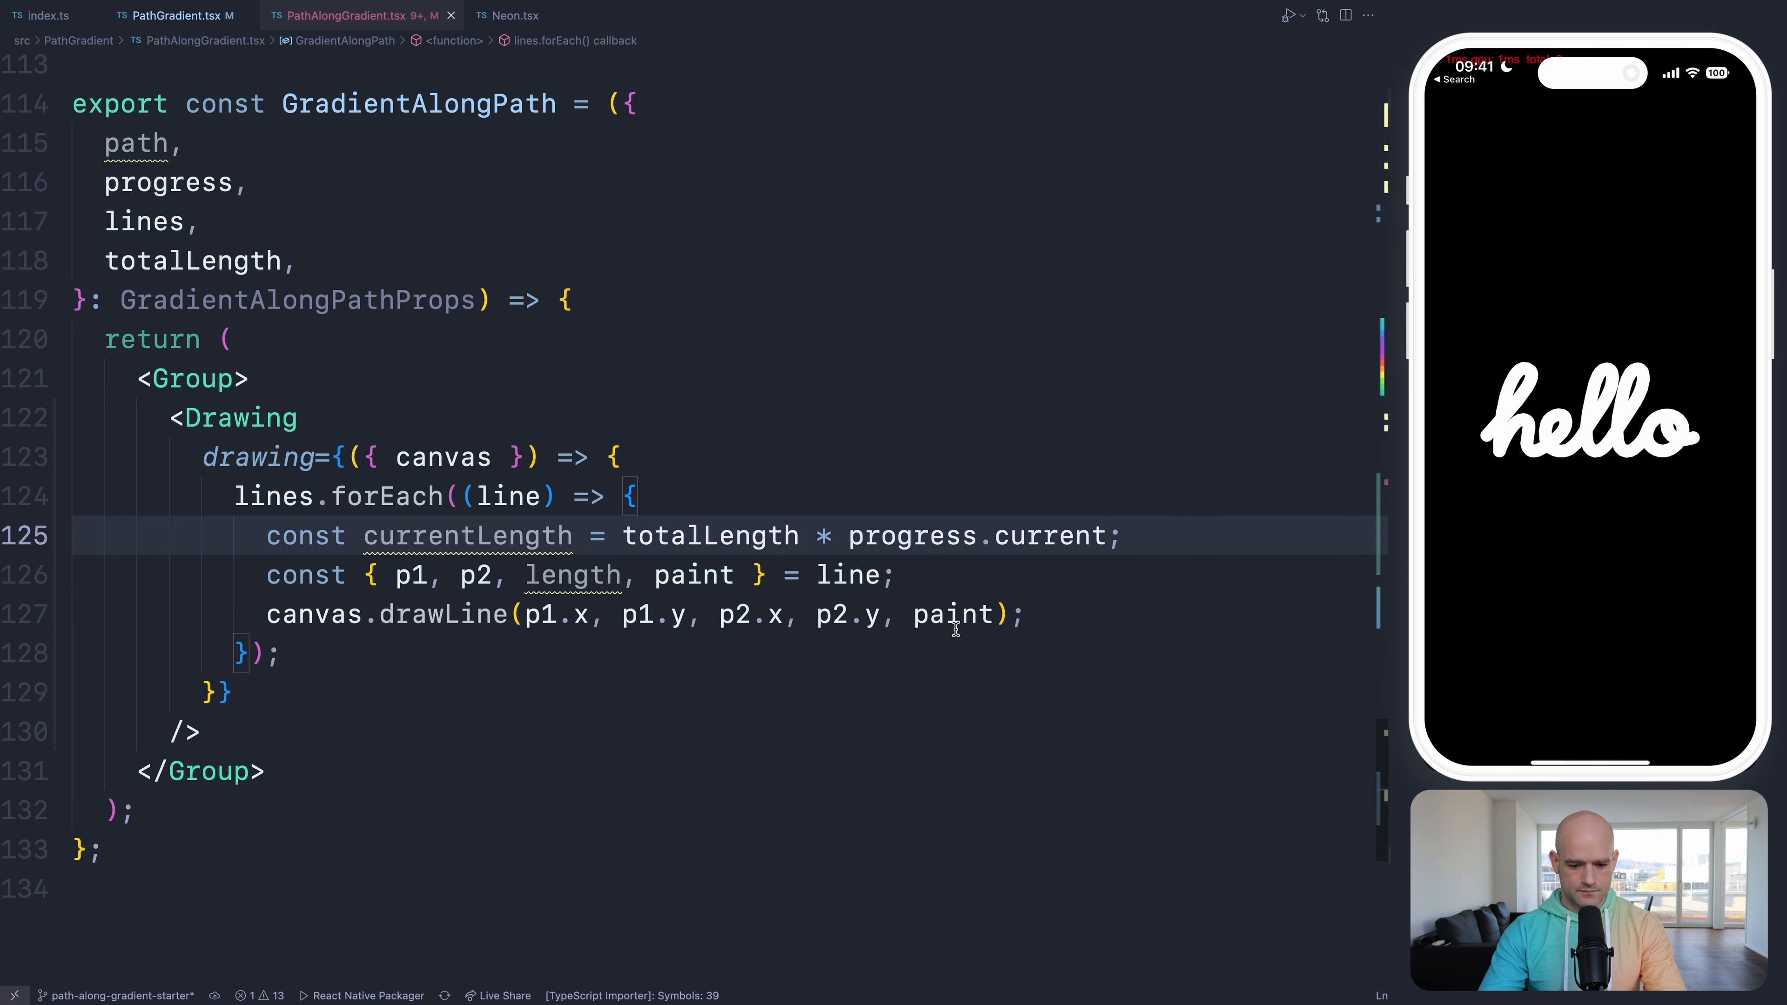
type("f")
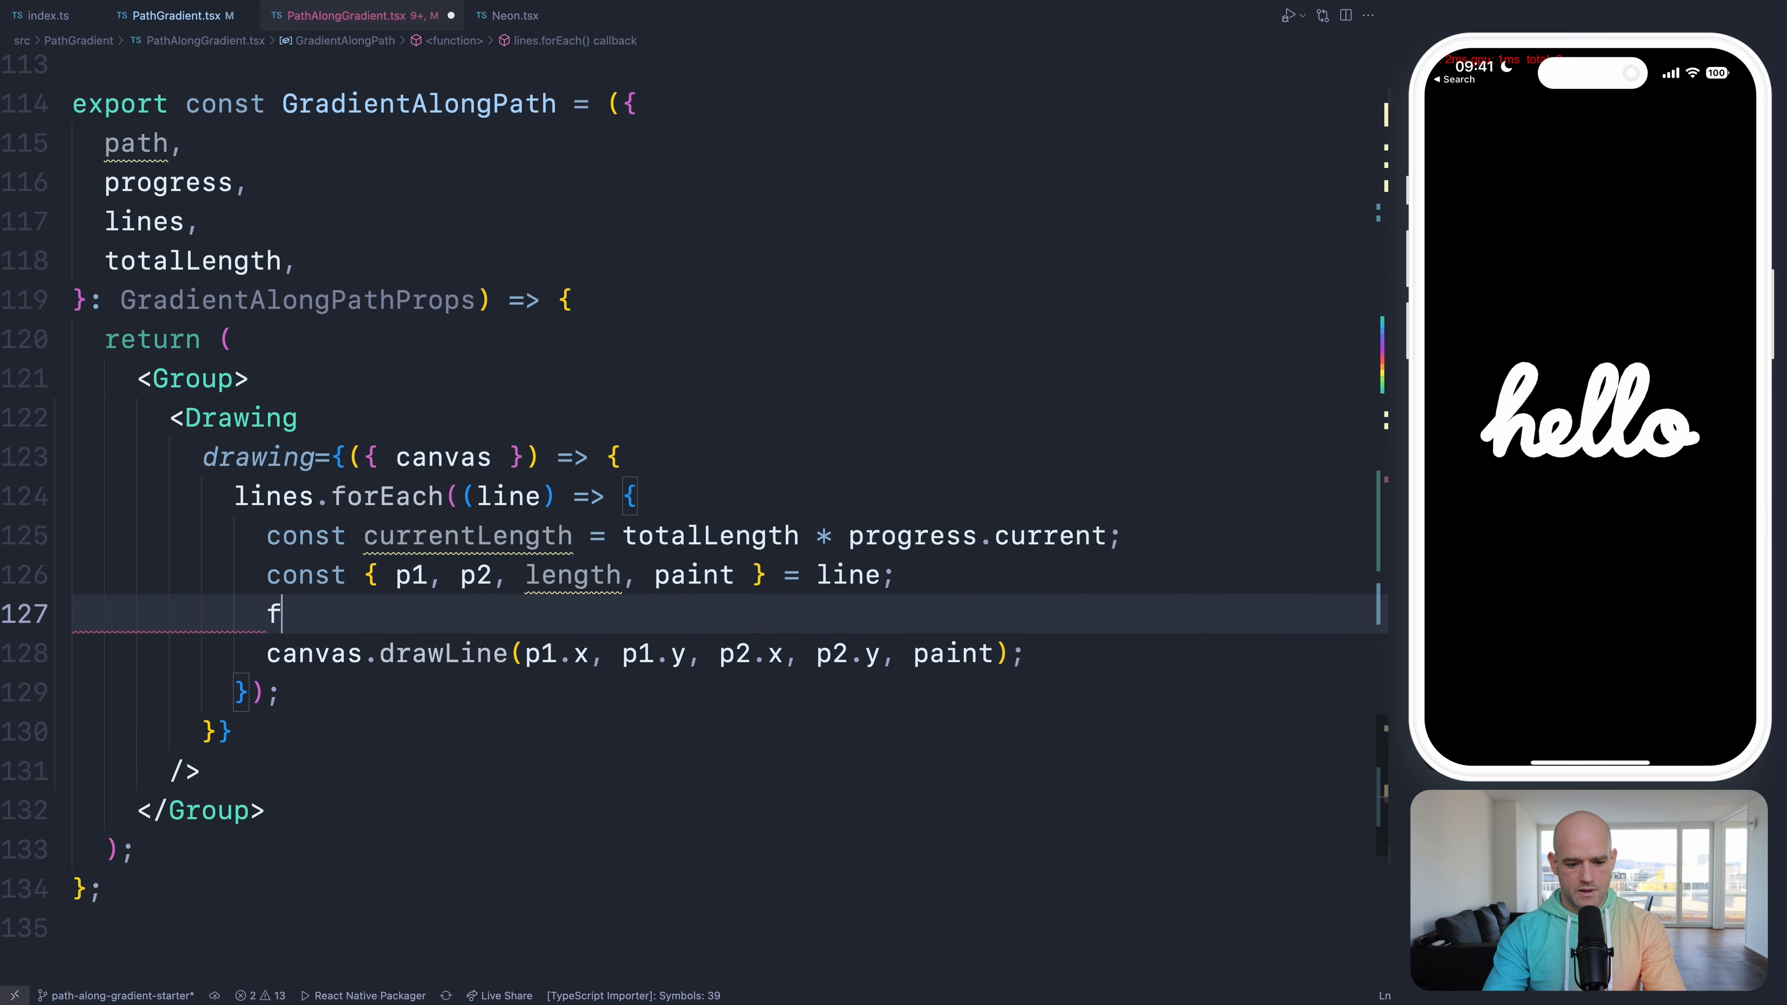
type("if (length")
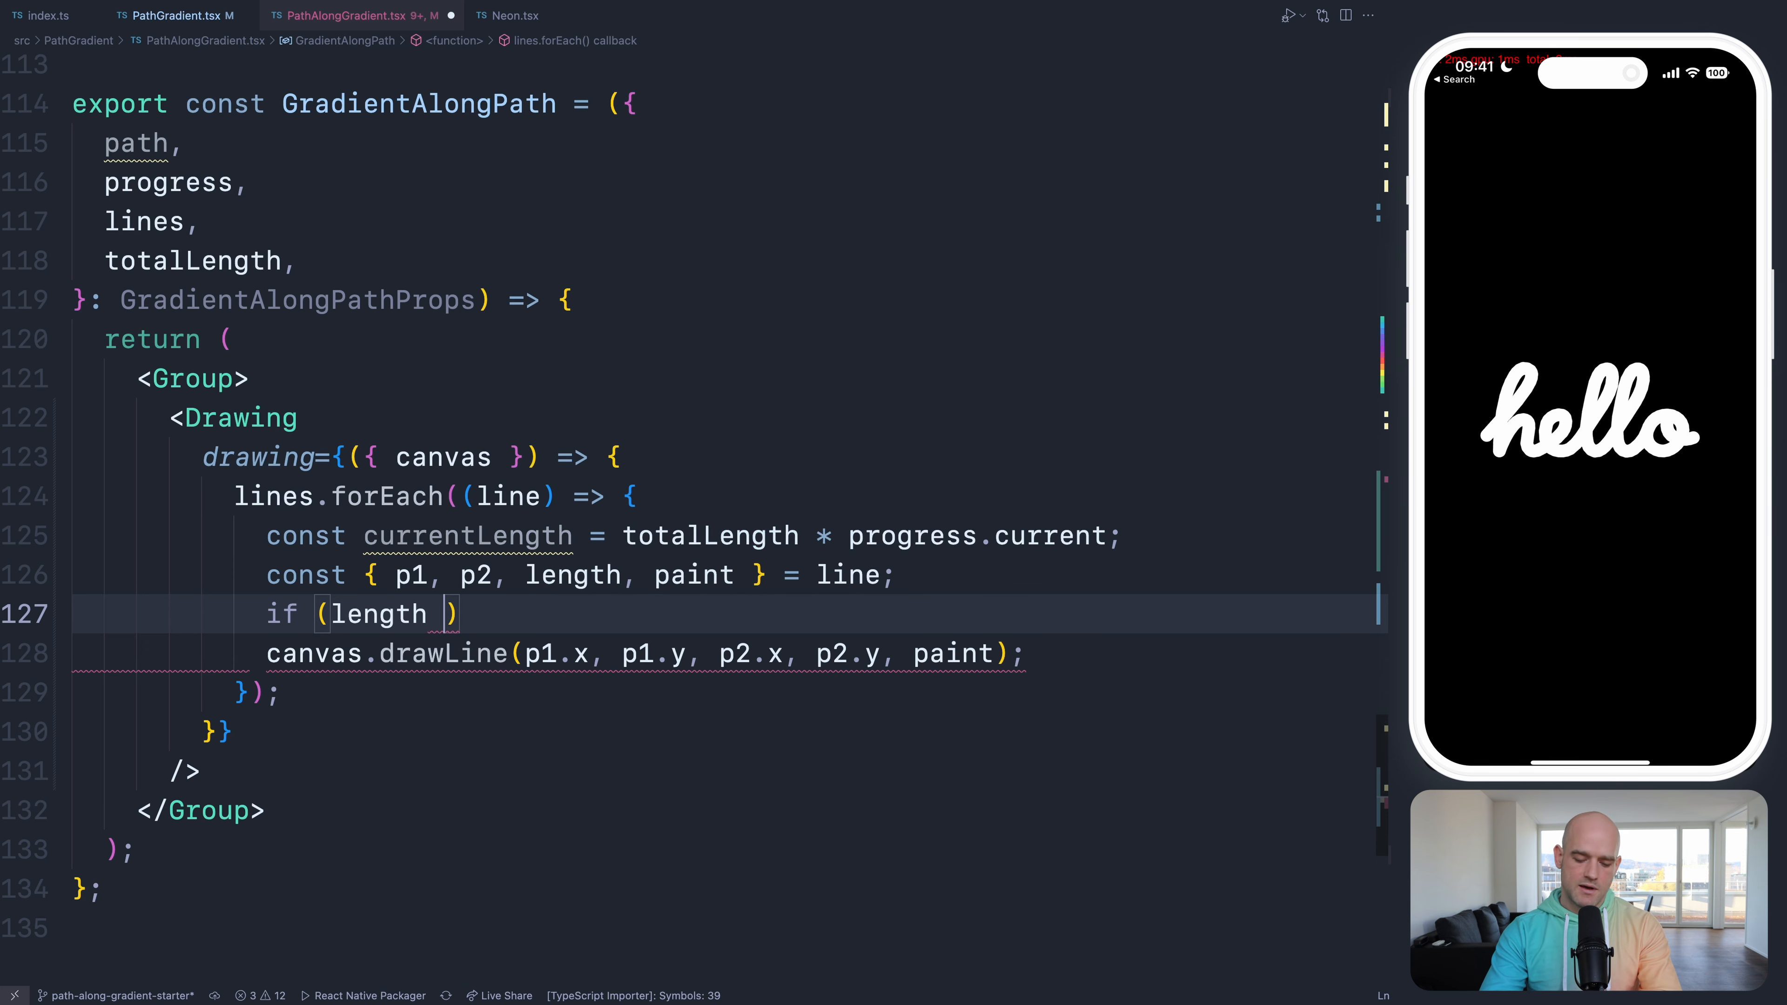
type("> currentLength) {")
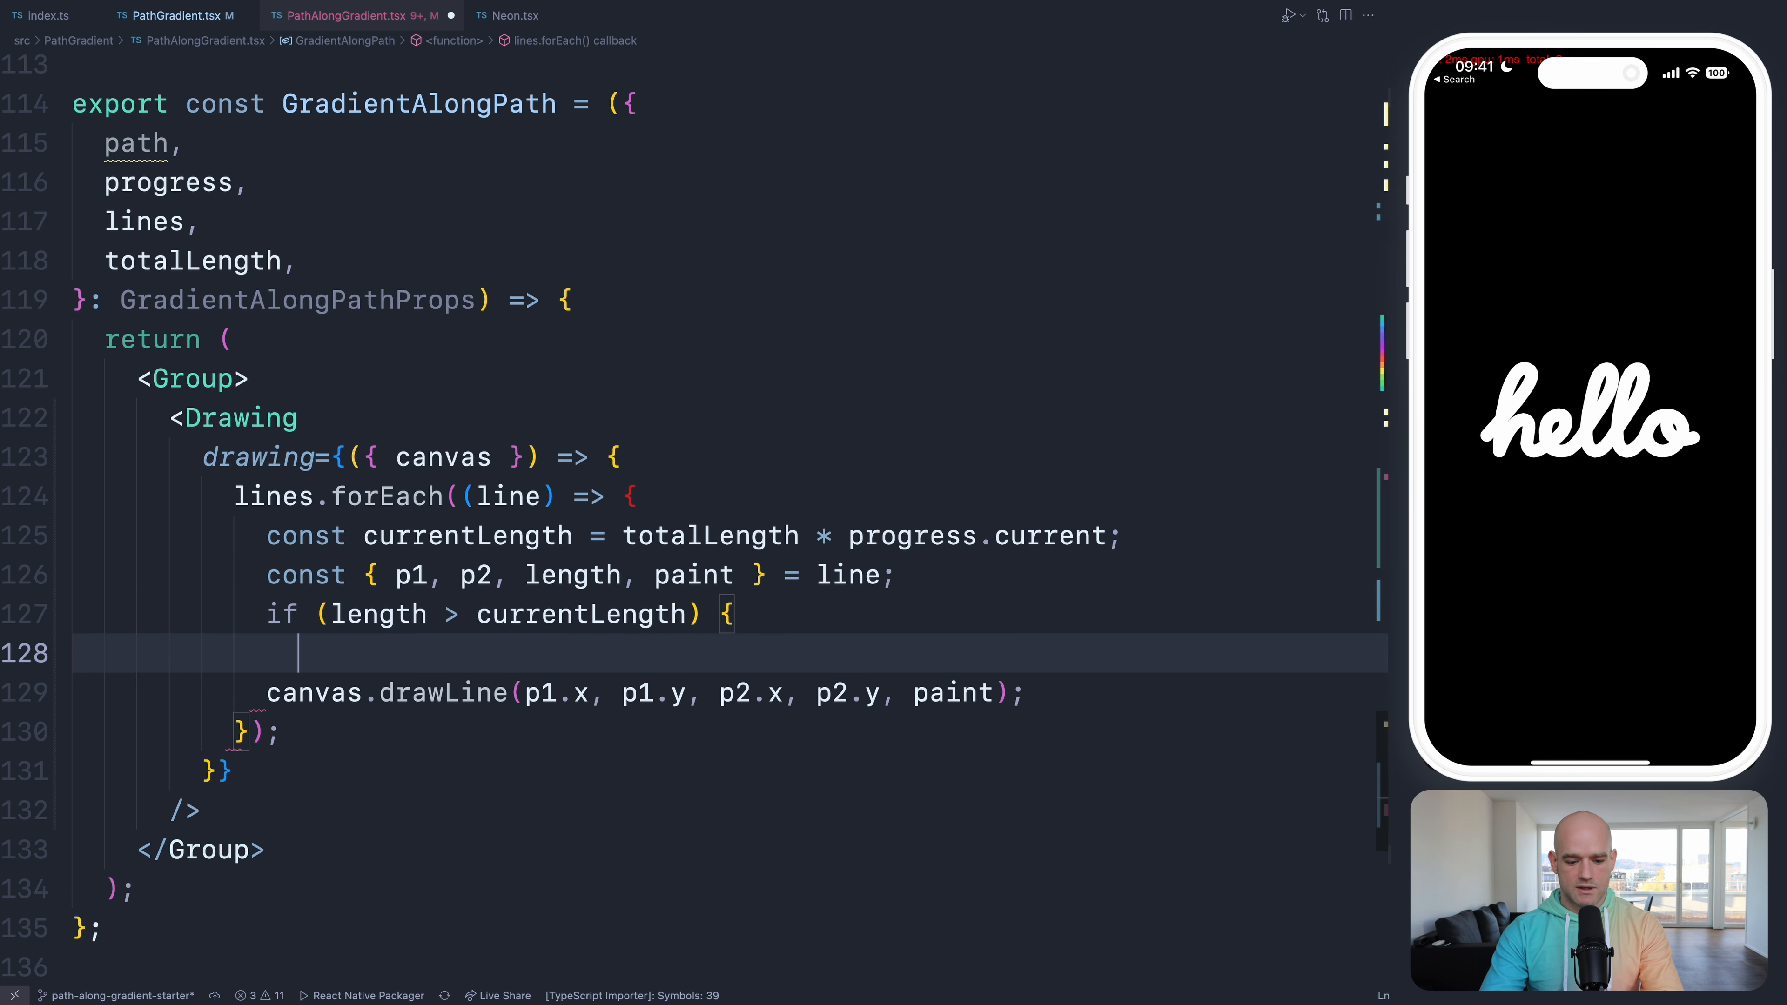
type("return;")
type("}")
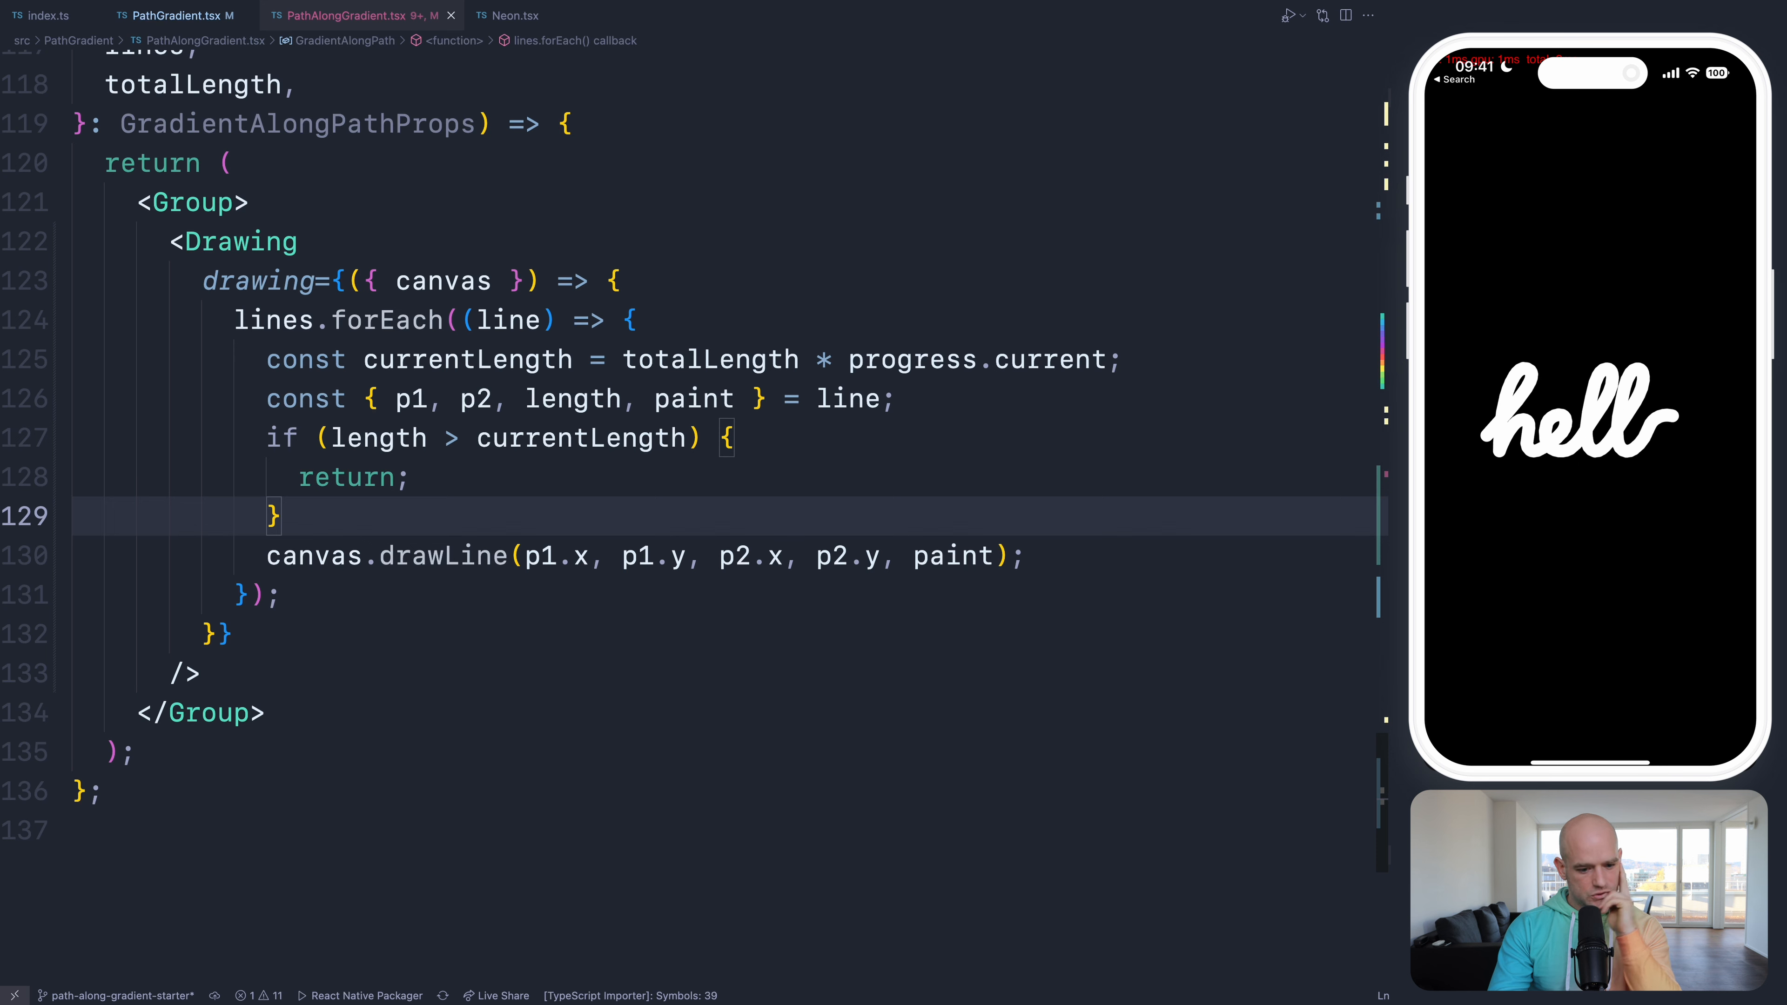
- Define currentProgress as (currentLength - length) / dist(p1, p2), clamped between 0 and 1
type("const t = (currentLength - length) / dist(p1, p2);")
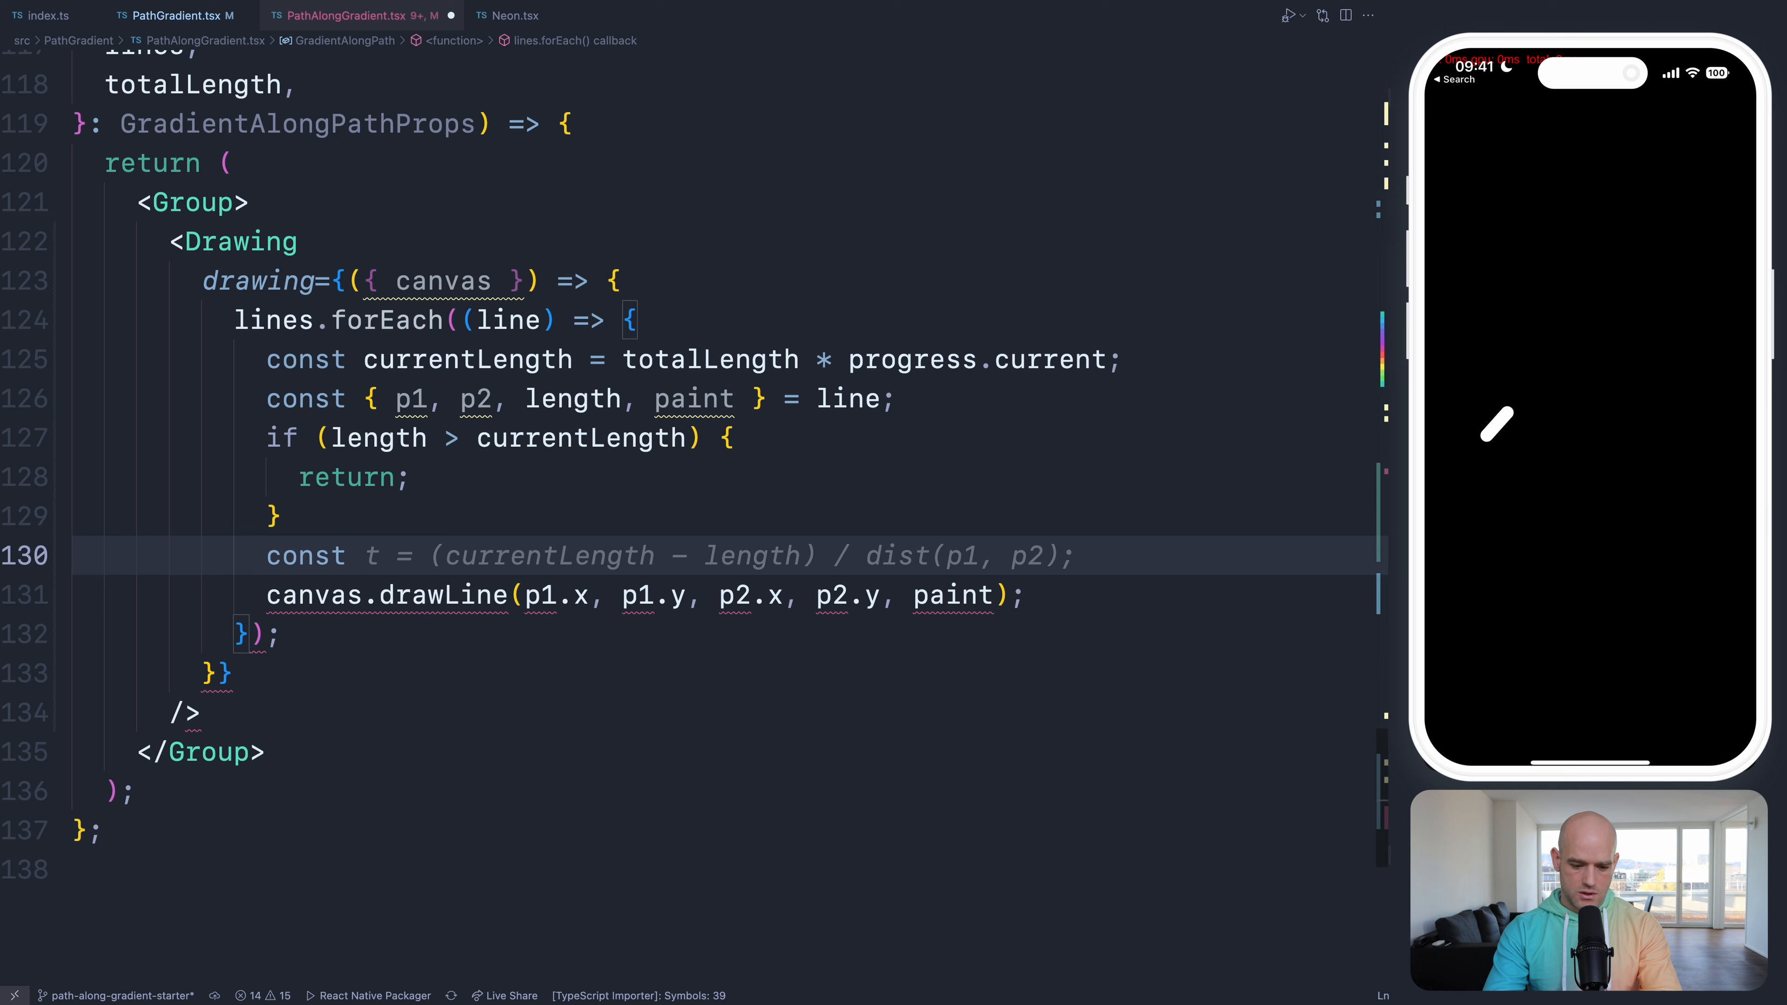
type("cur")
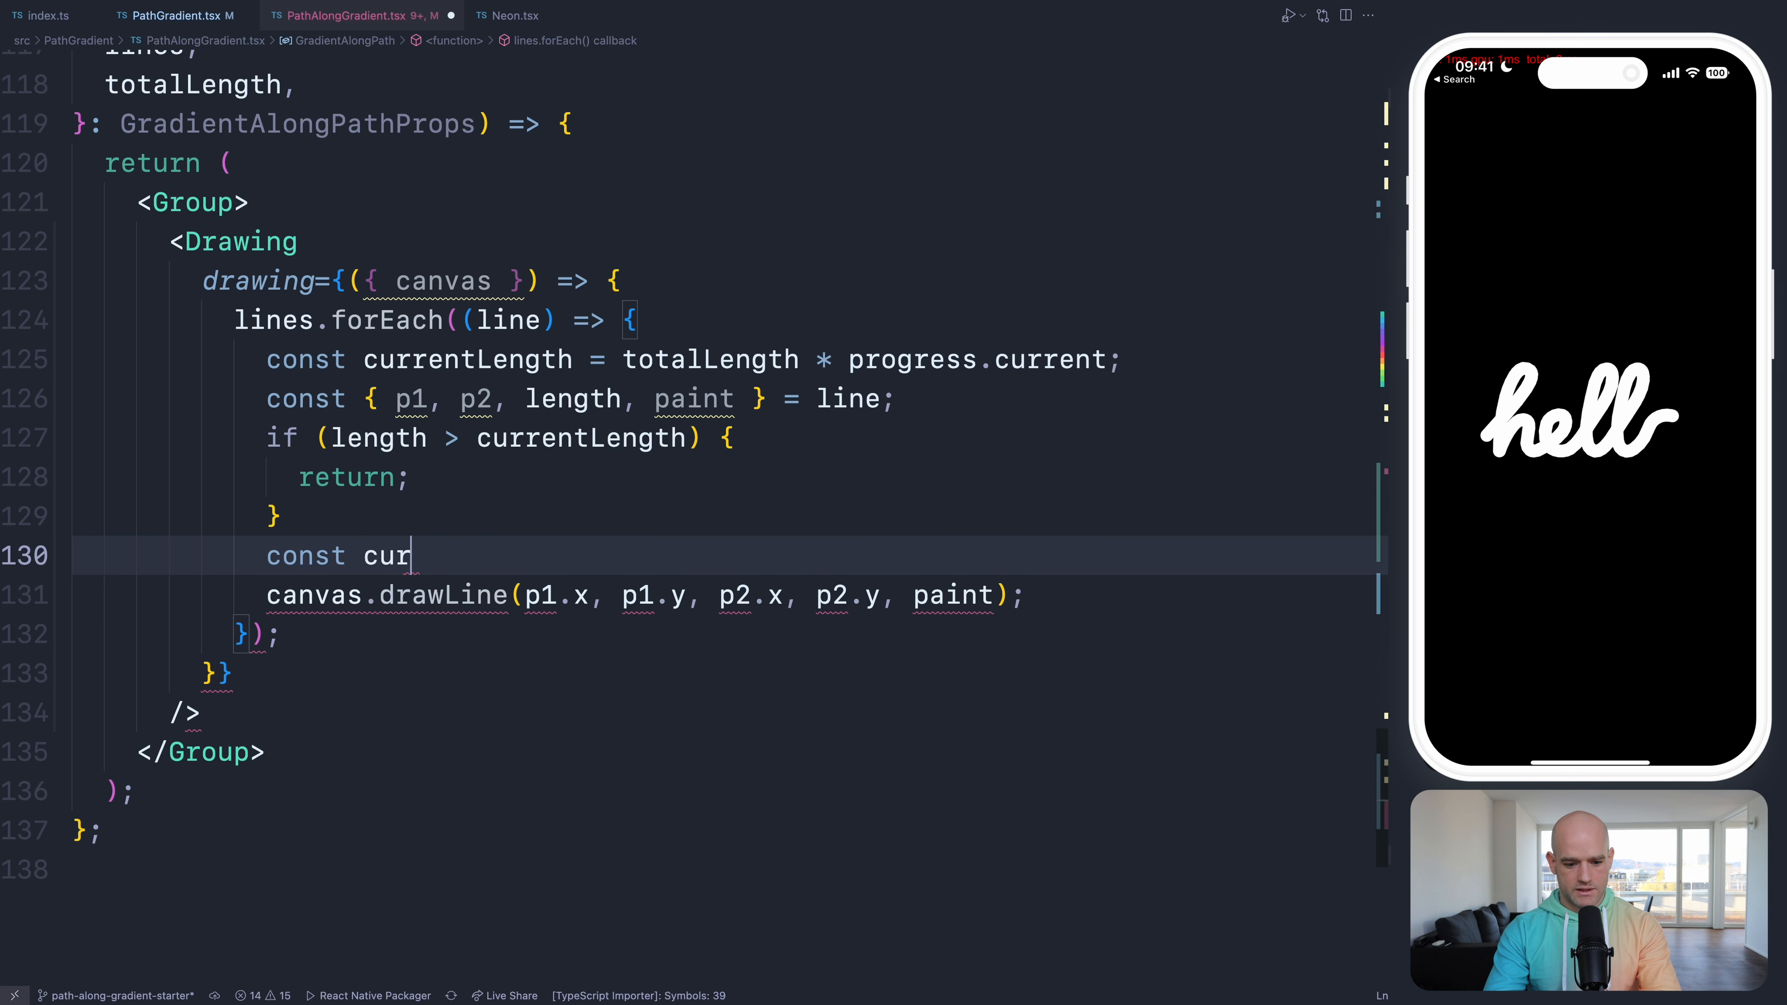
type("rentProgress =")
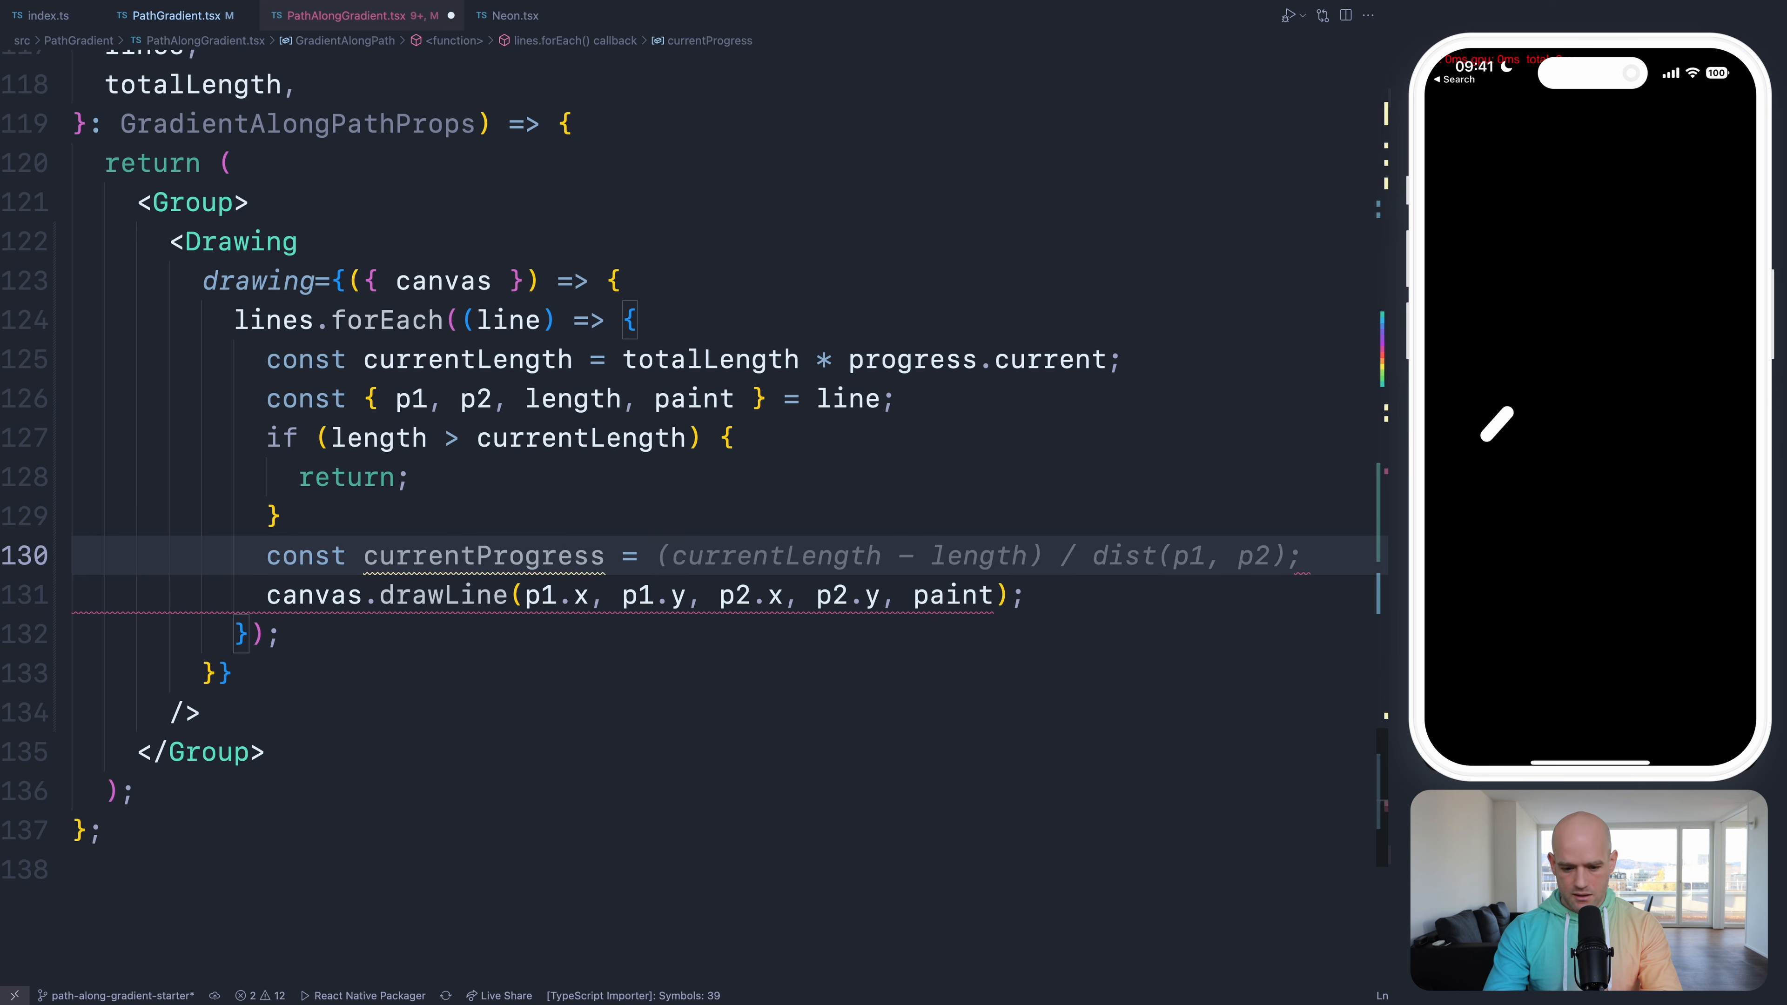
type("clamp")
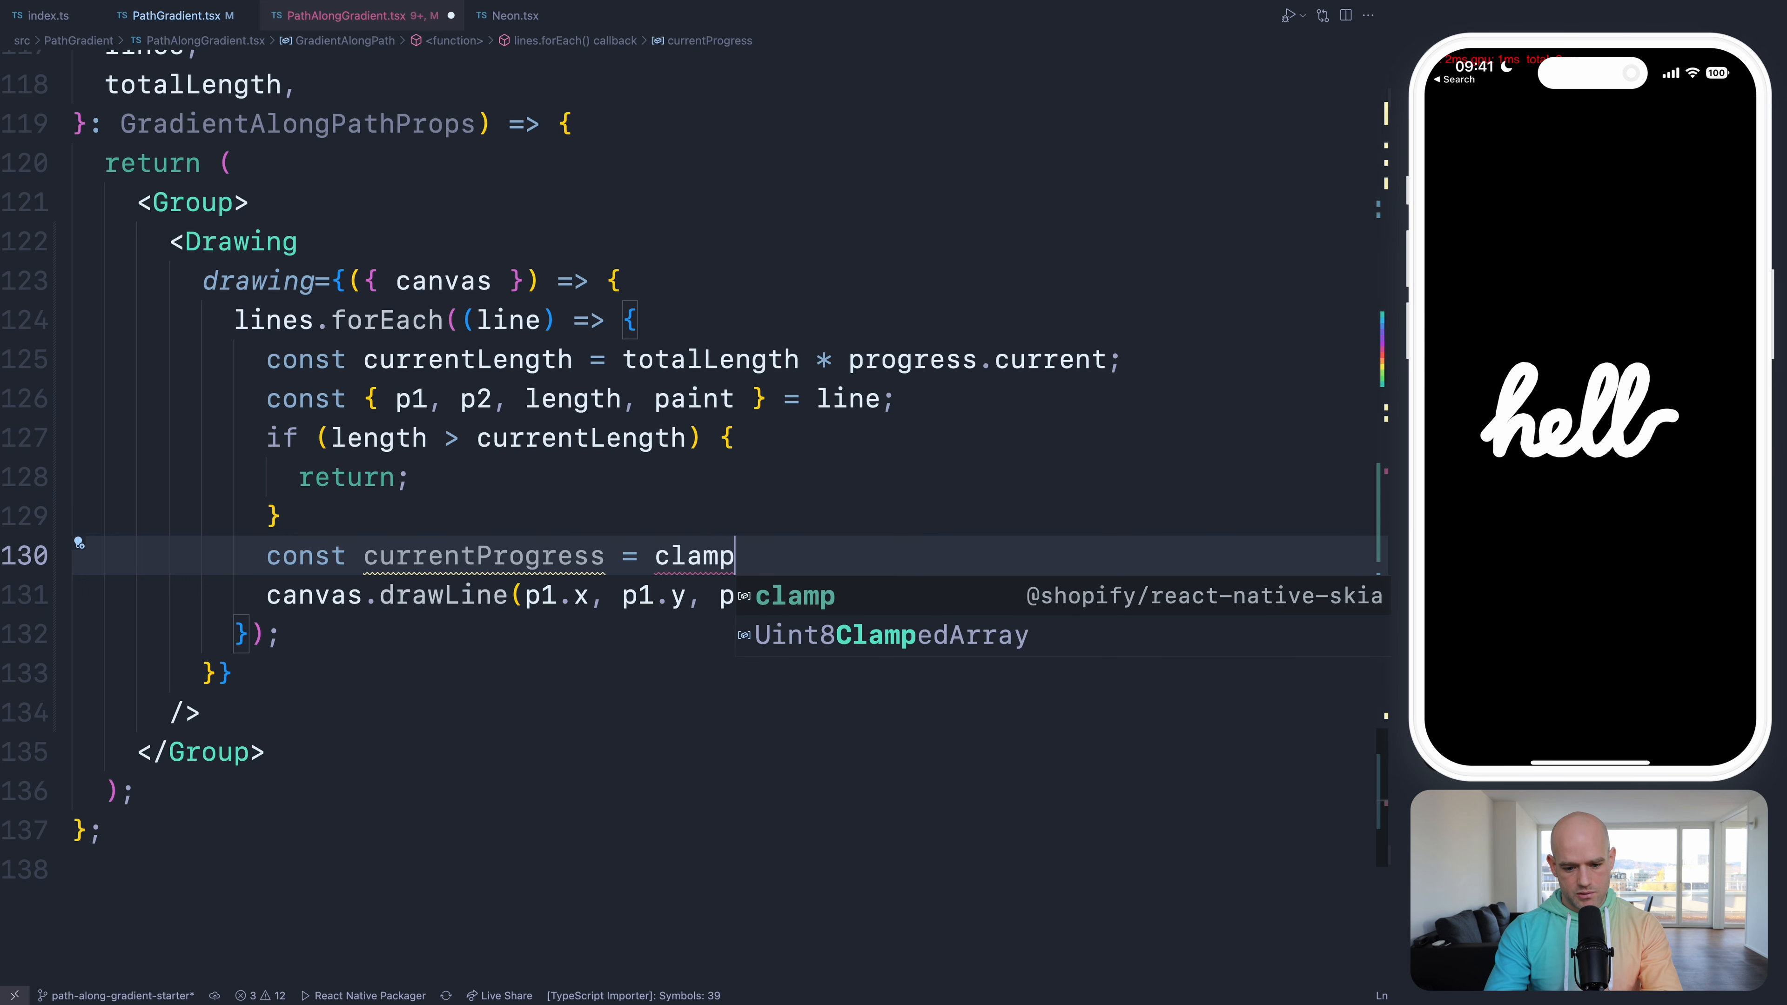
type("(0")
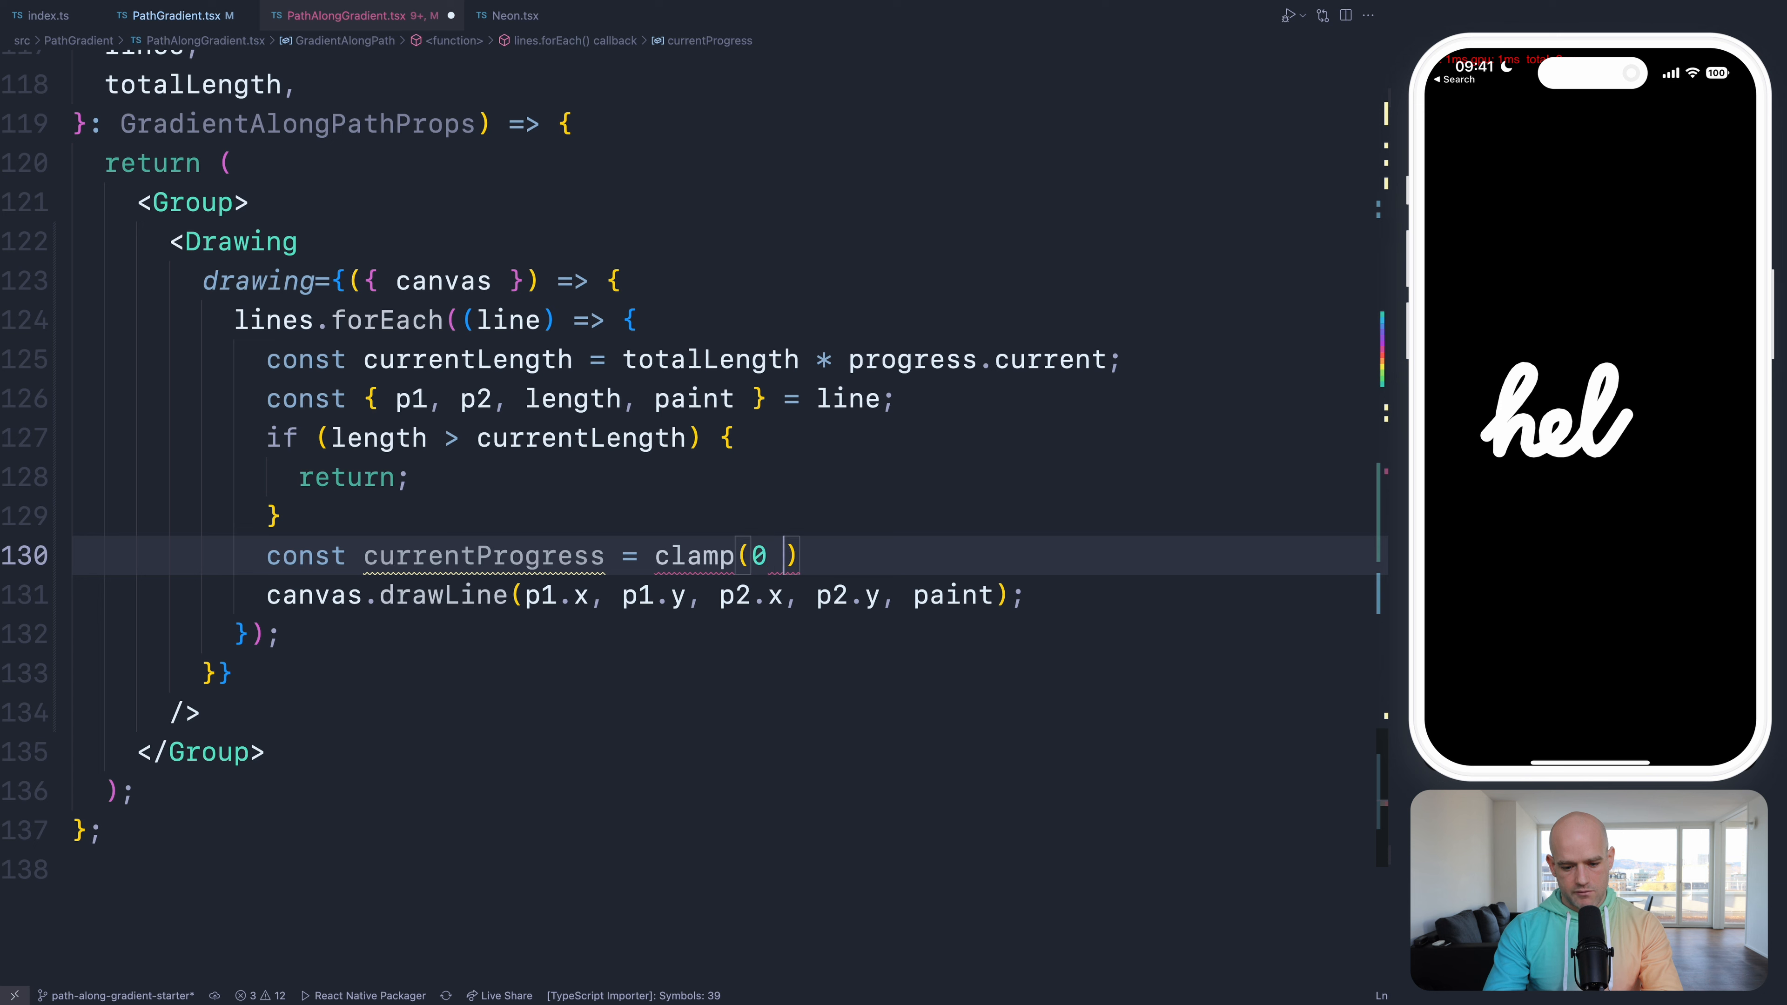
type(",")
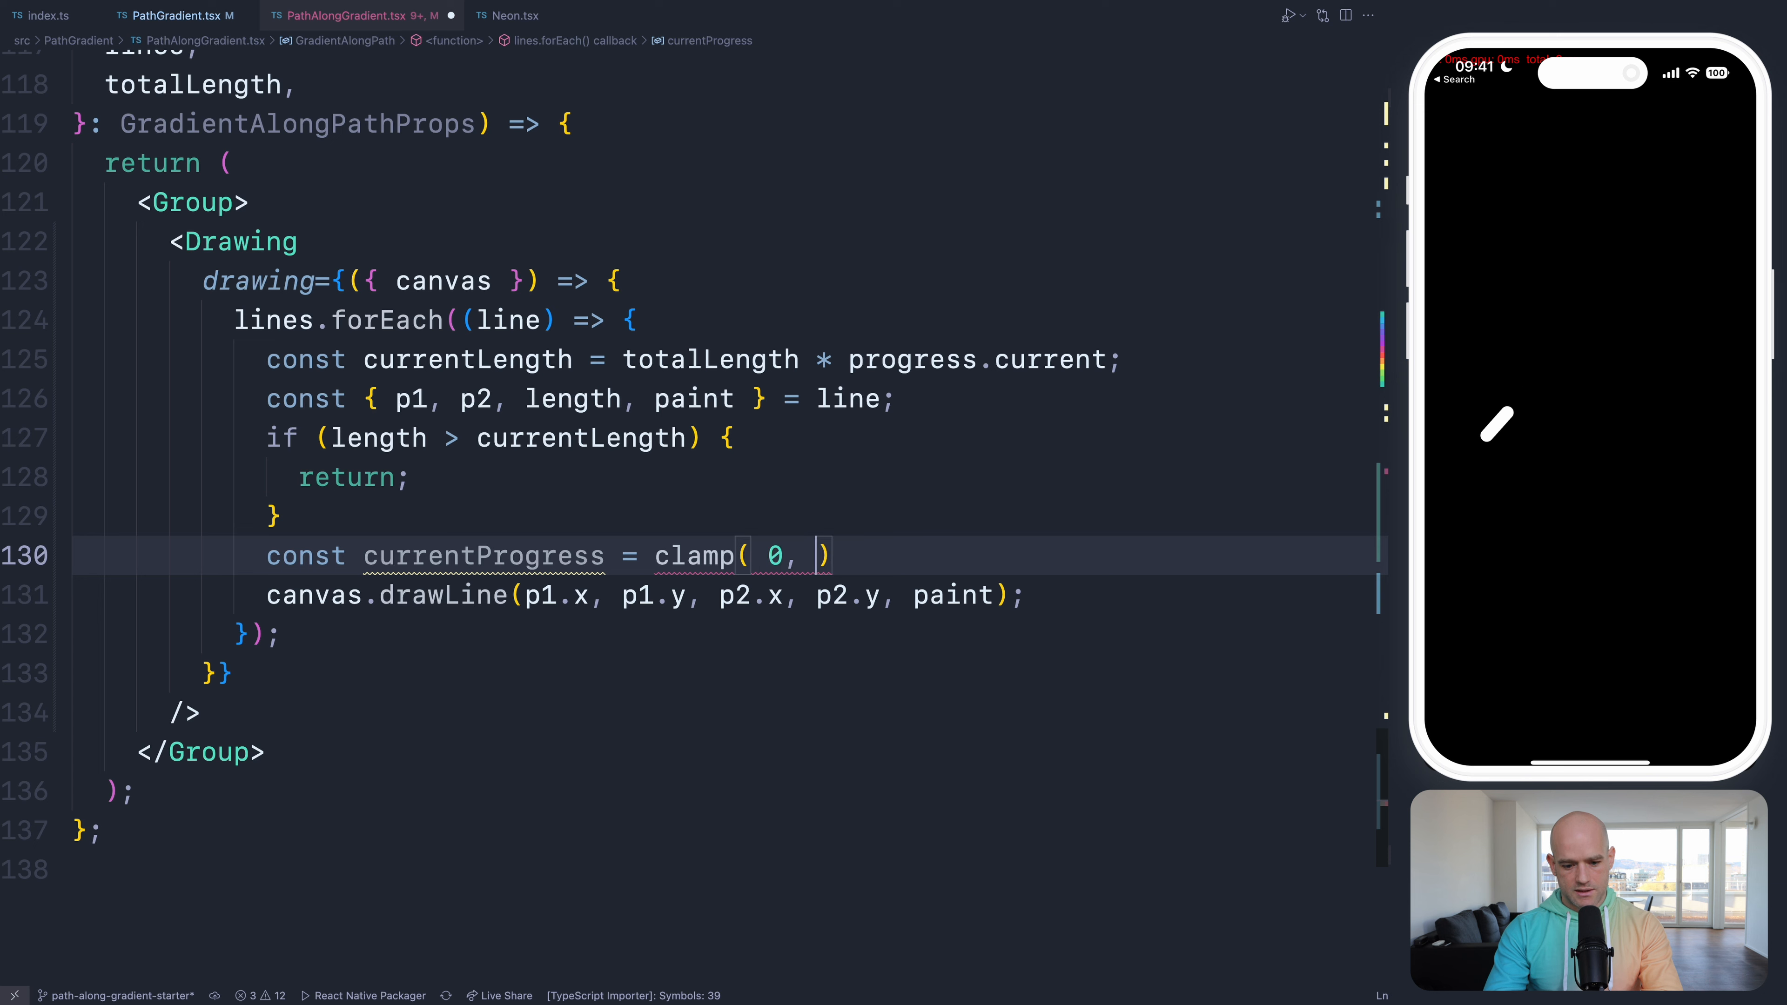
type("1")
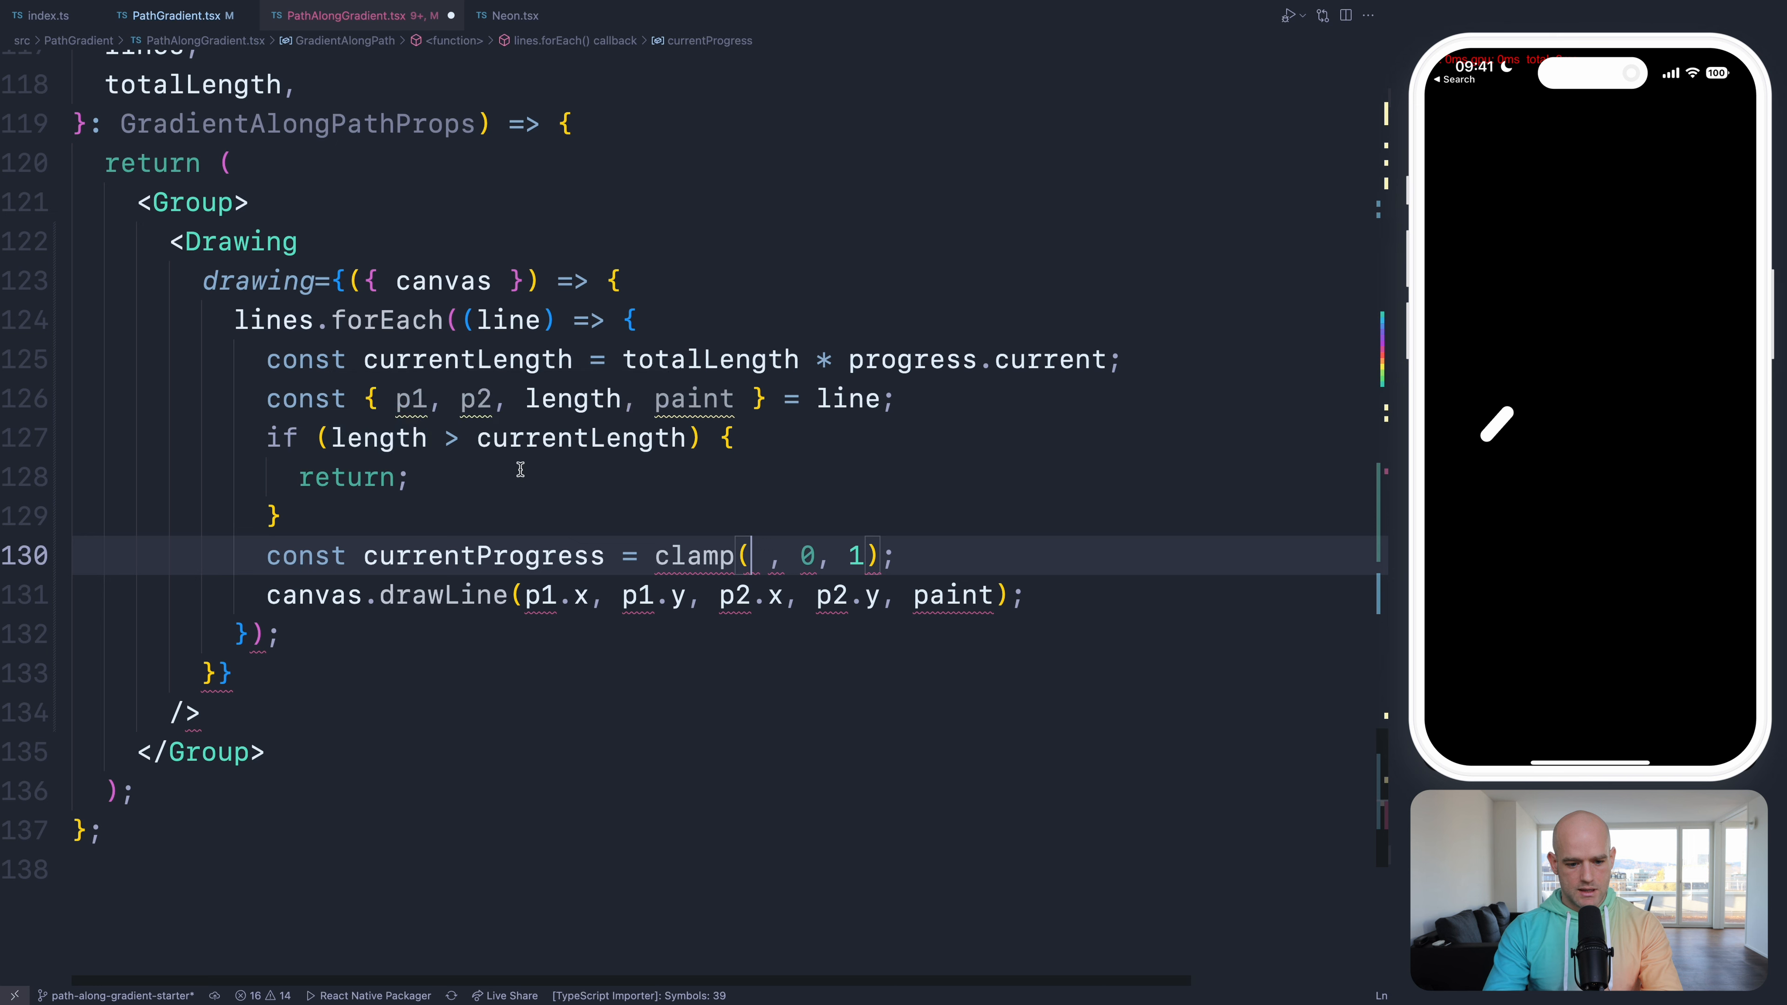
type("currentLength - le")
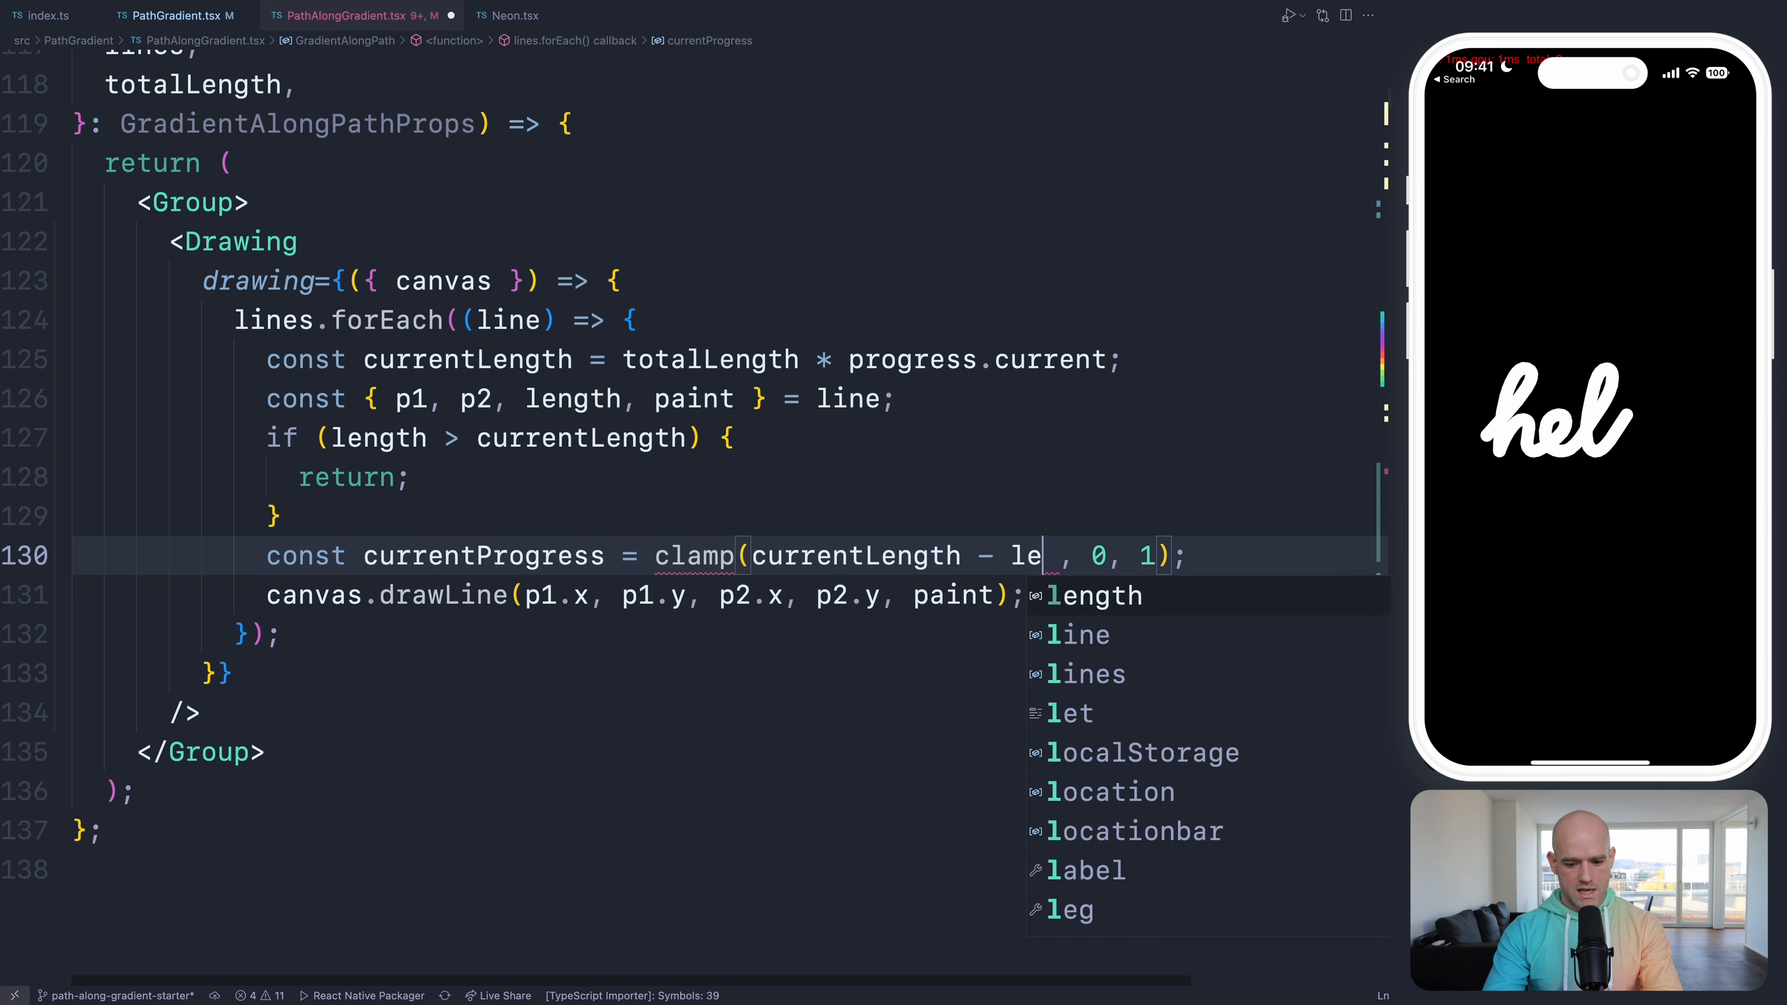
key("Tab")
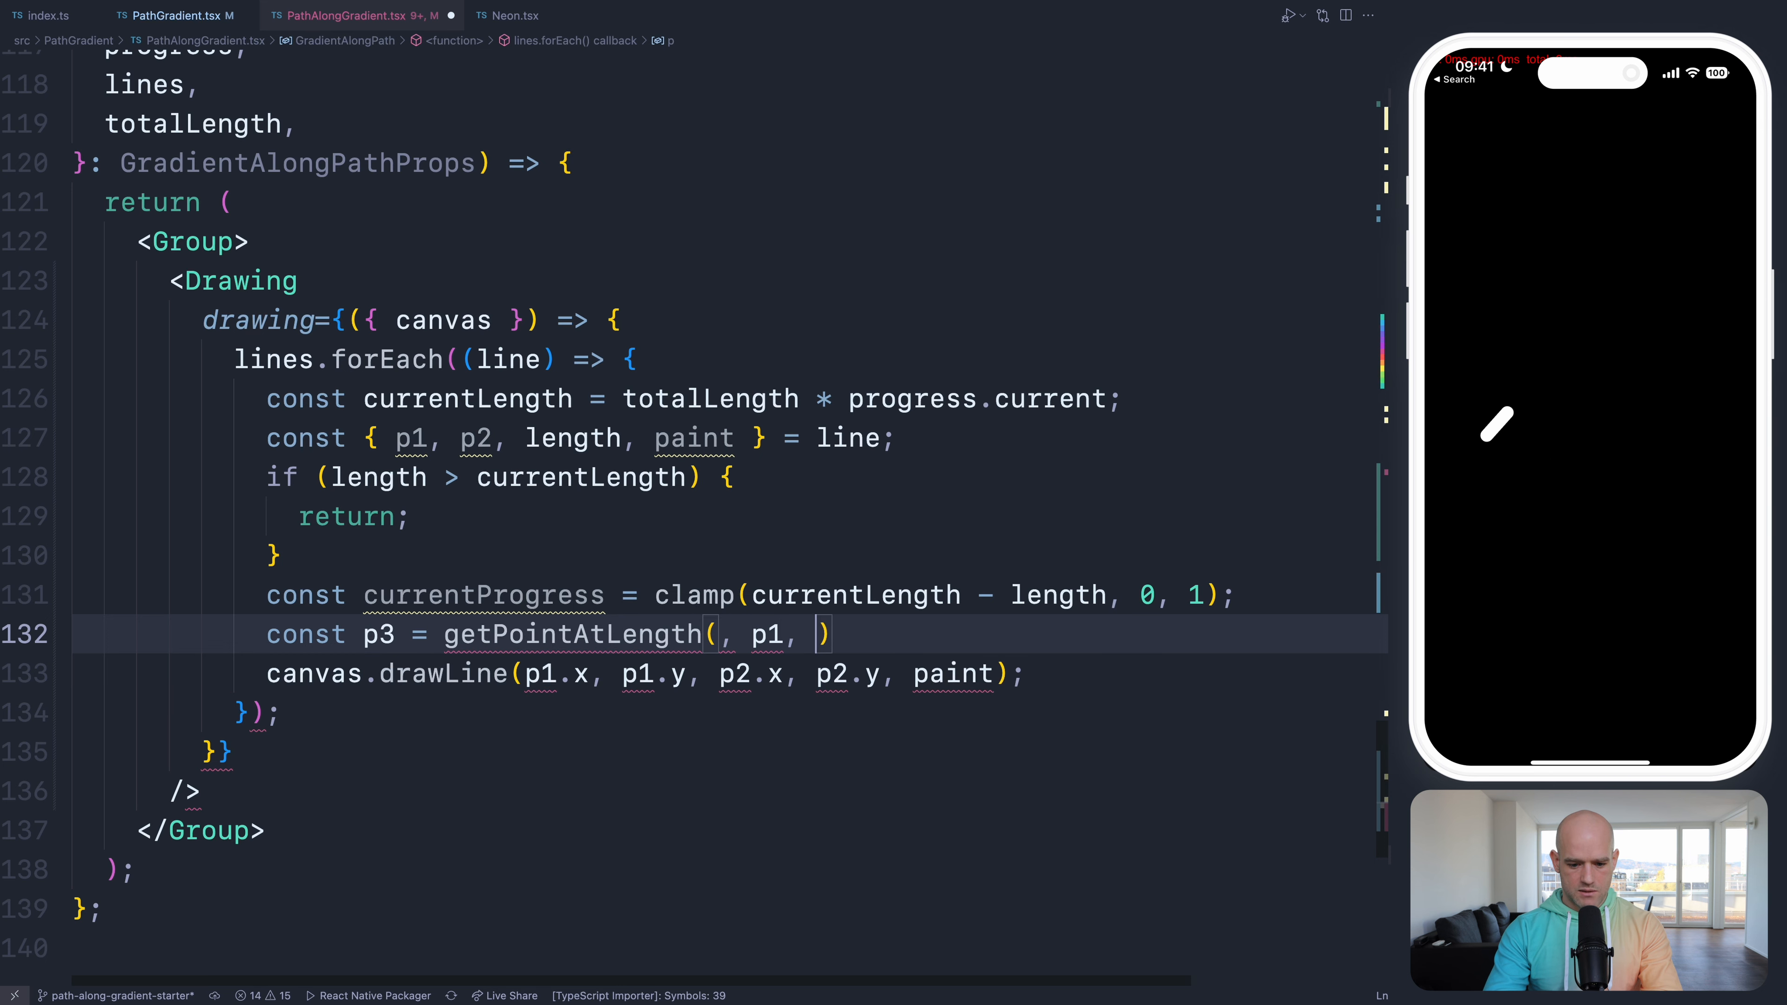
- Derive the partial endpoint p3 from p2 scaled by currentProgress * dist(p1, p2)
type("p2")
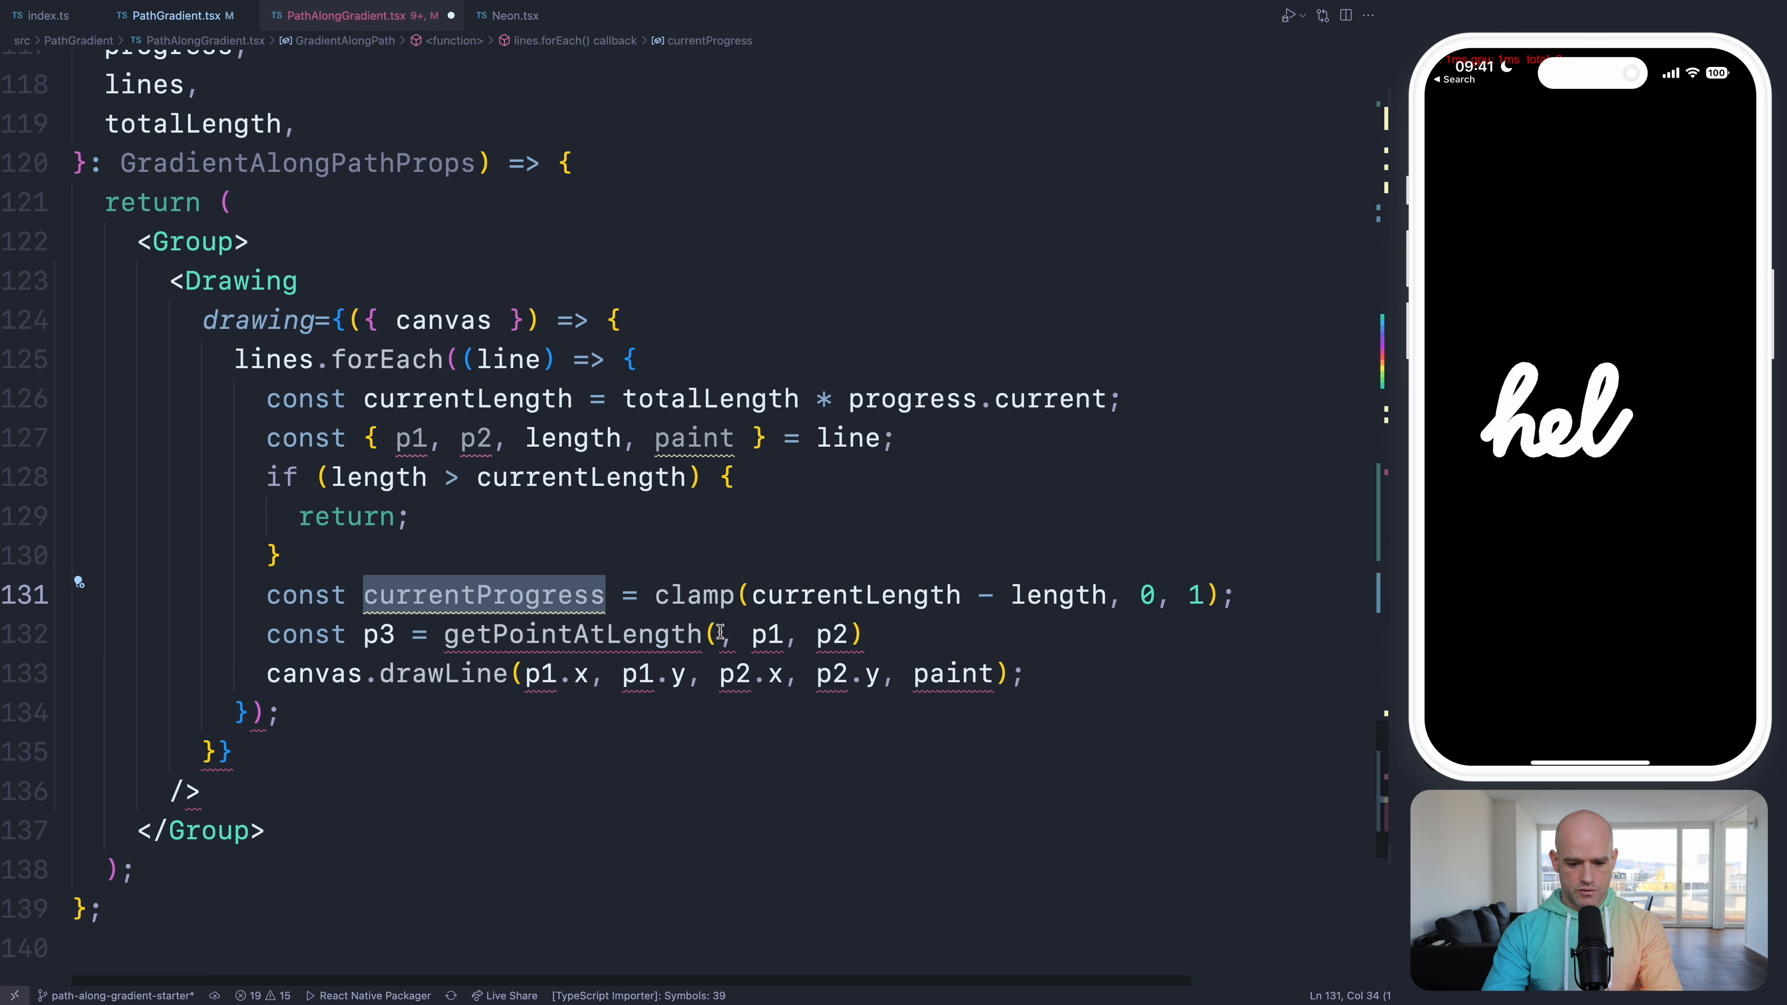
type("currentProgress *")
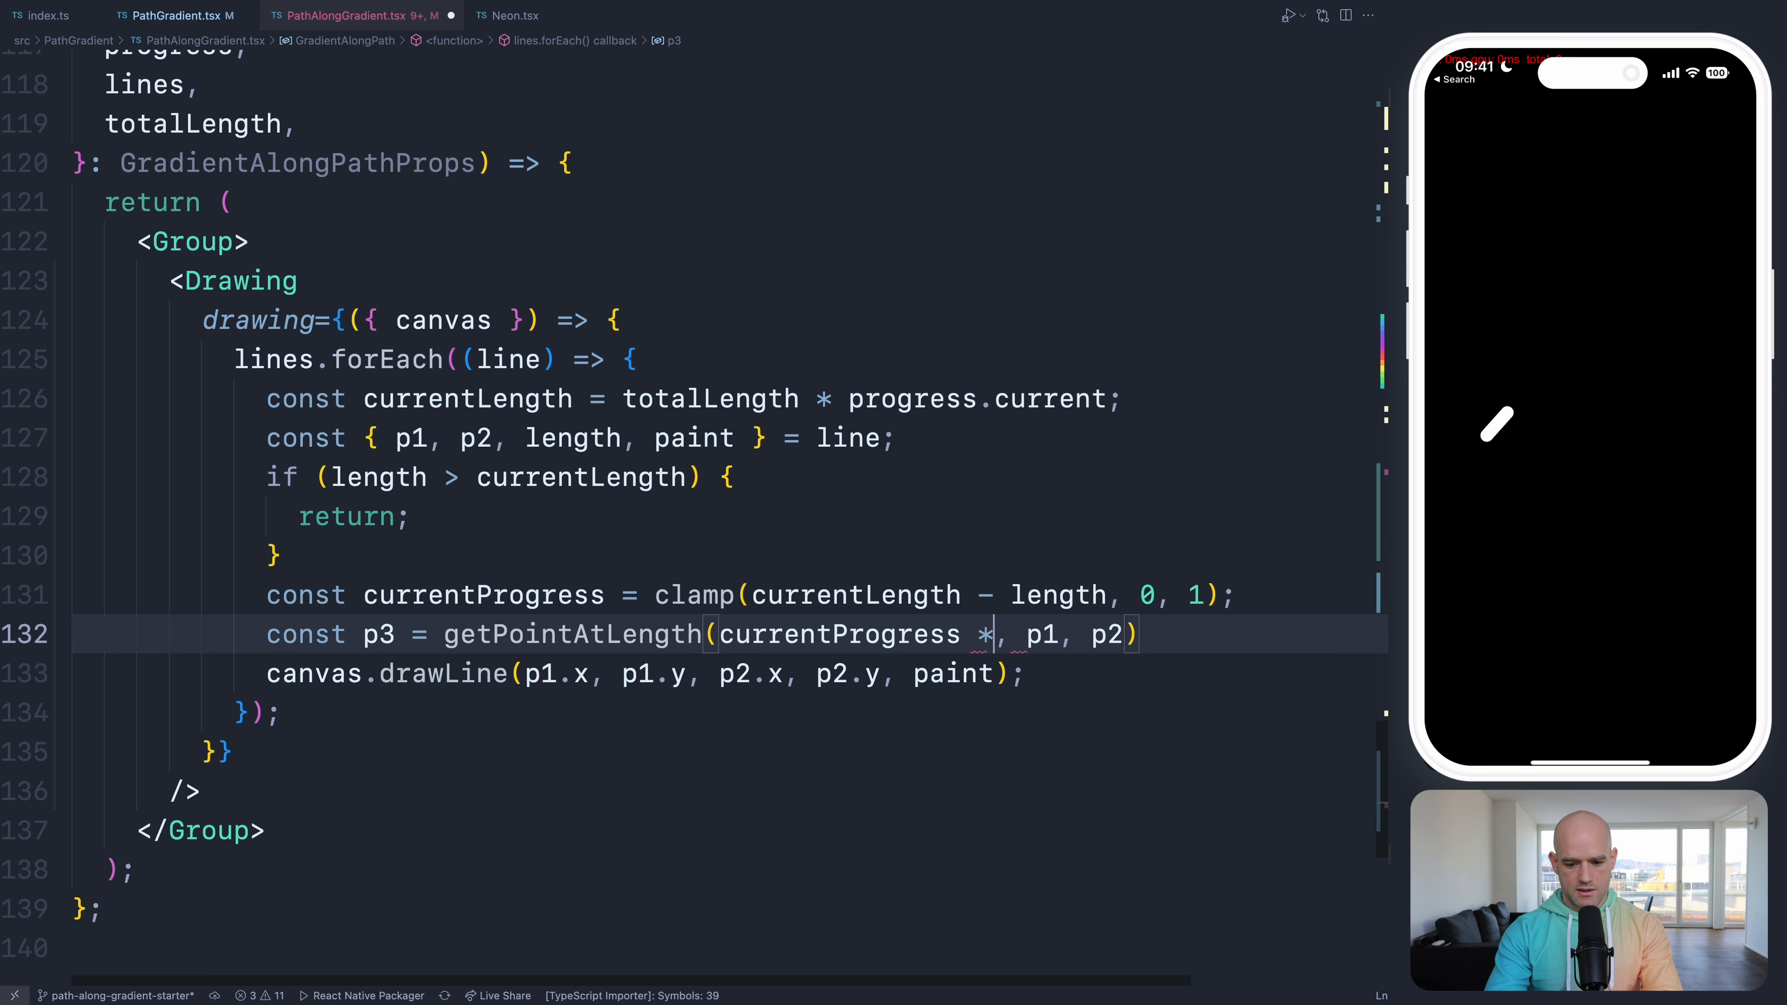
type("dist(p1, p2")
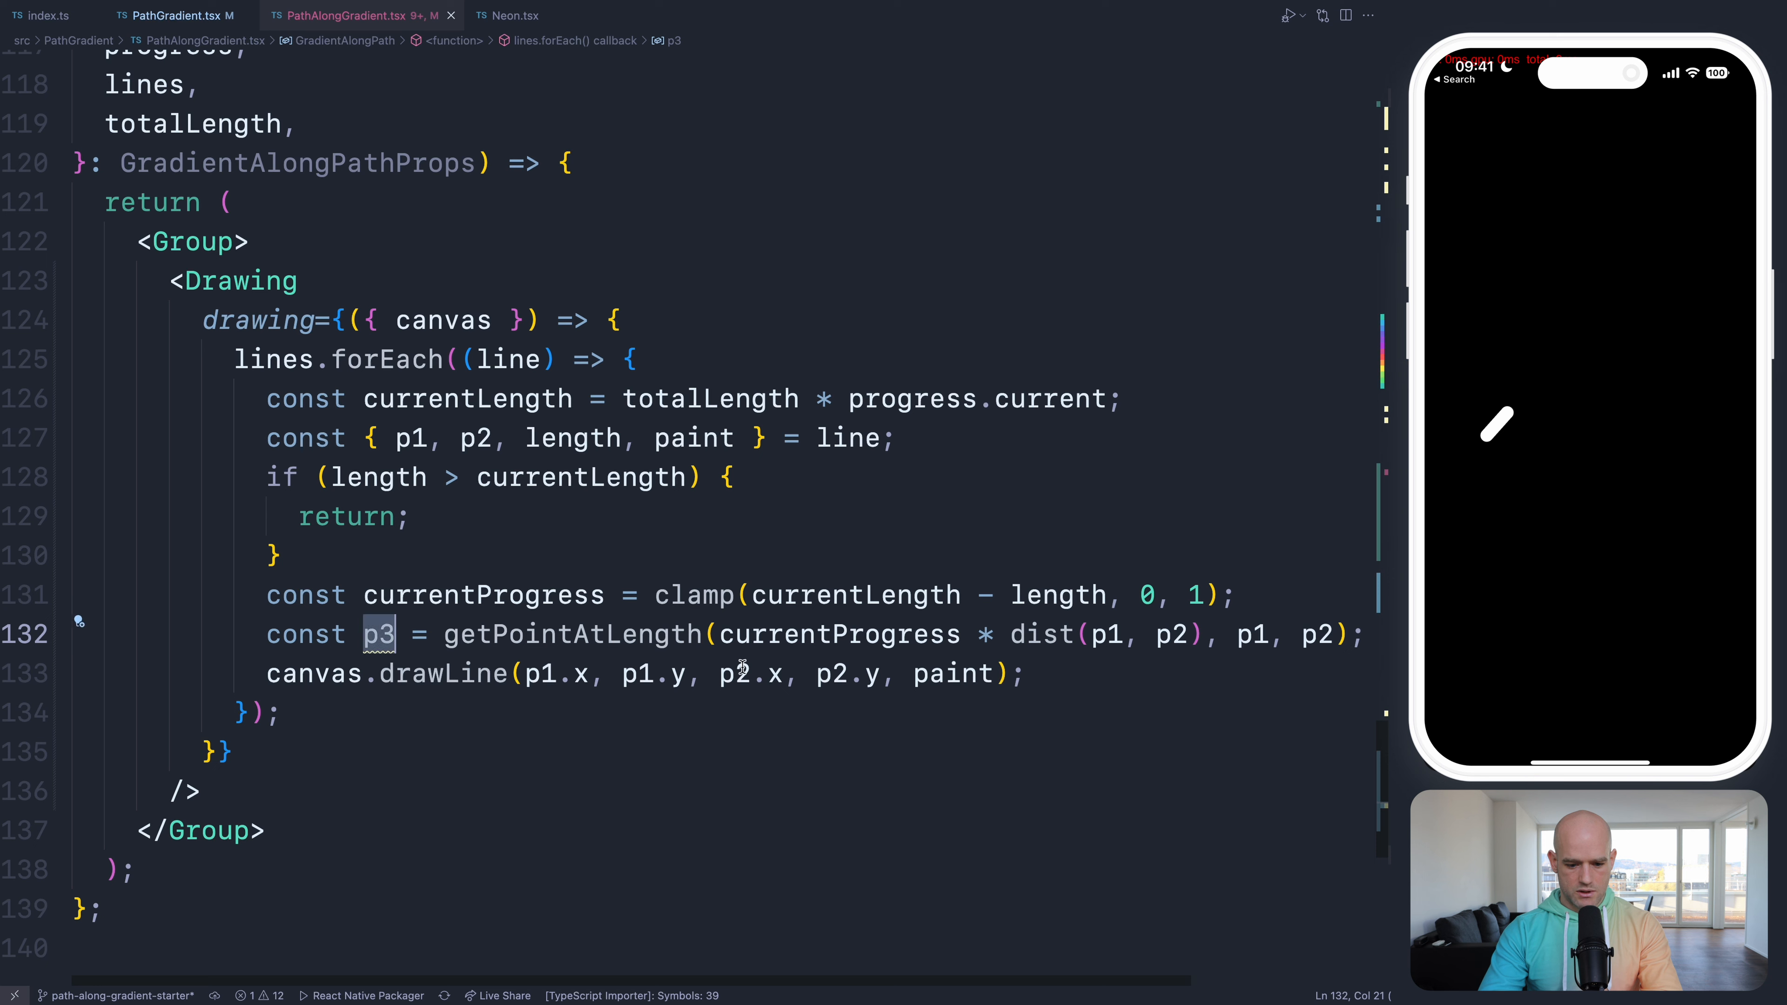
type("p3")
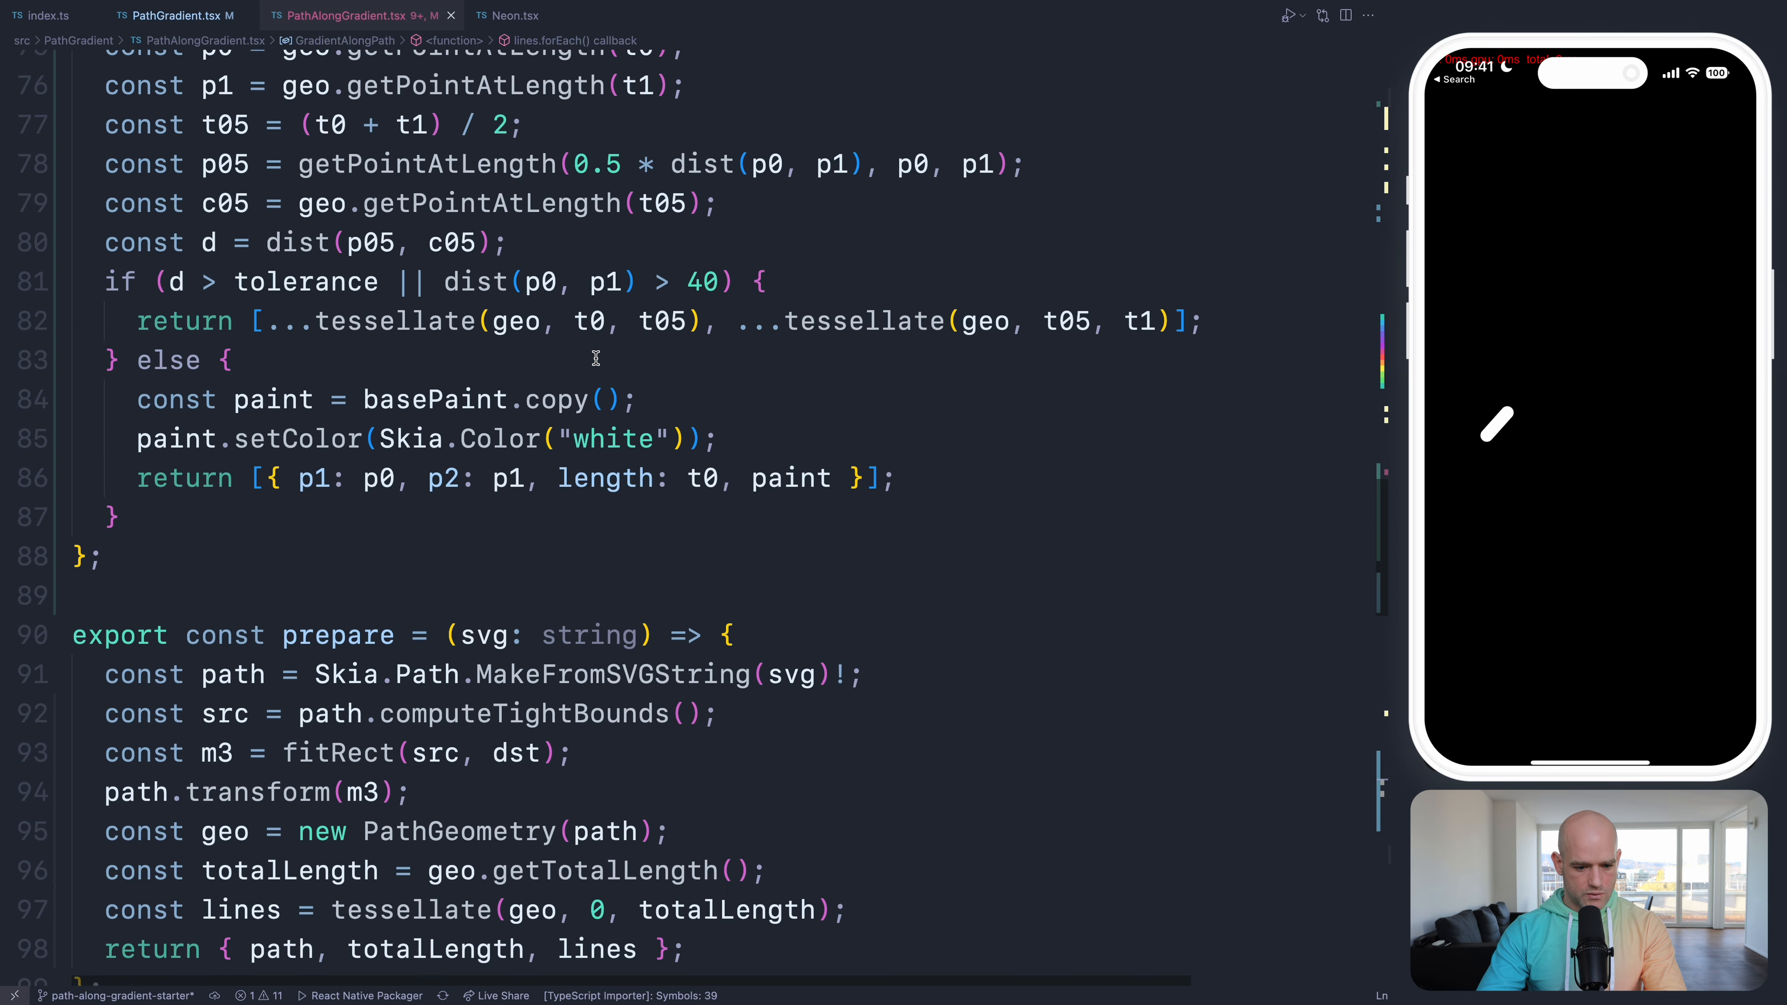
- Replace the hard-coded white in setColor with interpolateColors evaluated at t0
double_click(617, 436)
type("n")
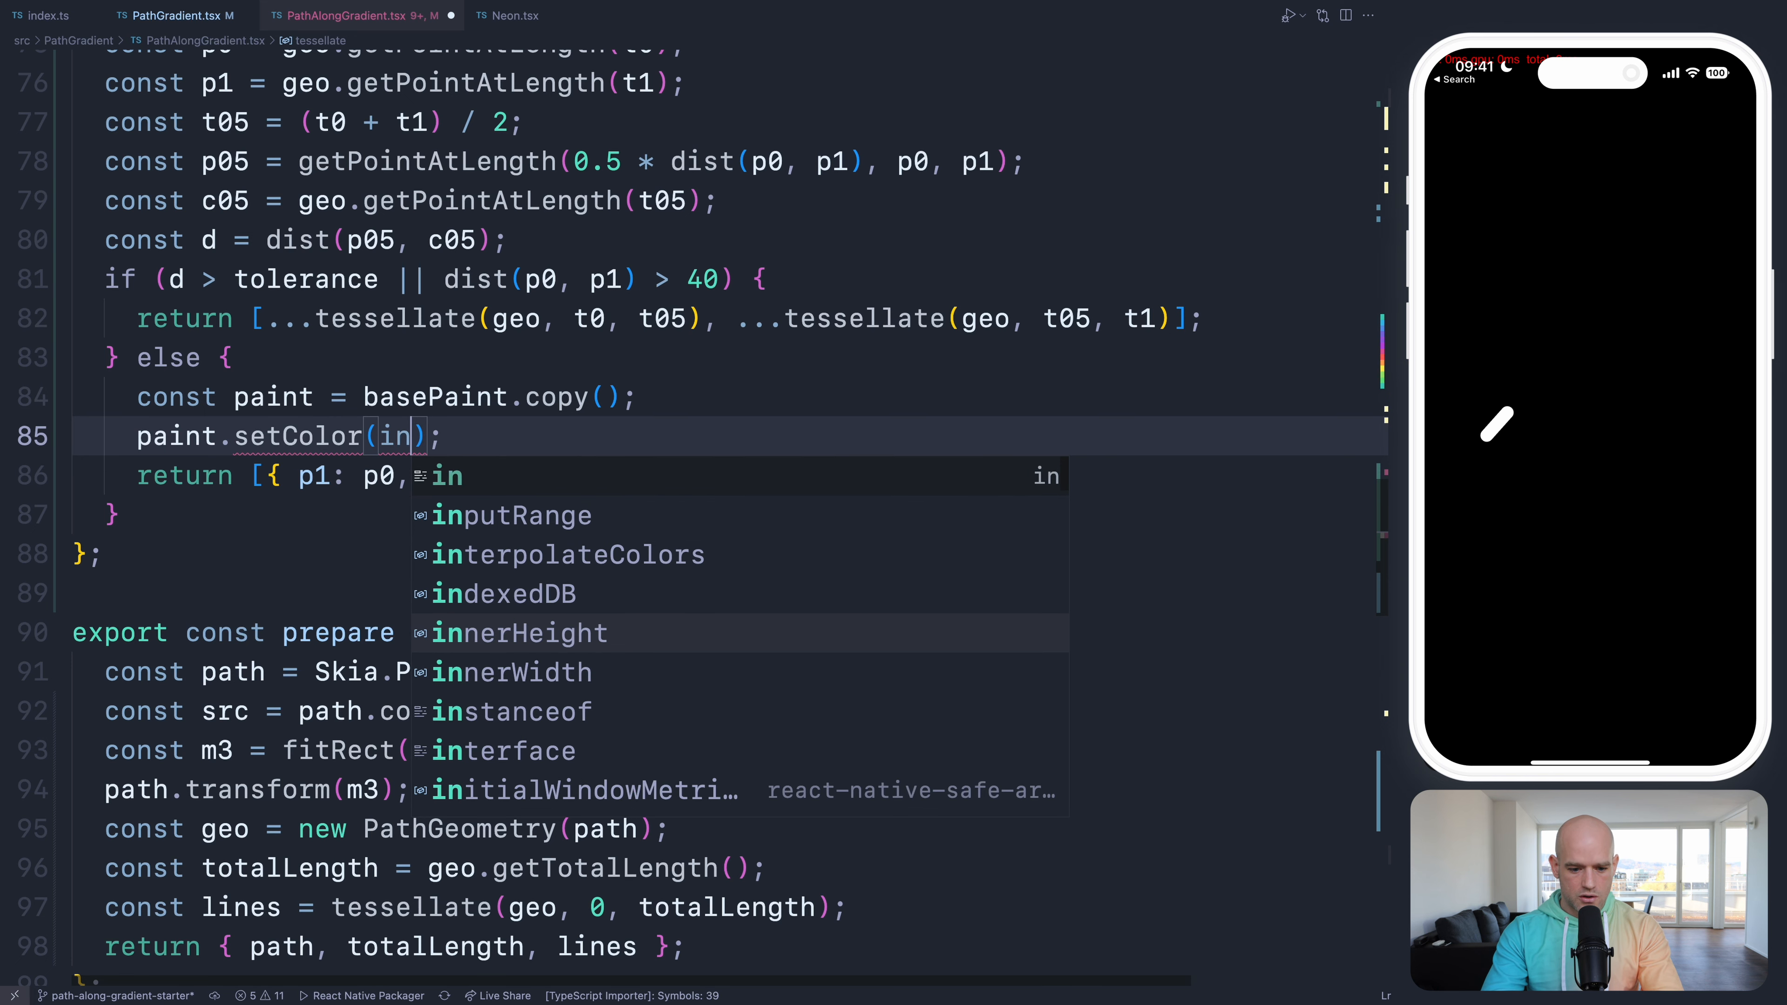
left_click(568, 553)
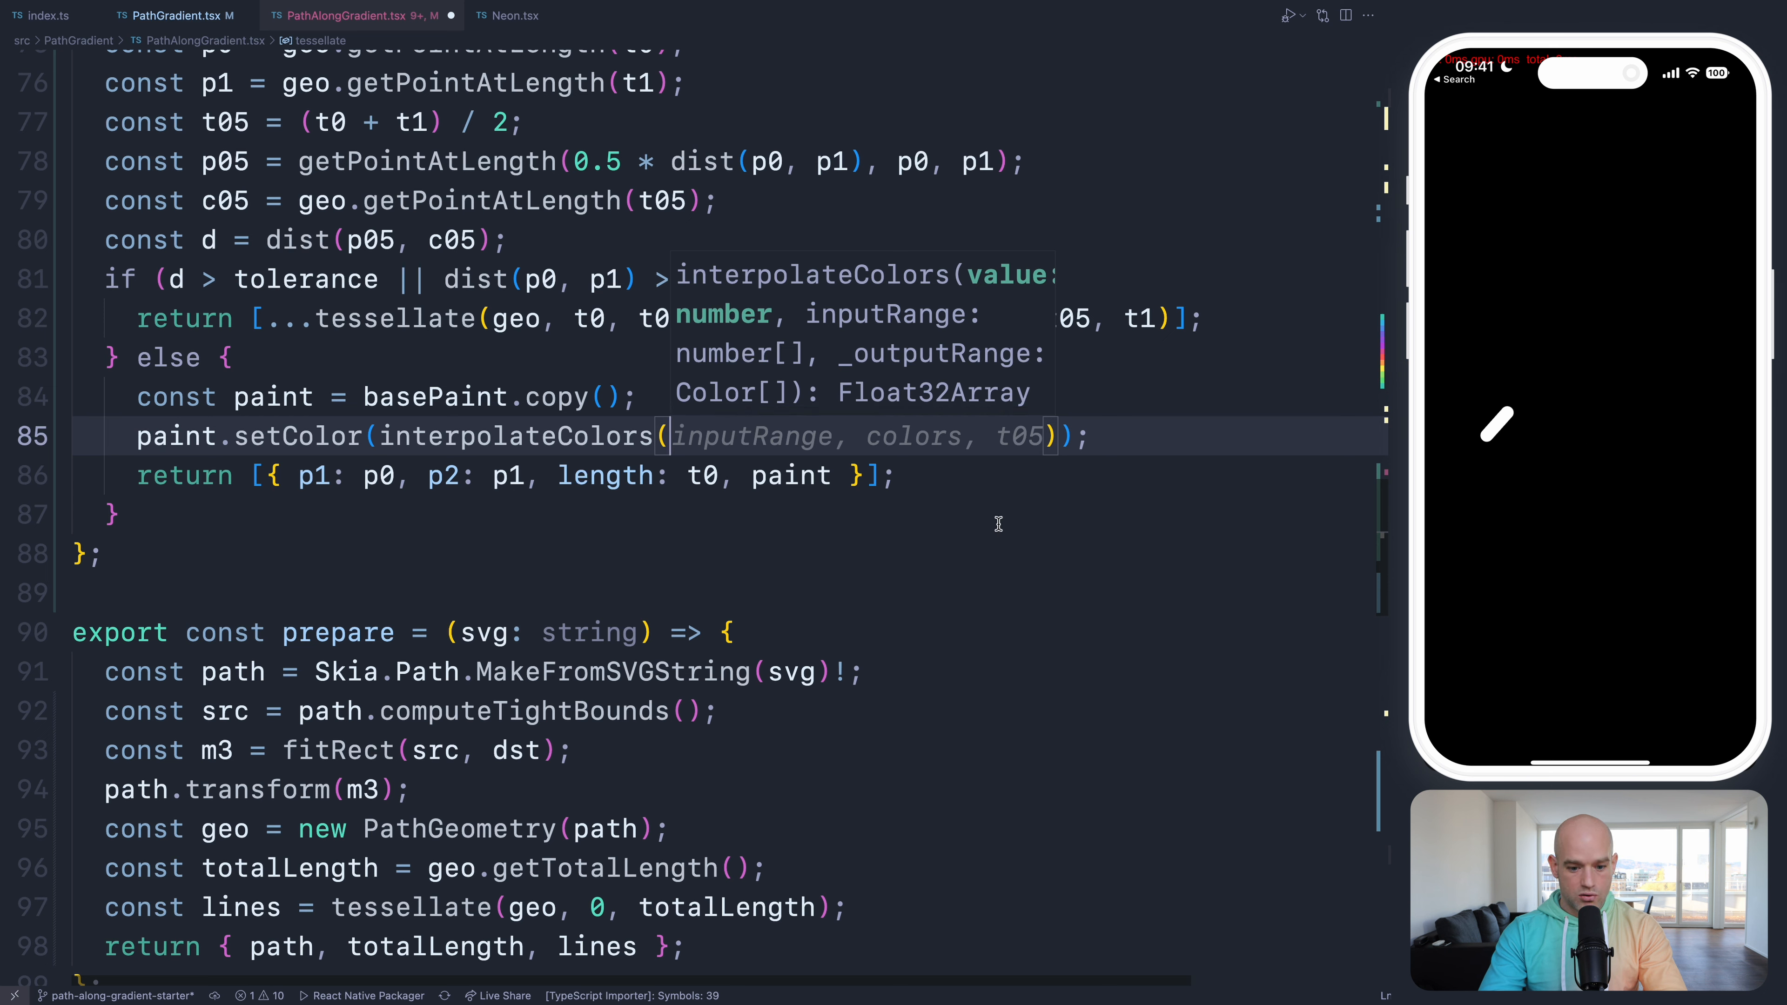
type("t0/geo.getPointAtLength")
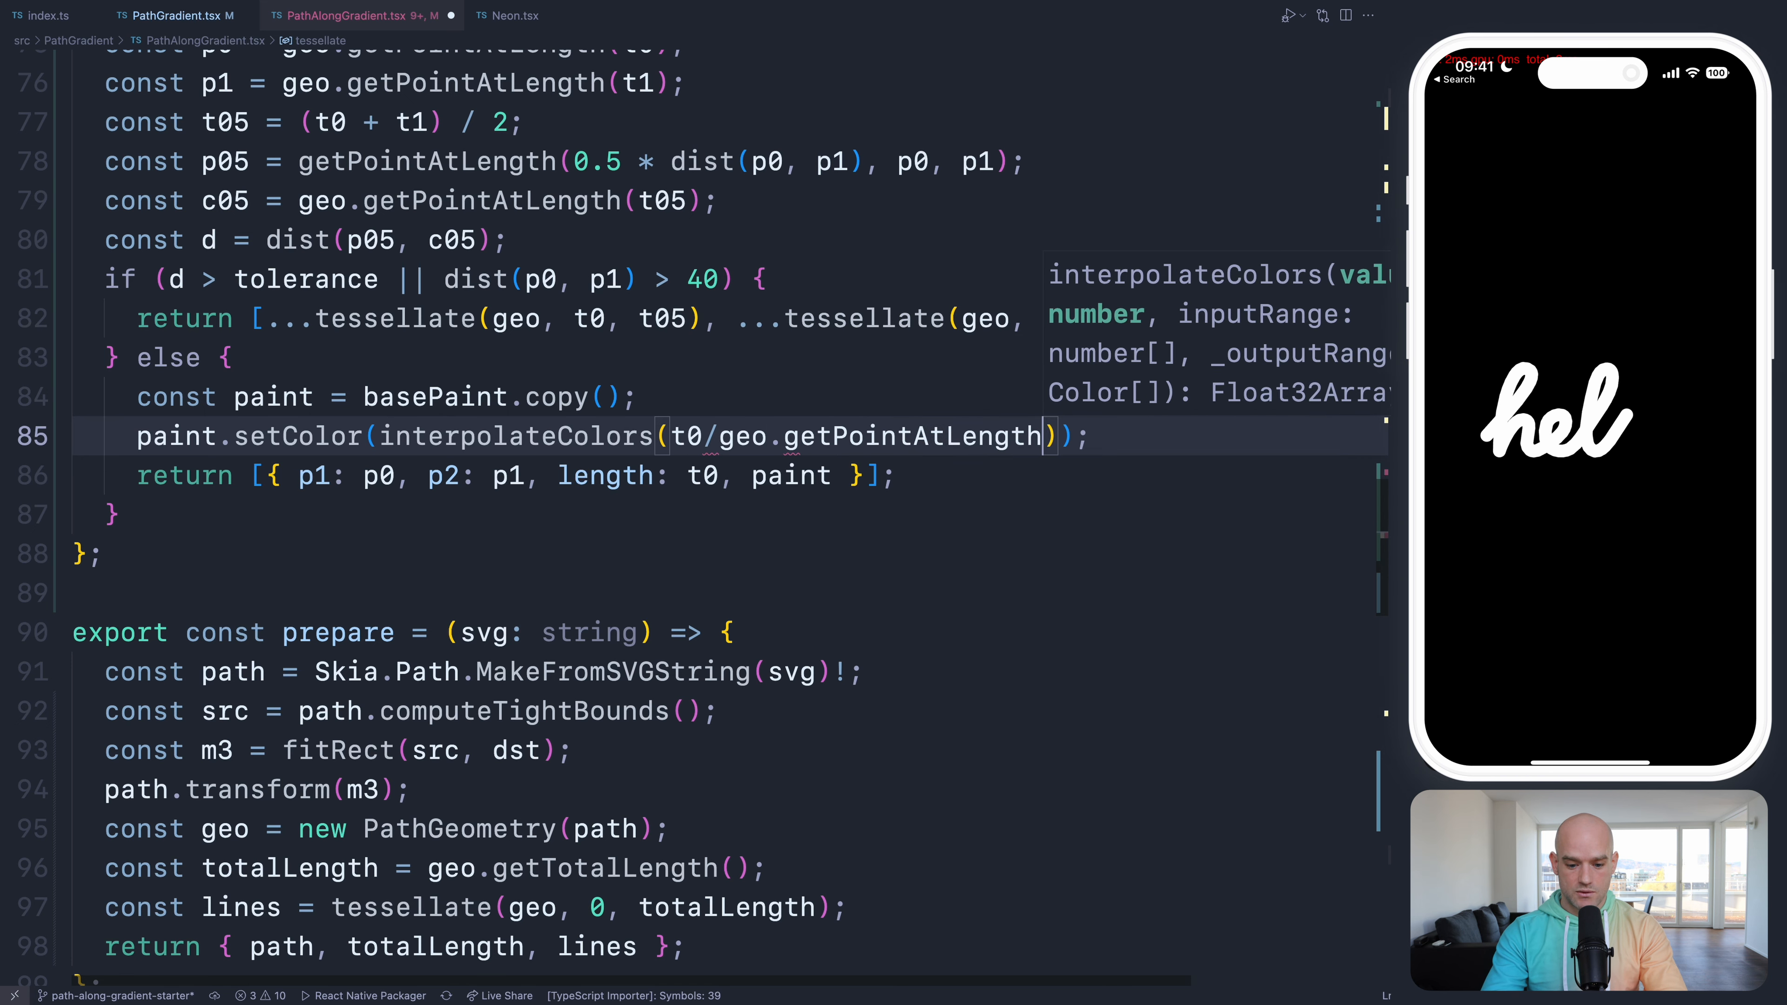
key("Backspace")
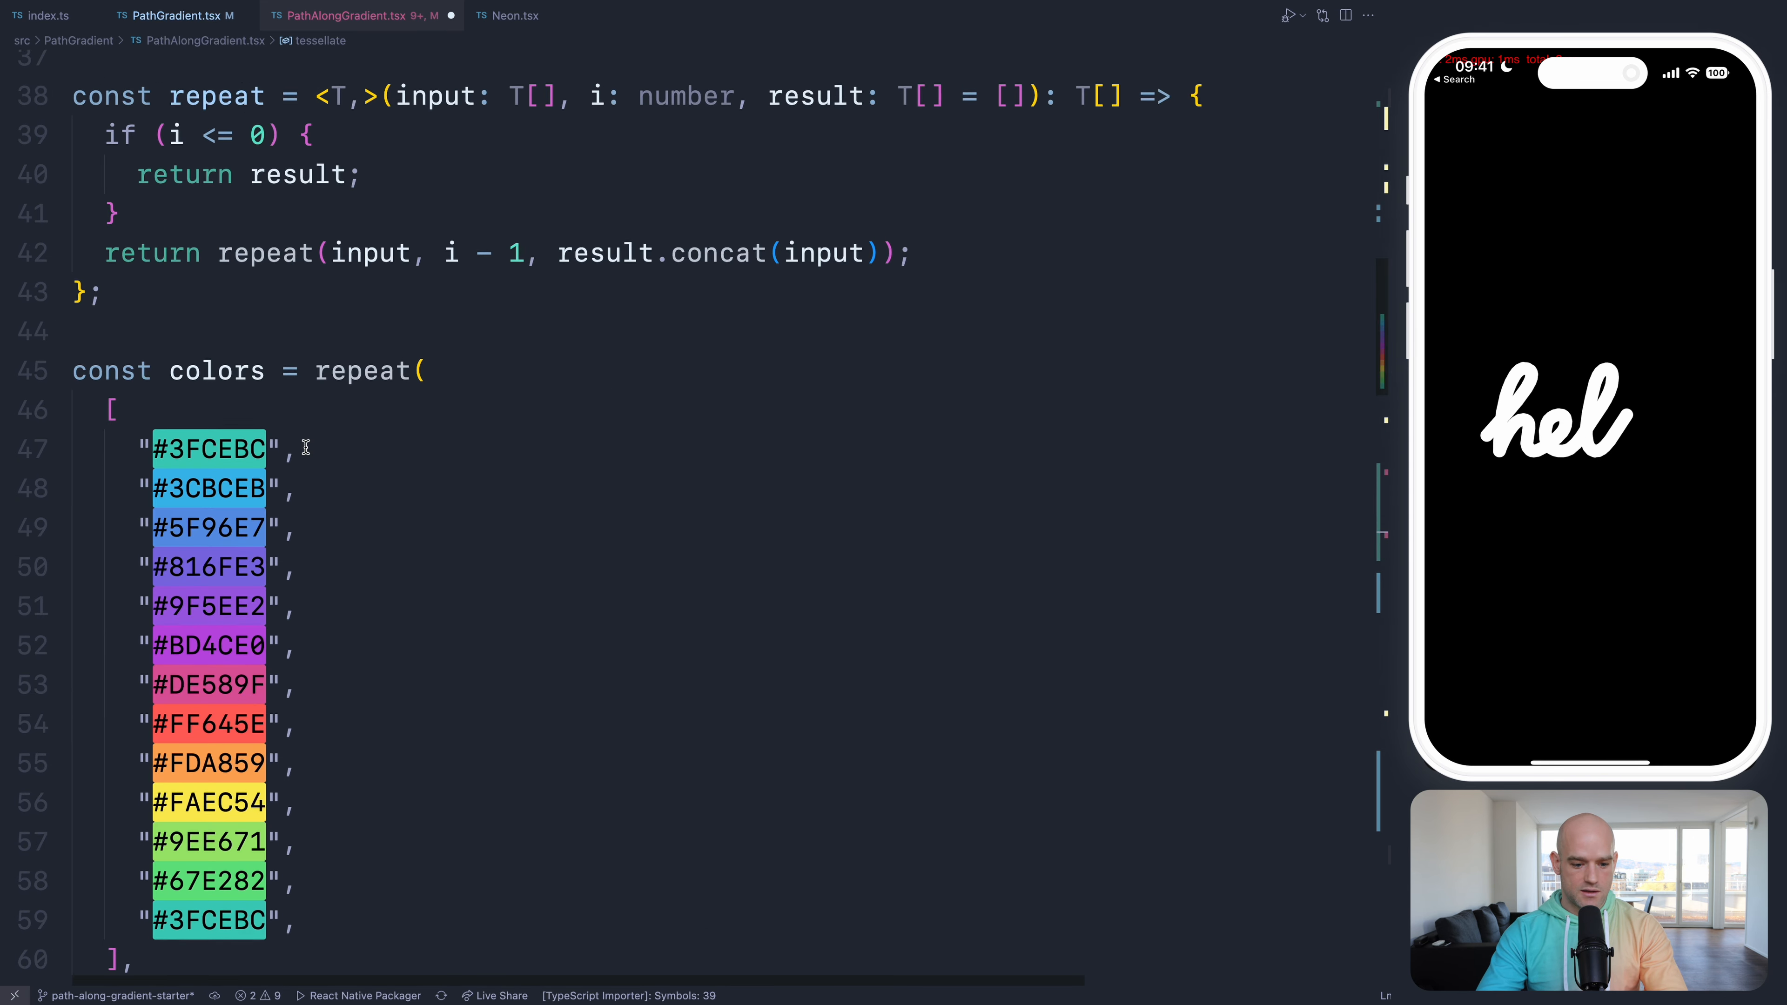
- Scroll down through the repeated colors palette and inputRange definitions to review them
scroll("down", 3)
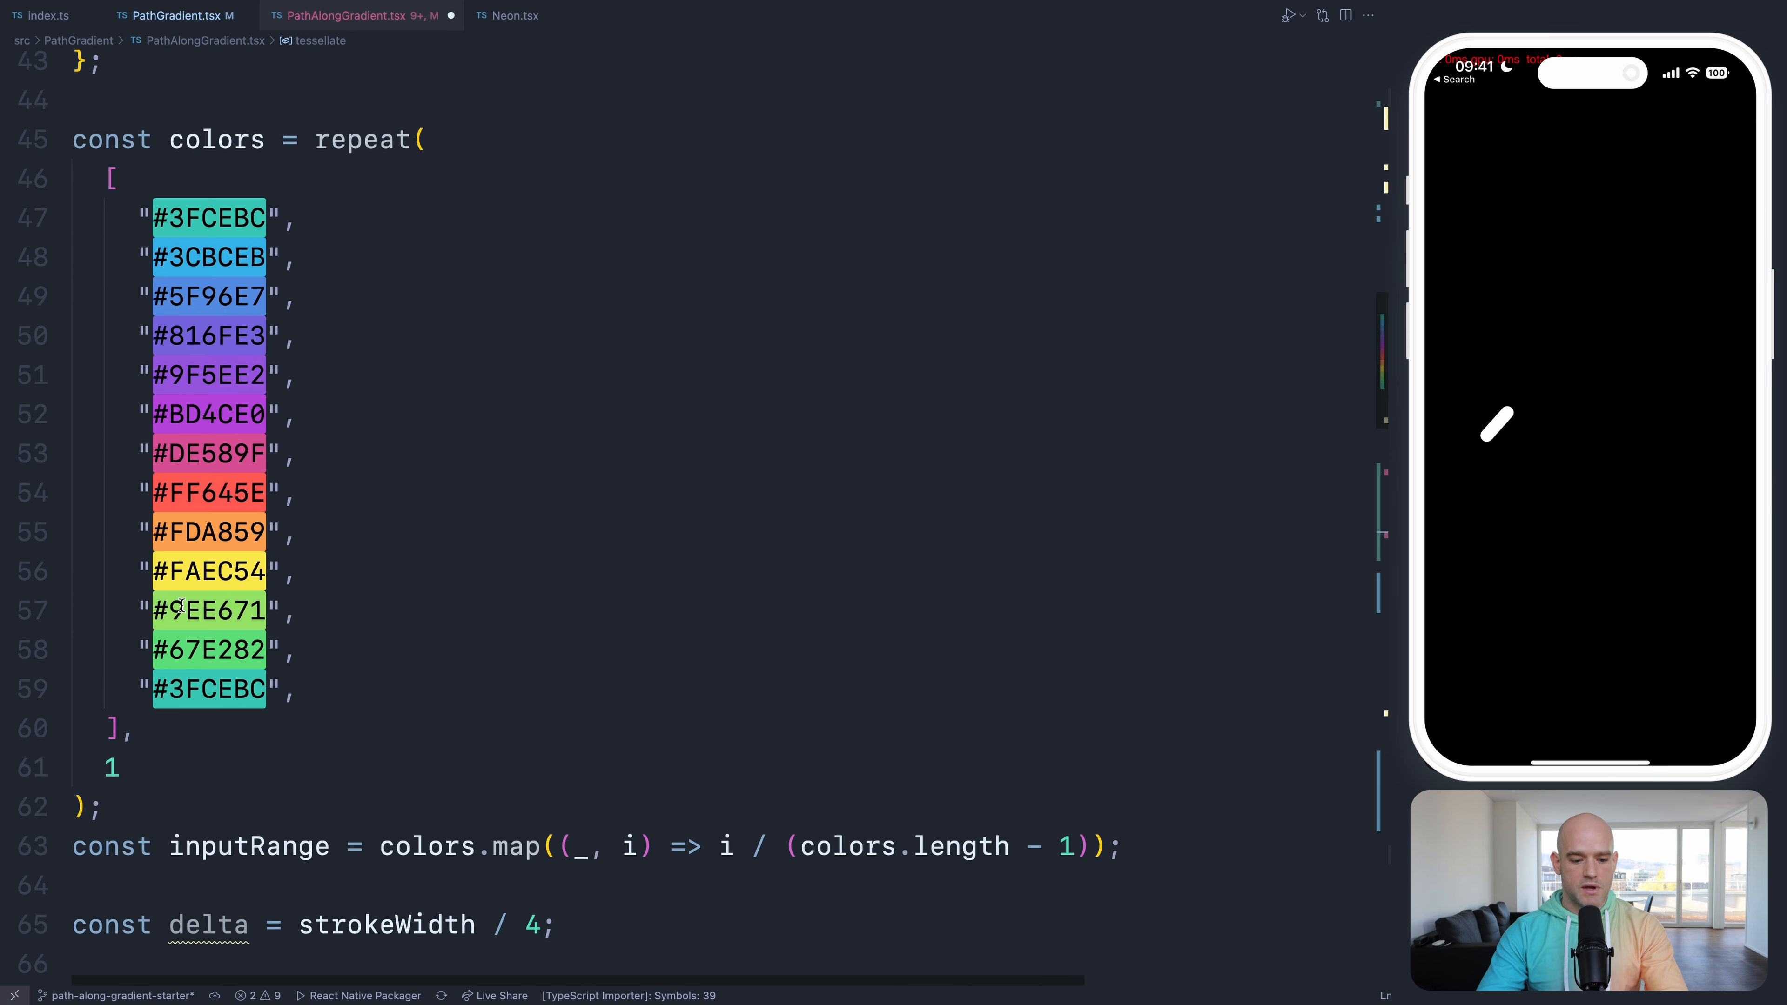
scroll("down", 3)
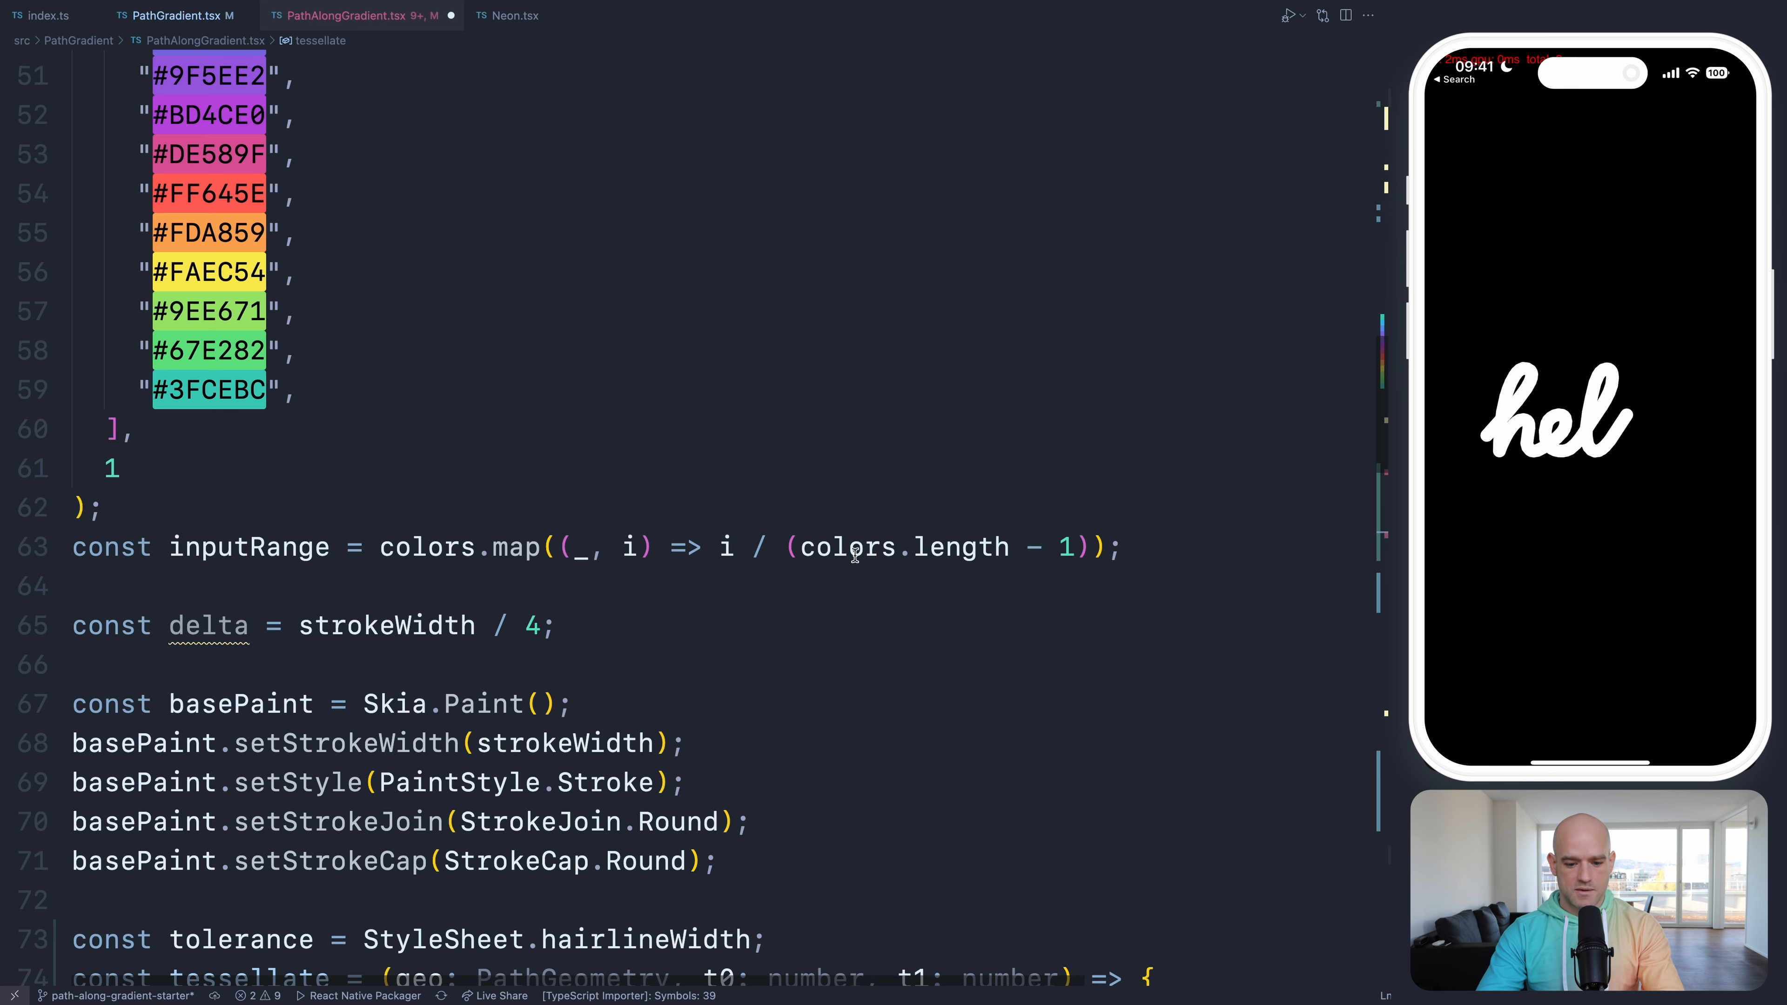
scroll("down", 3)
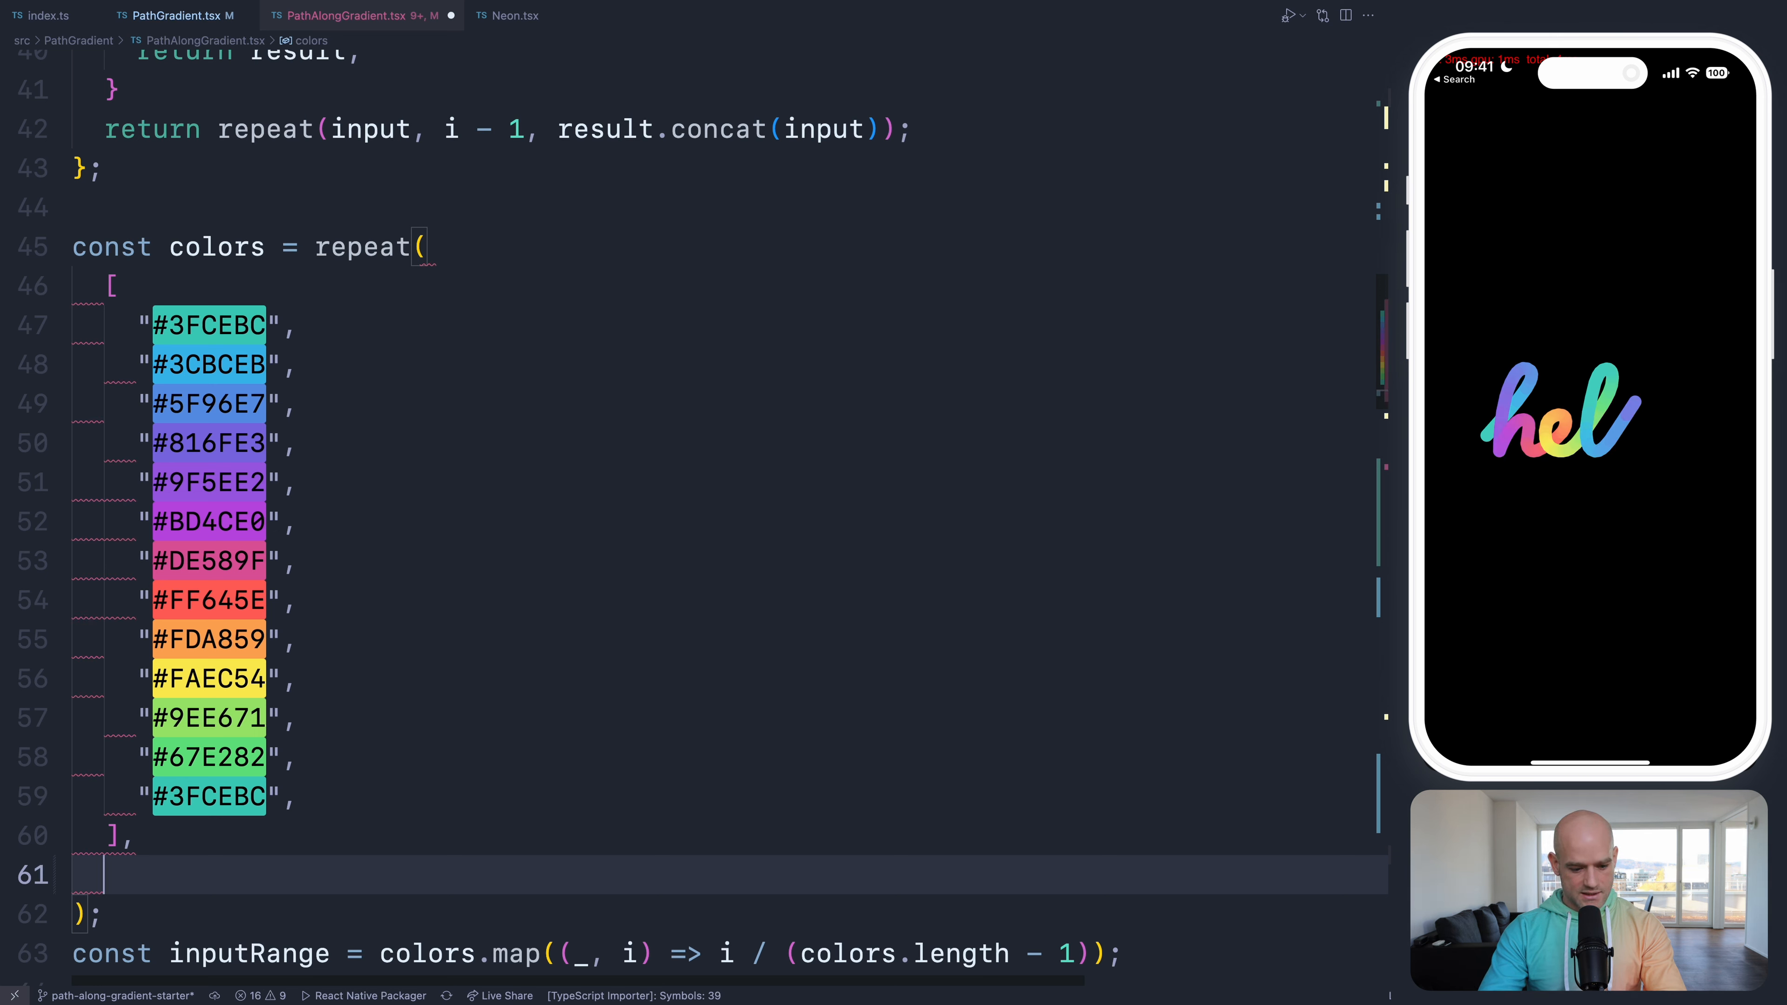
scroll("down", 3)
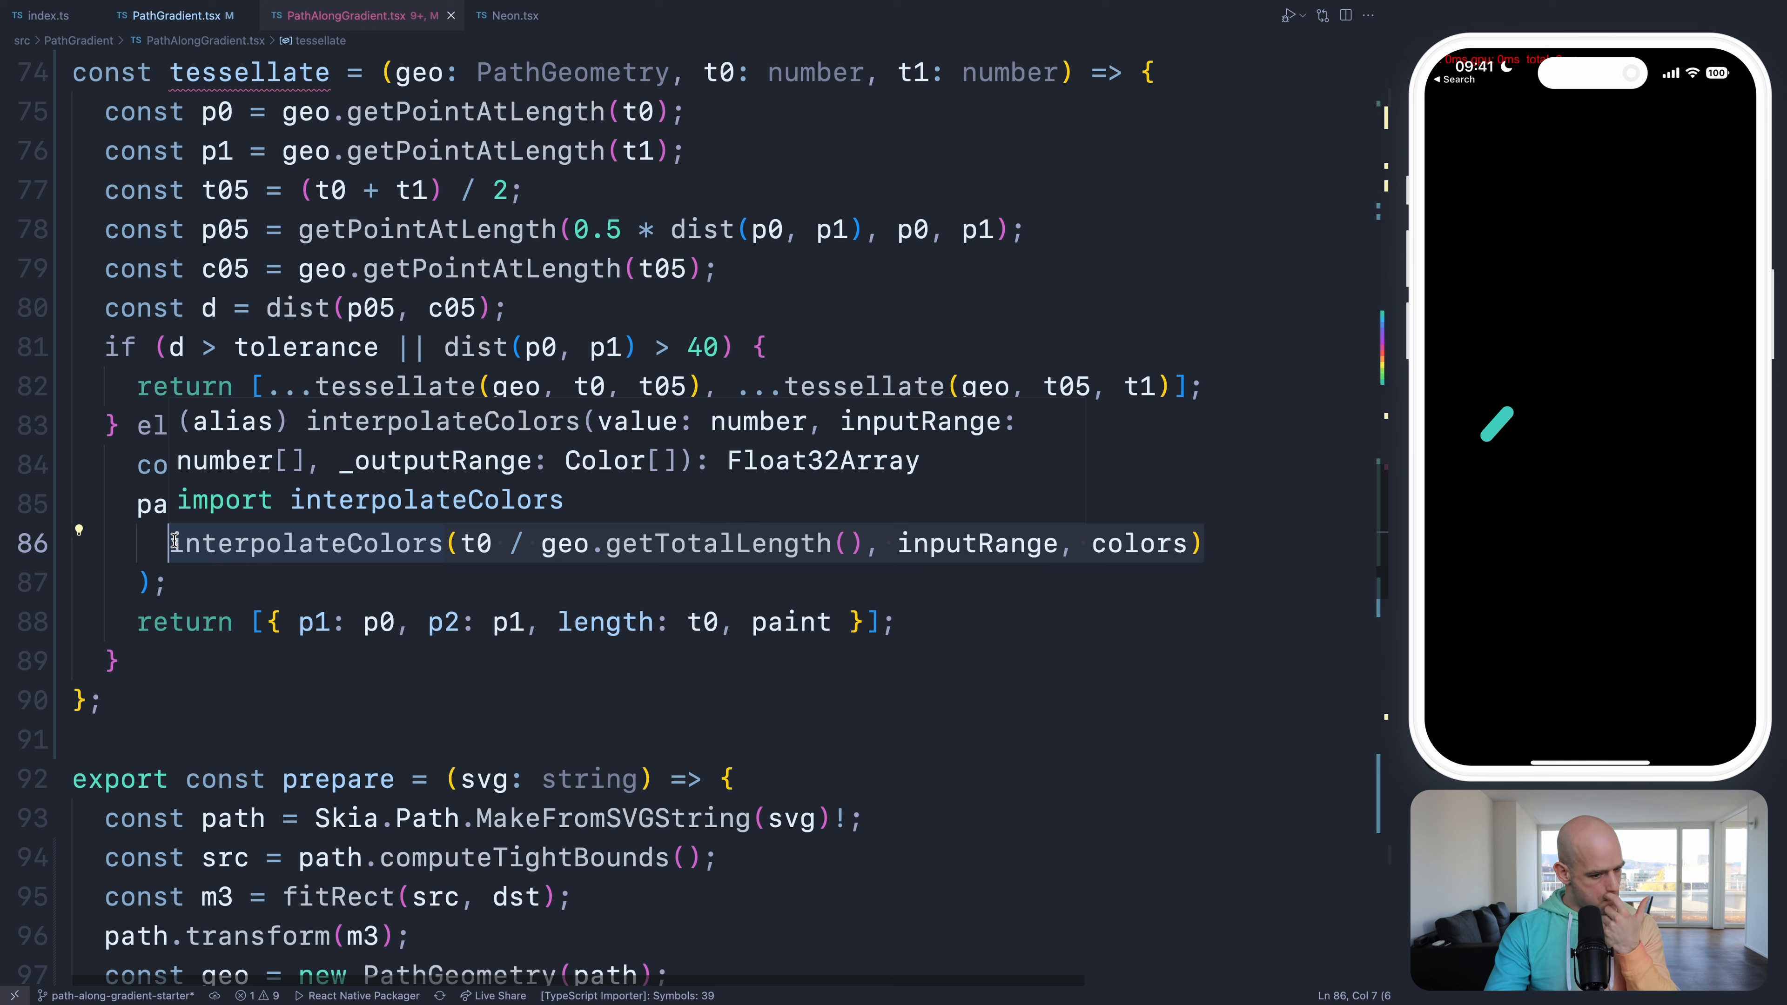
- Set the paint colour to colors[Math.round(t0 / totalLength * (colors.length - 1))]! and adjust the palette repeat count
type("co")
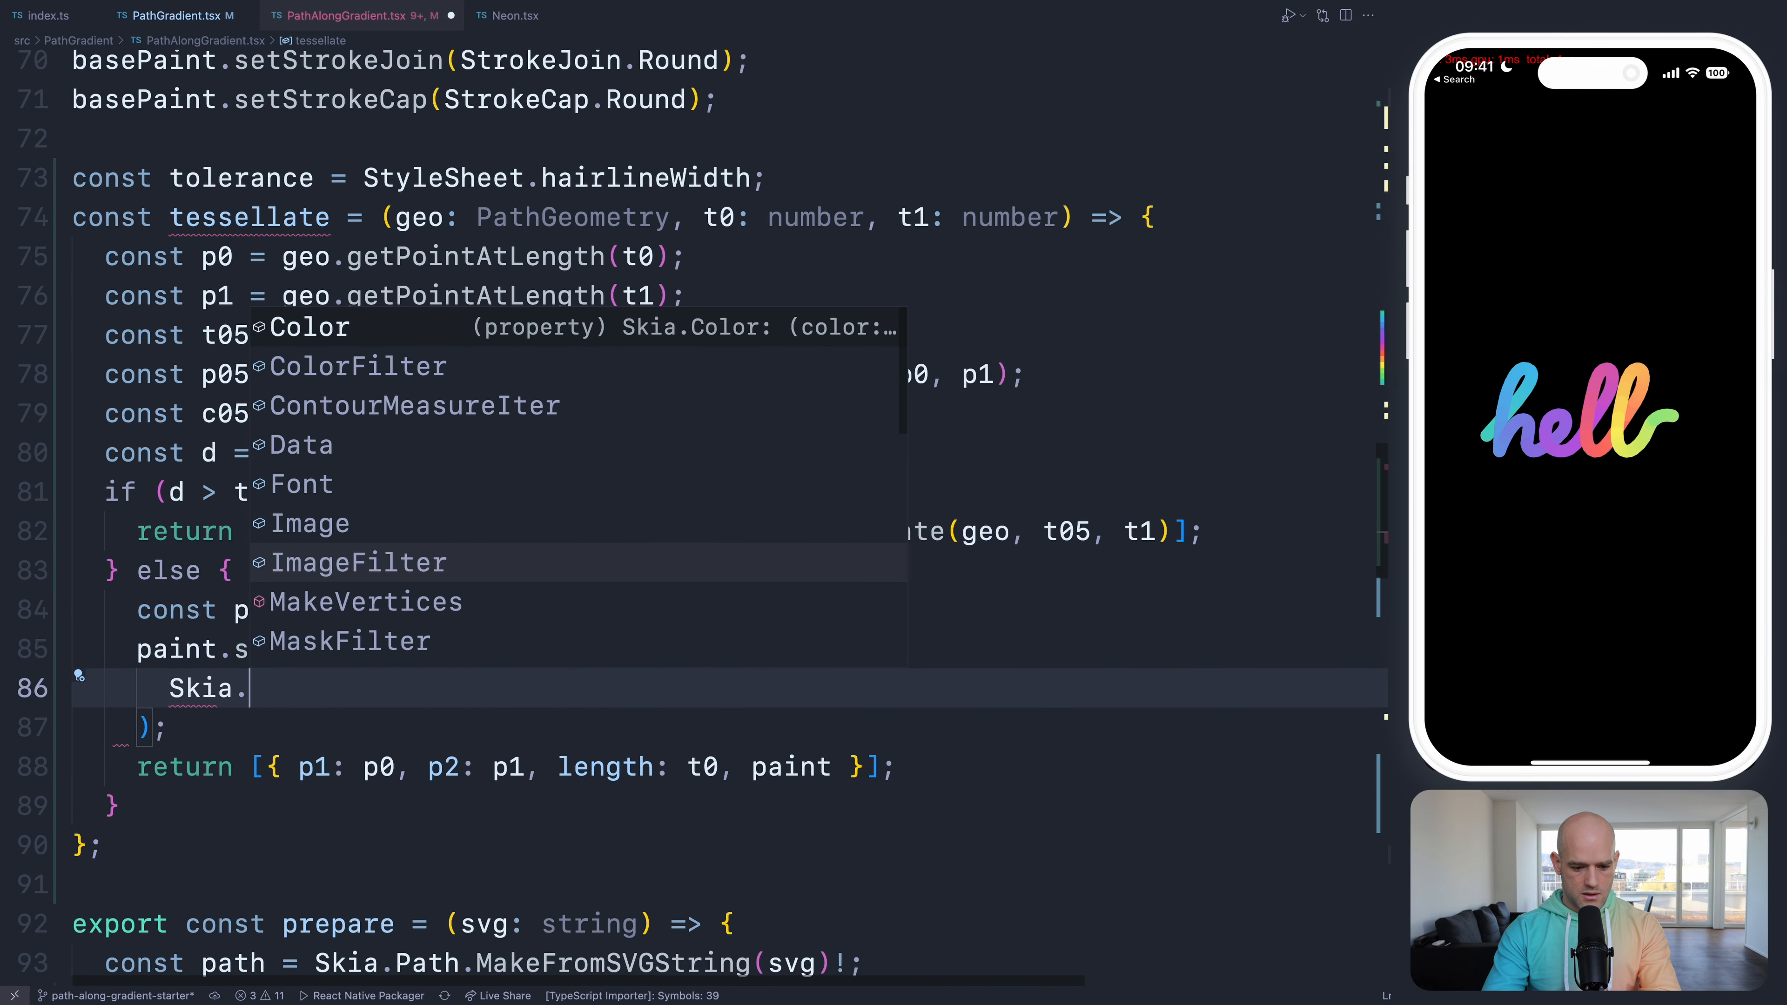
type("Color(")
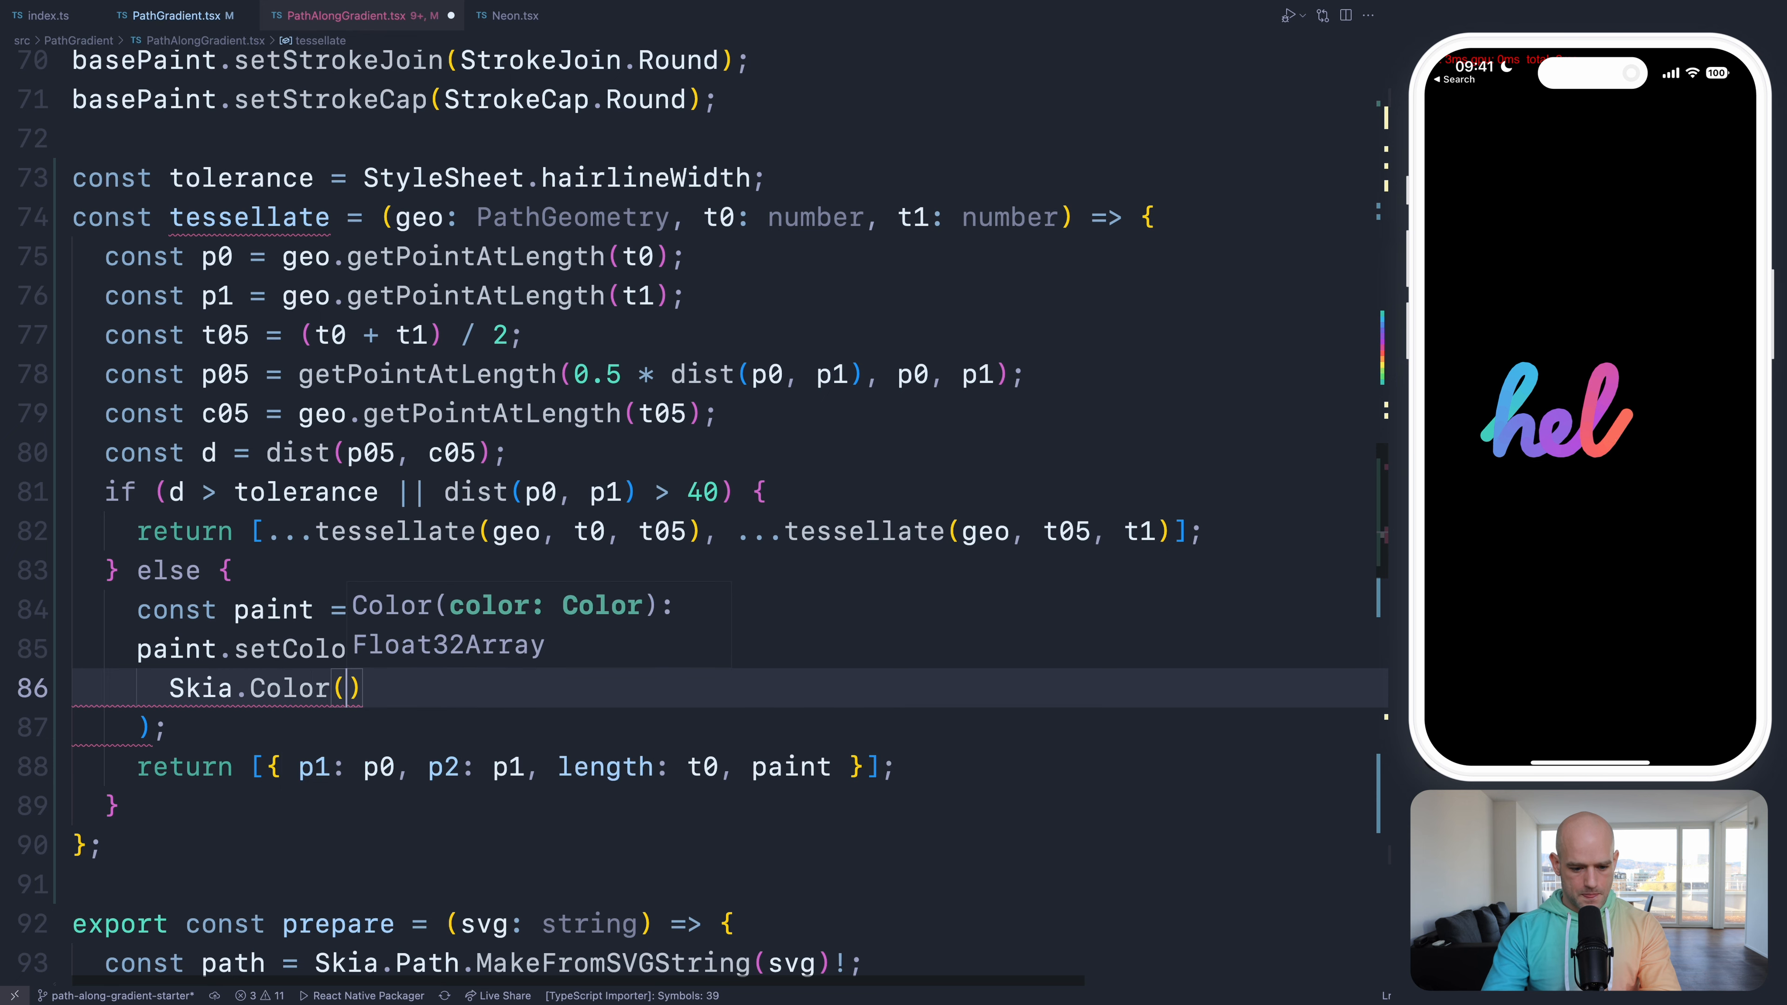
type("interpolateColors(inputRange, colors, t05 / geo.length)")
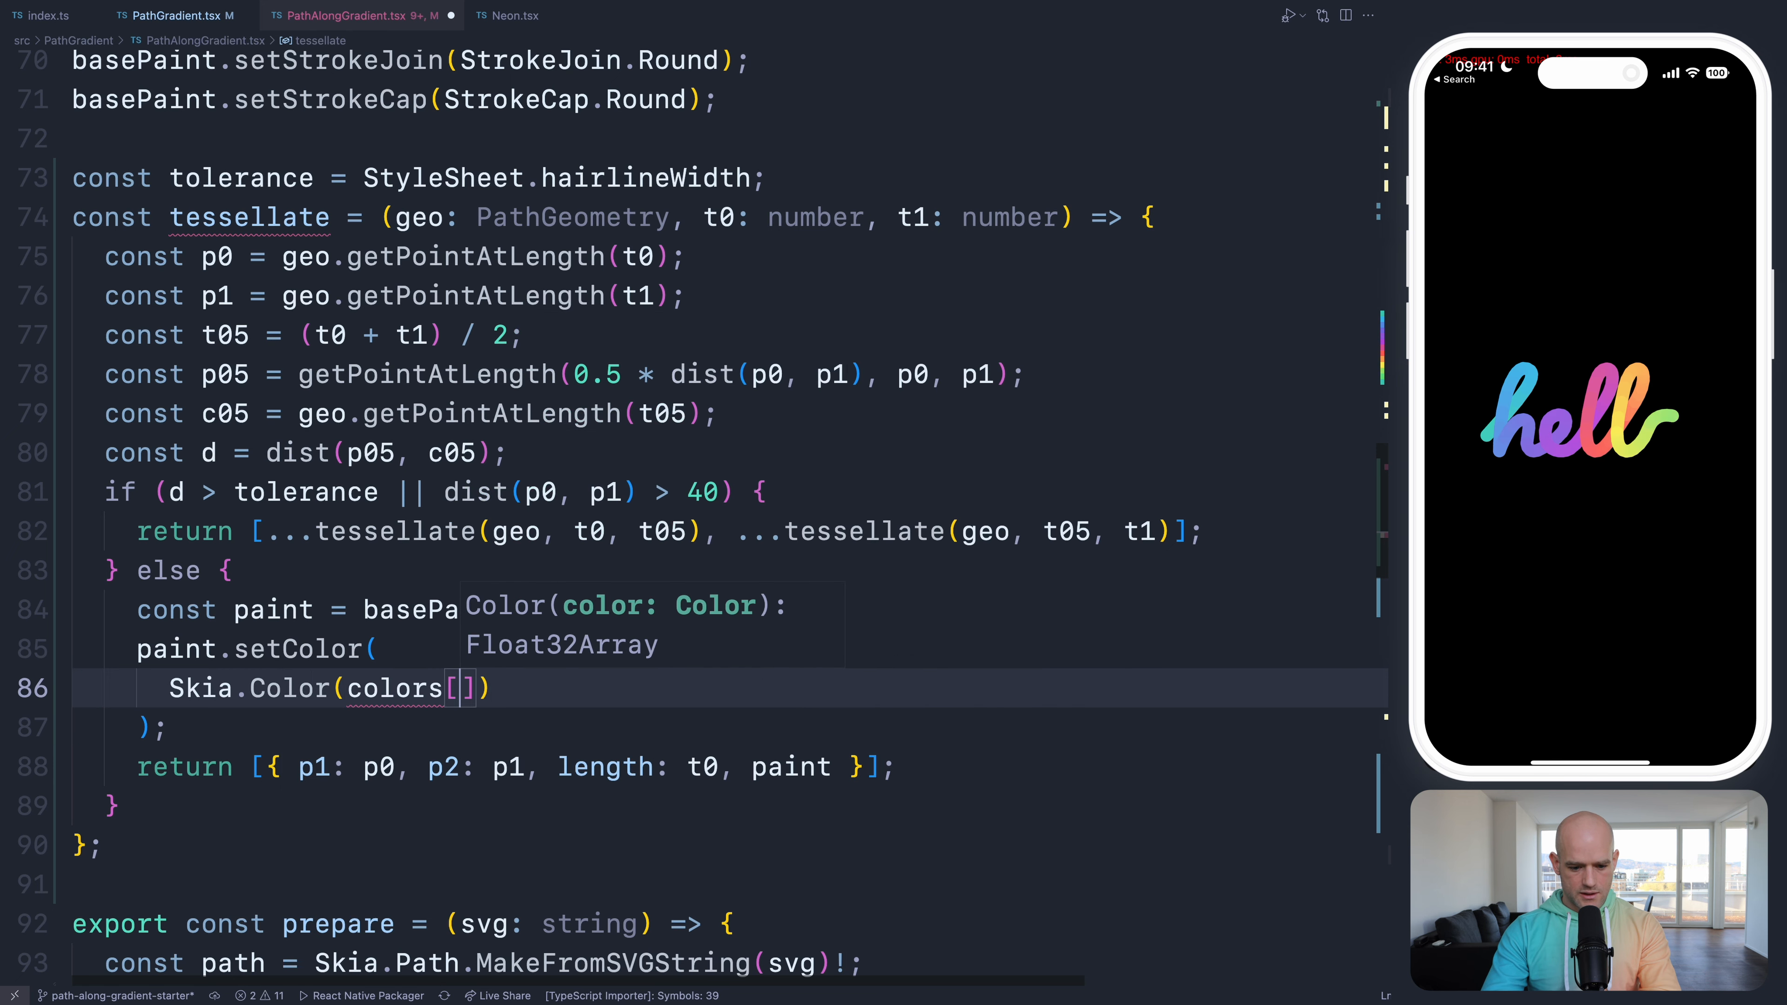
type("Math.round((t0 / geo.getTotalLength(")
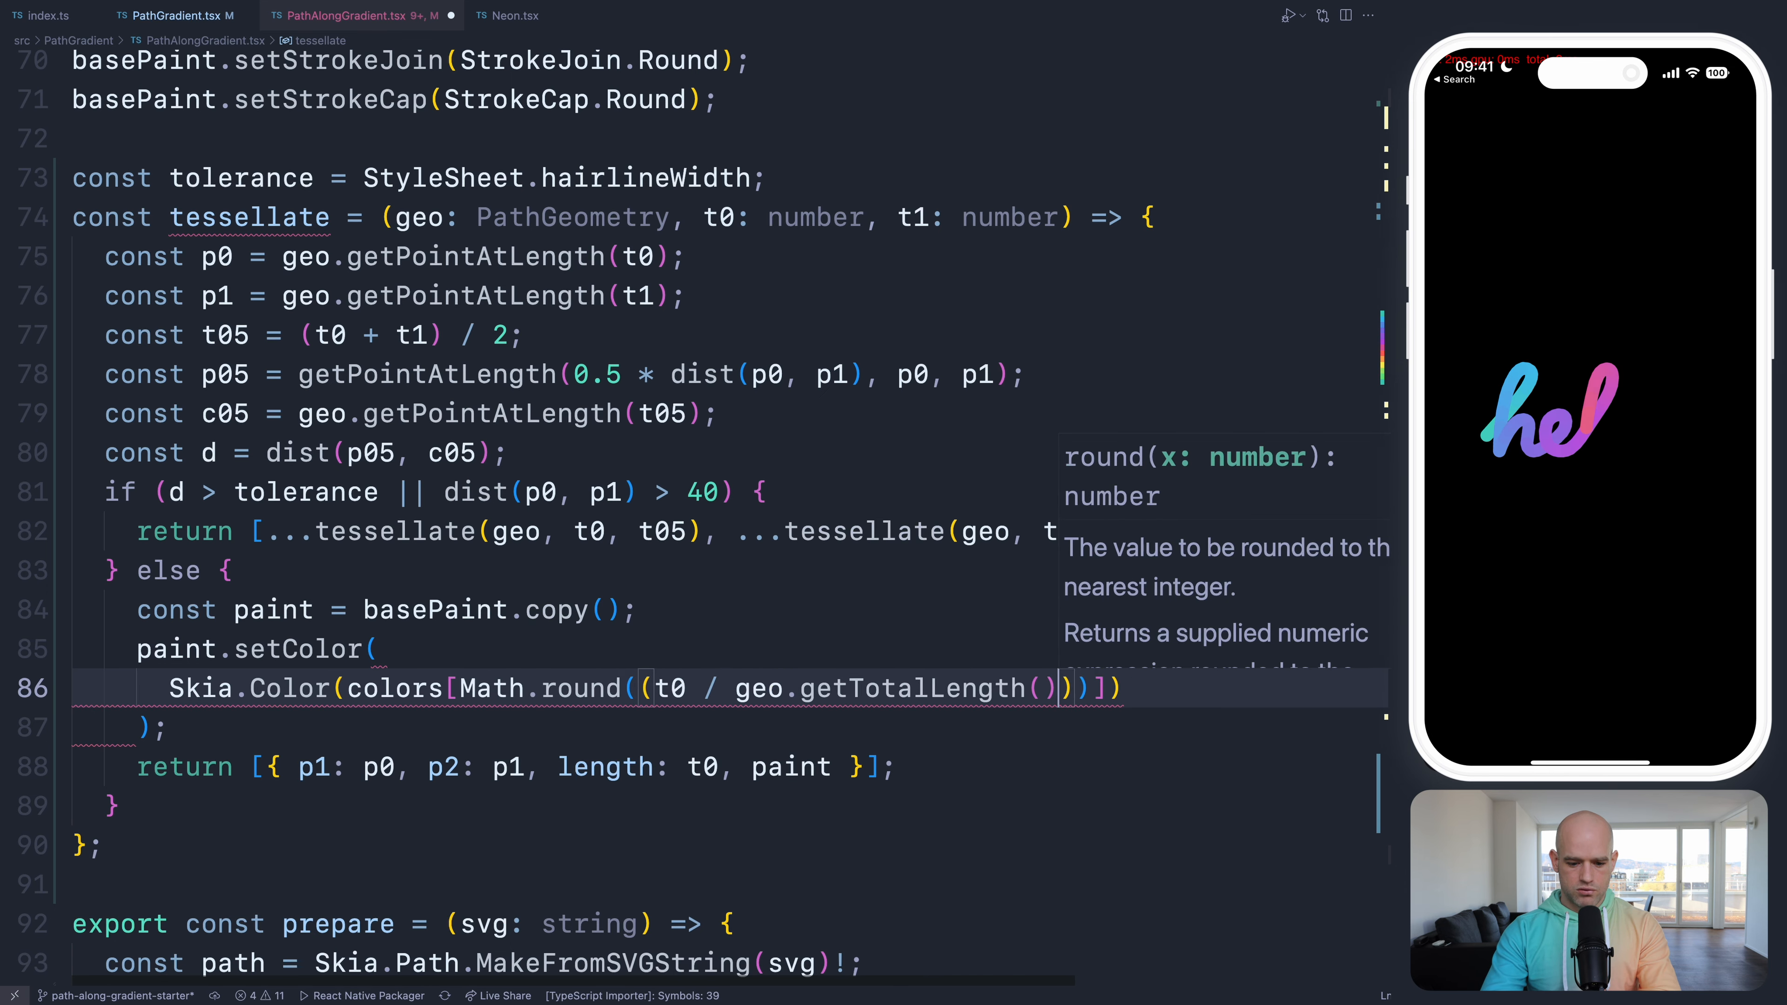
type("* colors.length - 1")
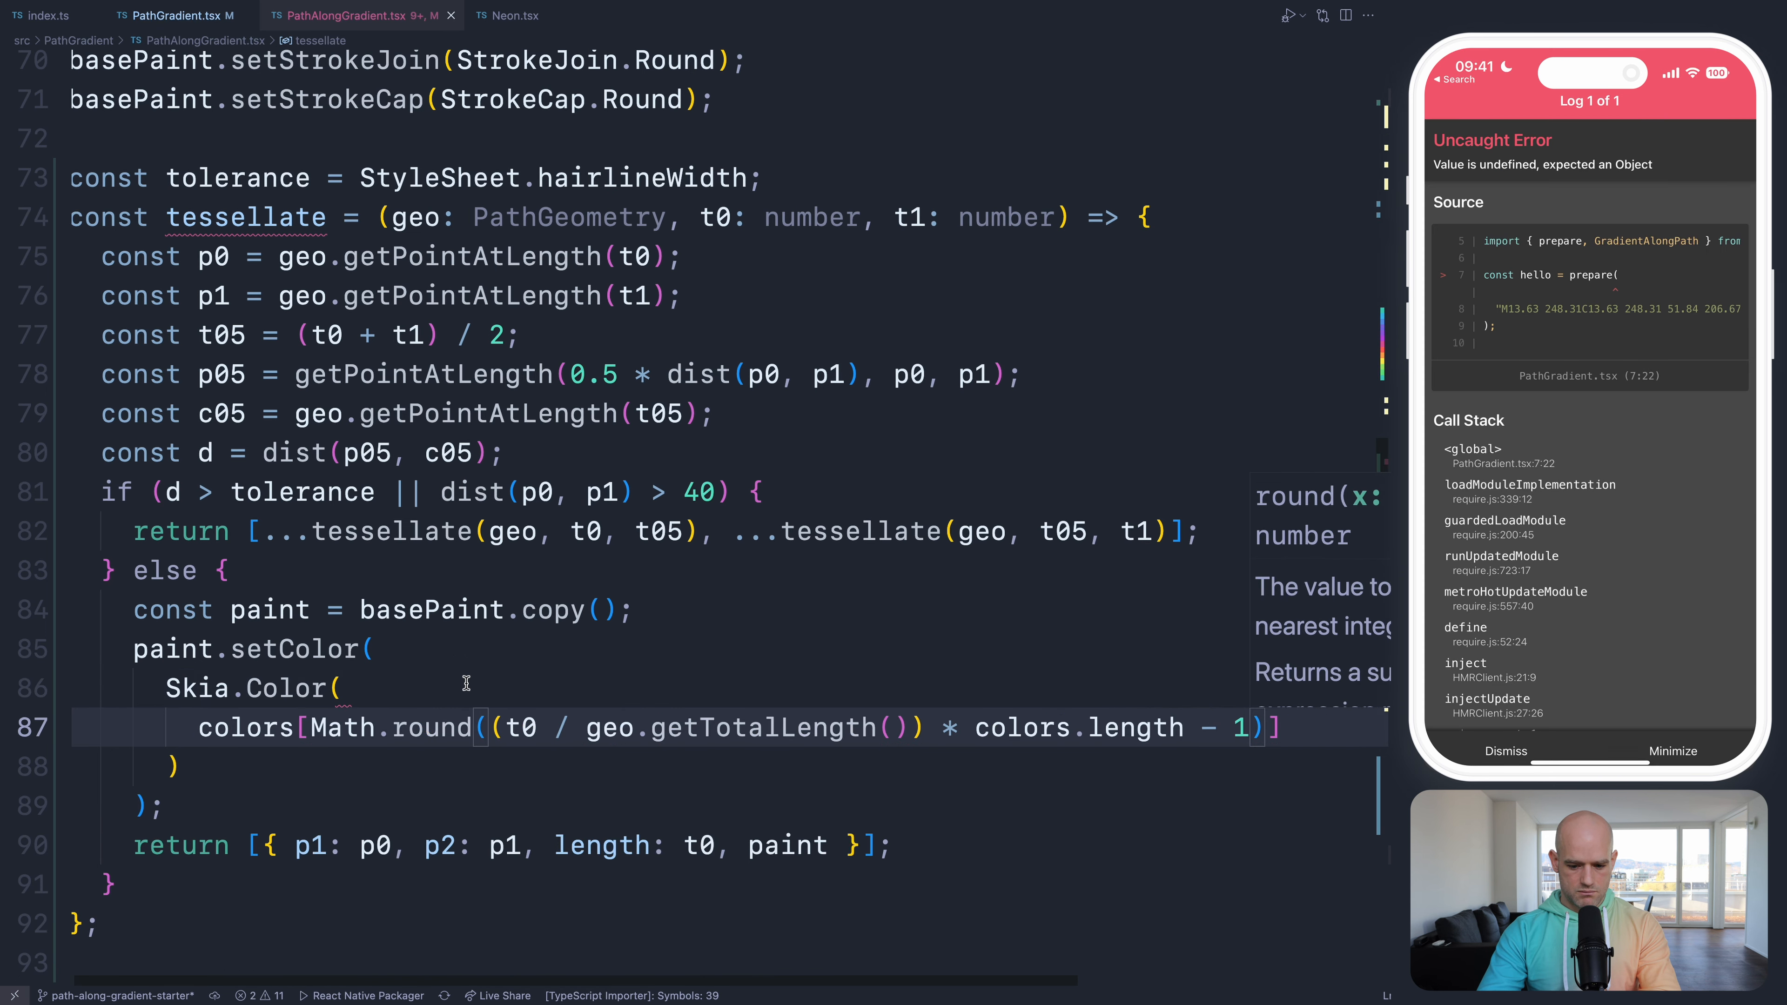
mouse_move(974, 727)
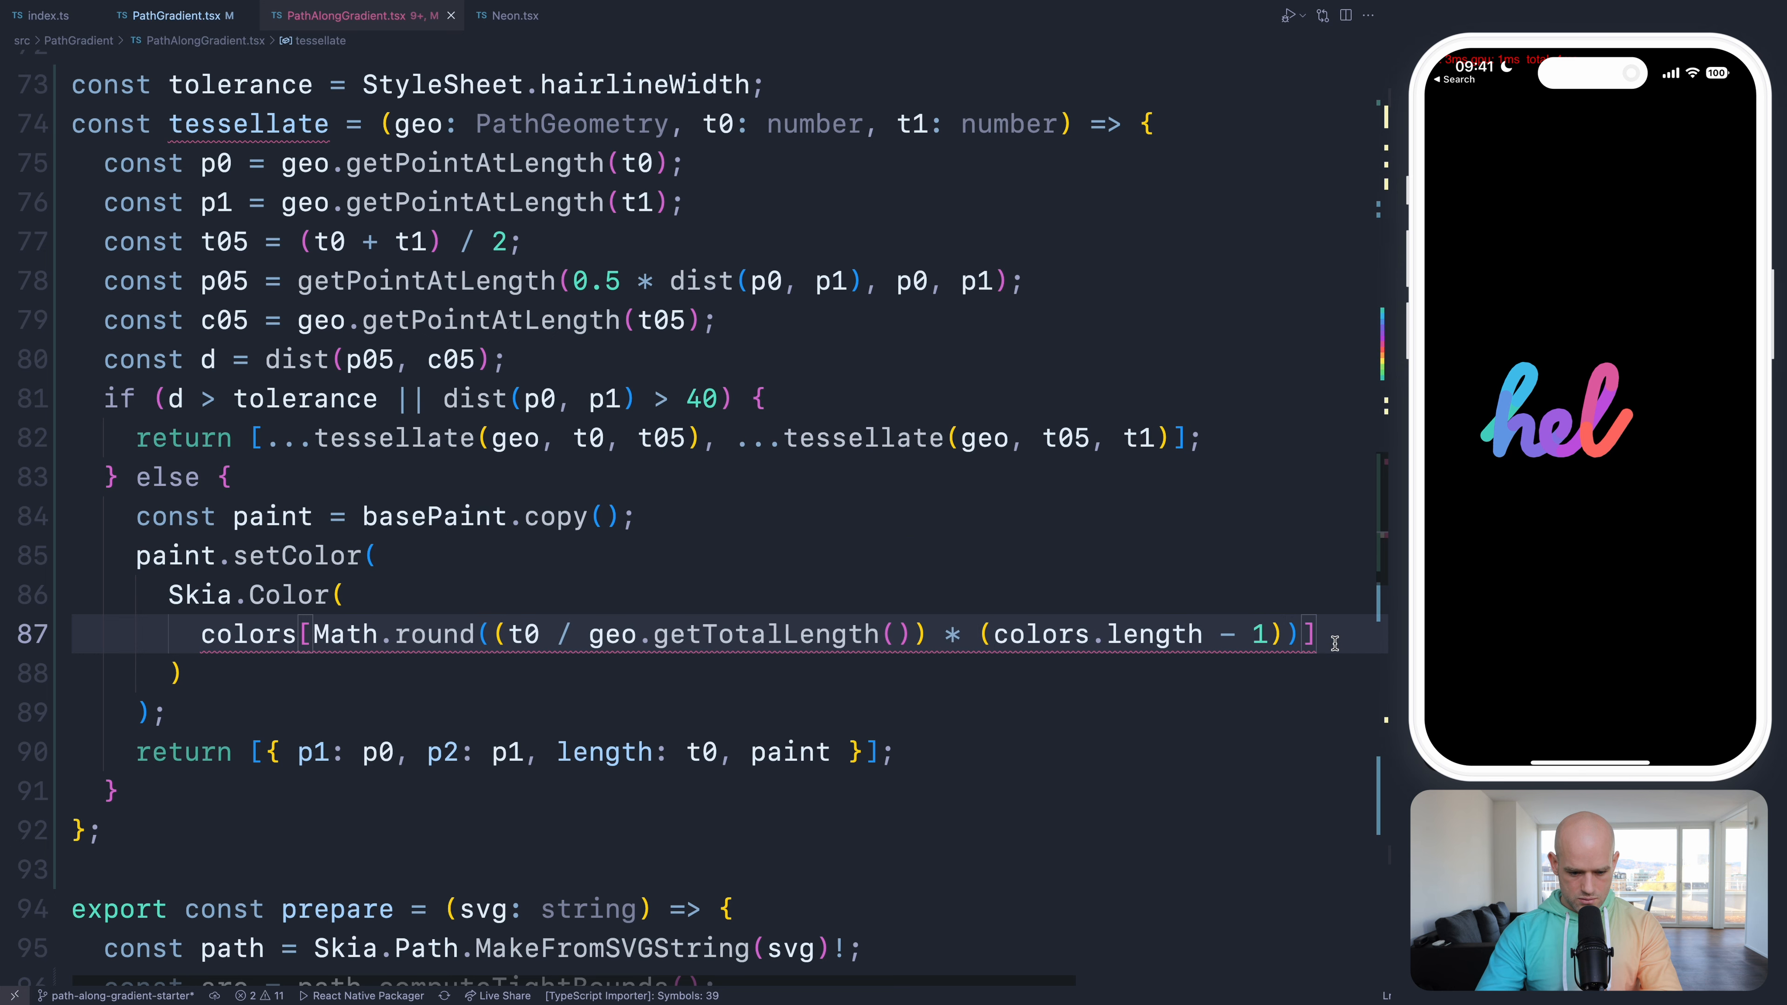
type("!")
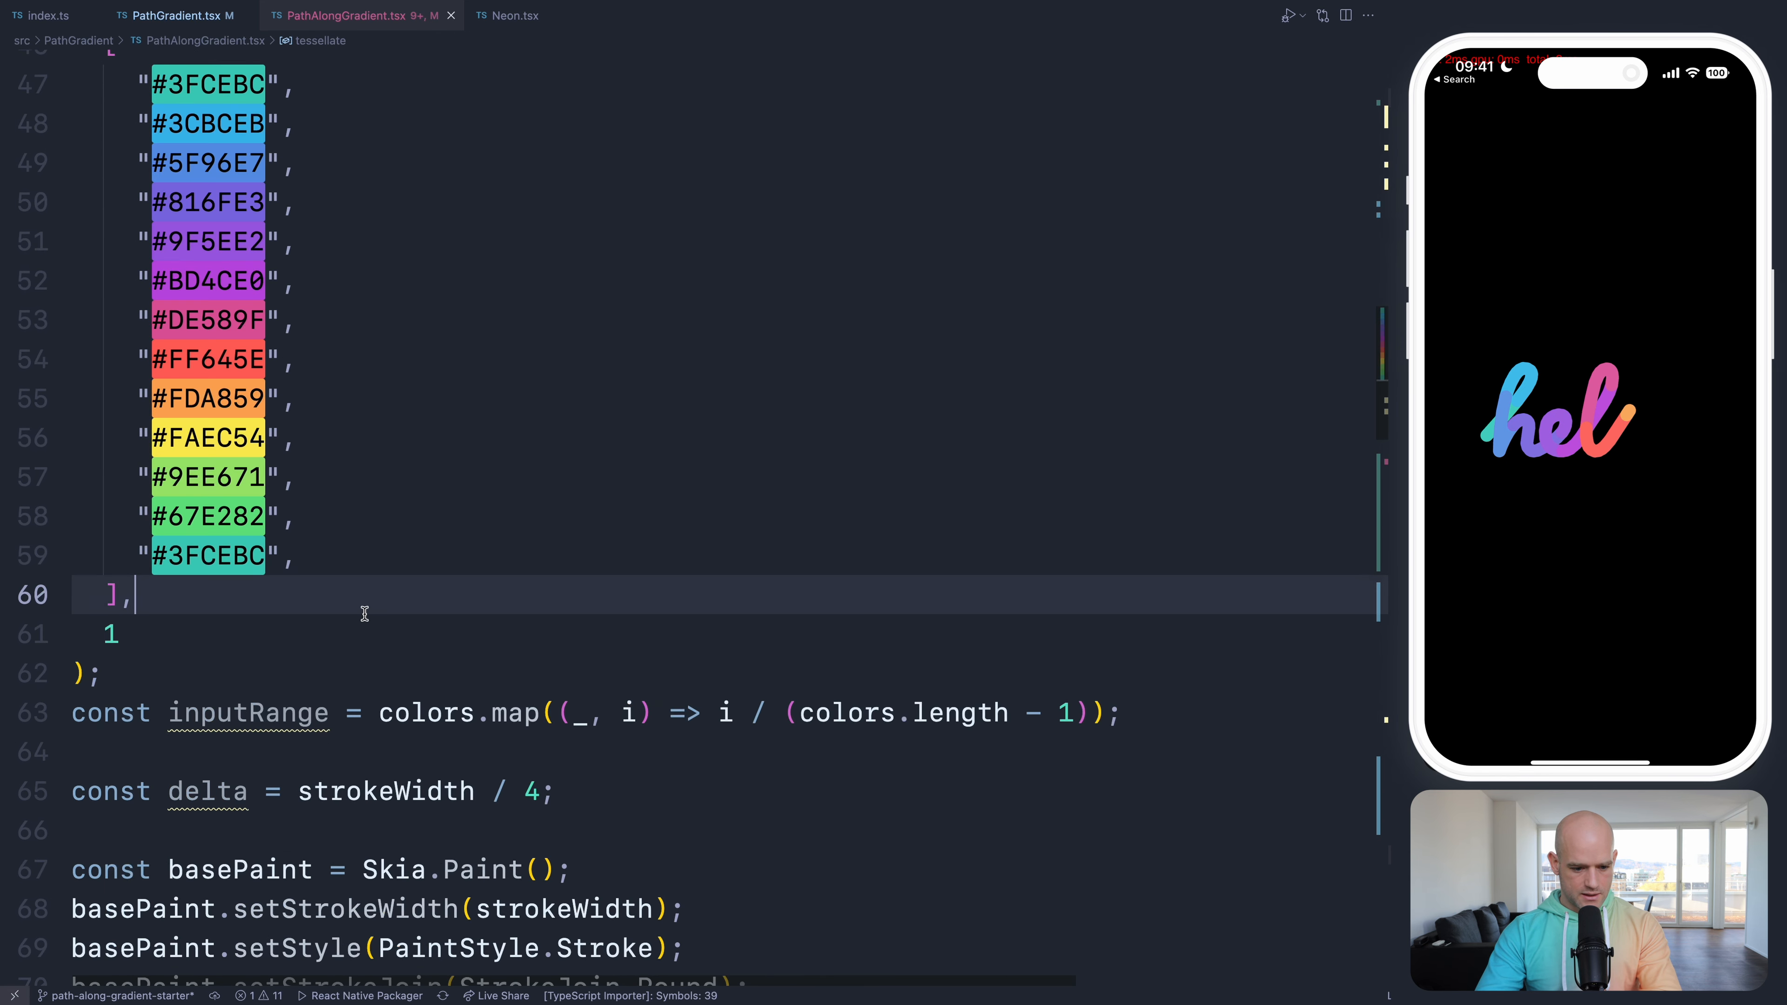
type("2")
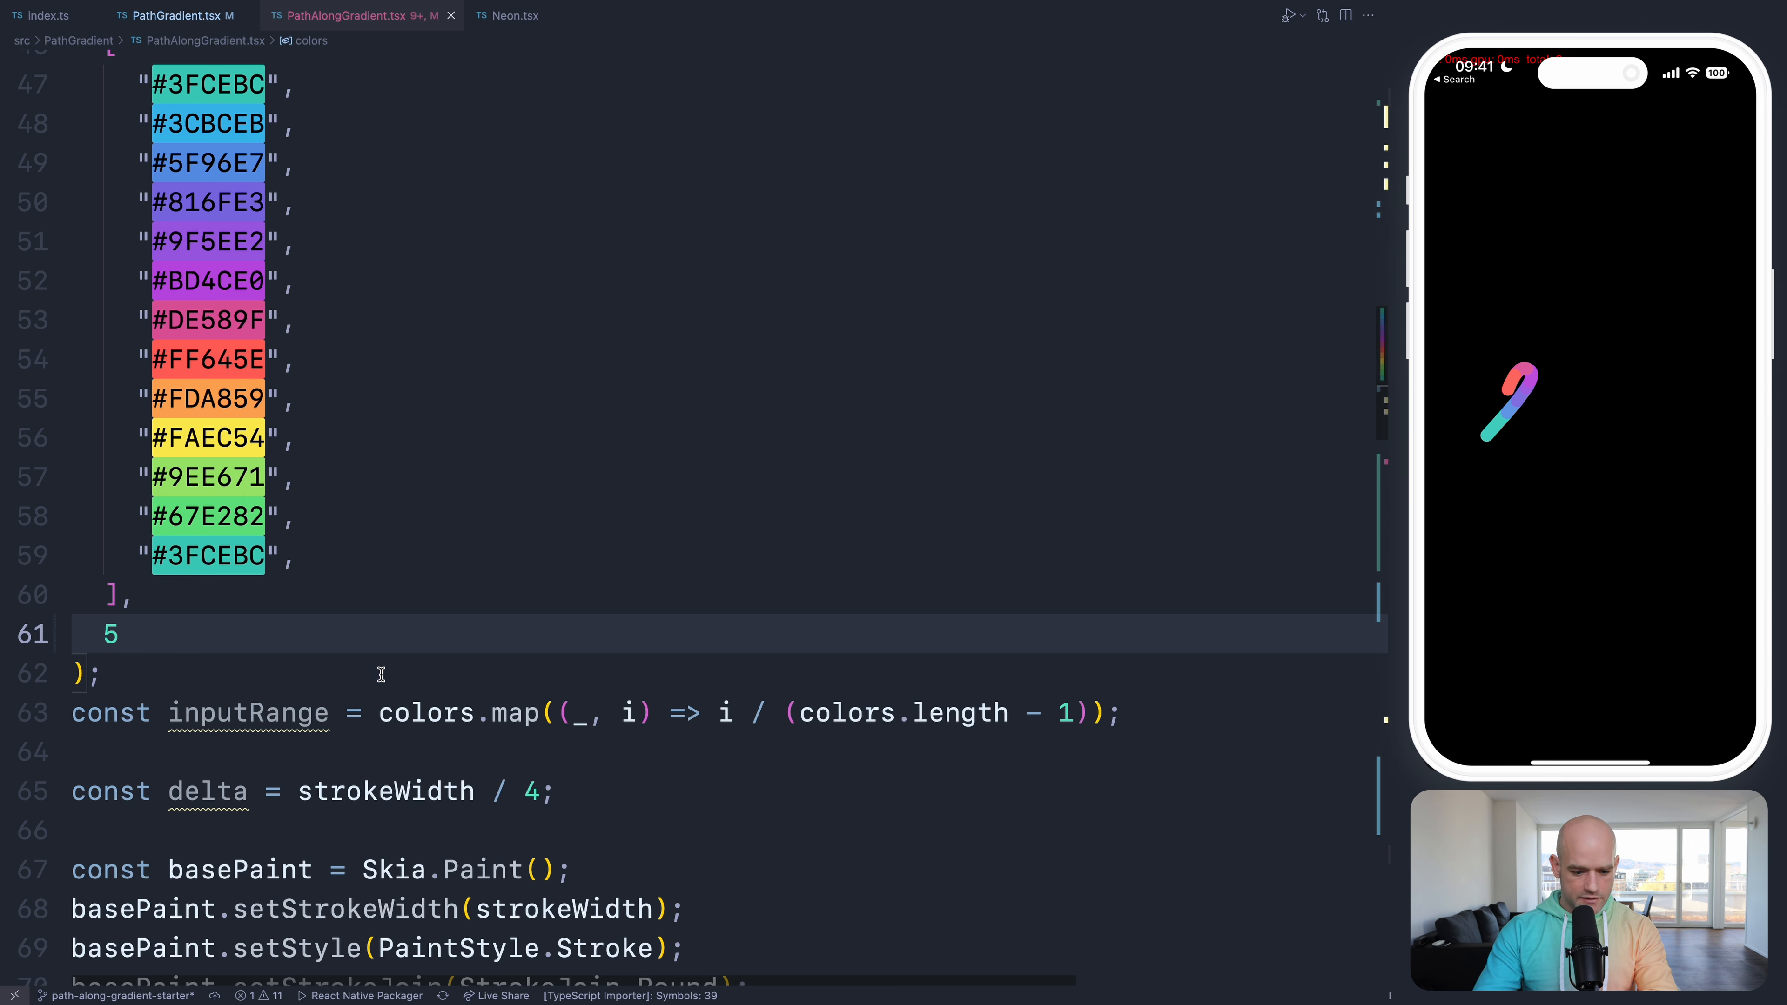
left_click(171, 15)
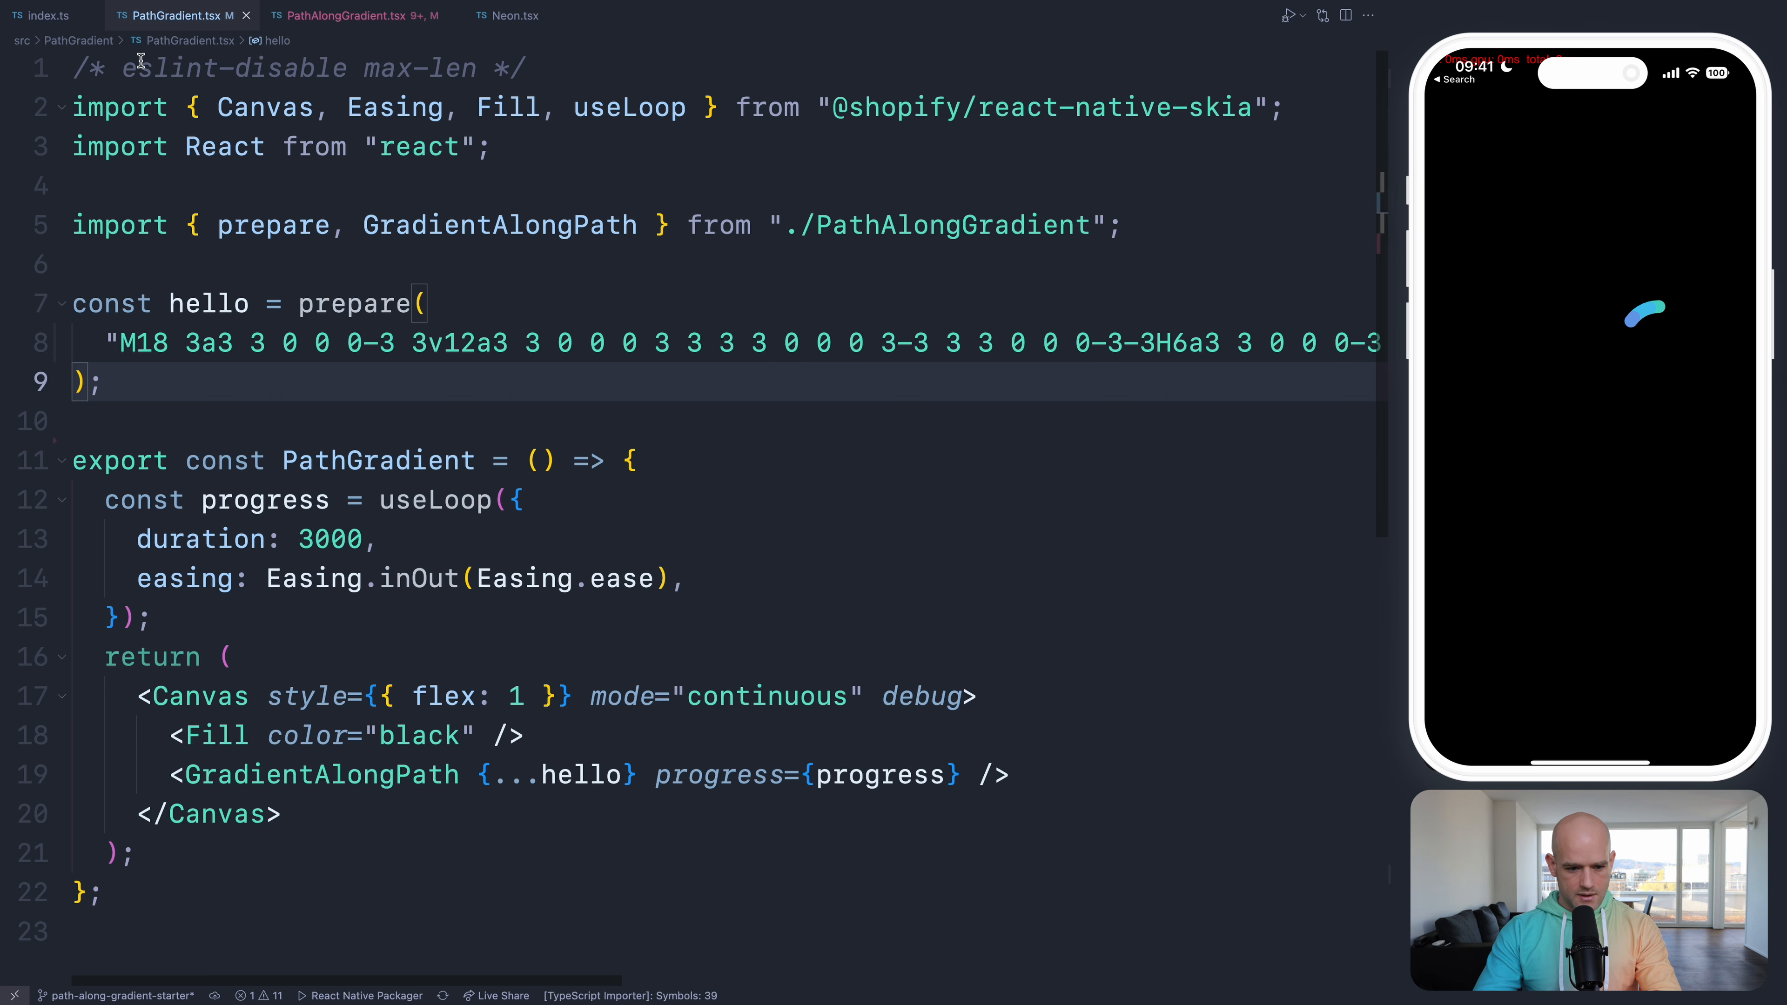
- Add startColor and endColor via interpolateColors at t0 and t1 over geo.getTotalLength()
left_click(355, 15)
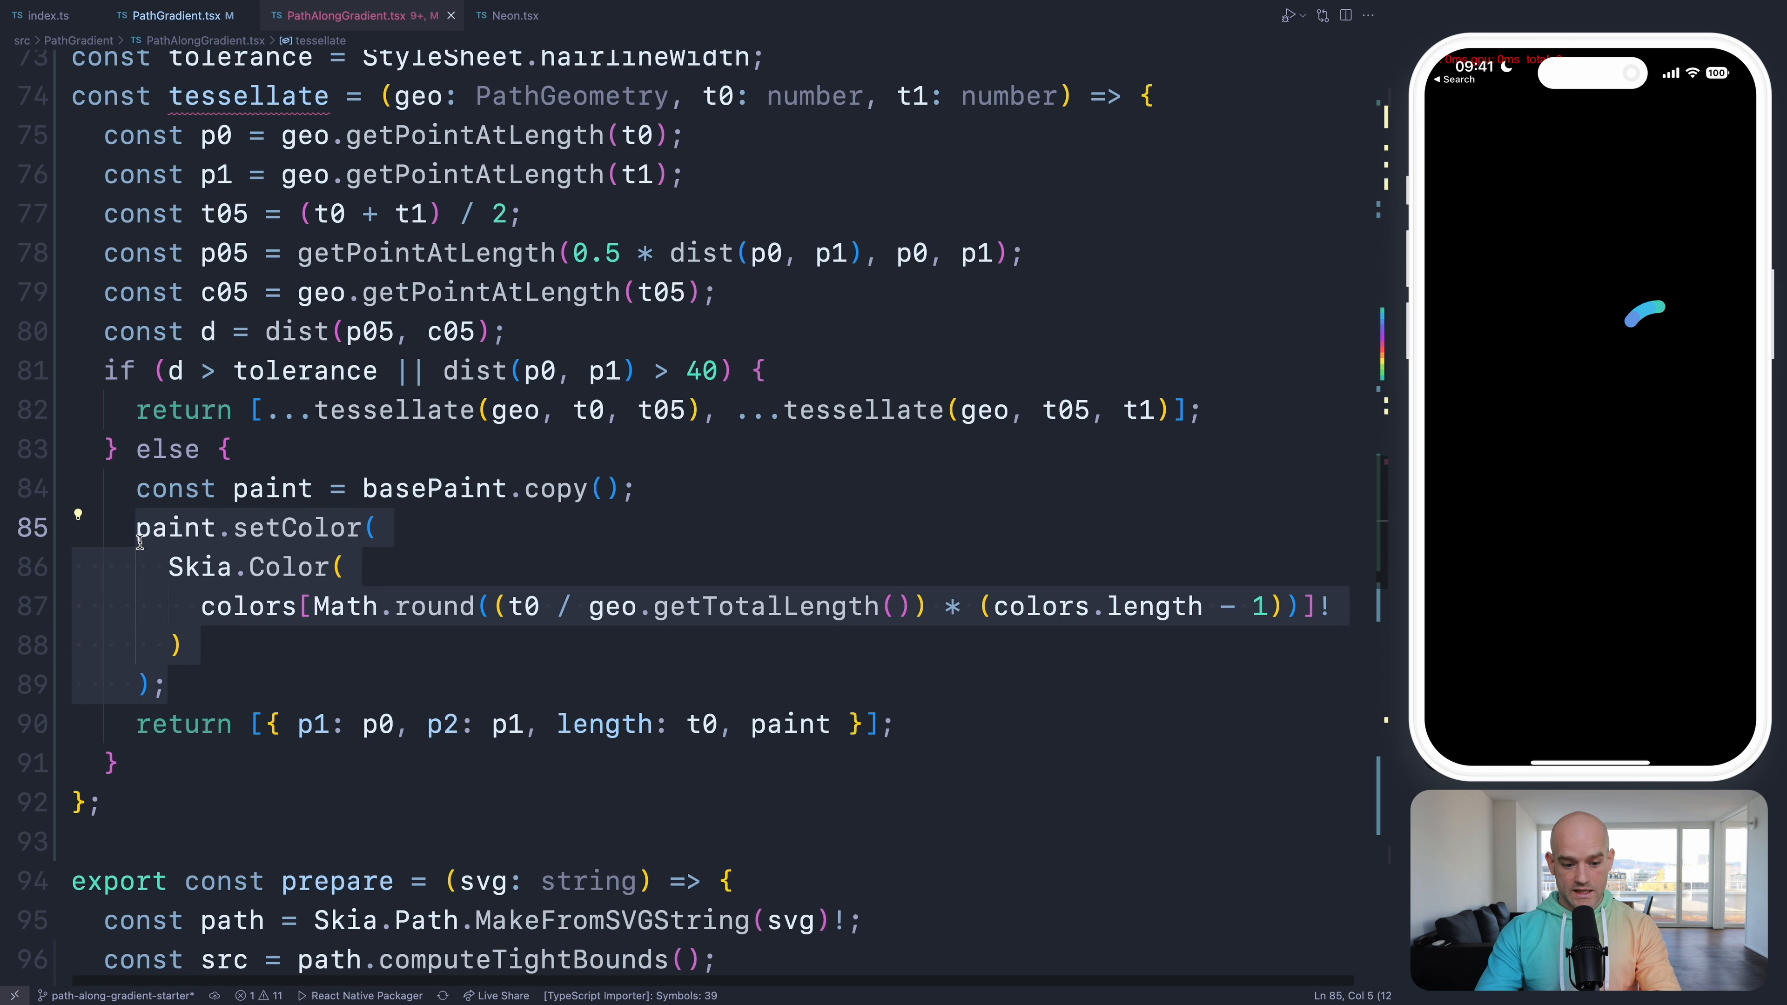
key("enter")
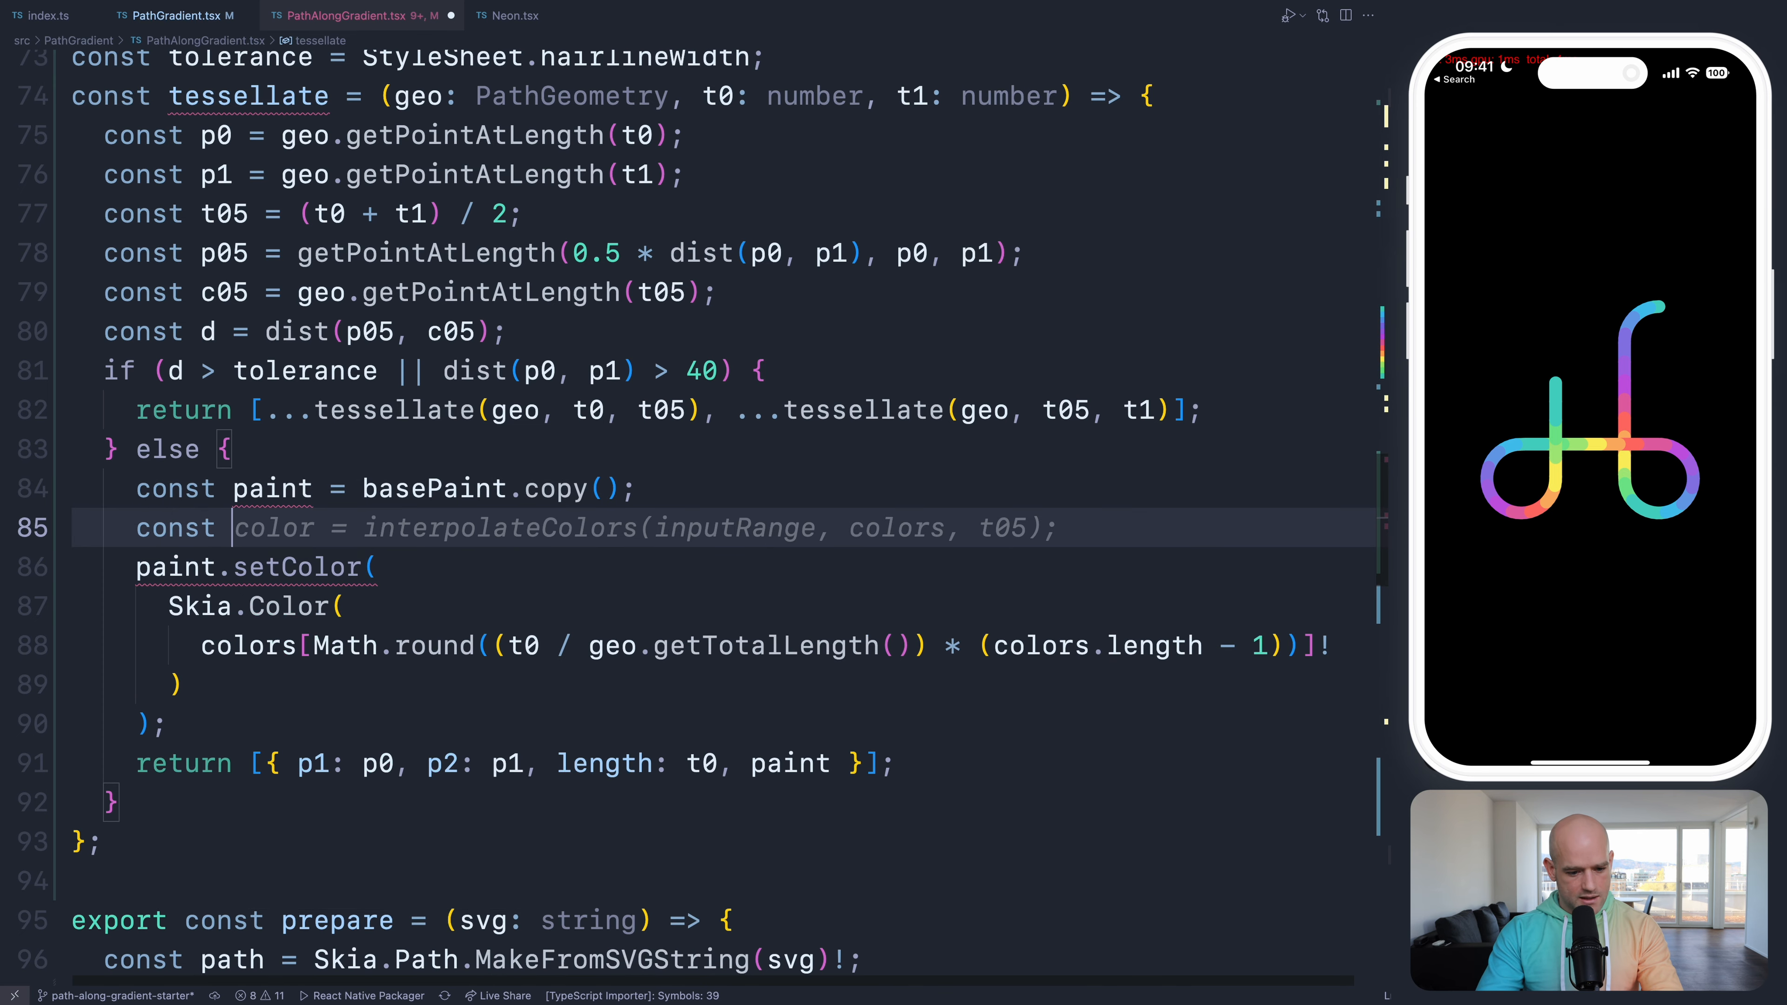
type("startColor = interpolateColors(t0 / geo.getTotalLength(), inputRange, col")
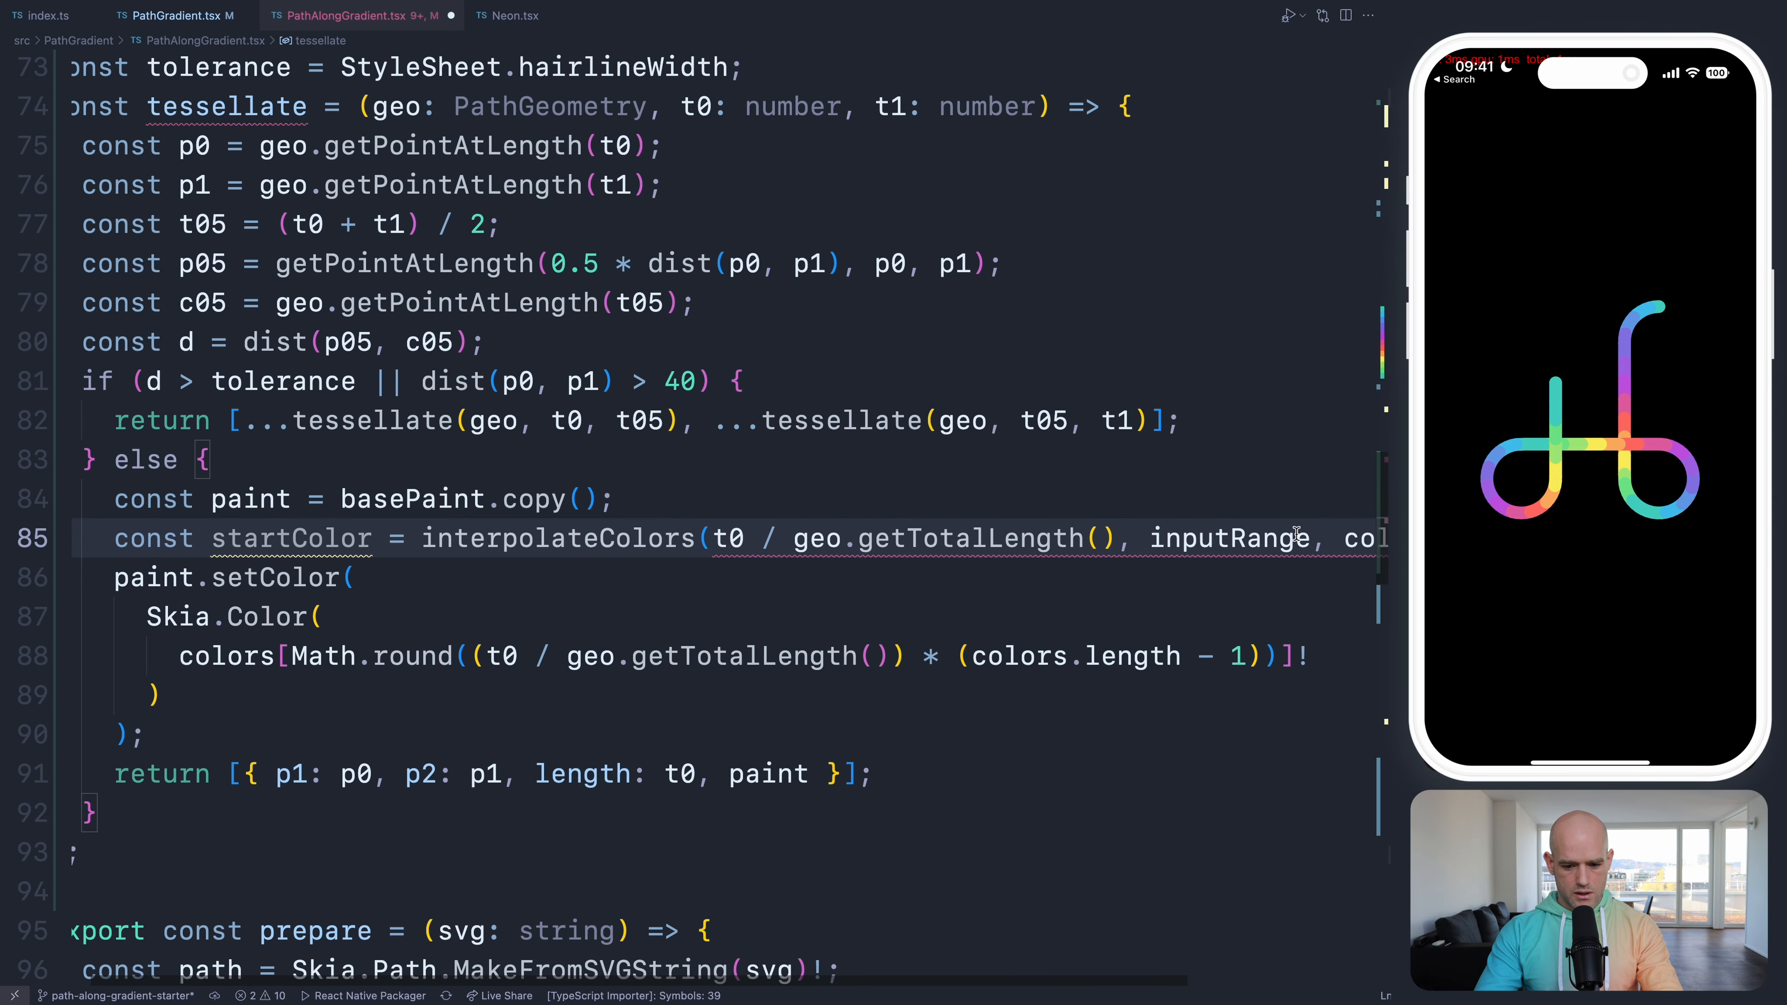
type("const endColor = interpolateColors(t1 / geo.getTotalLength(), inputRange, colors);")
type("const grd")
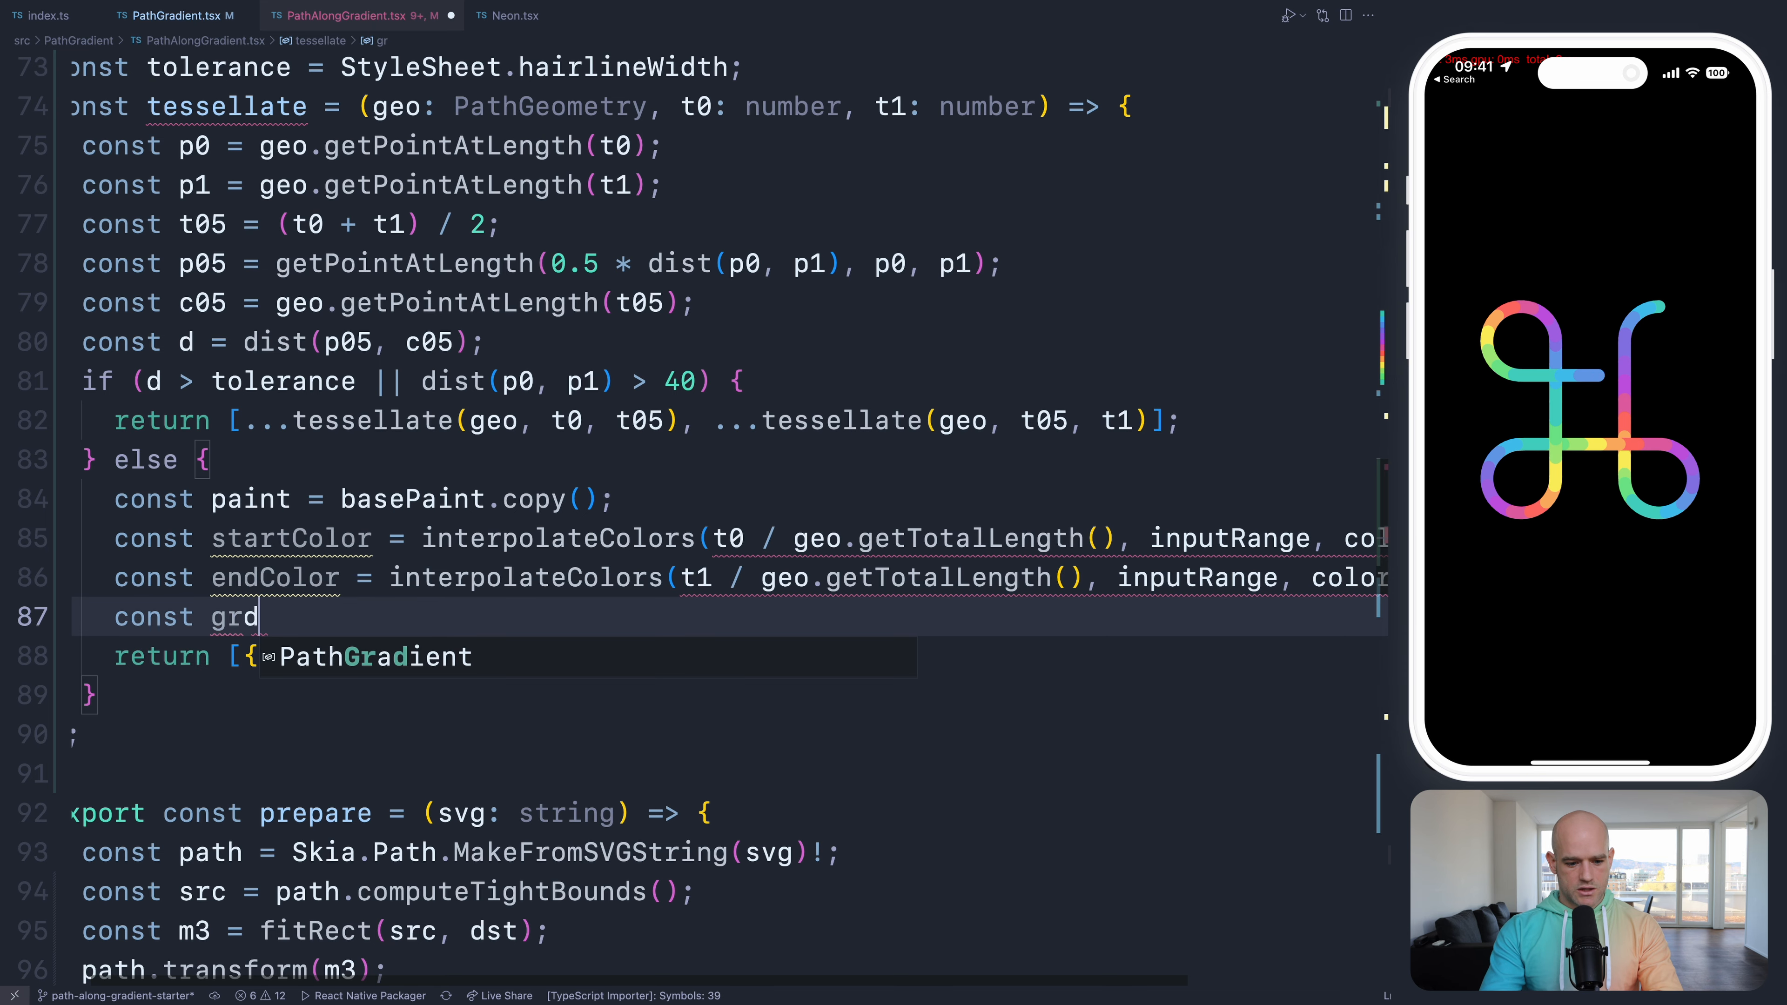
- Build Skia.Shader.MakeLinearGradient(p0, p1, [startColor, endColor]), assign it to the paint and save
type("ient = Skia")
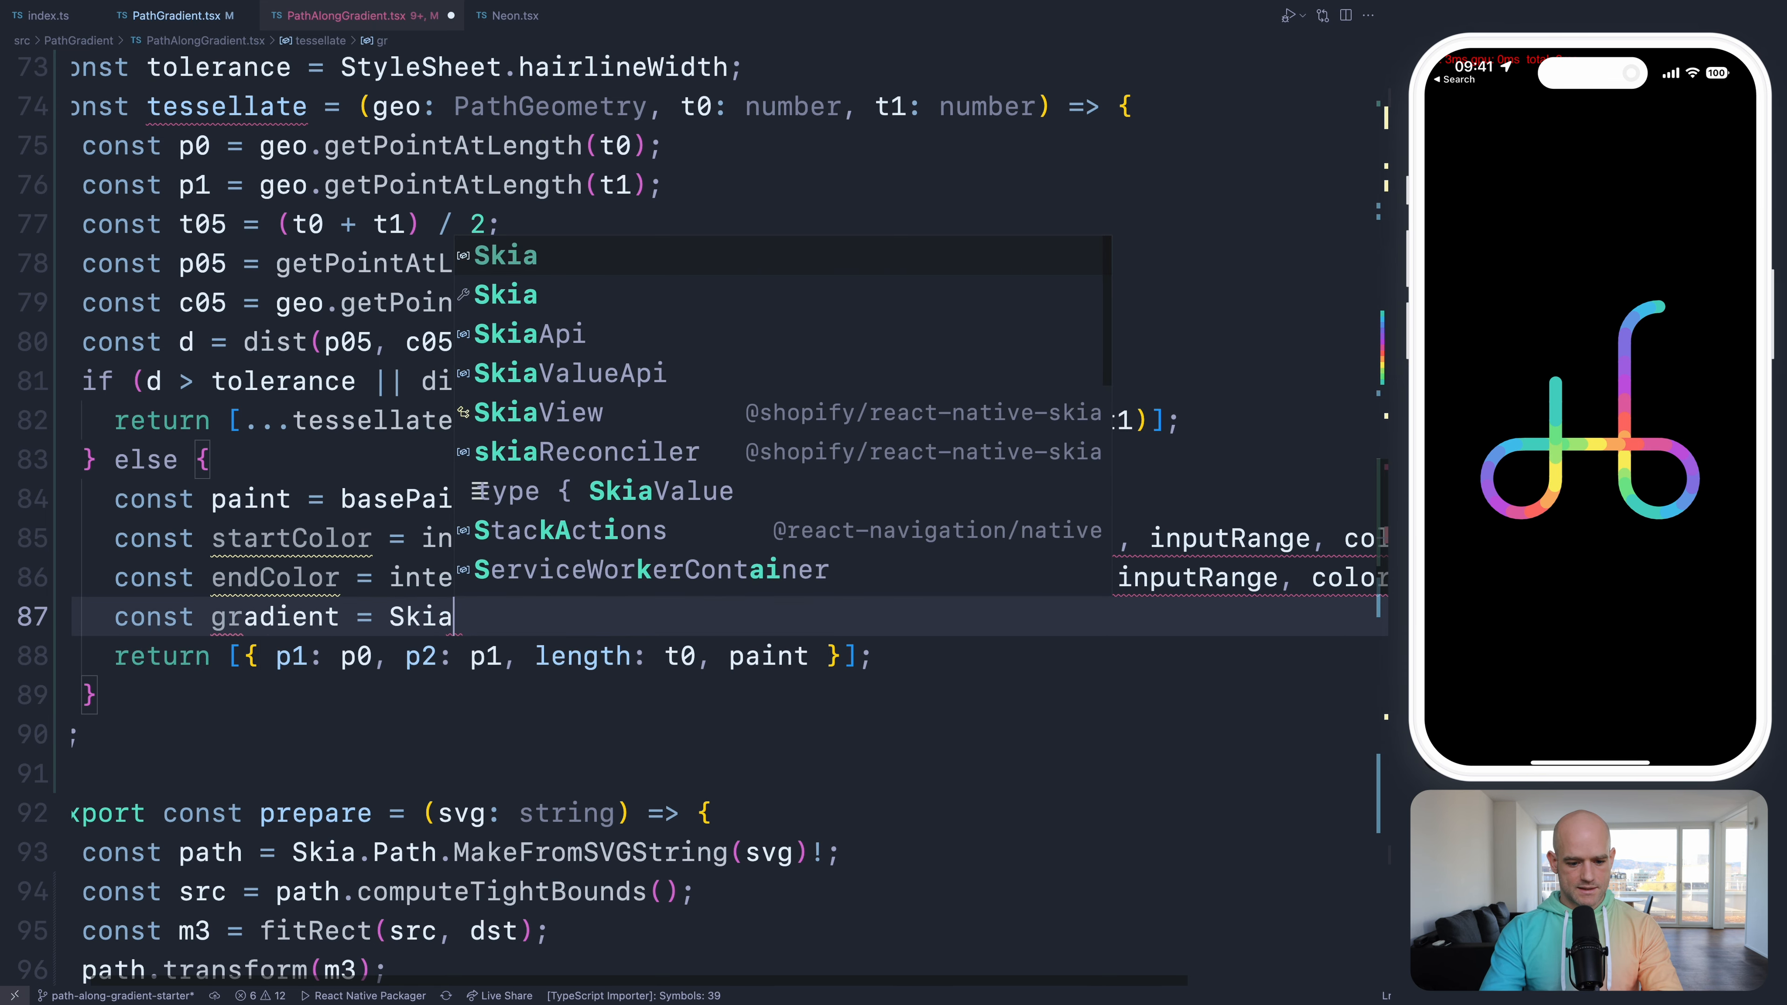
type(".")
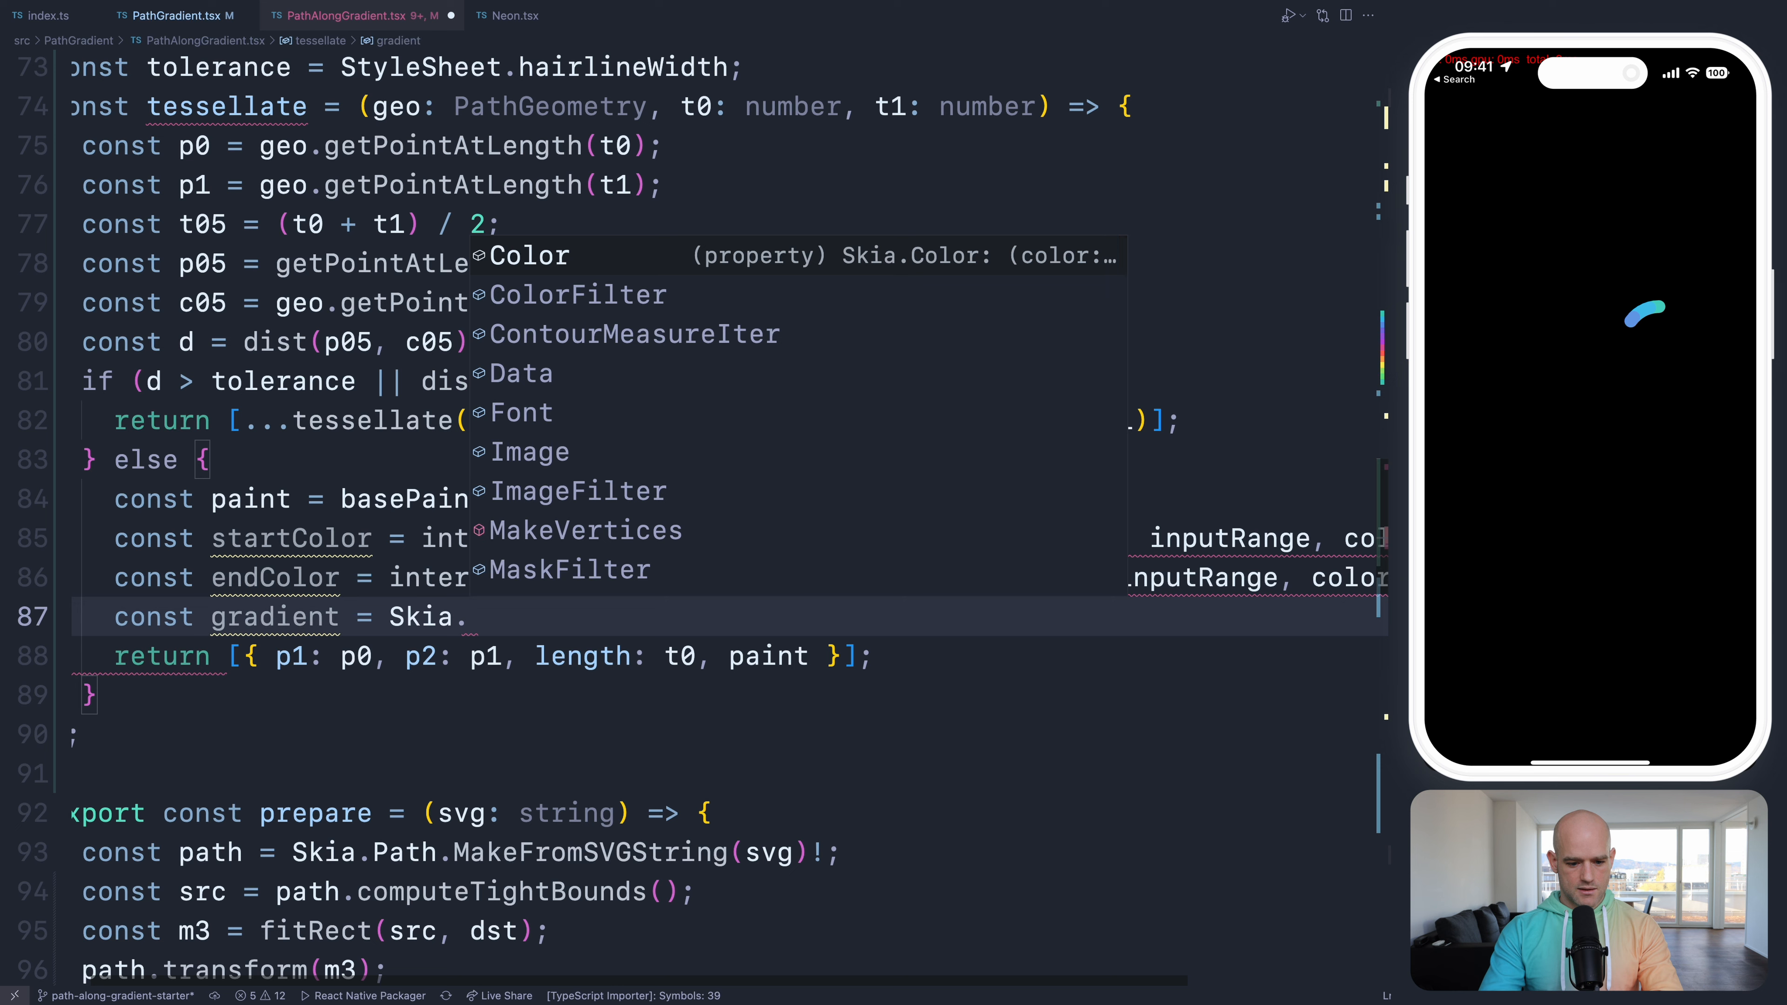
type("Shader.MakeLinearGradient")
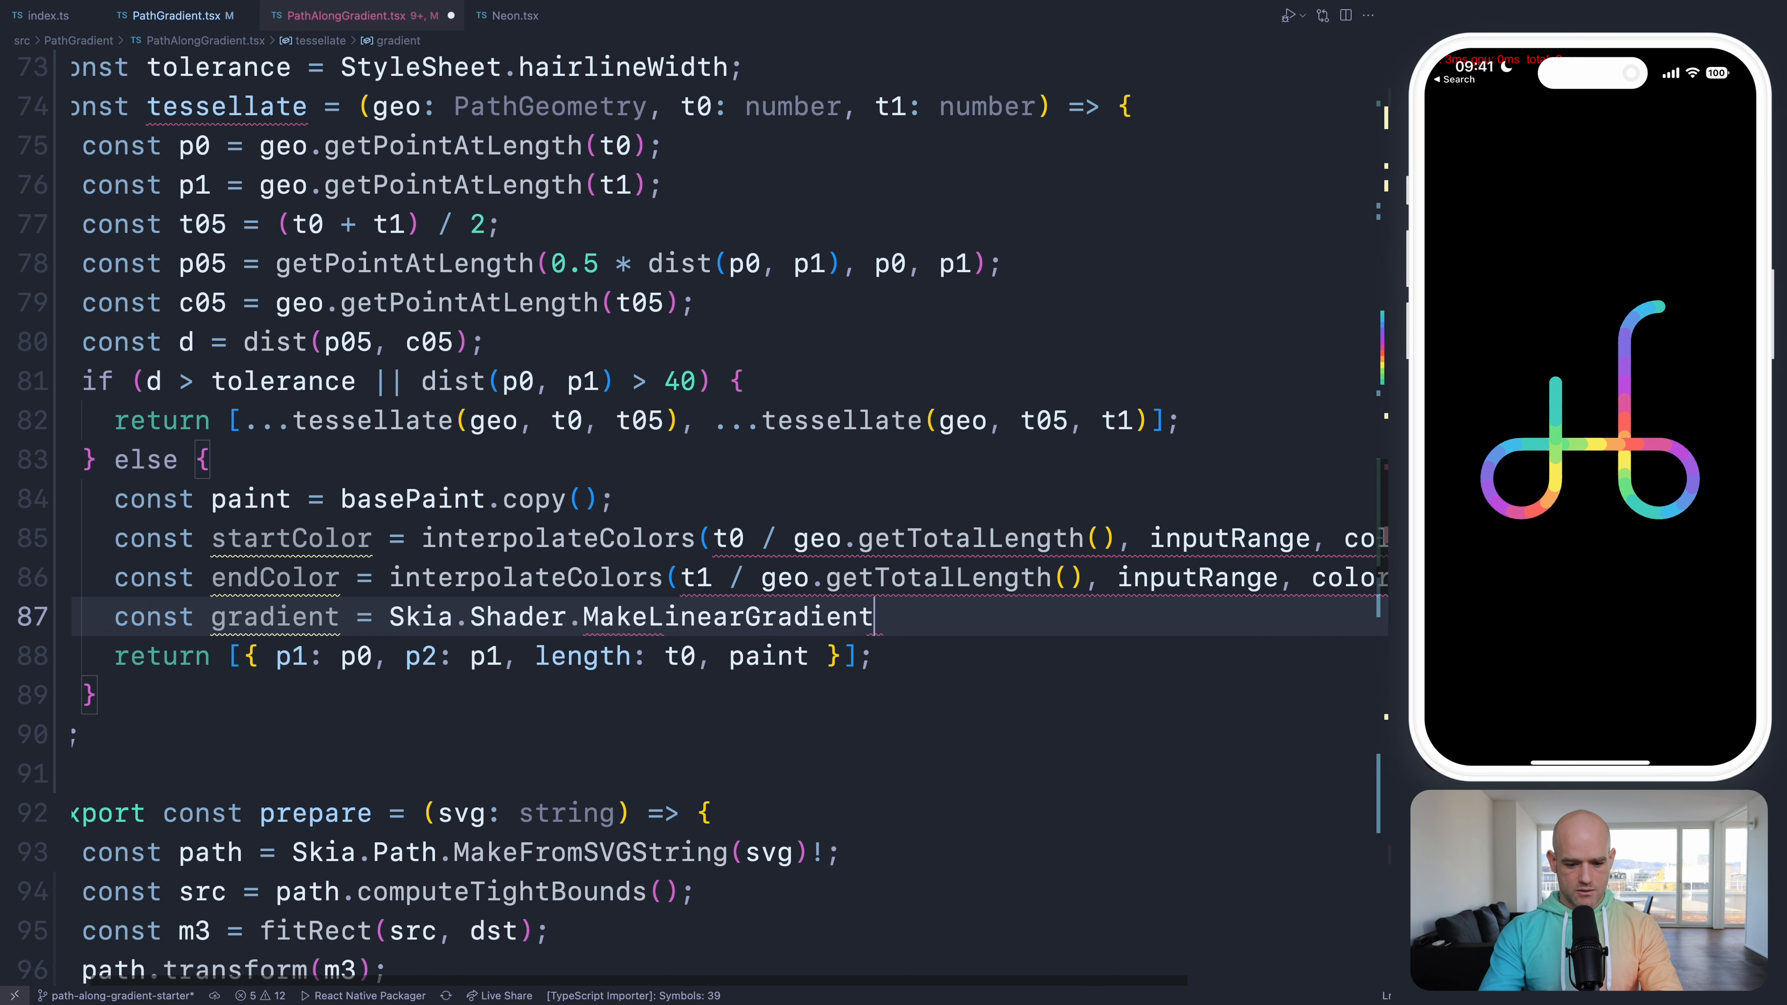
type("()")
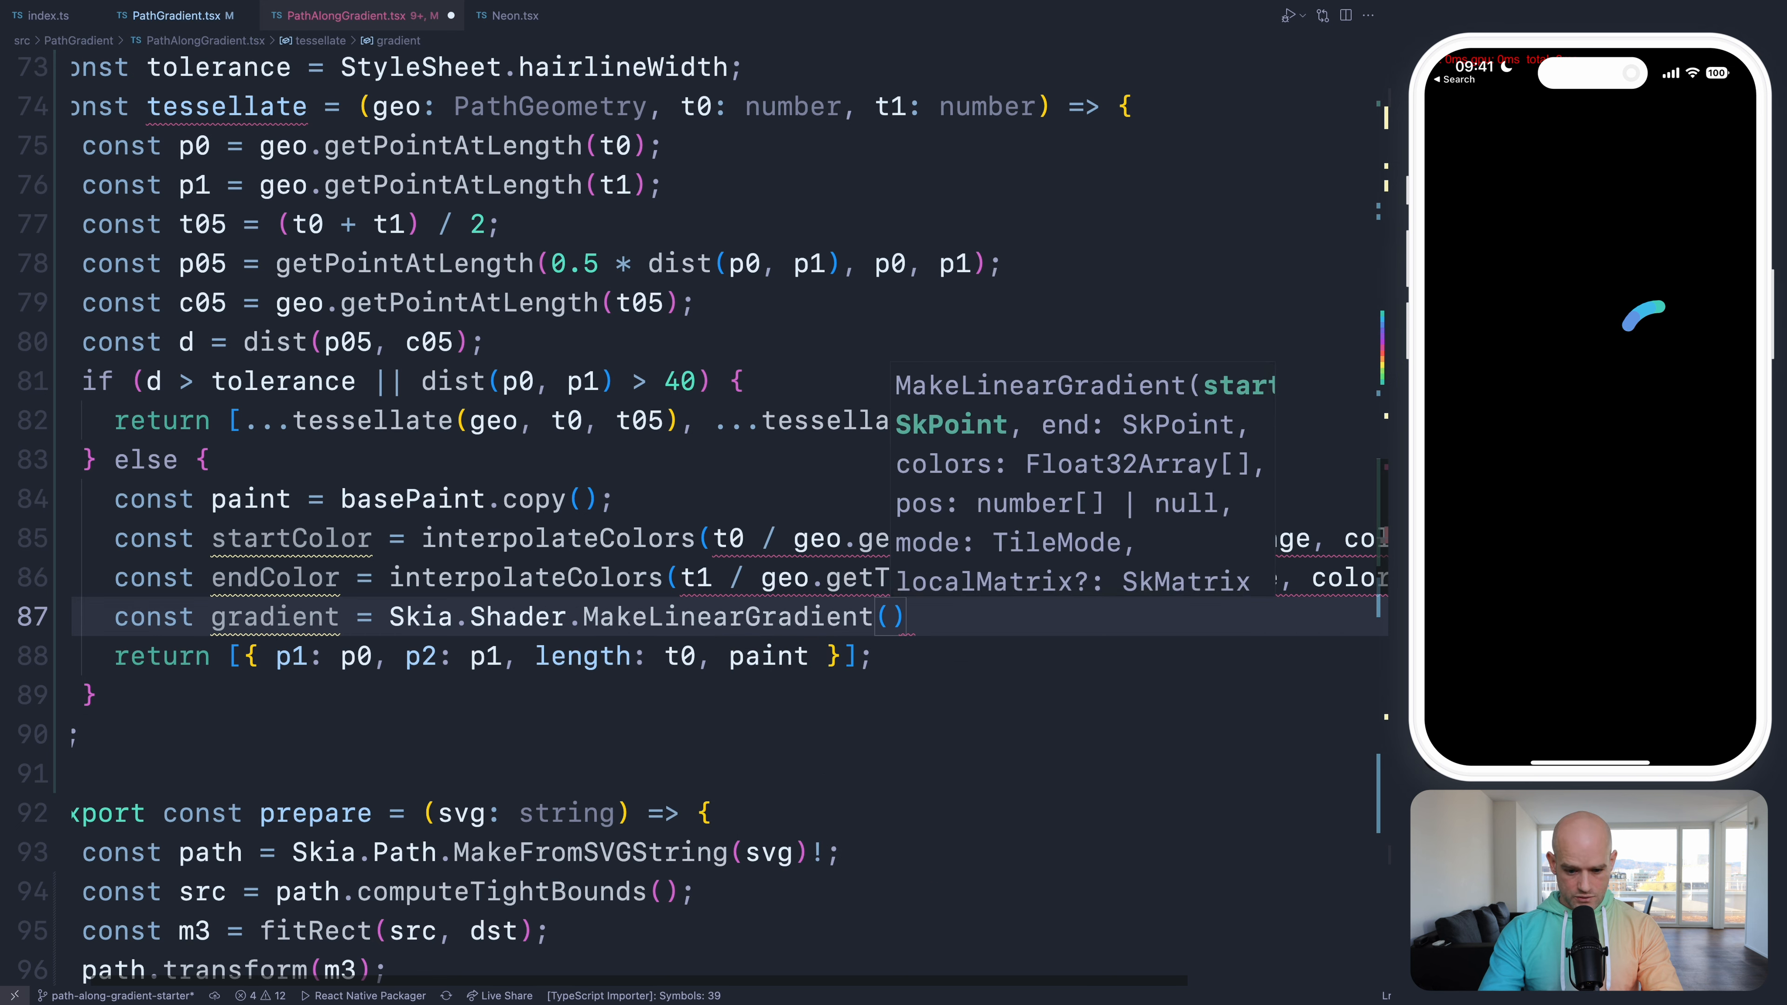
type("p0, p1")
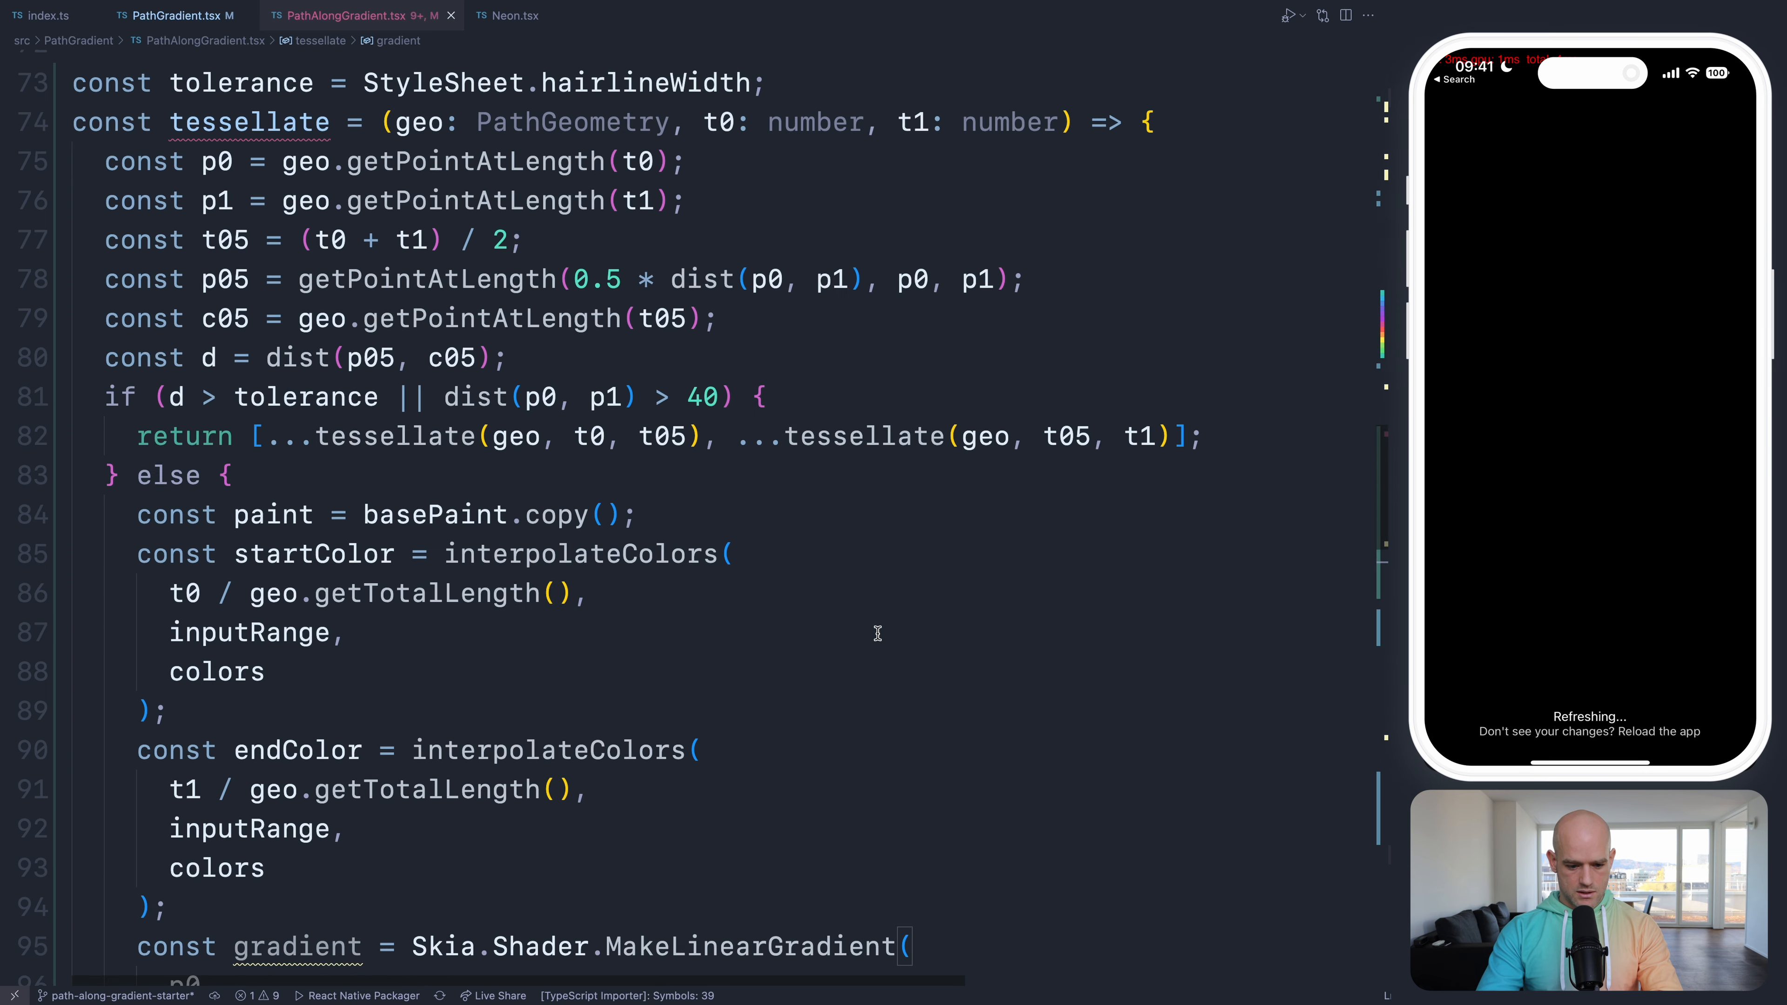
scroll("down", 3)
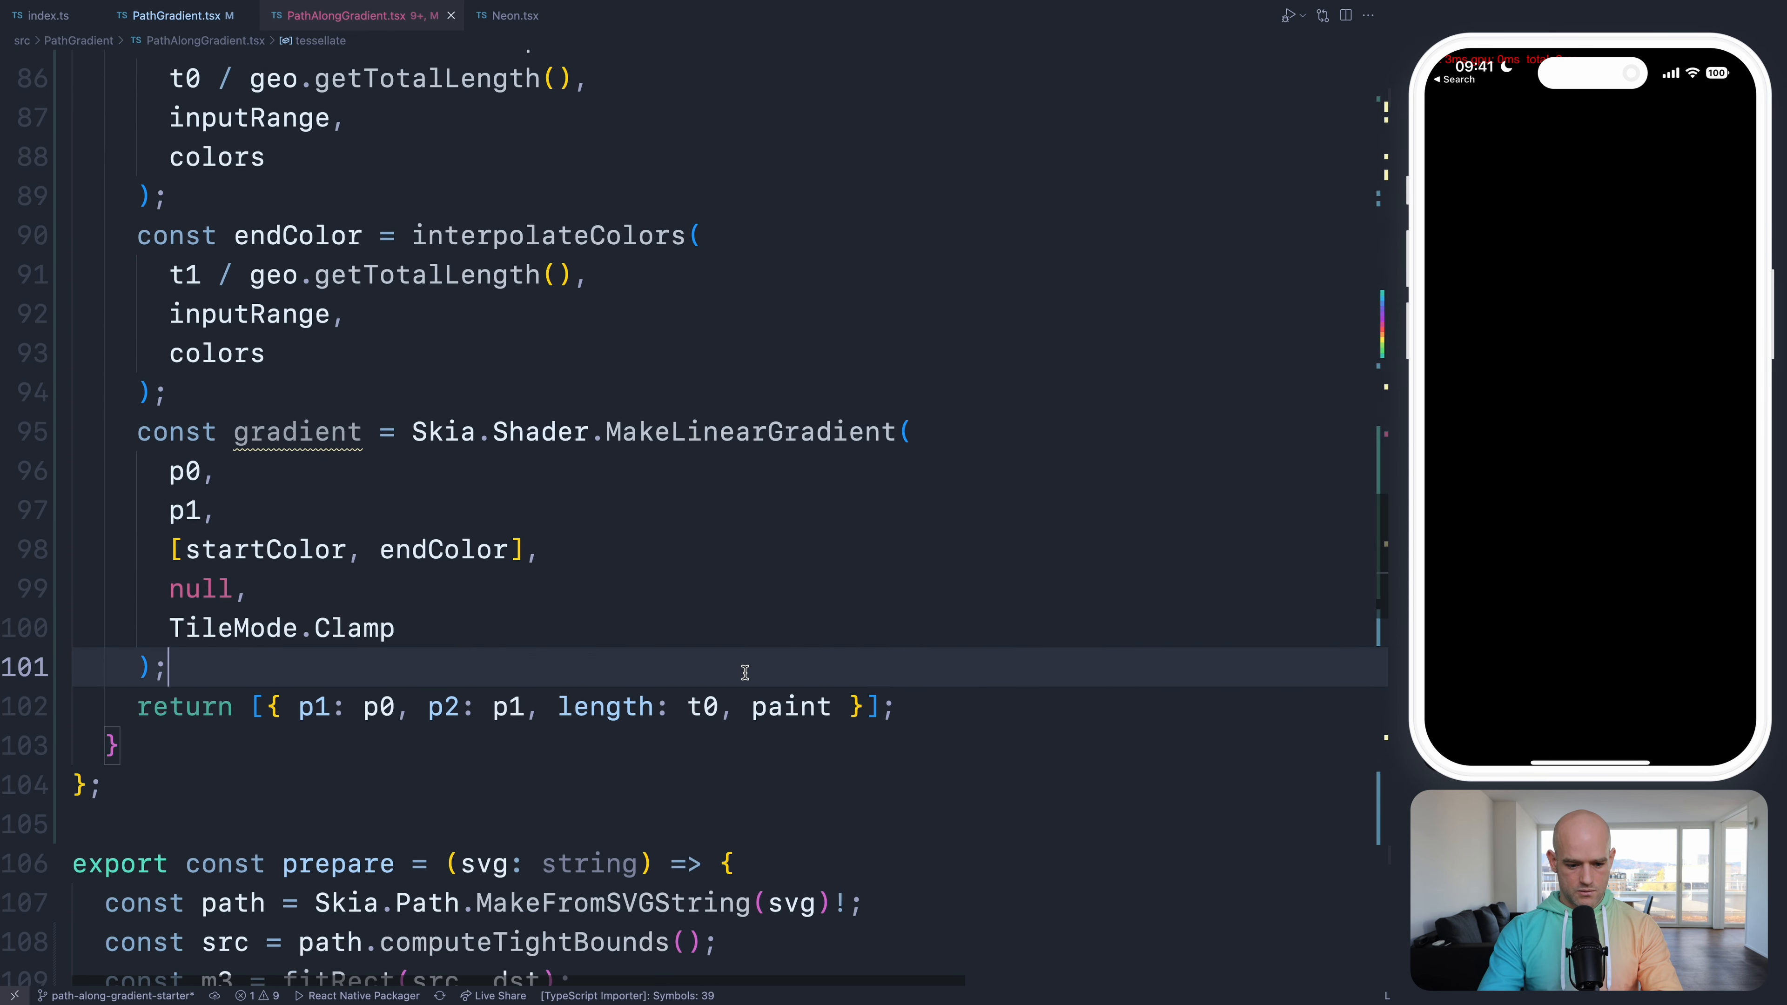
type("paint.setAlphaf(")
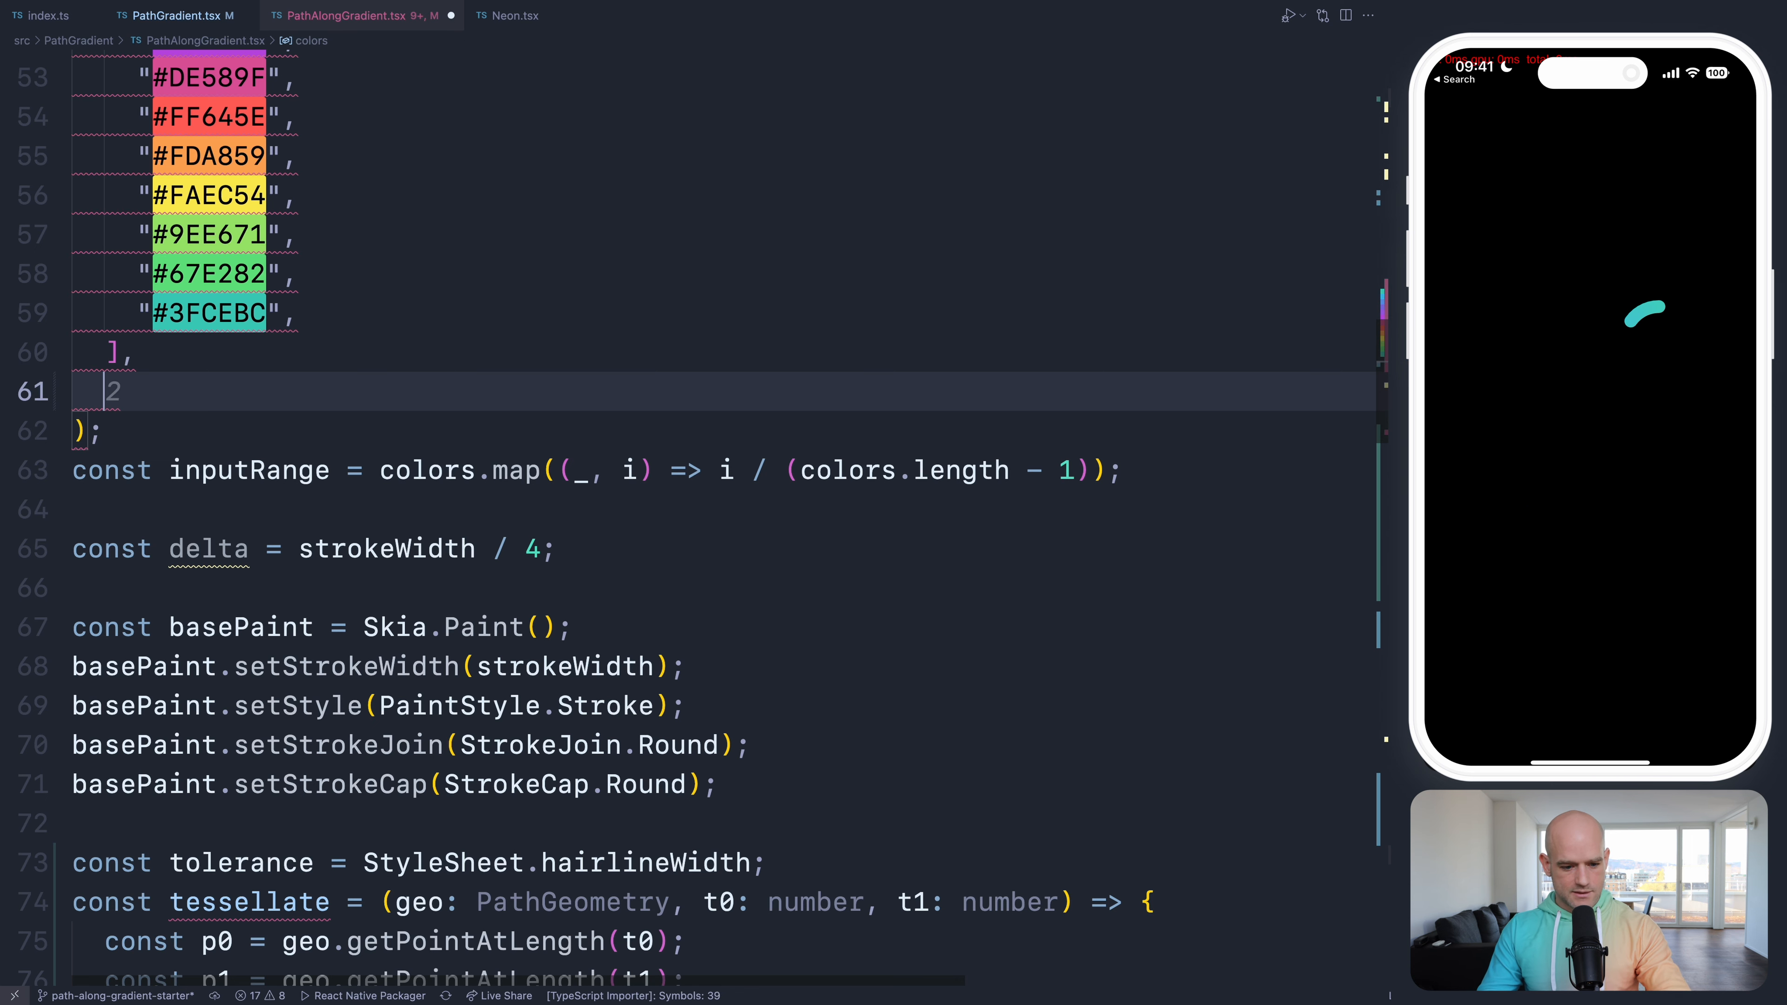
key("cmd+s")
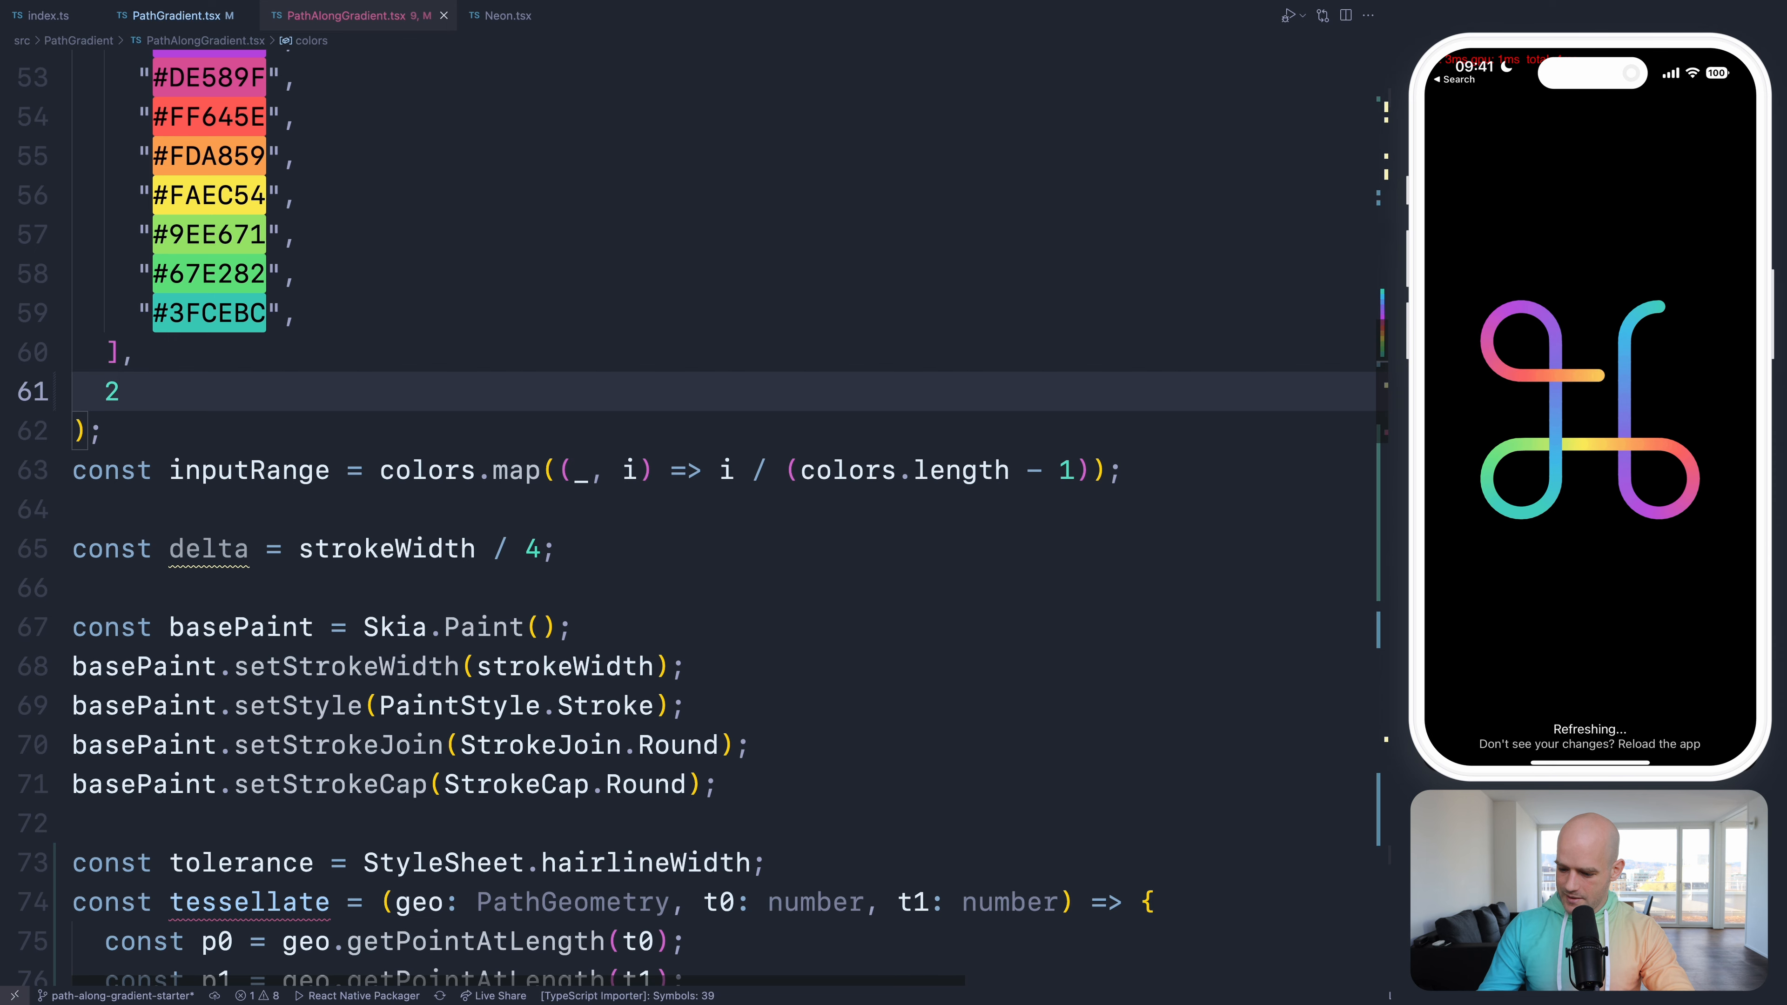